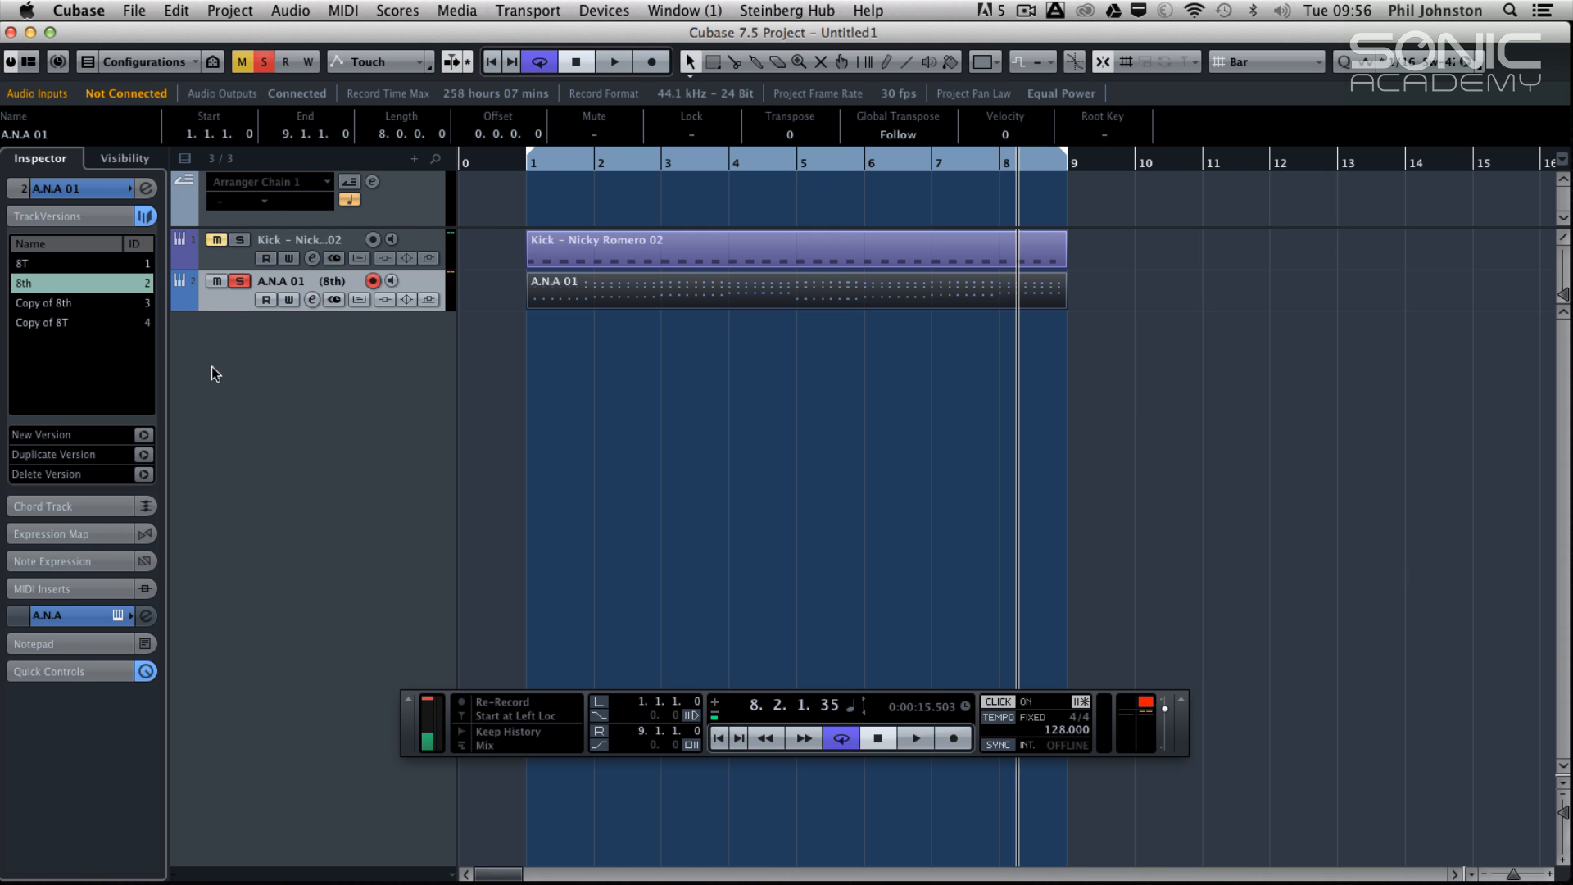
mouse_move(231, 305)
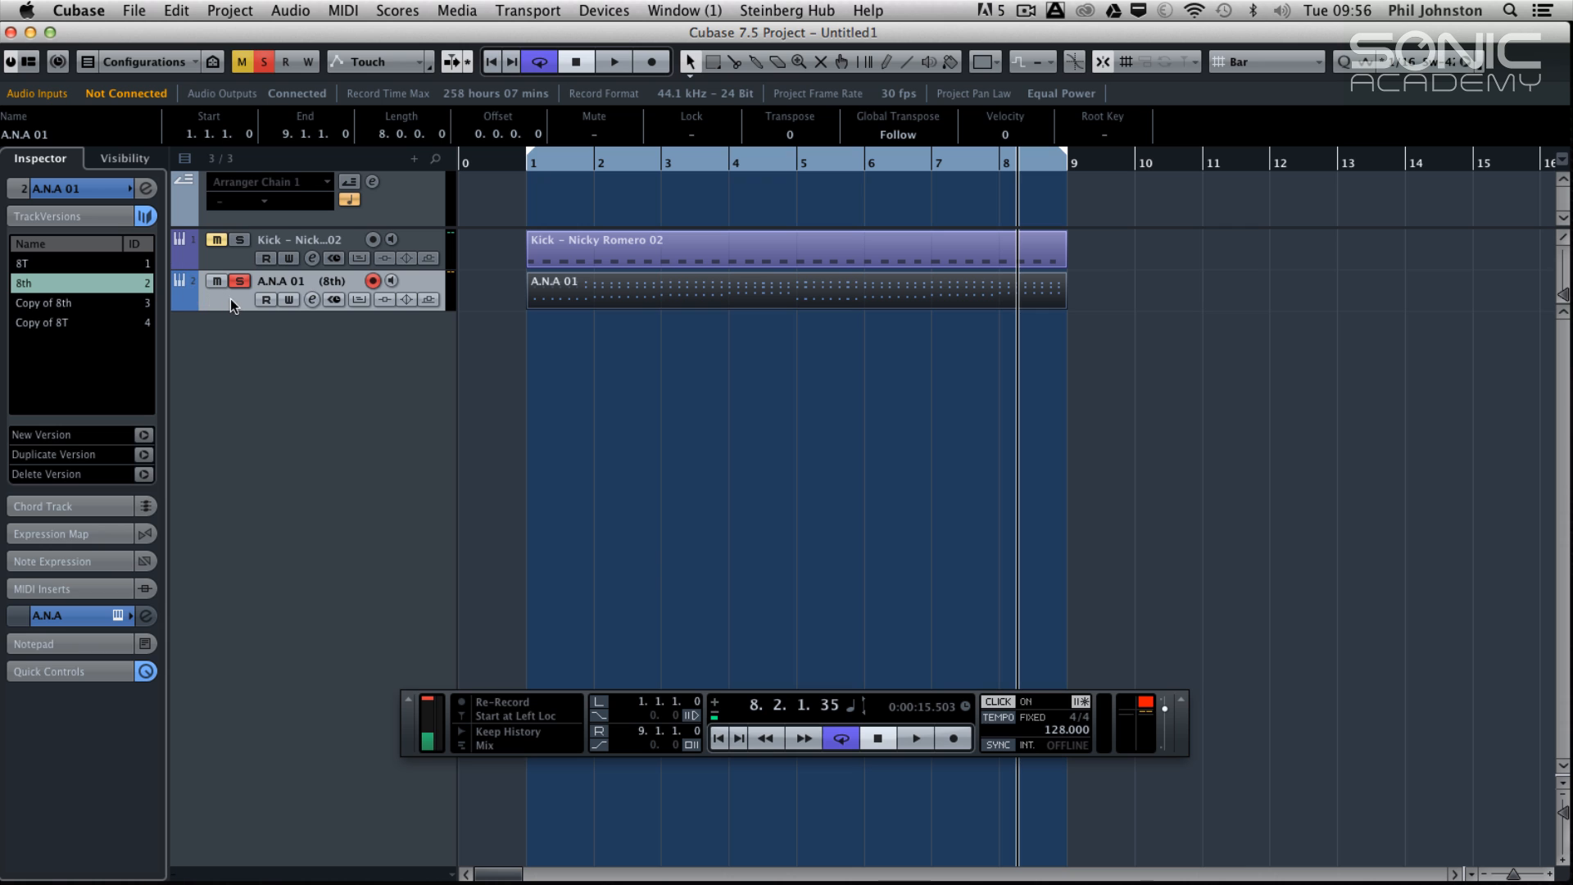
mouse_move(507, 306)
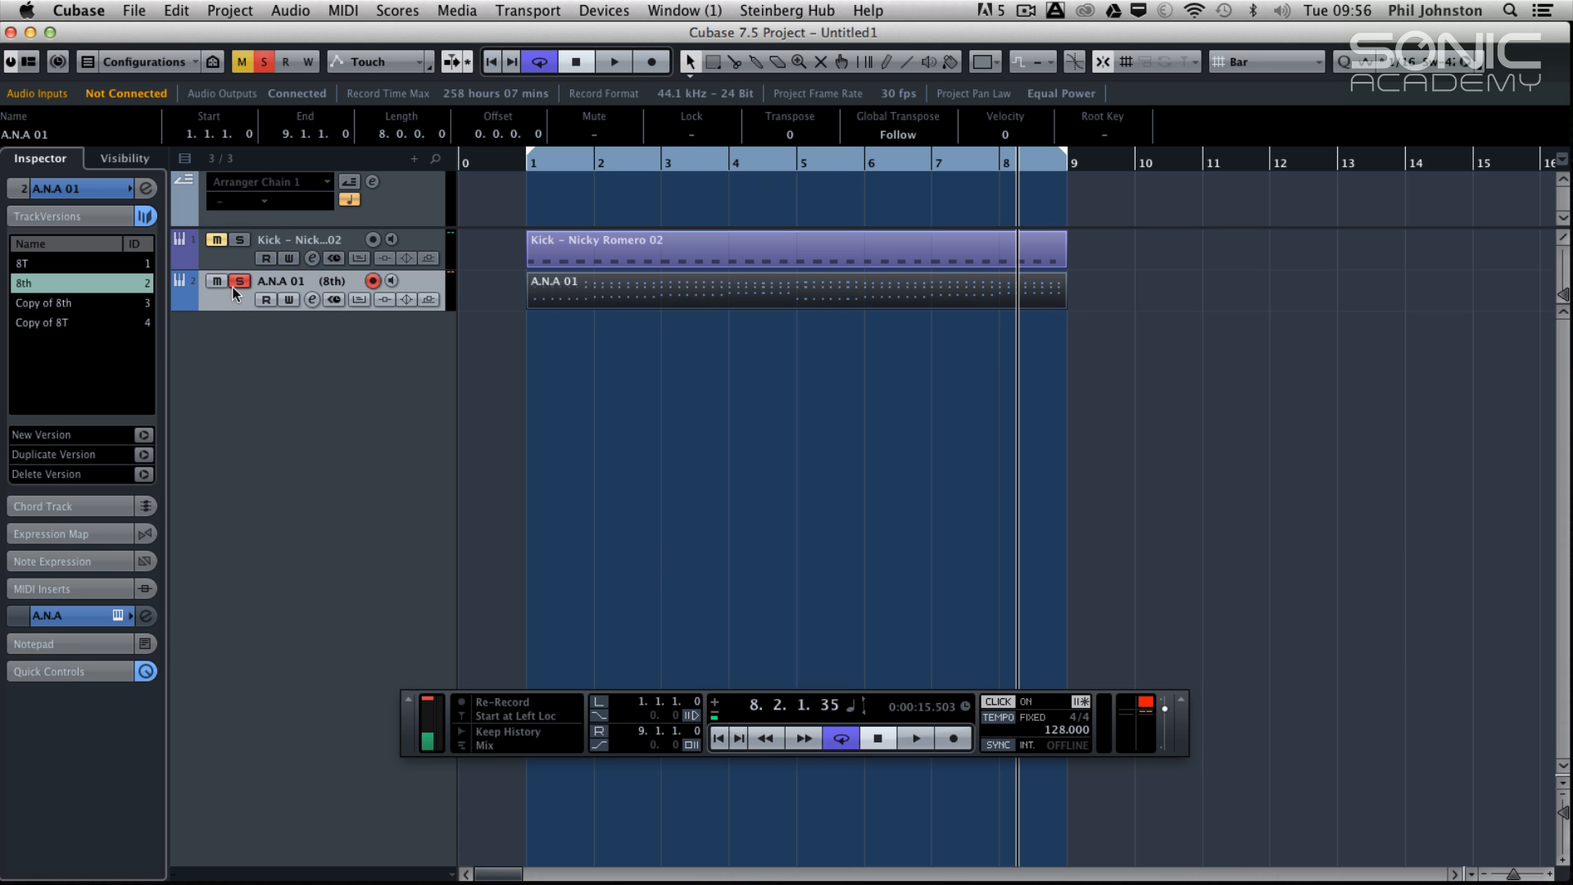
Audition the 8T and Copy of 8th versions of the A.N.A 01 track while playing
double_click(793, 292)
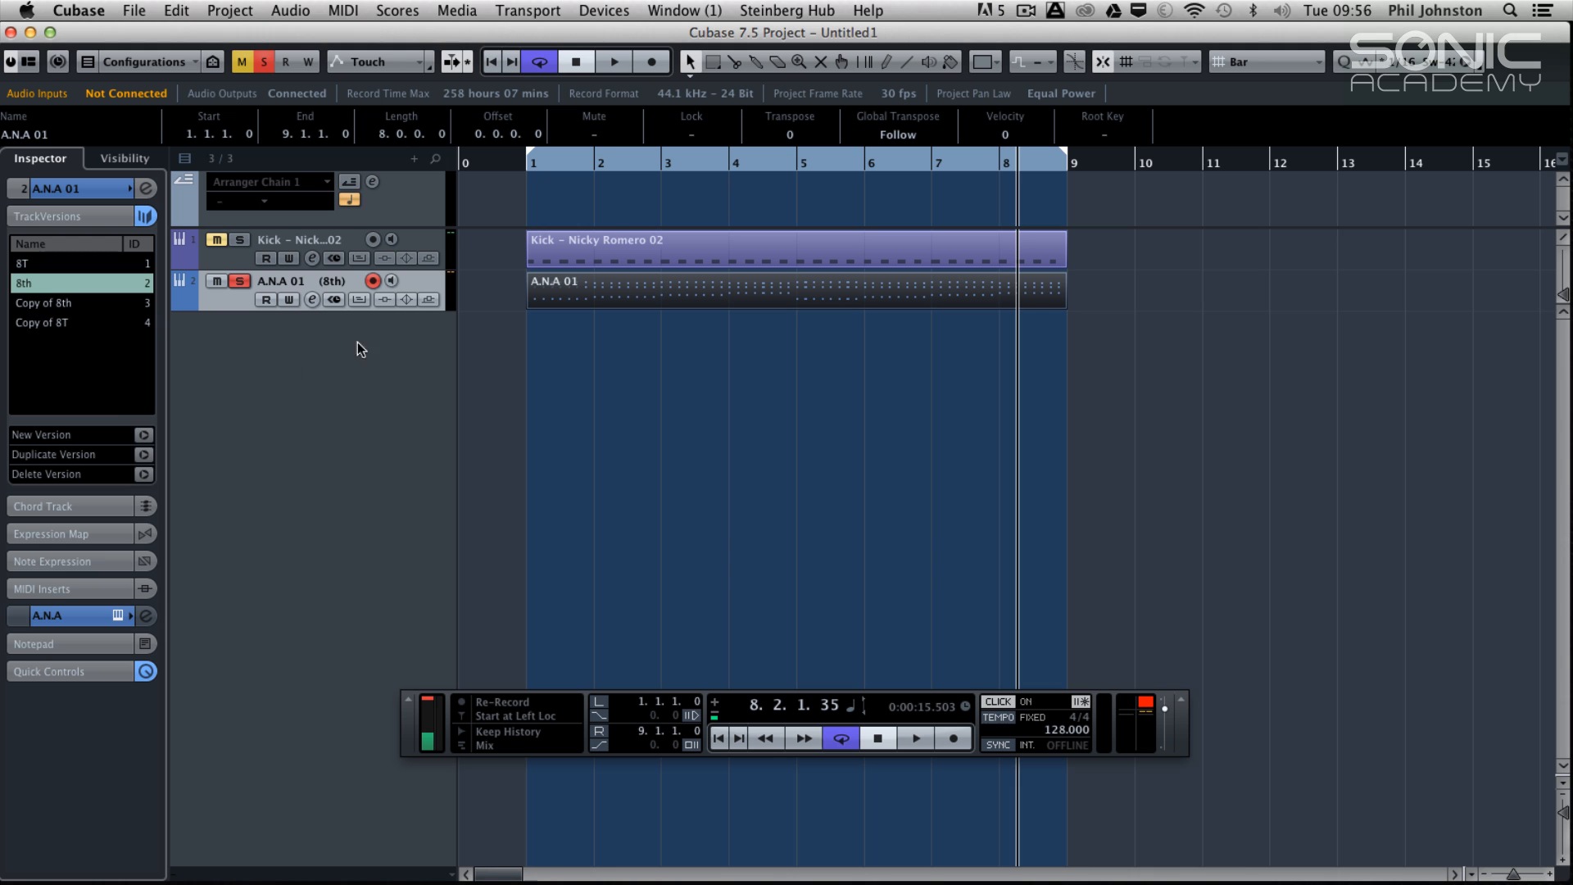
mouse_move(90, 248)
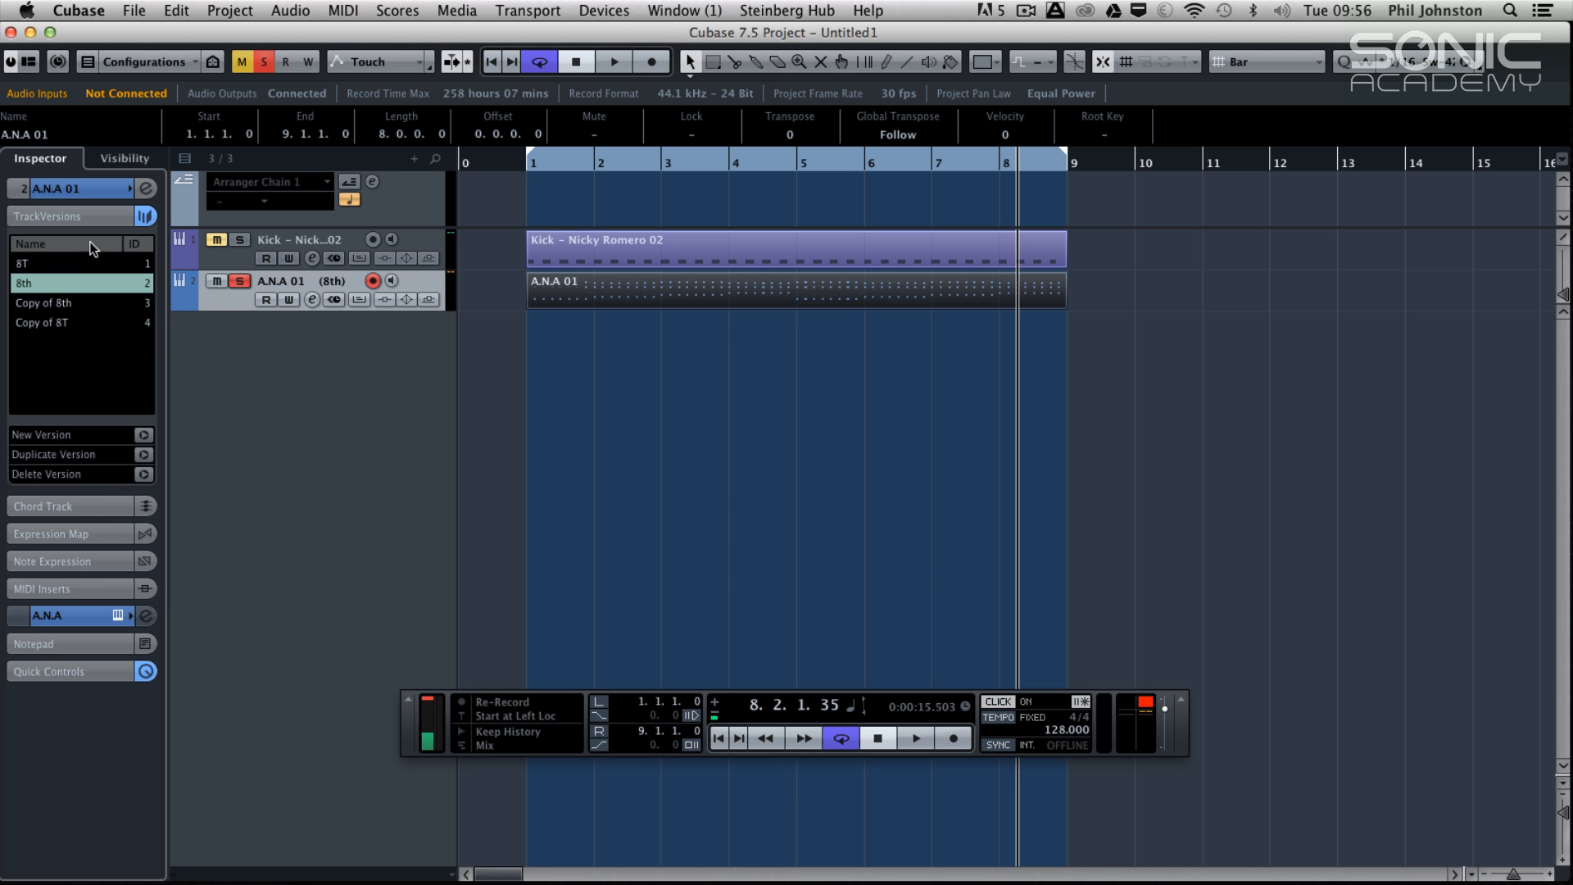
left_click(92, 218)
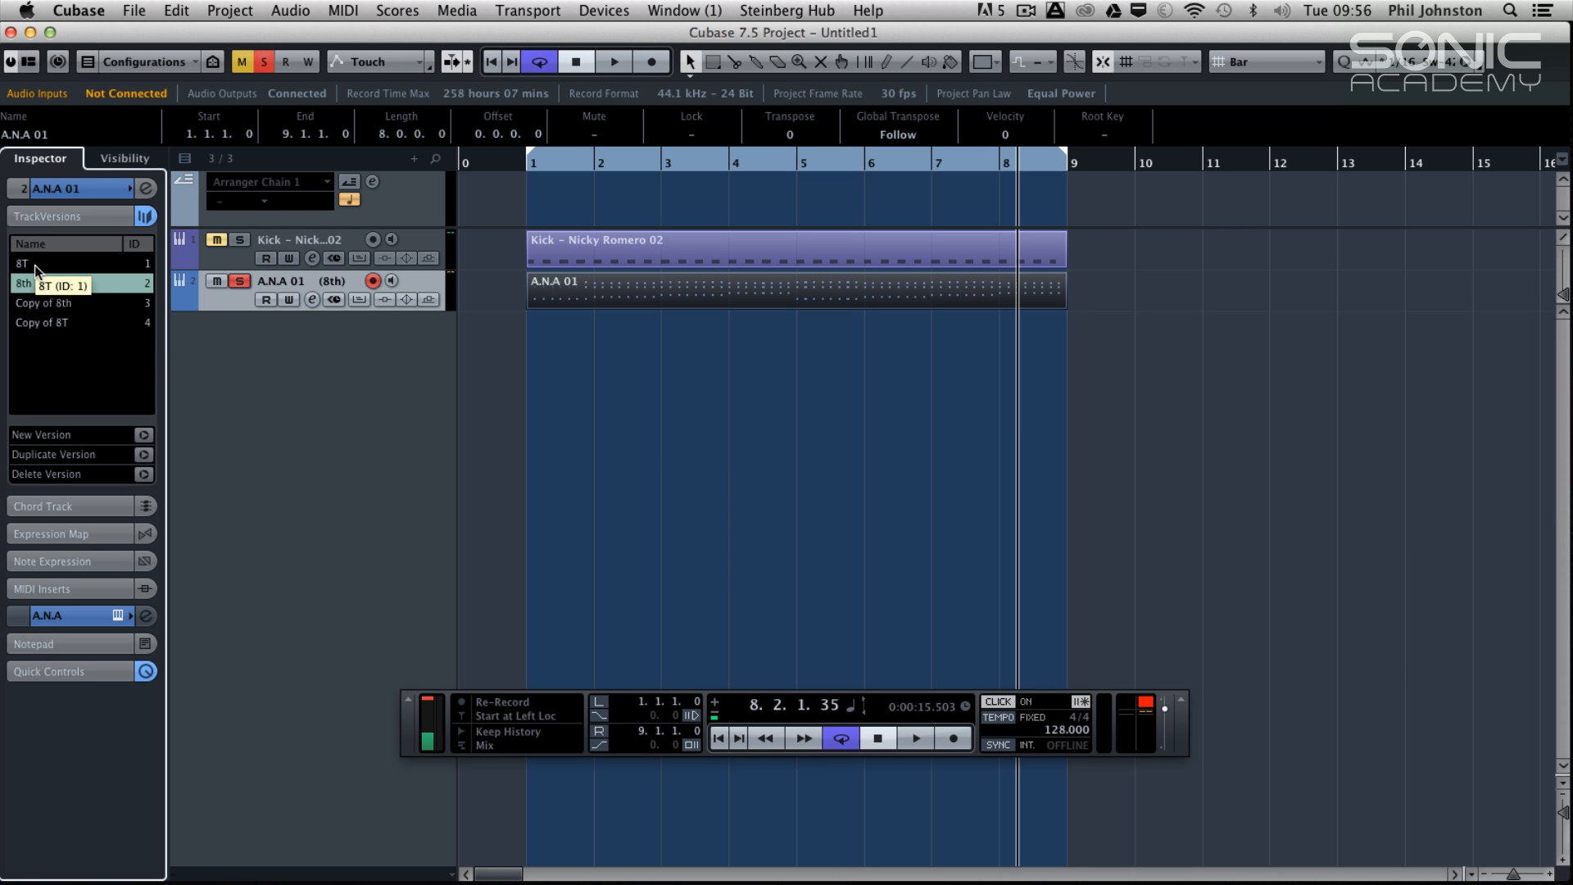
left_click(21, 262)
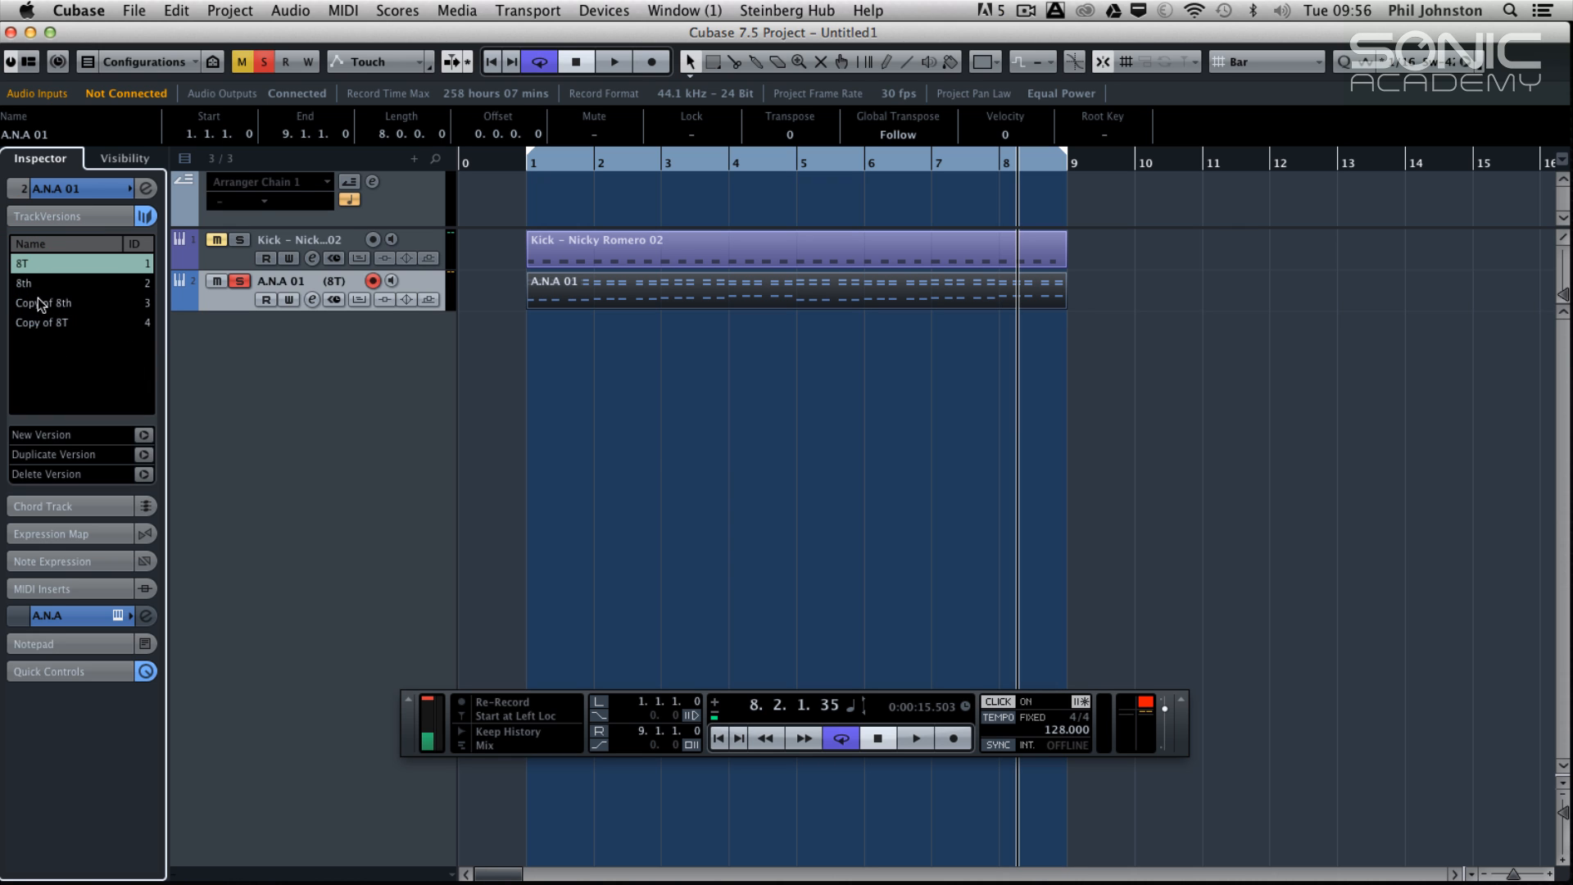
left_click(43, 303)
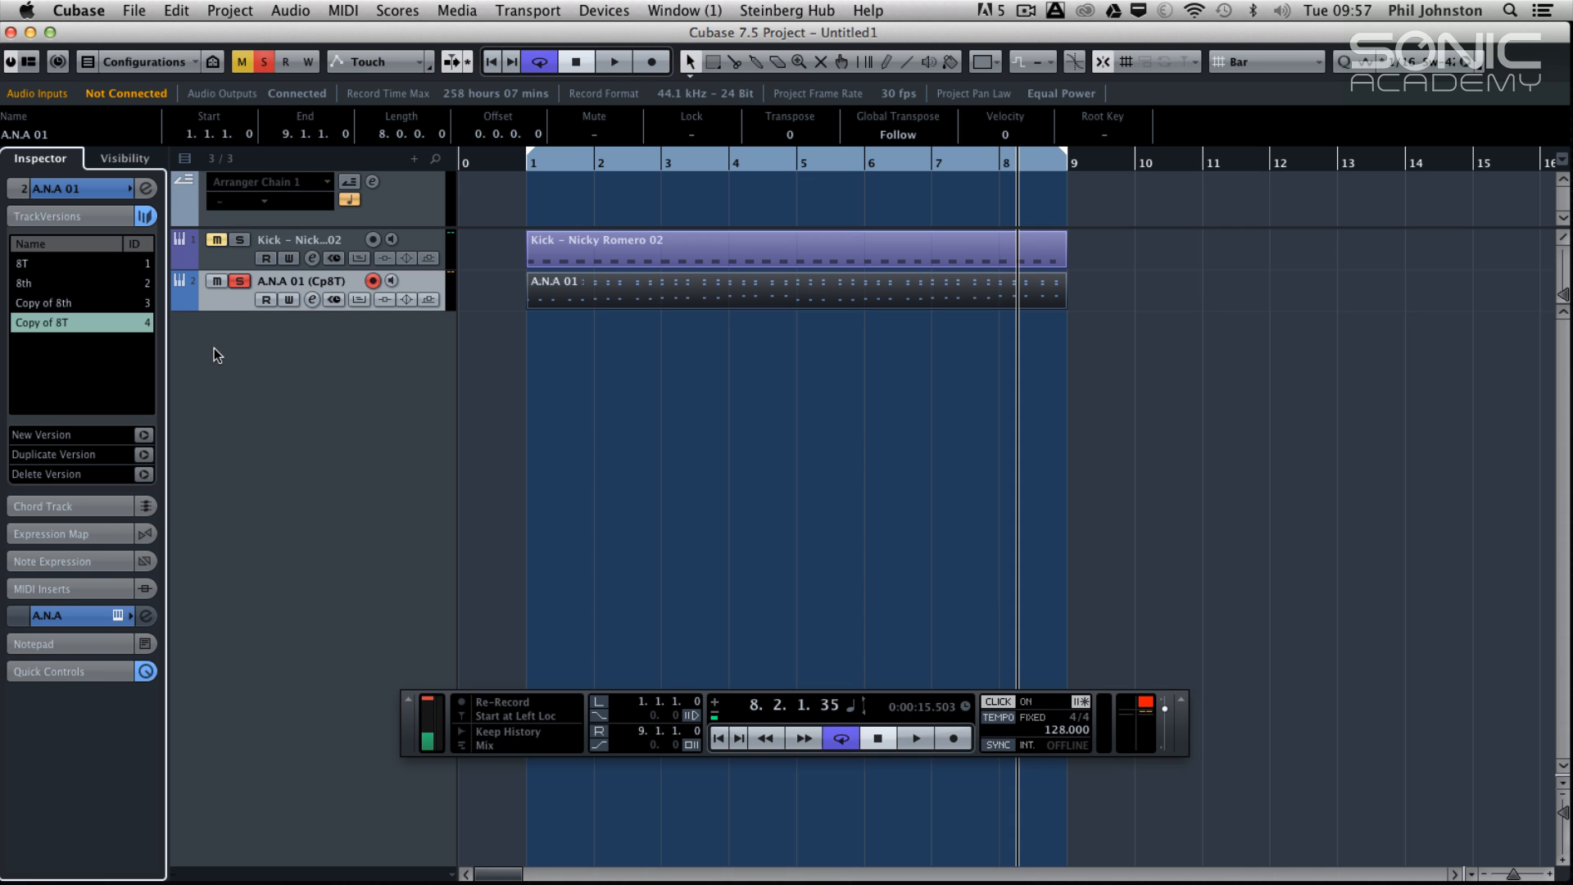
mouse_move(98, 329)
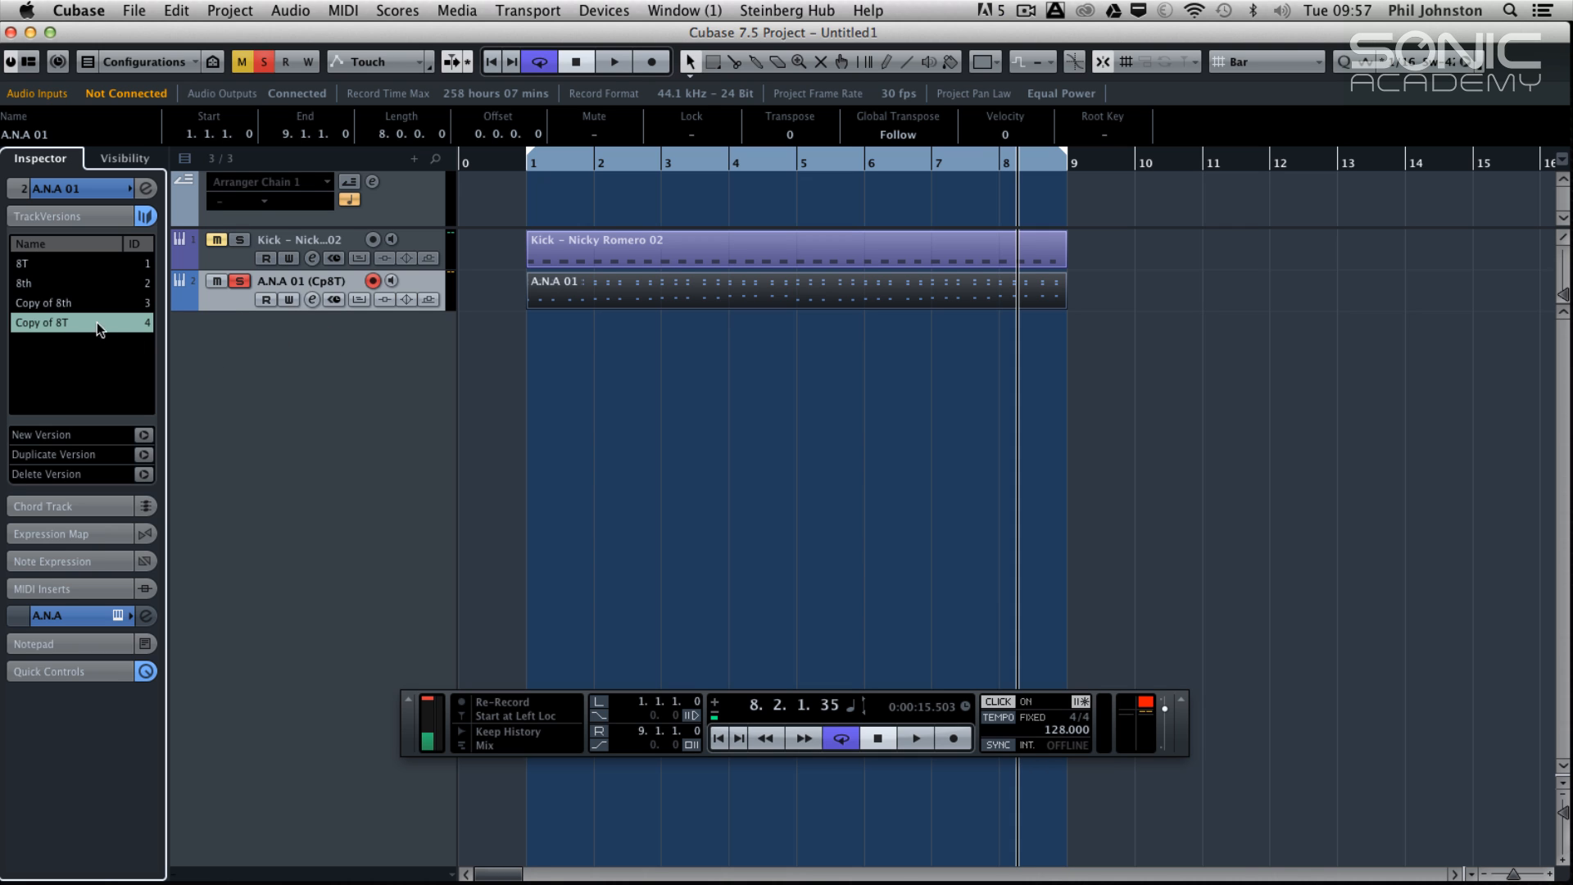
Audition the Copy of 8T and 8th versions, ending on Copy of 8th as the active version
left_click(681, 292)
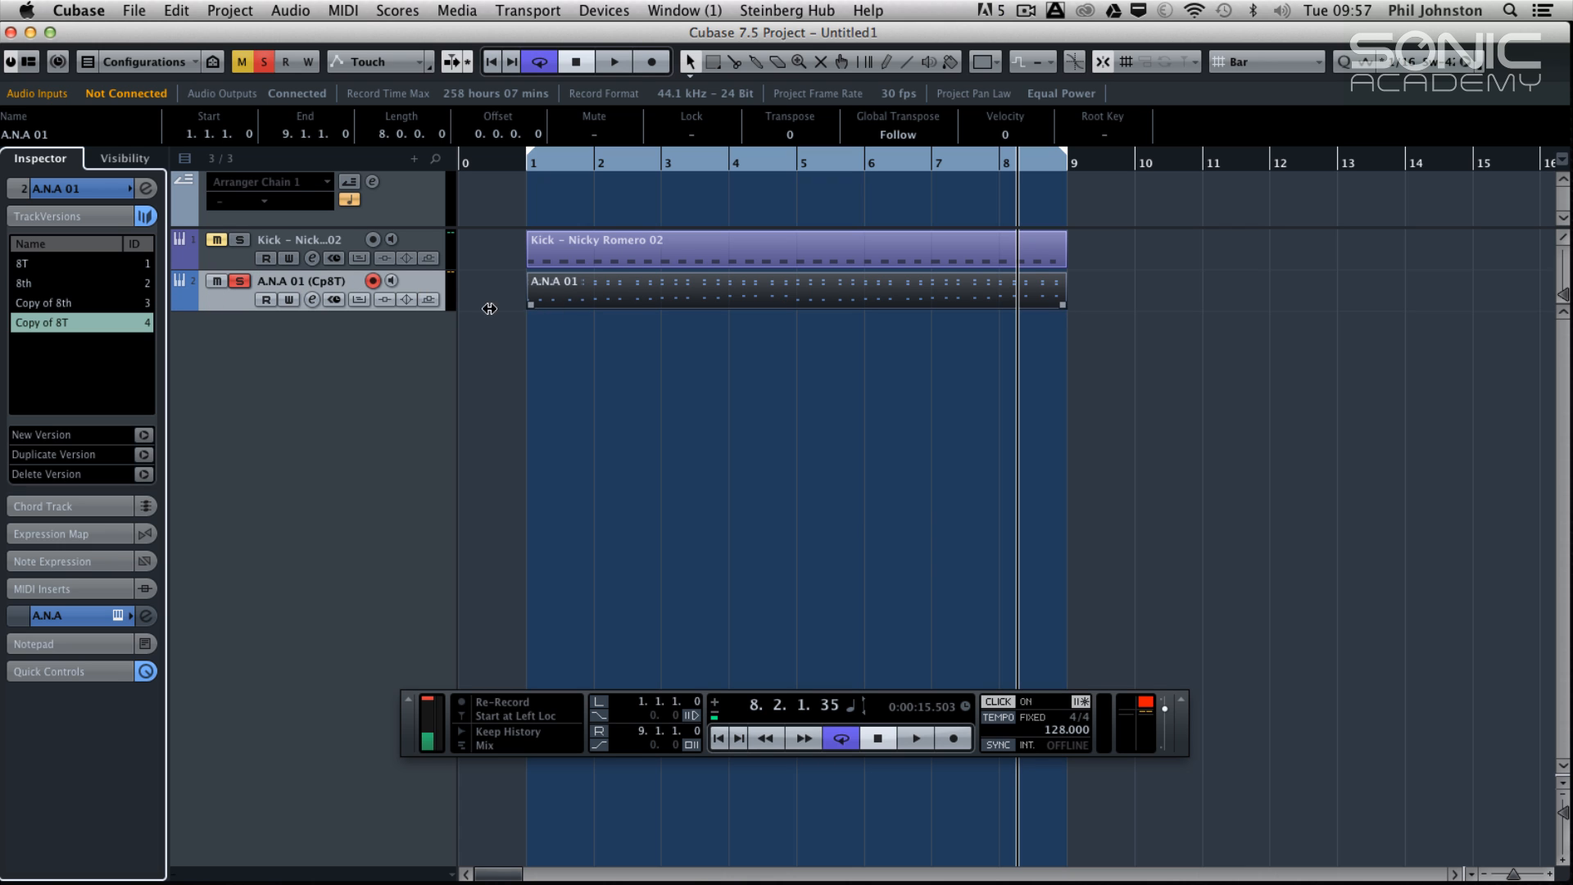
left_click(61, 262)
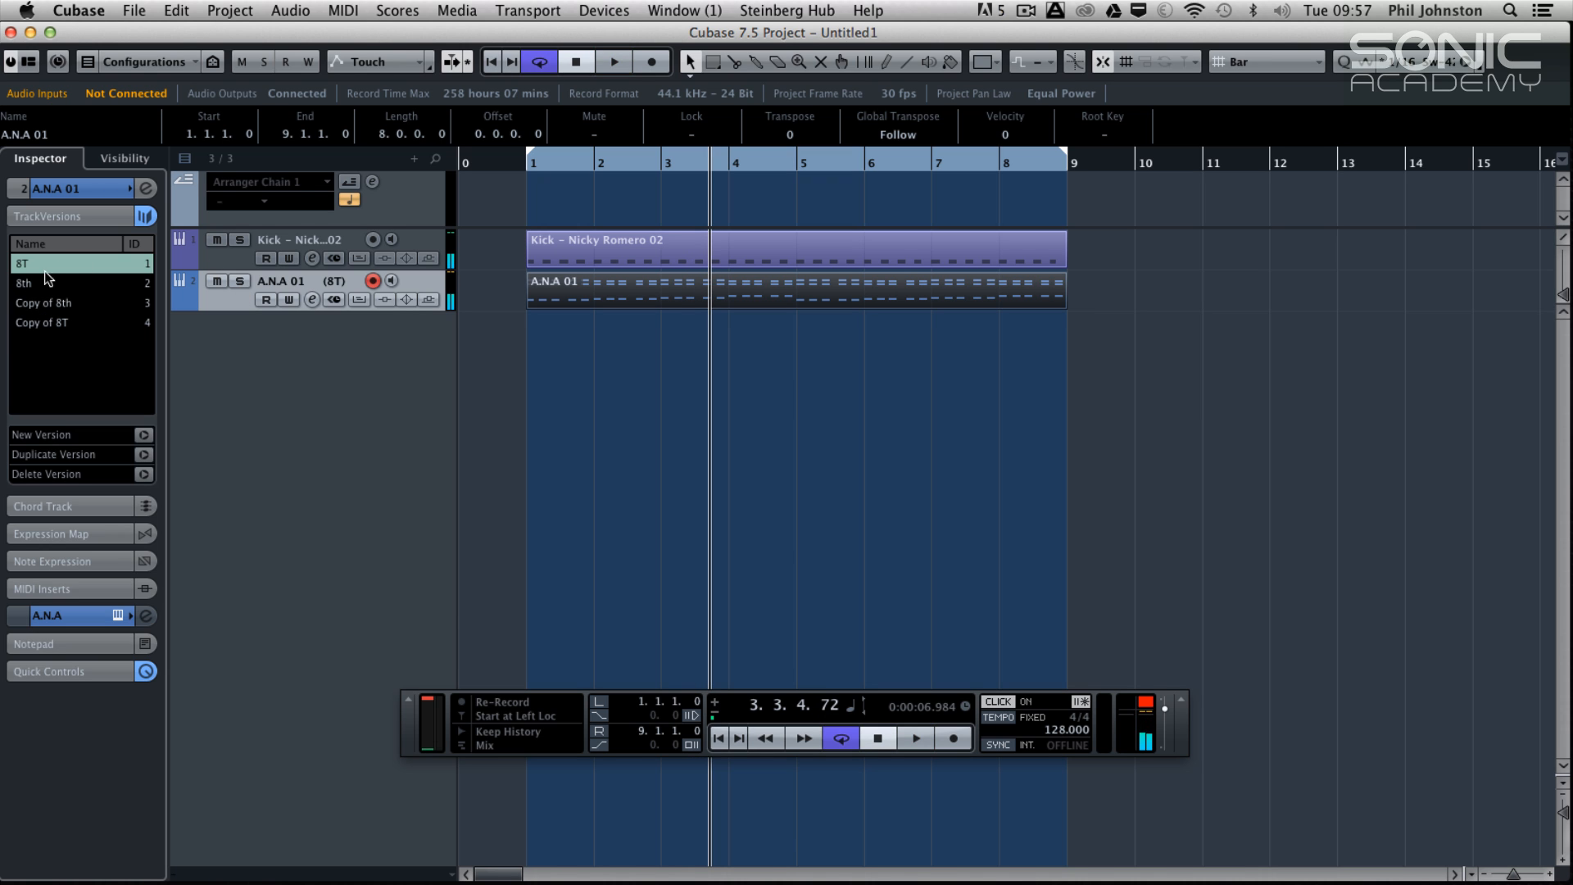
left_click(51, 283)
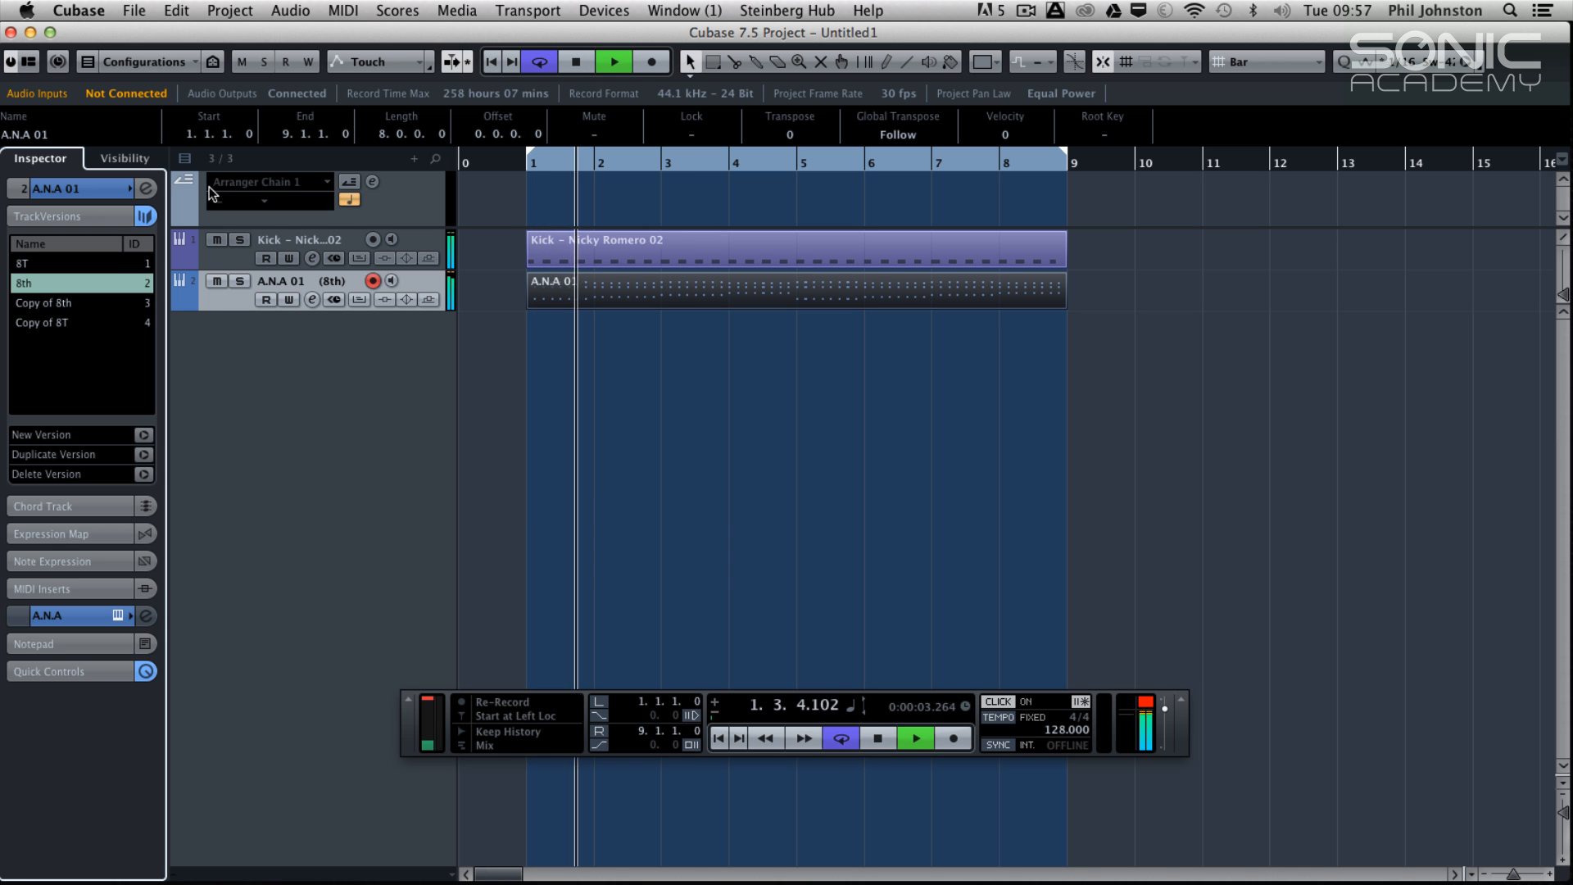
left_click(46, 303)
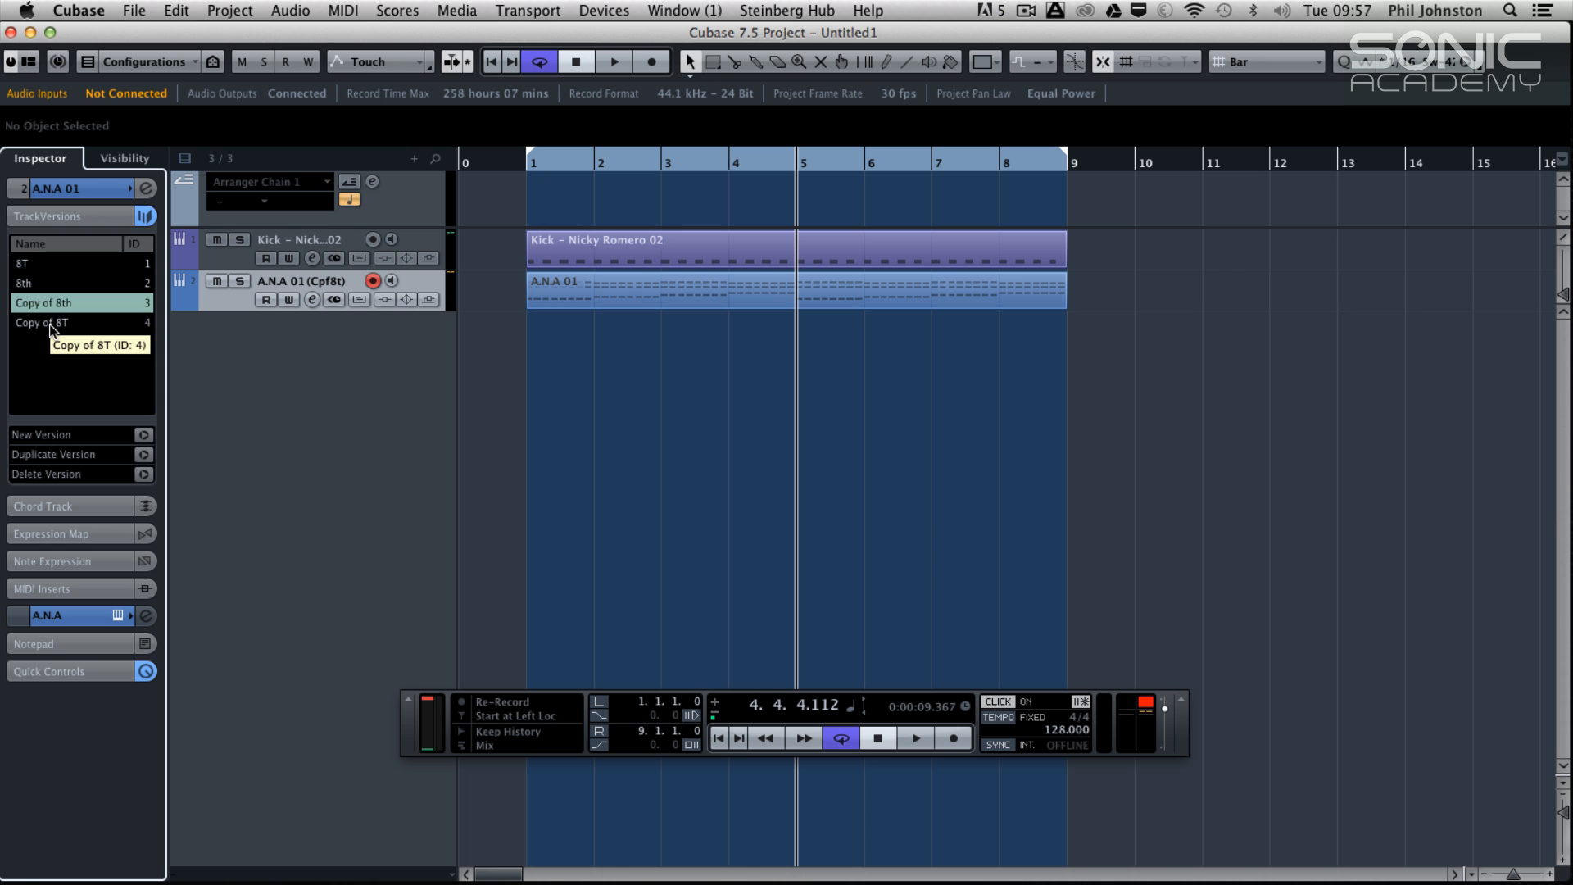
Make Copy of 8T the active version of the A.N.A 01 track
left_click(51, 284)
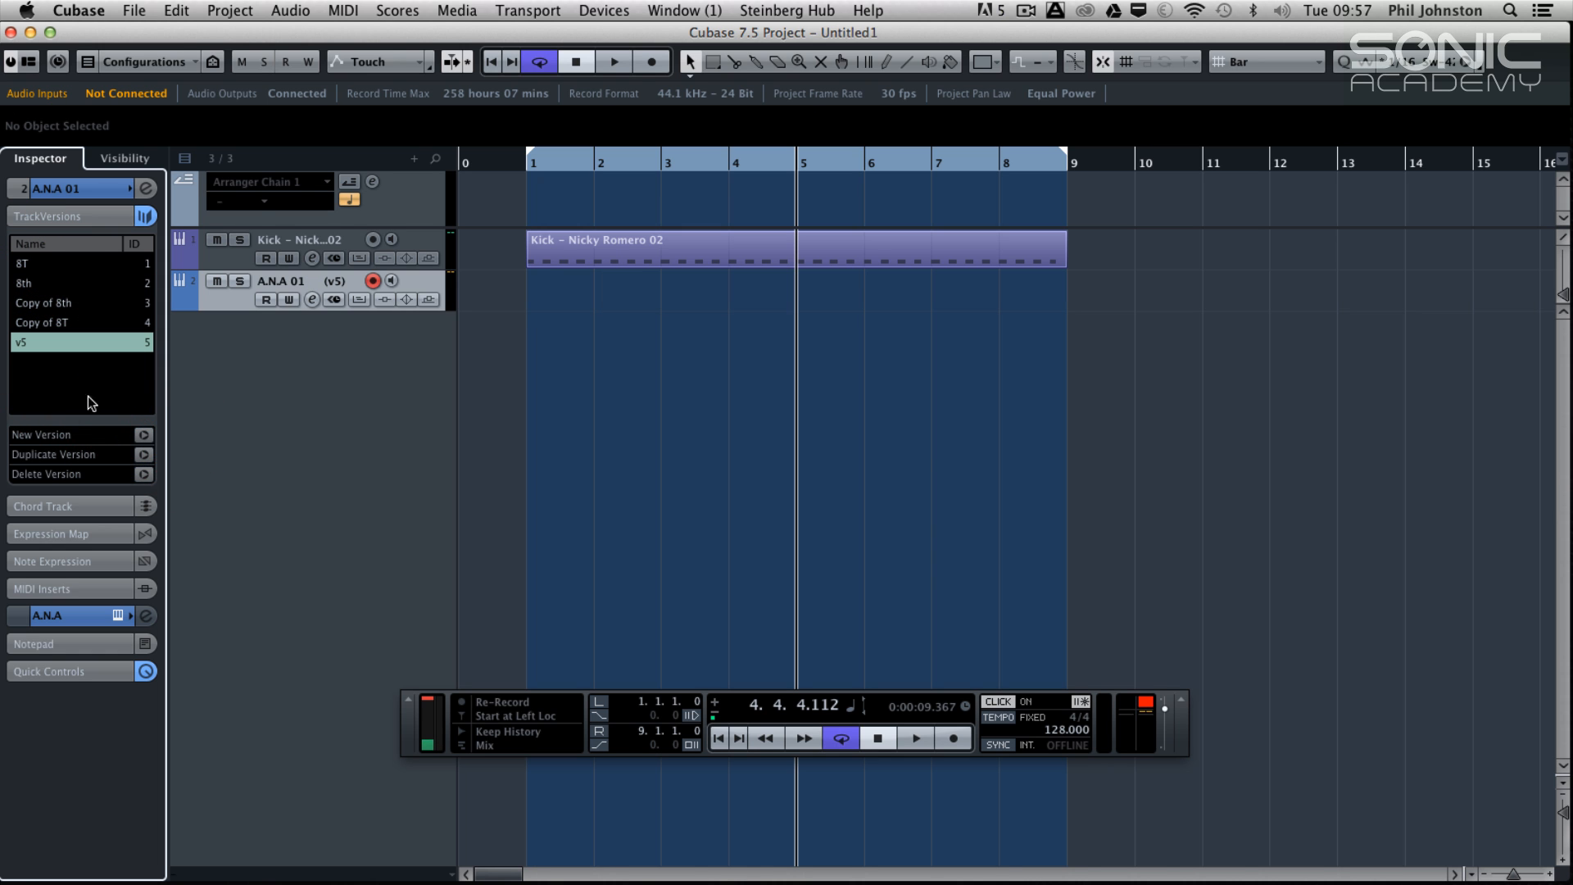
mouse_move(131, 477)
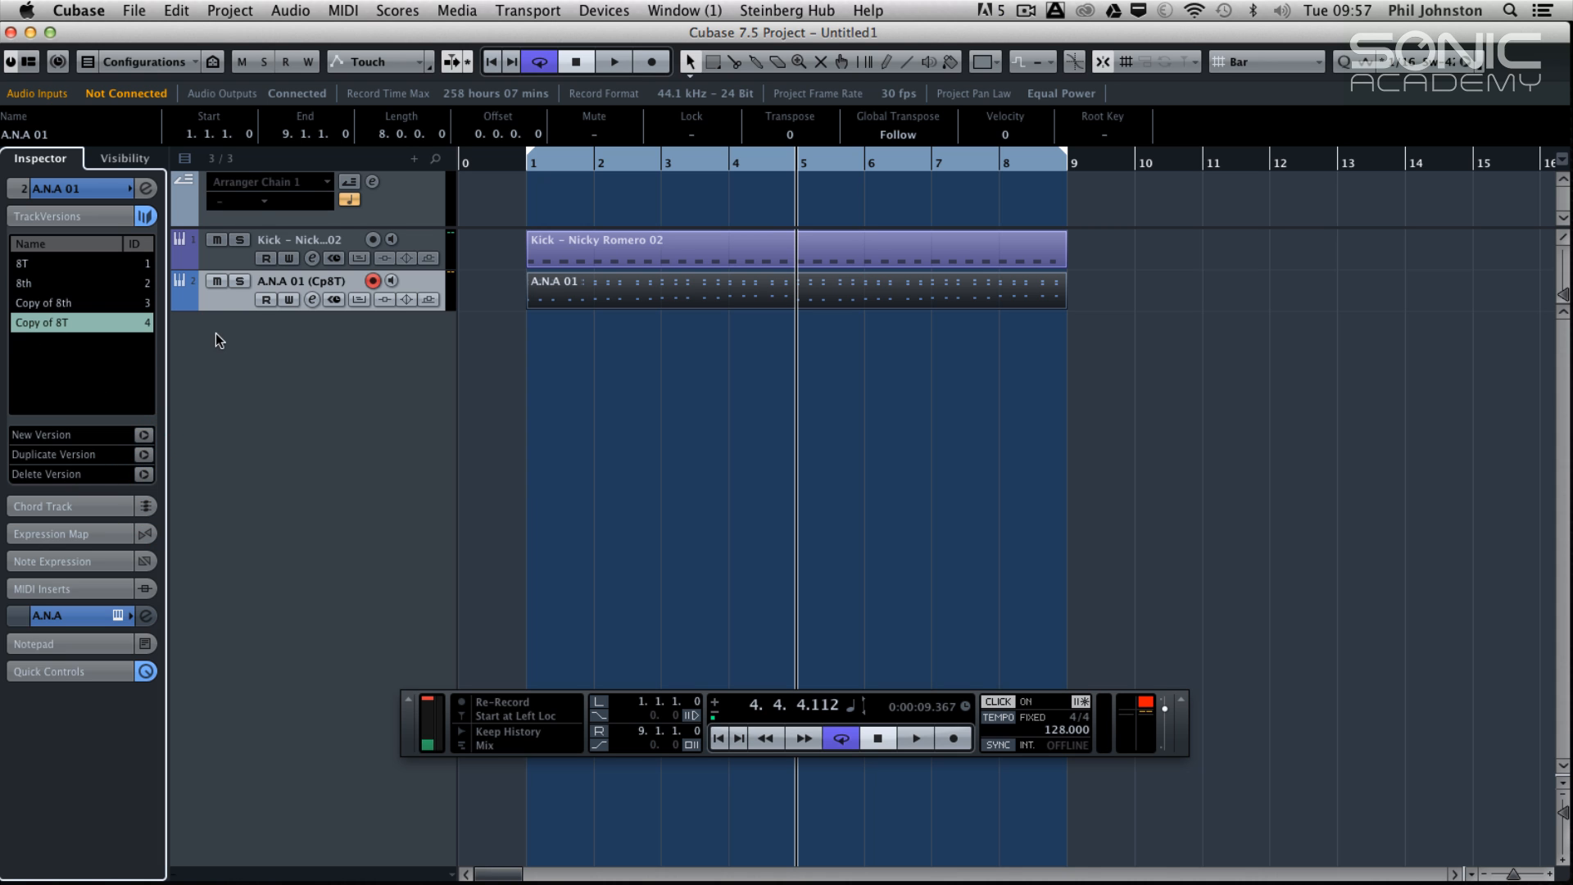
mouse_move(212, 338)
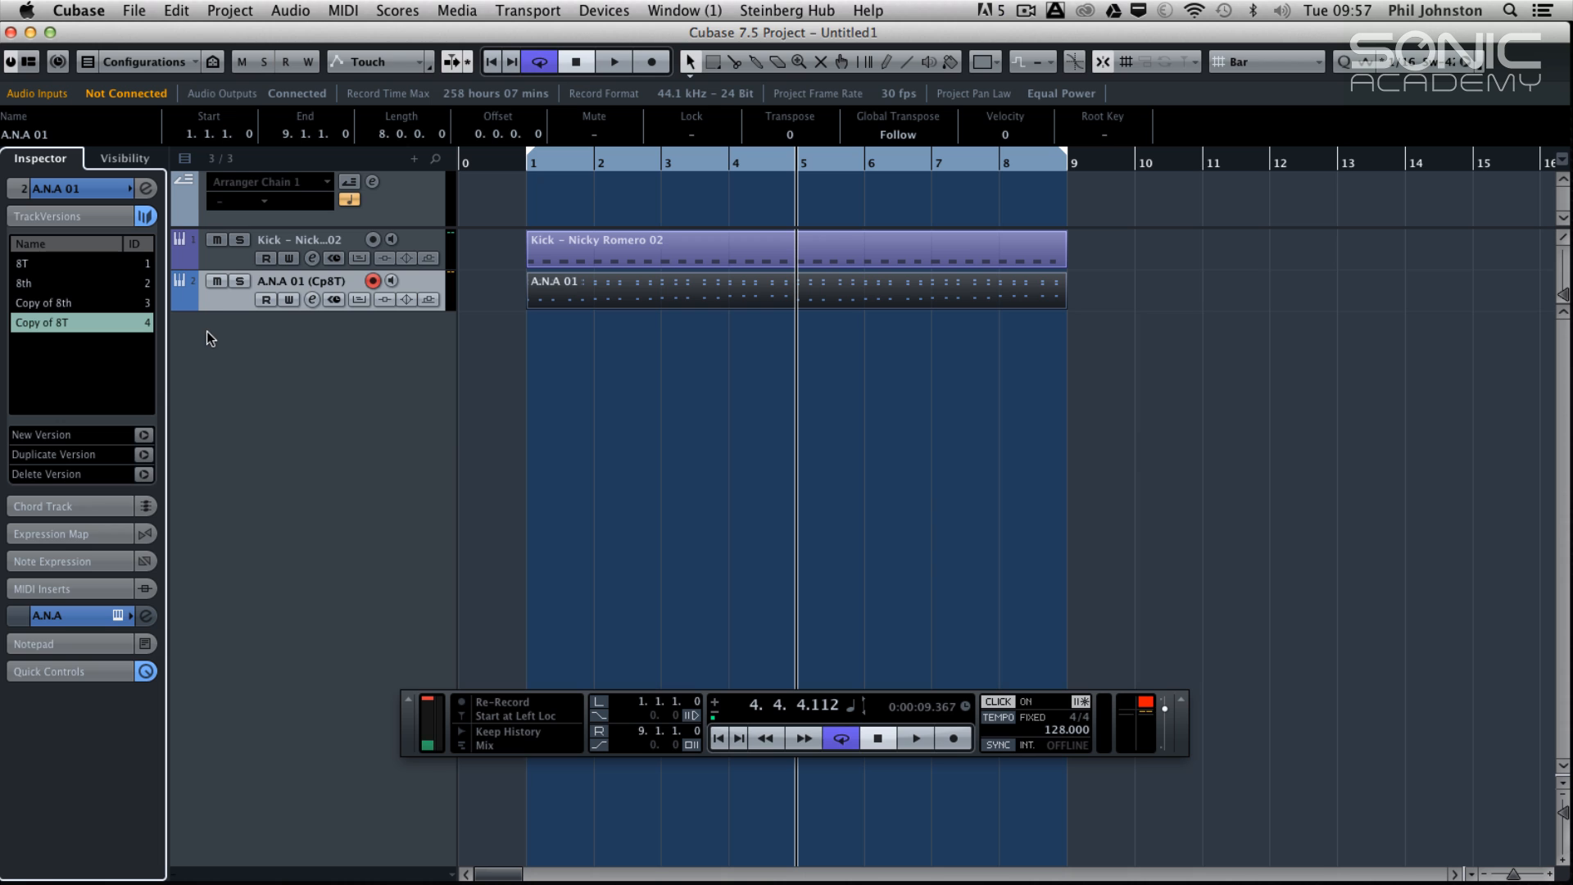
mouse_move(221, 321)
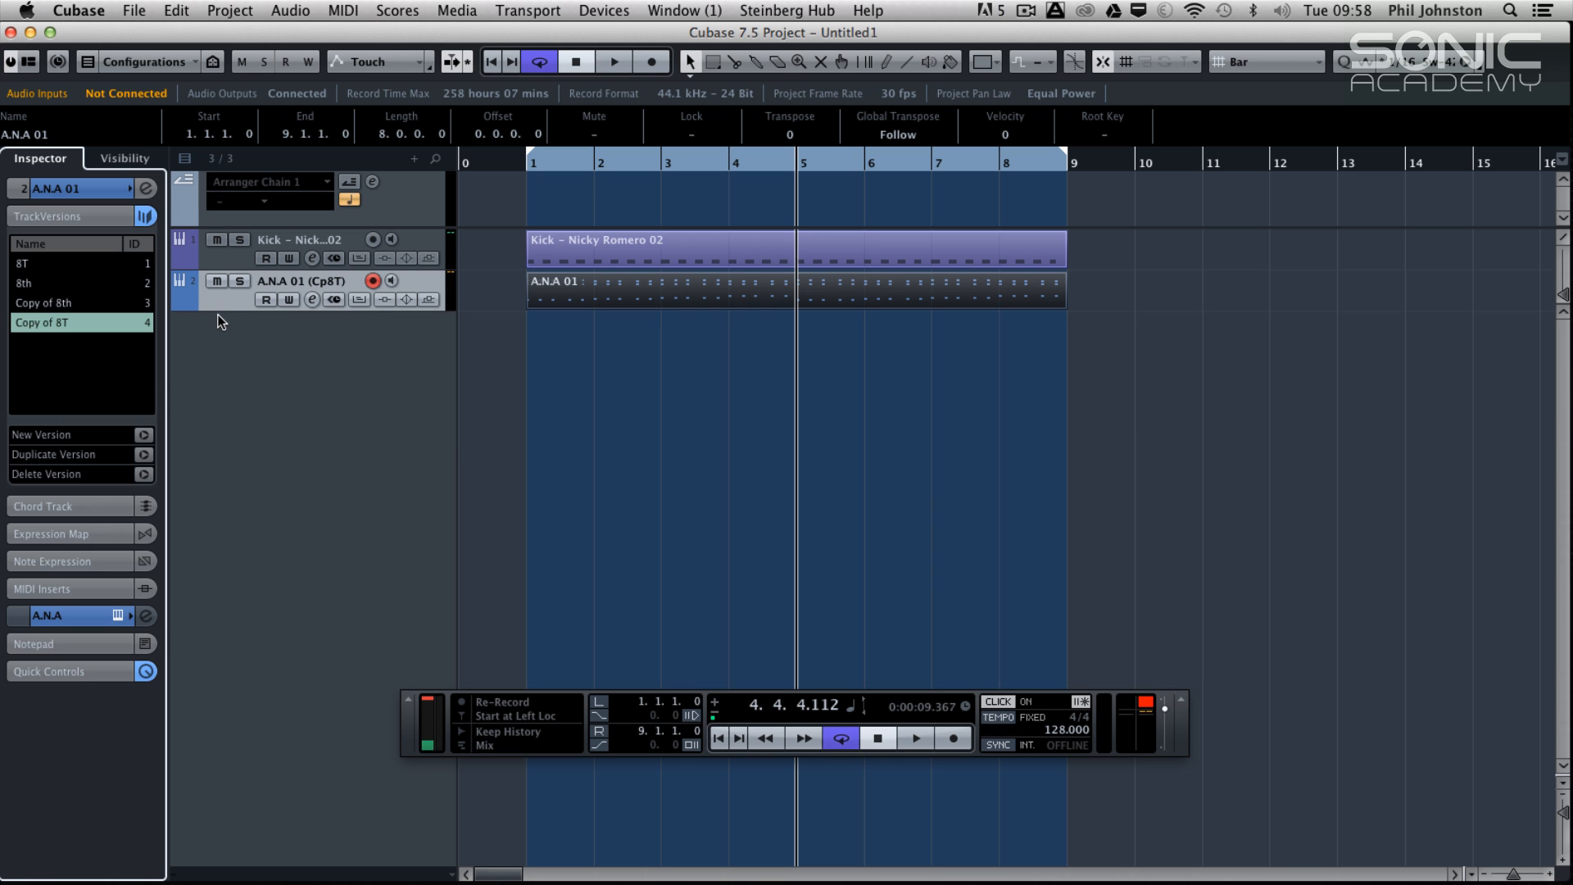
mouse_move(5, 339)
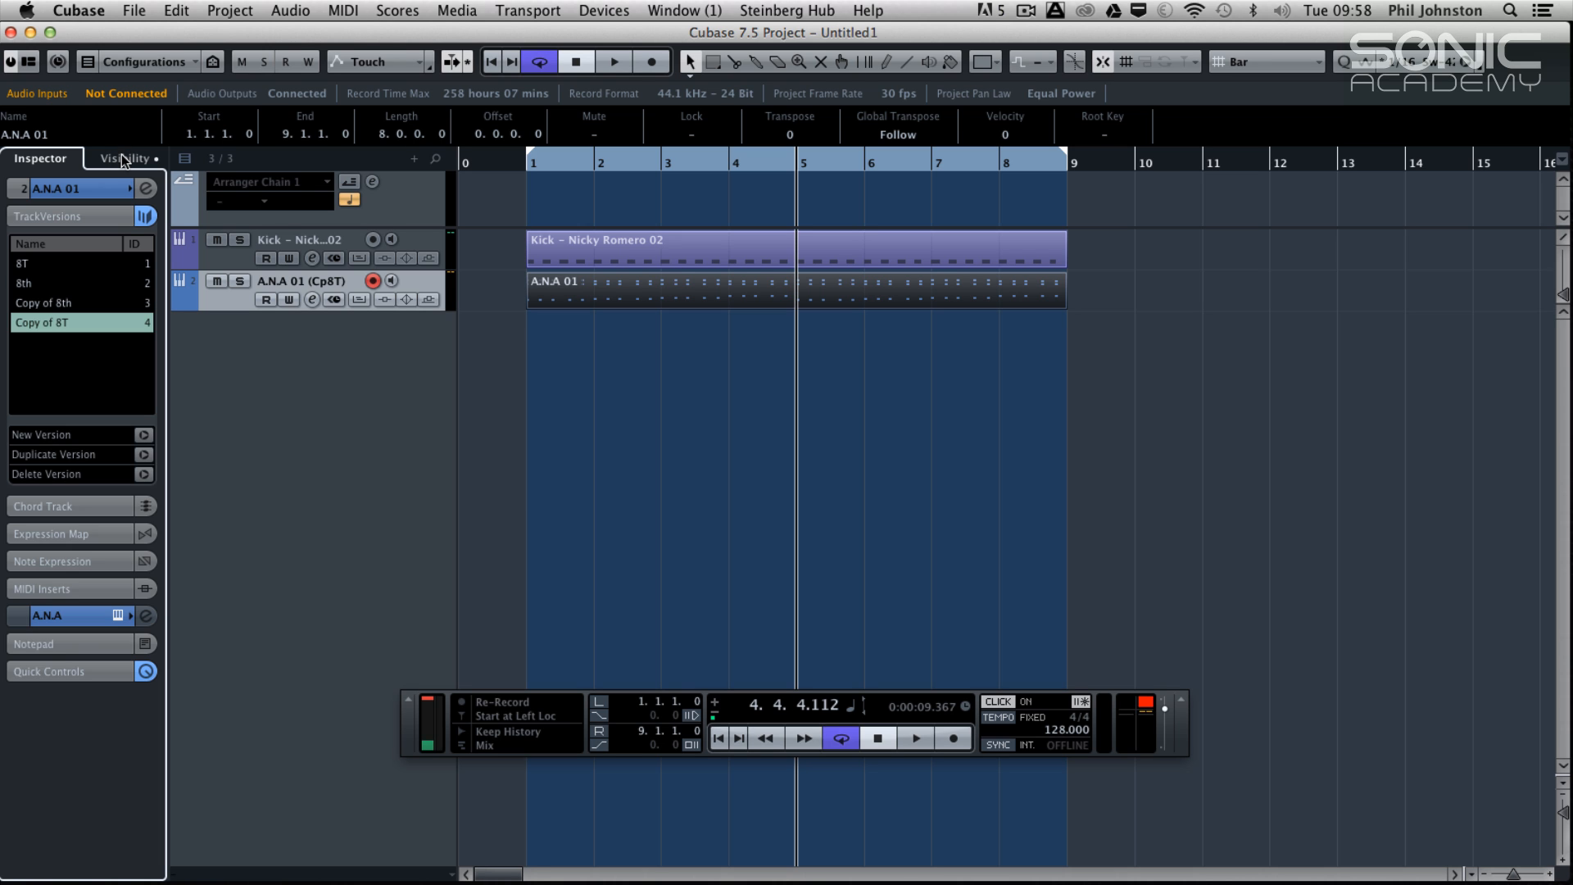
From the Visibility list, add six new audio tracks to the project
left_click(124, 159)
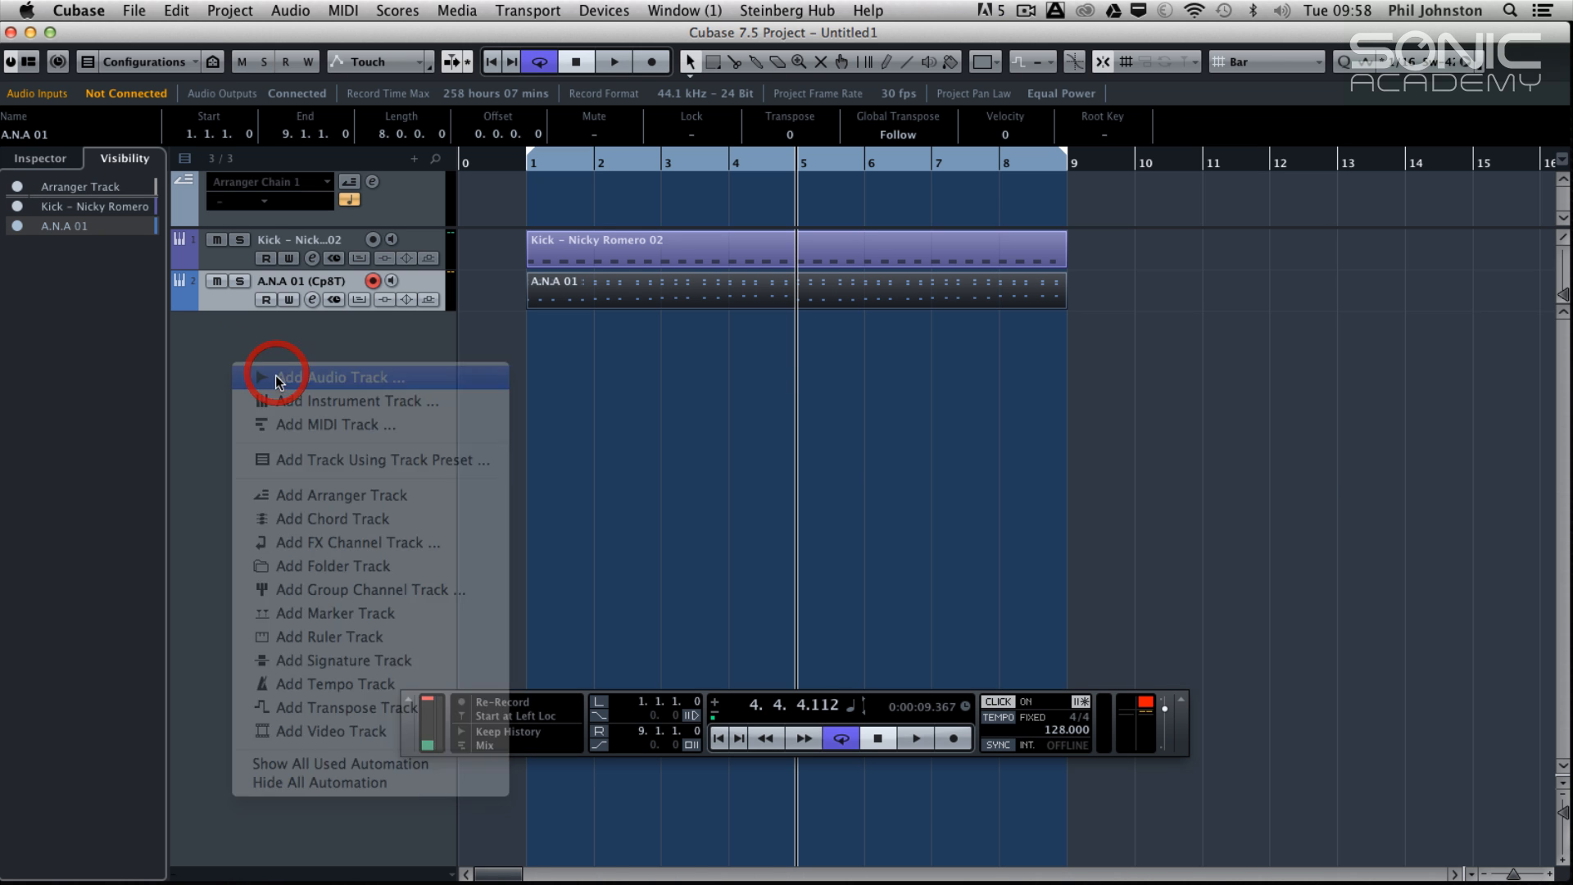
left_click(349, 376)
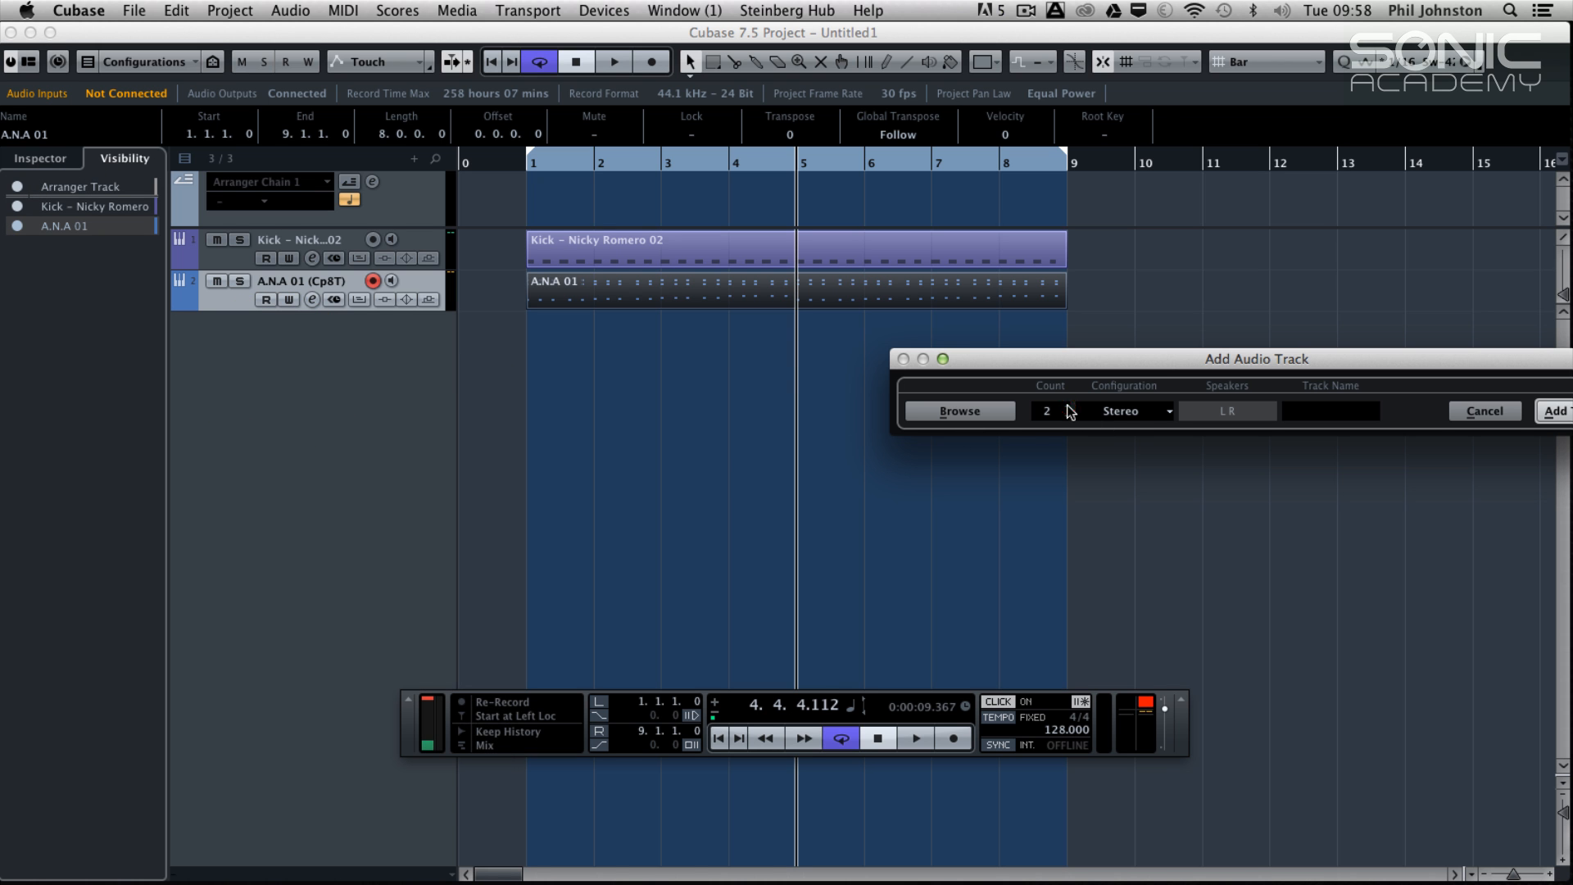
left_click(1554, 410)
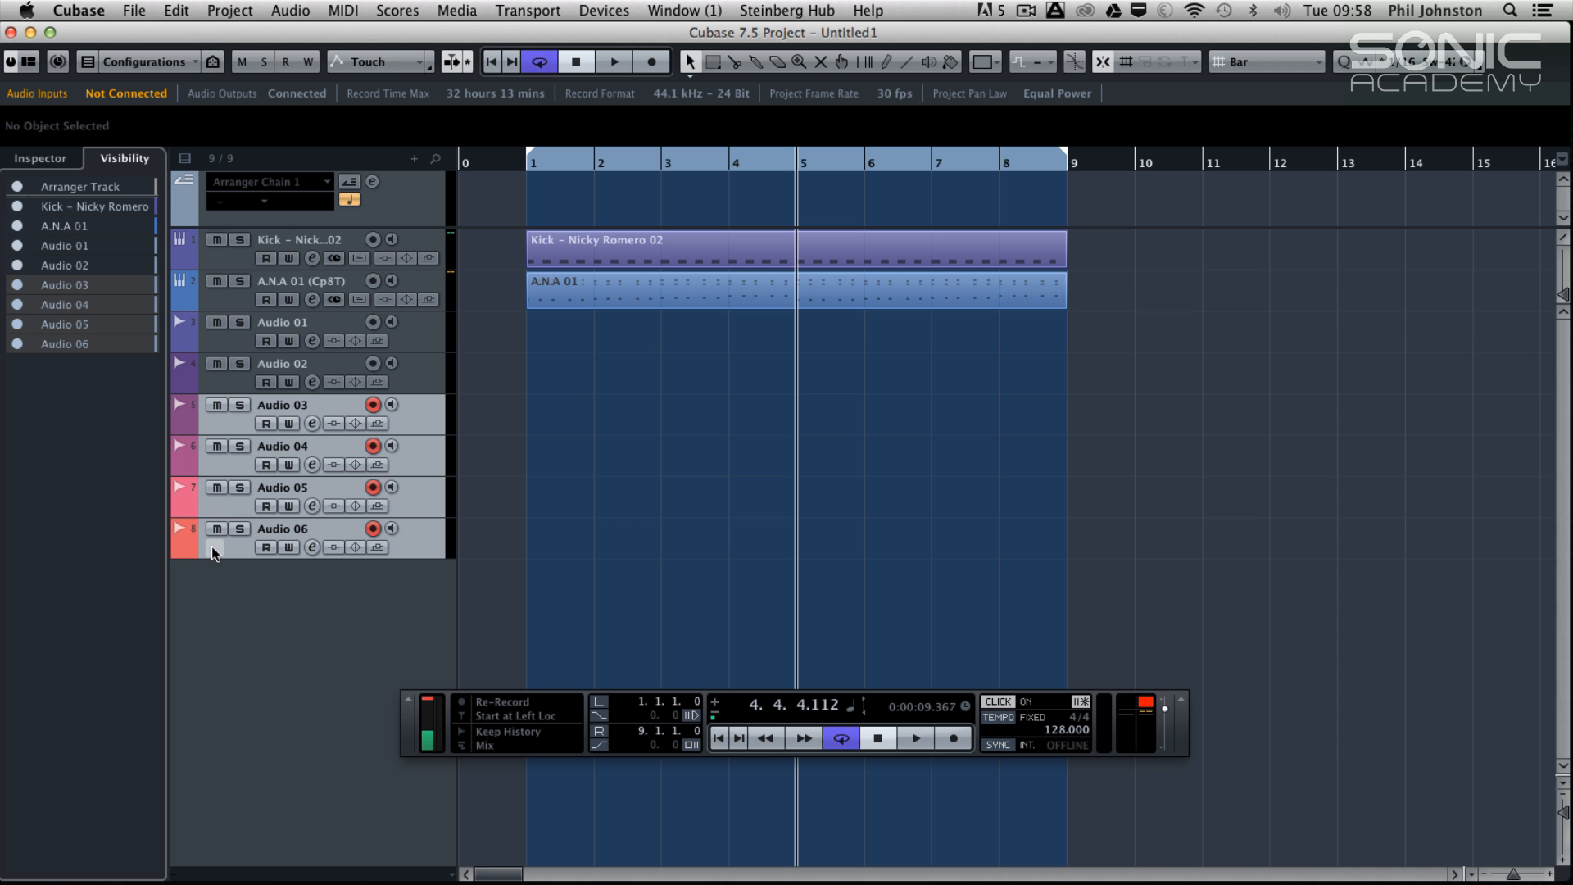
Move Audio 03–06 and Audio 01–02 into new folders, naming them Vocals and BAss
right_click(213, 552)
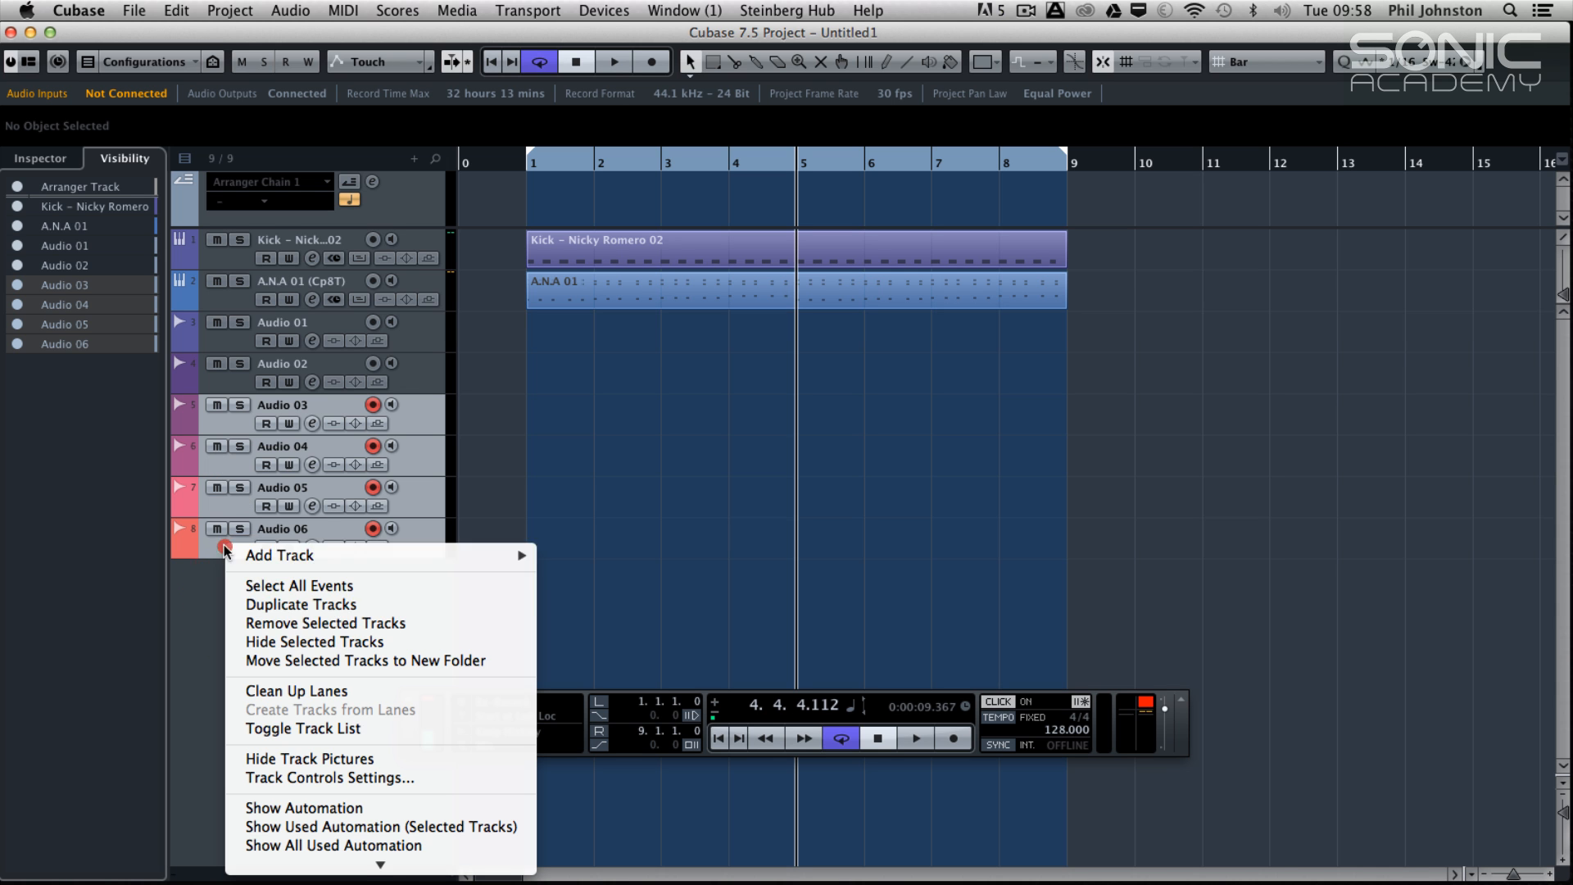
left_click(364, 660)
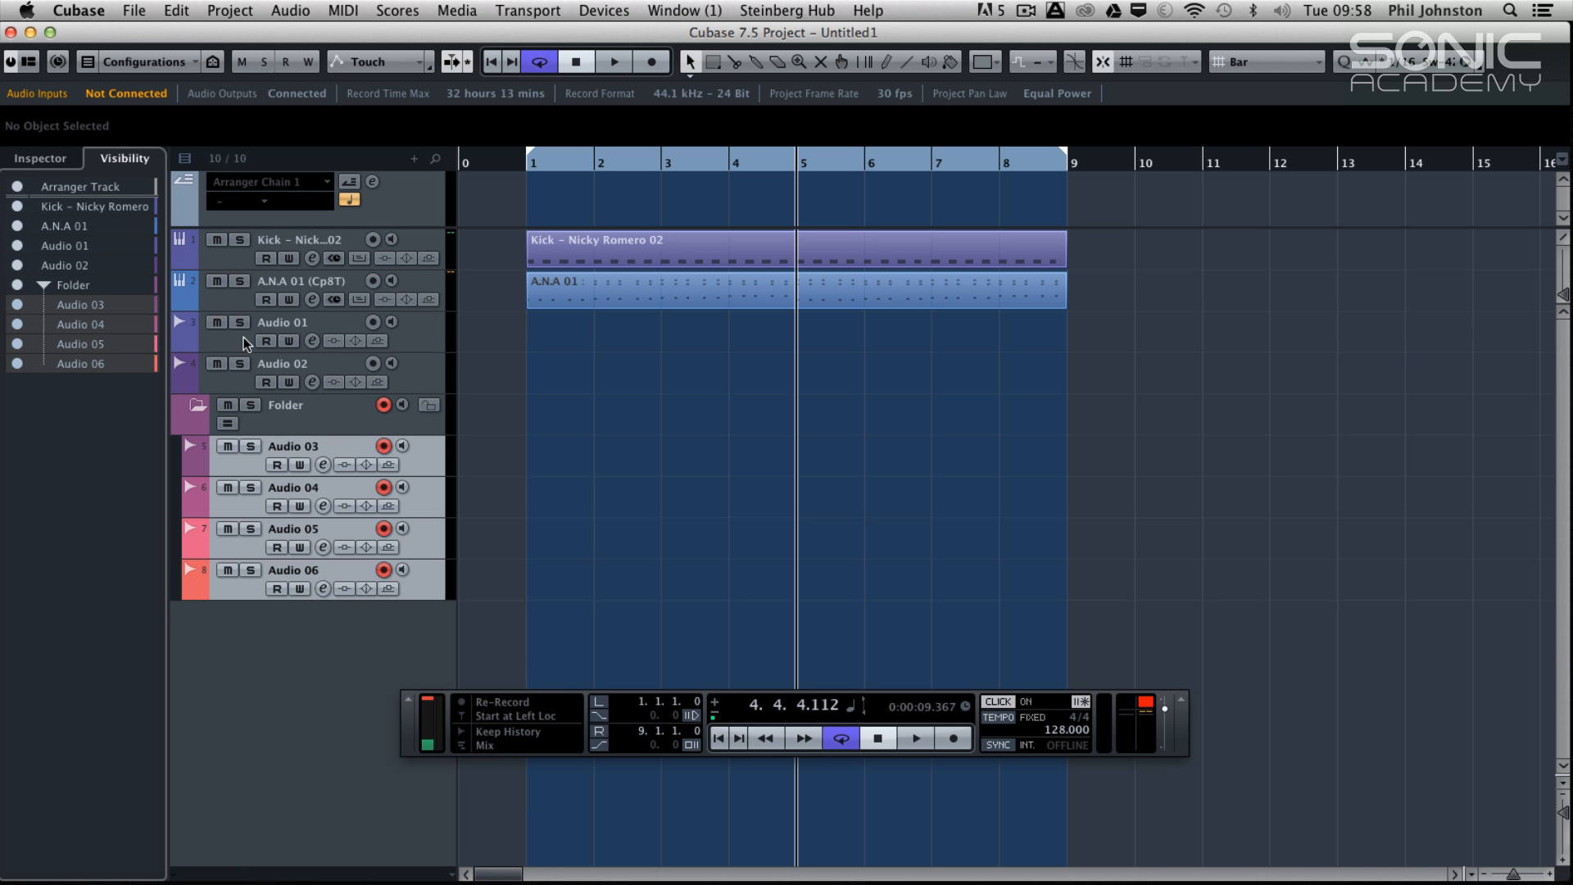
right_click(246, 341)
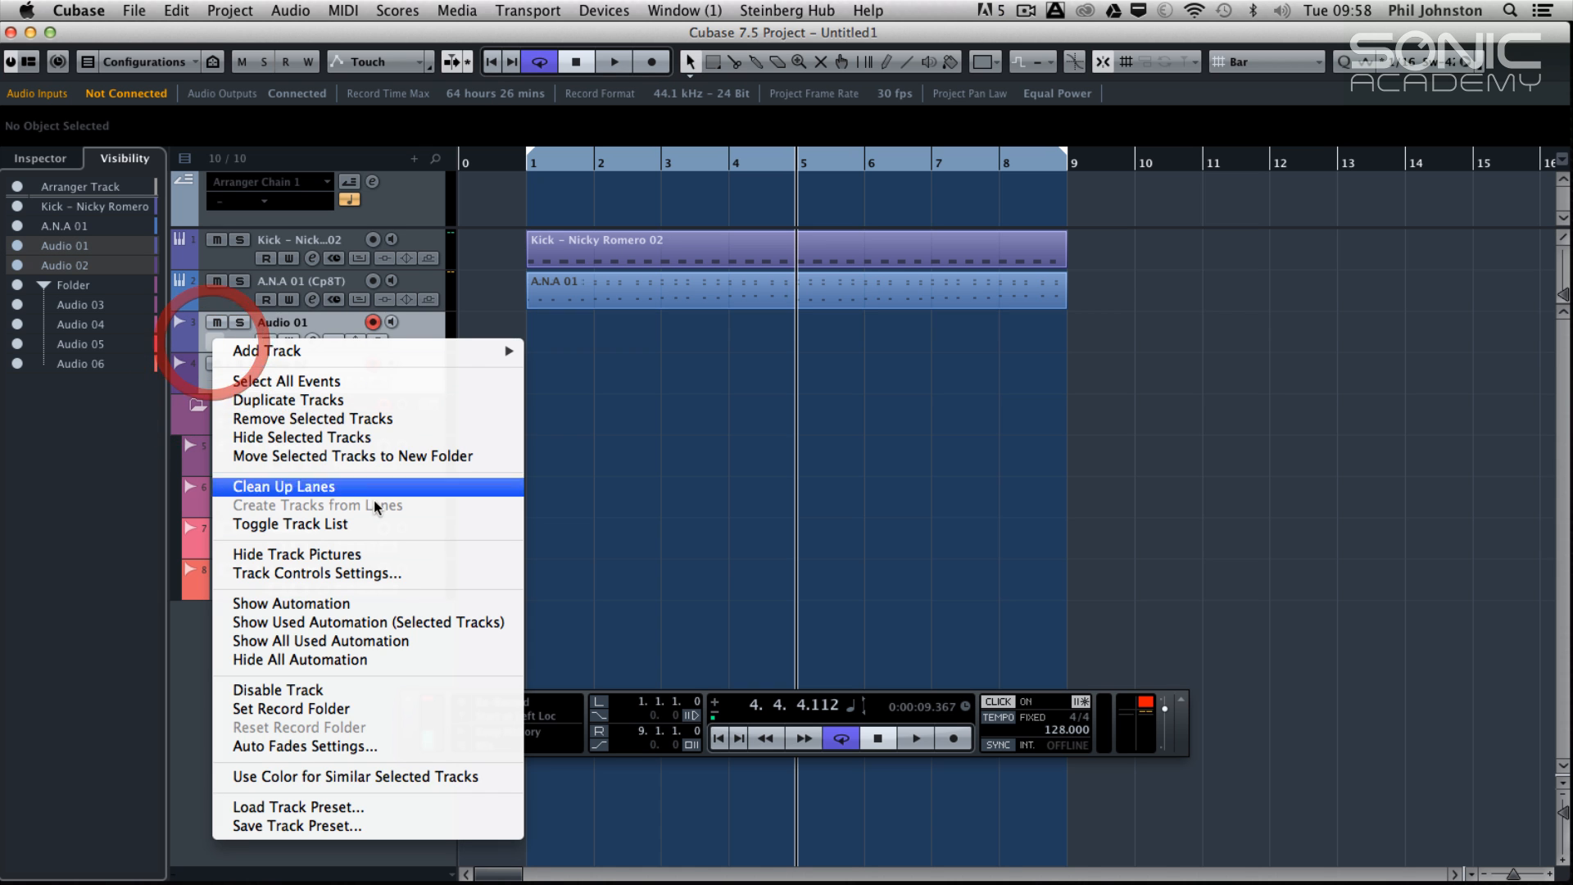
mouse_move(346, 611)
type("BAss")
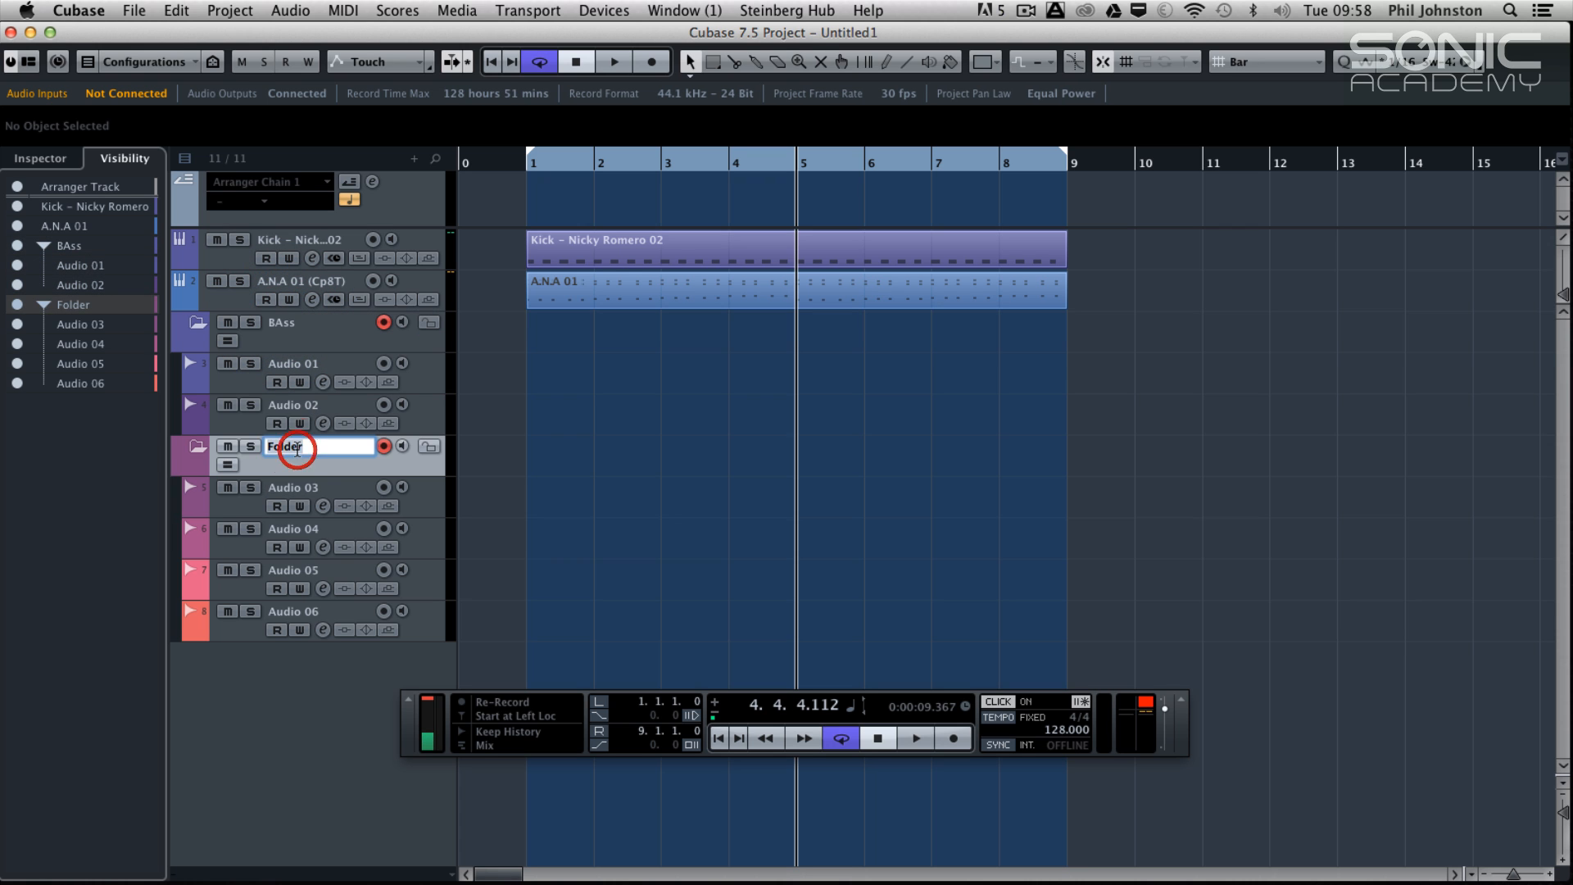
type("Vocals")
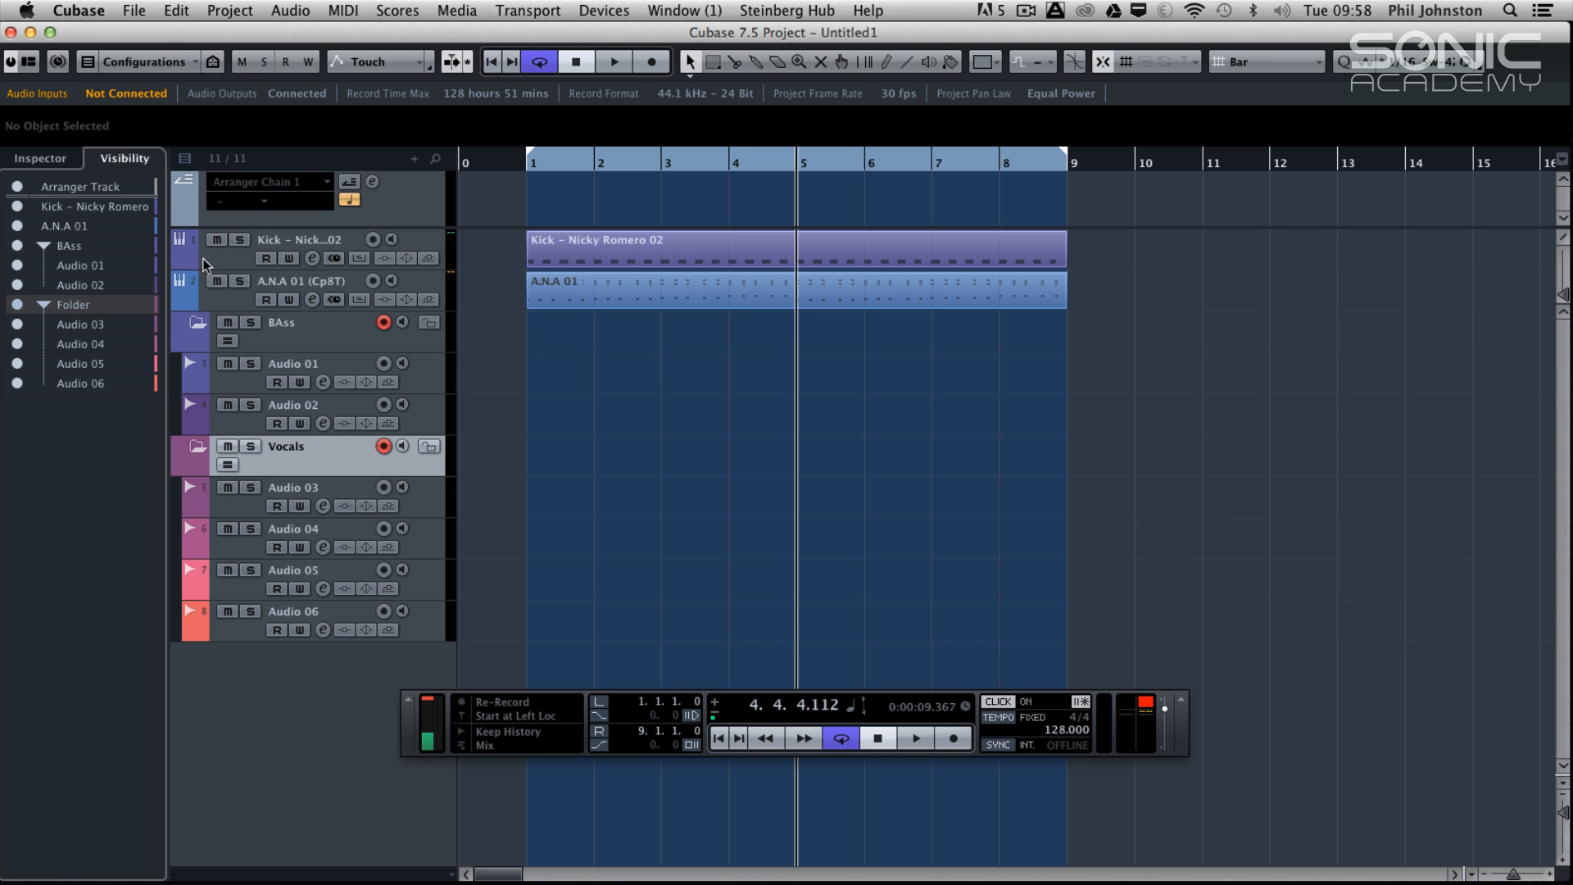
mouse_move(205, 317)
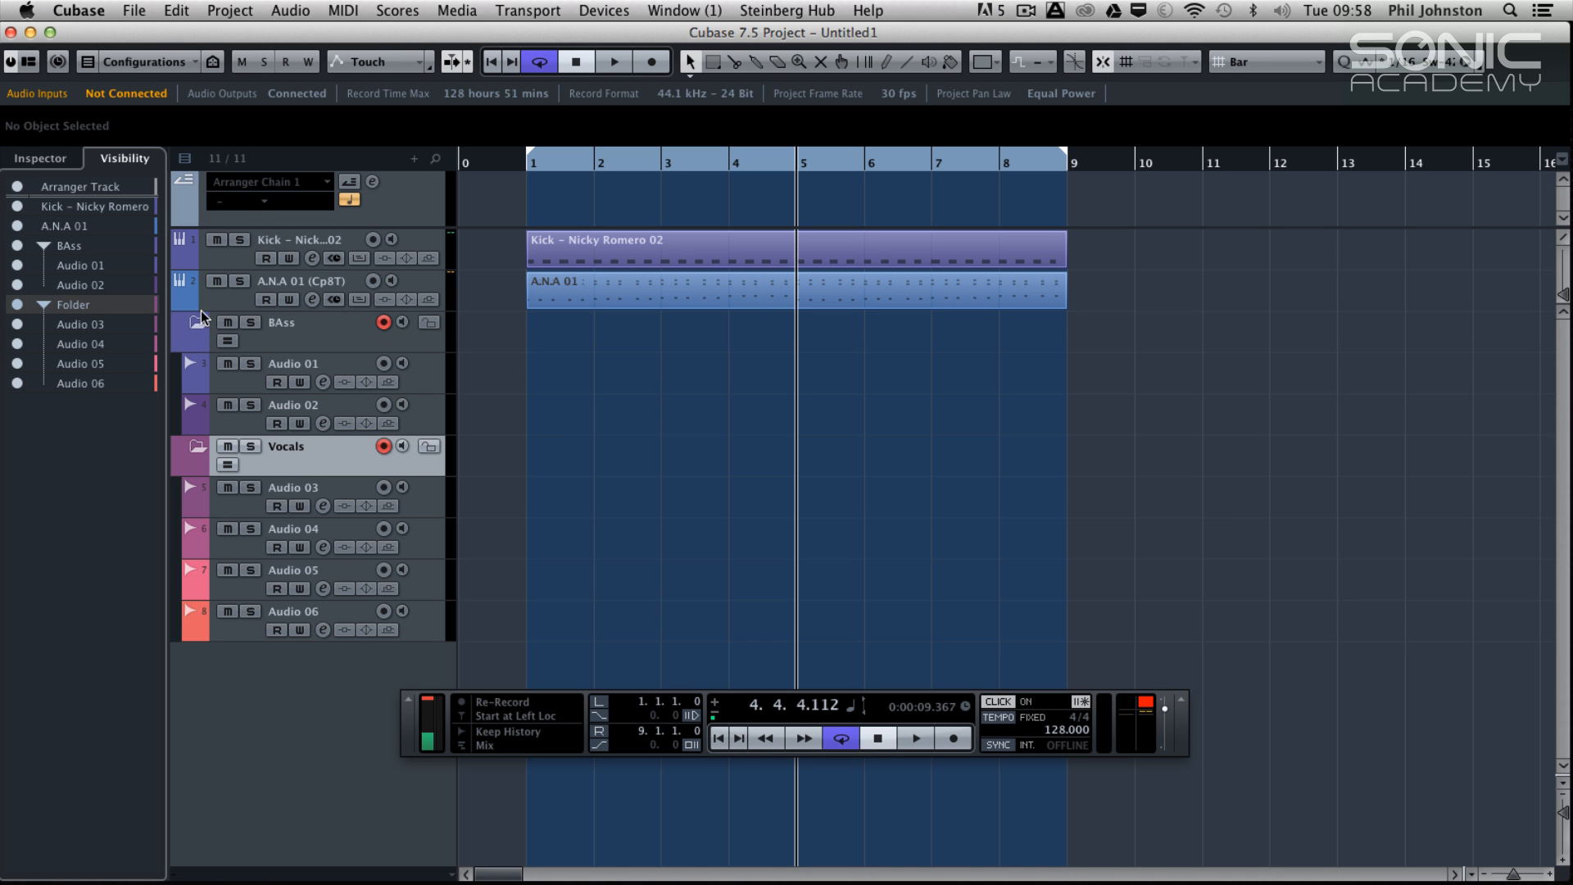
mouse_move(228, 340)
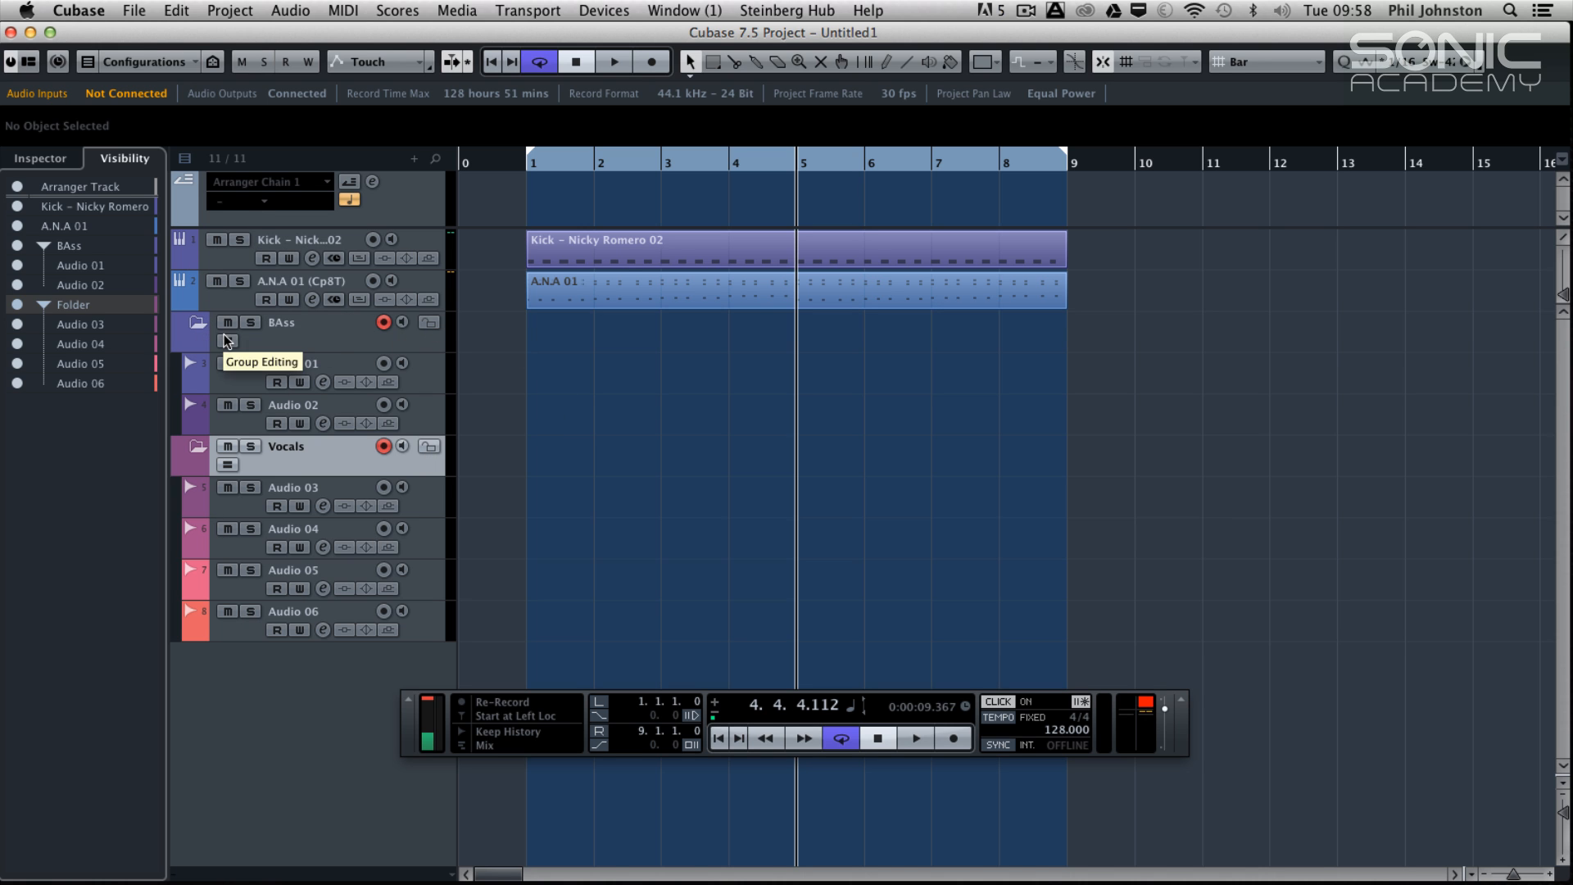
Hide the BAss and Vocals folders with their tracks, leaving Kick and A.N.A 01 showing
left_click(198, 322)
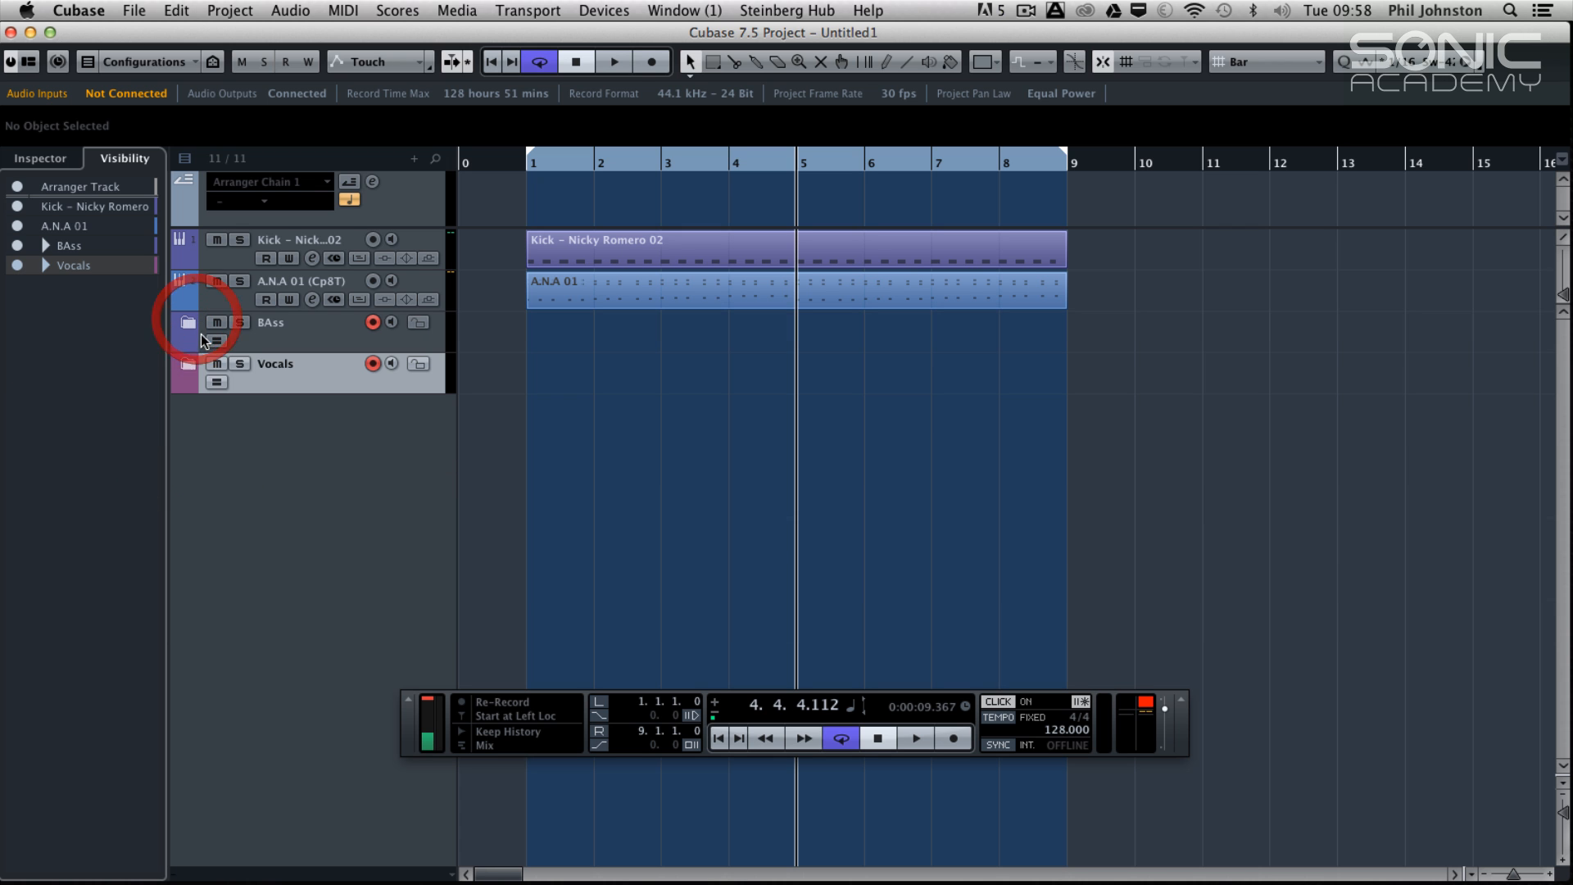
left_click(46, 246)
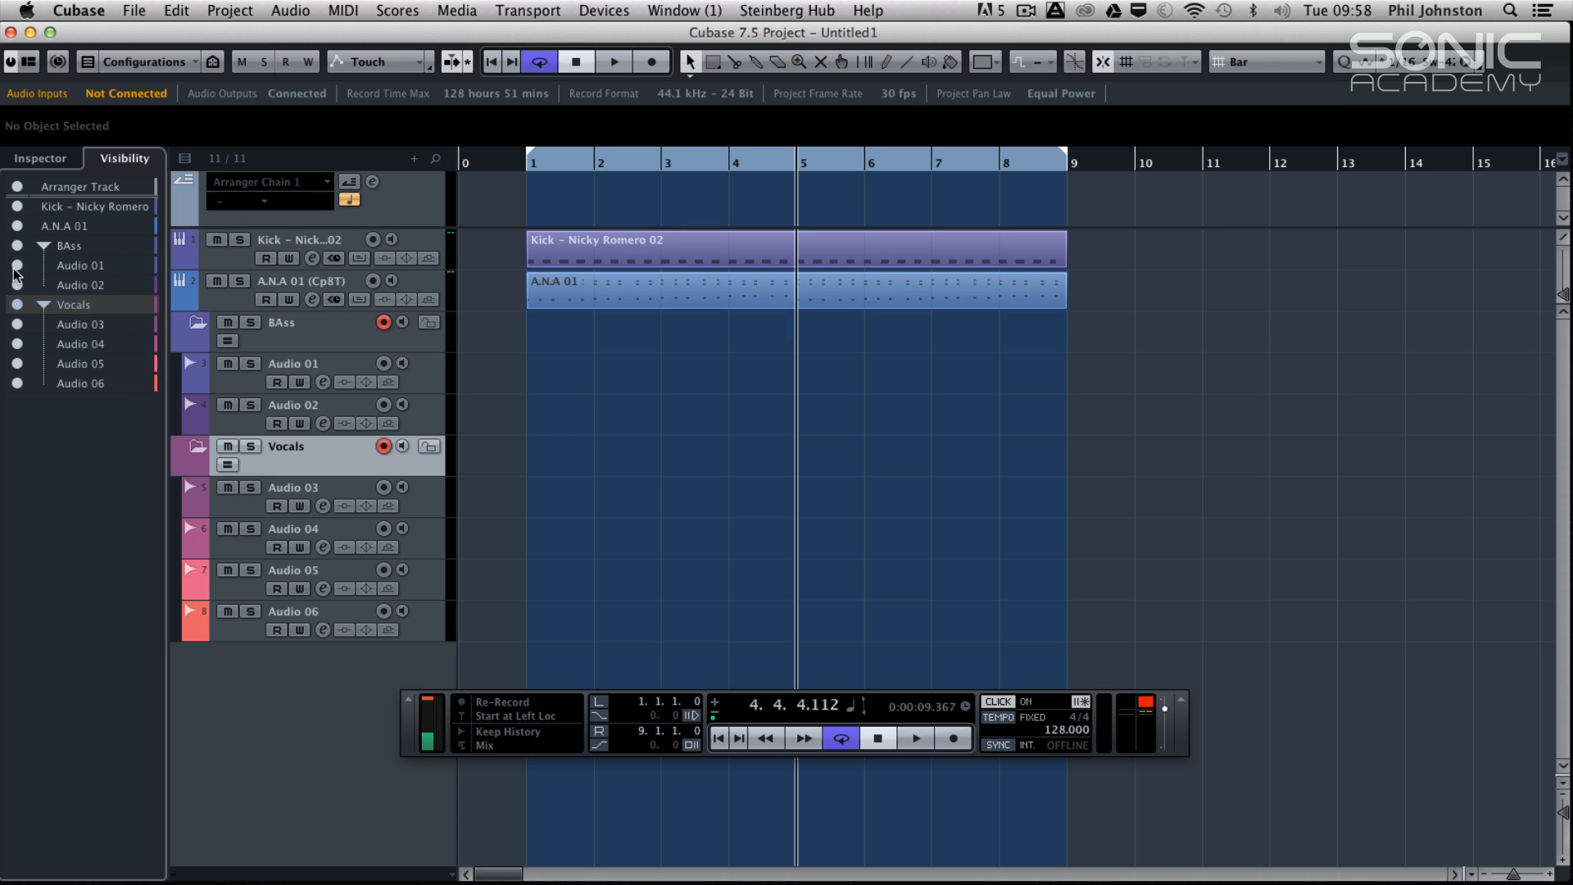
left_click(45, 305)
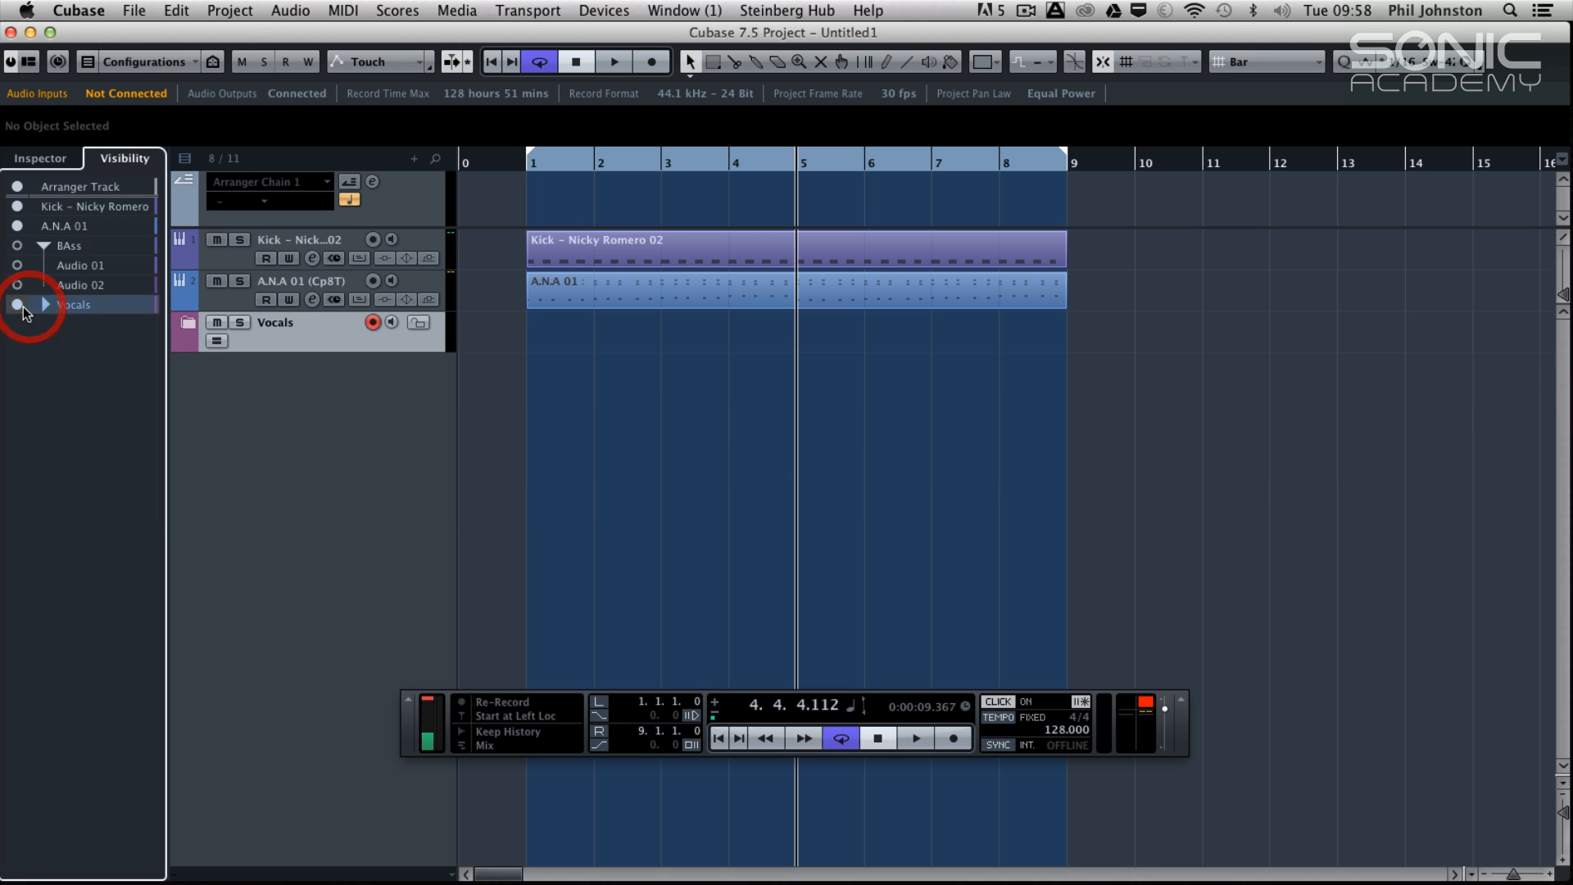
left_click(18, 305)
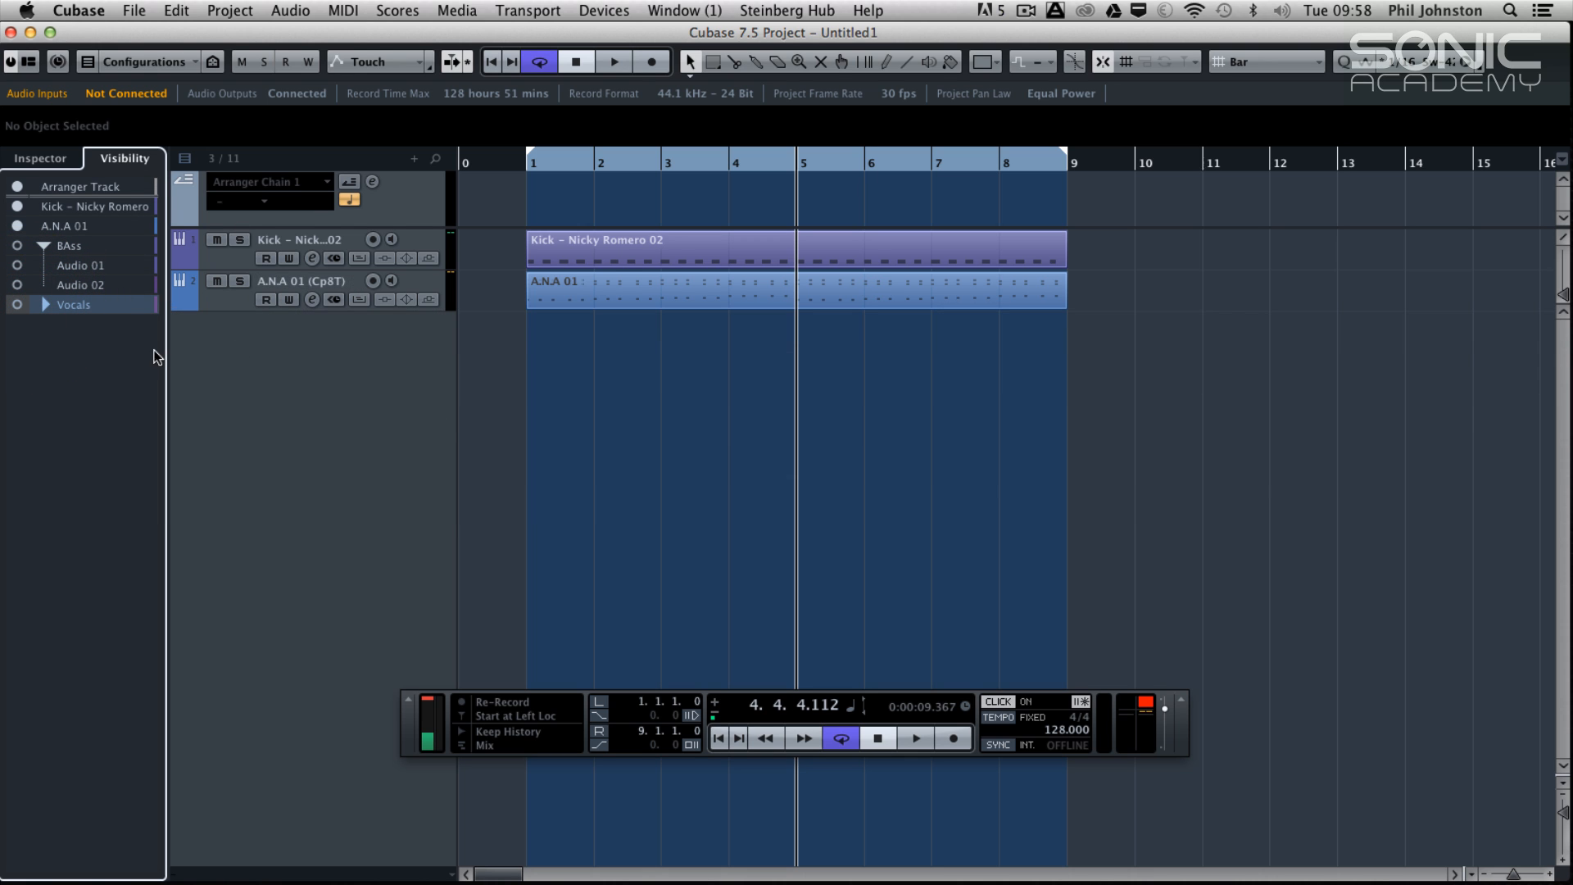
mouse_move(133, 333)
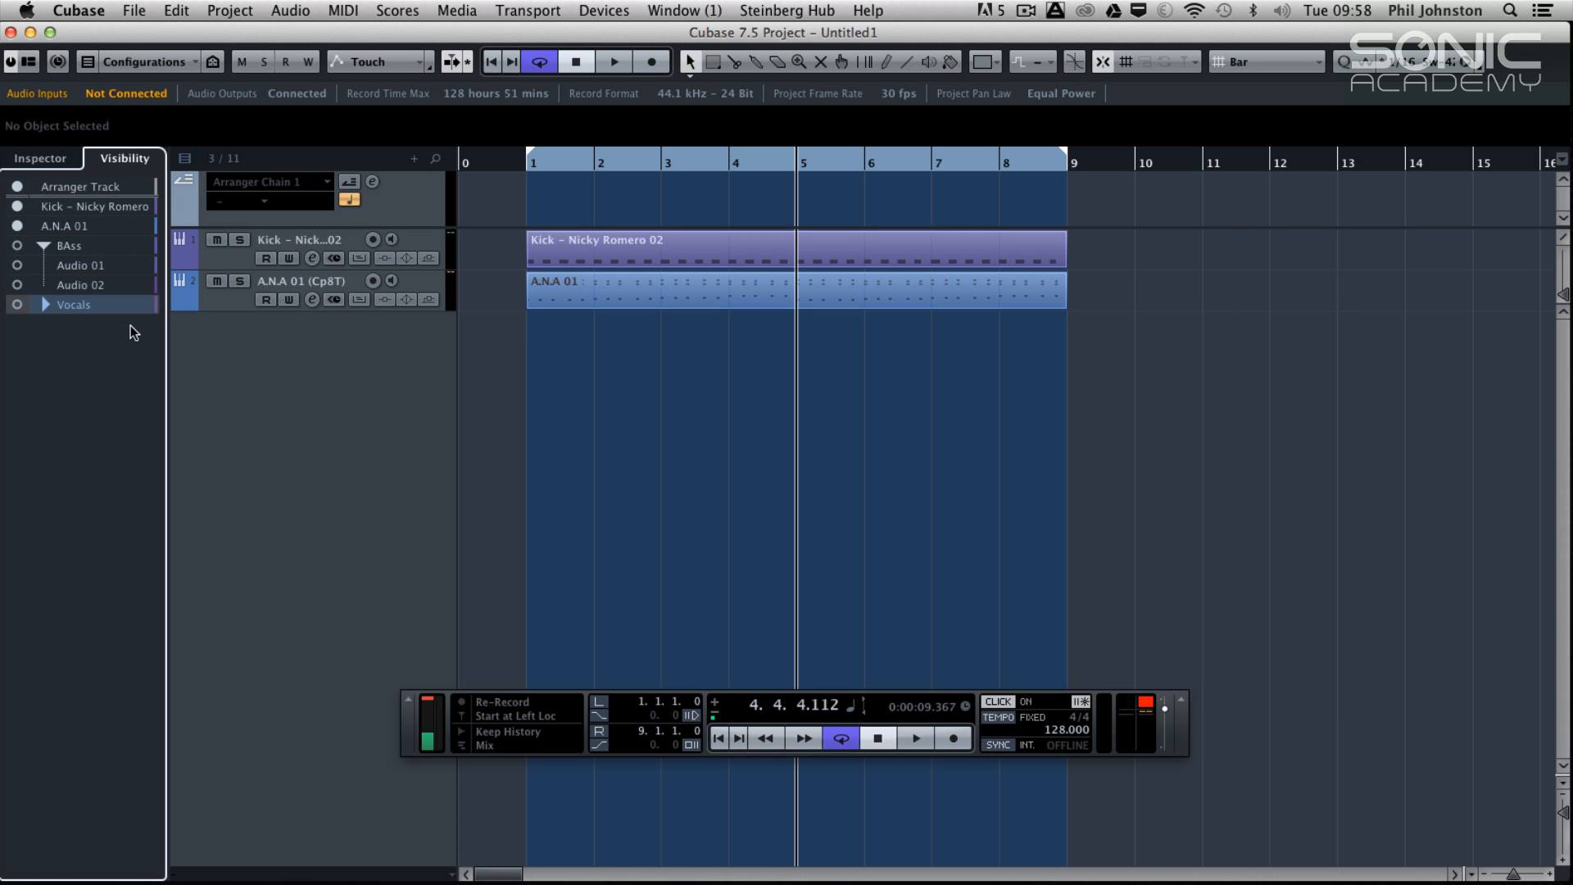
mouse_move(231, 304)
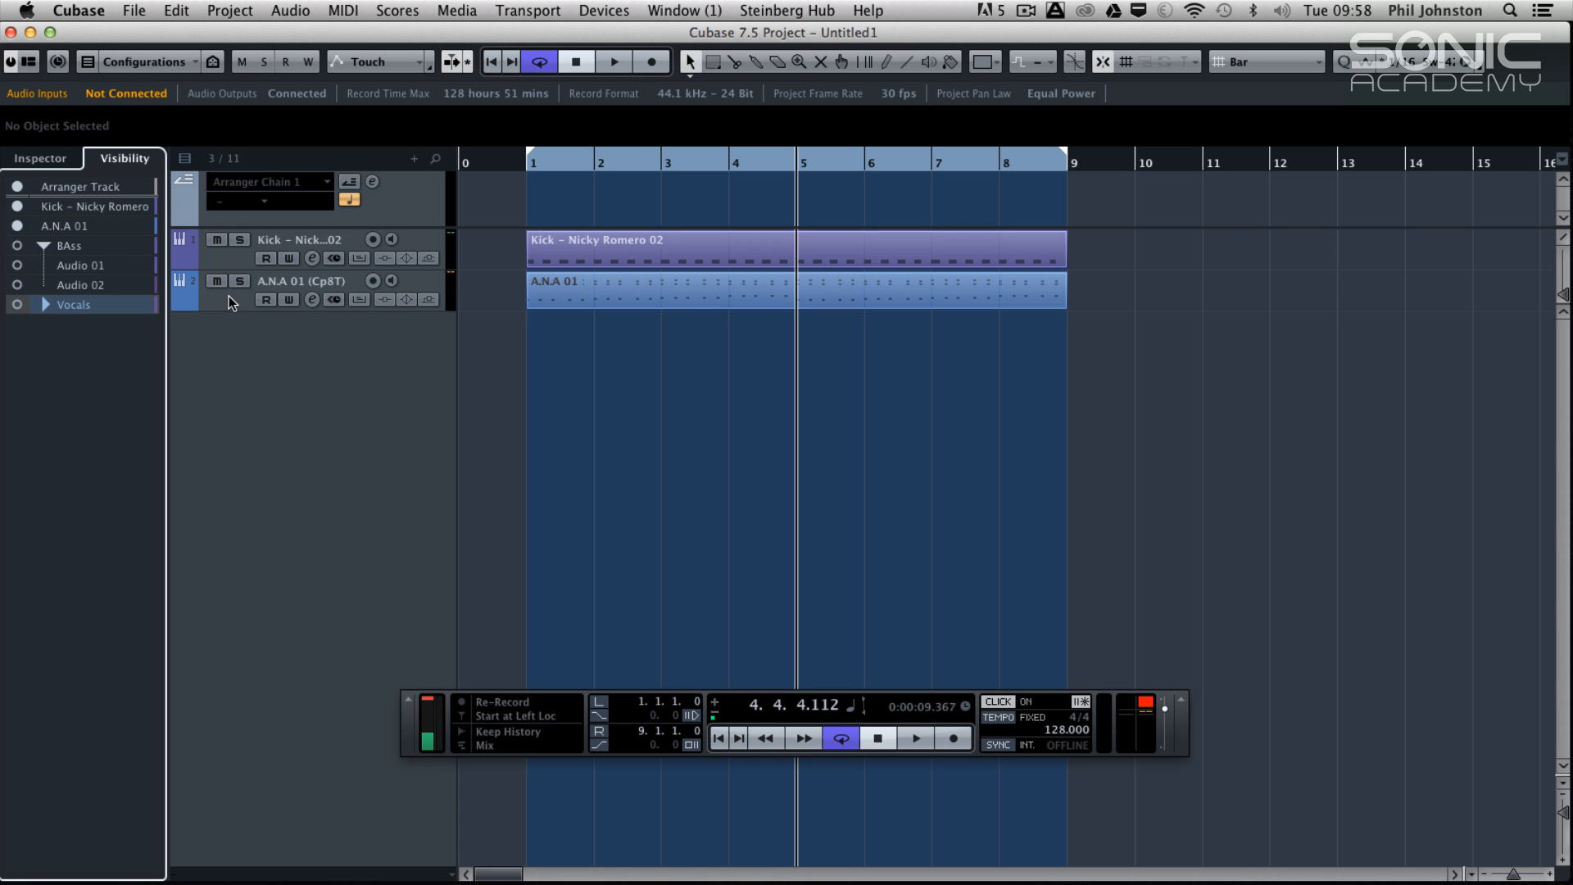
mouse_move(275, 331)
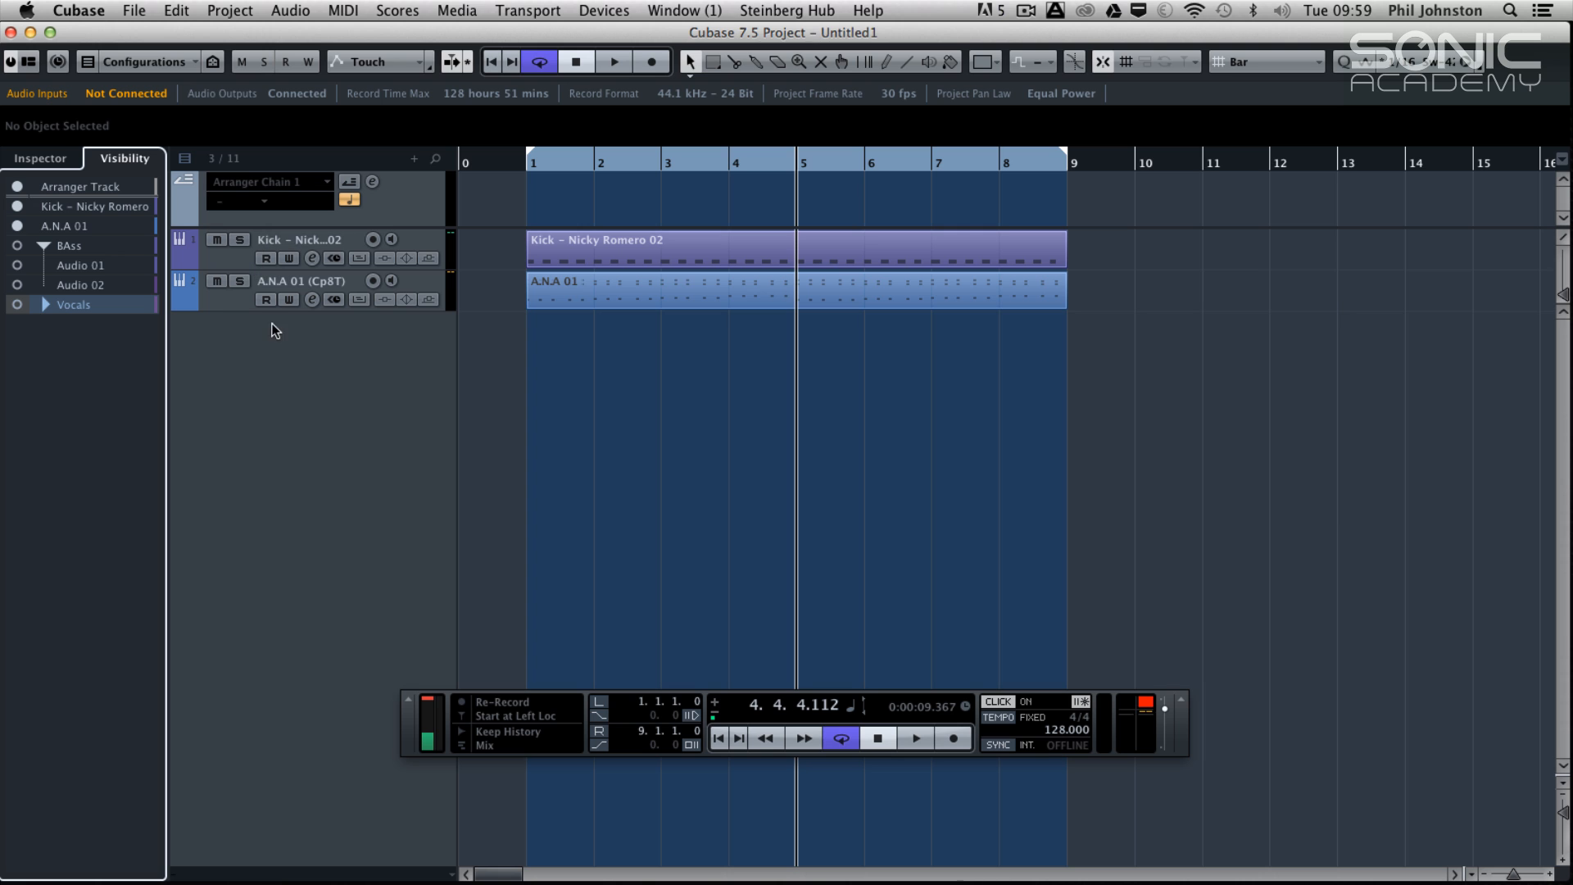
mouse_move(280, 217)
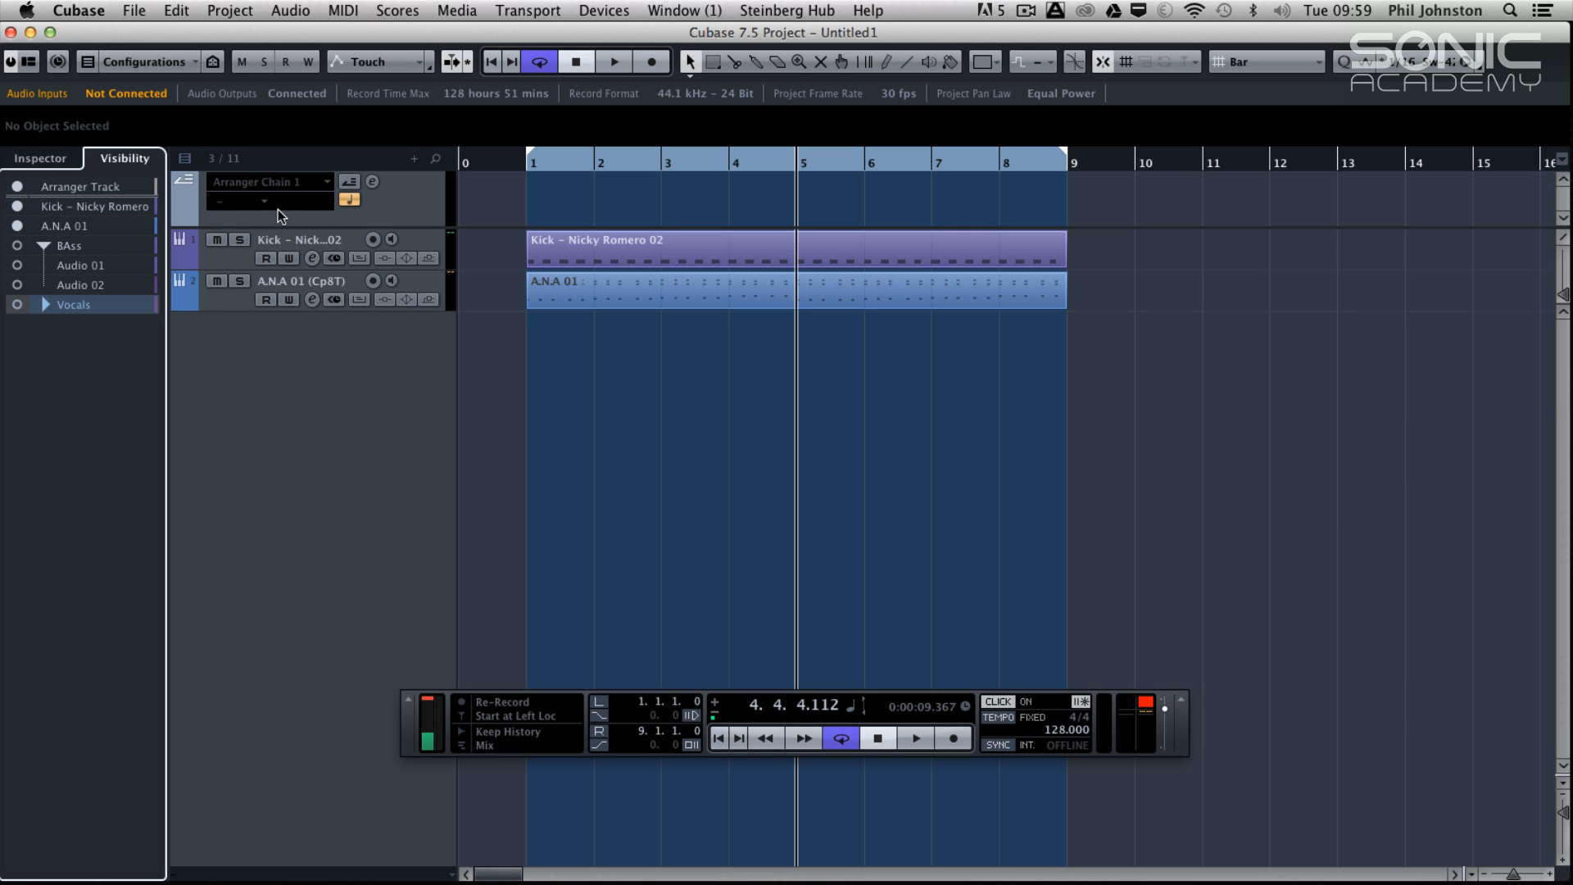
mouse_move(248, 305)
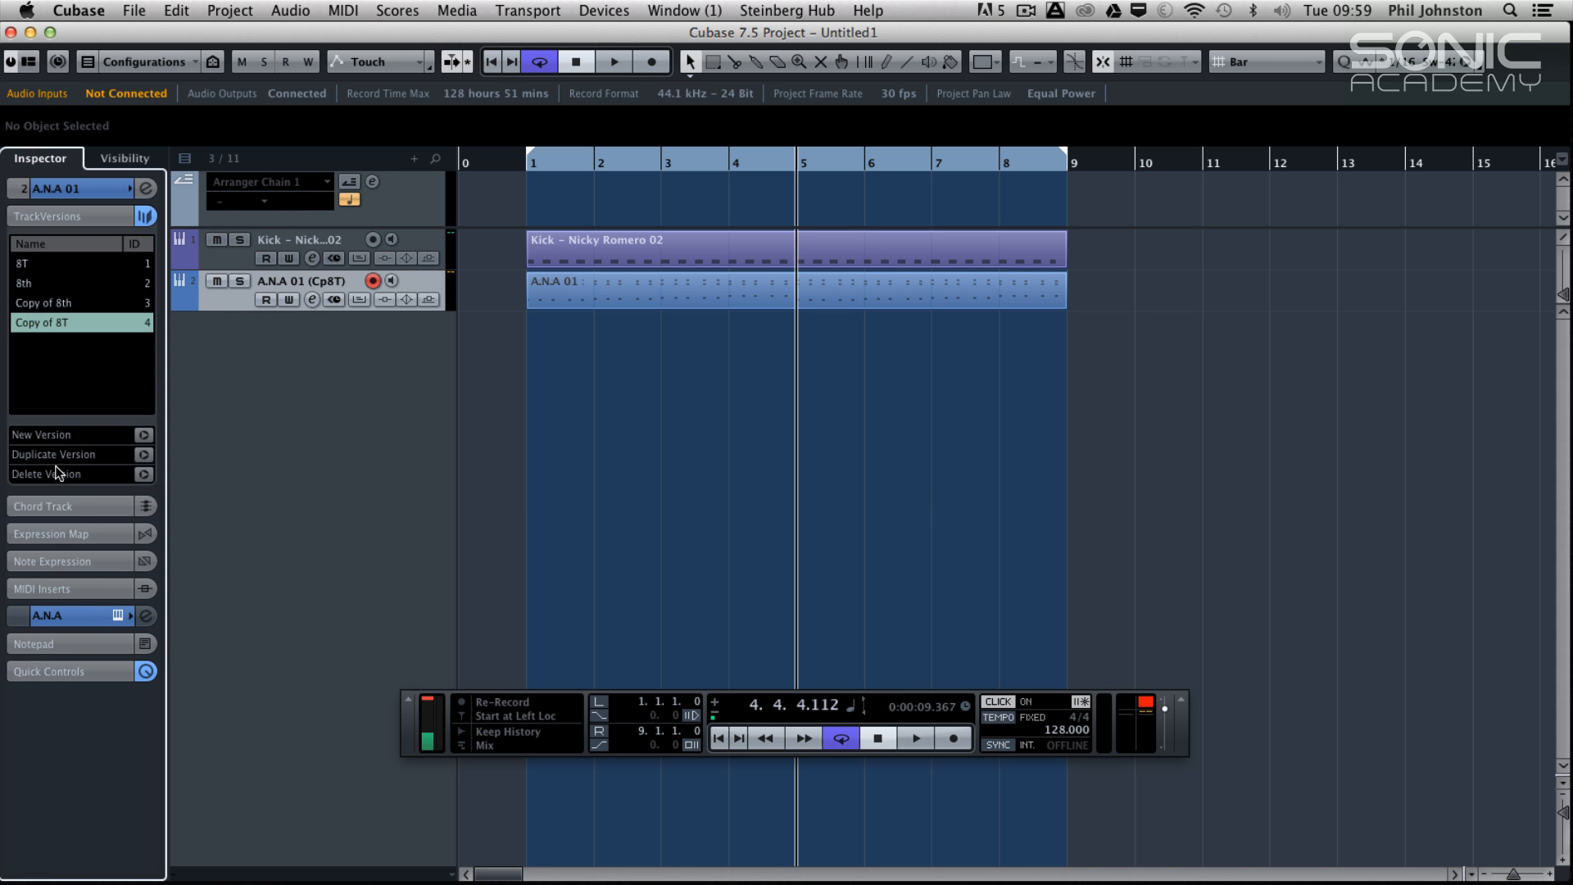
Show A.N.A 01's Quick Controls section and briefly browse the track pictures collection
left_click(48, 216)
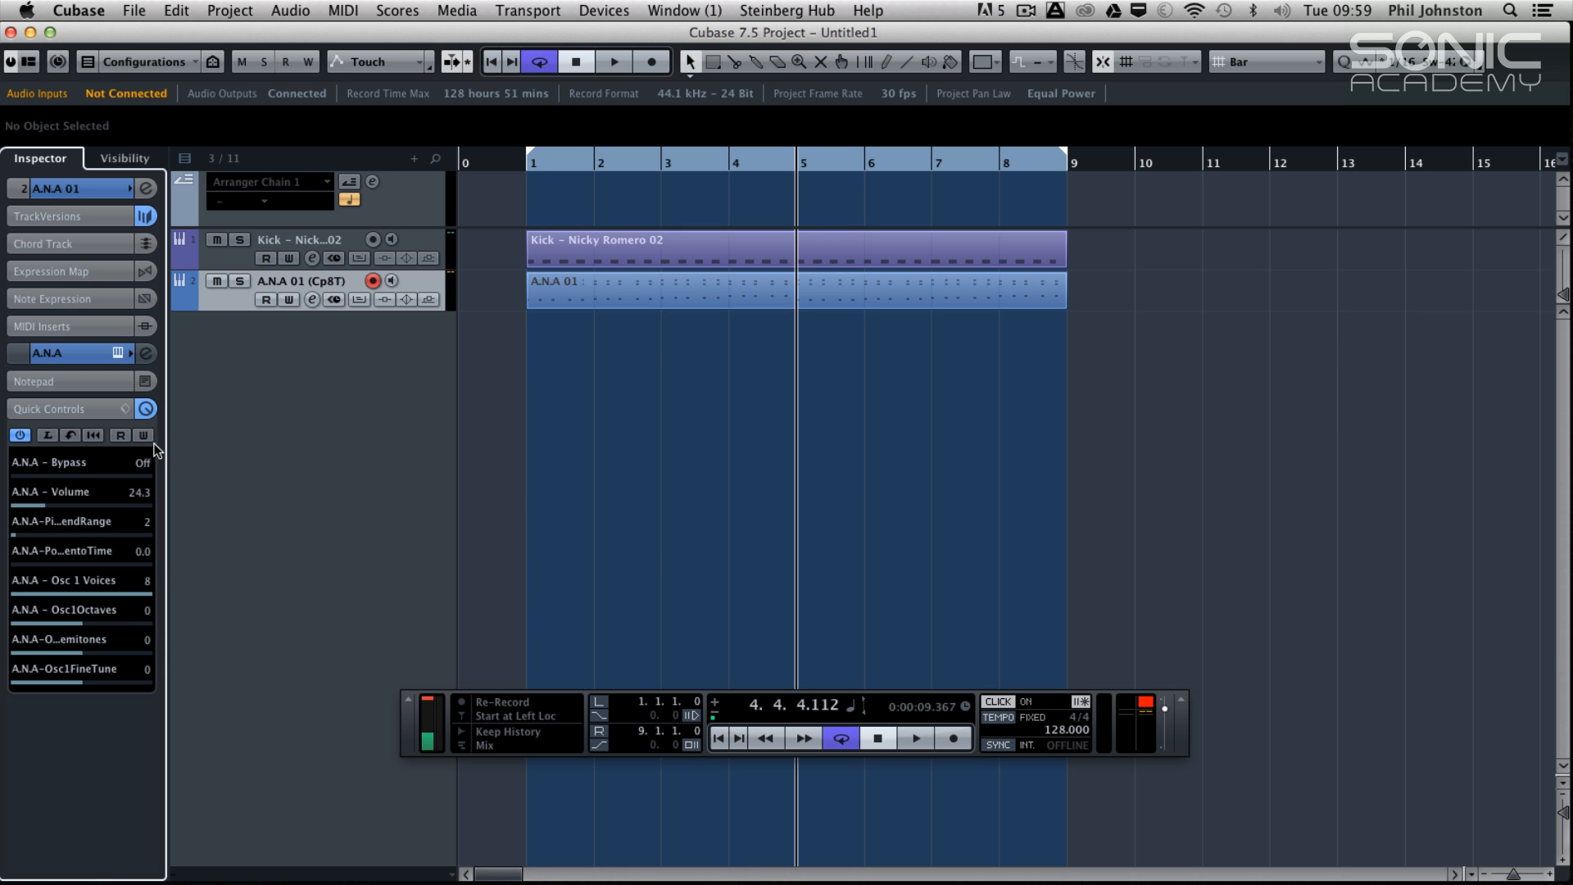
mouse_move(364, 320)
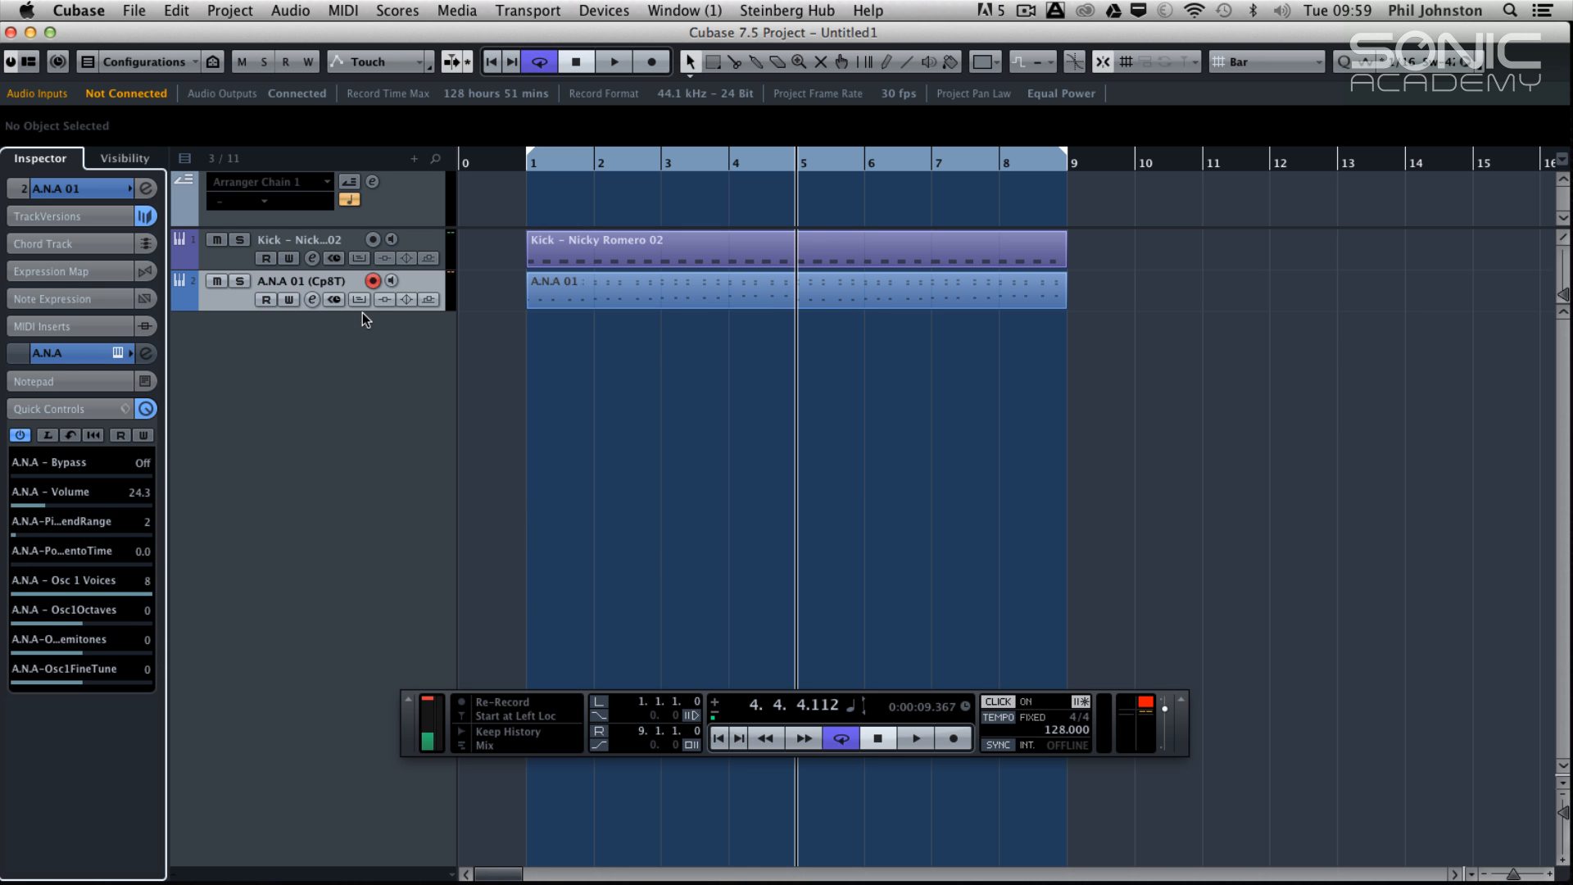
mouse_move(336, 304)
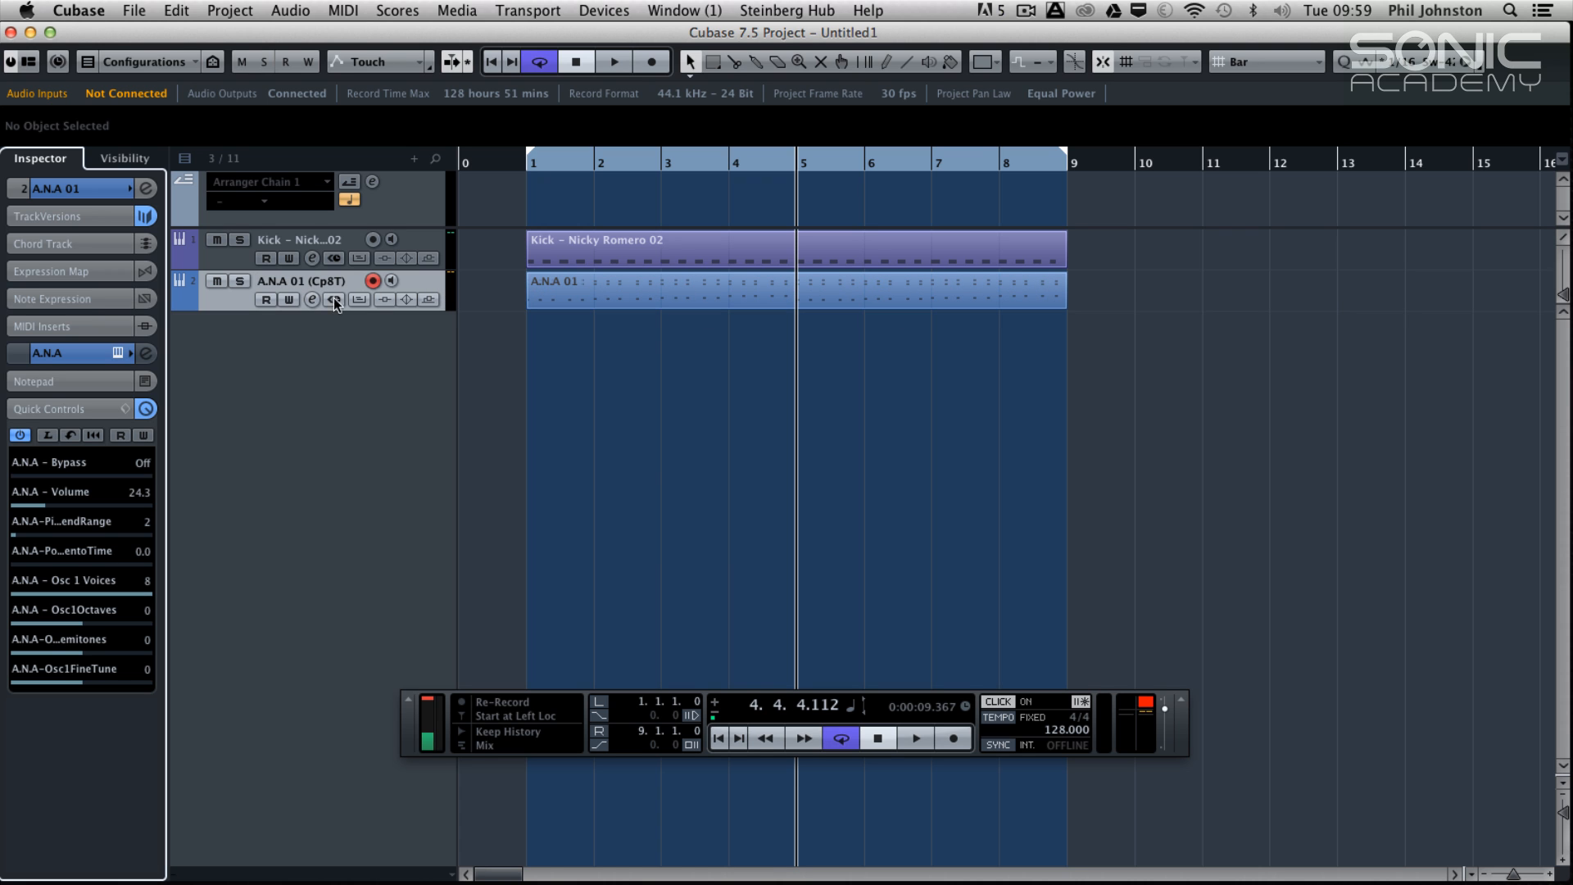
mouse_move(195, 309)
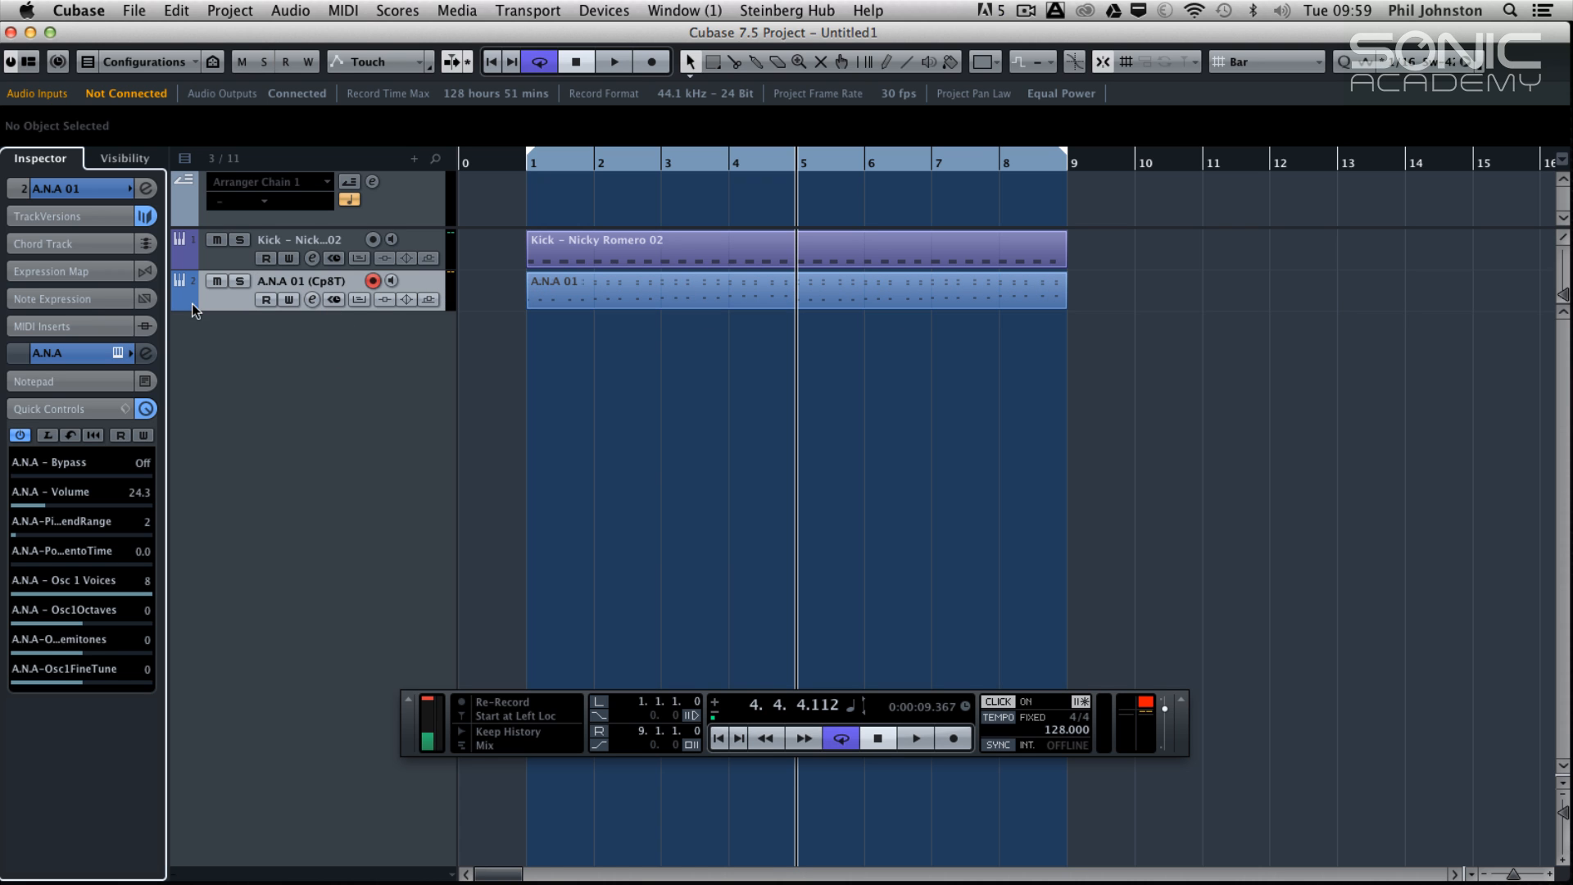
left_click(427, 300)
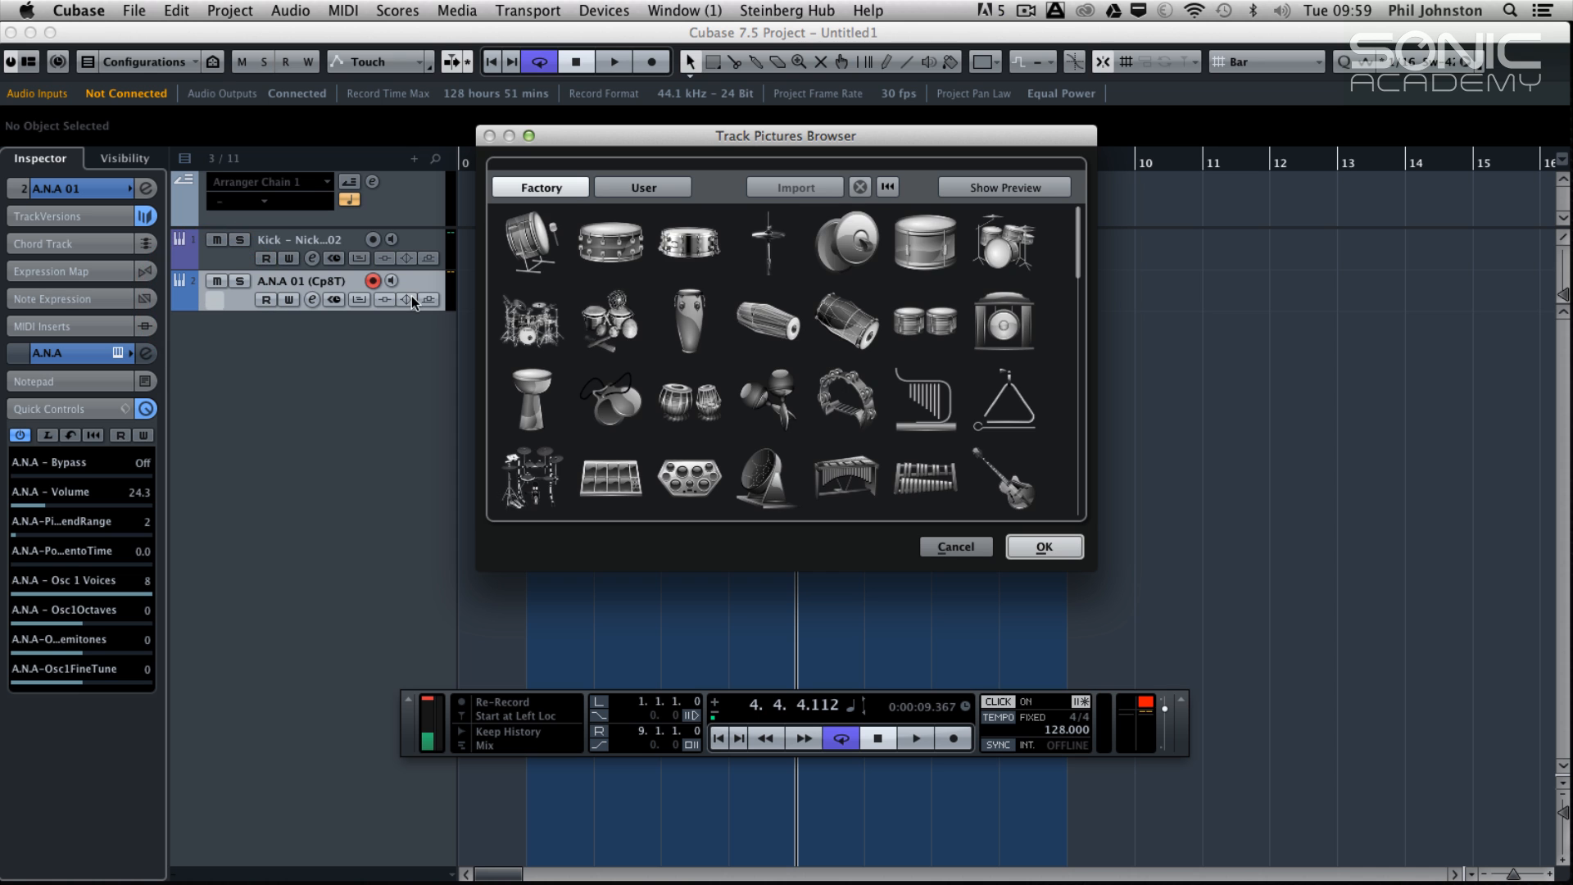
left_click(954, 548)
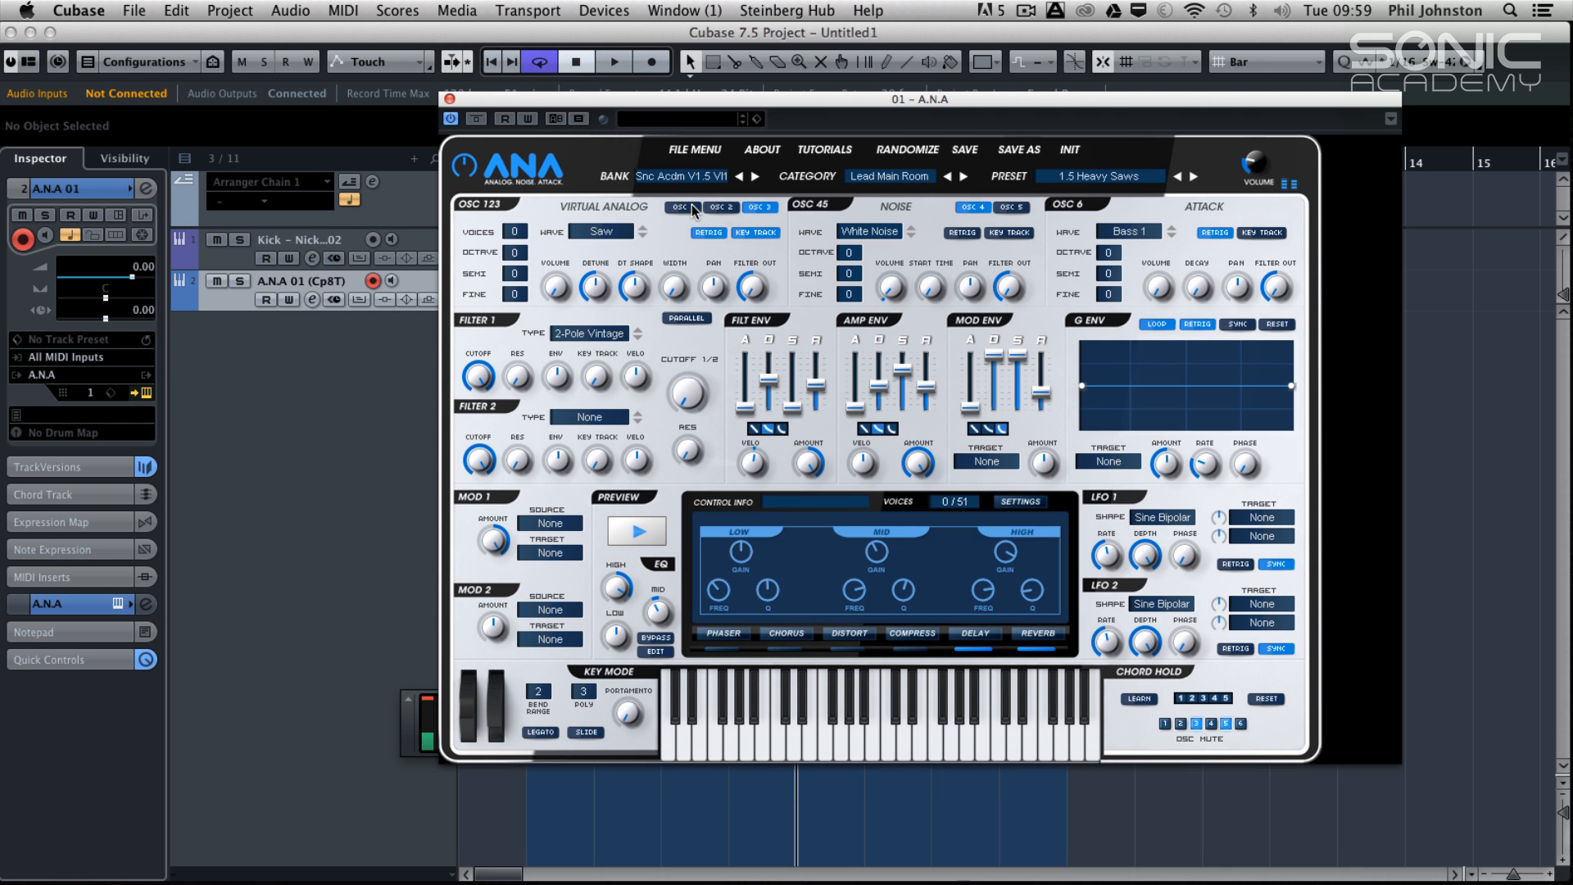
Assign the A.N.A synth's oscillator 1–5 volumes to the track's quick control slots
left_click(1013, 207)
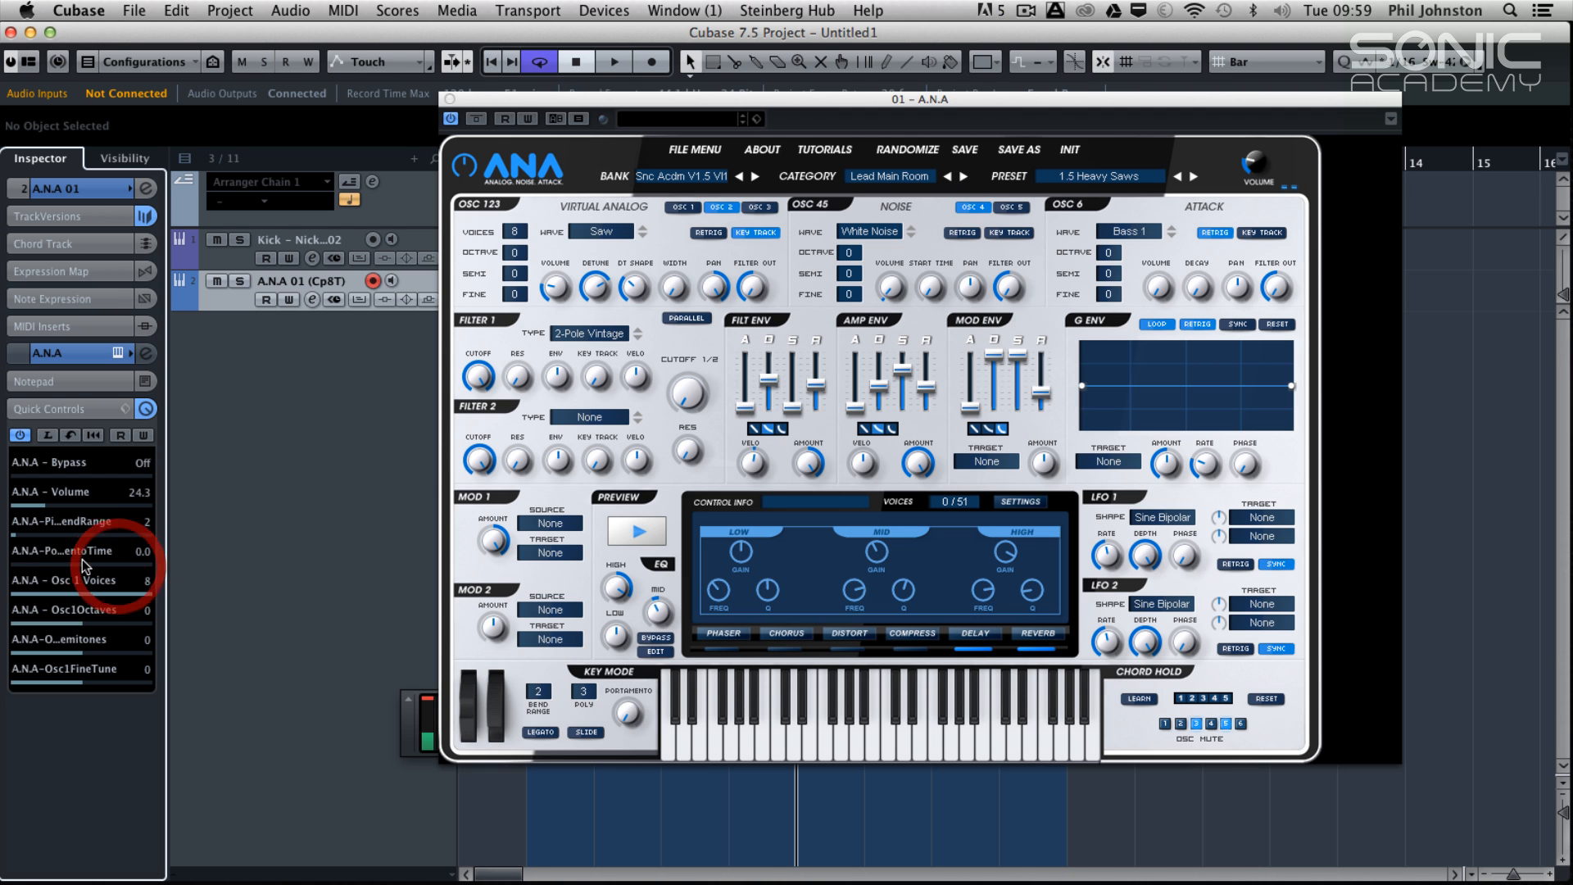
left_click(146, 408)
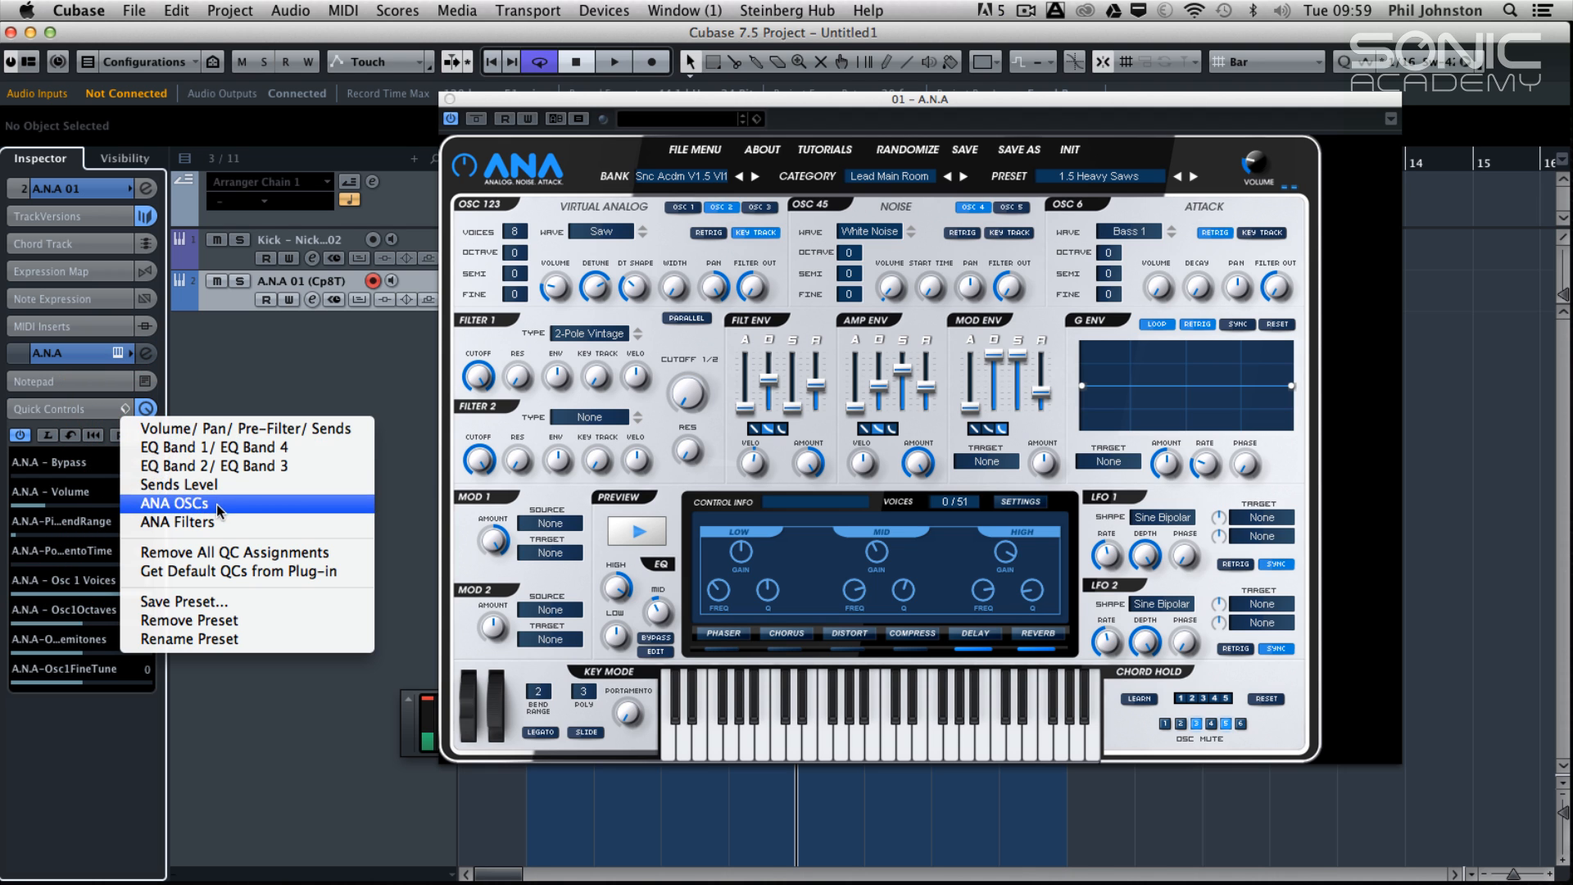
left_click(182, 503)
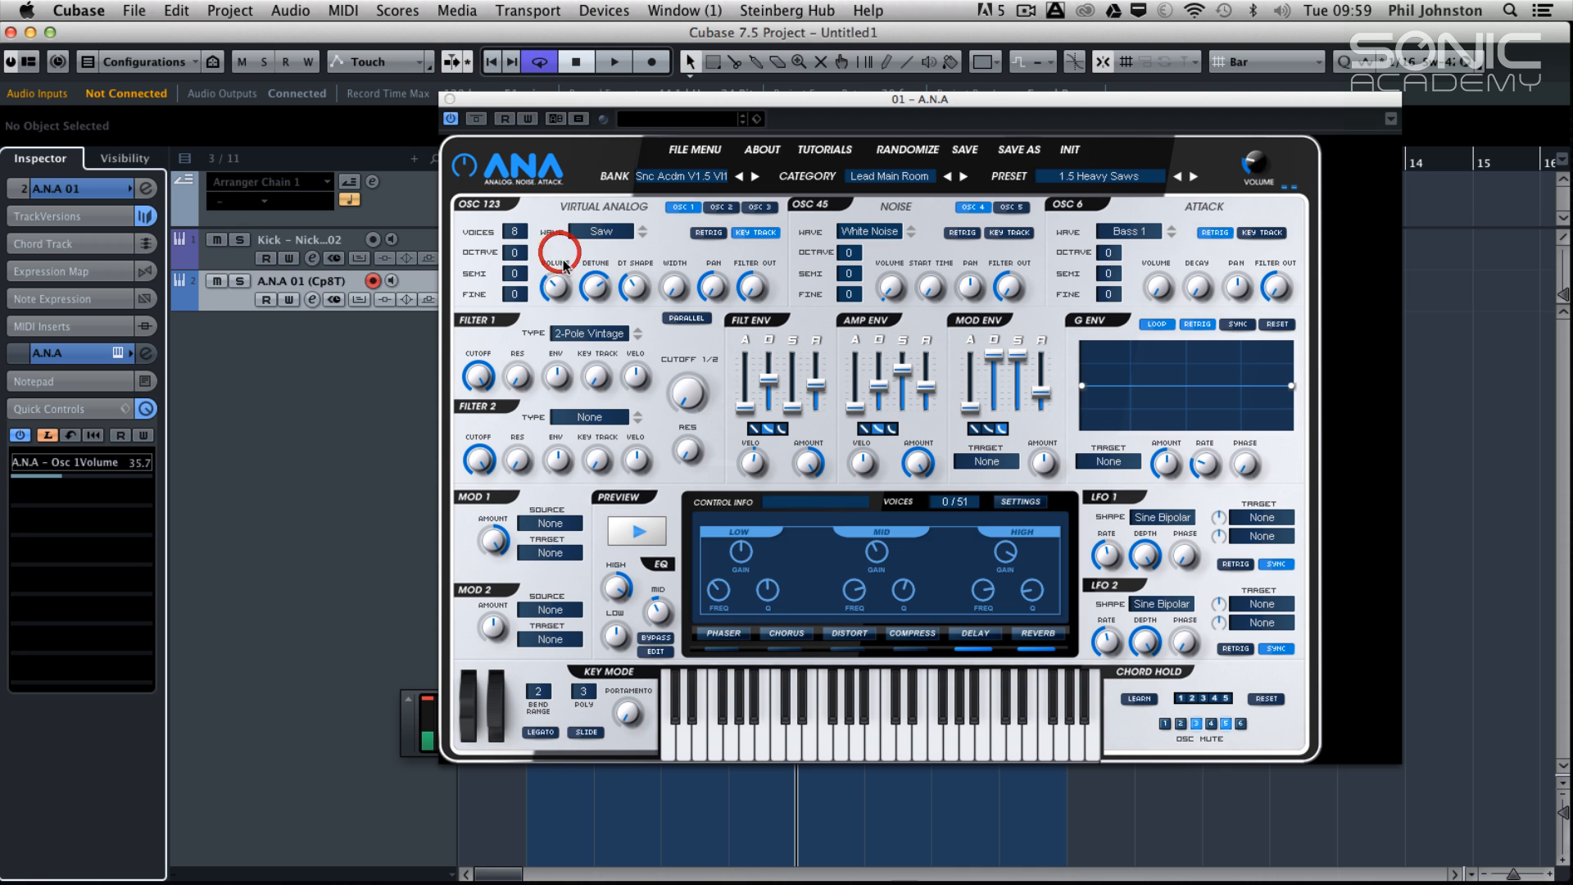
mouse_move(674, 266)
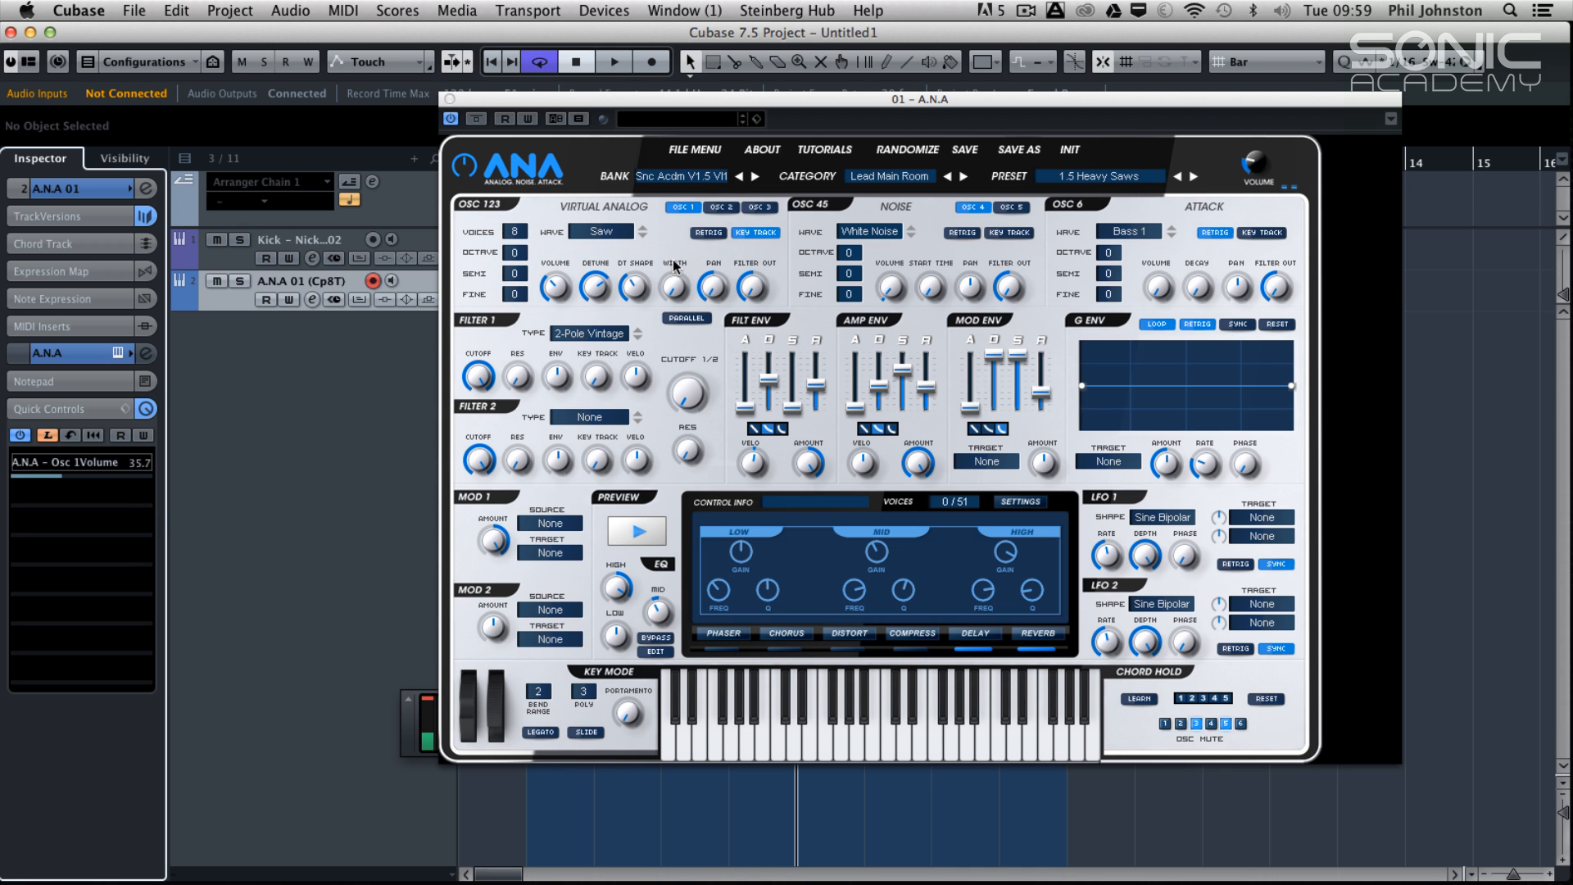
left_click(721, 207)
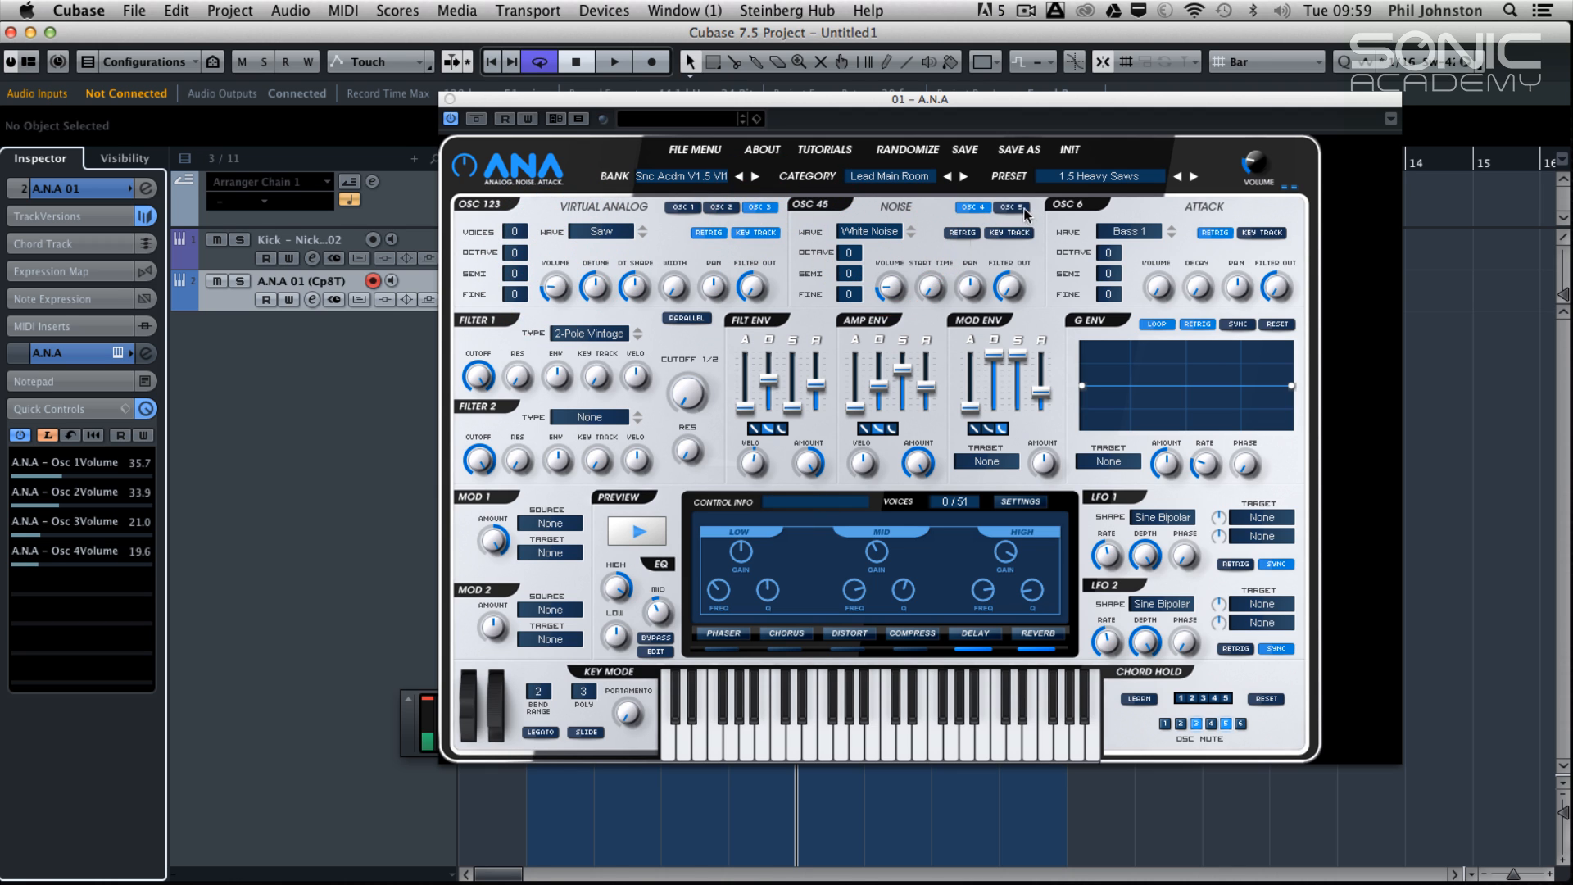
left_click(1006, 208)
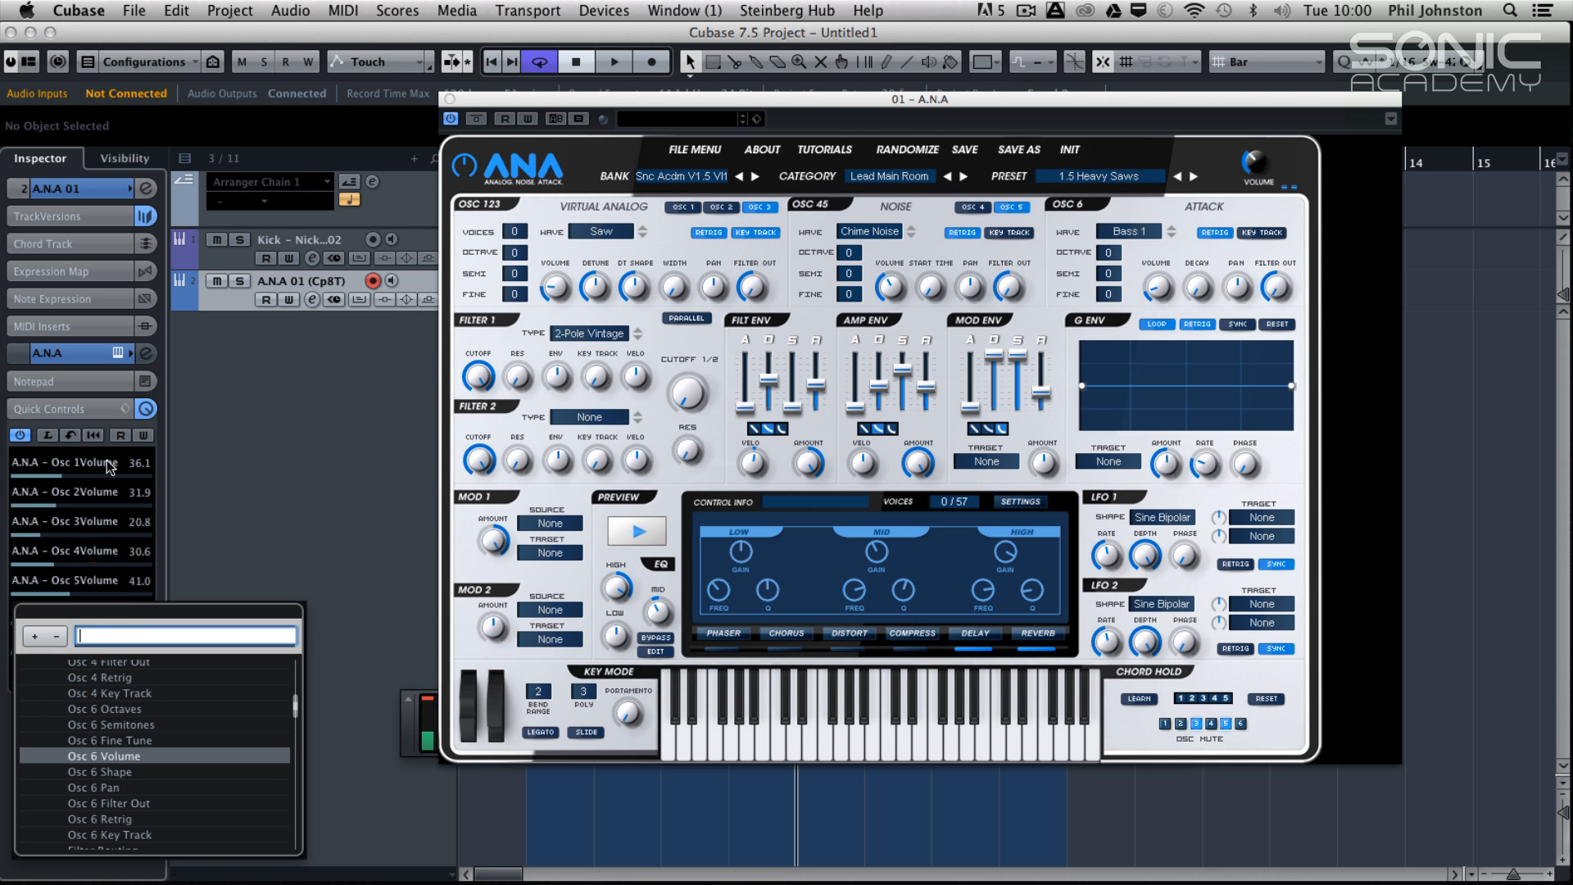
Add Osc 6 Volume and save the quick control setup as the ANAOSCs preset
left_click(146, 408)
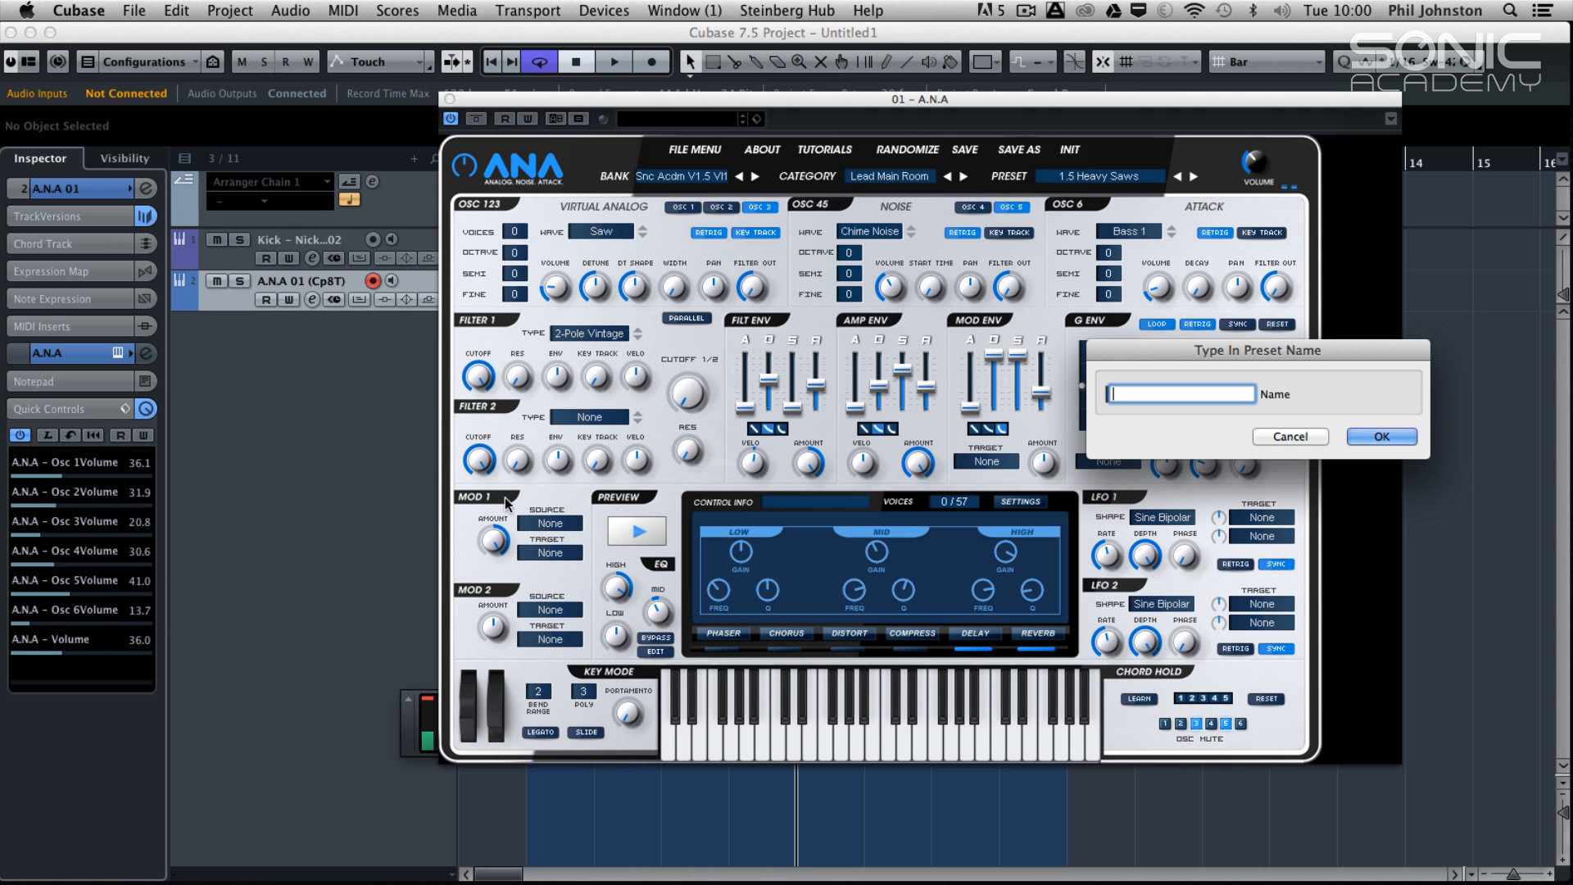
type("ANA")
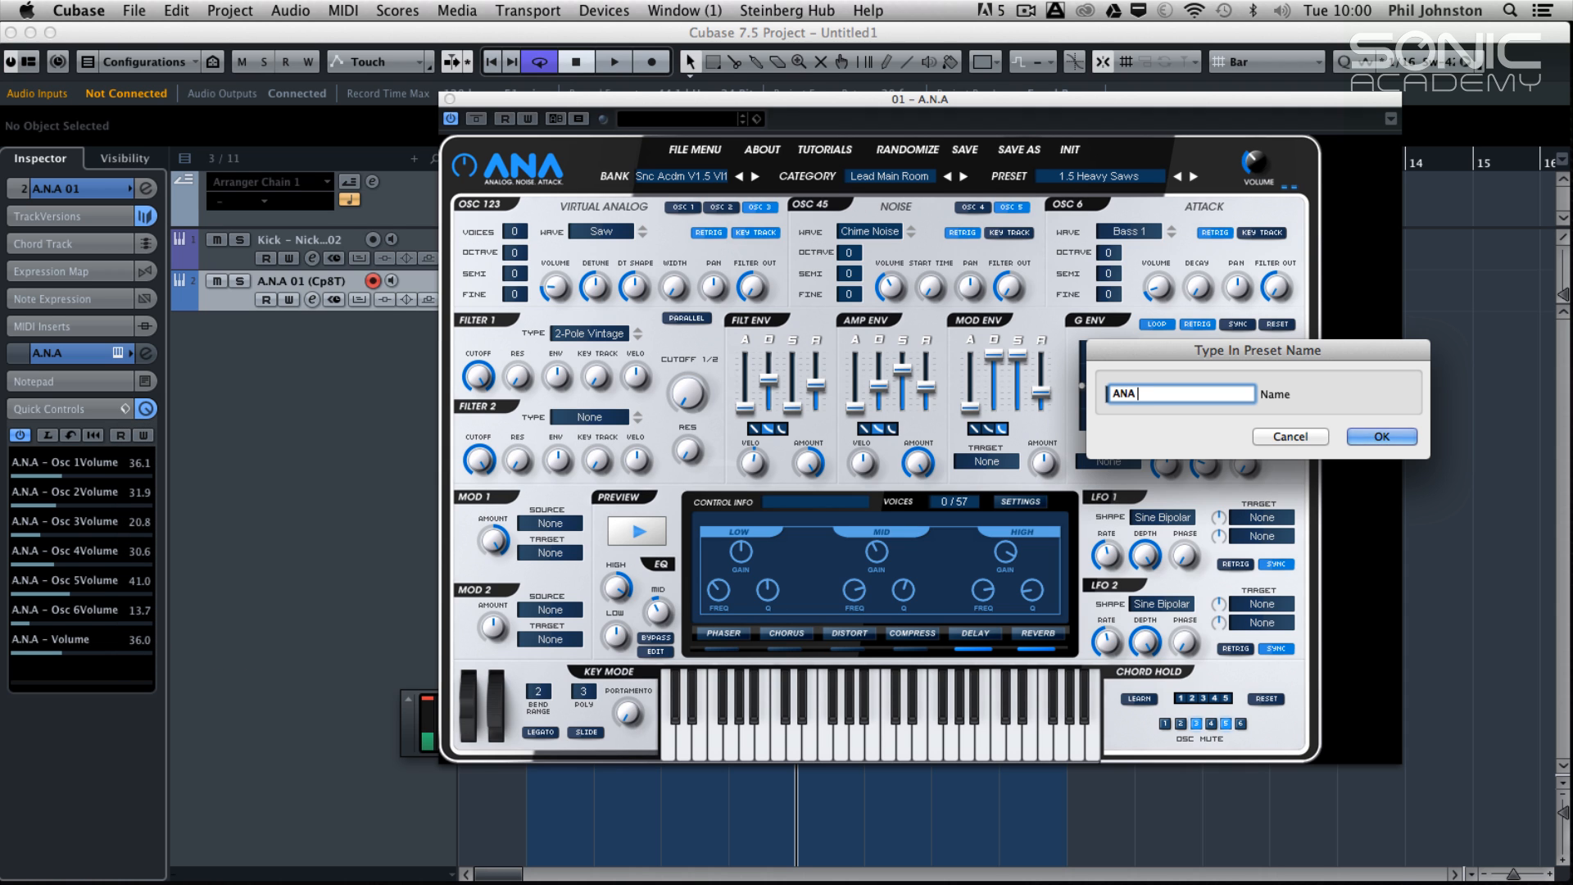
left_click(1289, 436)
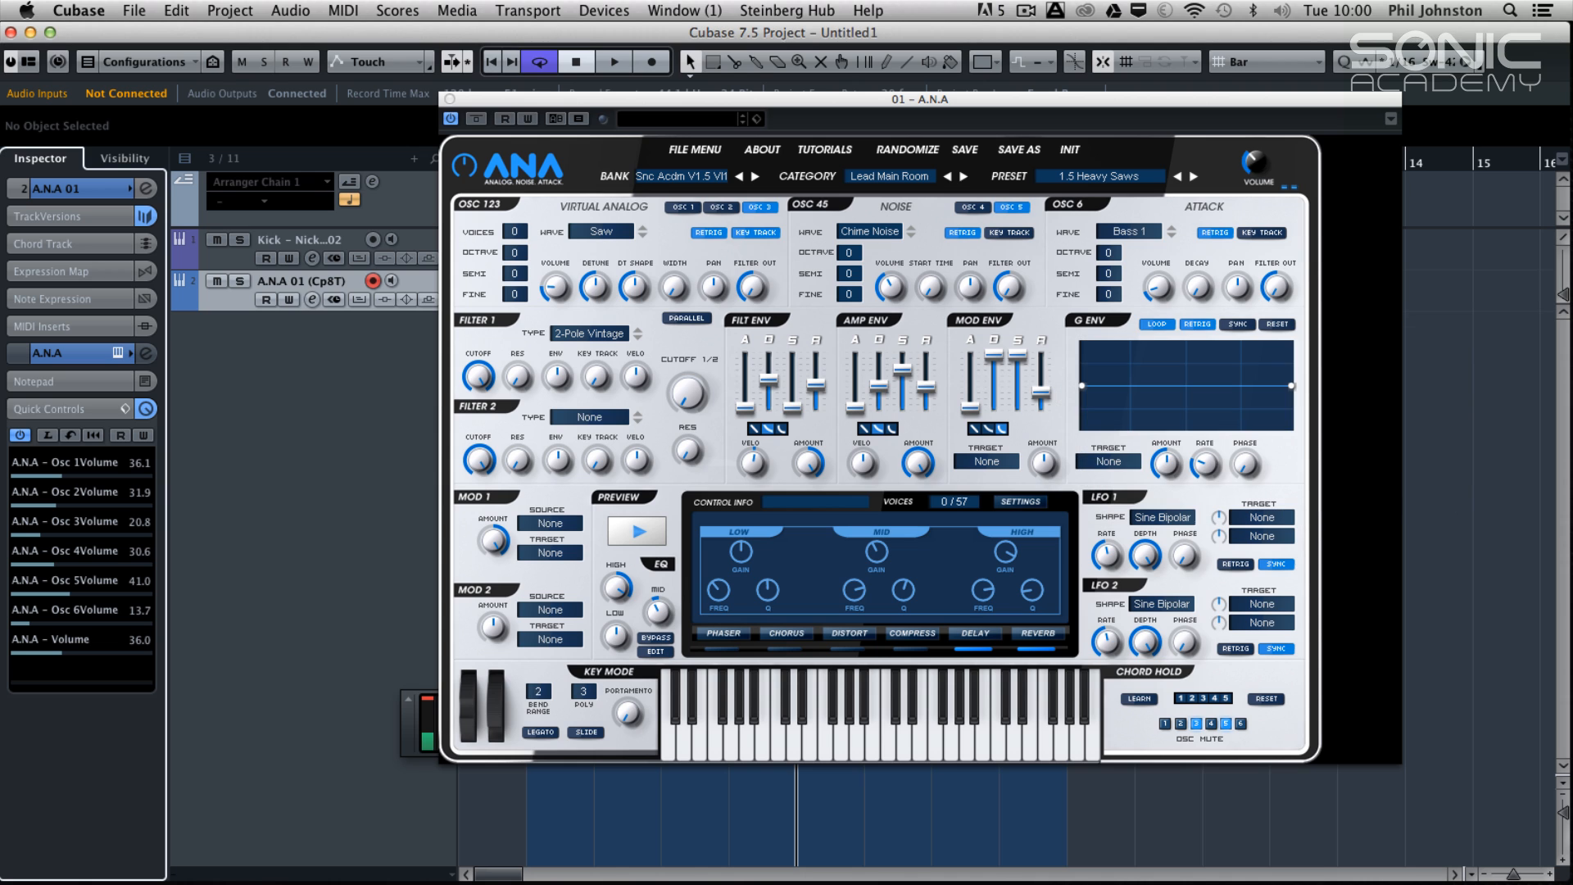
mouse_move(117, 506)
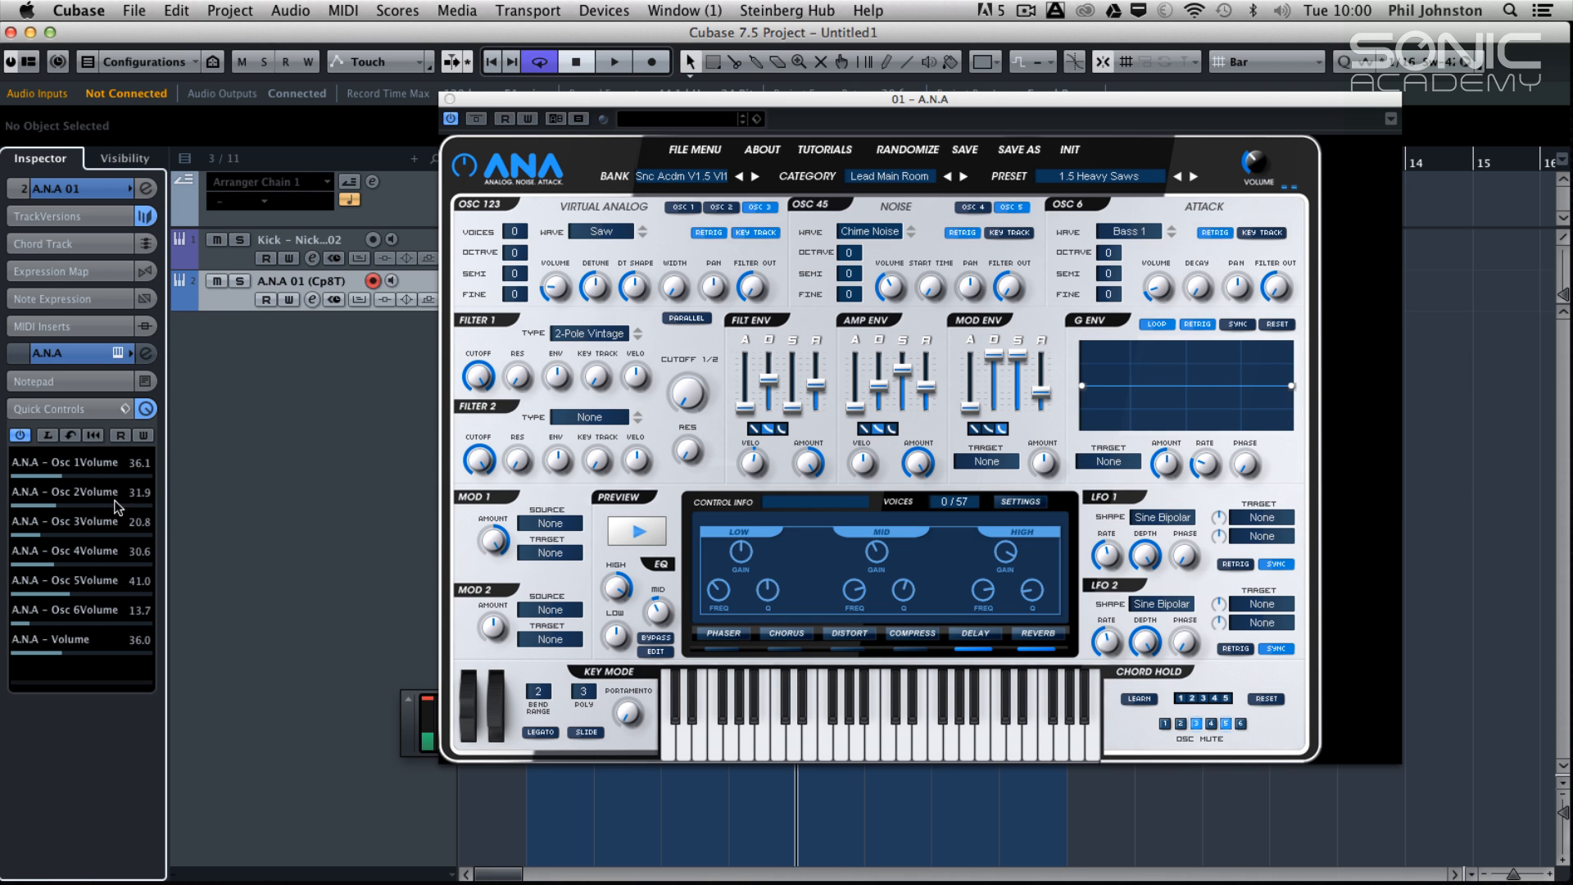
mouse_move(594, 288)
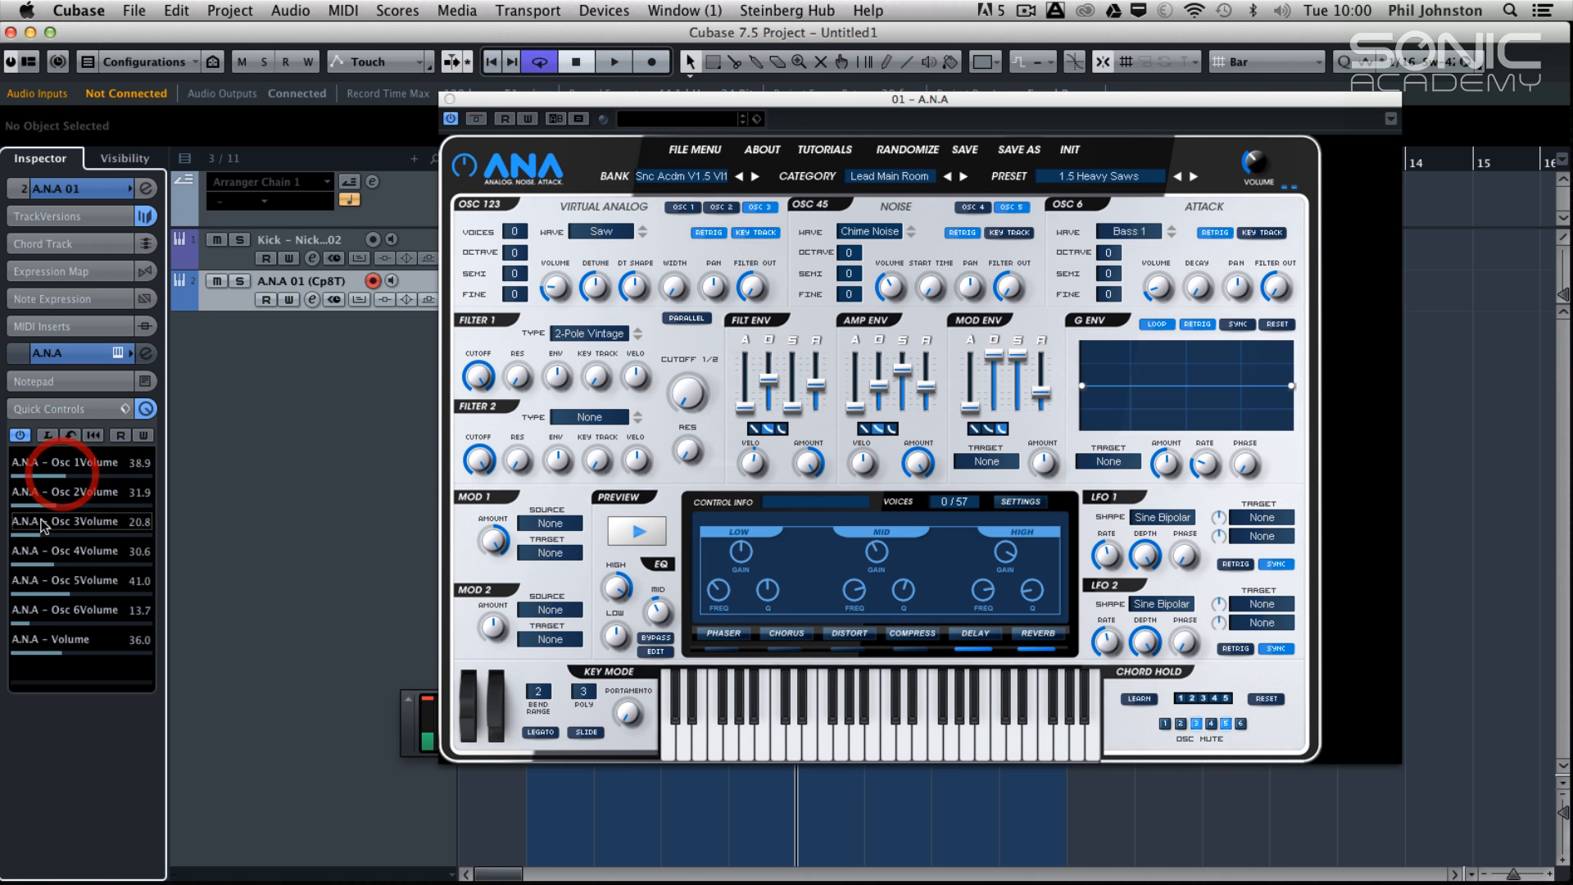
Clear the track's current quick control assignments
left_click(145, 408)
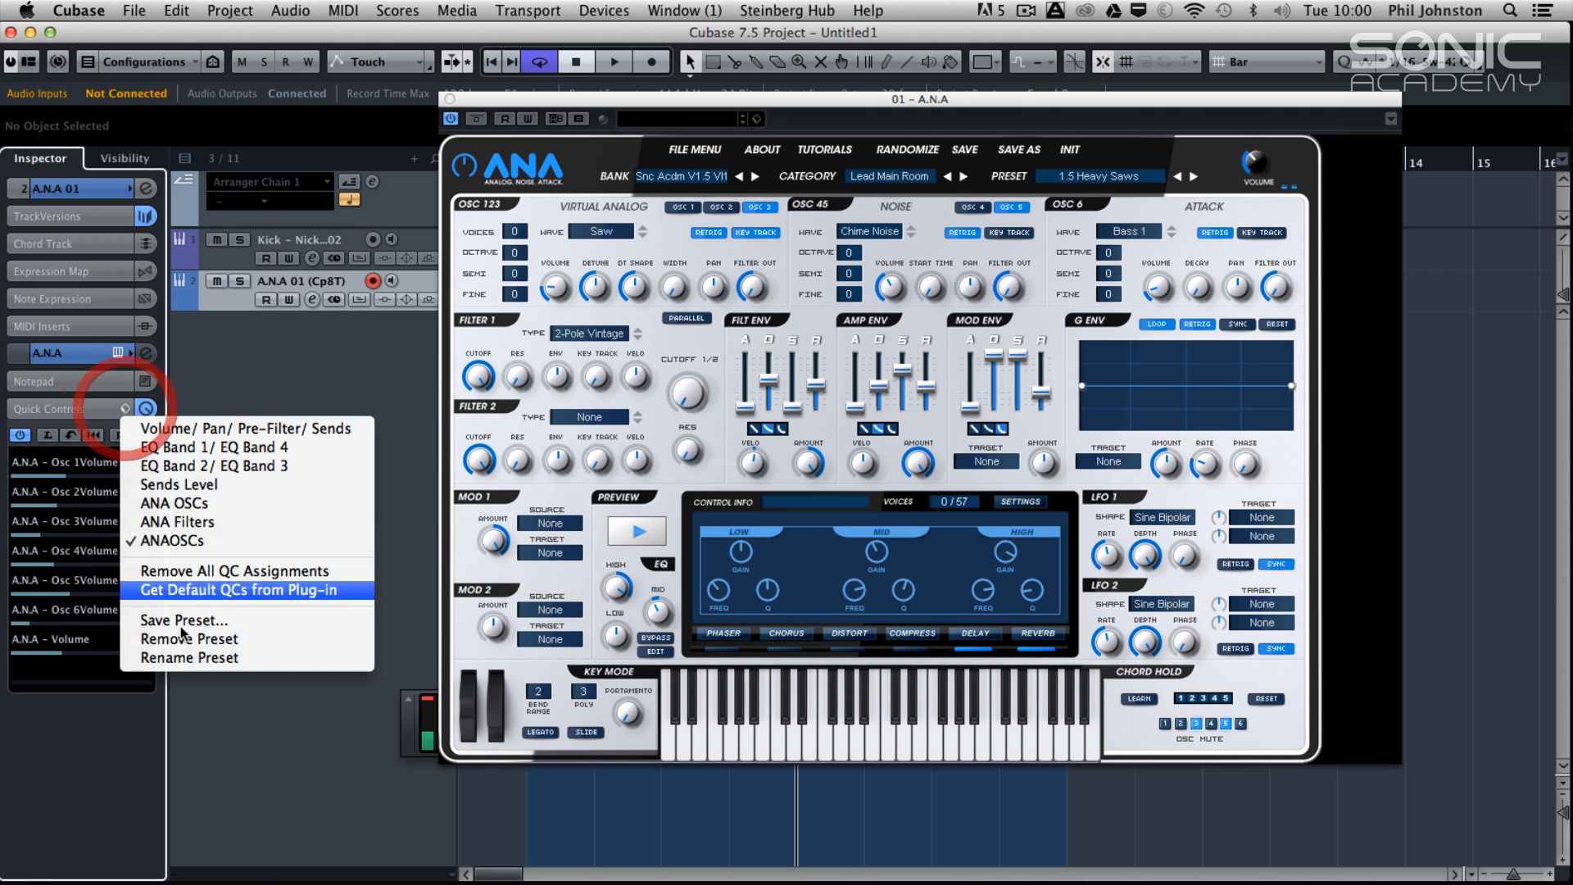
left_click(246, 588)
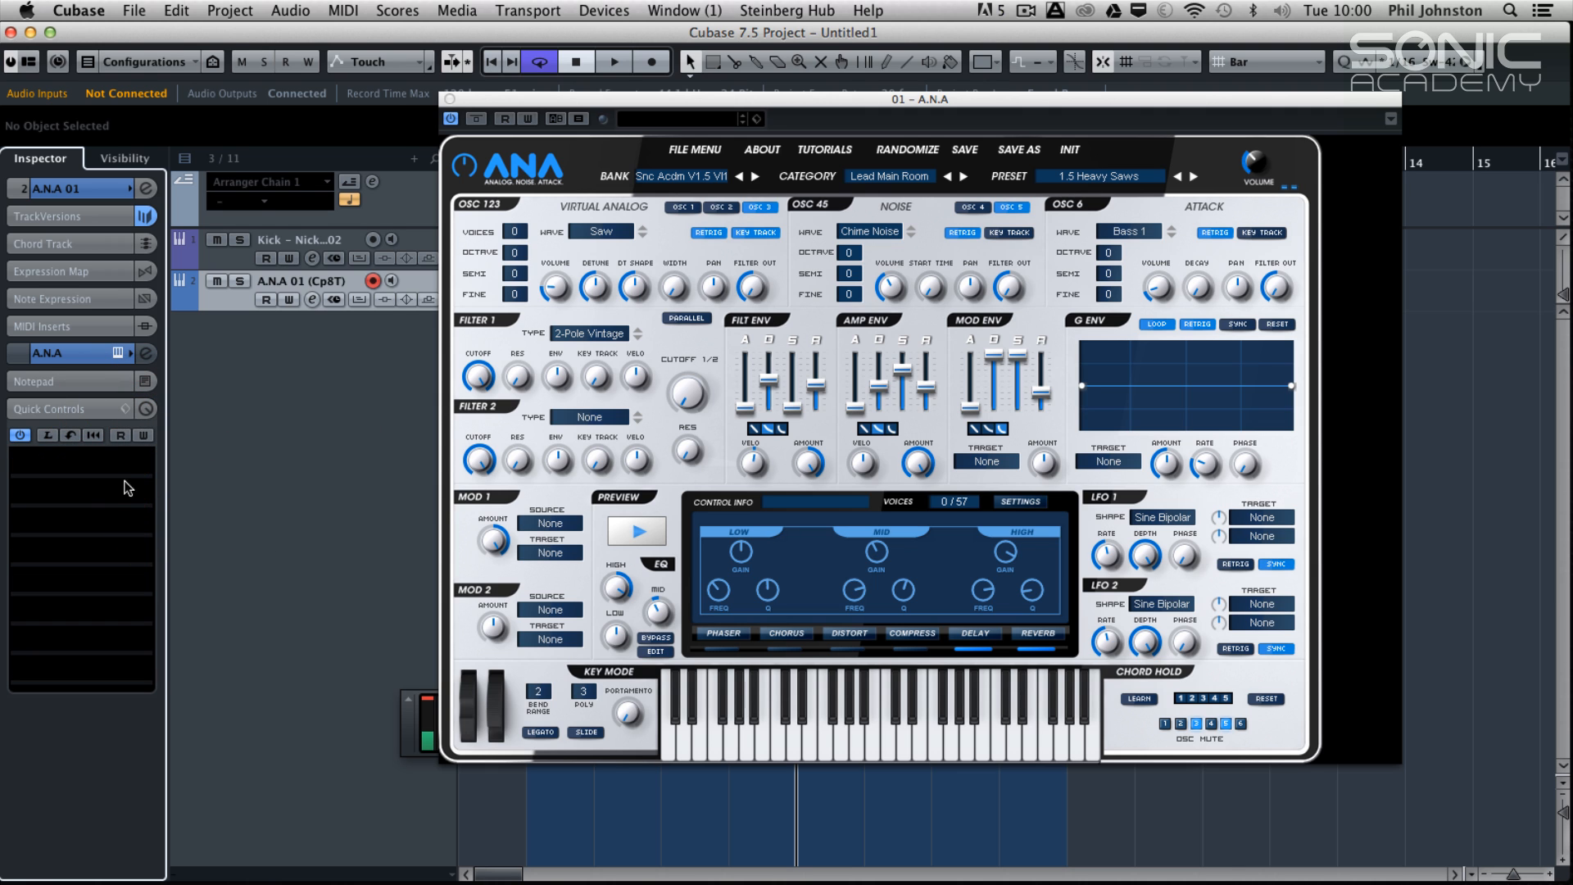
mouse_move(716, 103)
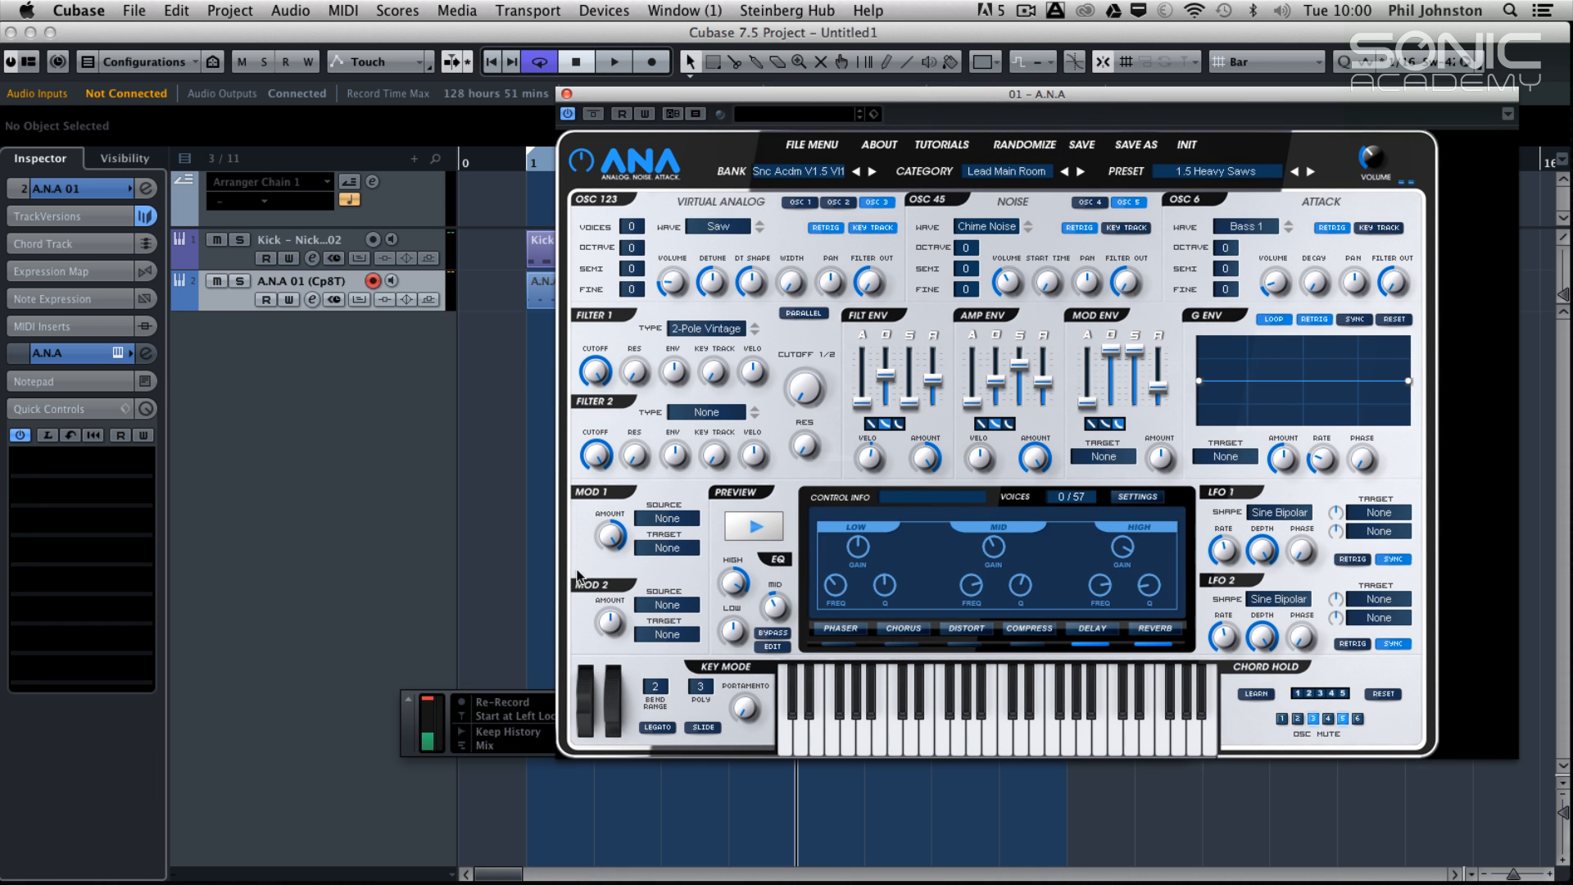
mouse_move(297, 542)
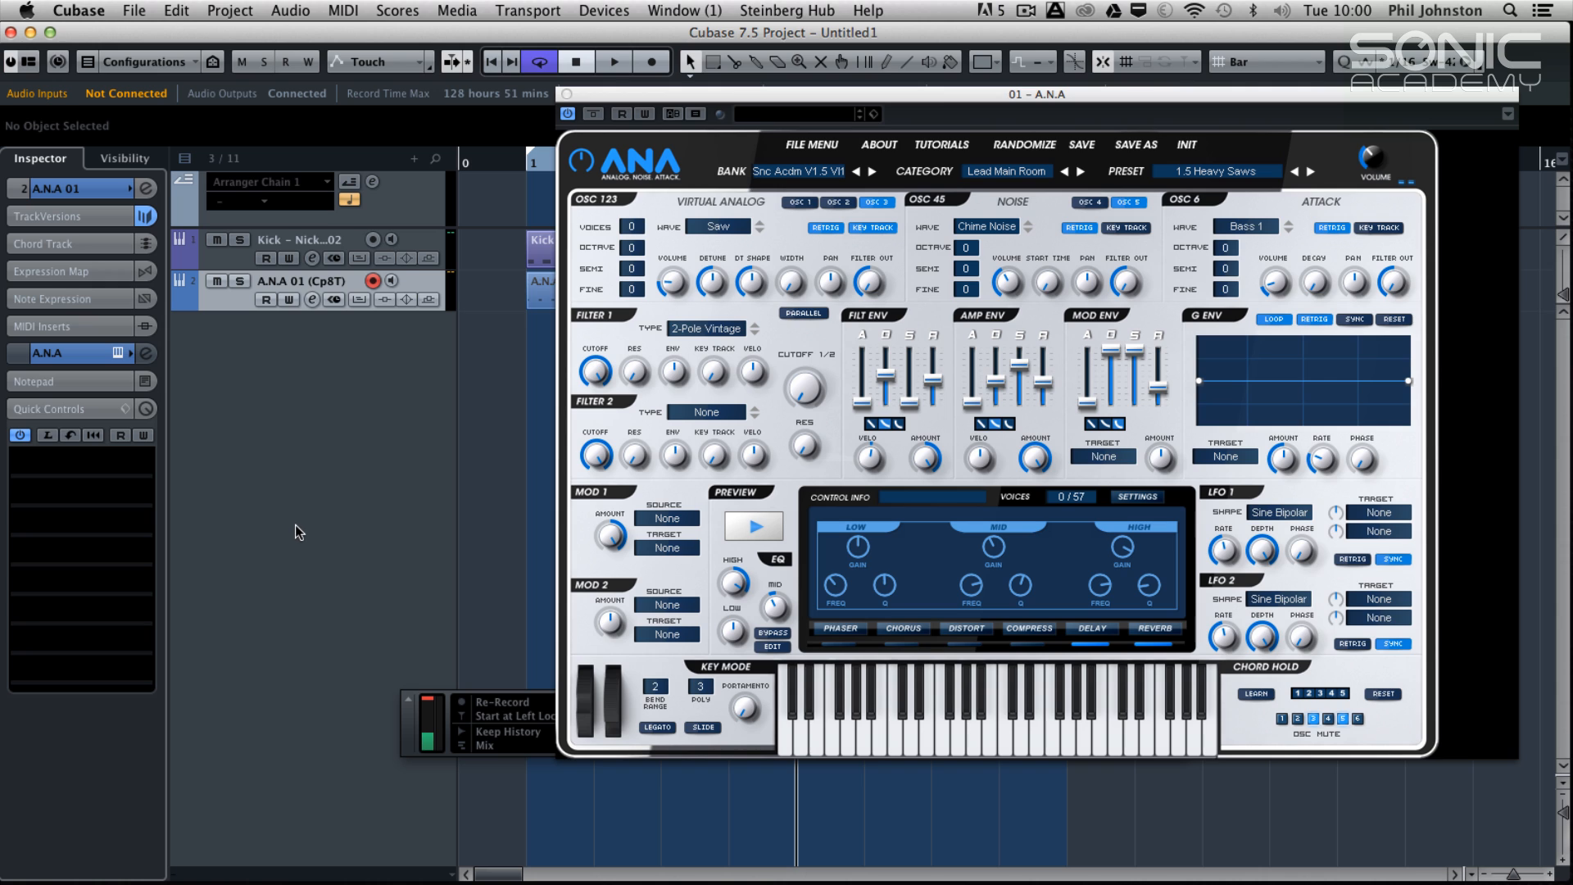
mouse_move(308, 534)
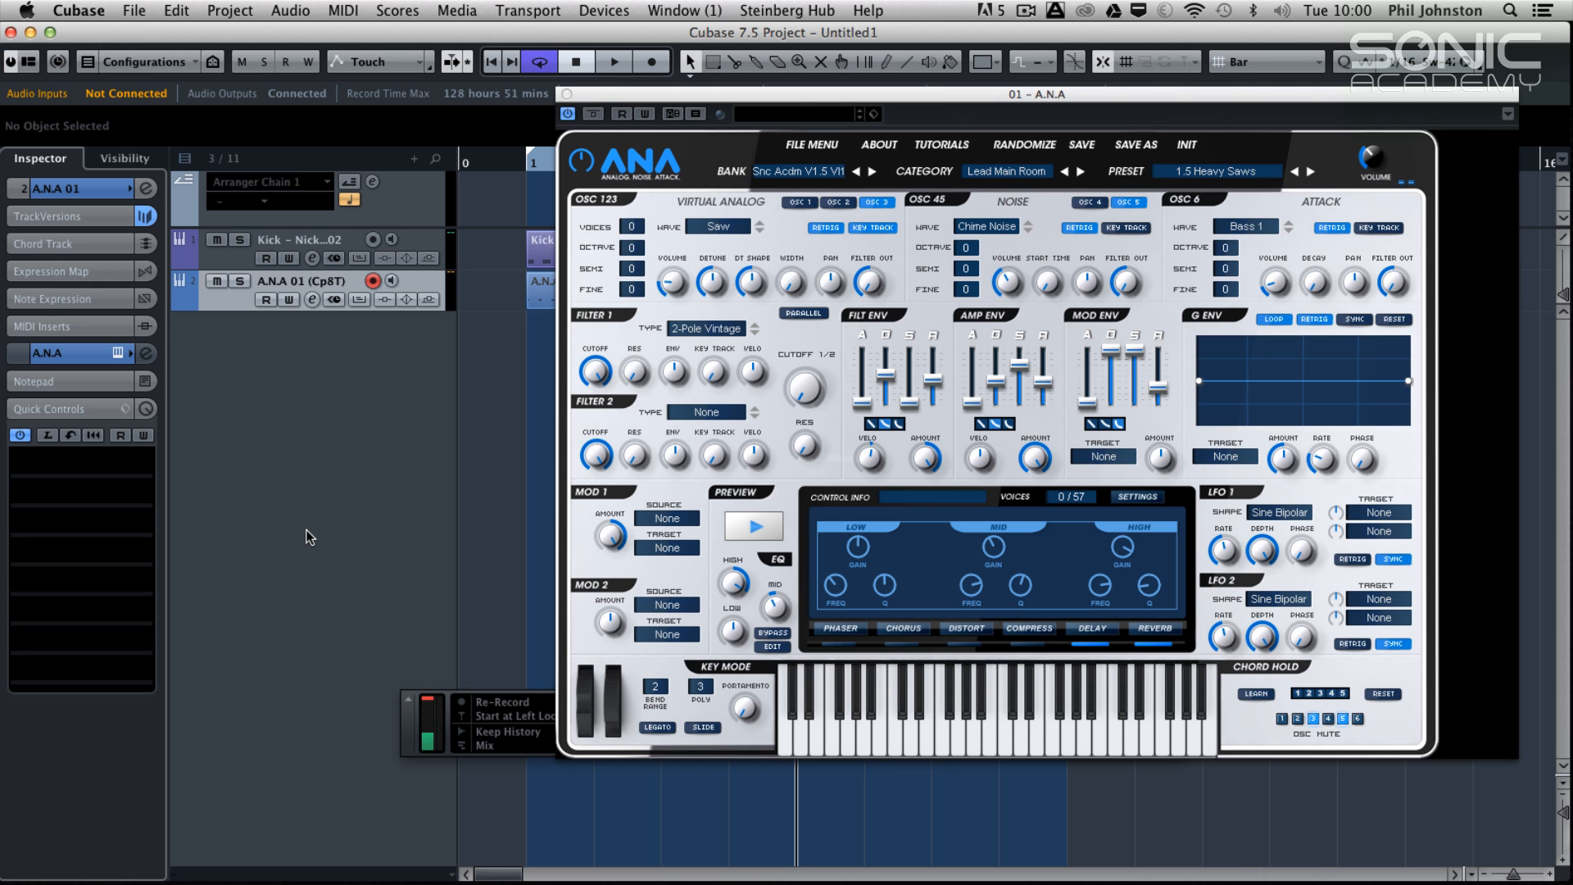
mouse_move(592, 32)
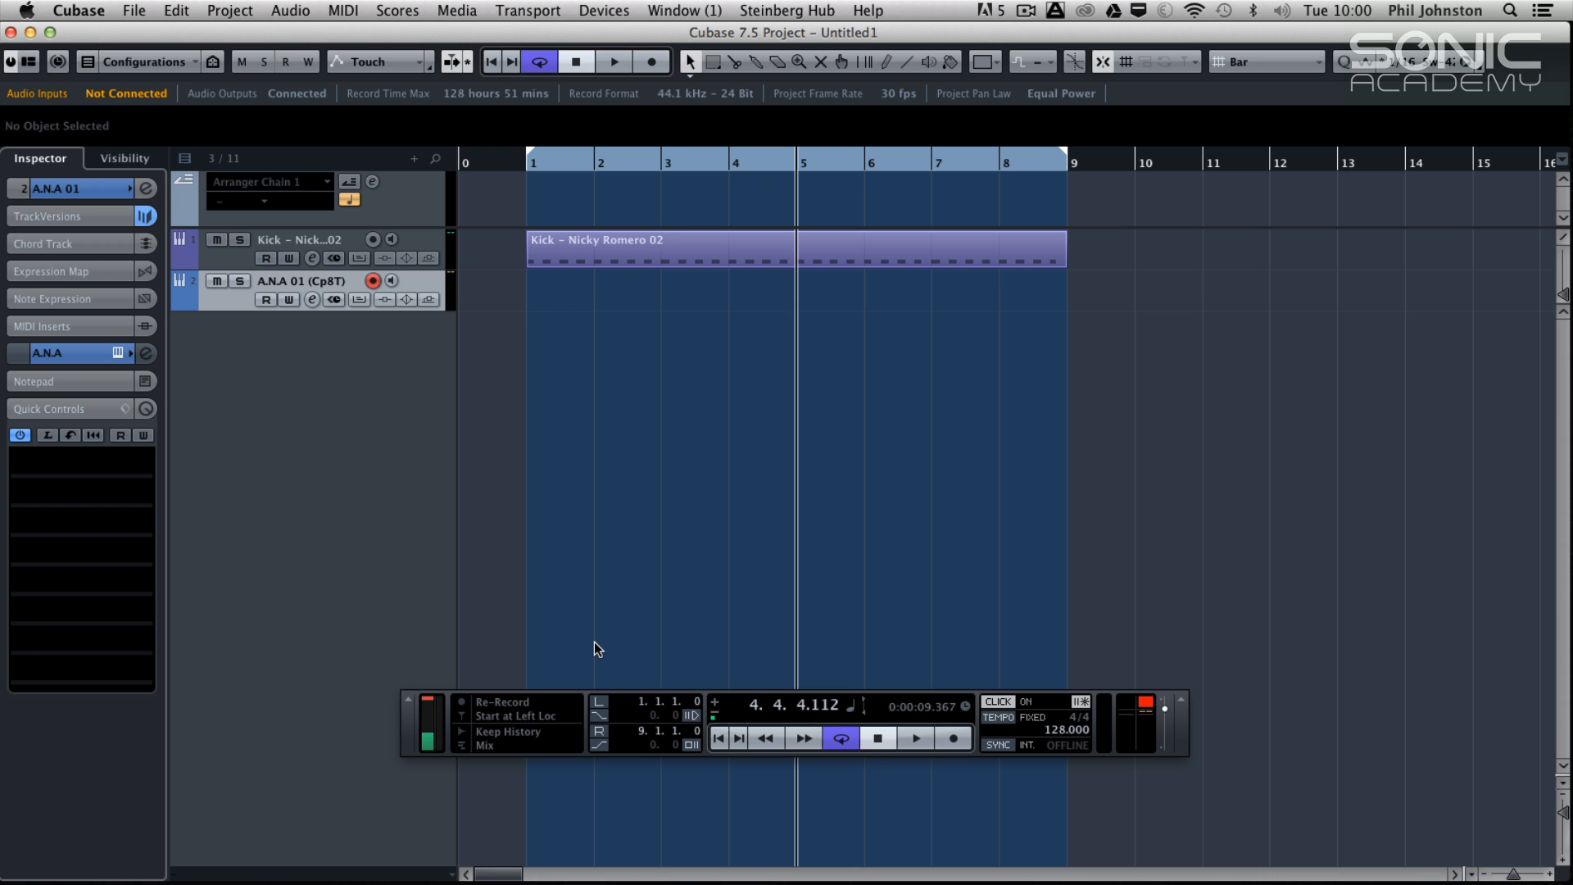
mouse_move(1167, 727)
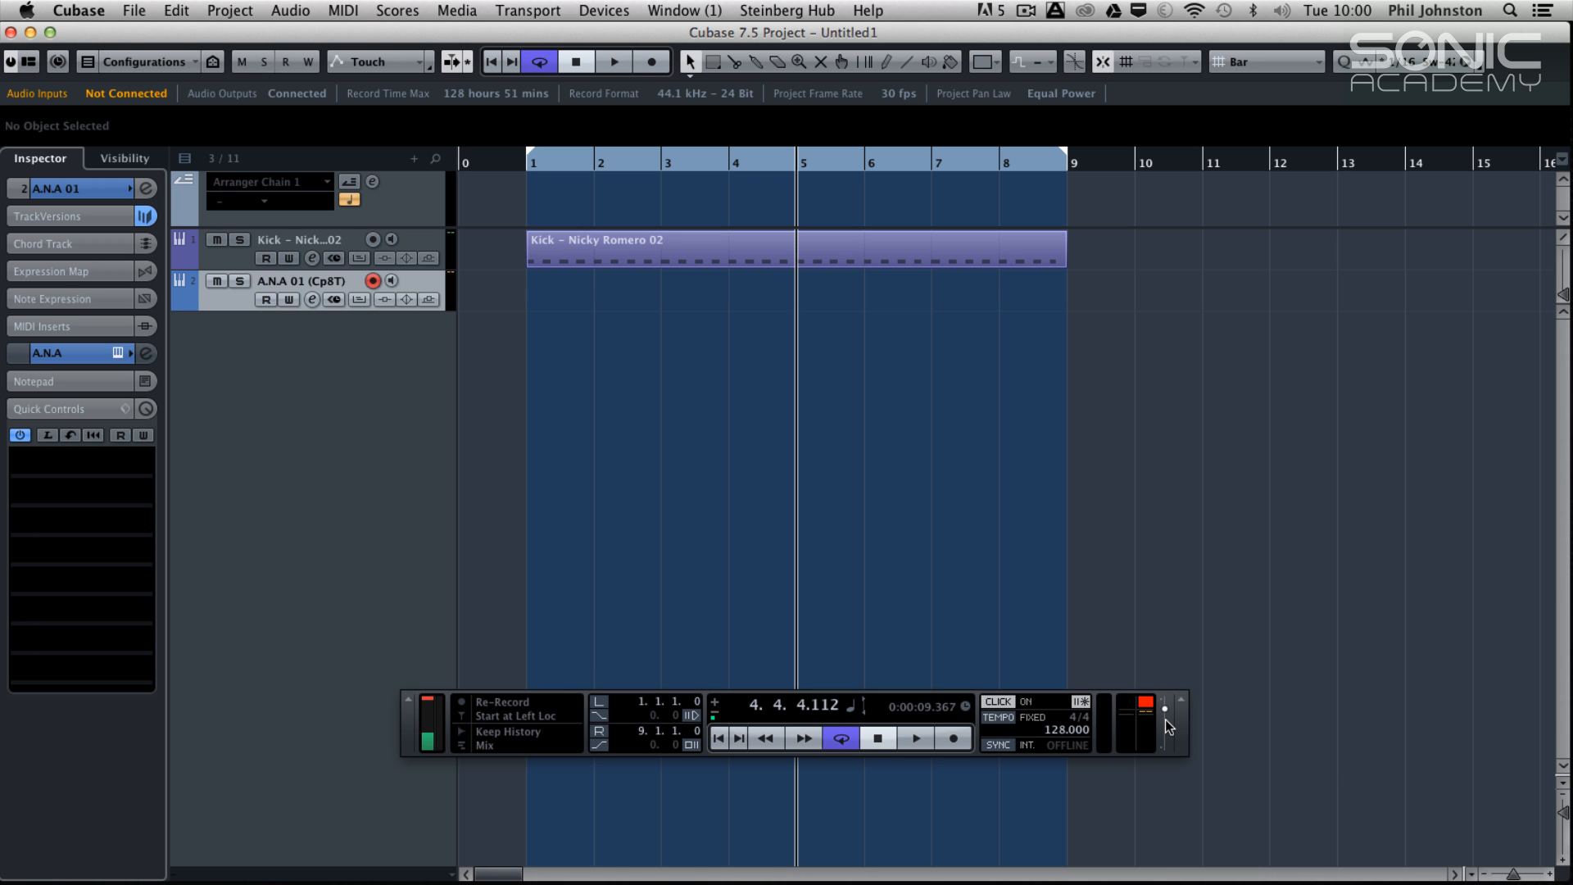
Play back, restart recording to discard the current A.N.A 01 take, then stop
left_click(1163, 709)
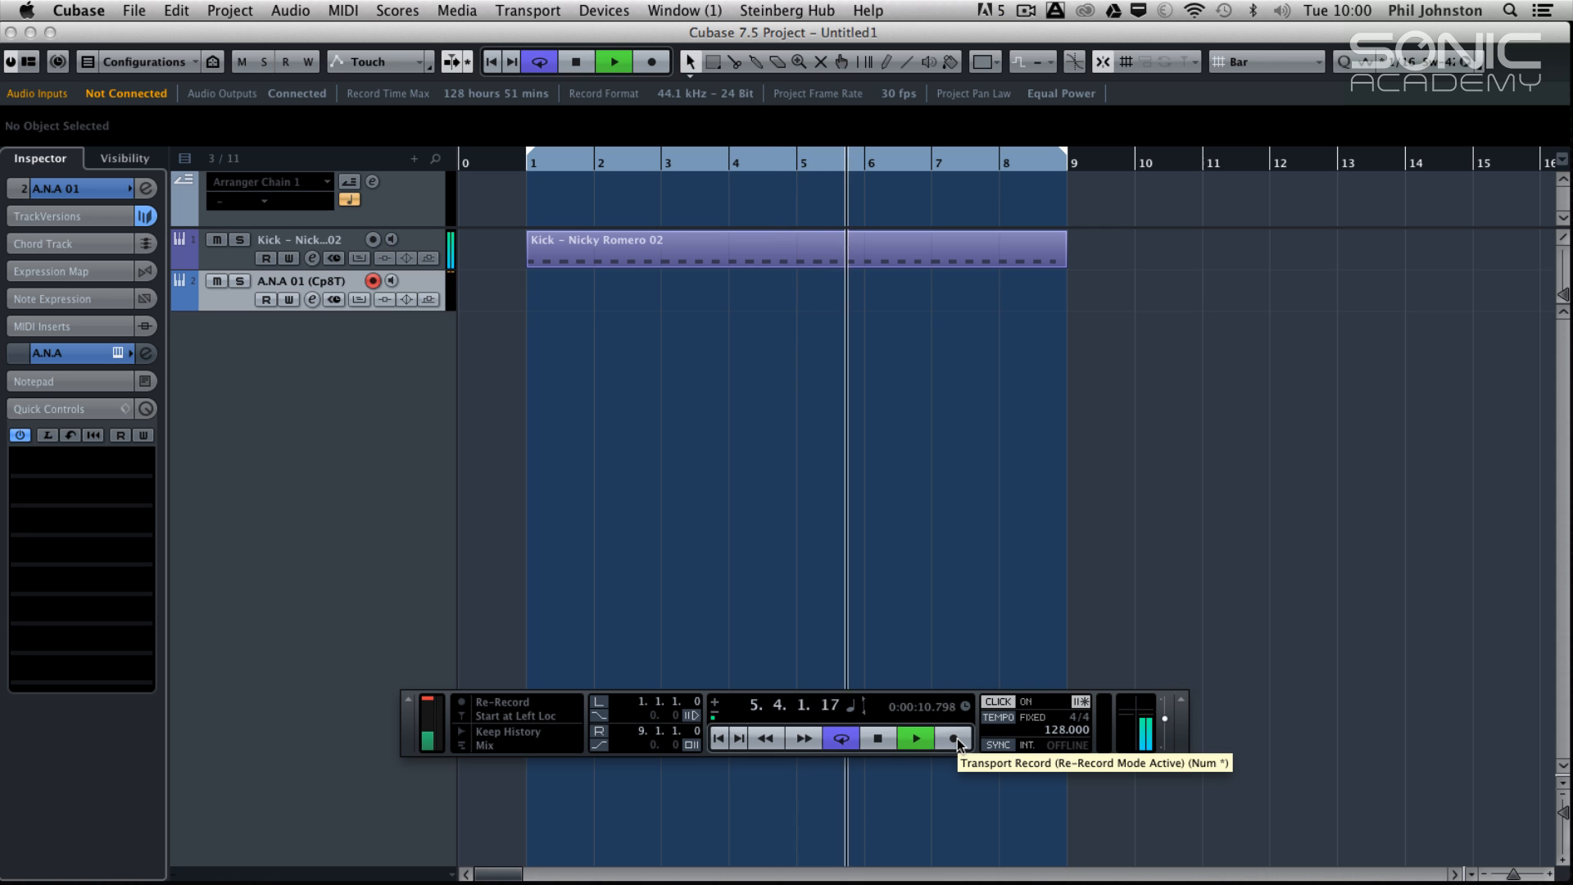
left_click(953, 737)
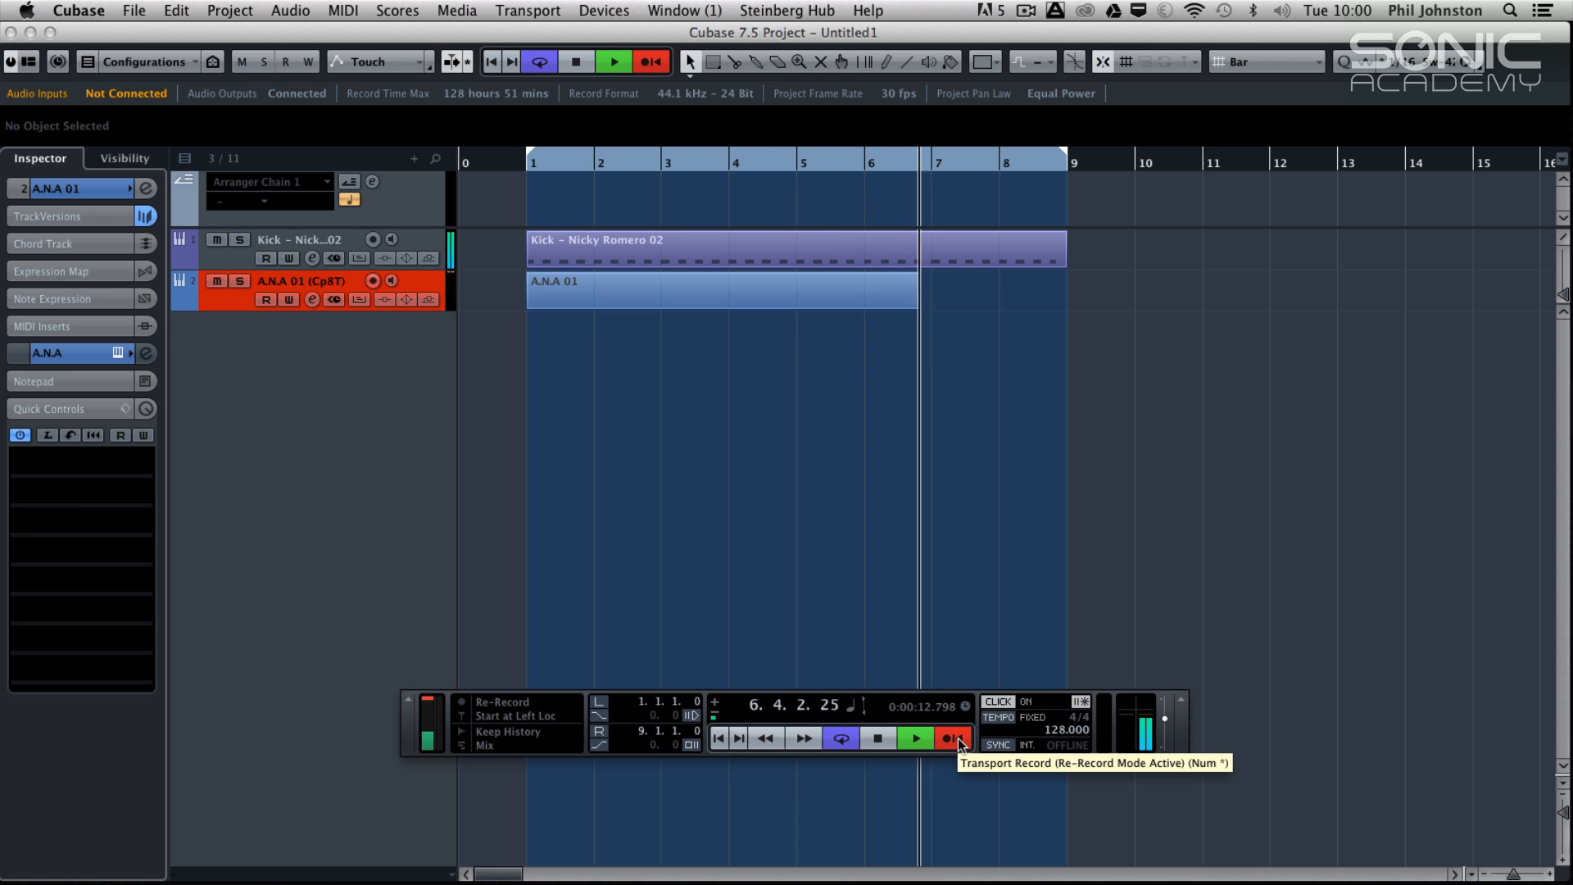
left_click(952, 737)
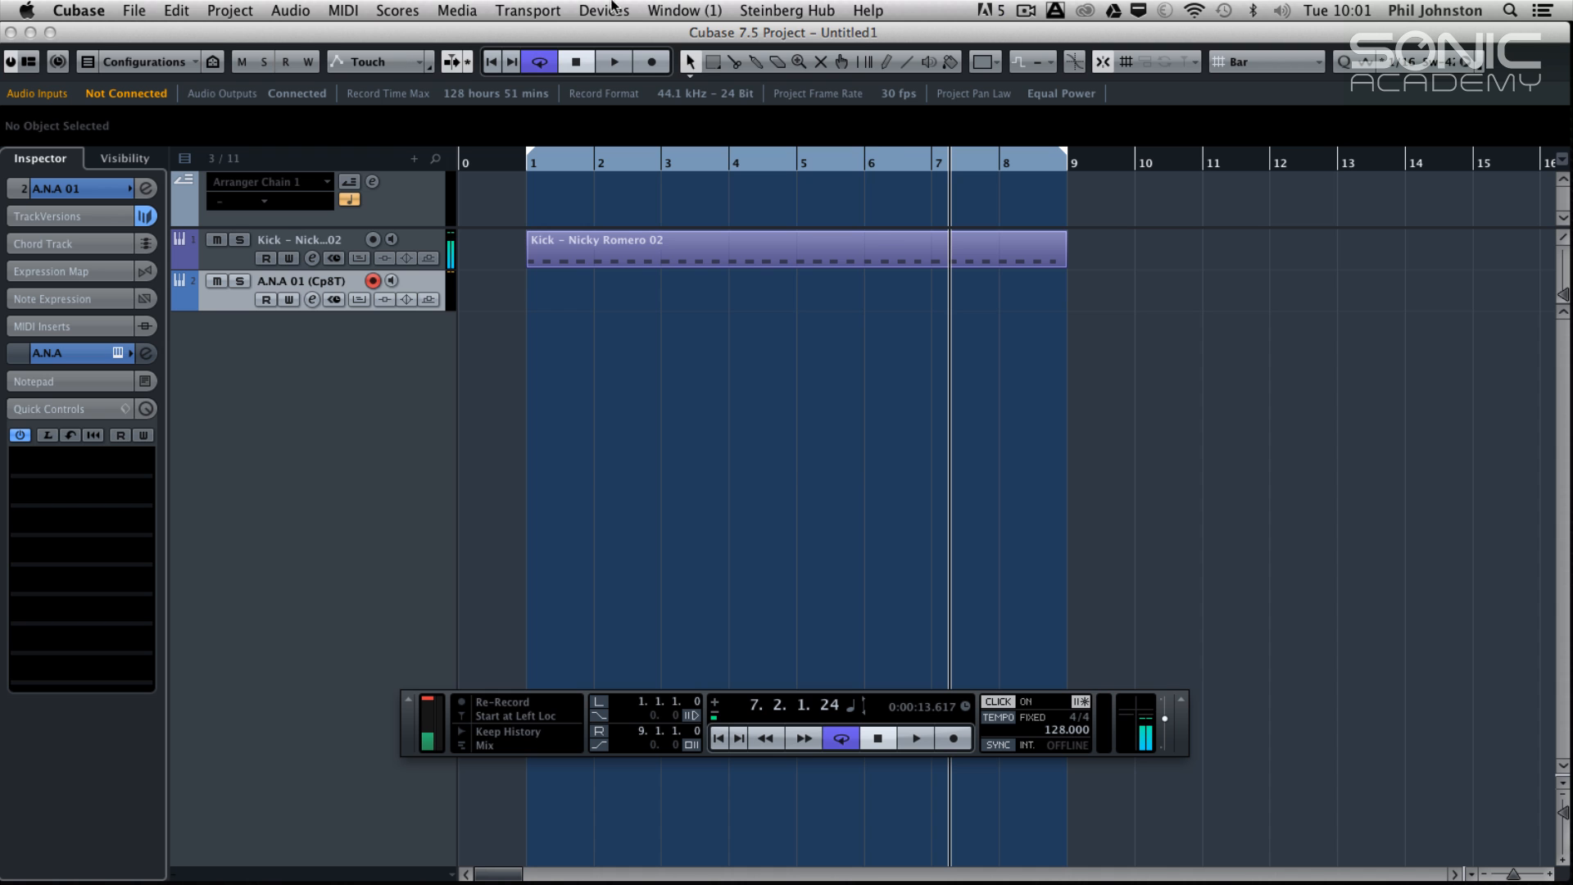
Bring up the Metronome Setup dialog from the Transport menu
left_click(528, 10)
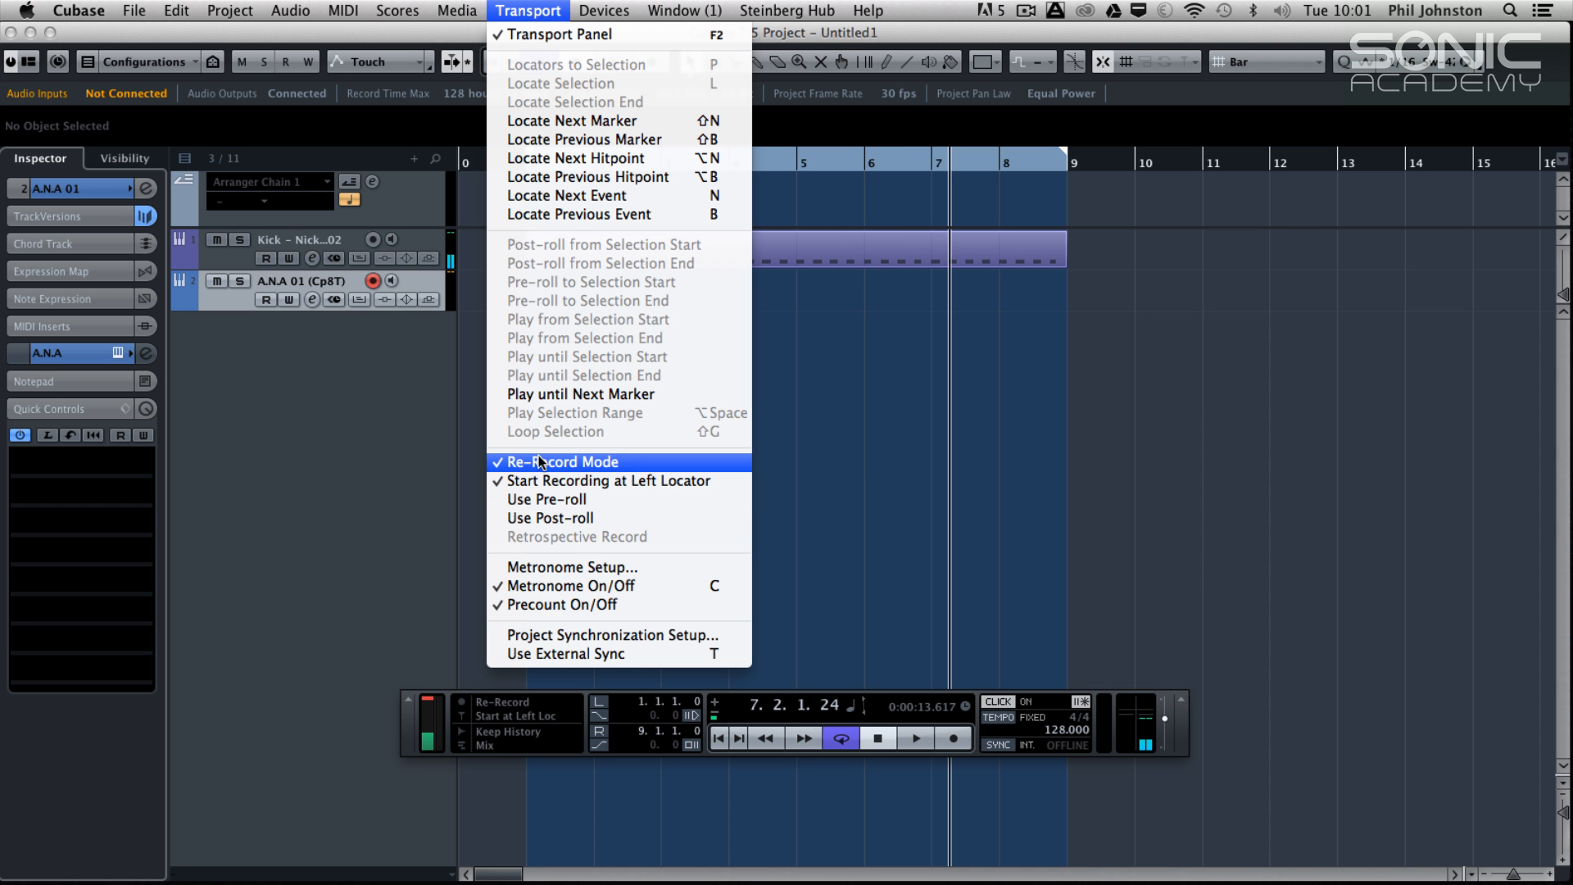
mouse_move(569, 567)
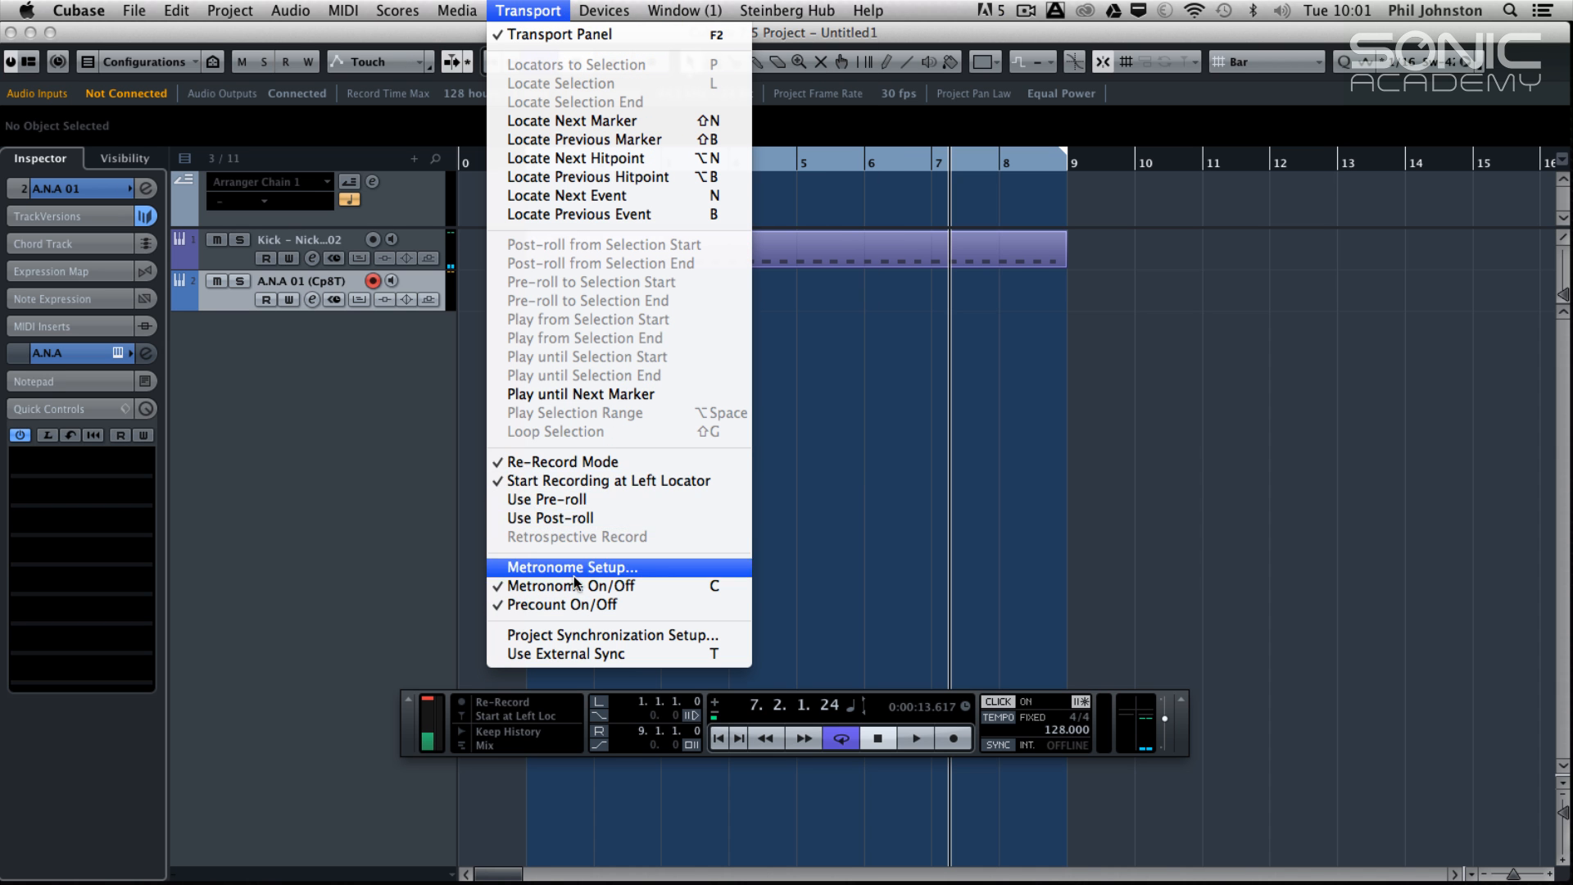
mouse_move(547, 605)
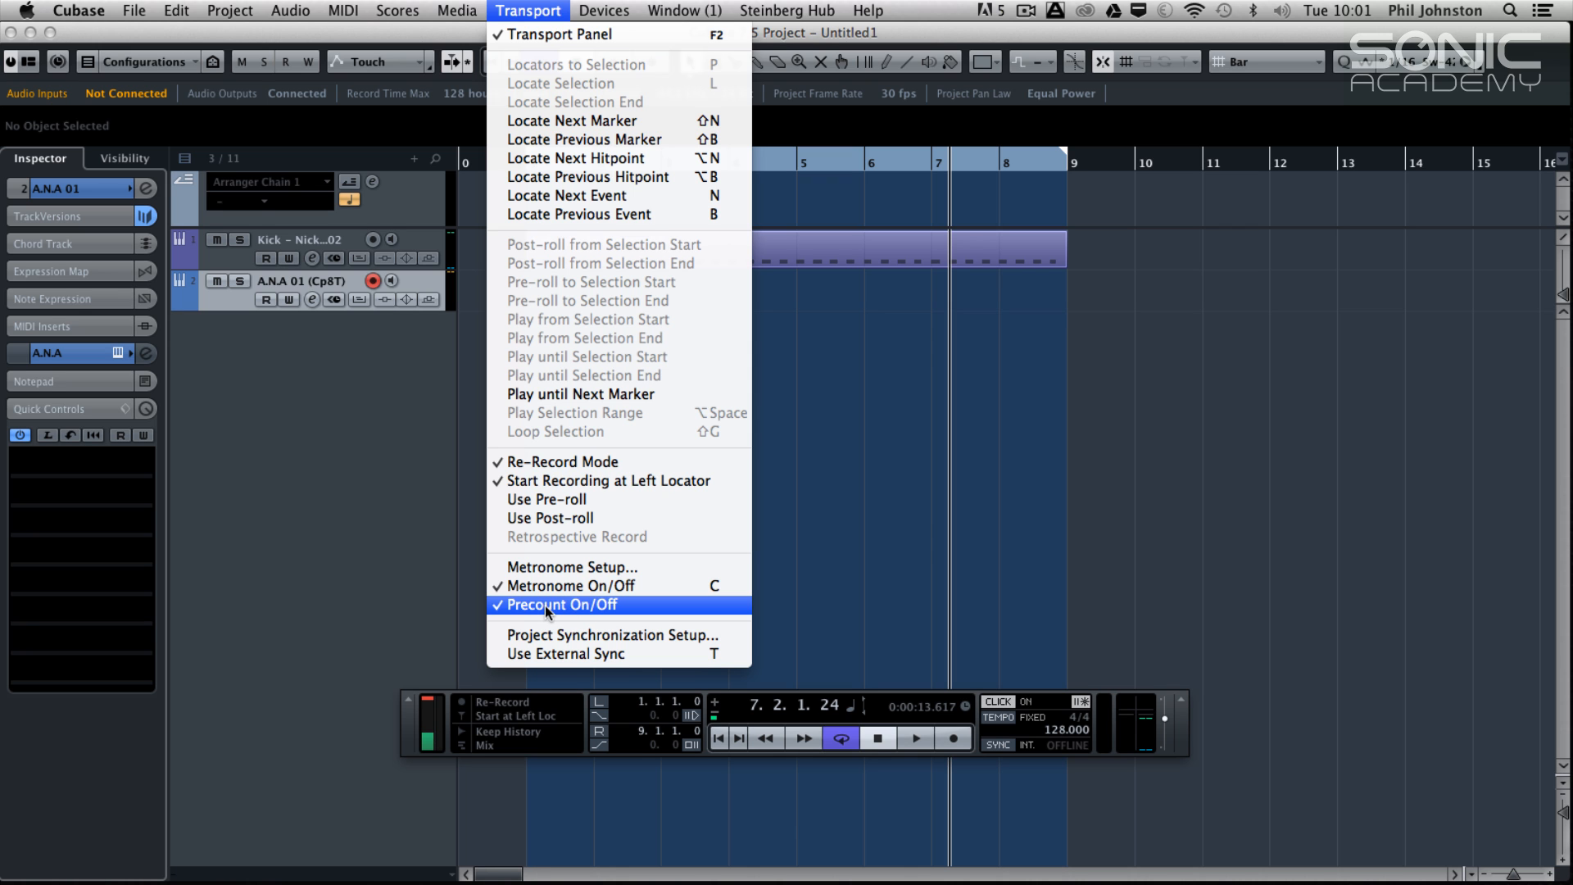
mouse_move(572, 587)
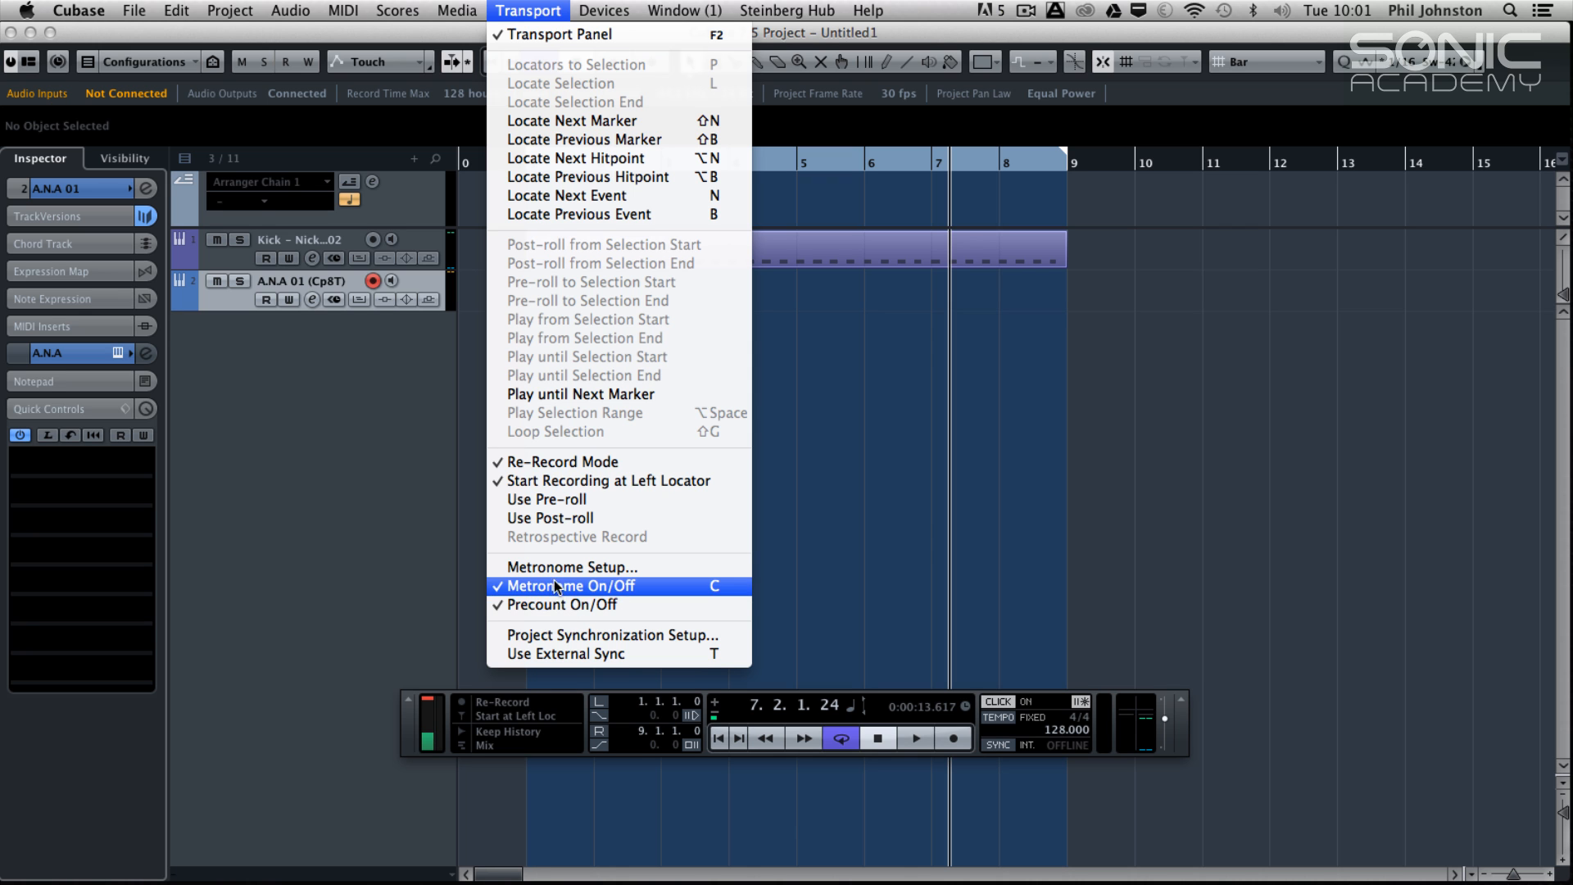
left_click(568, 565)
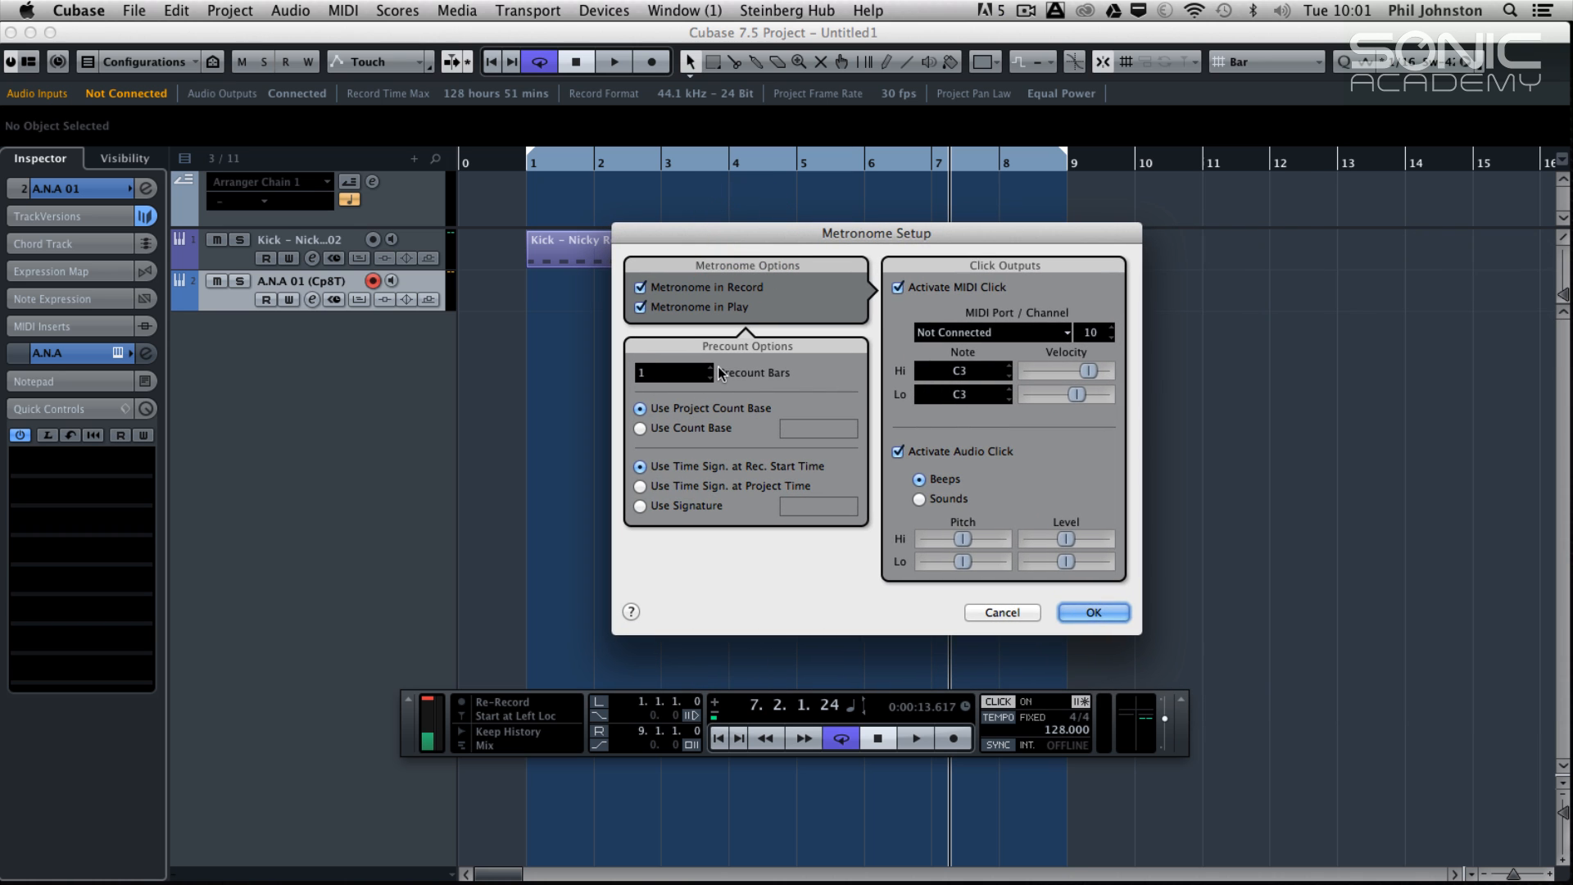
Confirm the metronome settings and record a fresh eight-bar MIDI take on A.N.A 01
left_click(1091, 611)
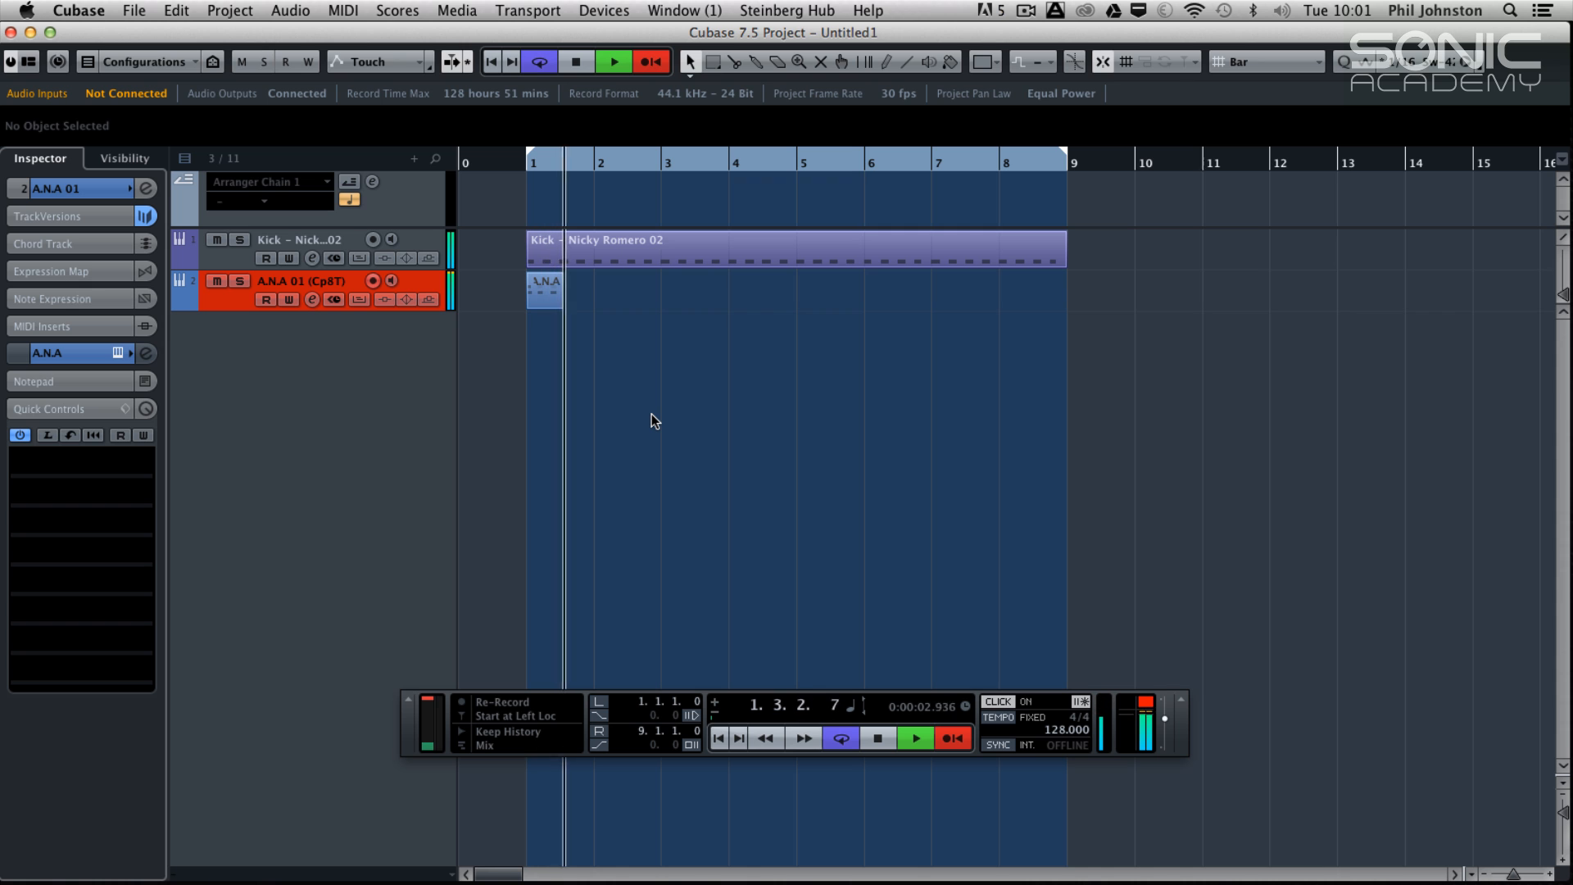
left_click(912, 738)
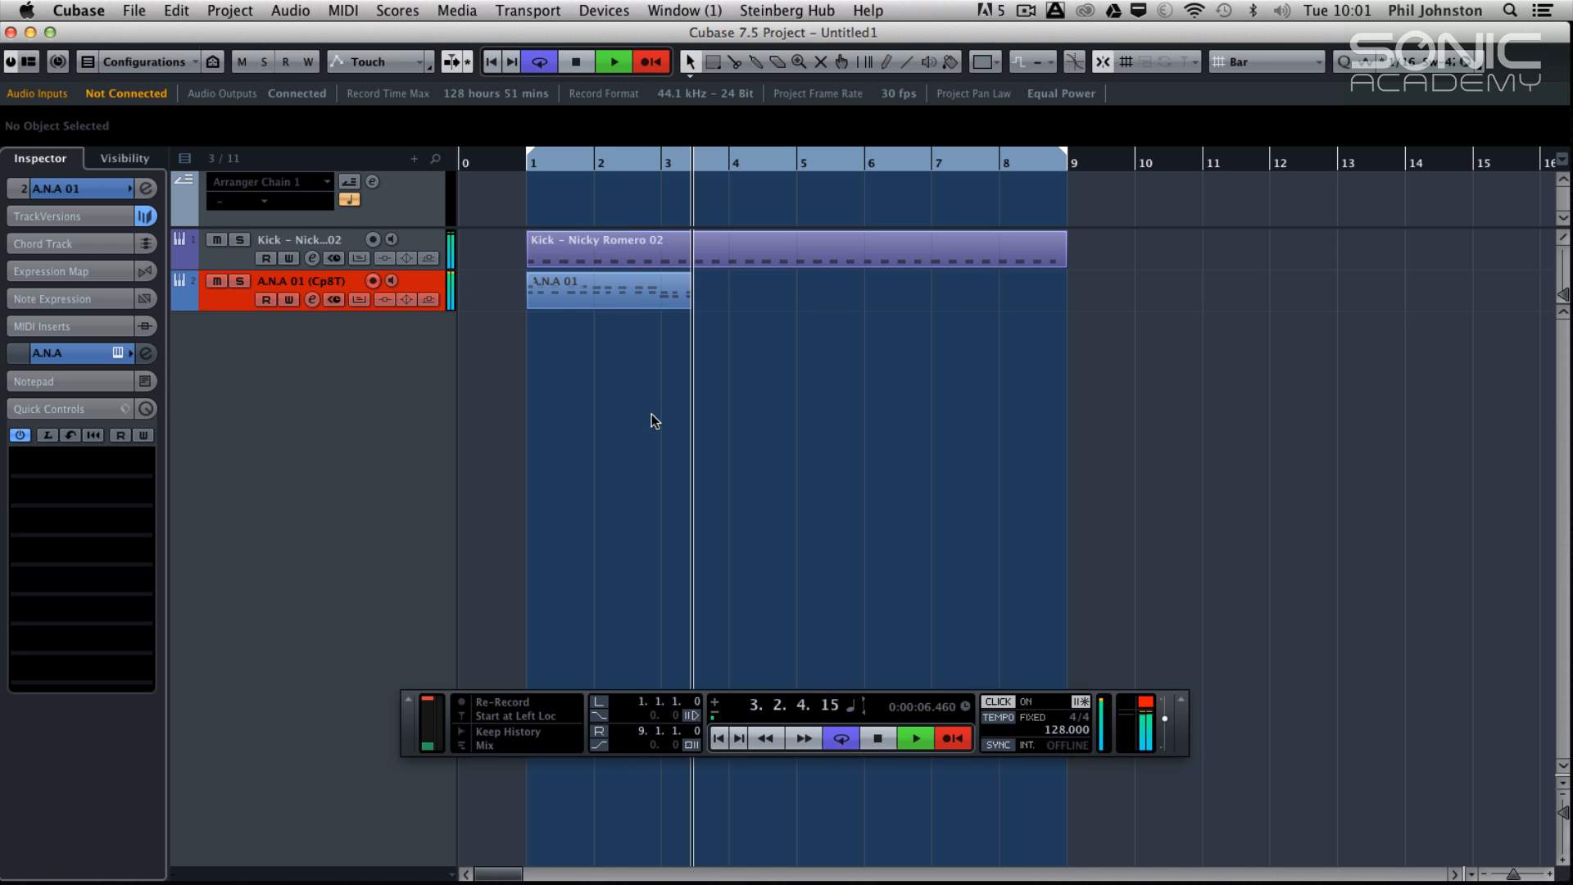
left_click(601, 291)
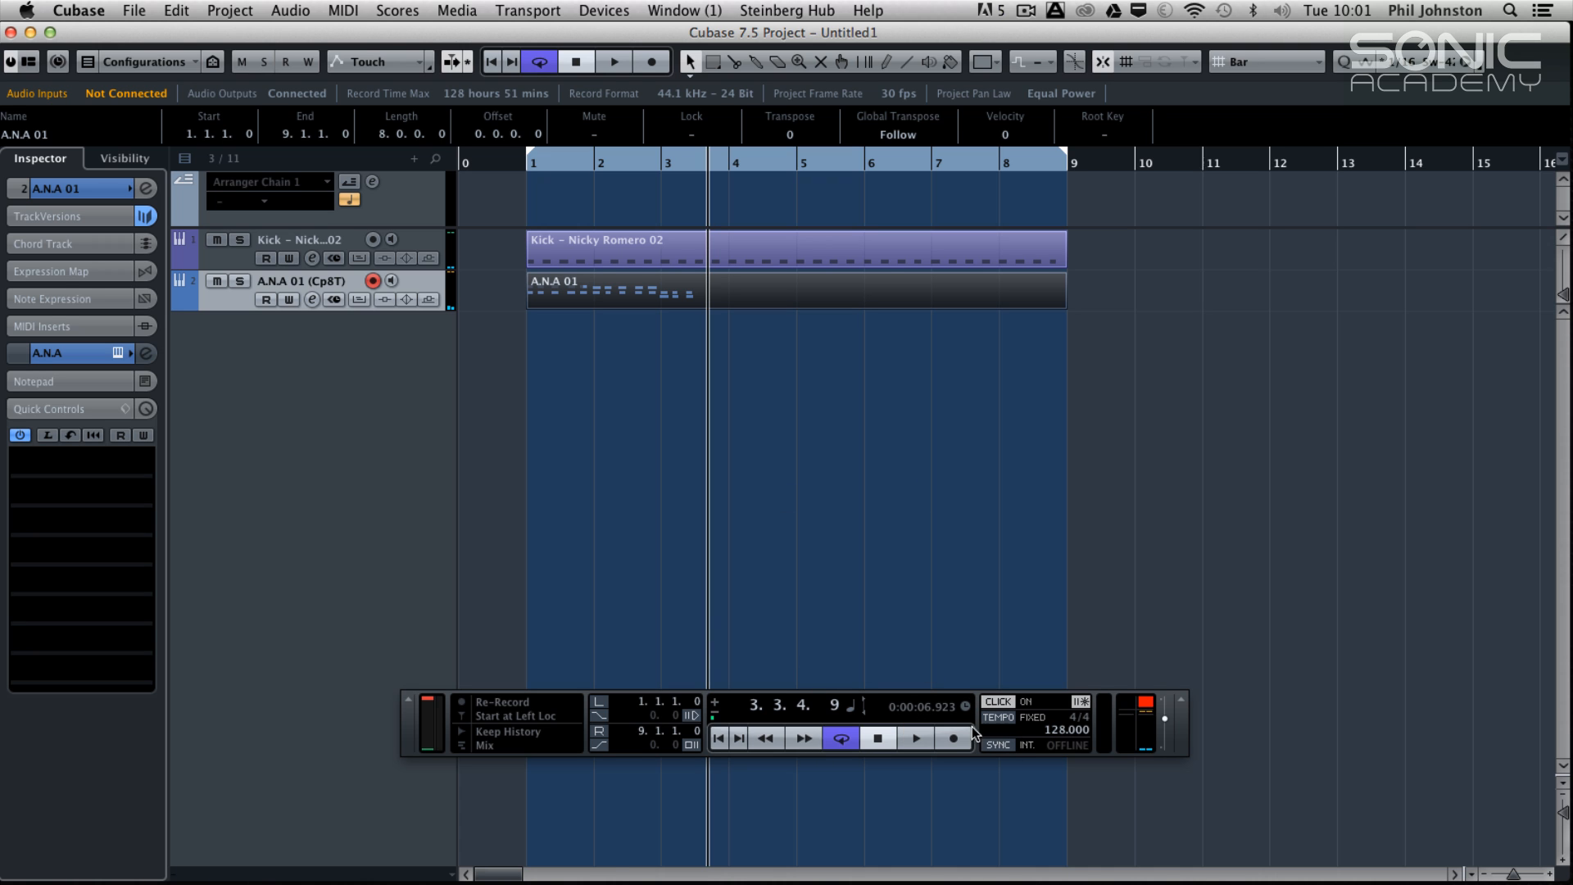
mouse_move(954, 738)
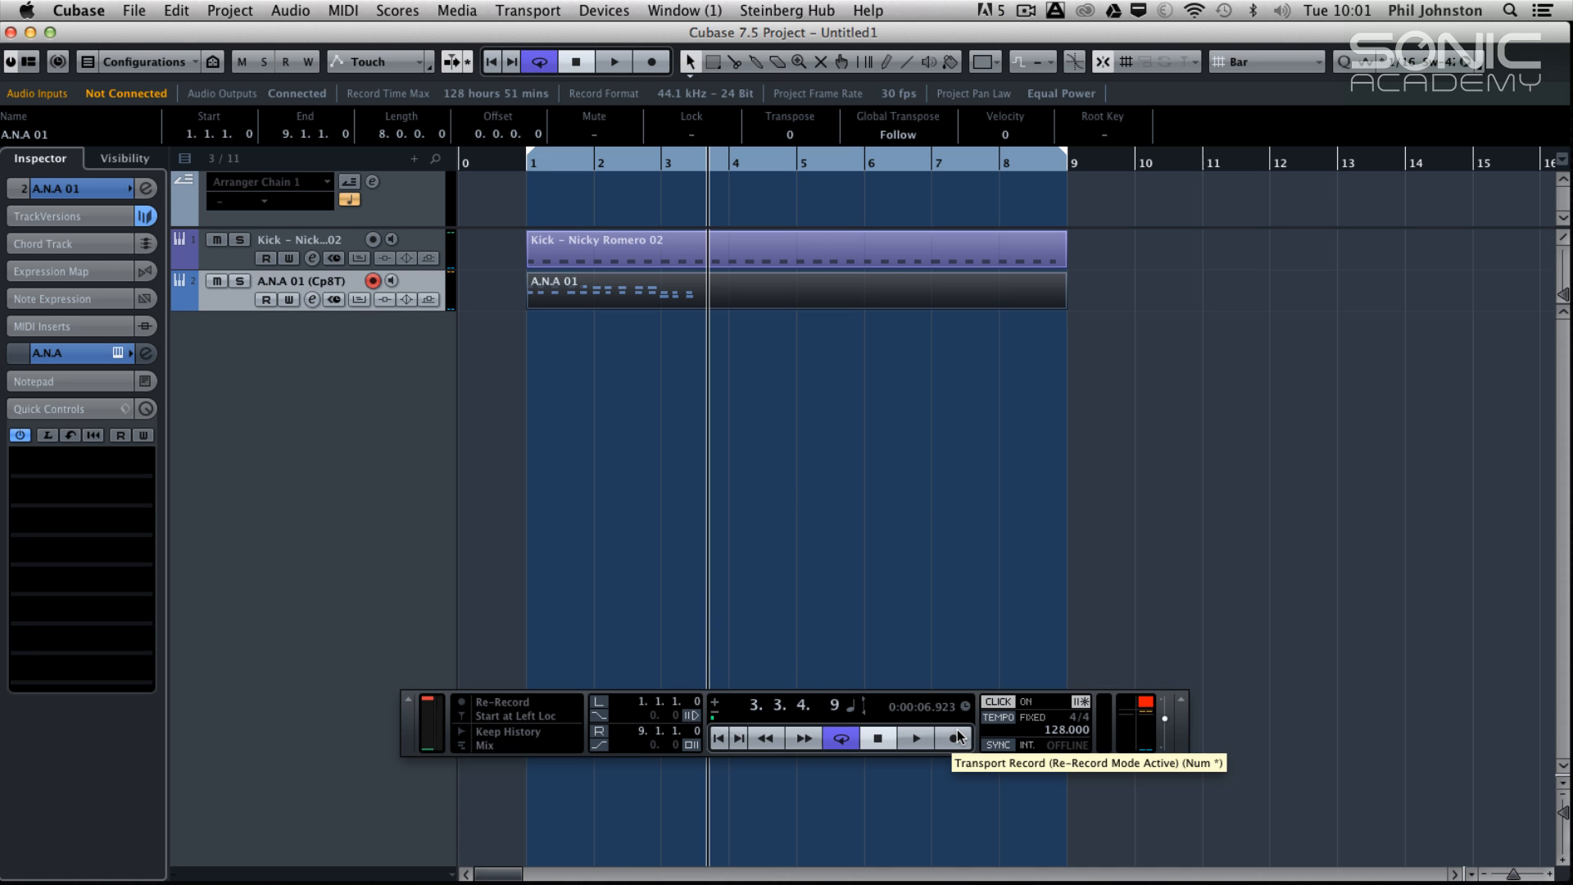
mouse_move(915, 739)
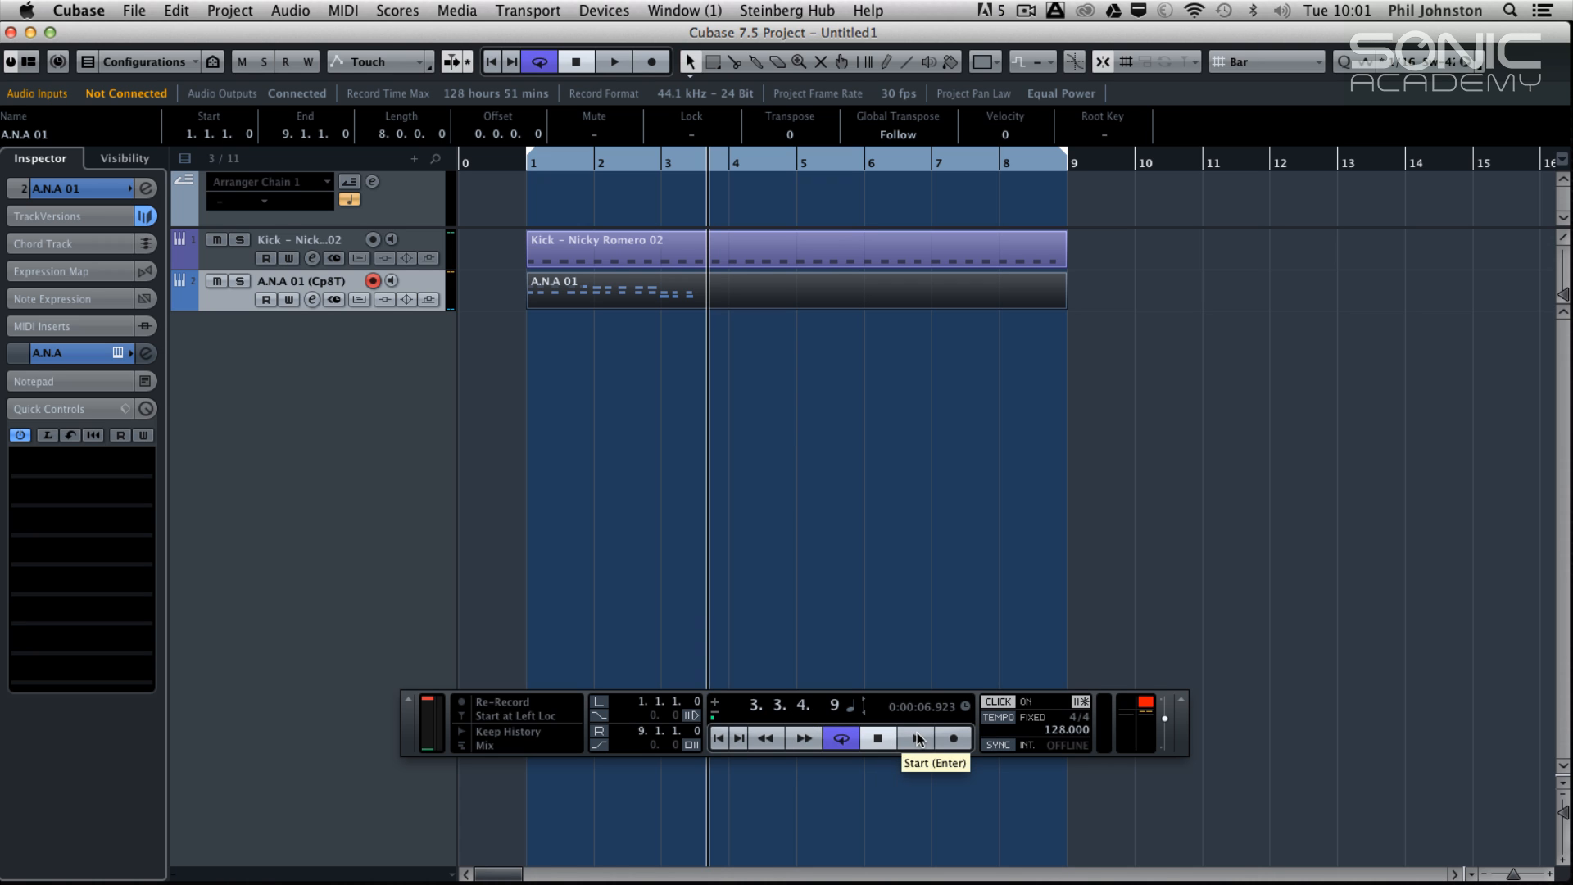
mouse_move(895, 560)
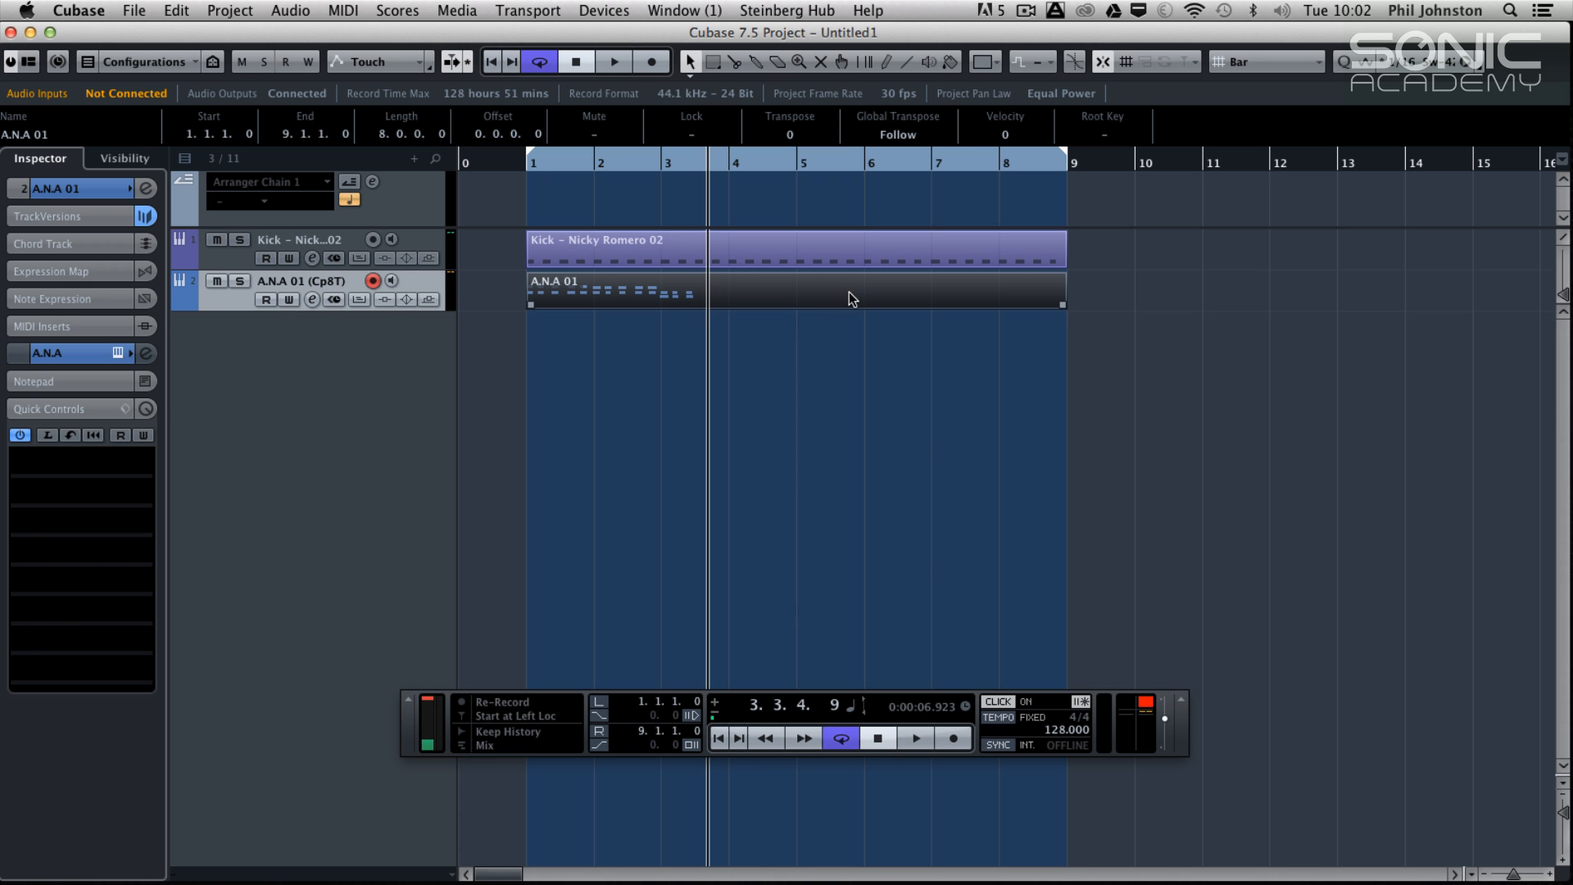
mouse_move(1022, 351)
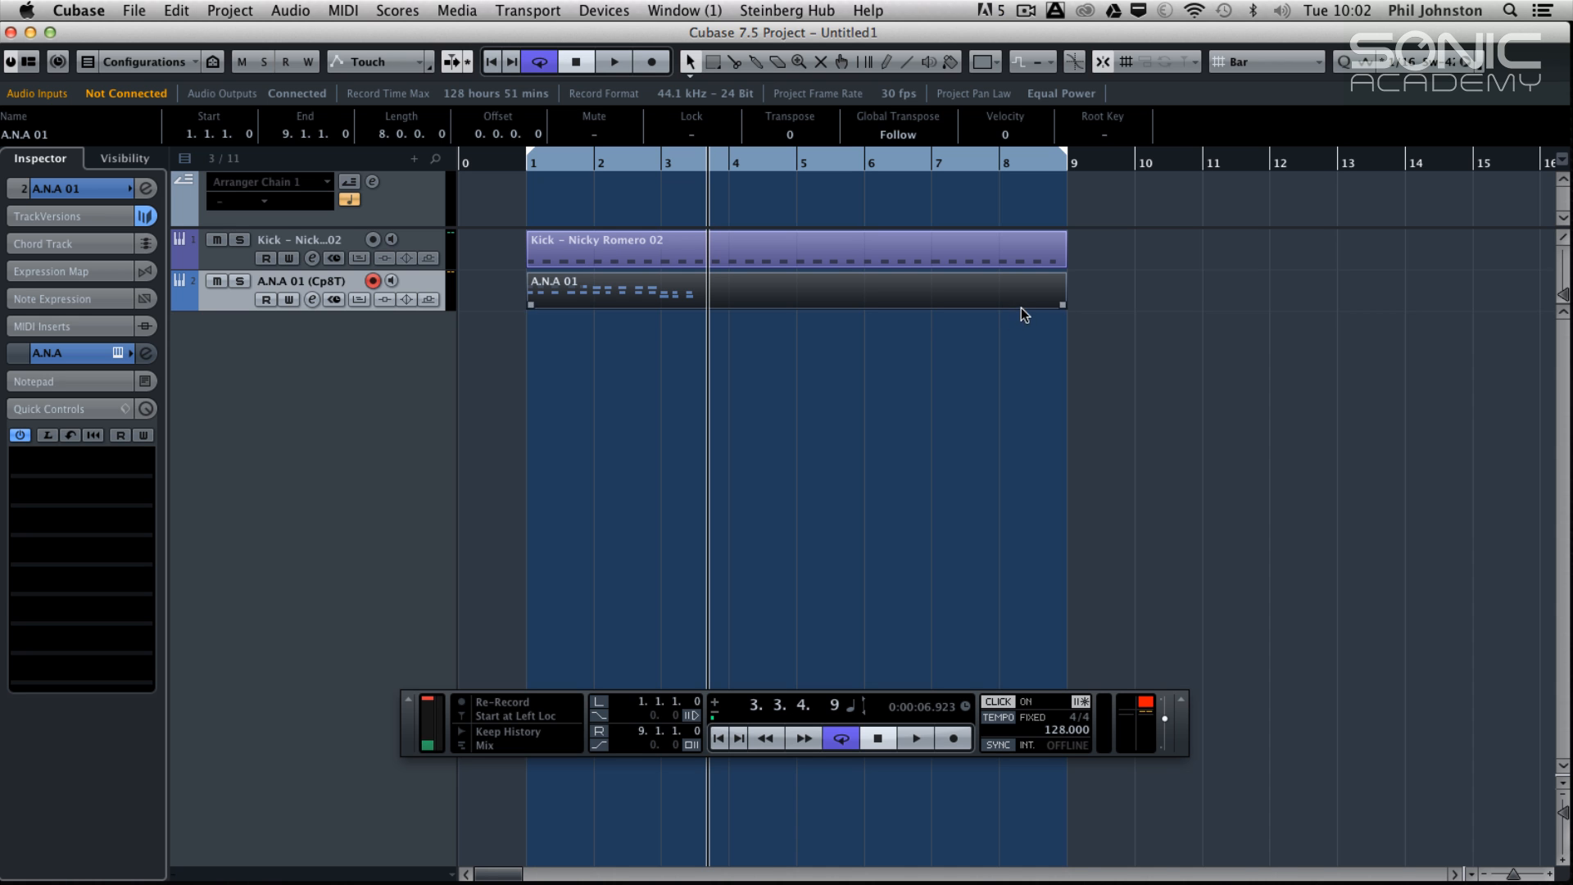
Show the VST Instruments rack listing A.N.A and Kick – Nicky Romero
left_click(603, 10)
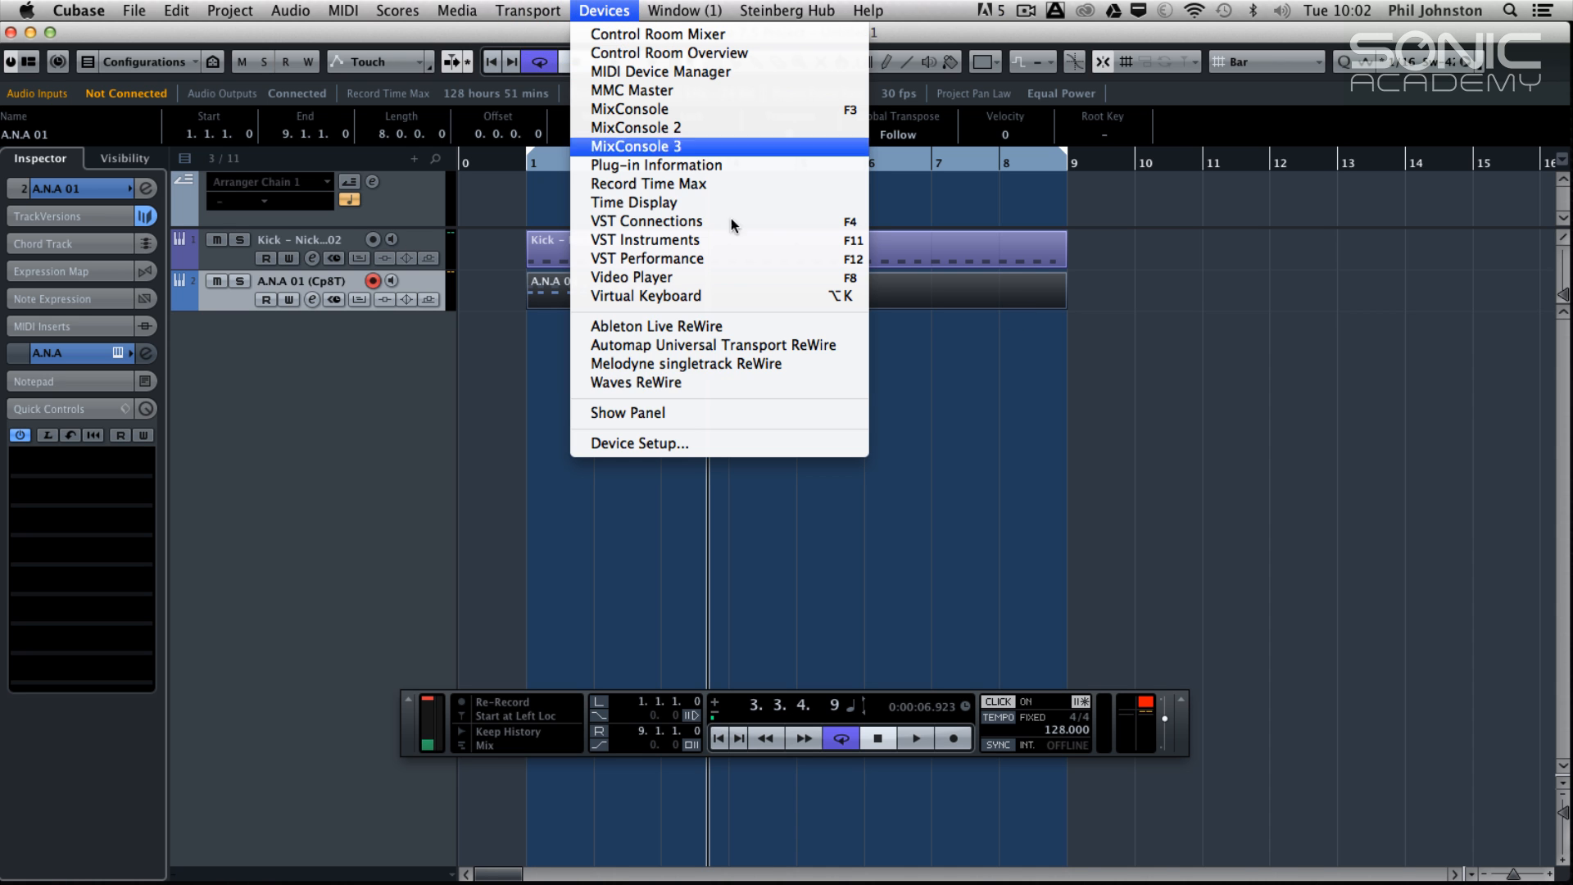
left_click(646, 240)
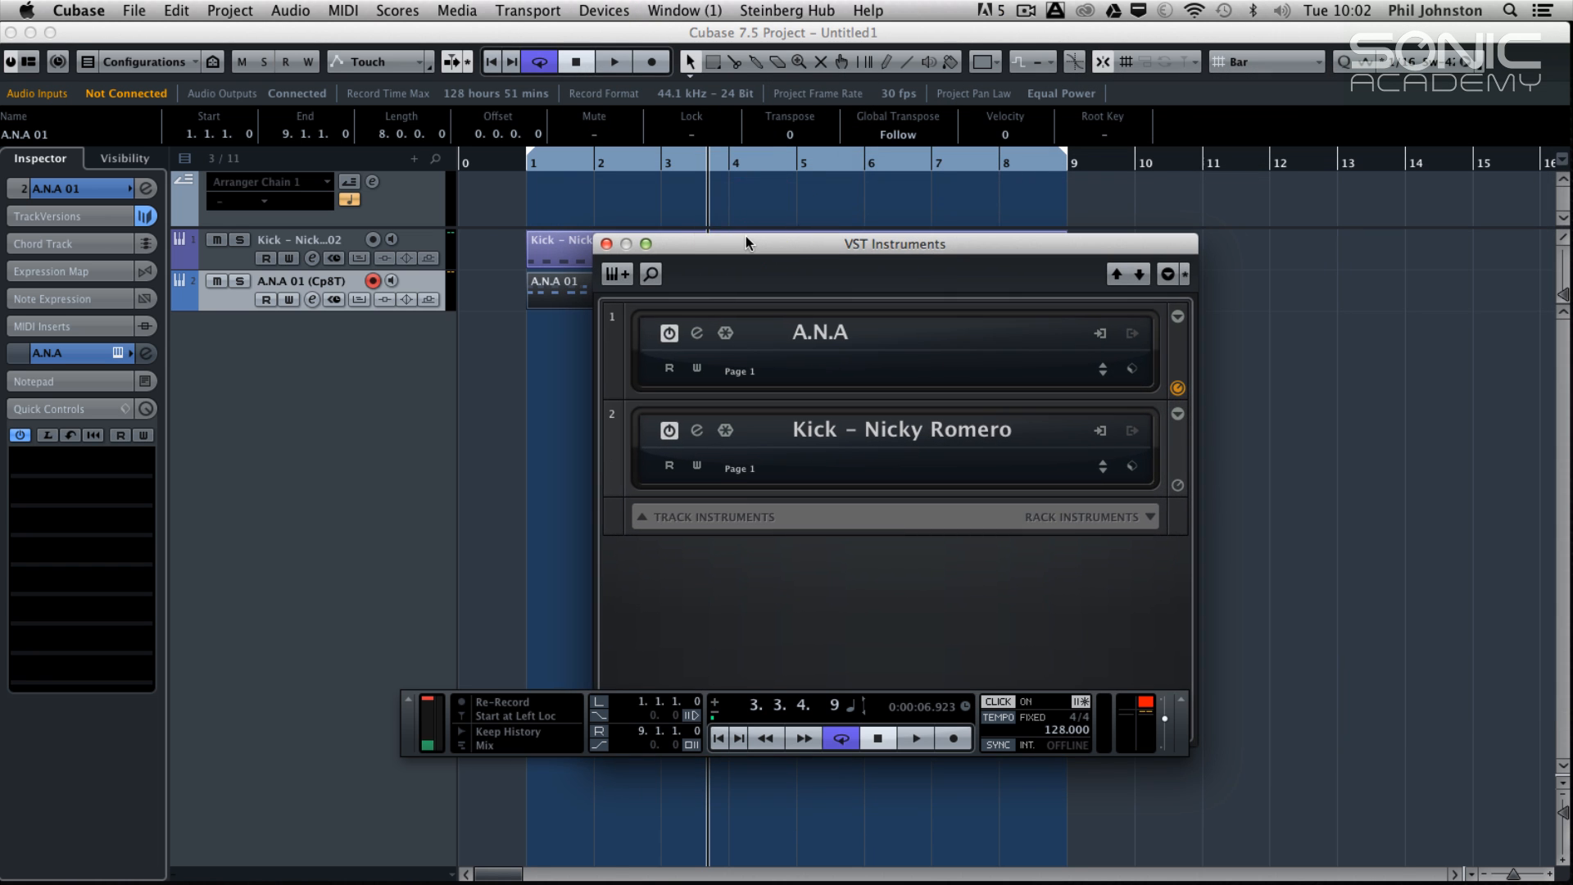
mouse_move(480, 282)
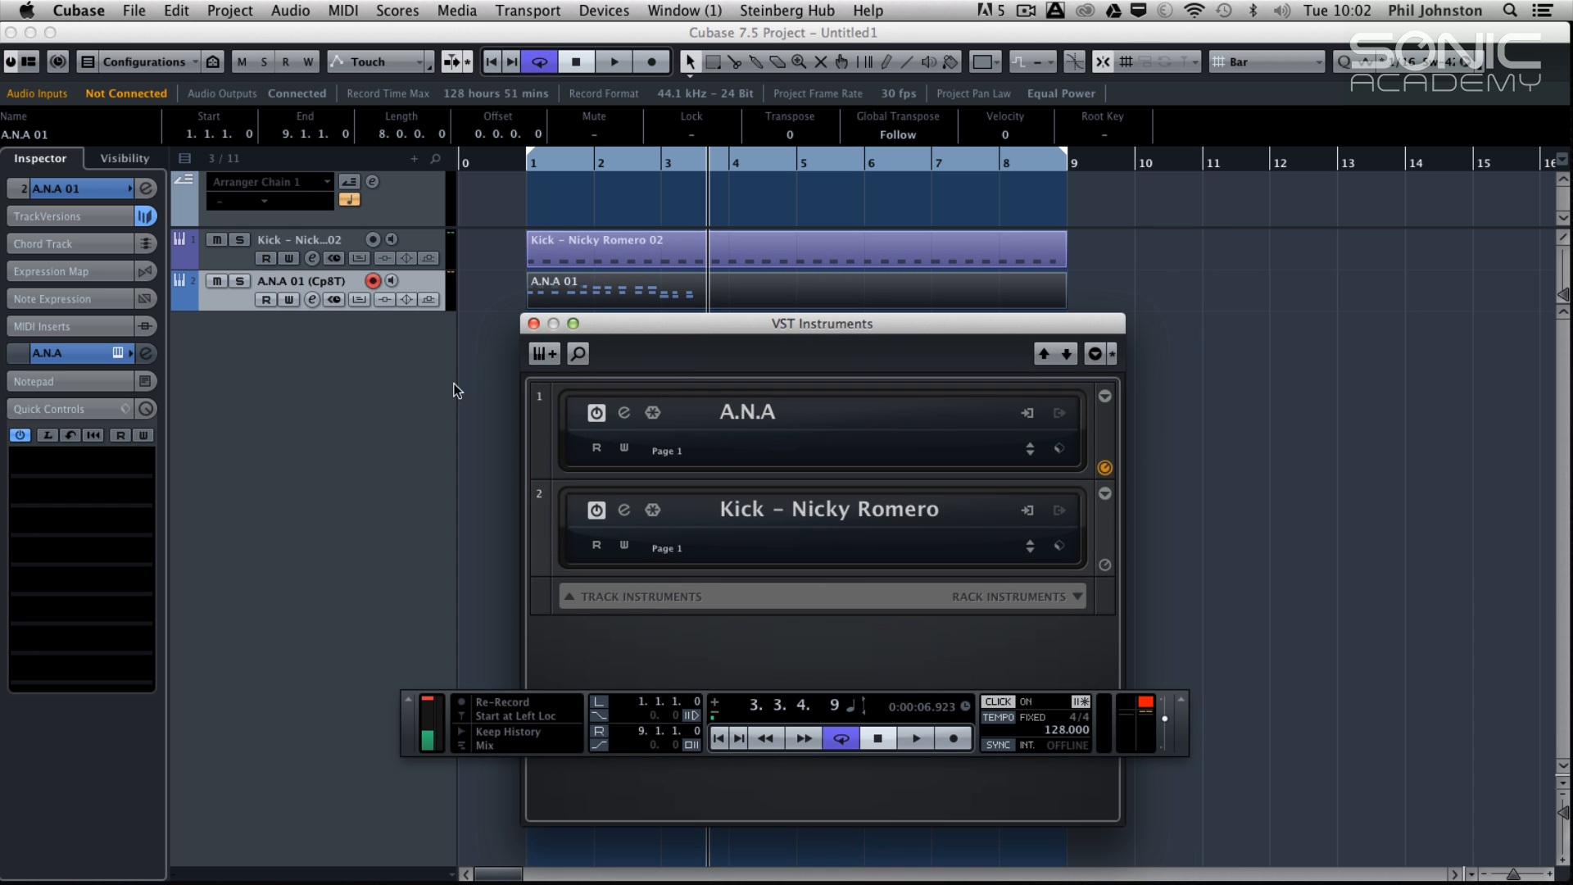
Add a third instrument track, A.N.A 03, with its own A.N.A synth via the add-track menu
right_click(452, 390)
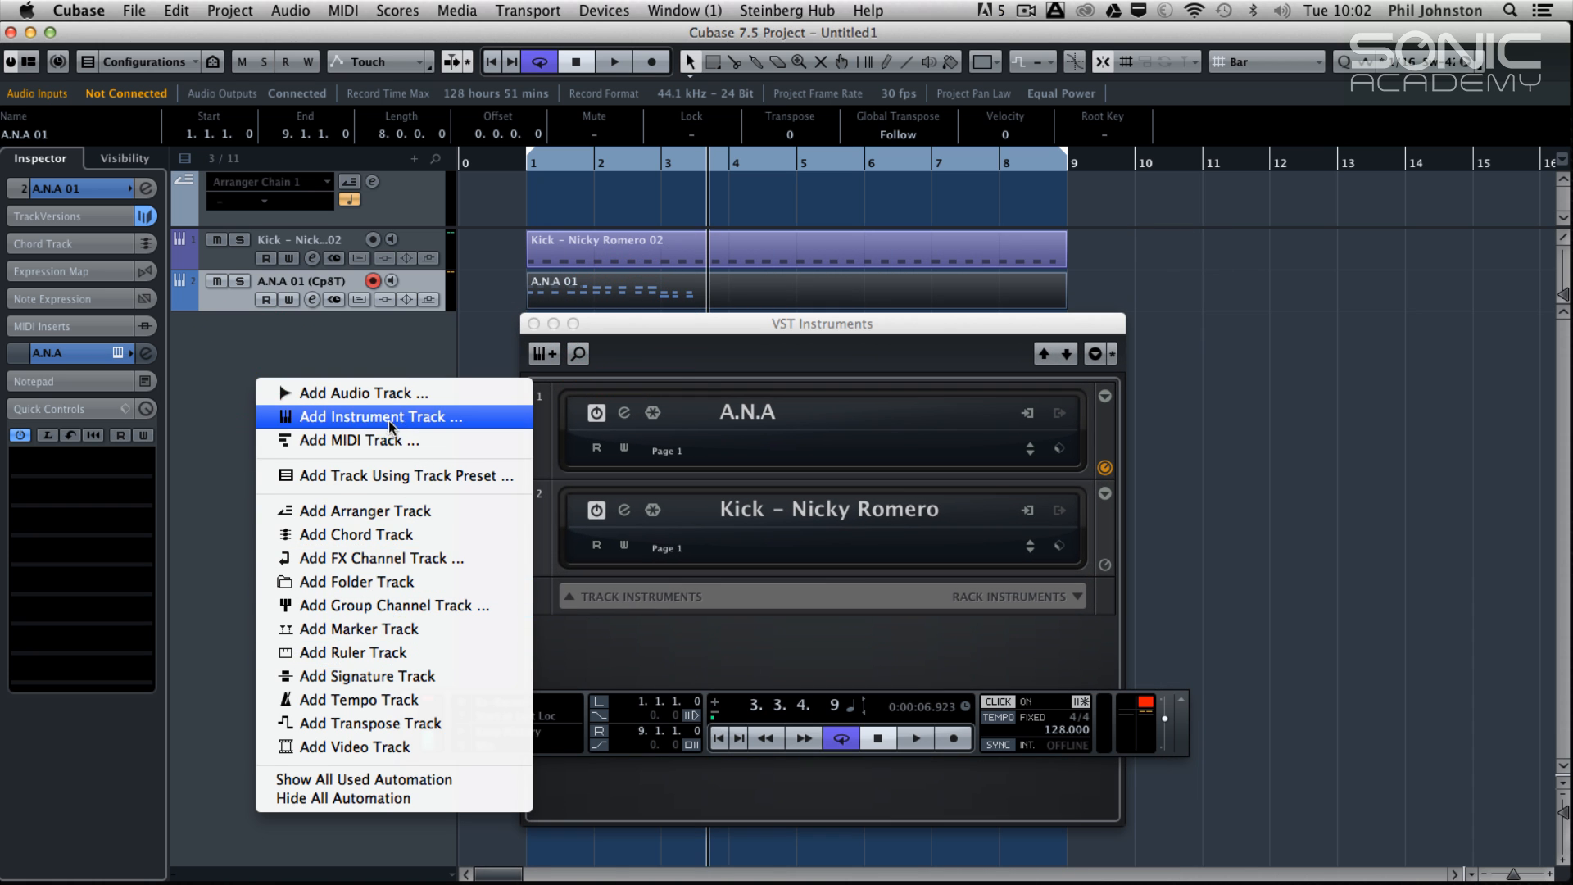
left_click(382, 416)
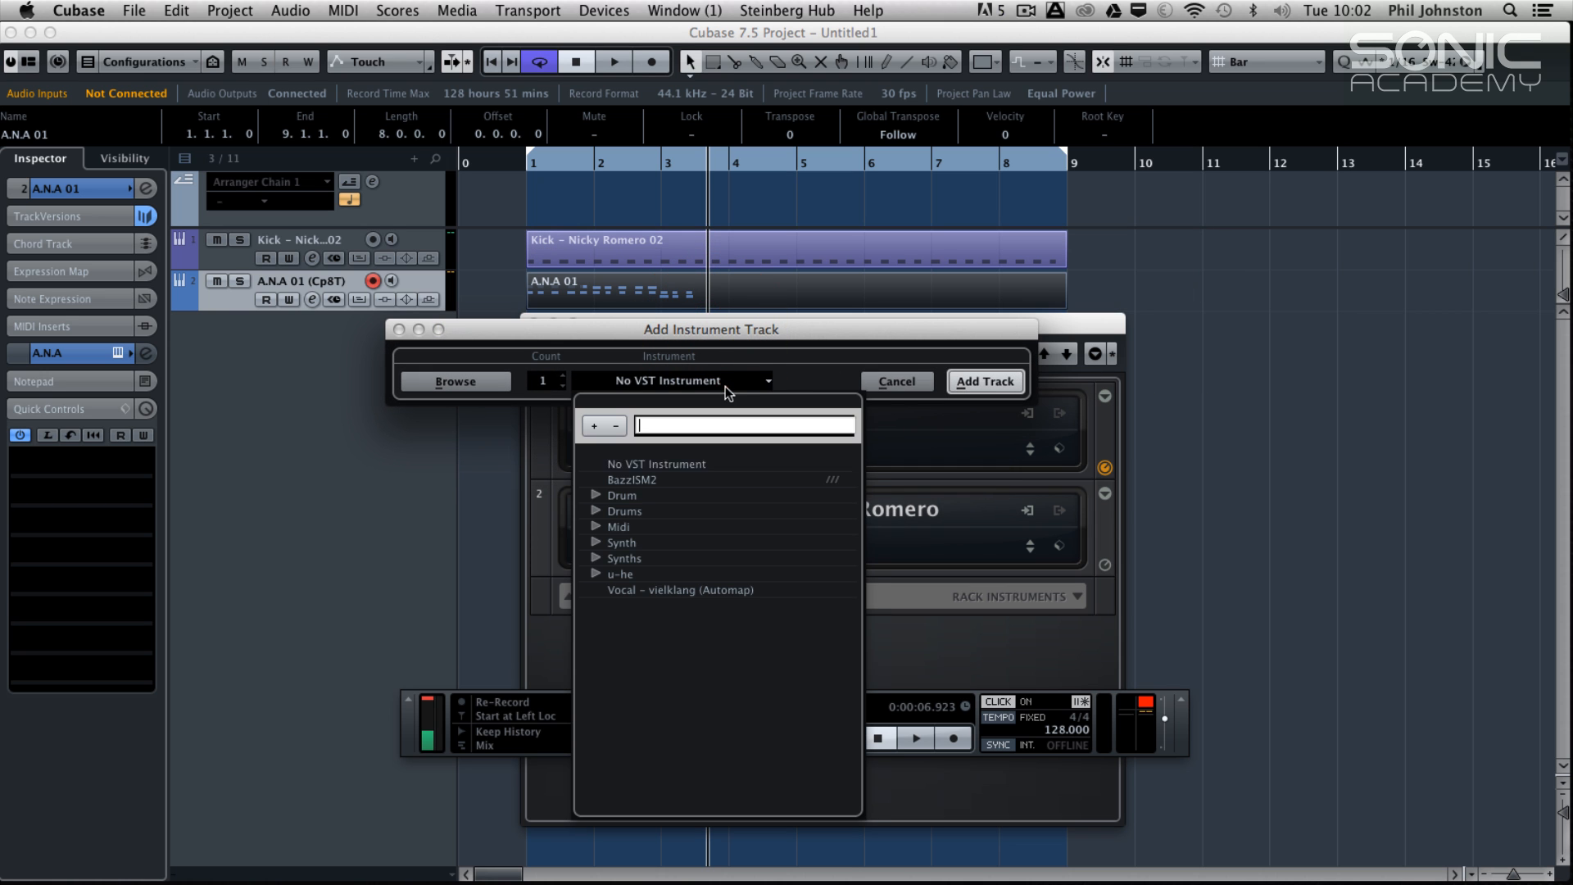
left_click(596, 557)
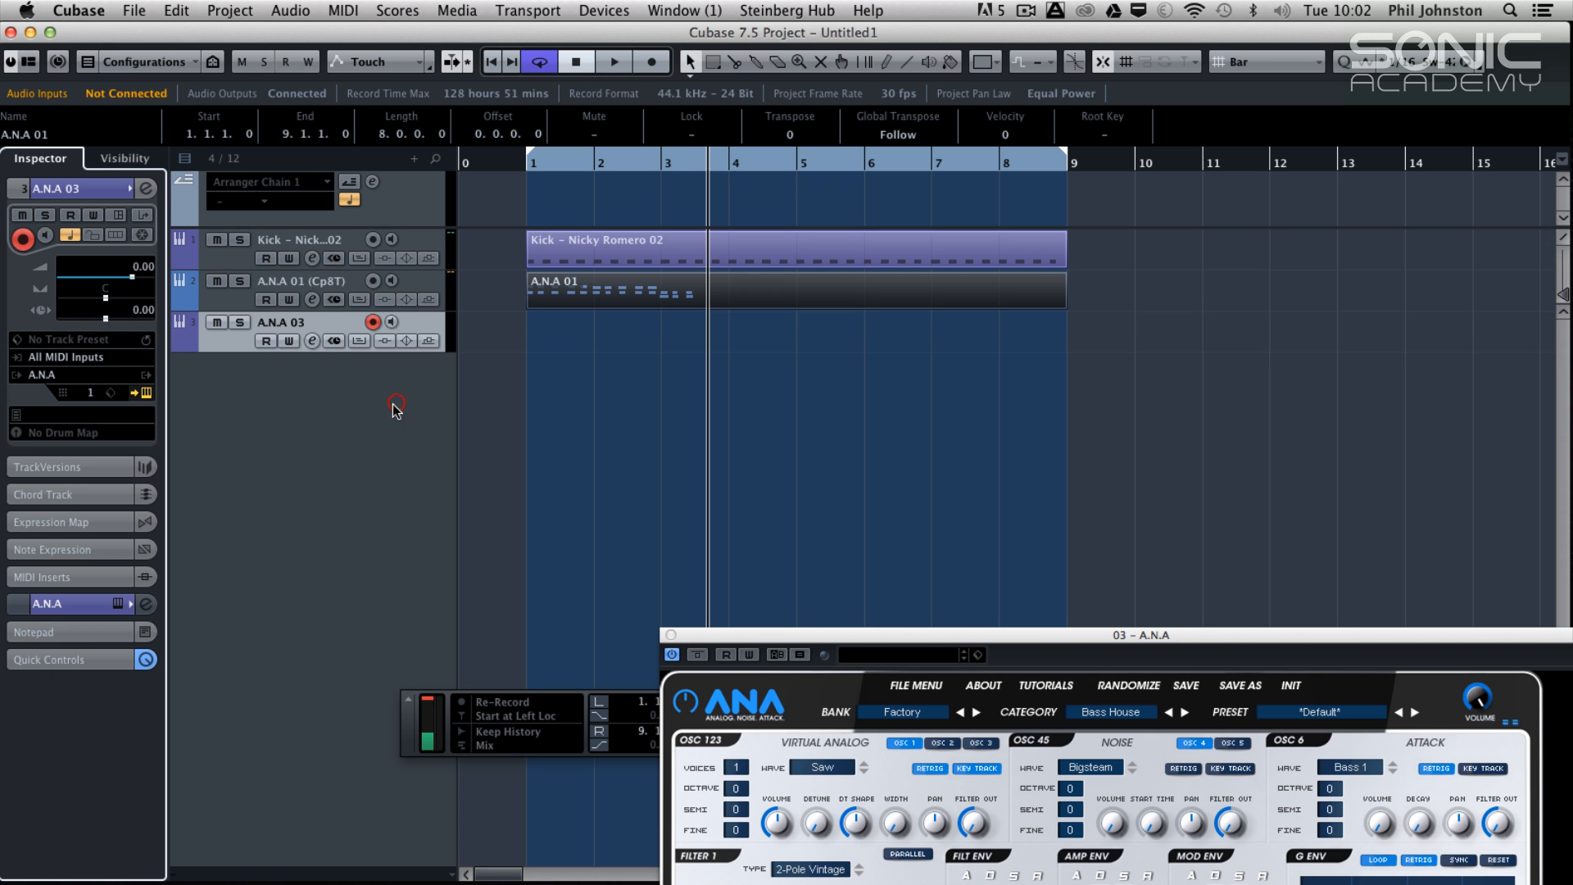
mouse_move(564, 356)
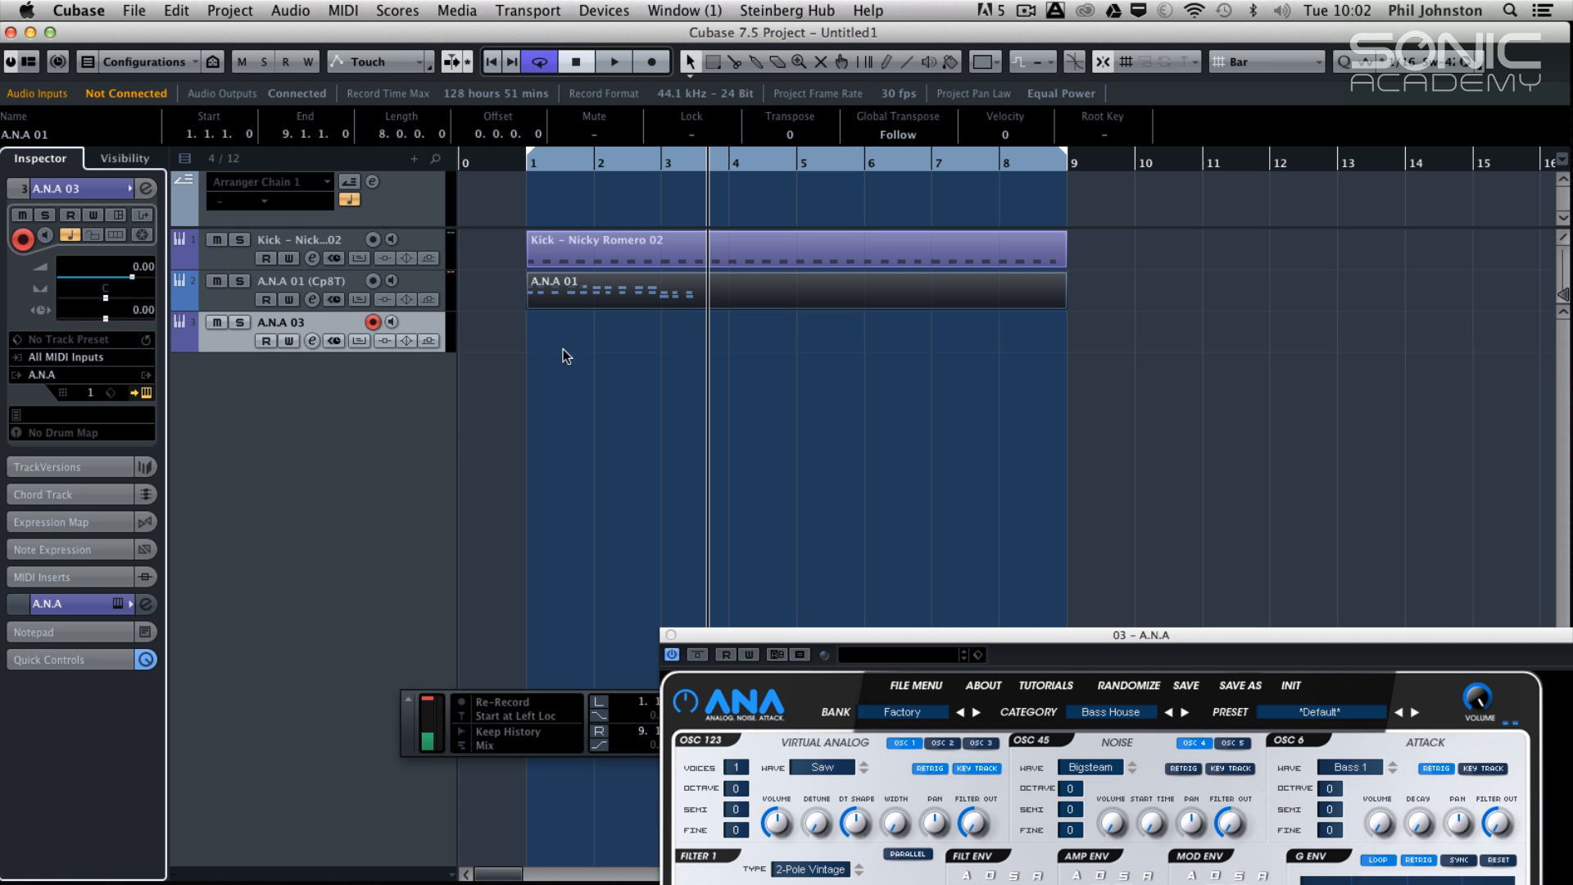
left_click(603, 10)
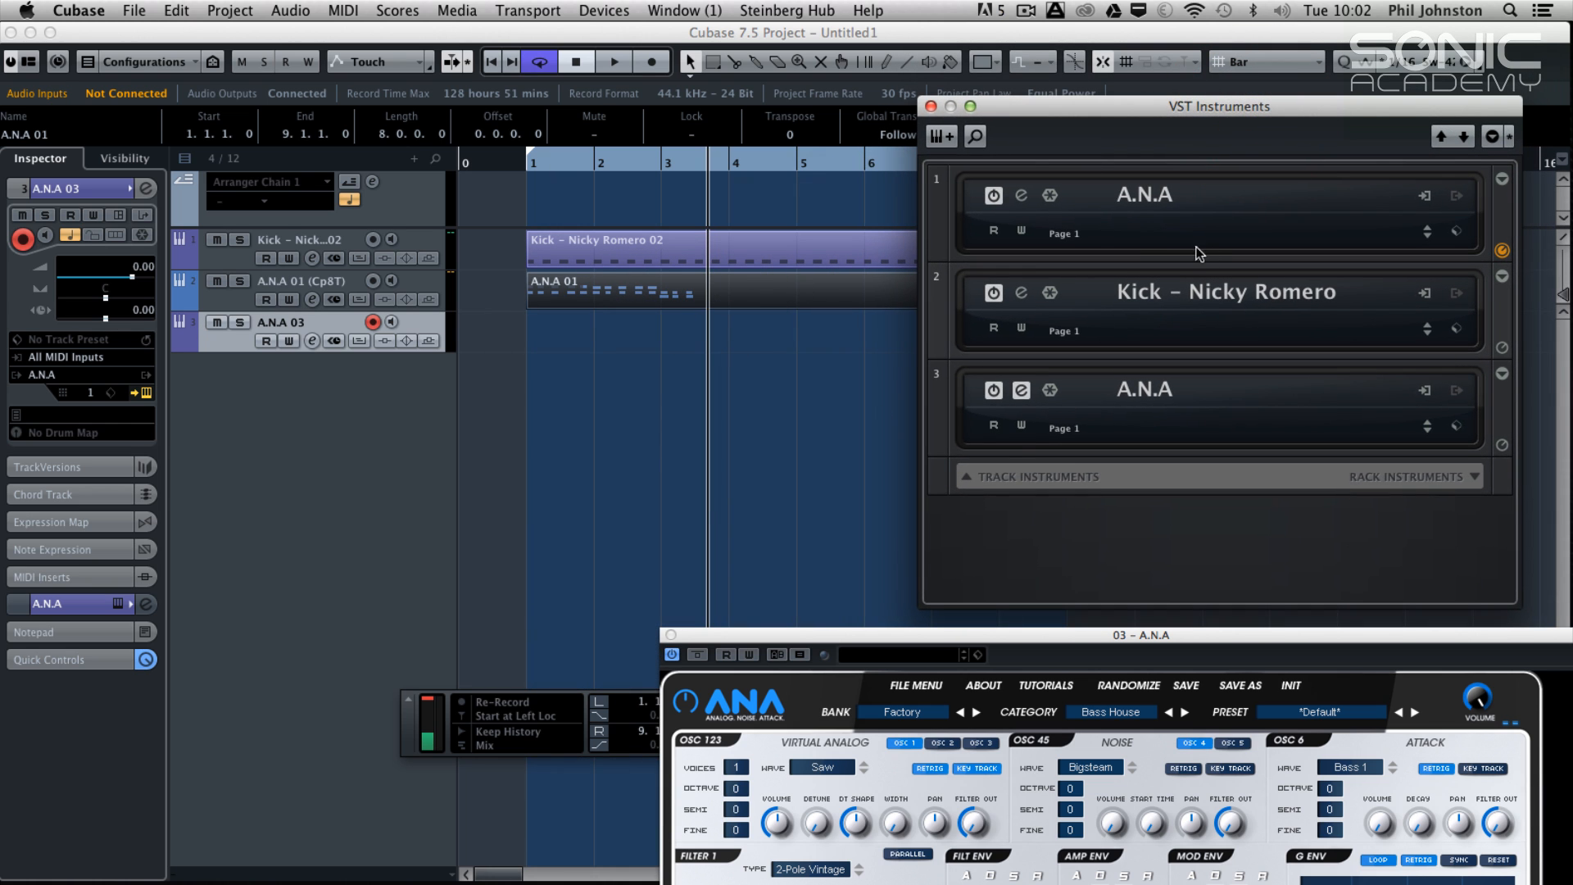
mouse_move(1082, 108)
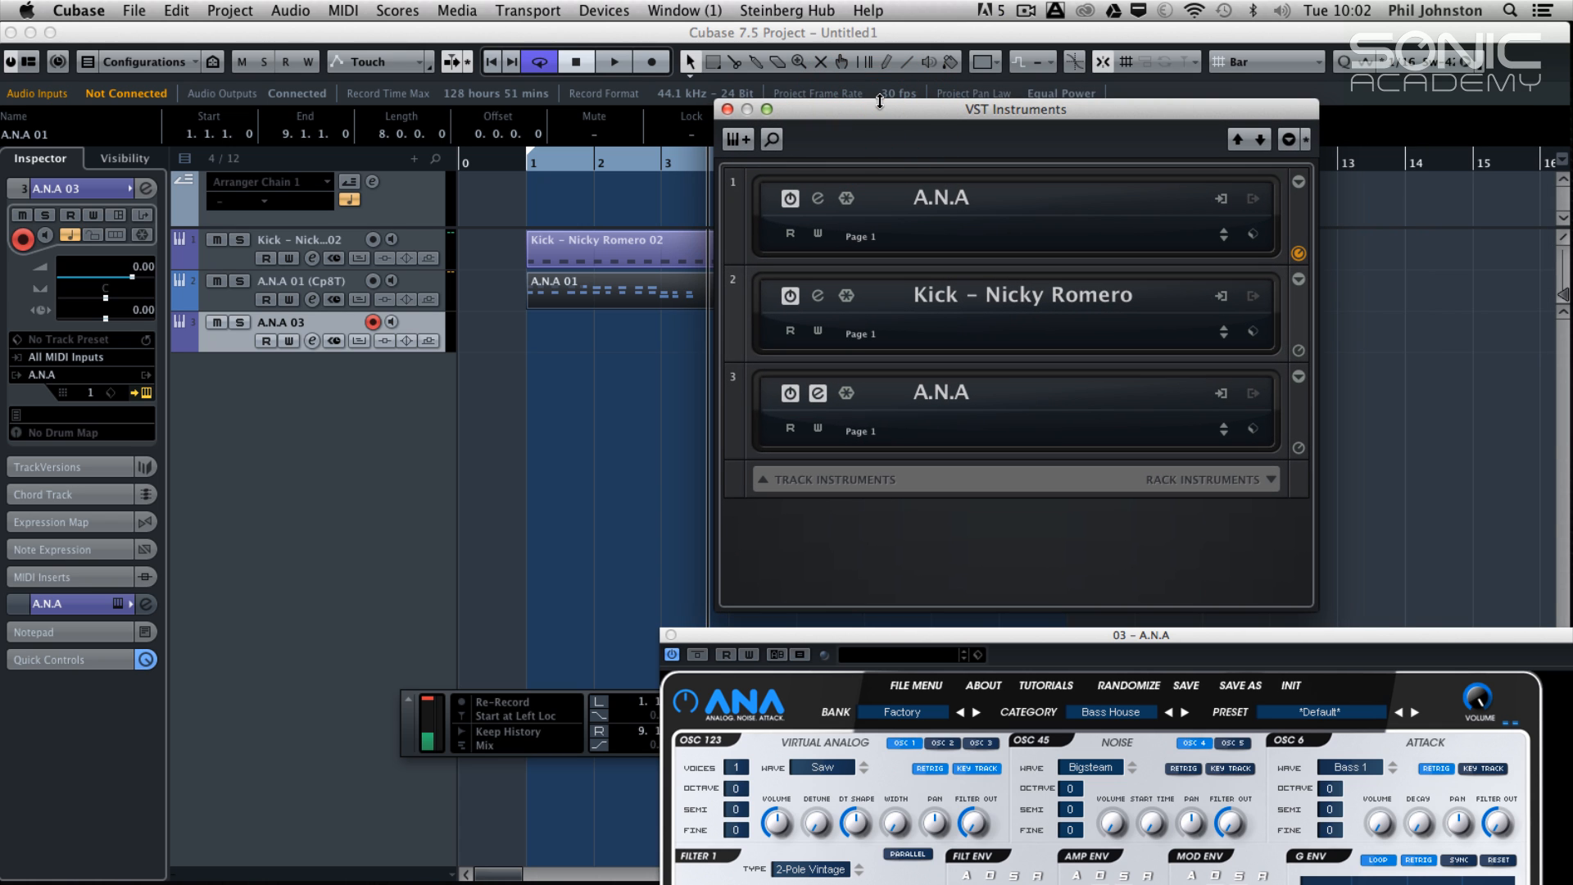
mouse_move(911, 131)
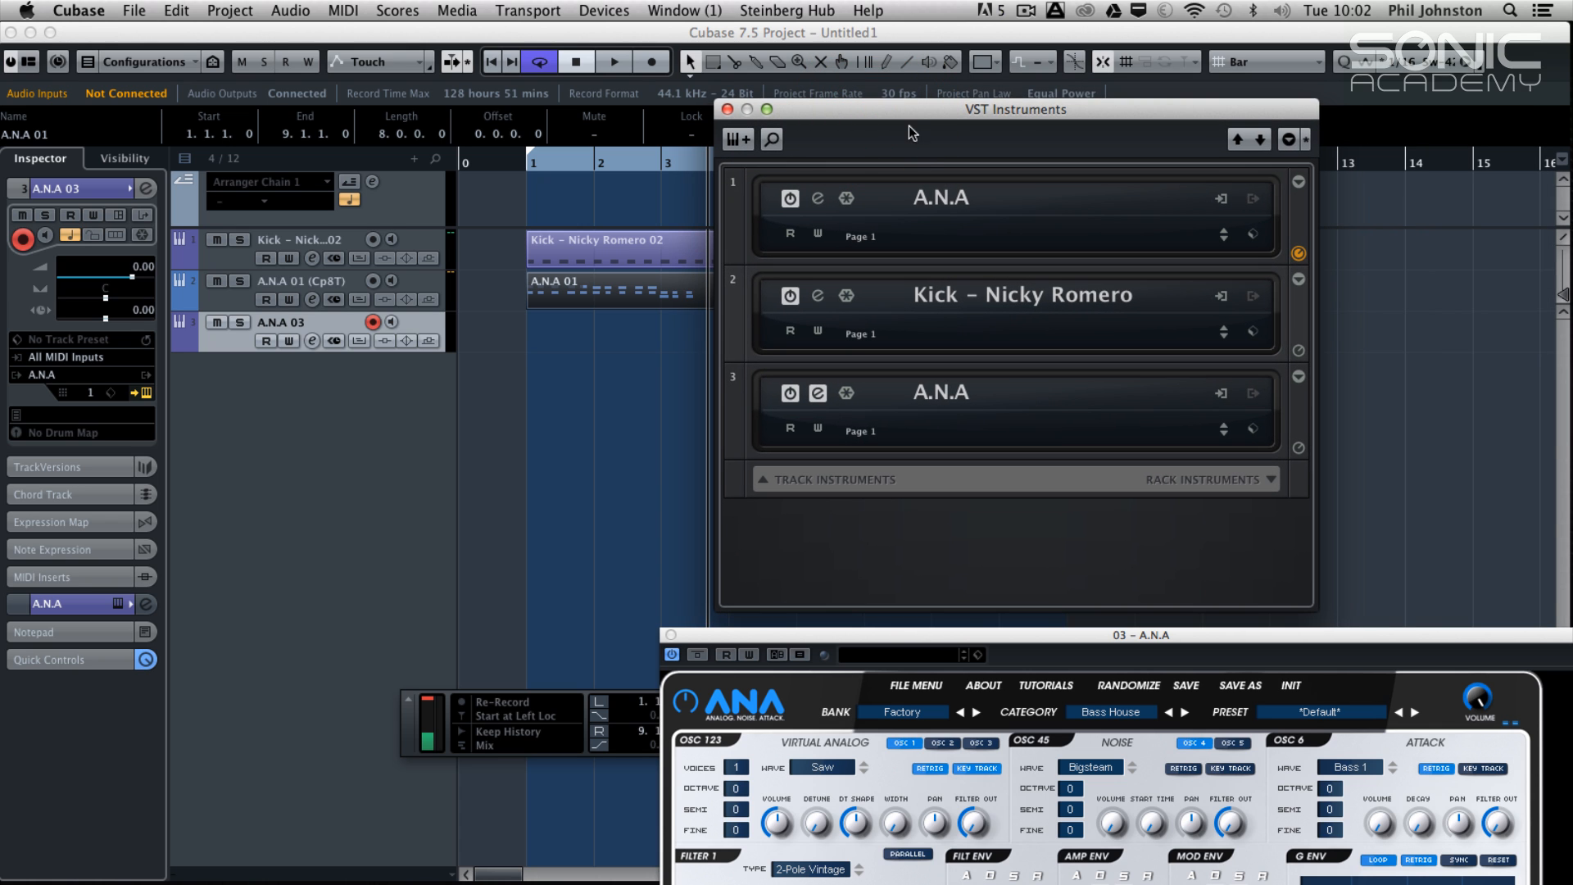
mouse_move(1185, 153)
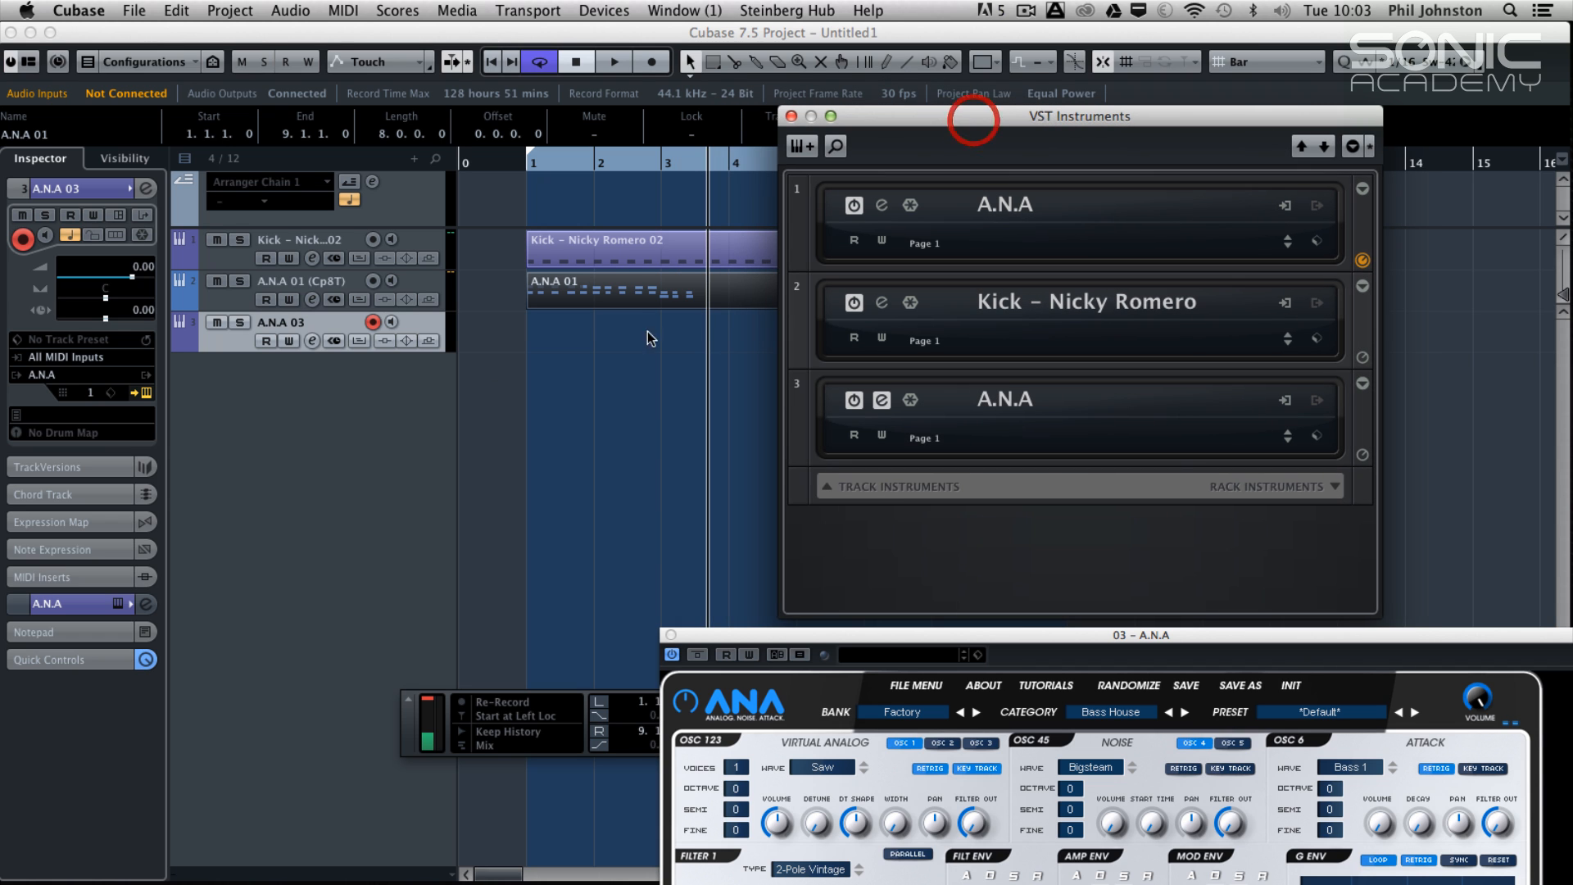
mouse_move(272, 347)
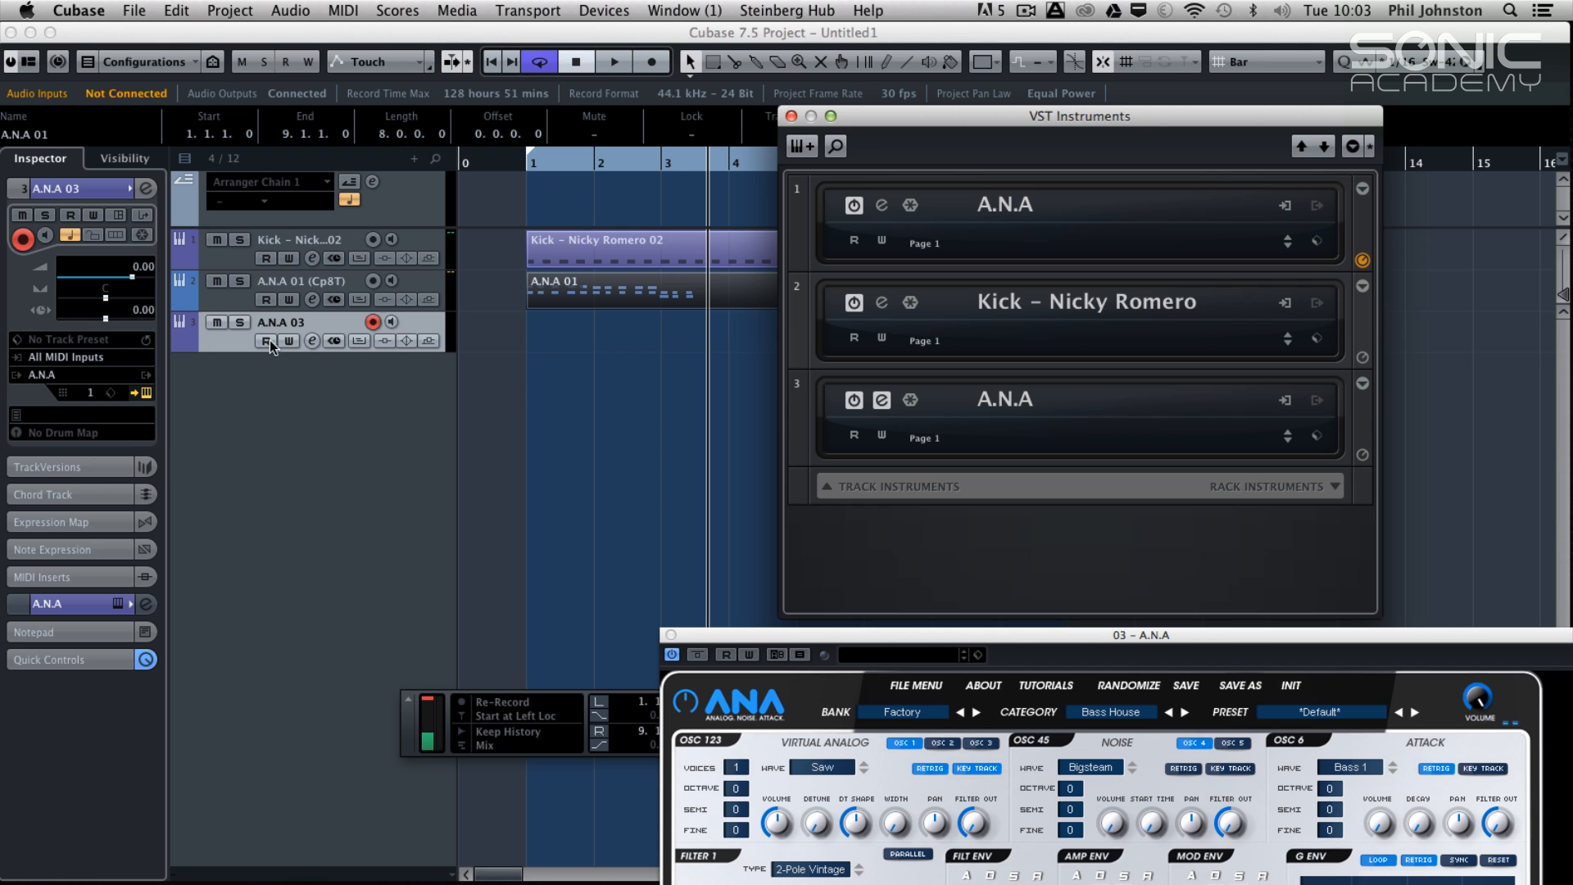
mouse_move(331, 329)
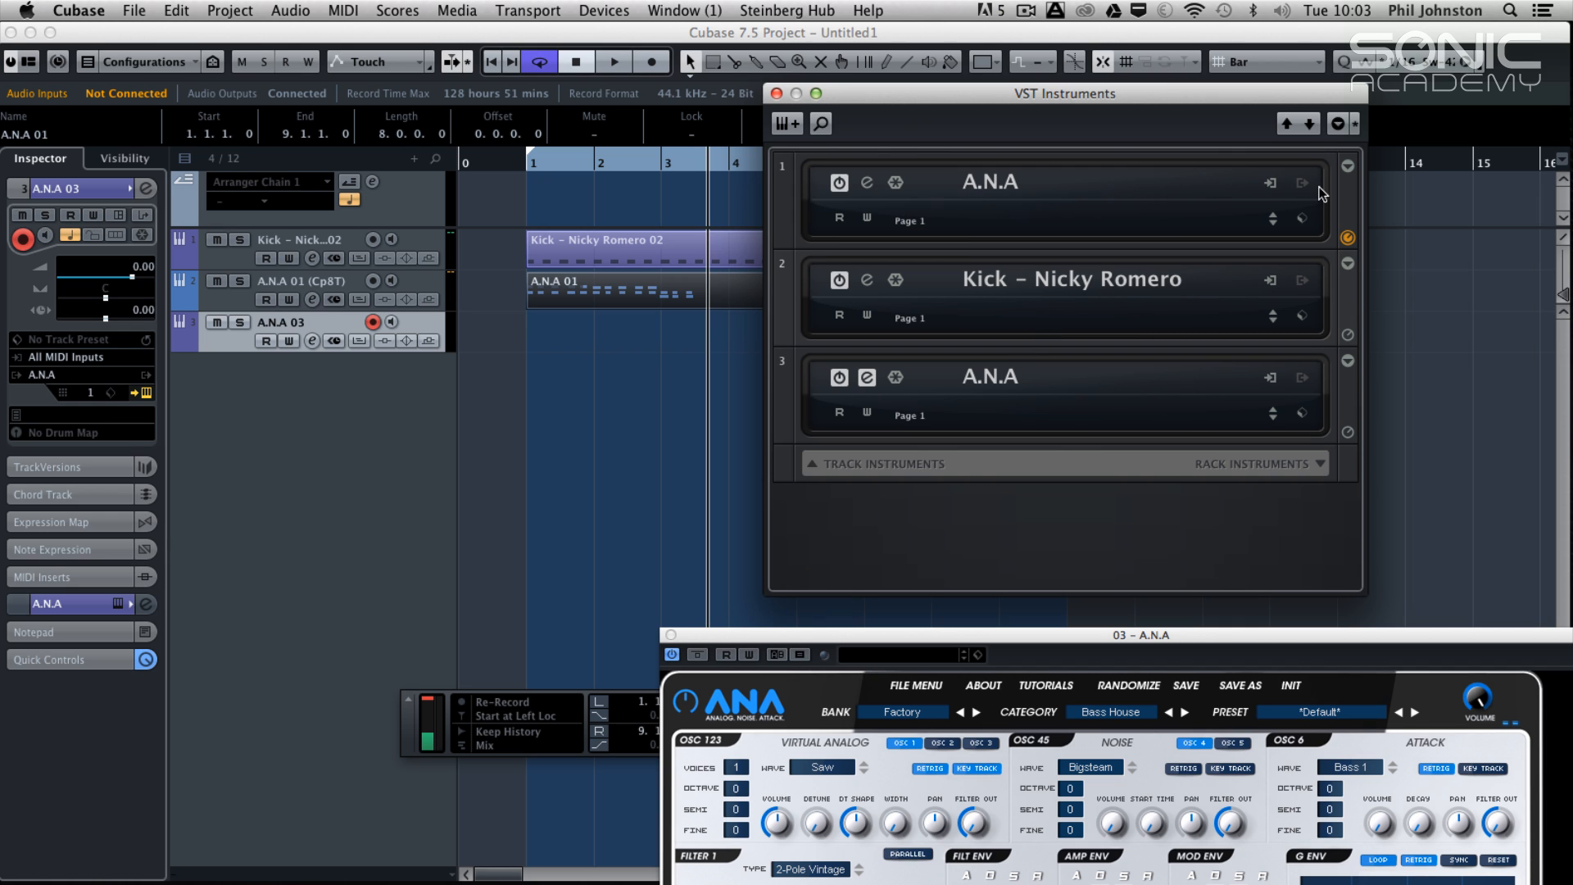
mouse_move(1083, 115)
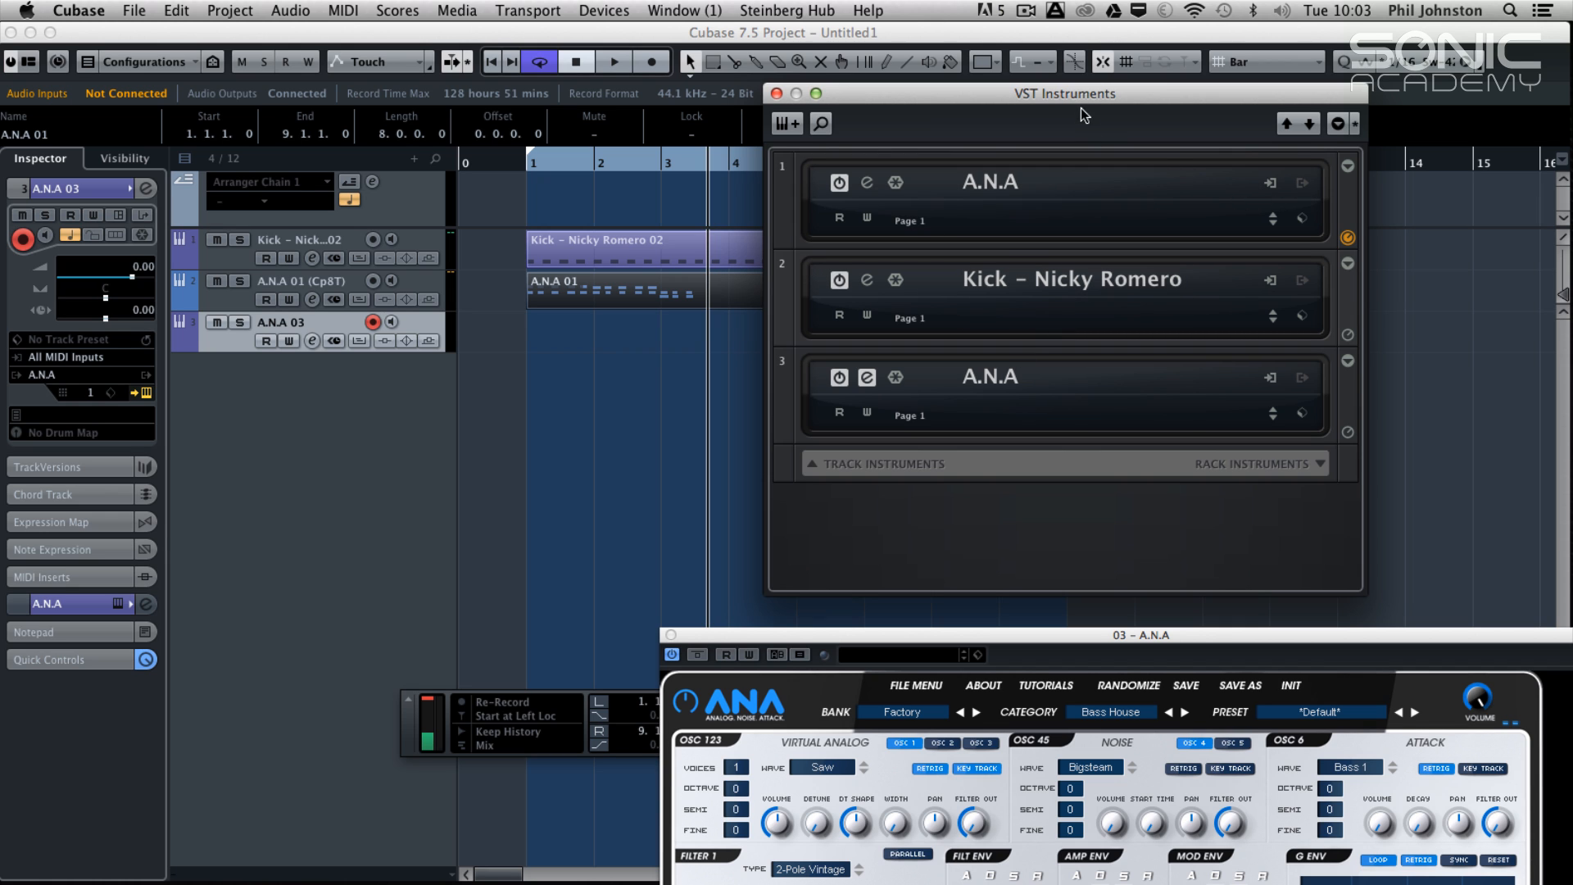
mouse_move(1124, 236)
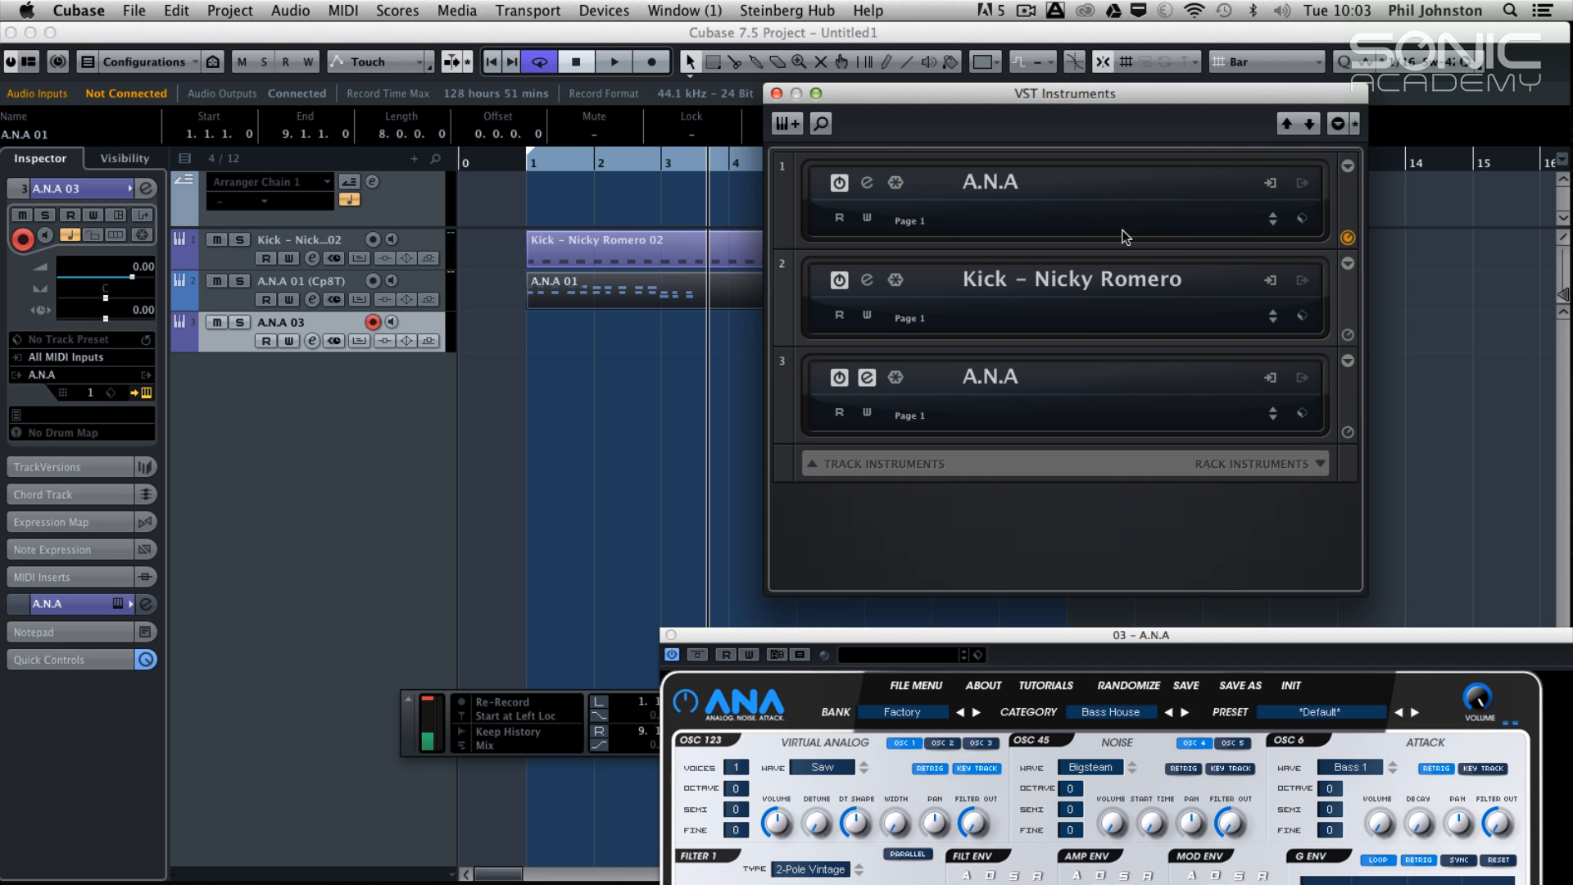
mouse_move(1102, 240)
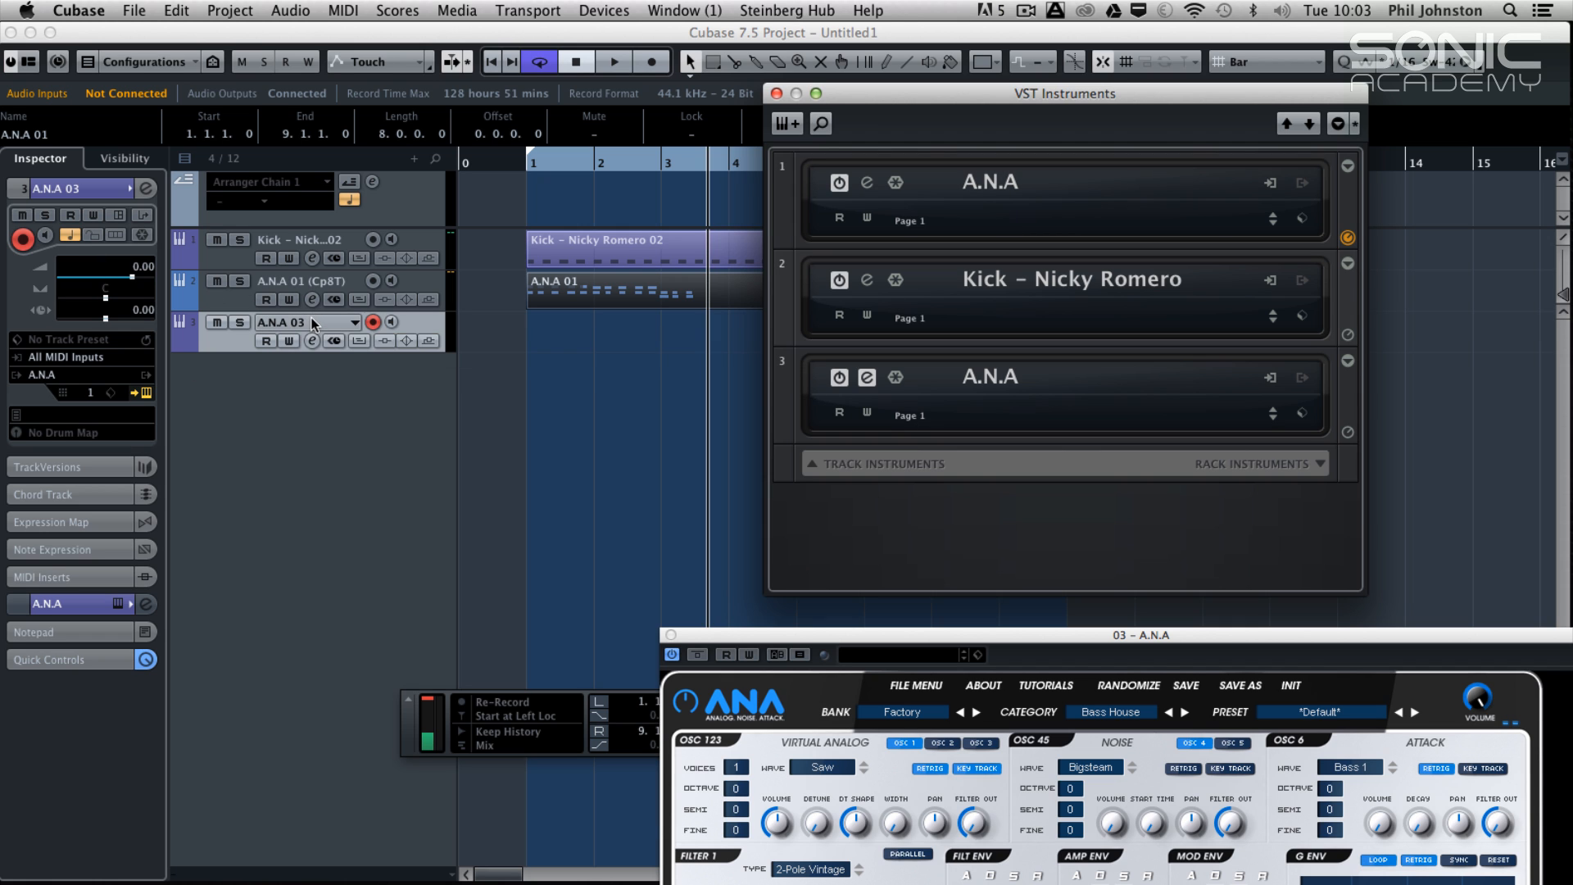
mouse_move(325, 319)
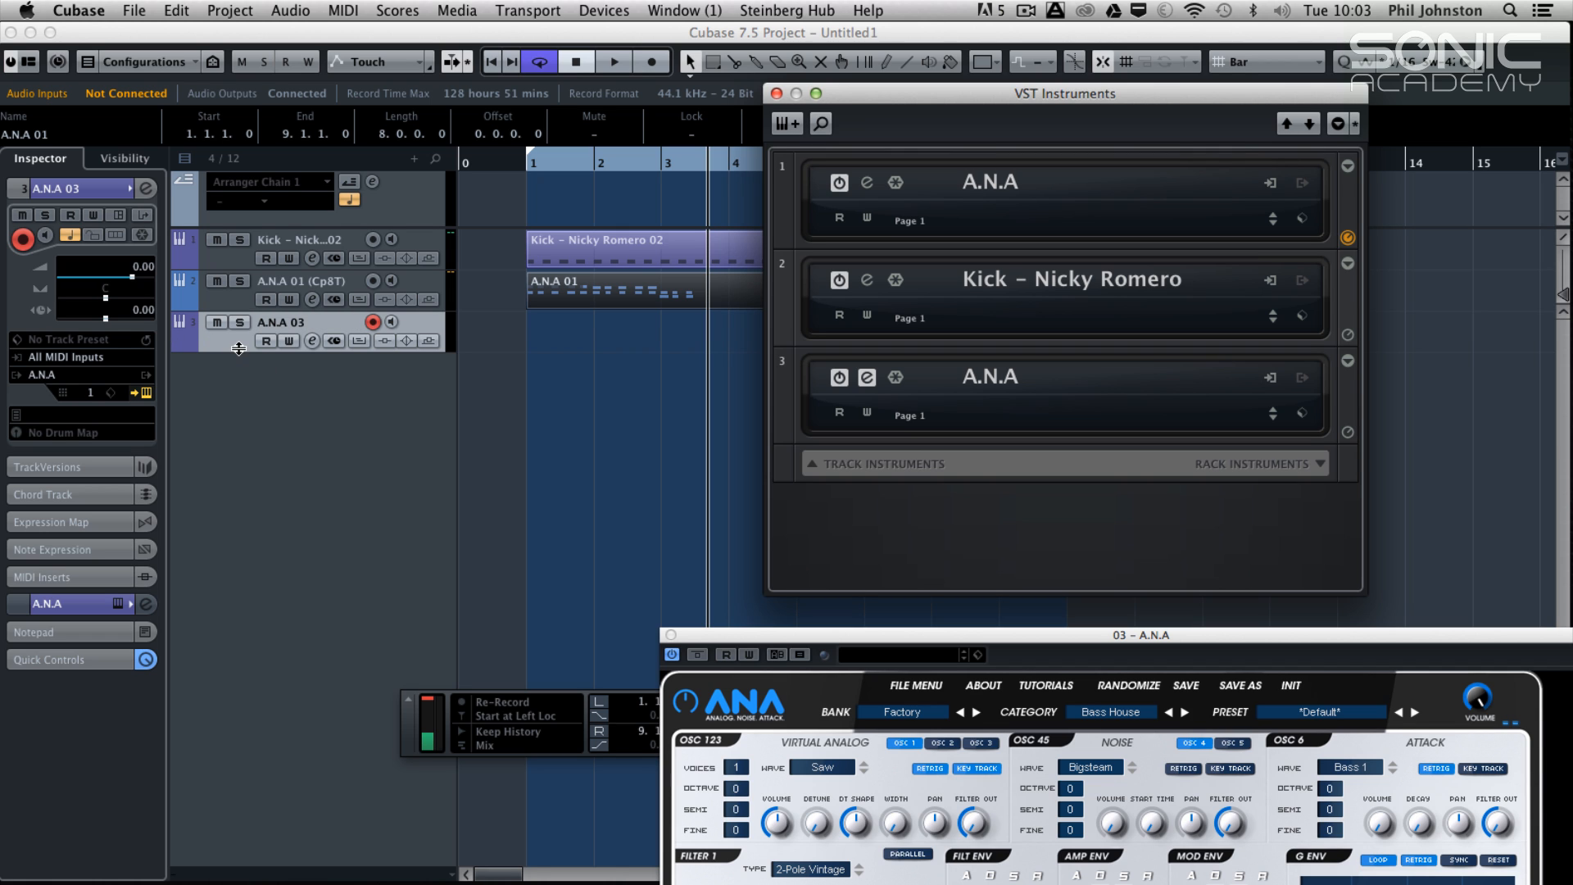
mouse_move(1309, 351)
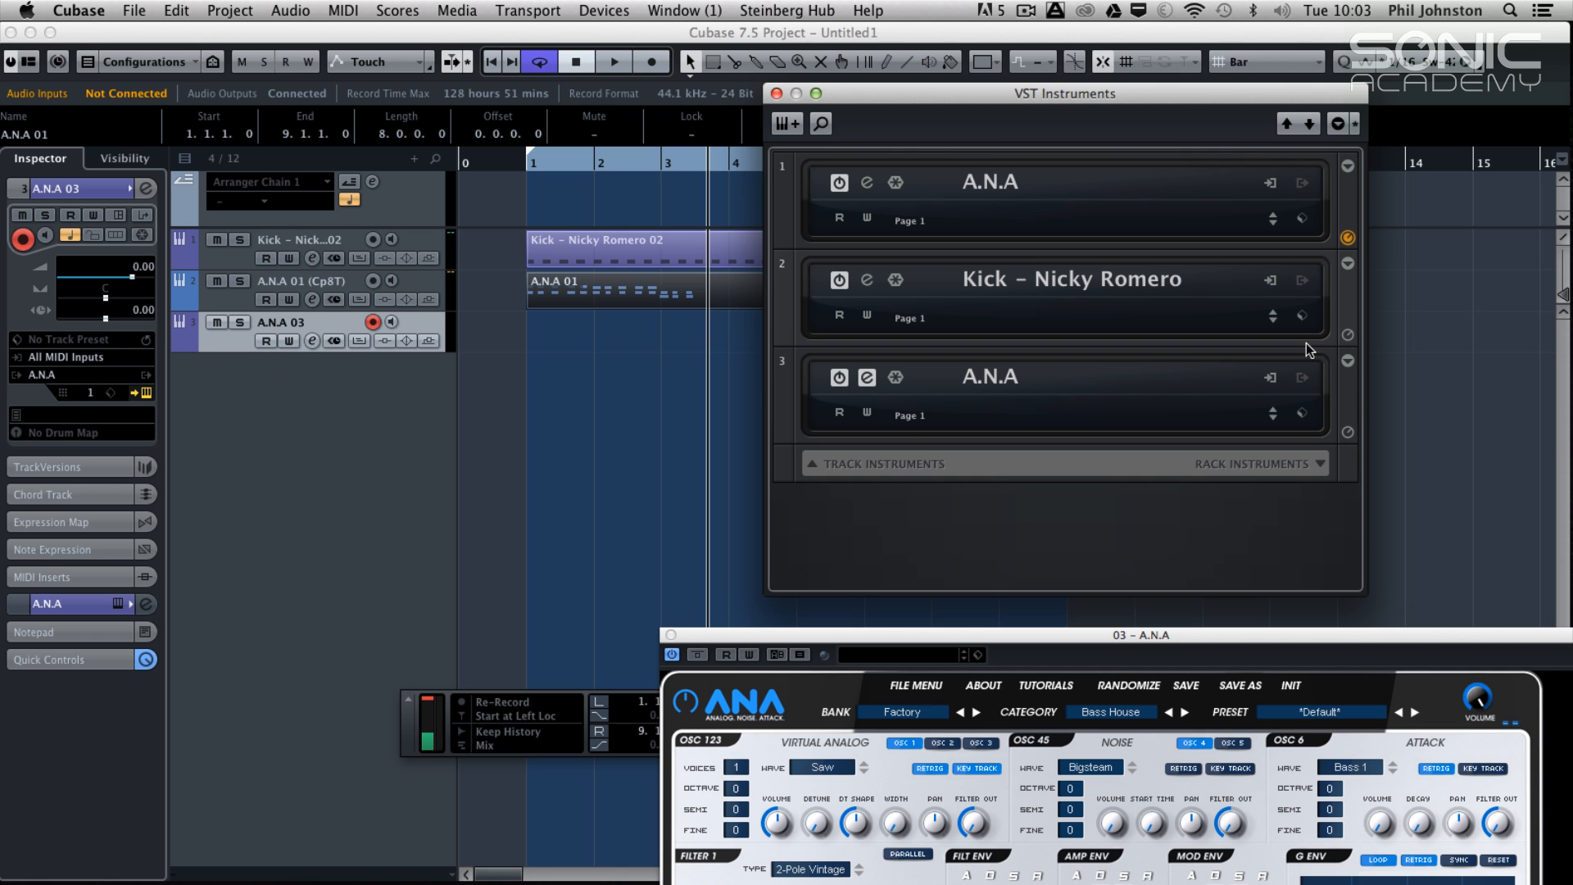
mouse_move(989, 471)
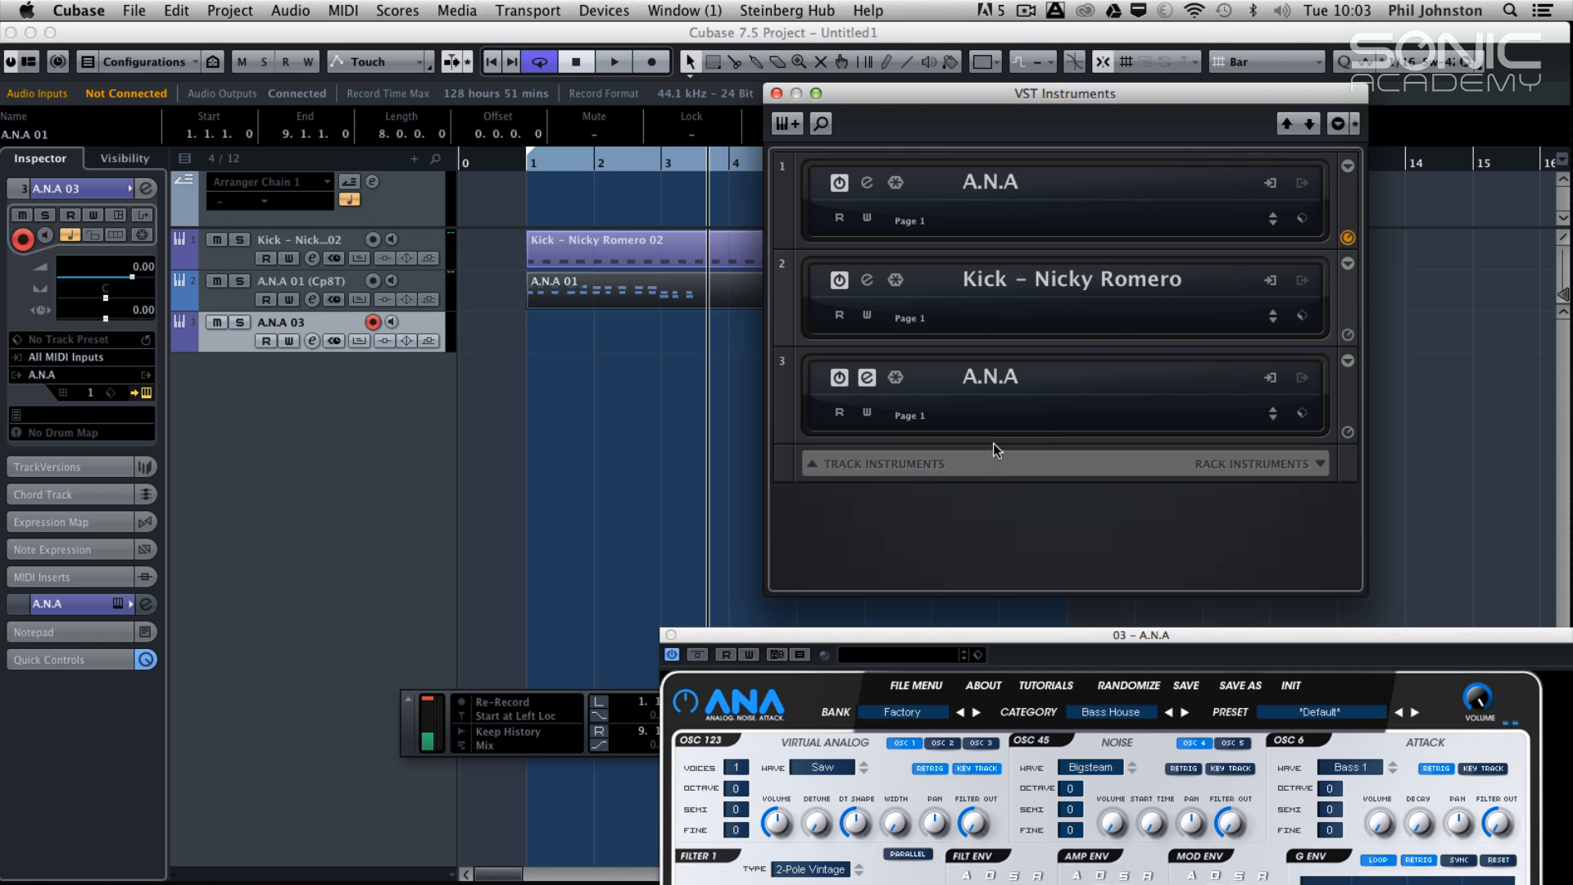
mouse_move(1331, 195)
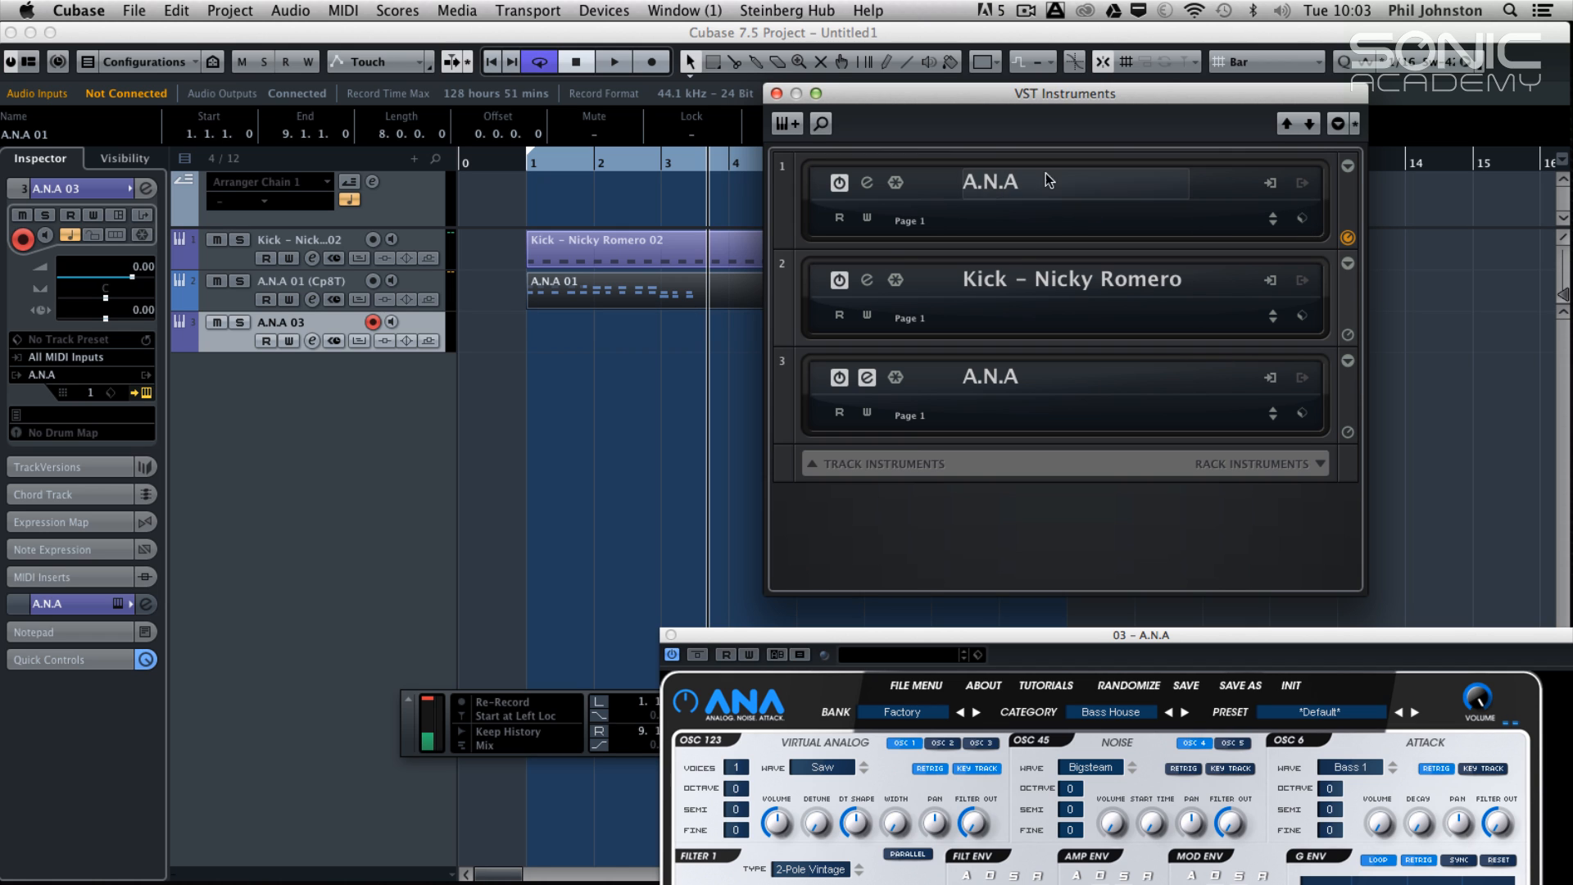
mouse_move(212, 350)
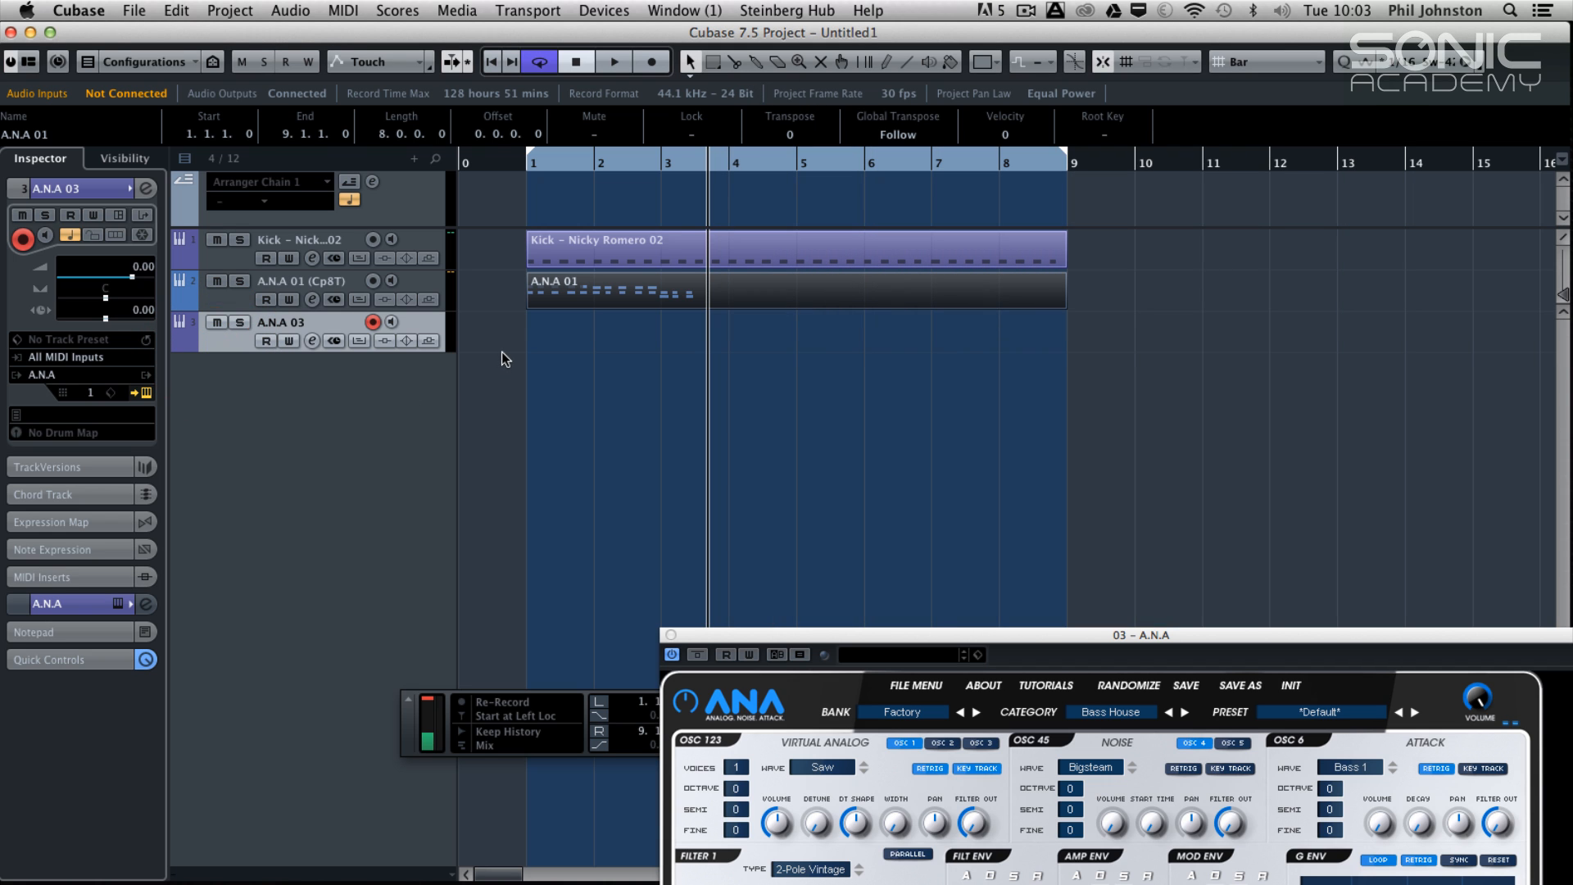
mouse_move(563, 354)
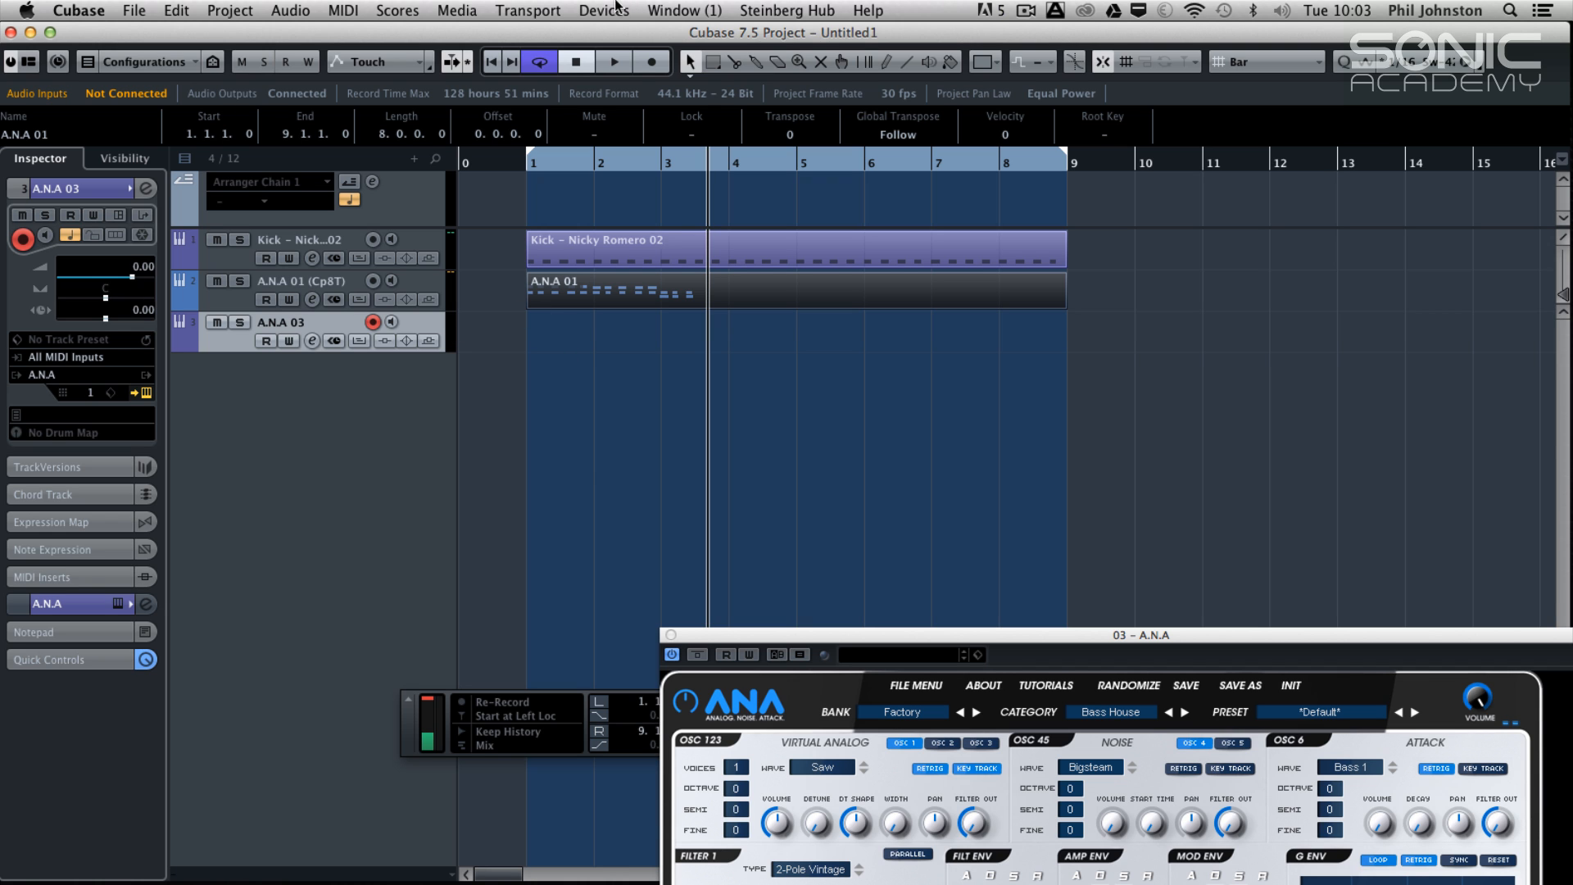
Close the VST Instruments rack from the Devices menu
left_click(605, 10)
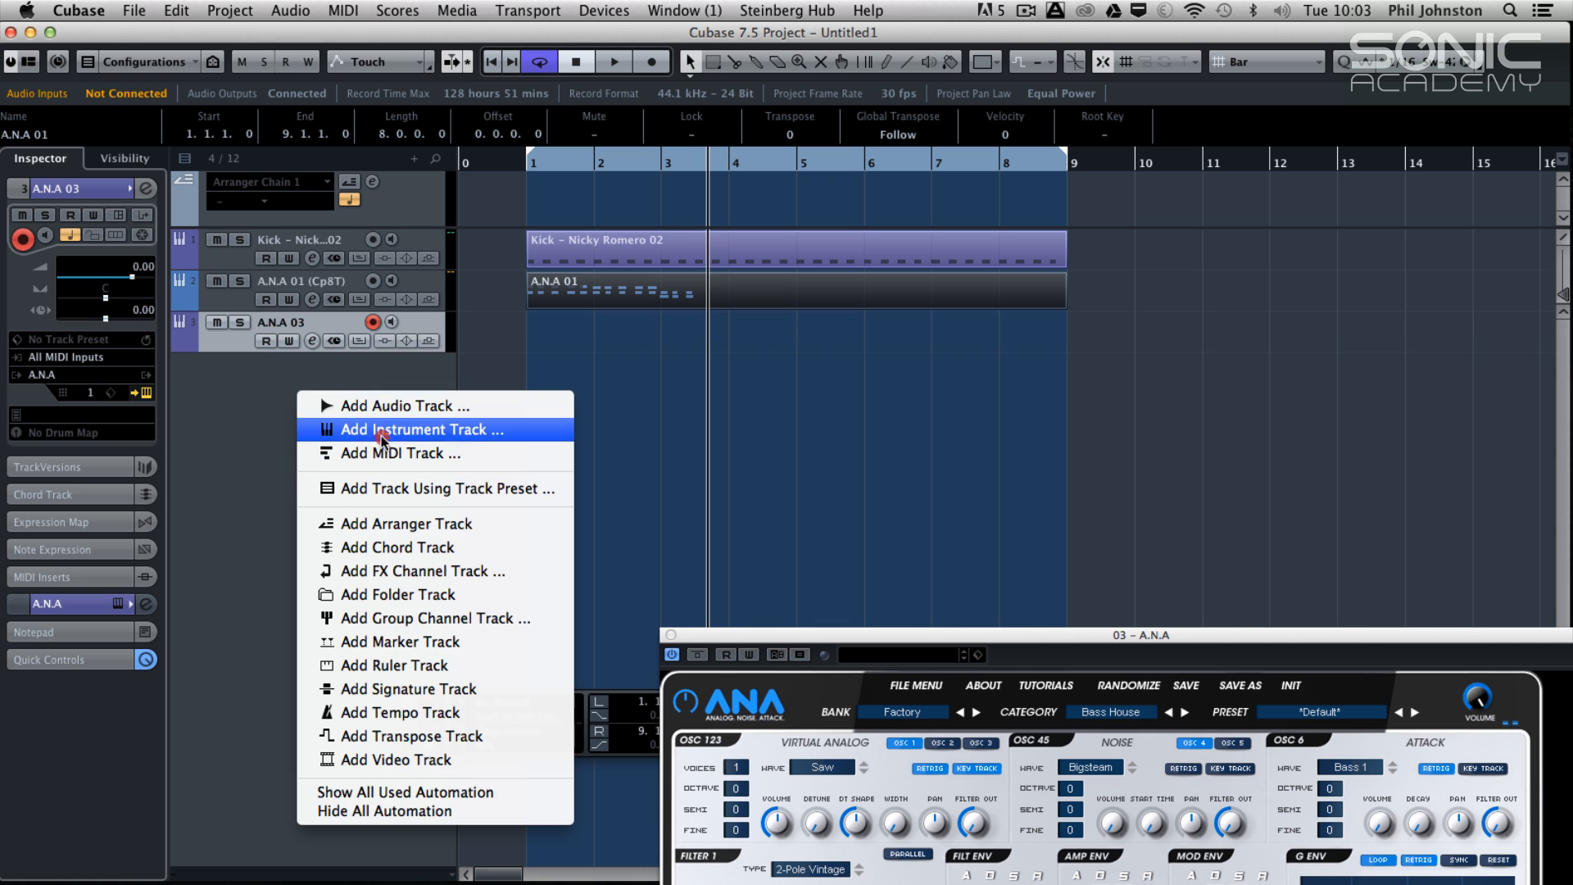
Start a new instrument track and pick Groove Agent SE as its instrument
left_click(417, 430)
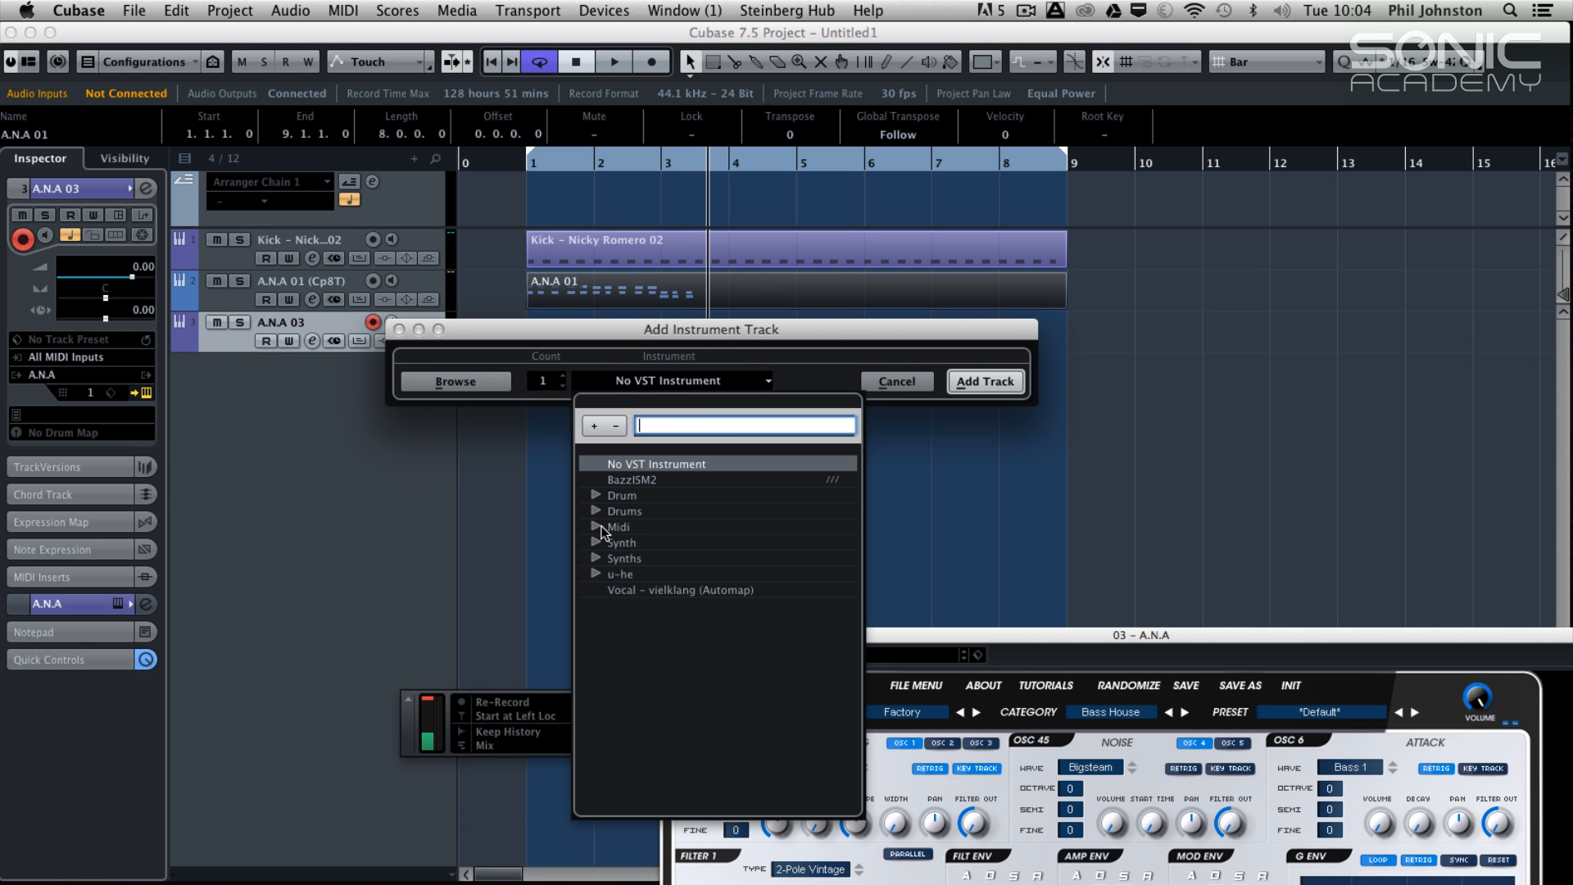
left_click(596, 495)
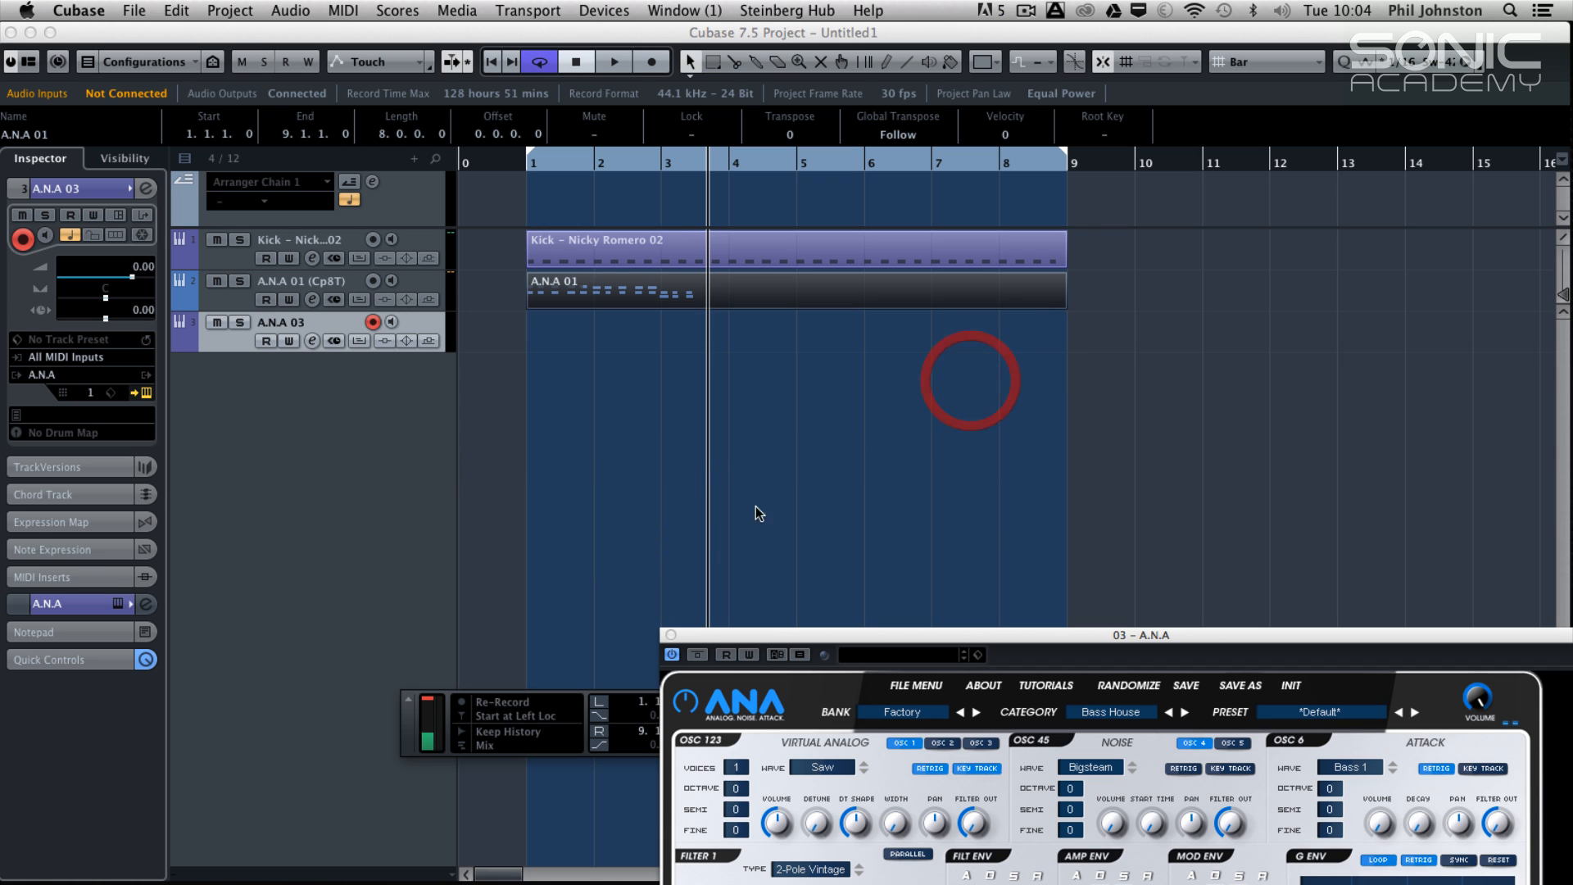
mouse_move(796, 428)
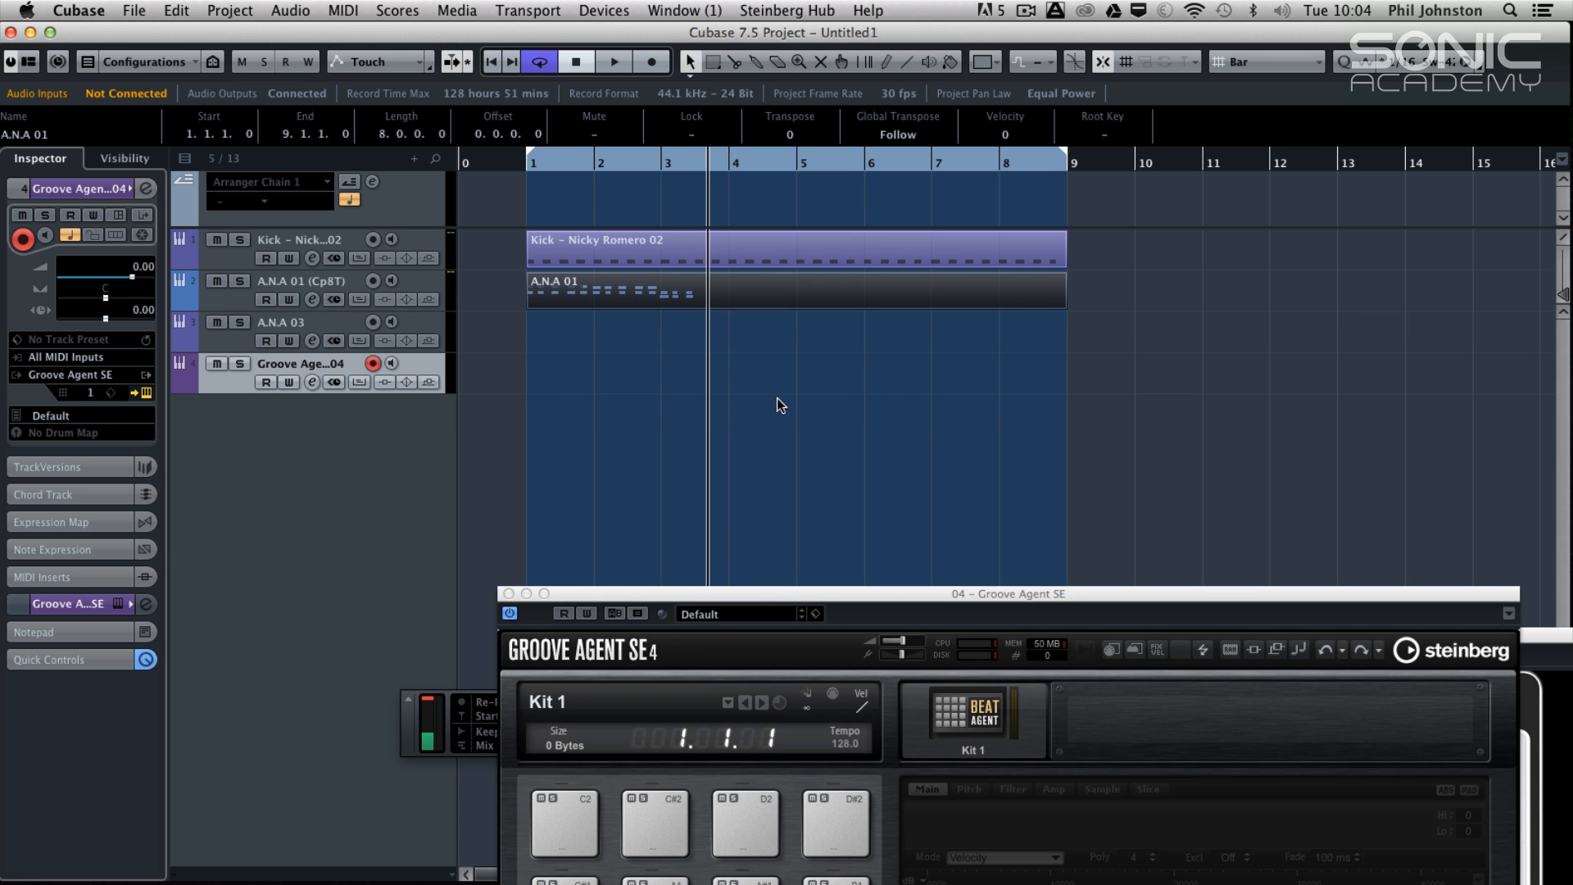
mouse_move(852, 342)
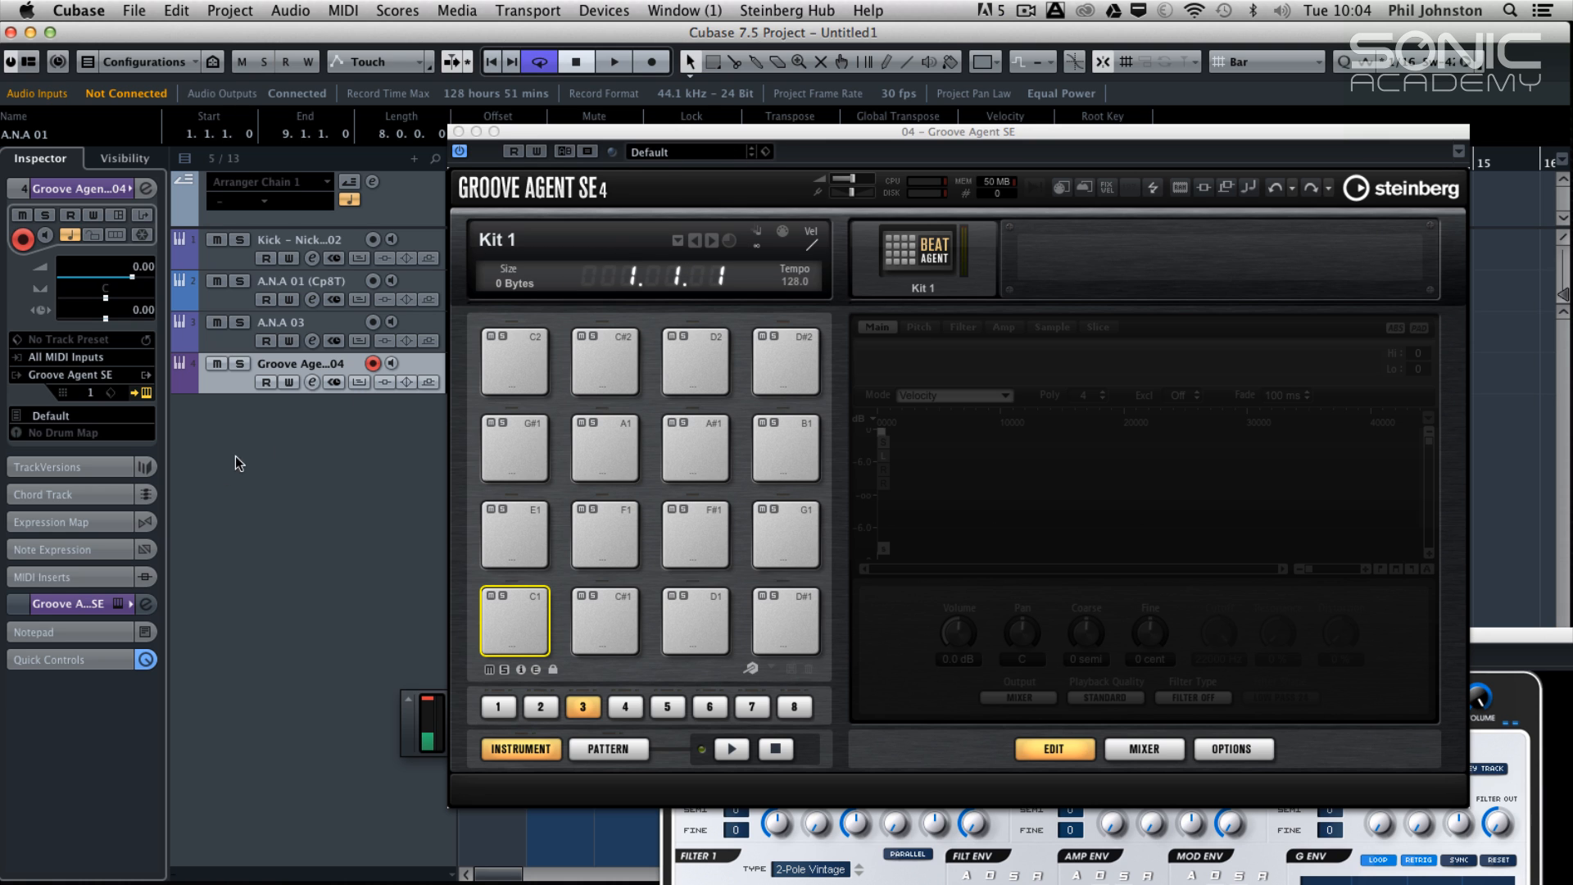
Bring up Groove Agent SE's preset options from the preset name field
left_click(765, 151)
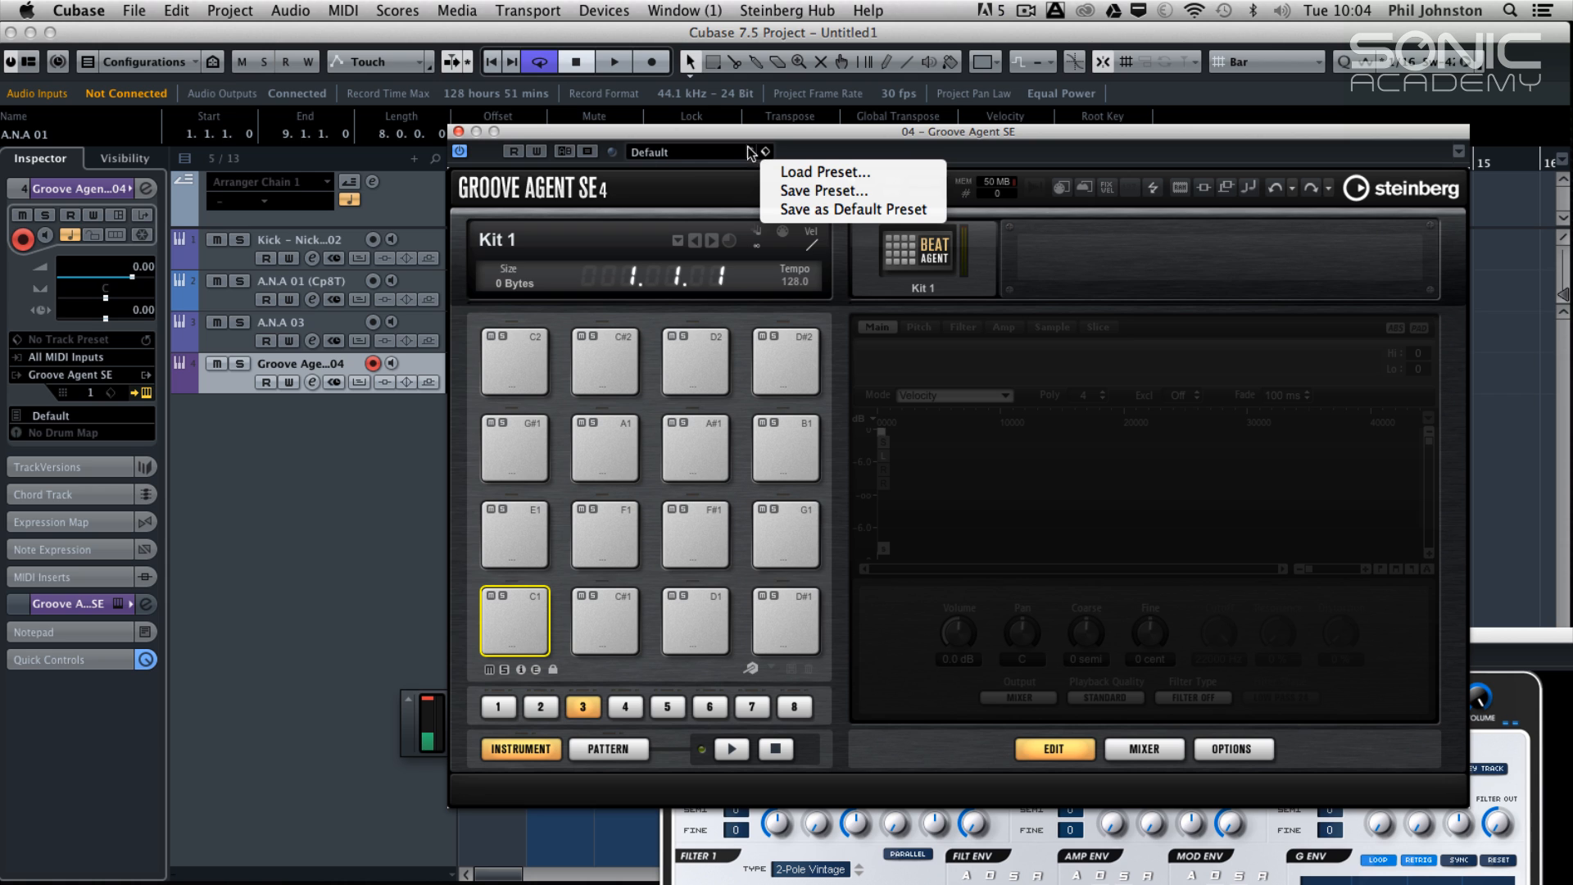
mouse_move(825, 172)
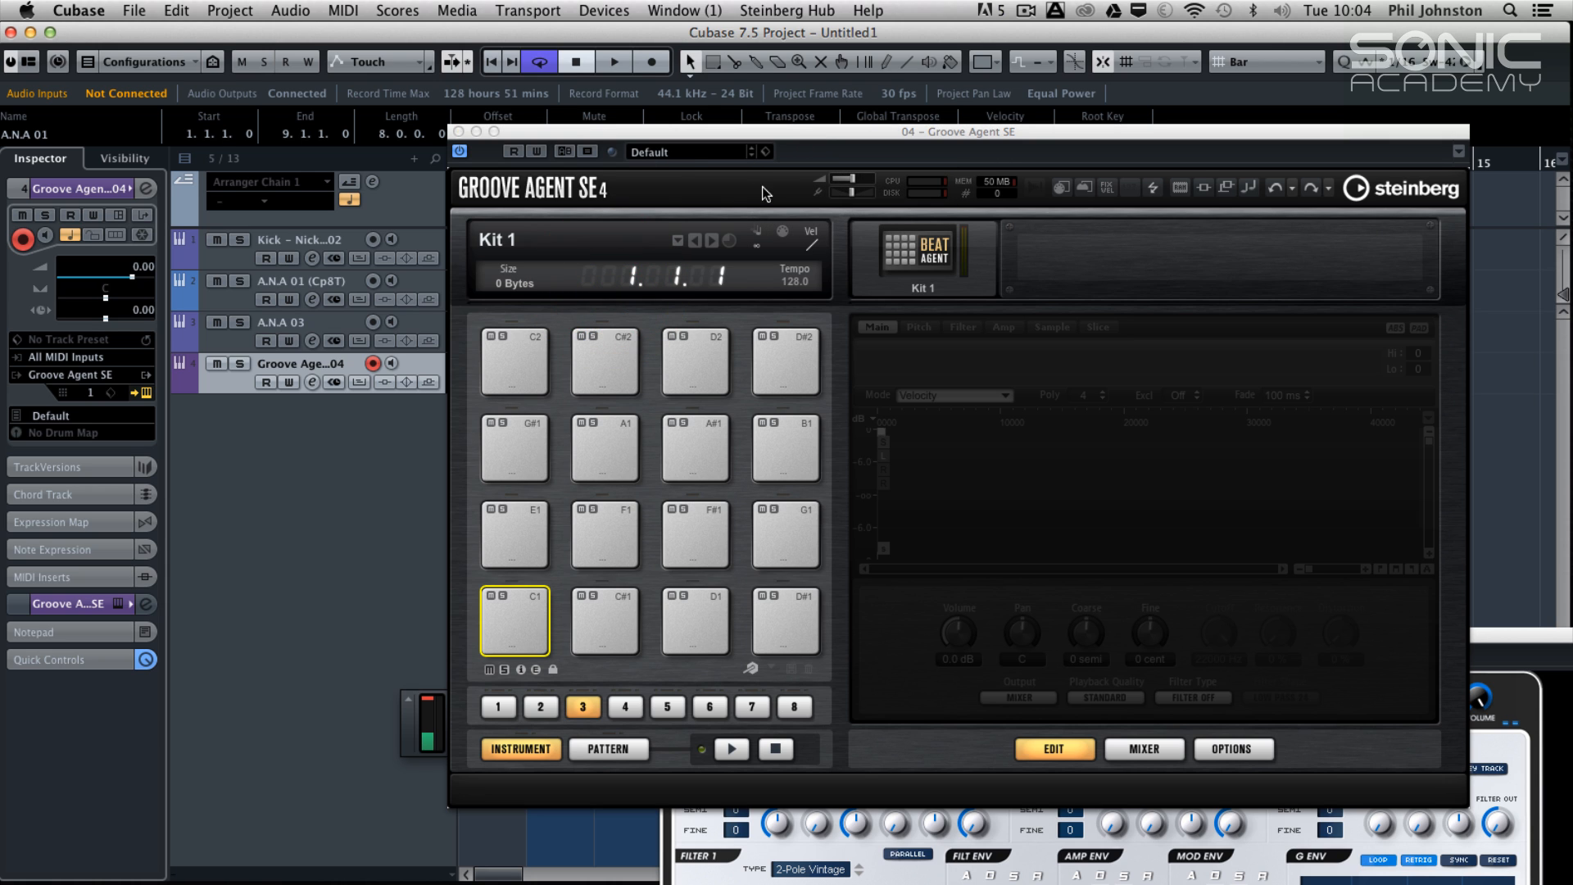
mouse_move(765, 195)
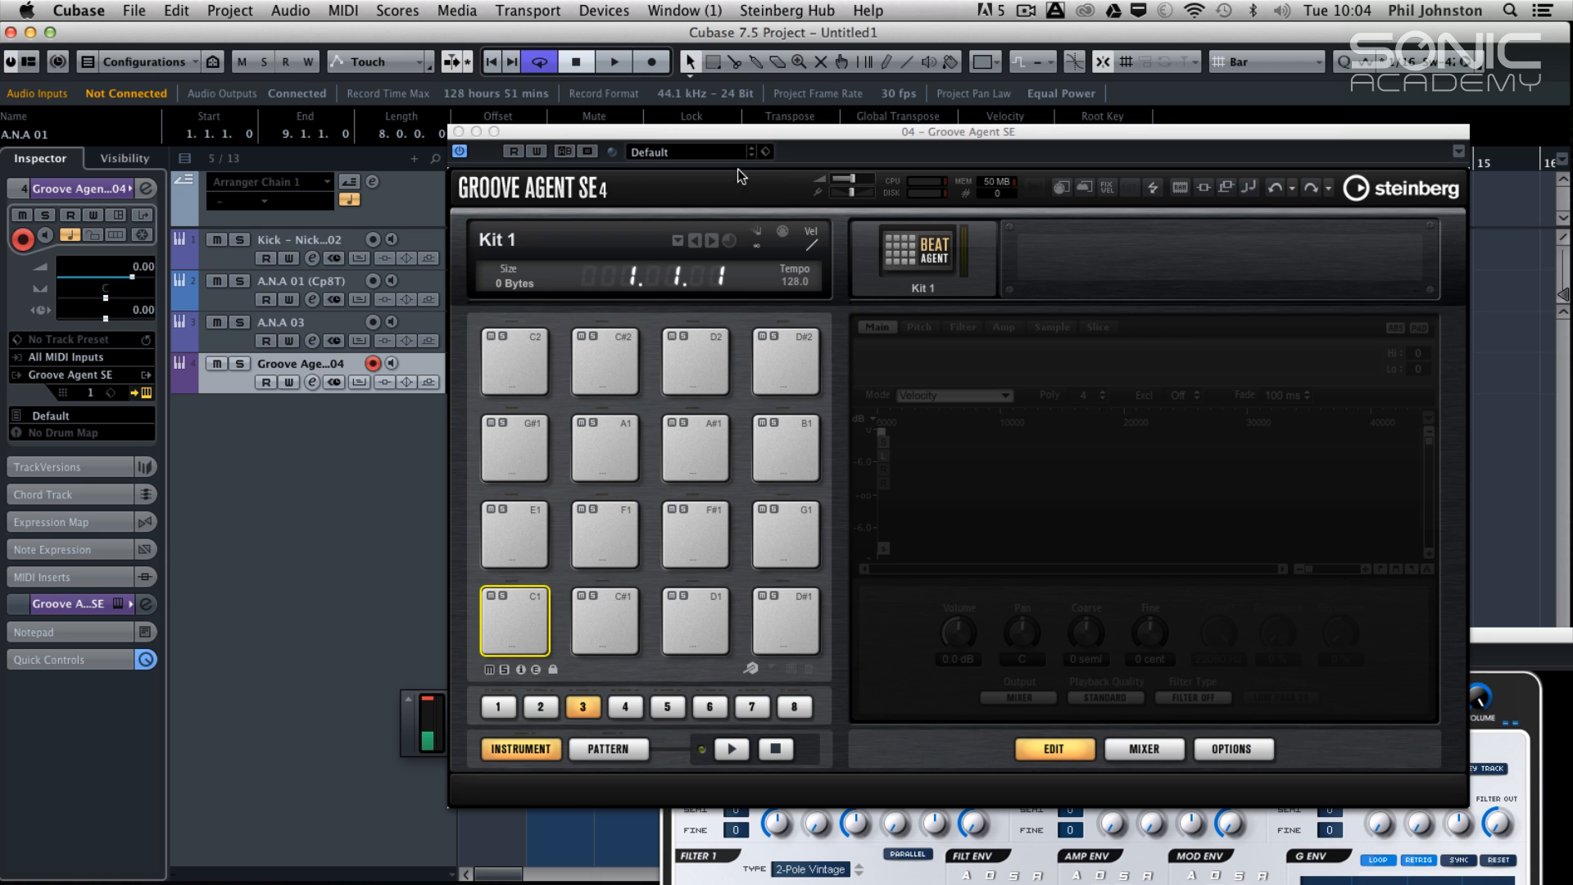
mouse_move(700, 156)
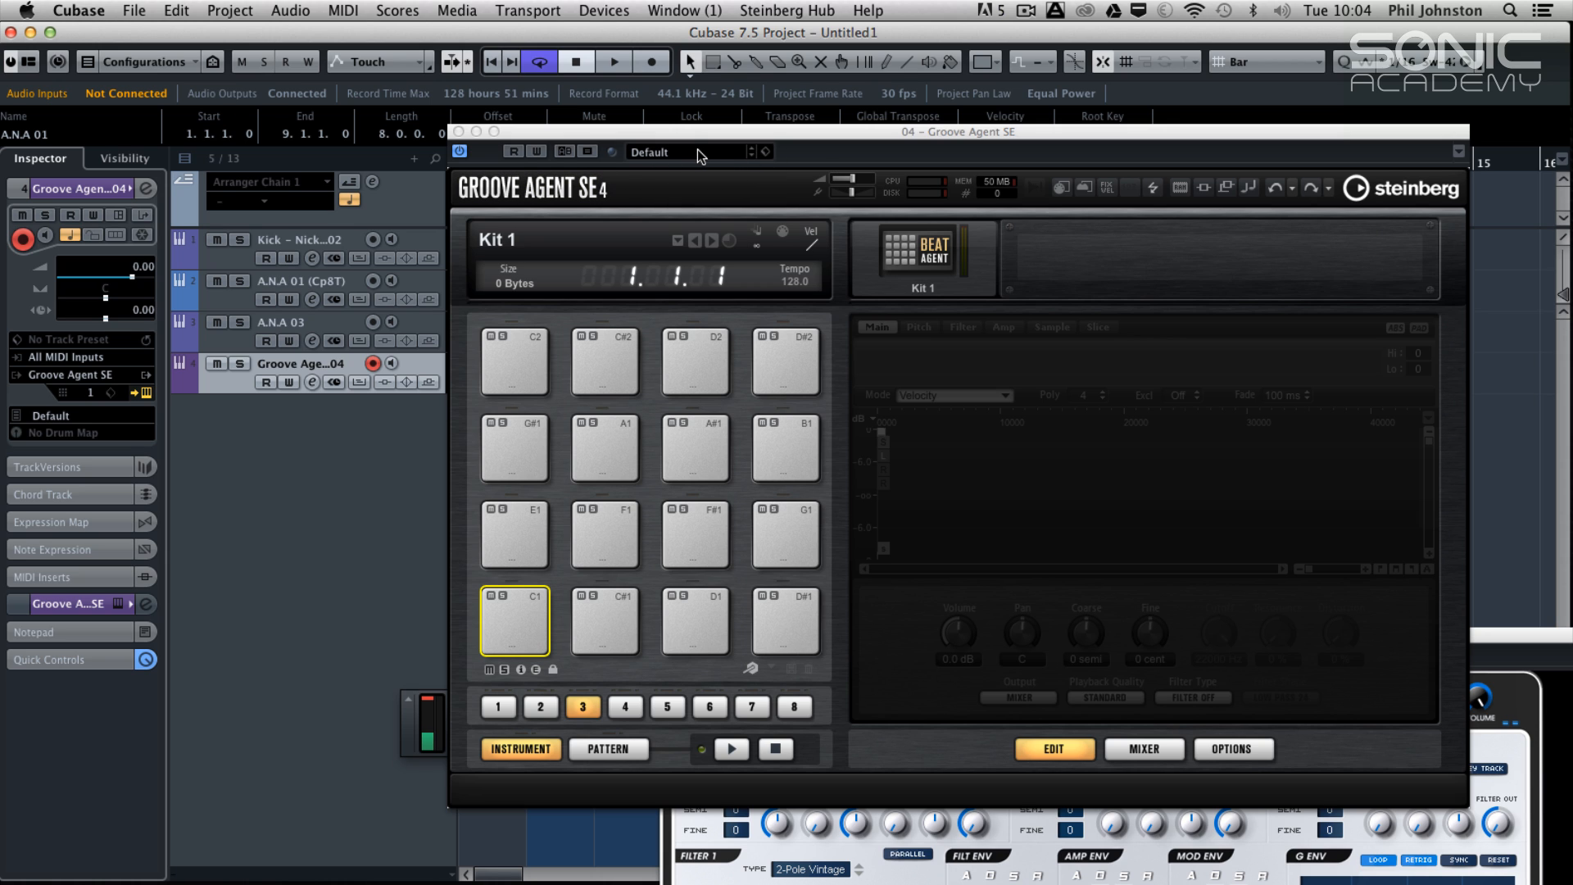
mouse_move(870, 291)
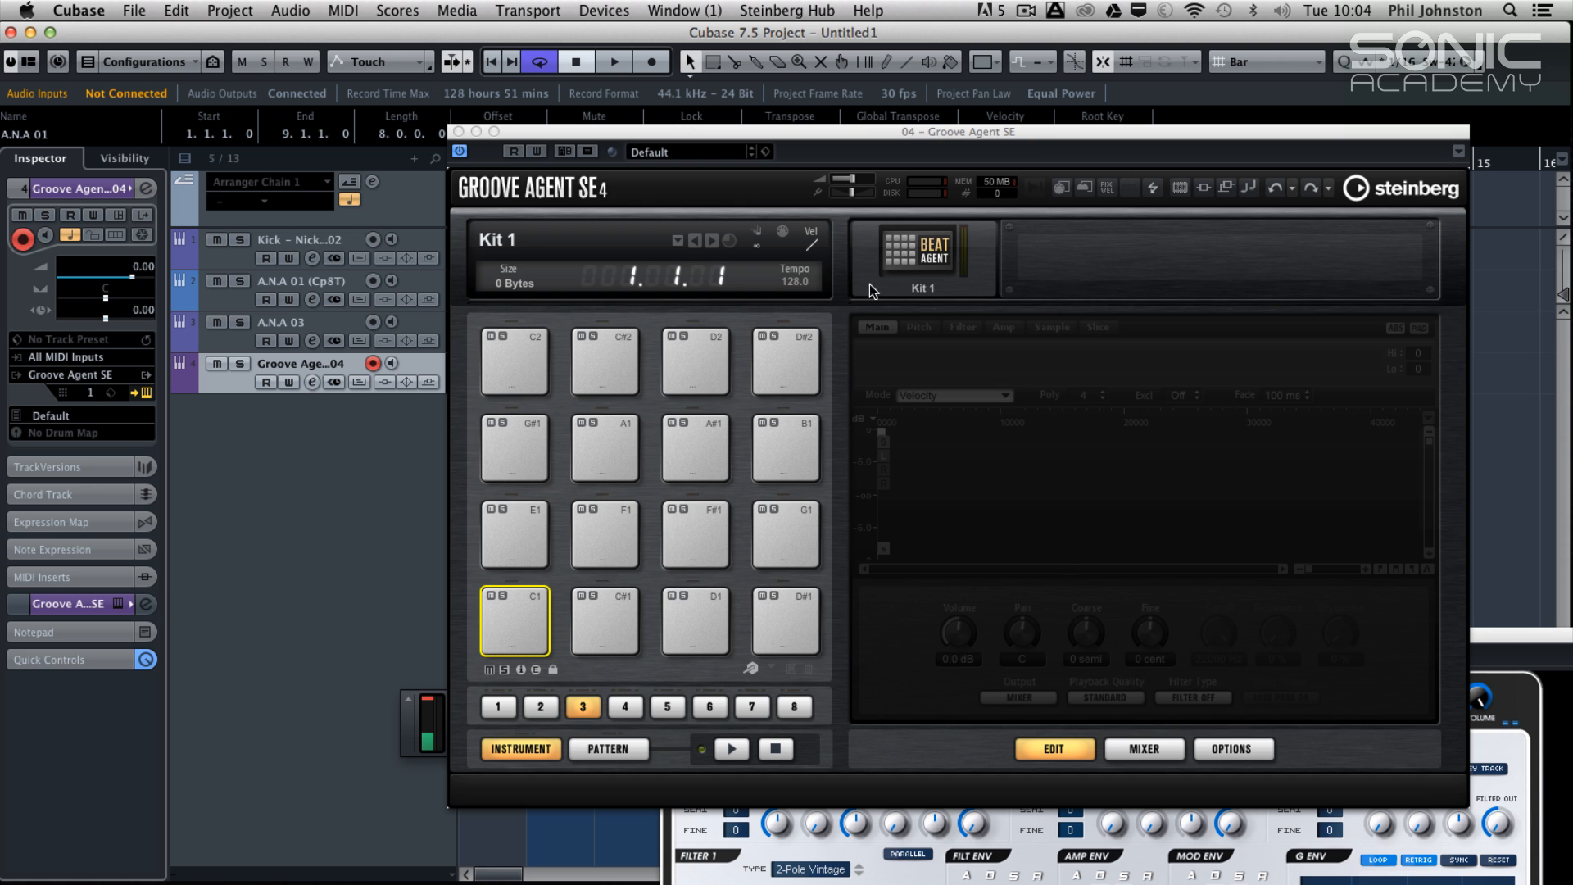
mouse_move(492, 315)
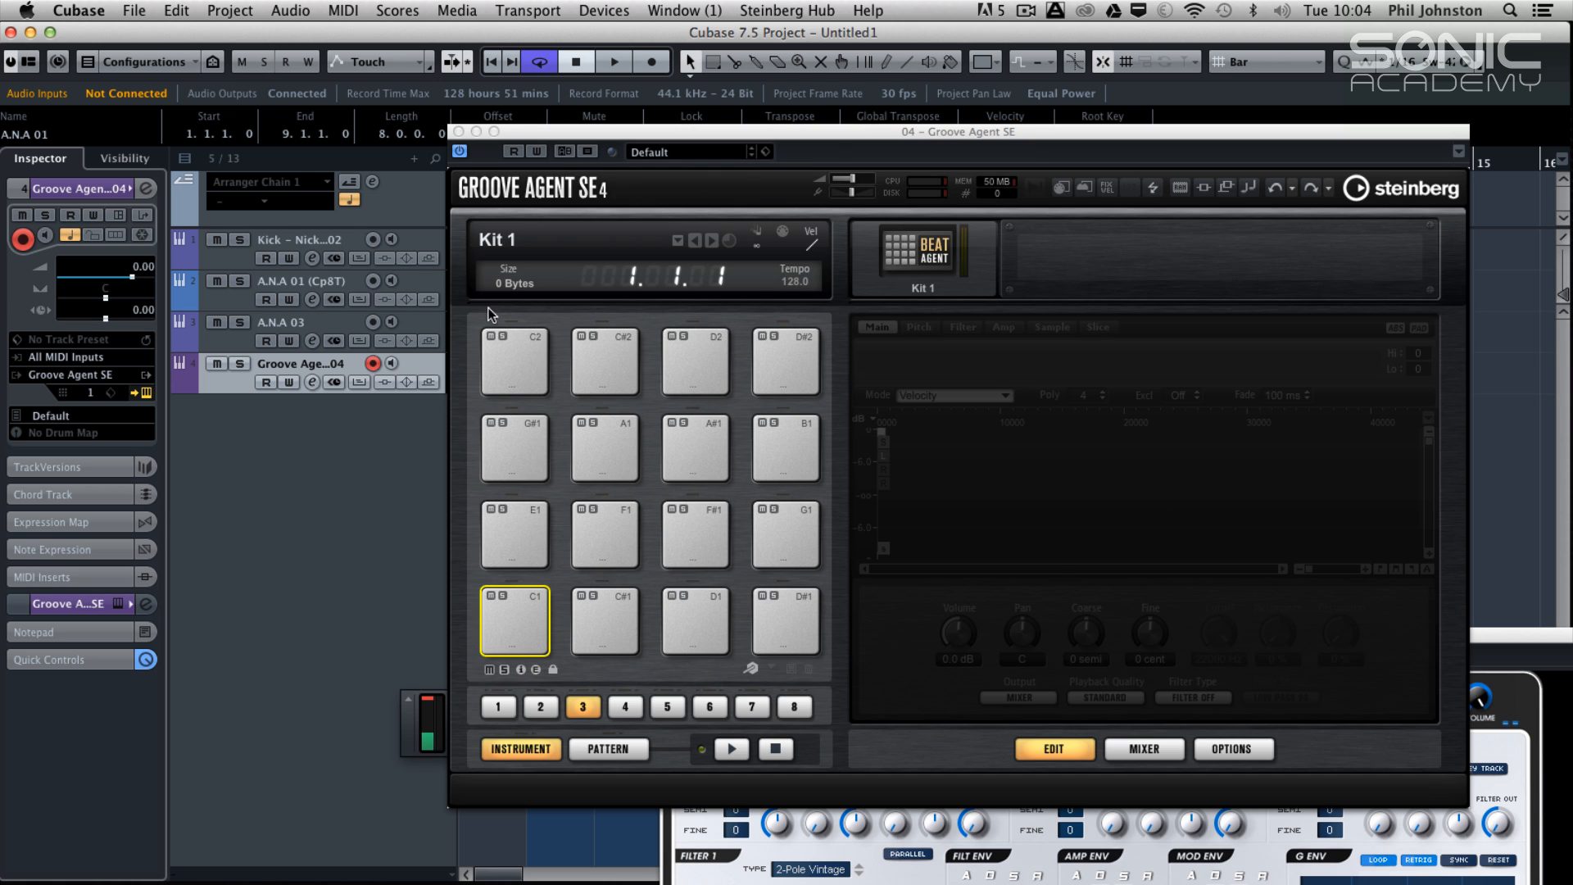
mouse_move(723, 162)
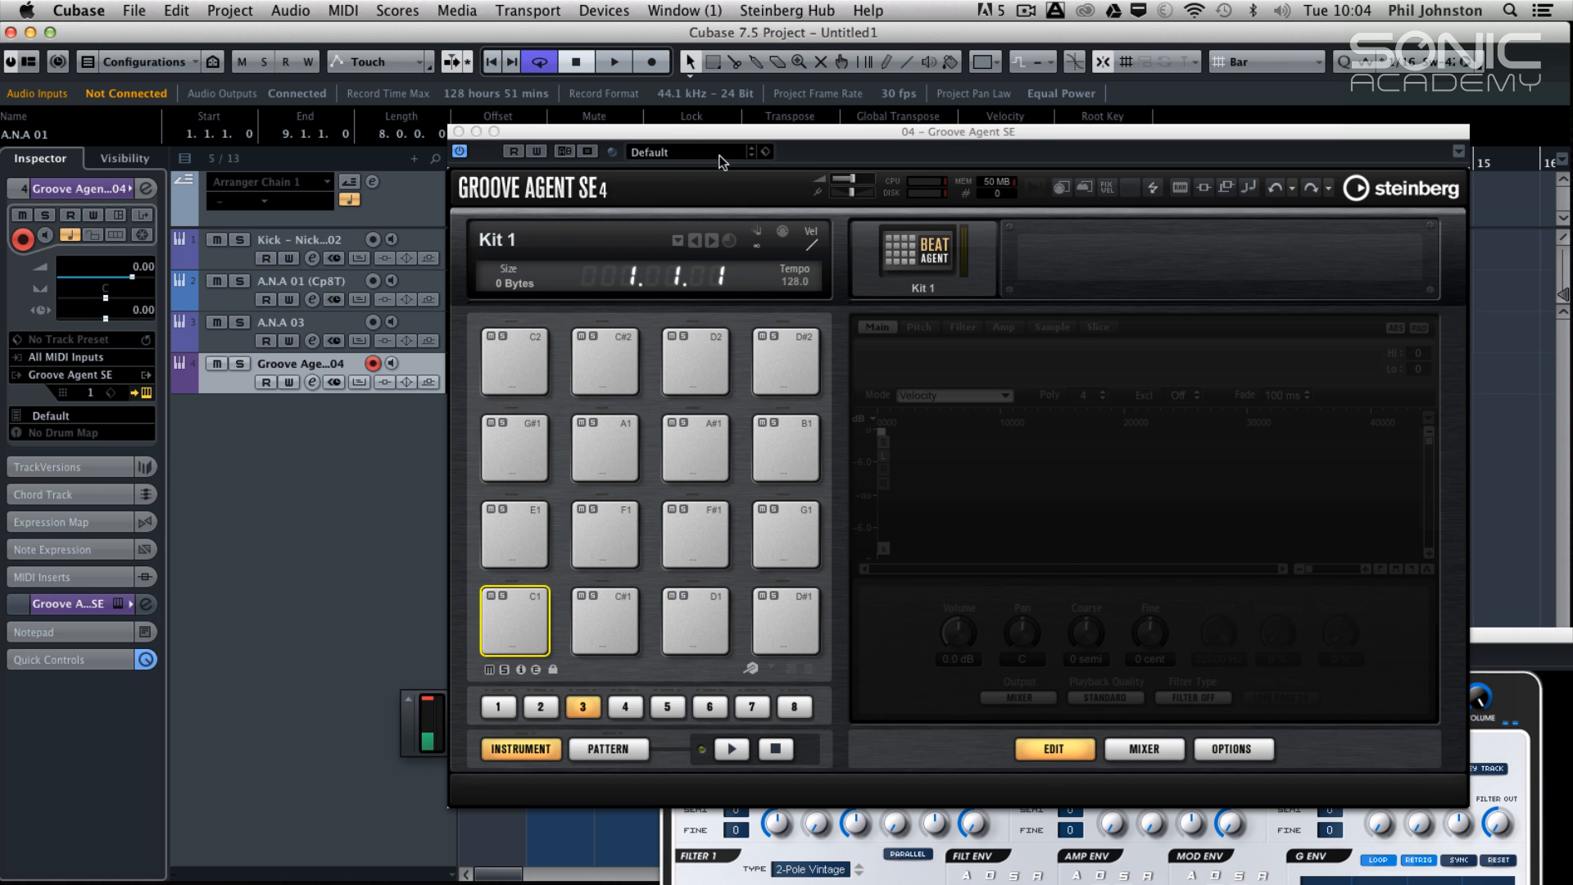
mouse_move(619, 155)
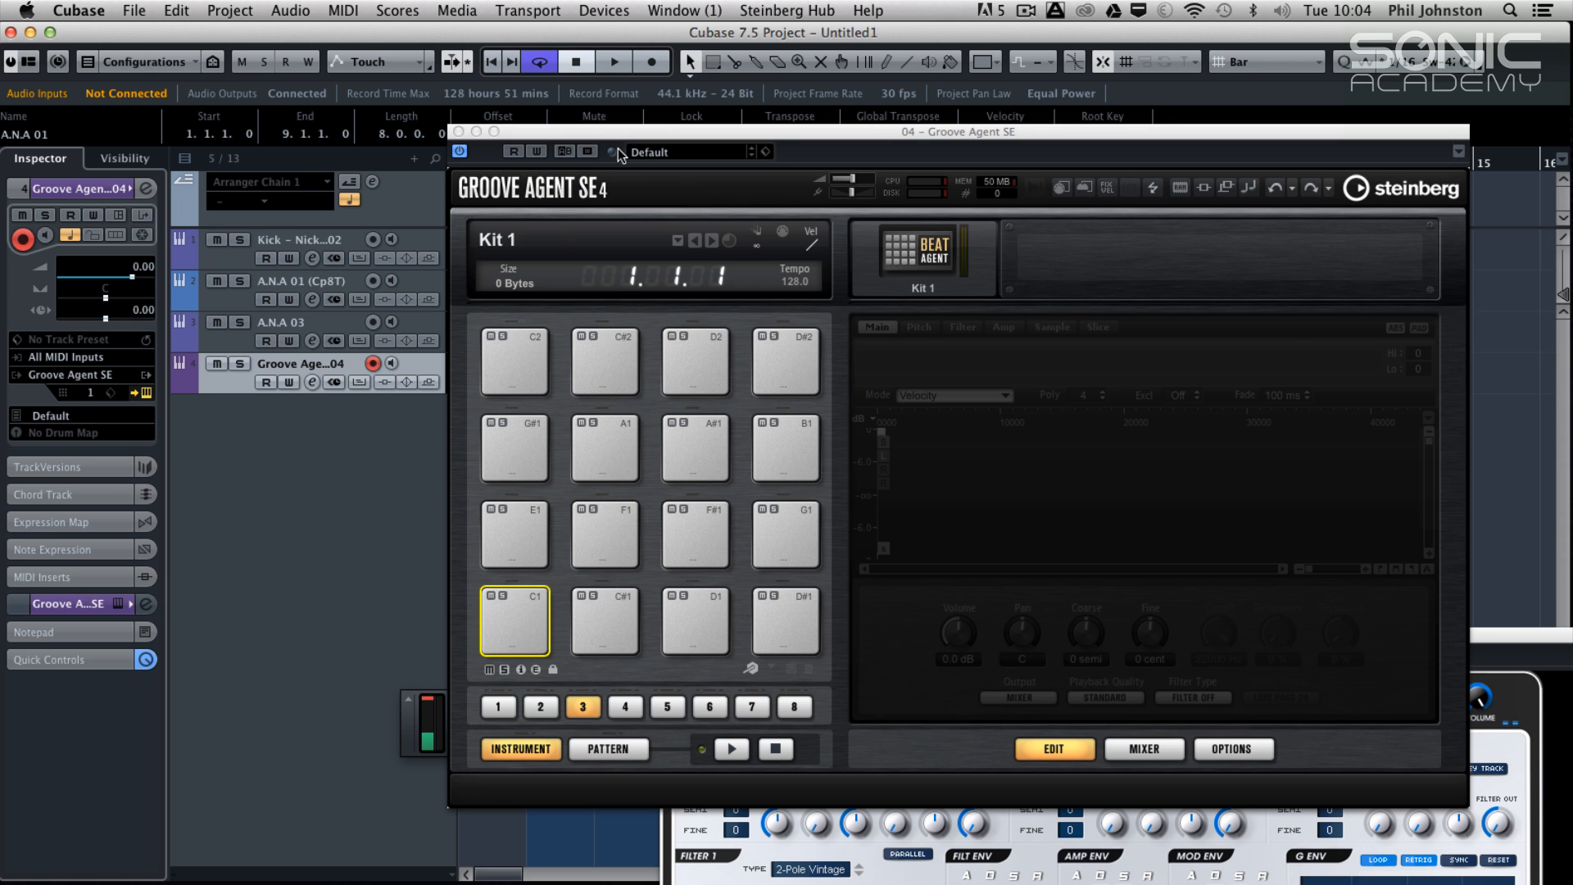
mouse_move(598, 141)
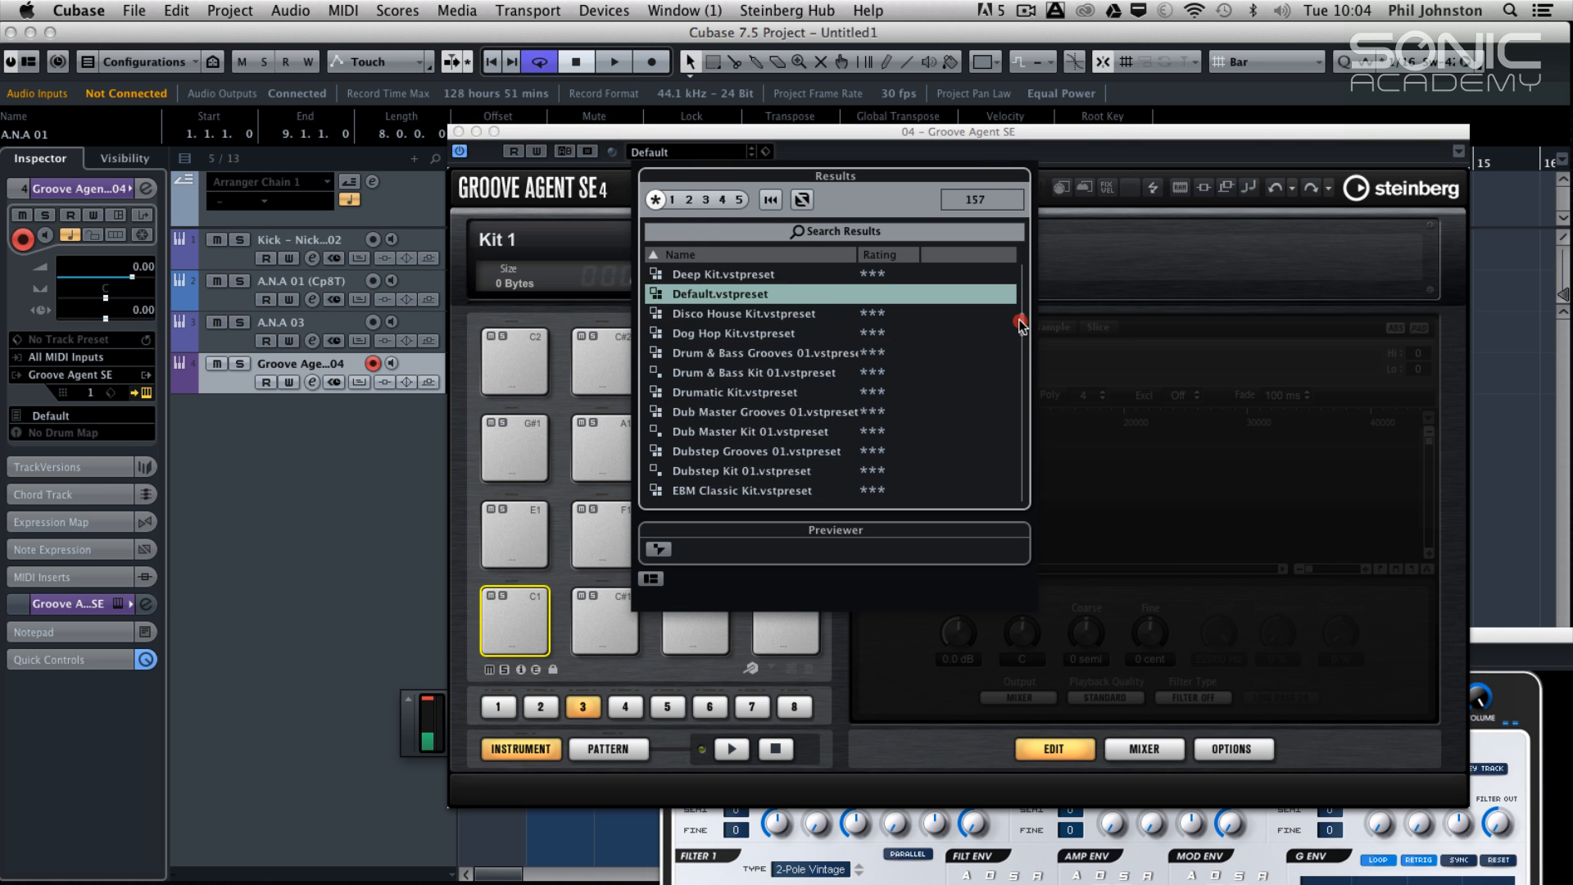
Load the Dancehall Grooves 01 kit preset from the browser's Results list
scroll("down", 3)
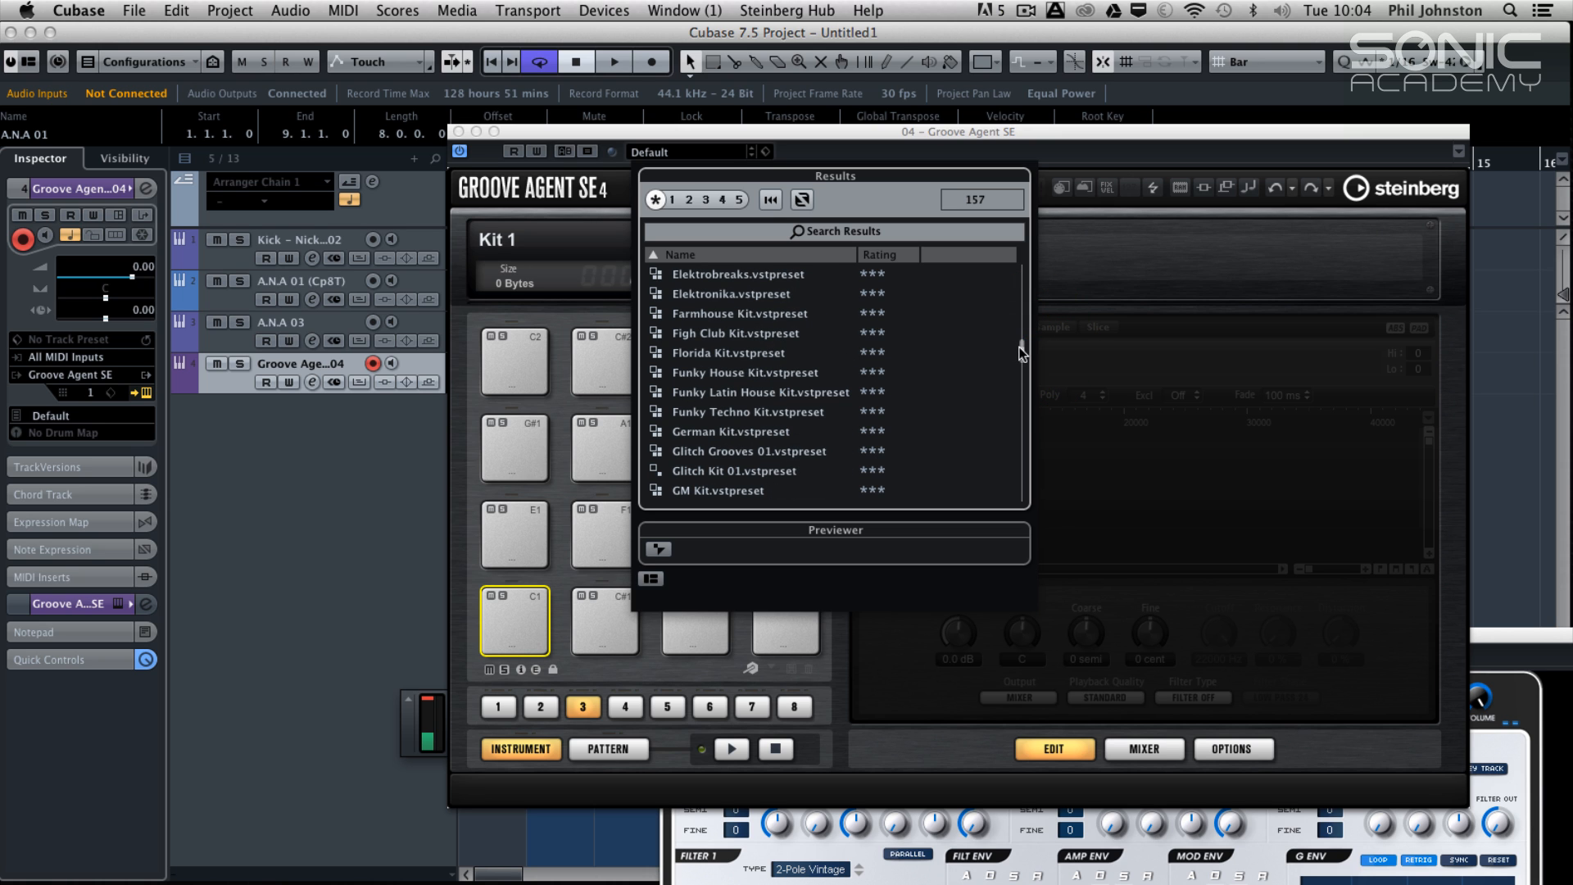
scroll("down", 3)
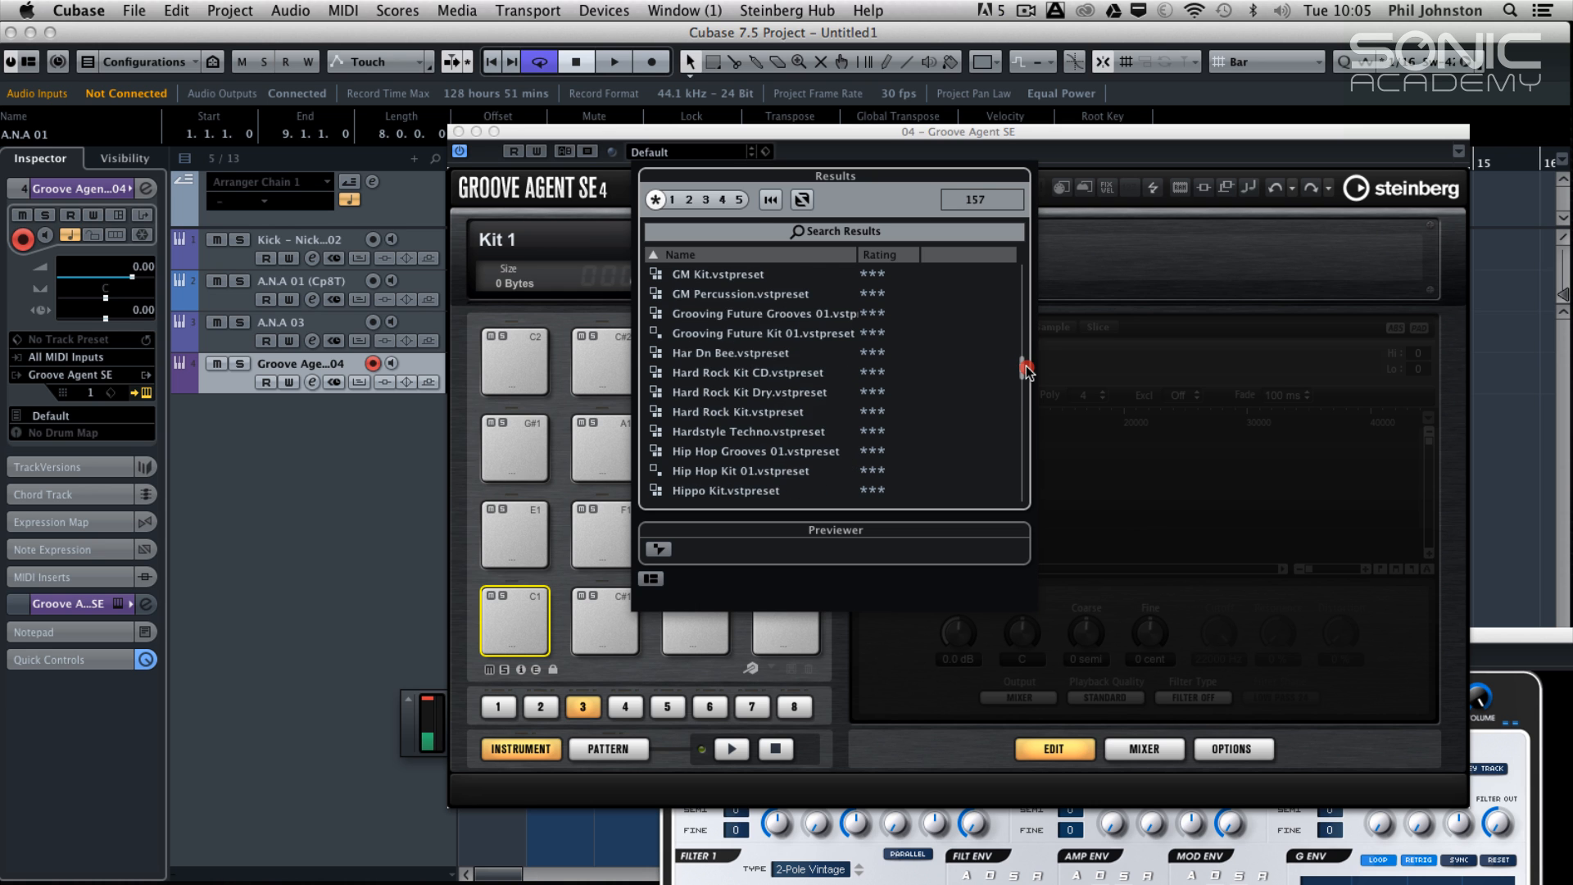
scroll("down", 3)
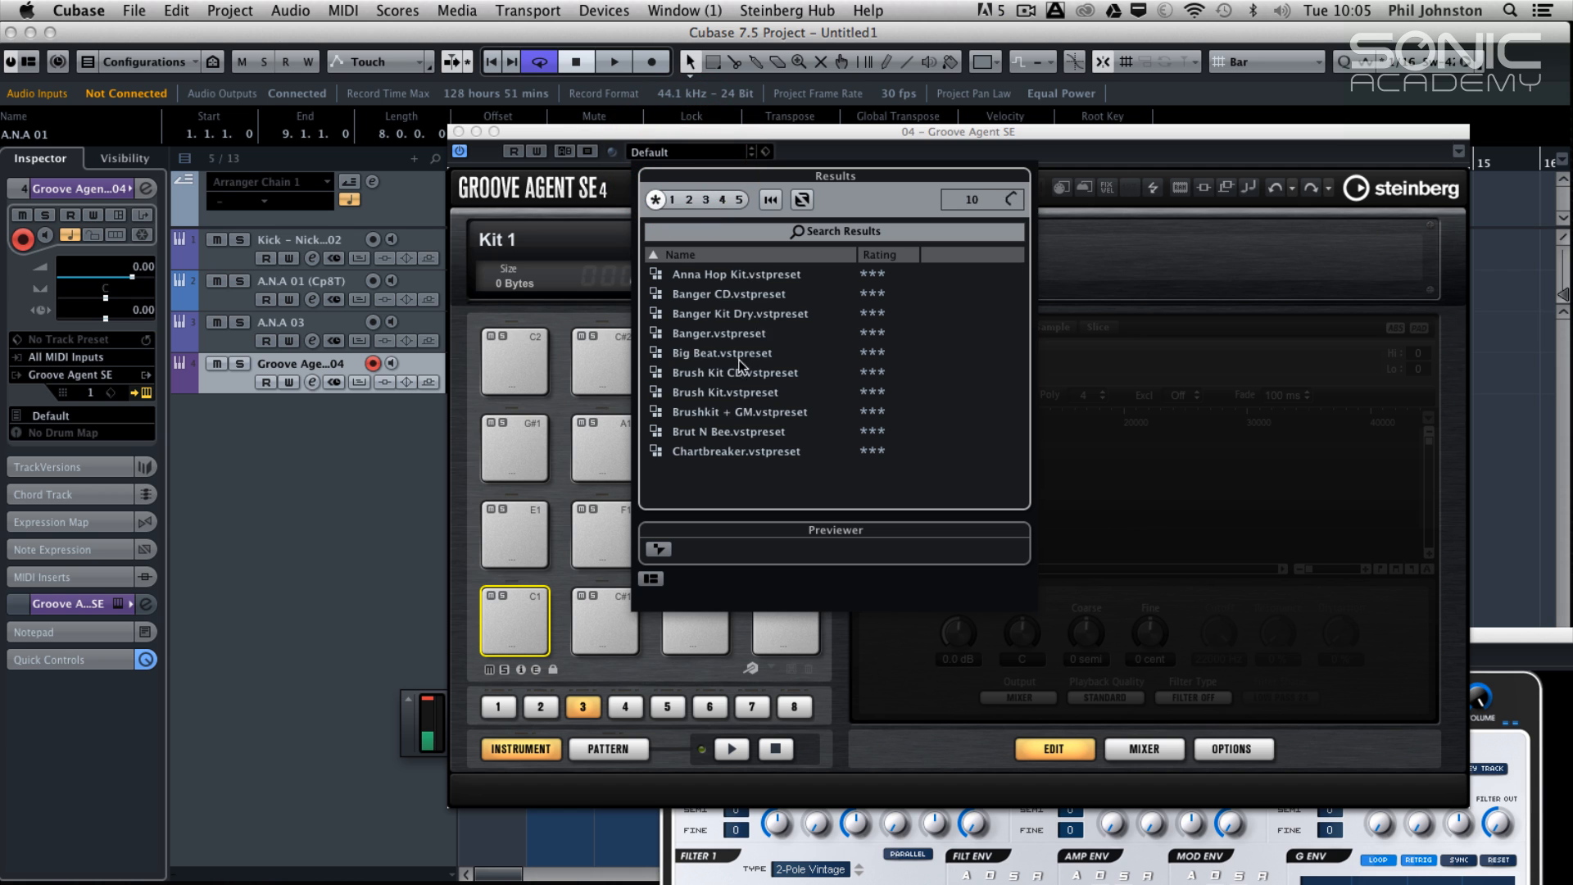
left_click(759, 332)
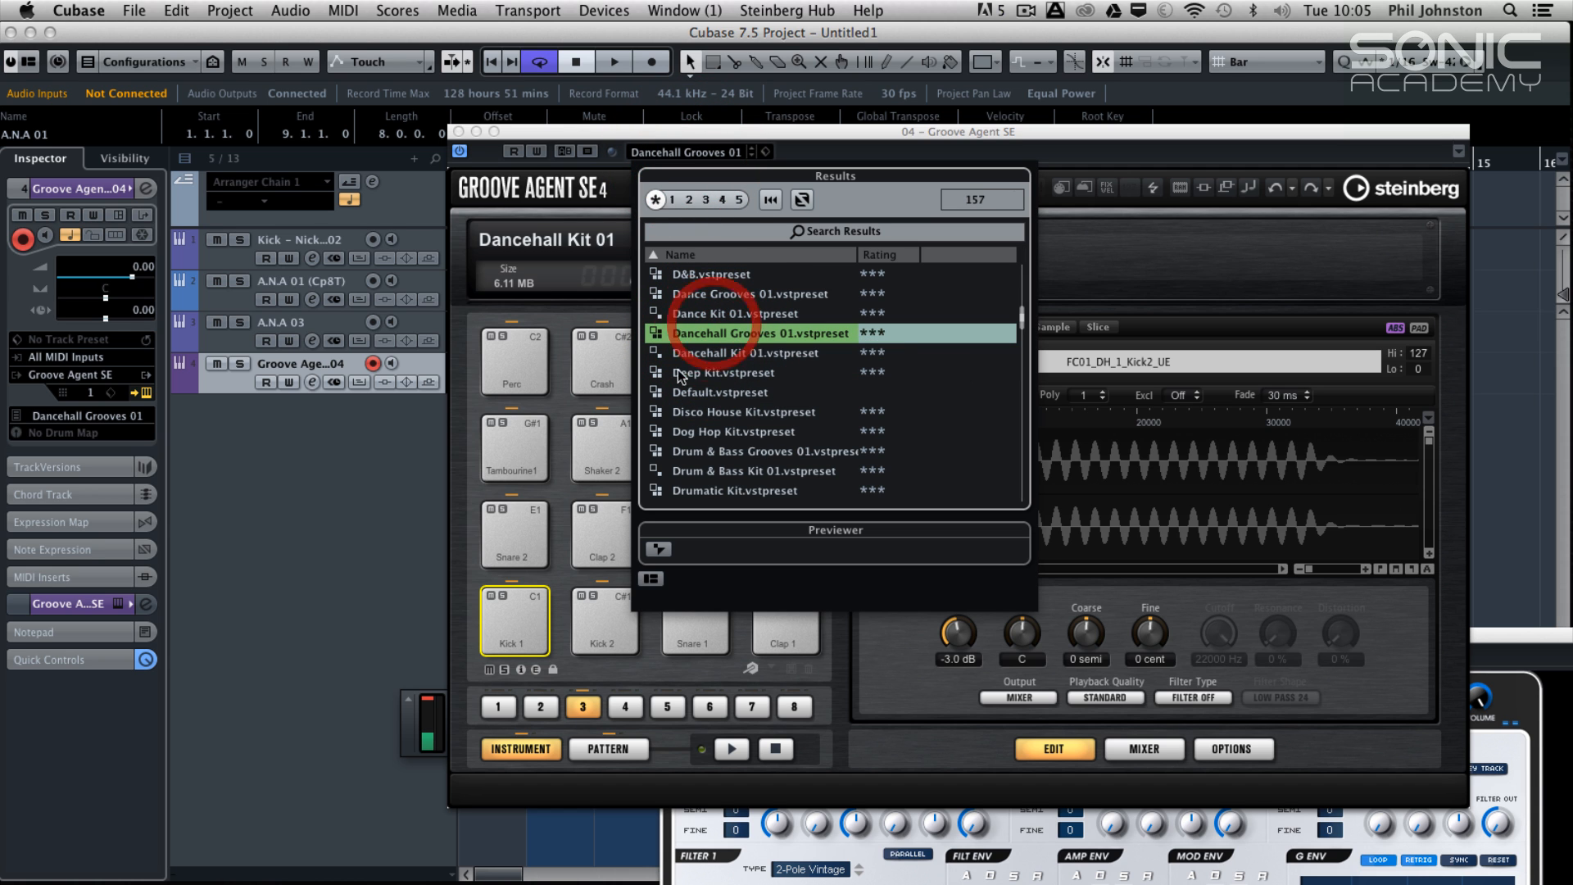
Confirm the preset, then review Kick 1's amp, sample and filter pages, ending on the amp envelope
double_click(762, 333)
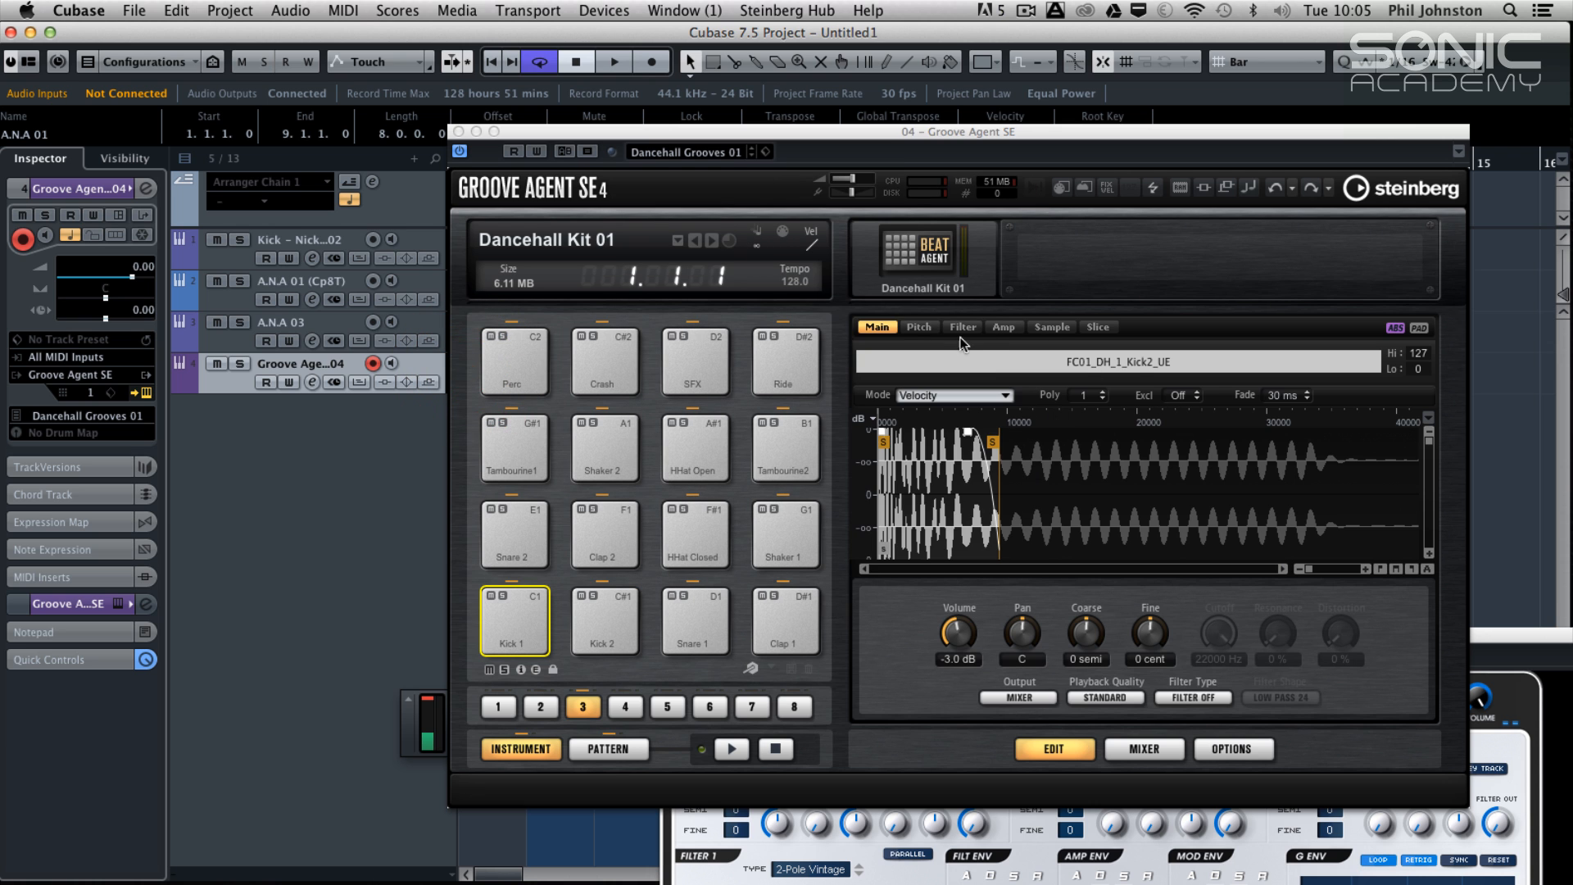
left_click(1003, 328)
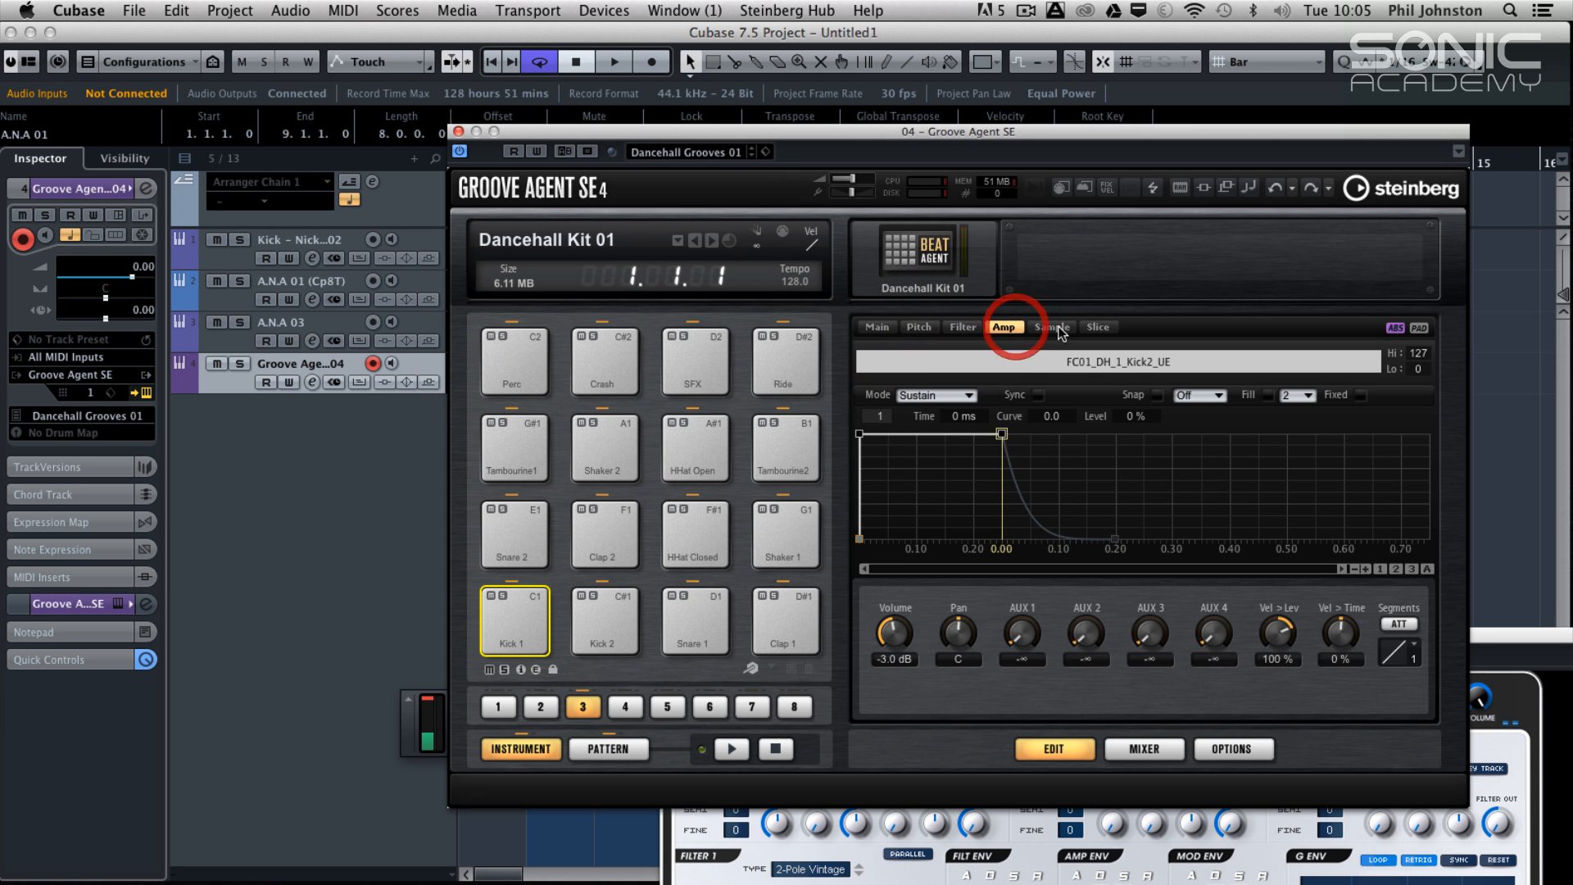
left_click(1052, 327)
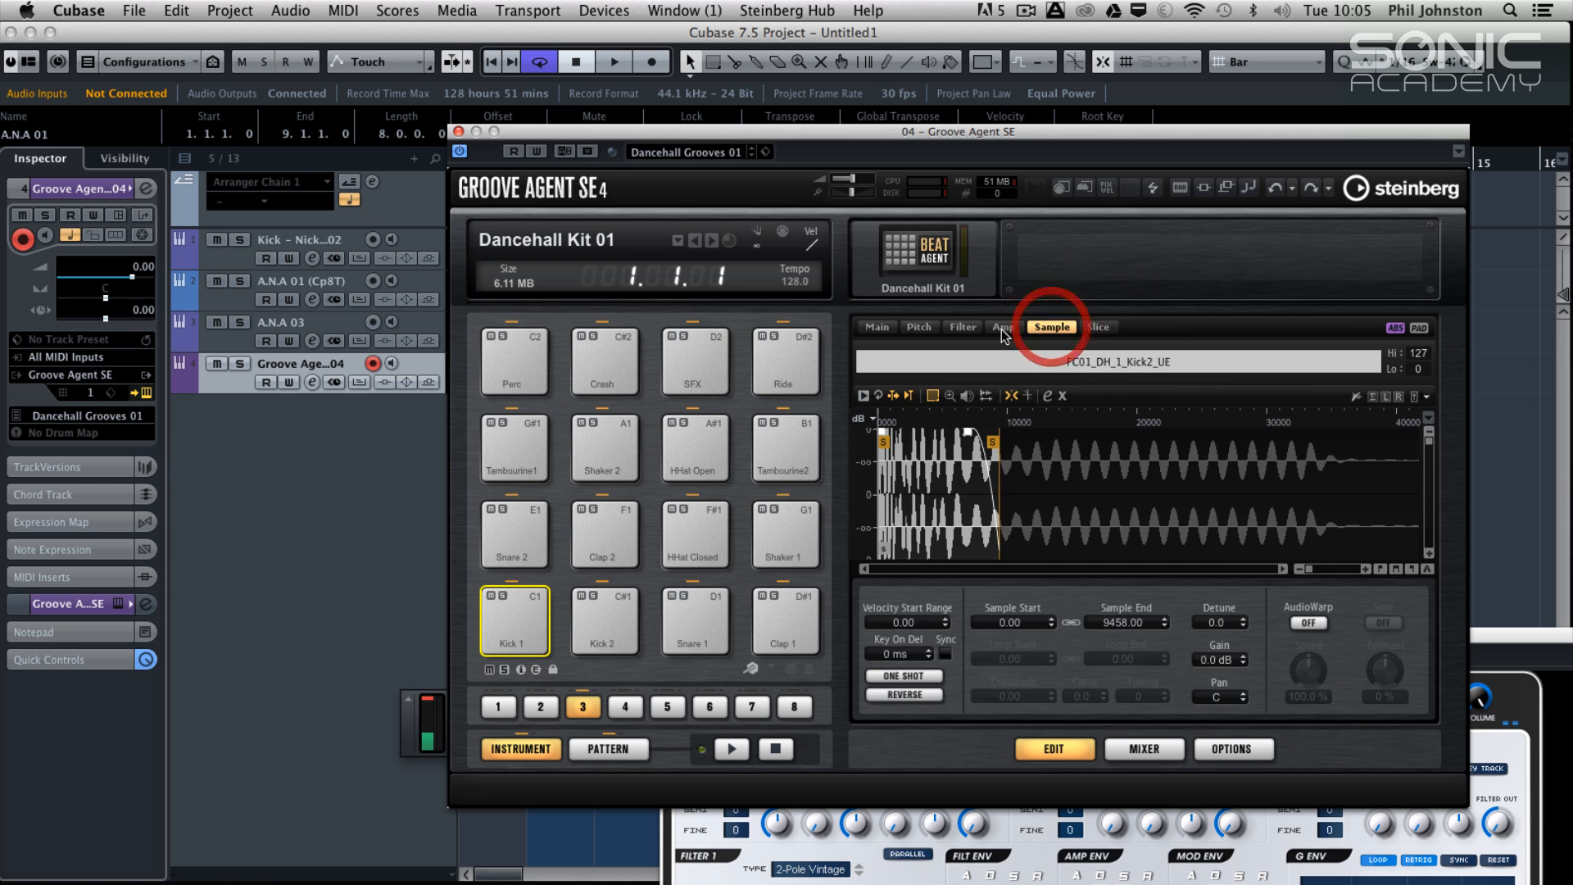
left_click(960, 328)
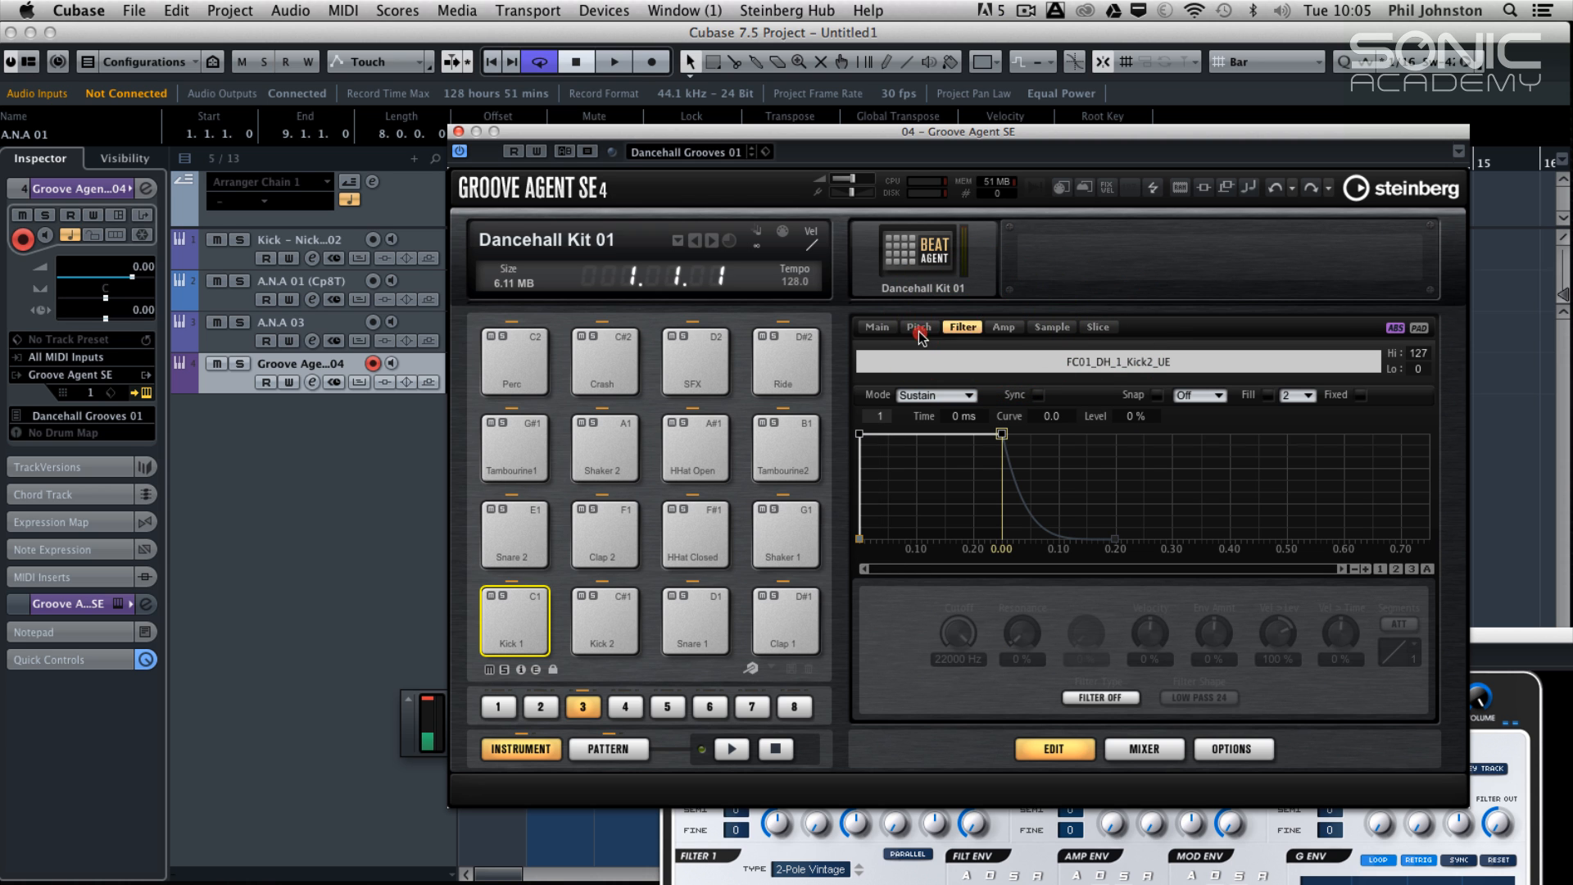
left_click(1003, 326)
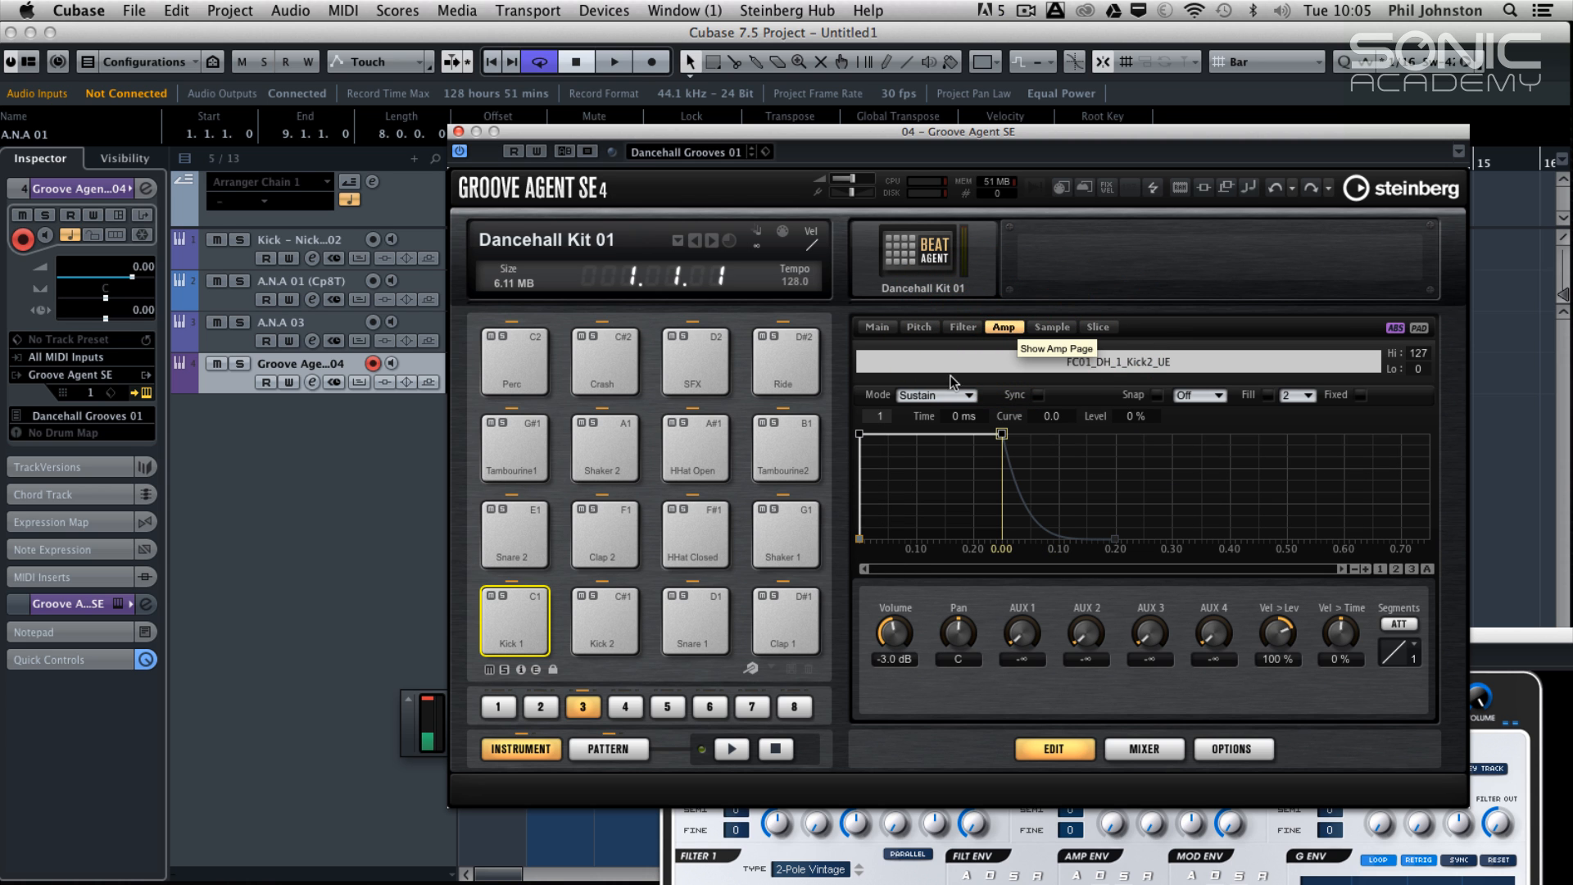
mouse_move(1137, 749)
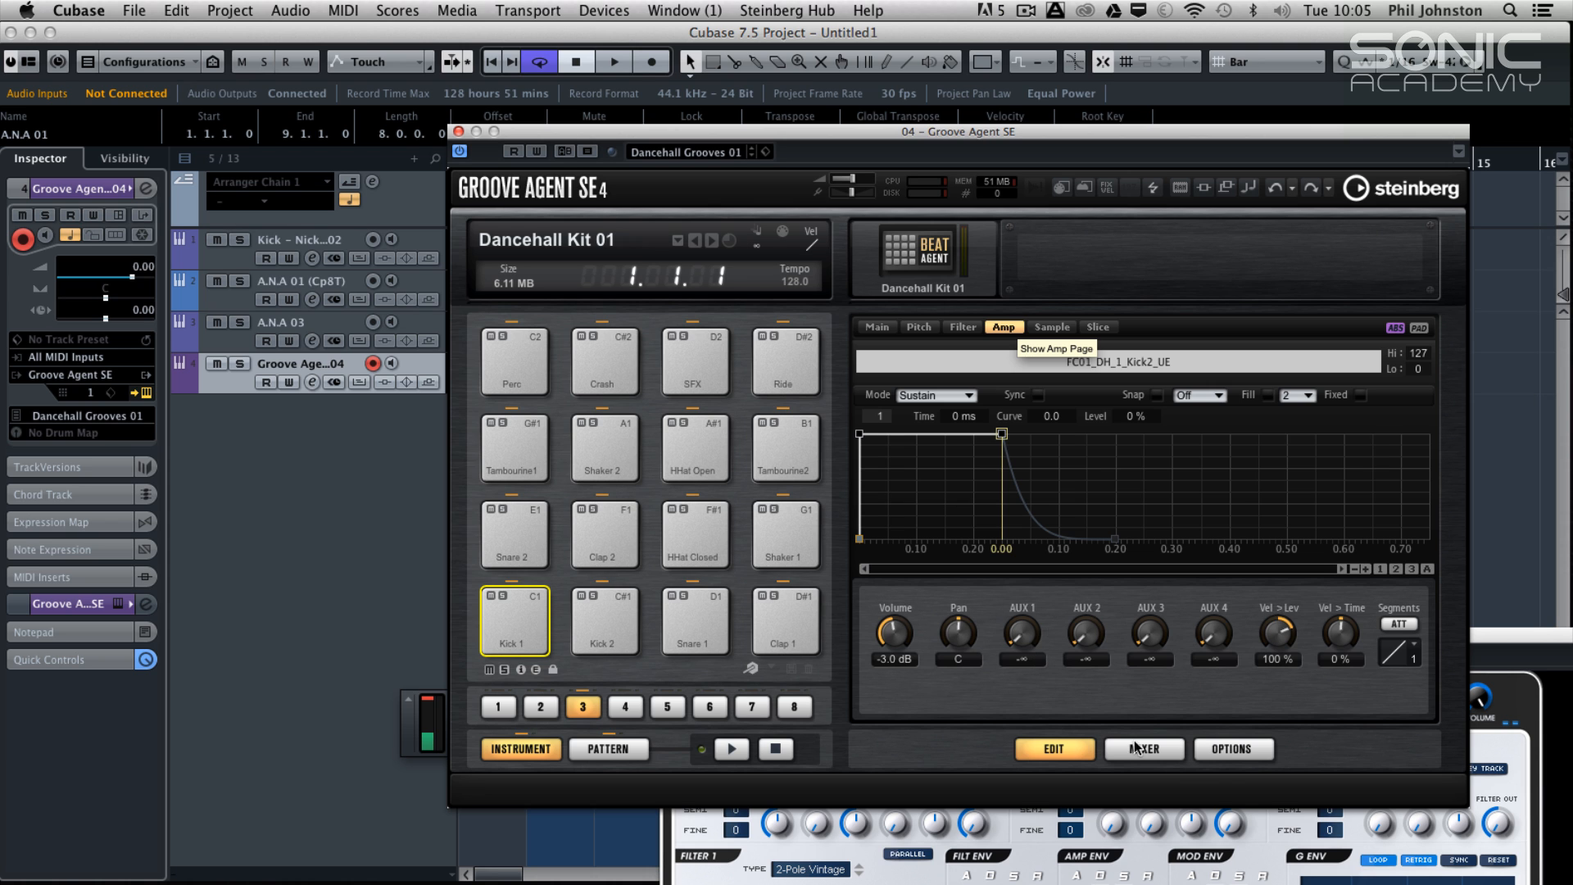
Review Groove Agent SE's mixer page: aux, master and kit-level channels
left_click(1142, 749)
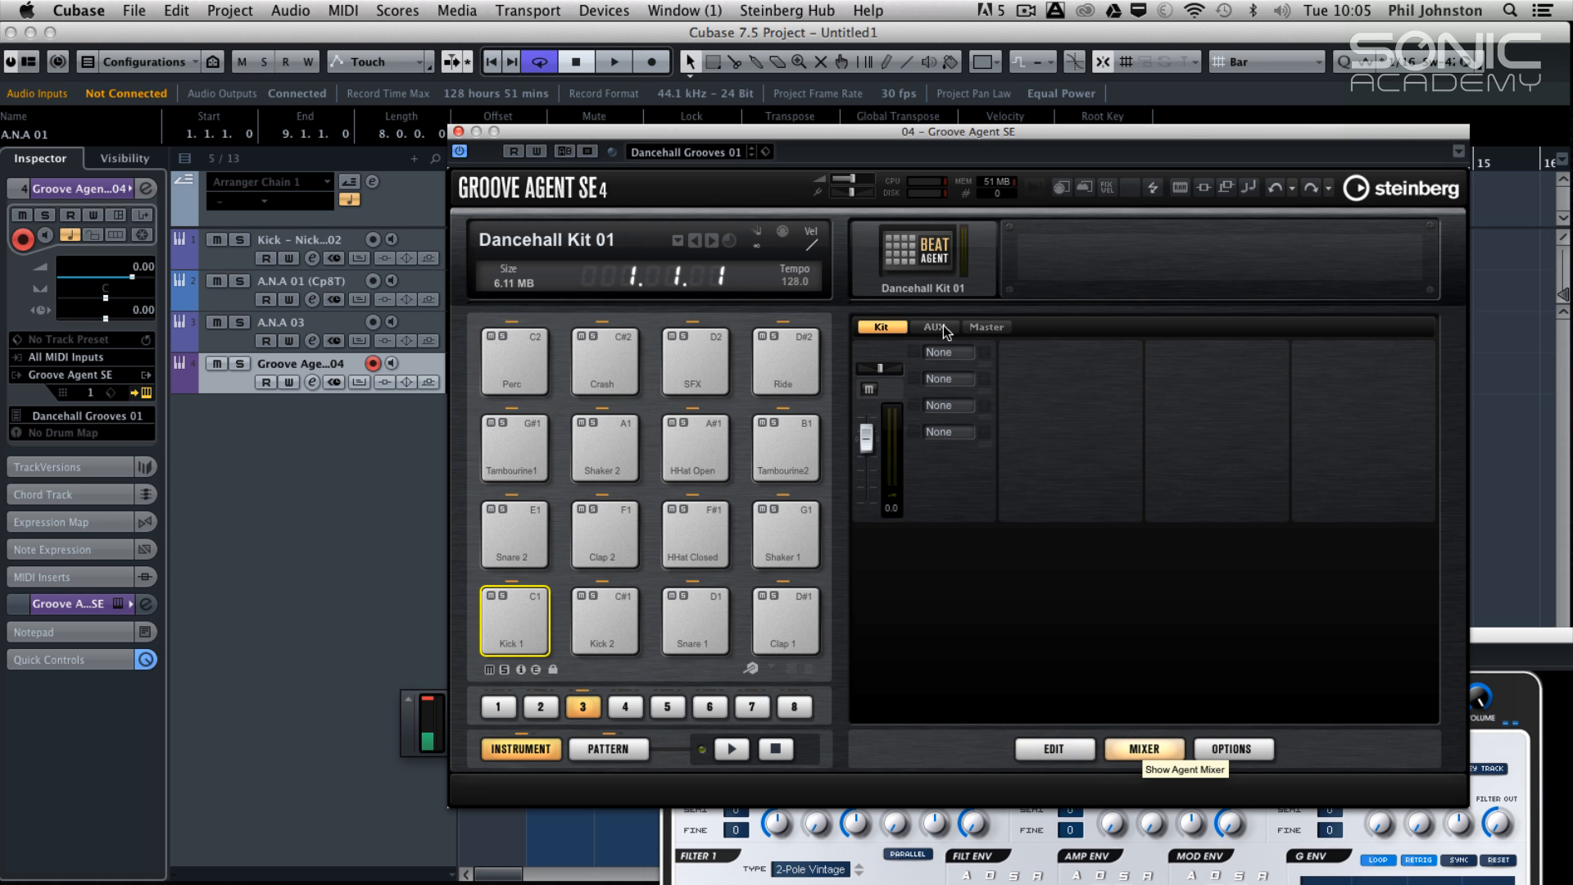
left_click(932, 326)
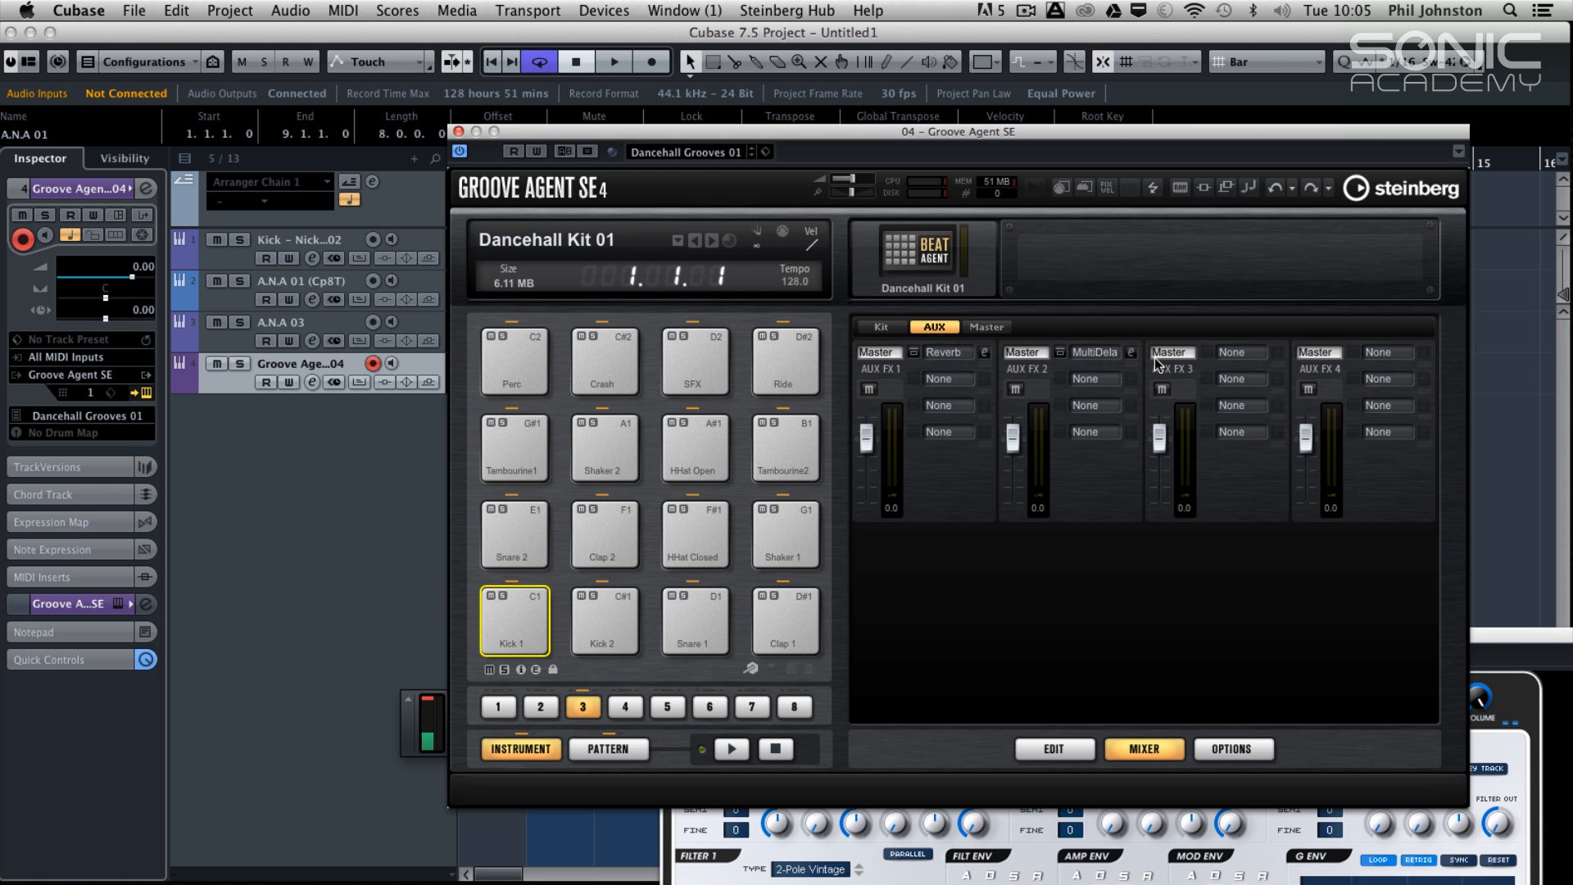
mouse_move(886, 346)
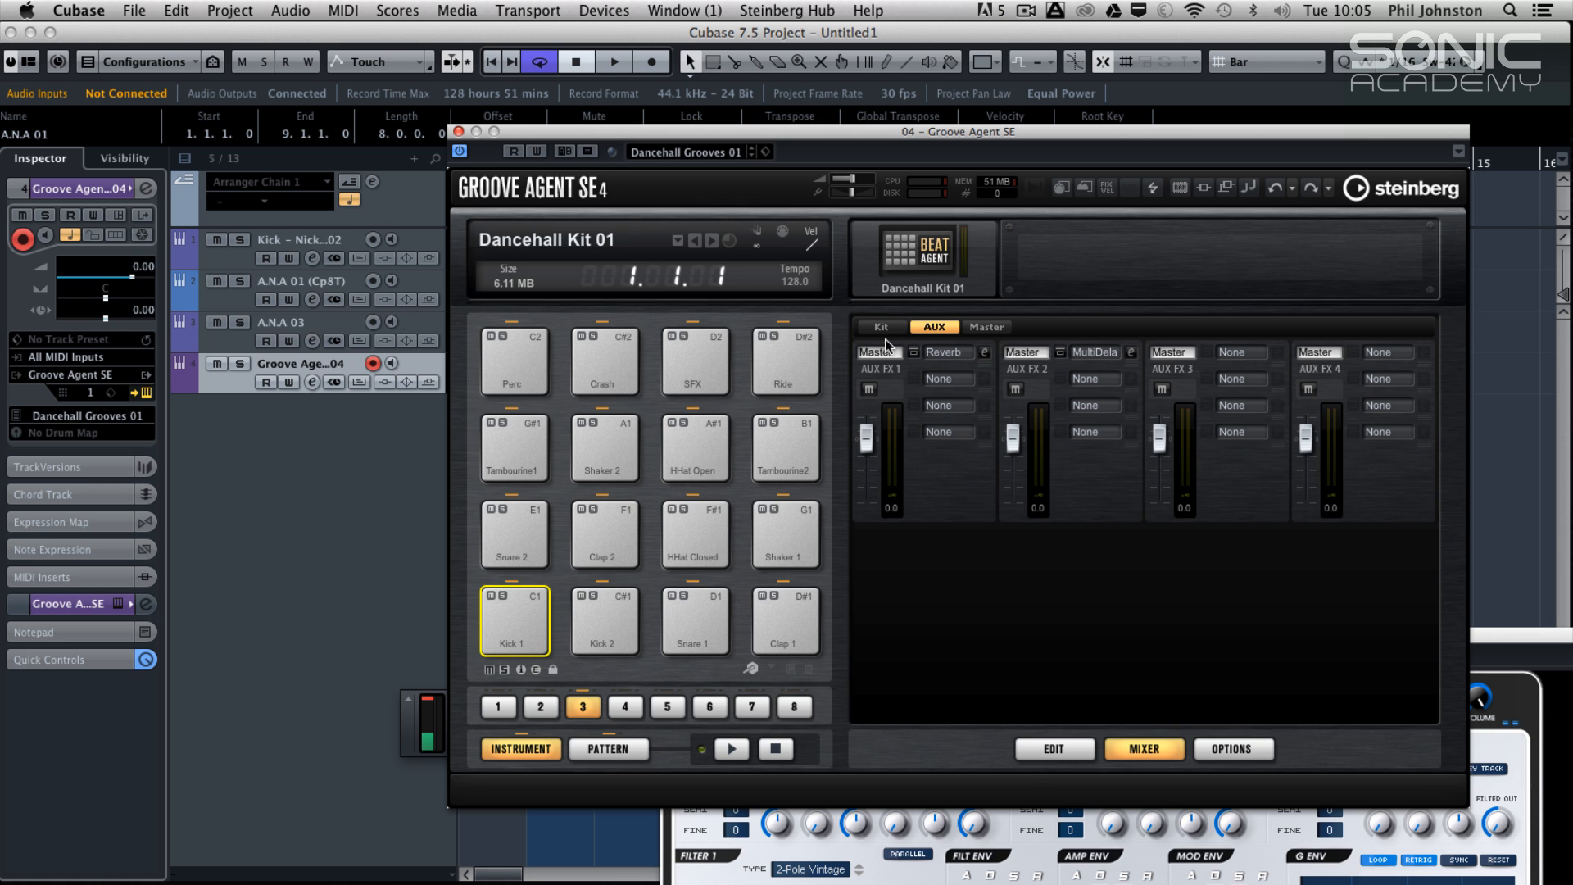
mouse_move(1039, 392)
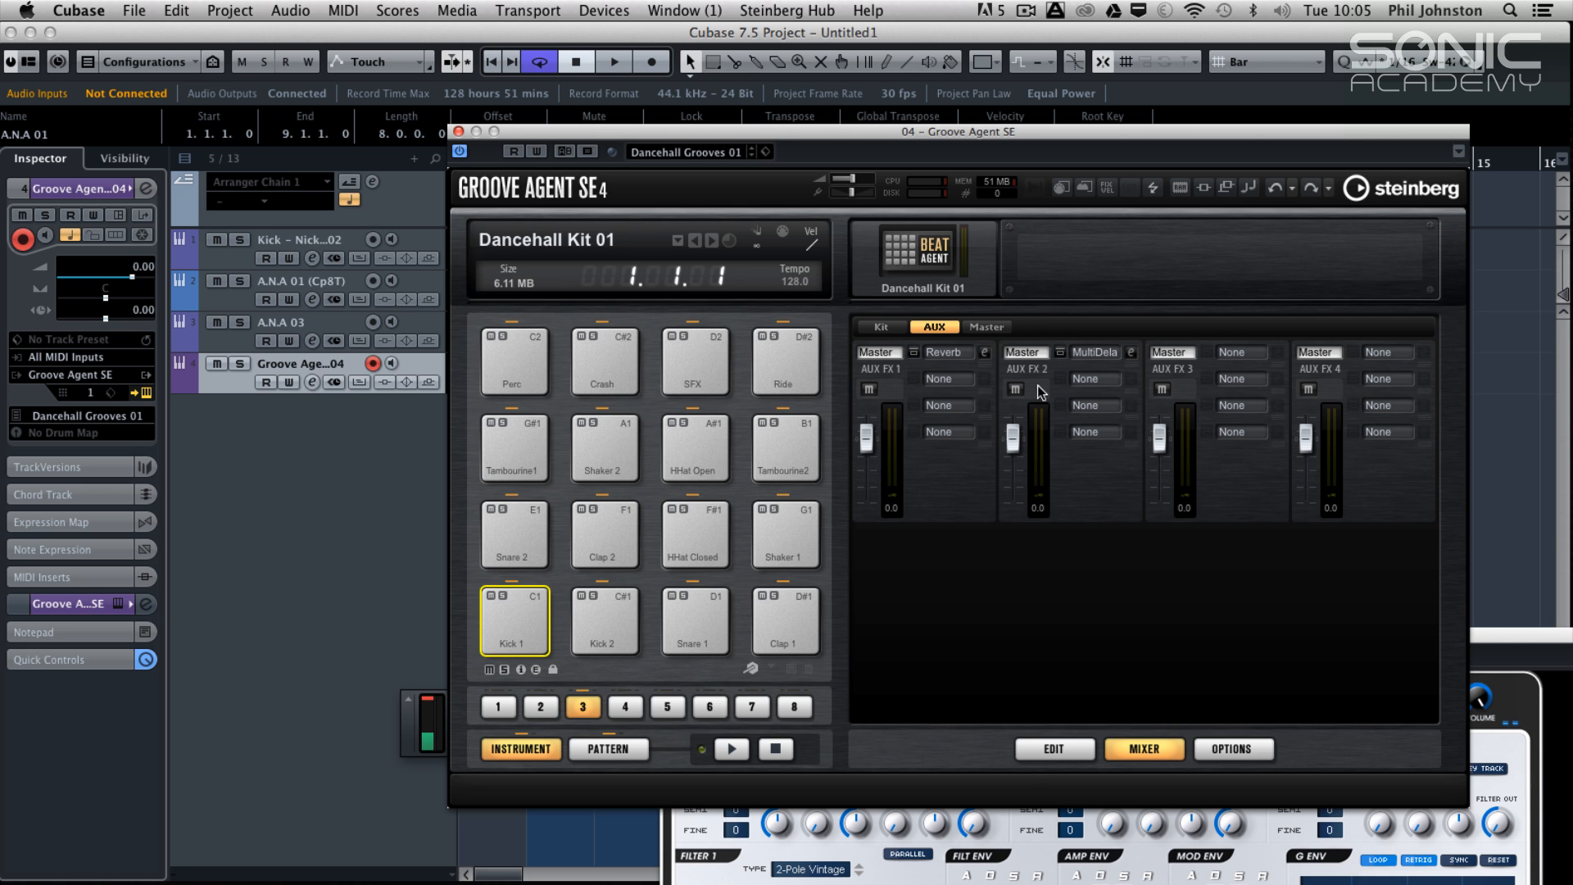
left_click(986, 327)
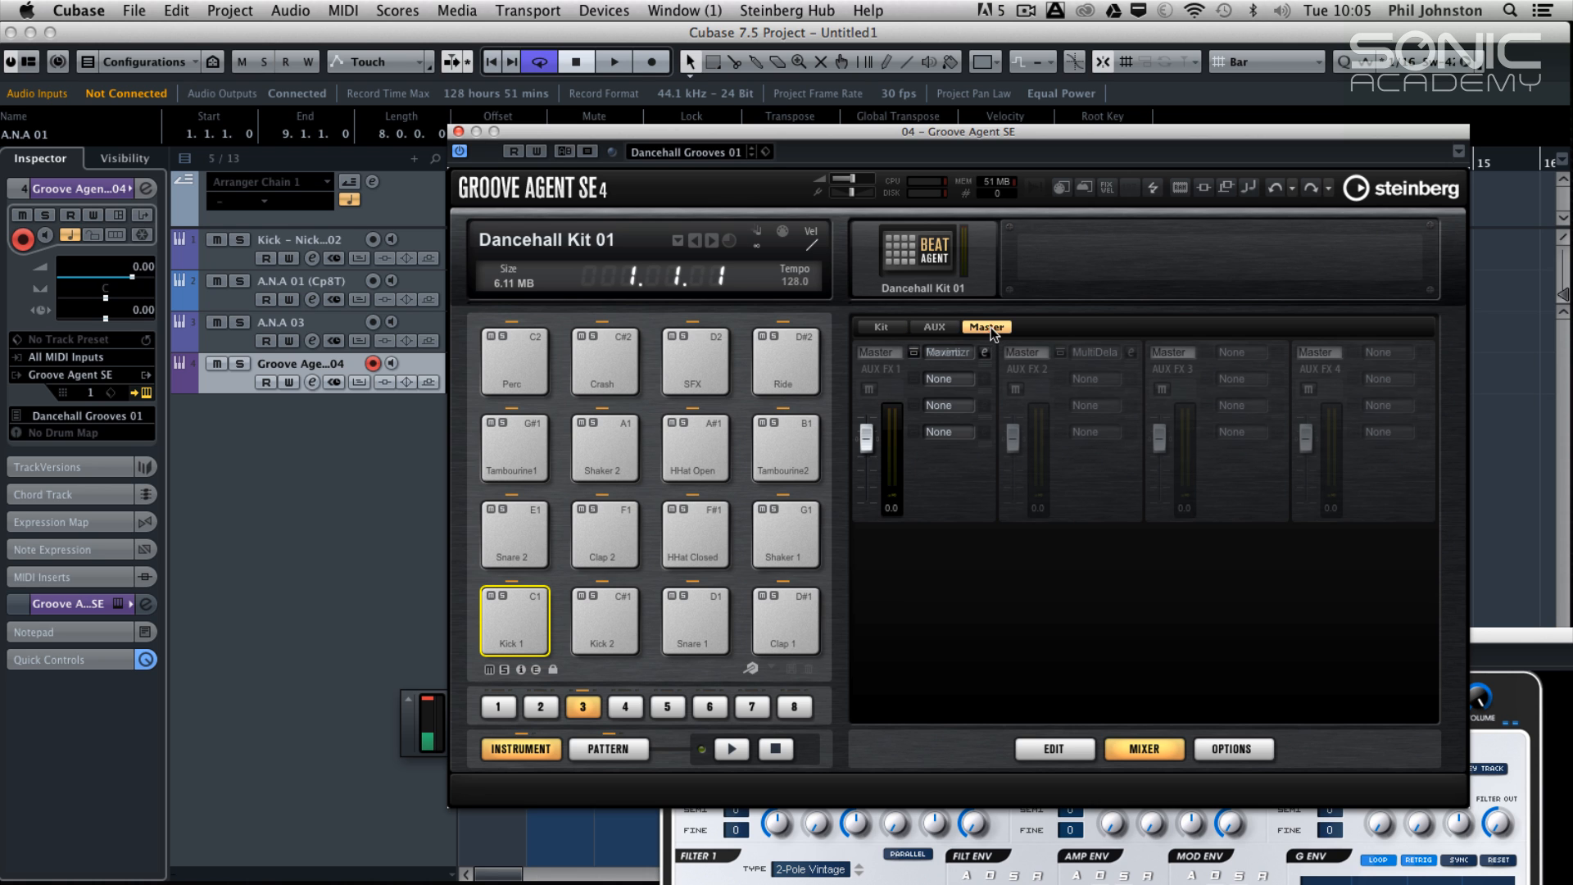
left_click(881, 326)
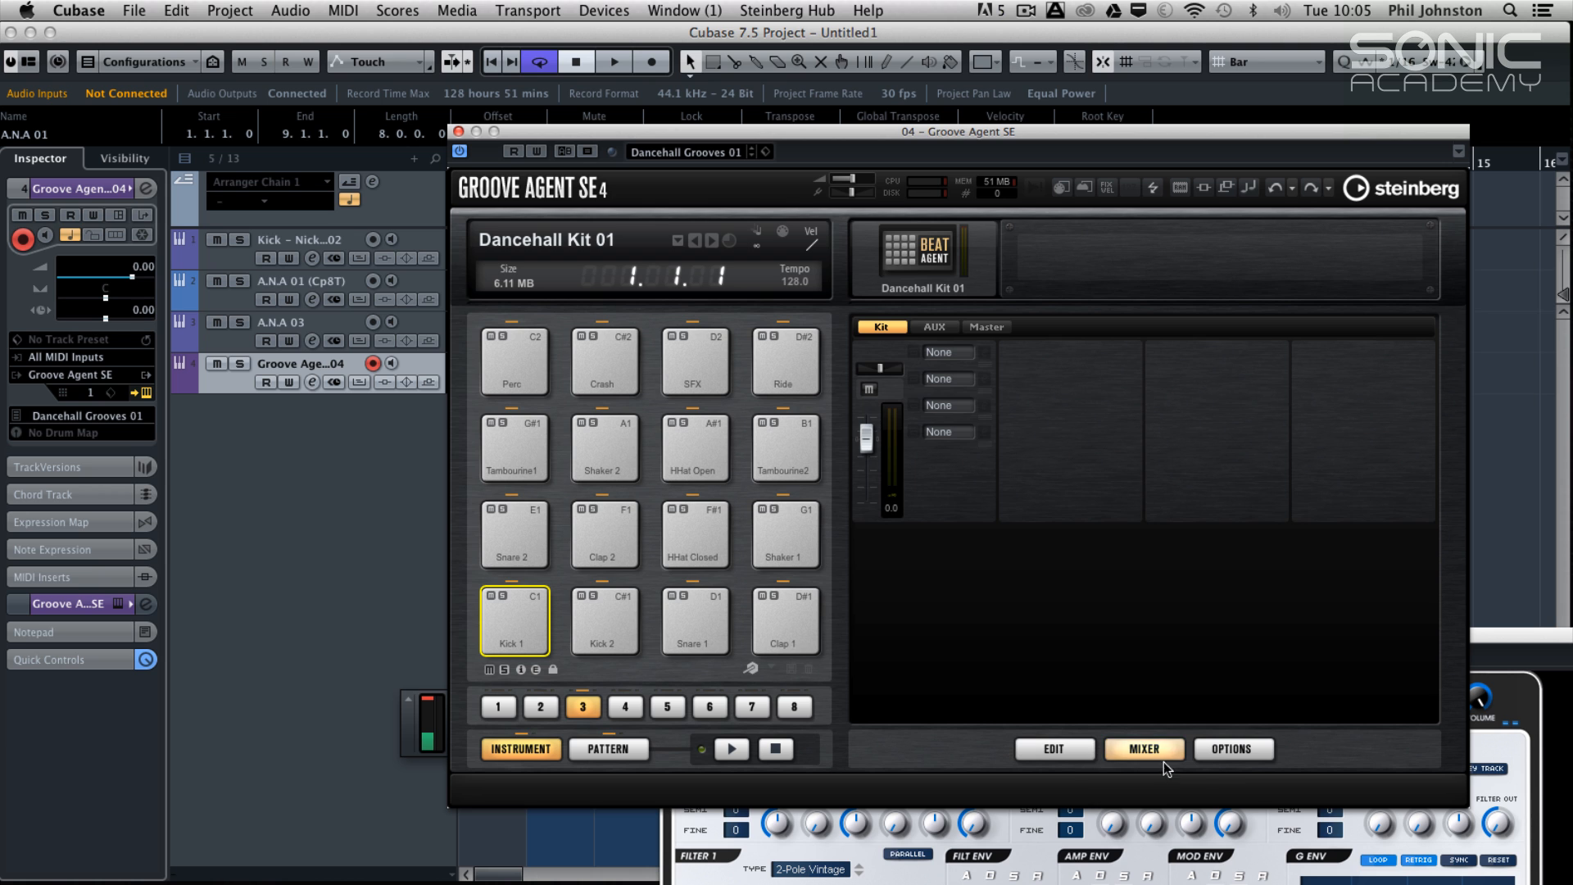
Review the Options page's automation assignments, ending on the Global settings
left_click(1232, 749)
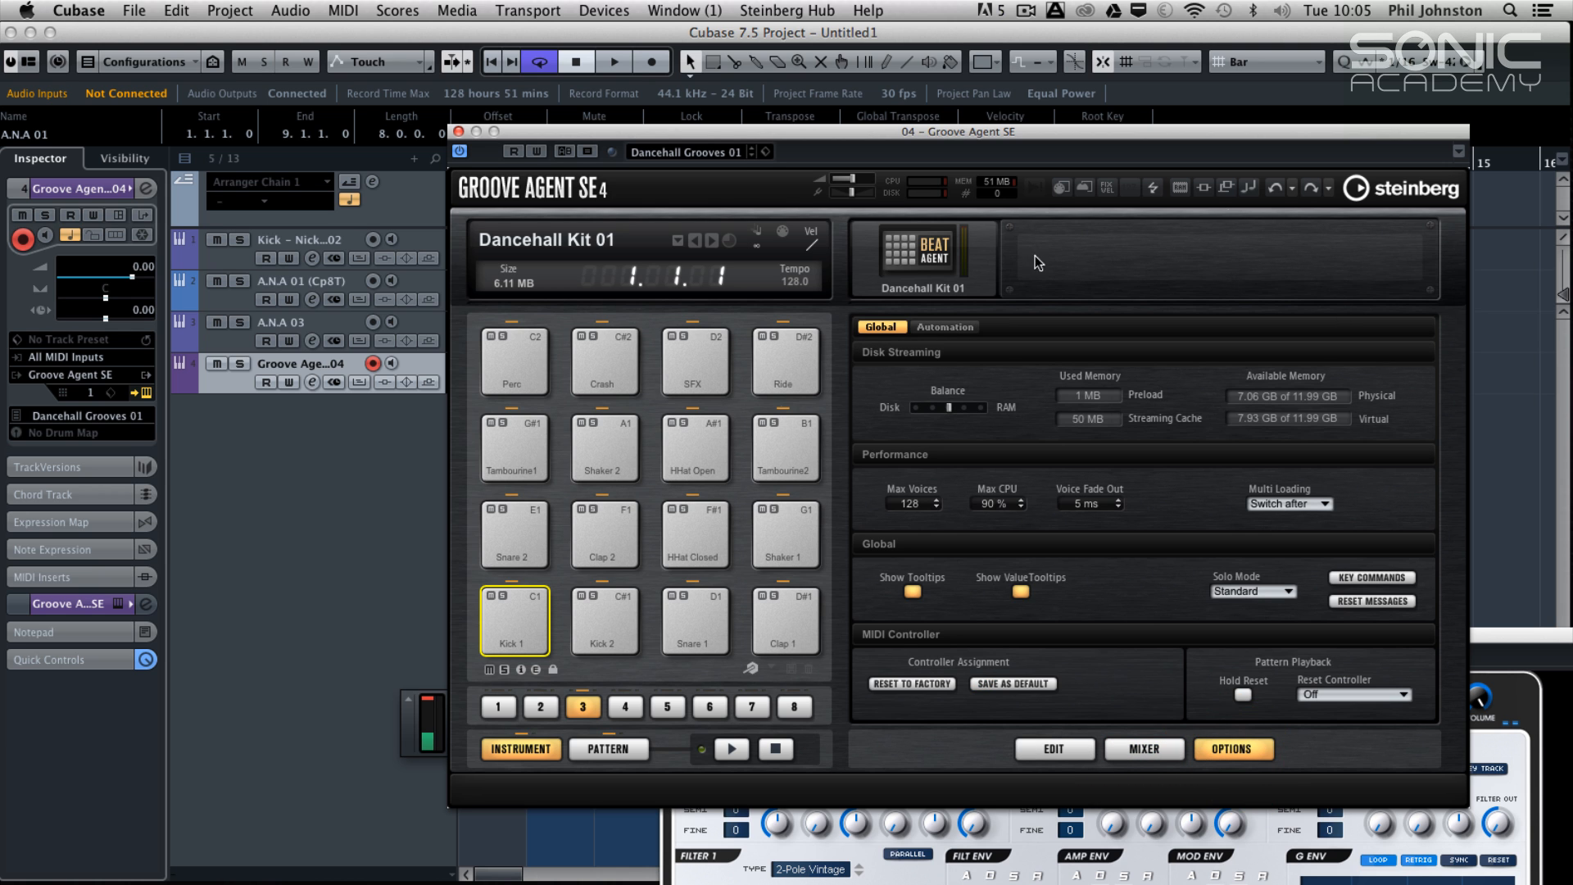
left_click(944, 326)
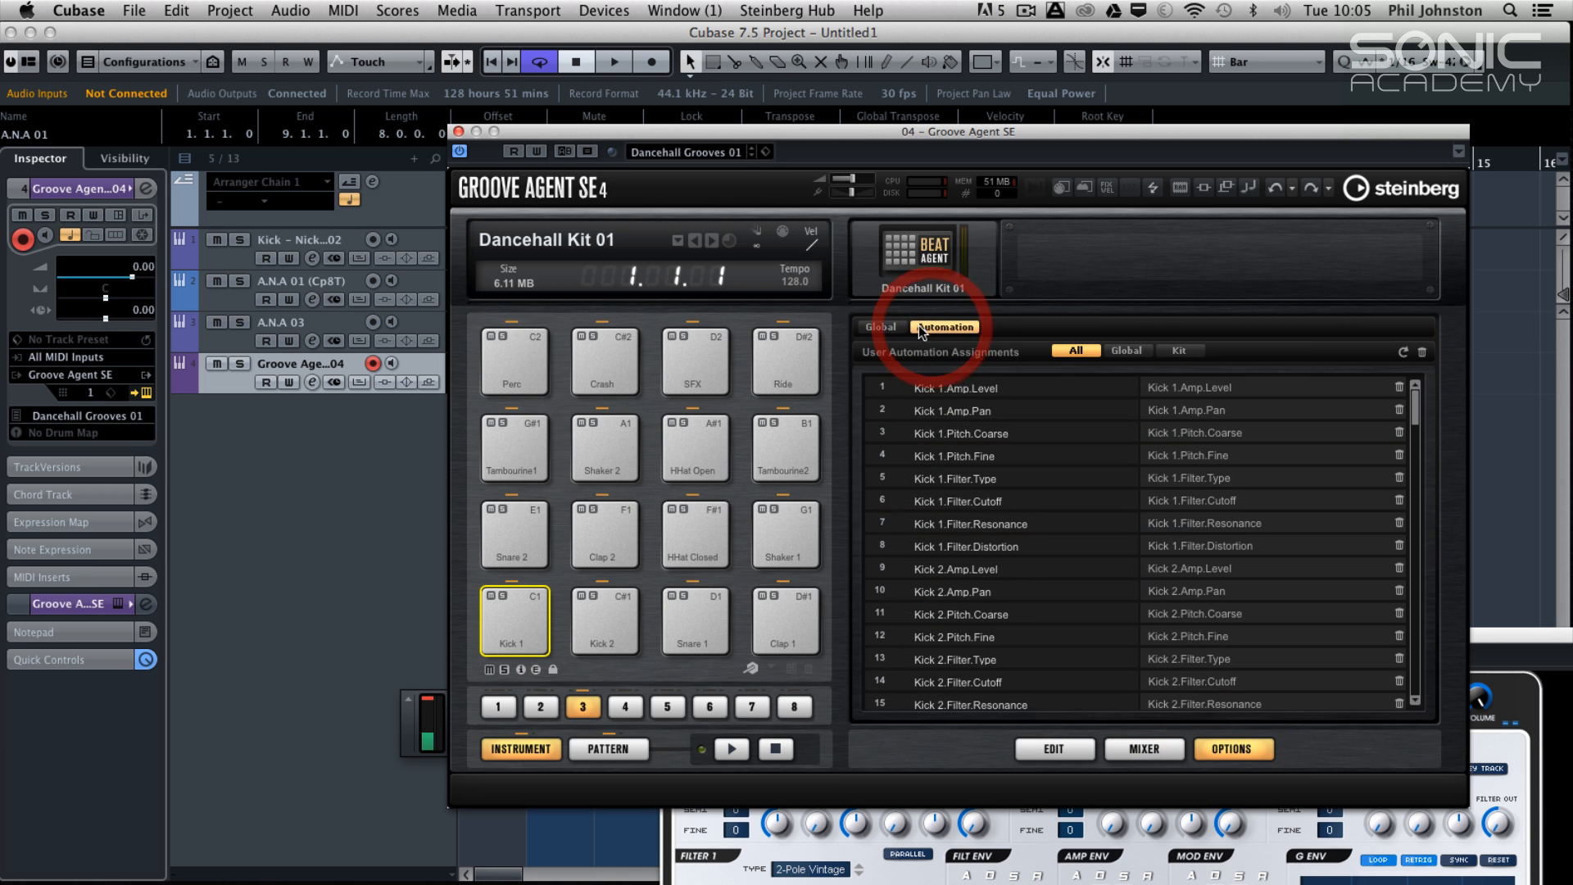
left_click(880, 326)
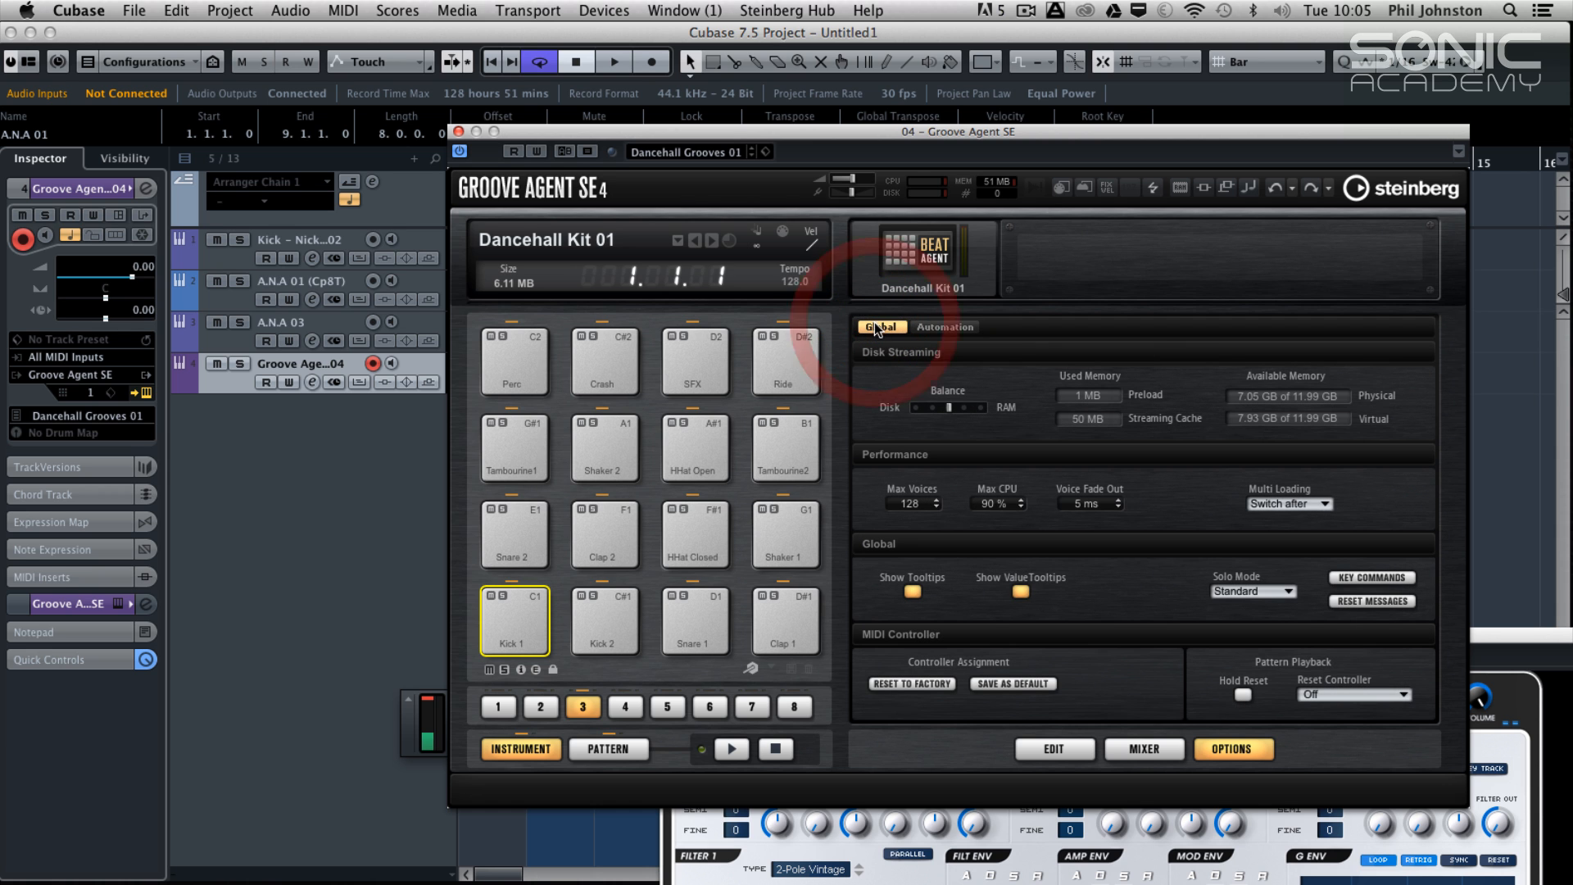
mouse_move(1053, 749)
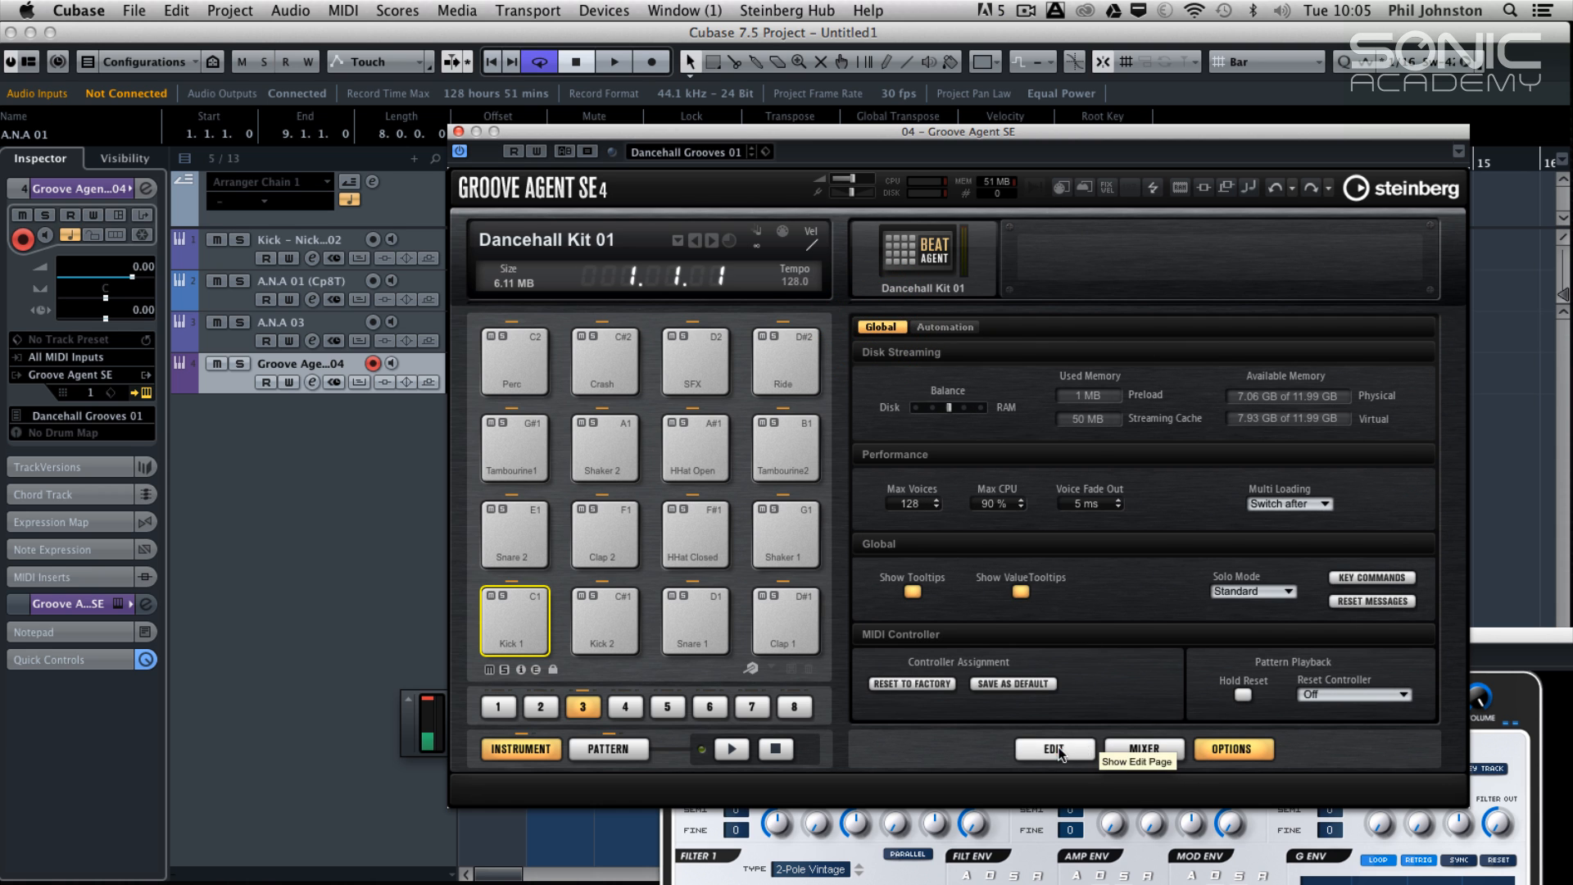
Return to the Edit page and browse the saved Groove Agent presets
left_click(1053, 748)
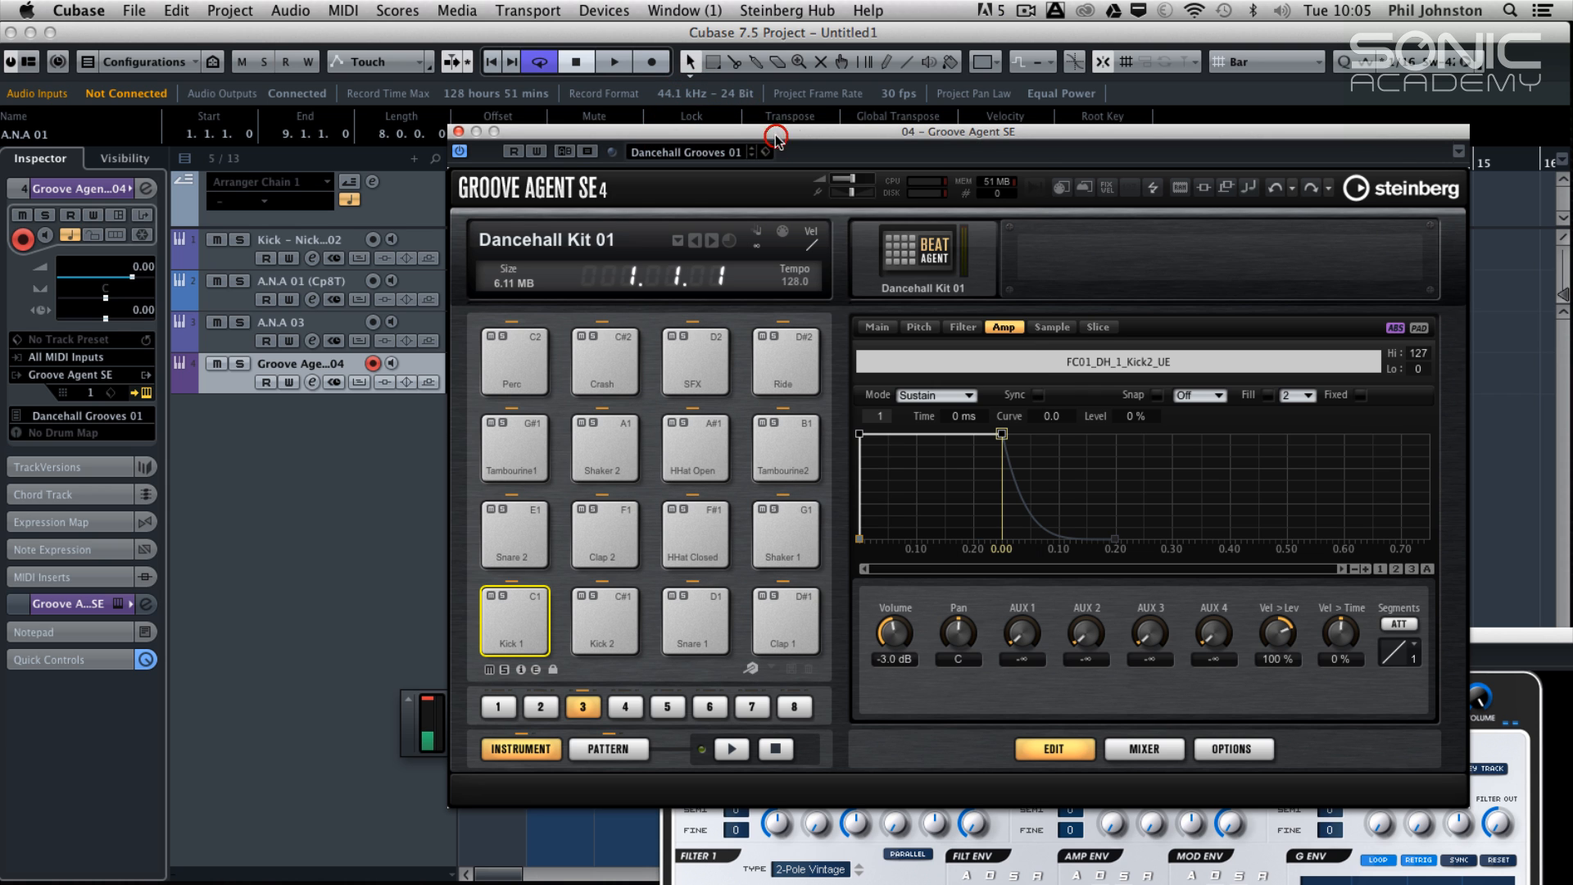
left_click(765, 152)
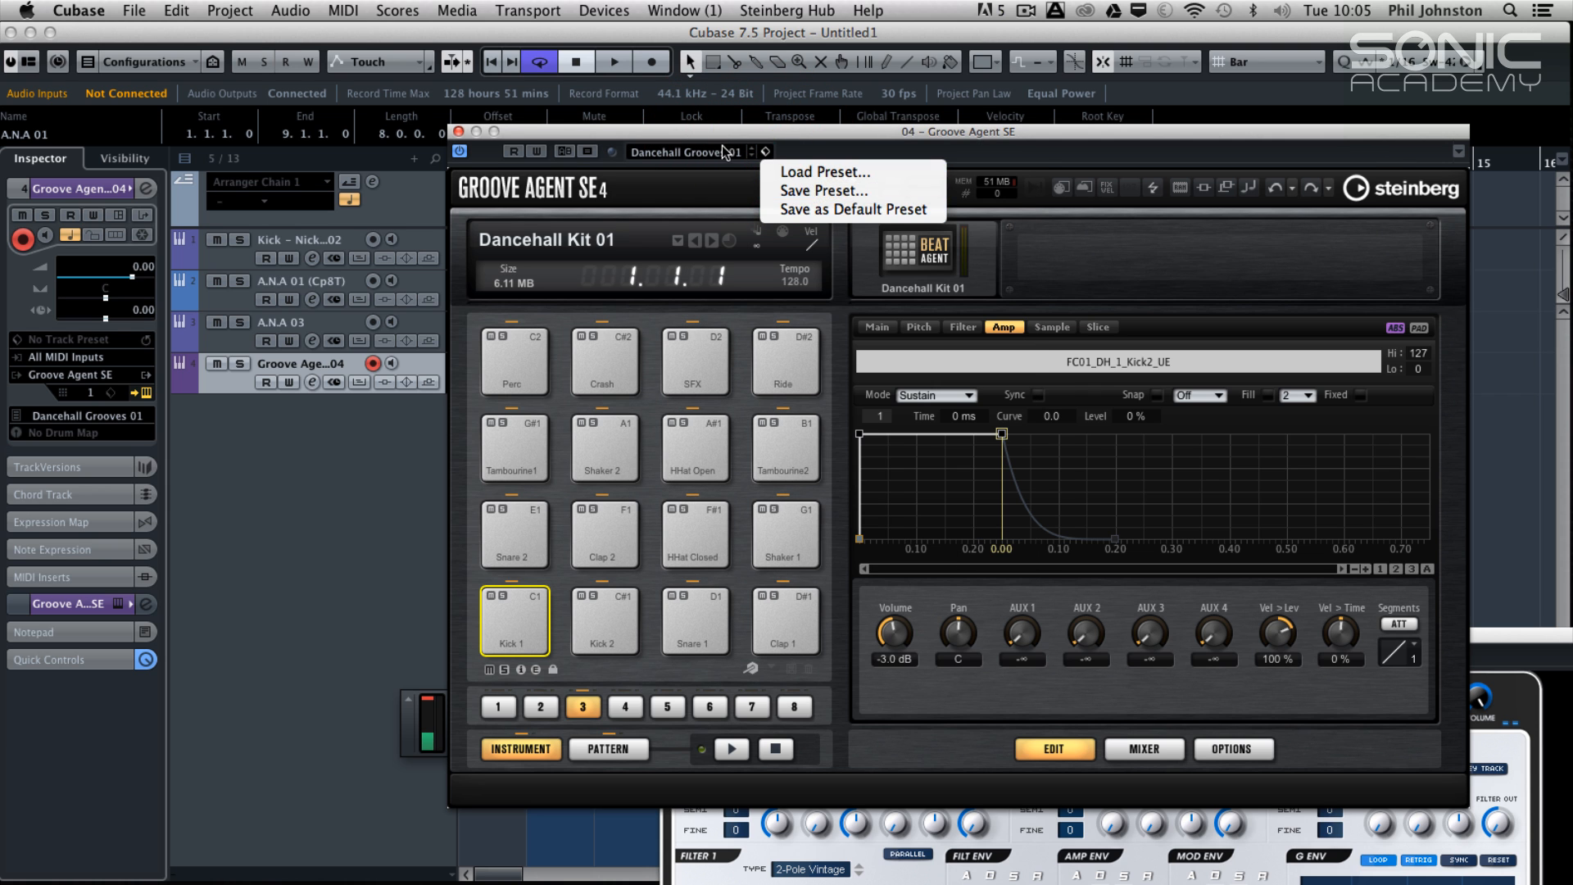
left_click(824, 172)
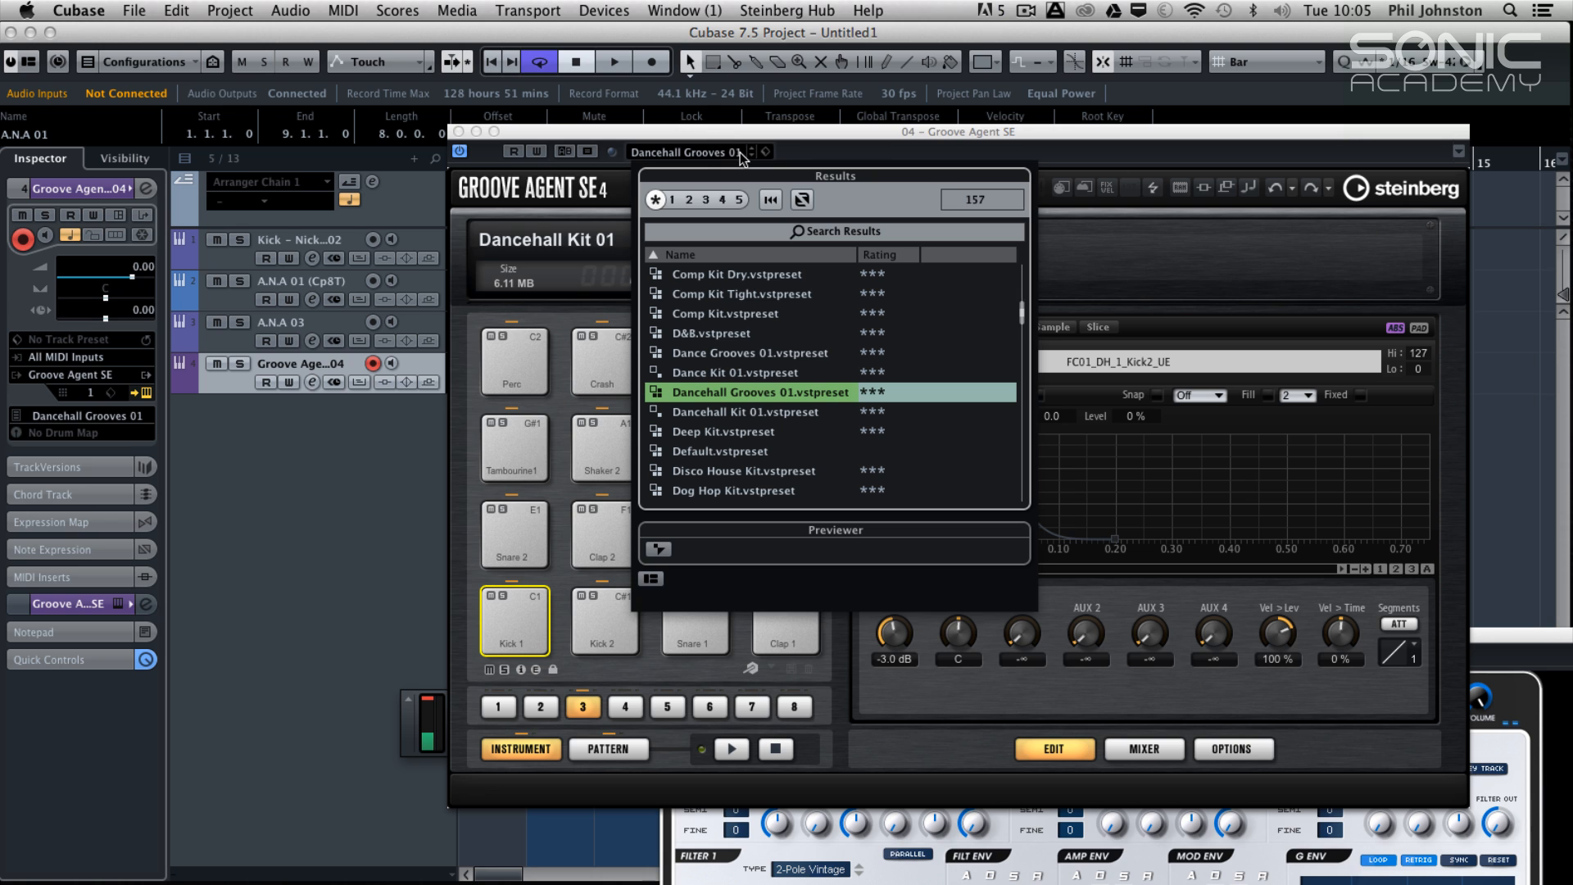
left_click(765, 150)
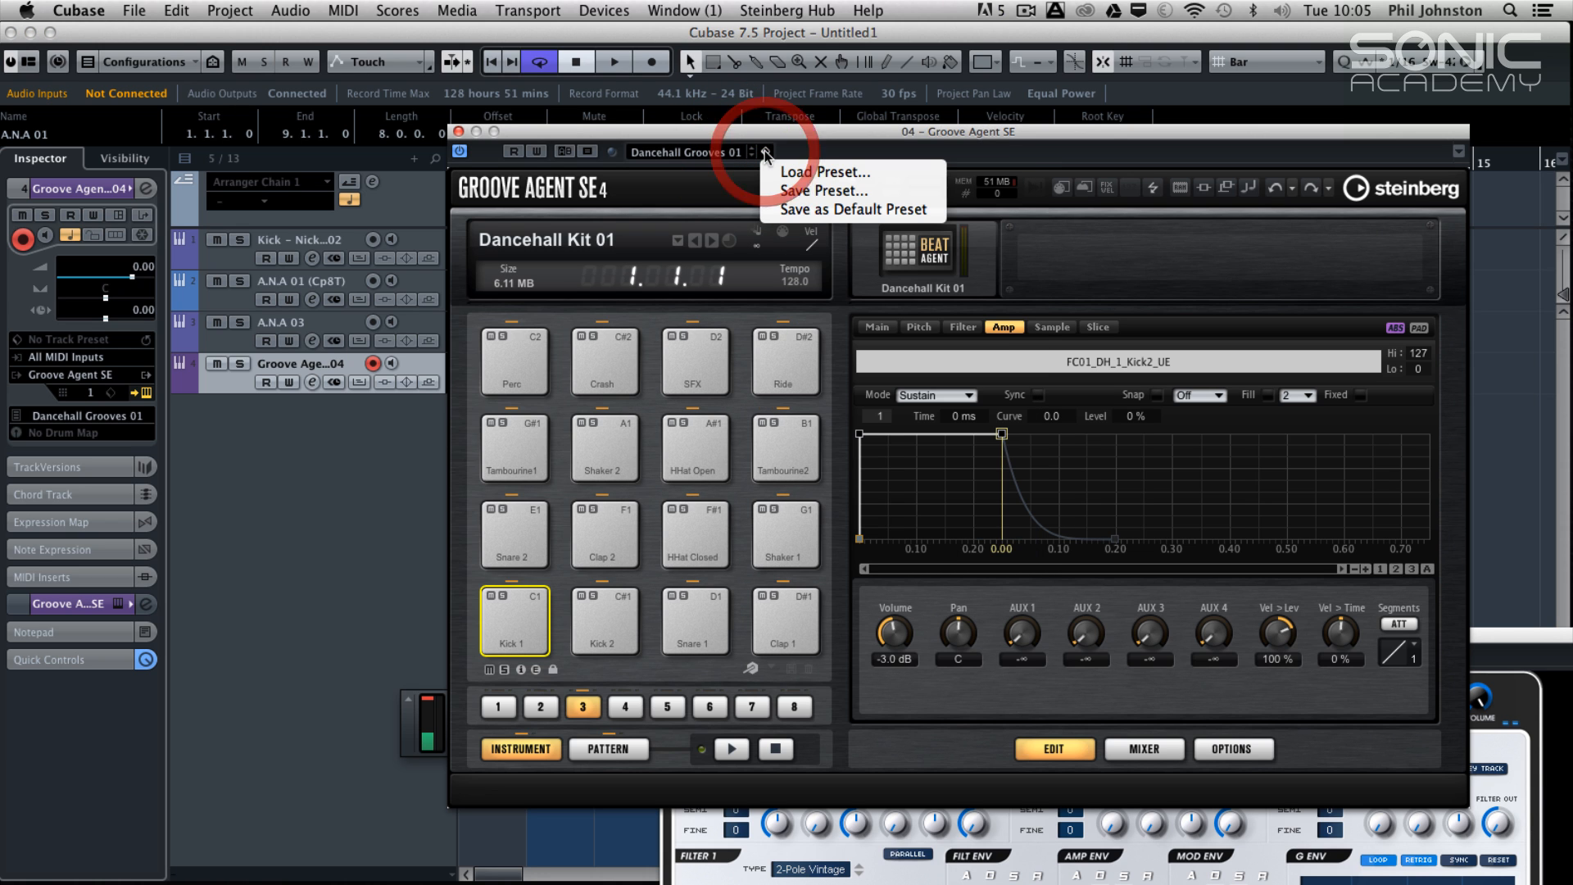
mouse_move(823, 172)
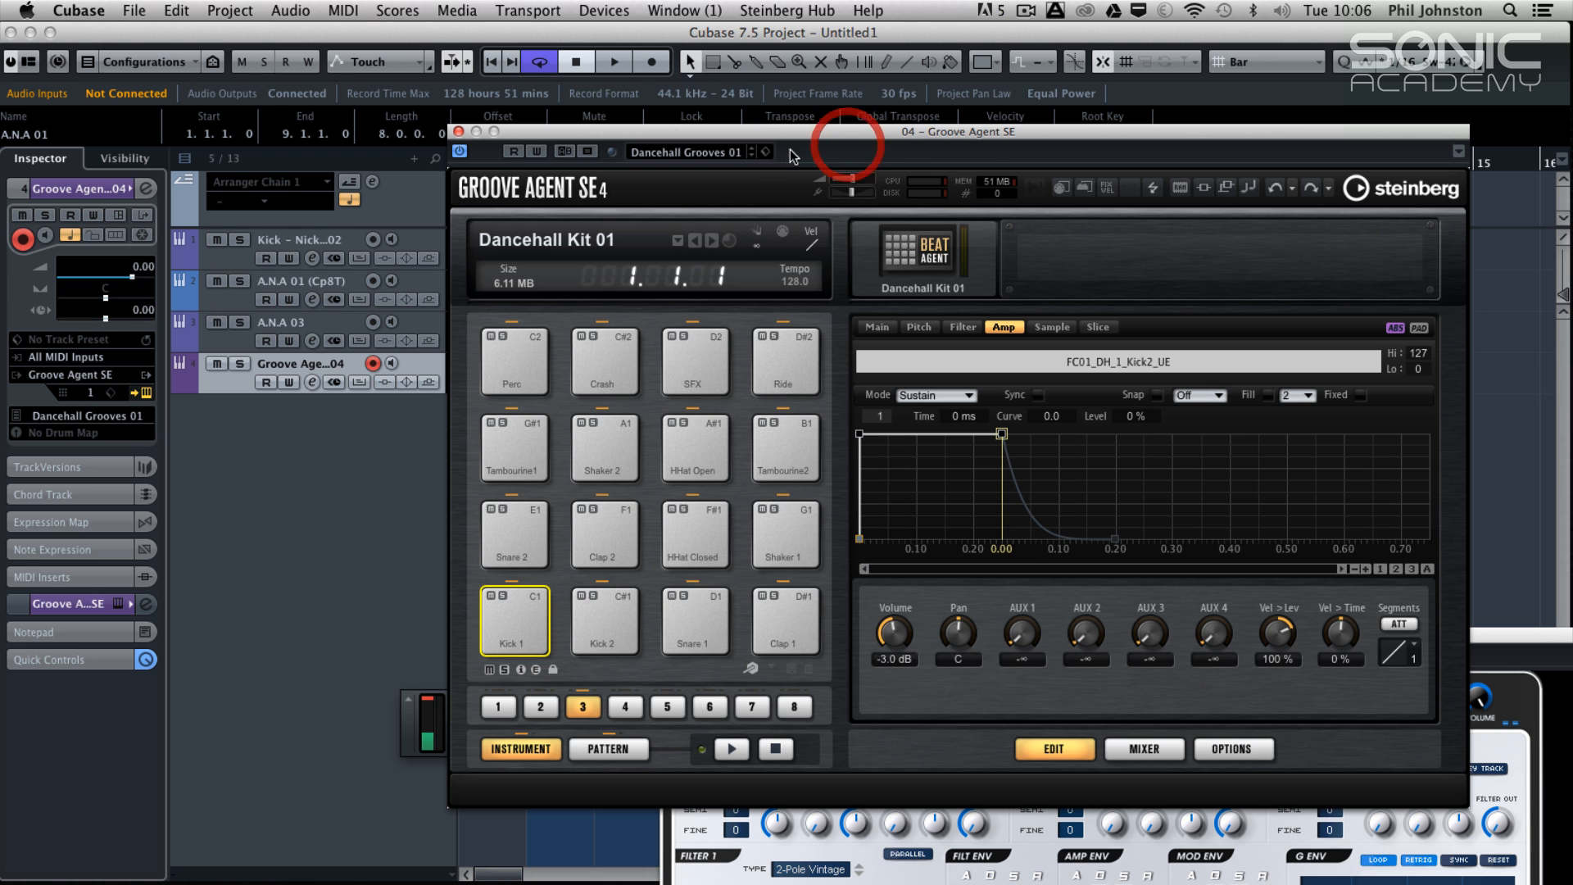
Load Default.vstpreset so Kit 1 starts with blank pads
left_click(767, 151)
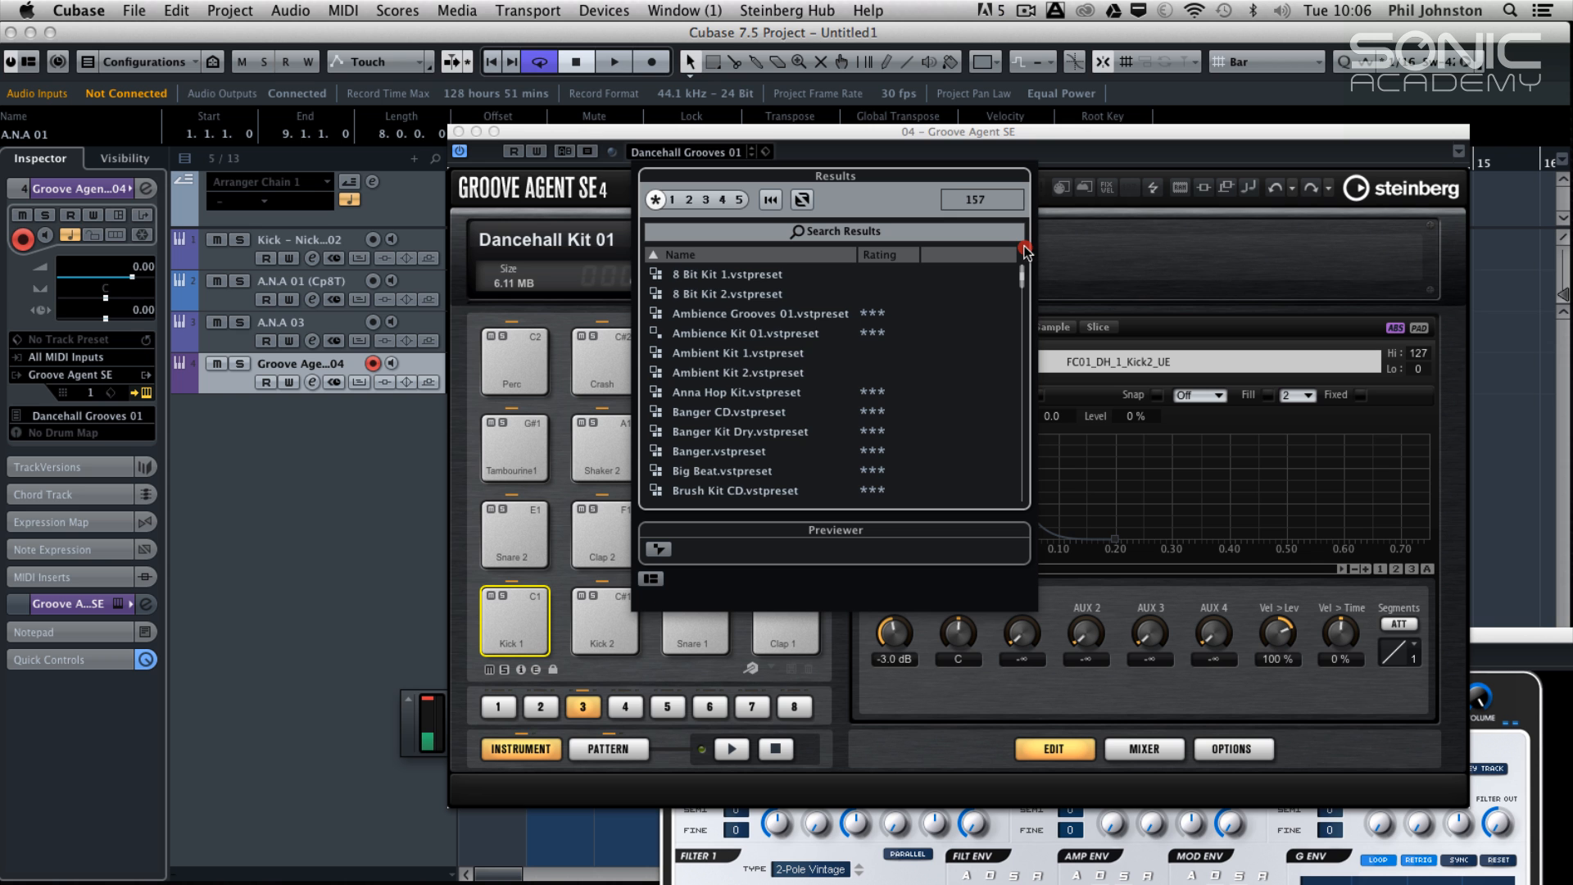
scroll("down", 3)
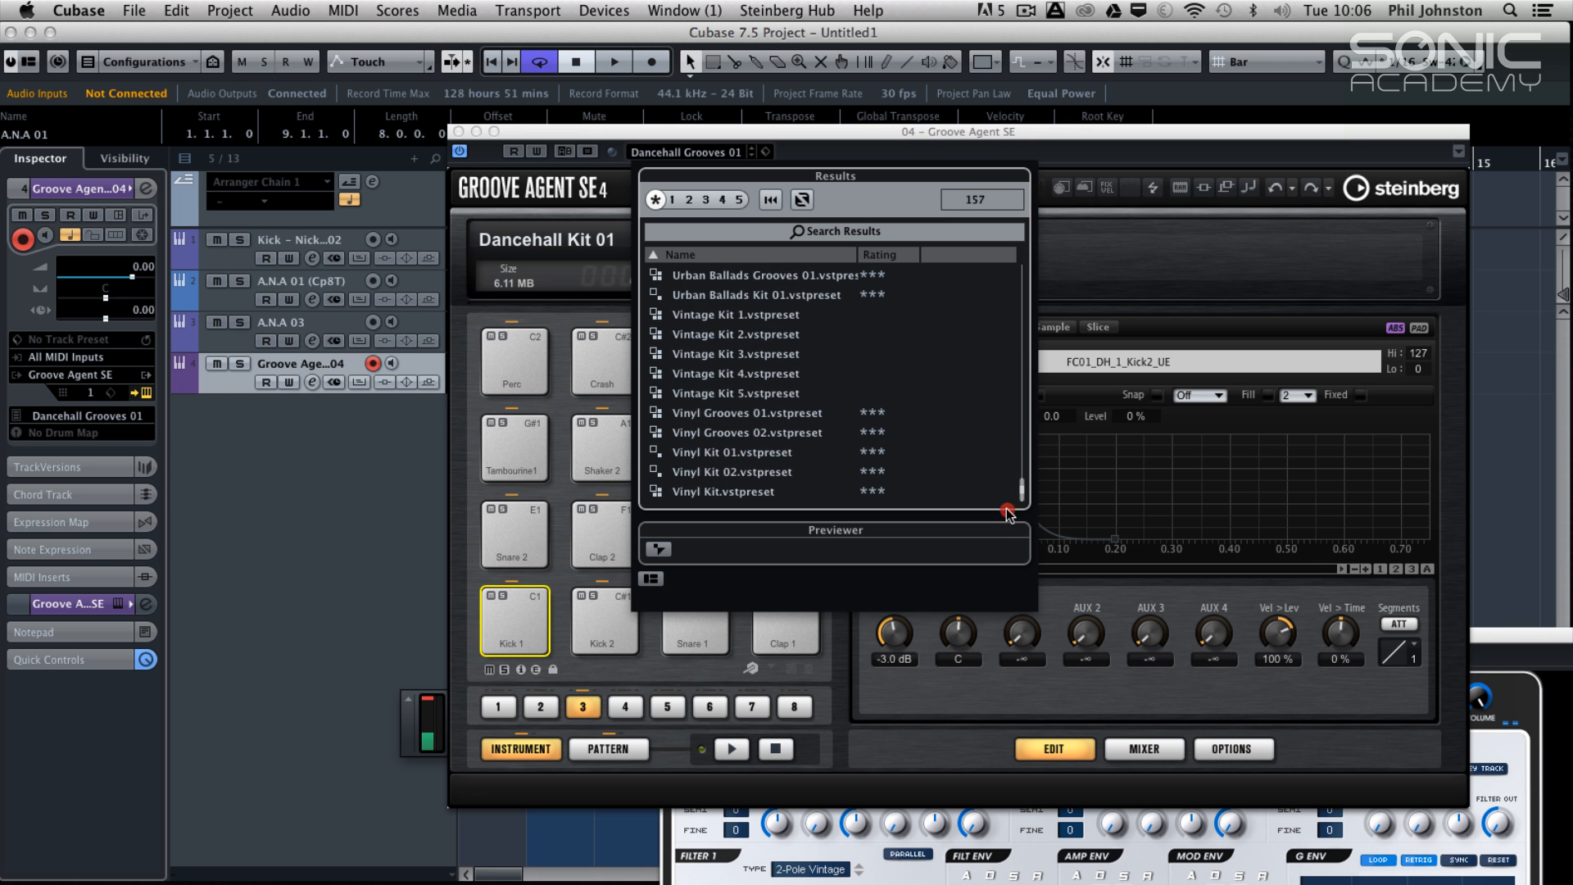
scroll("up", 3)
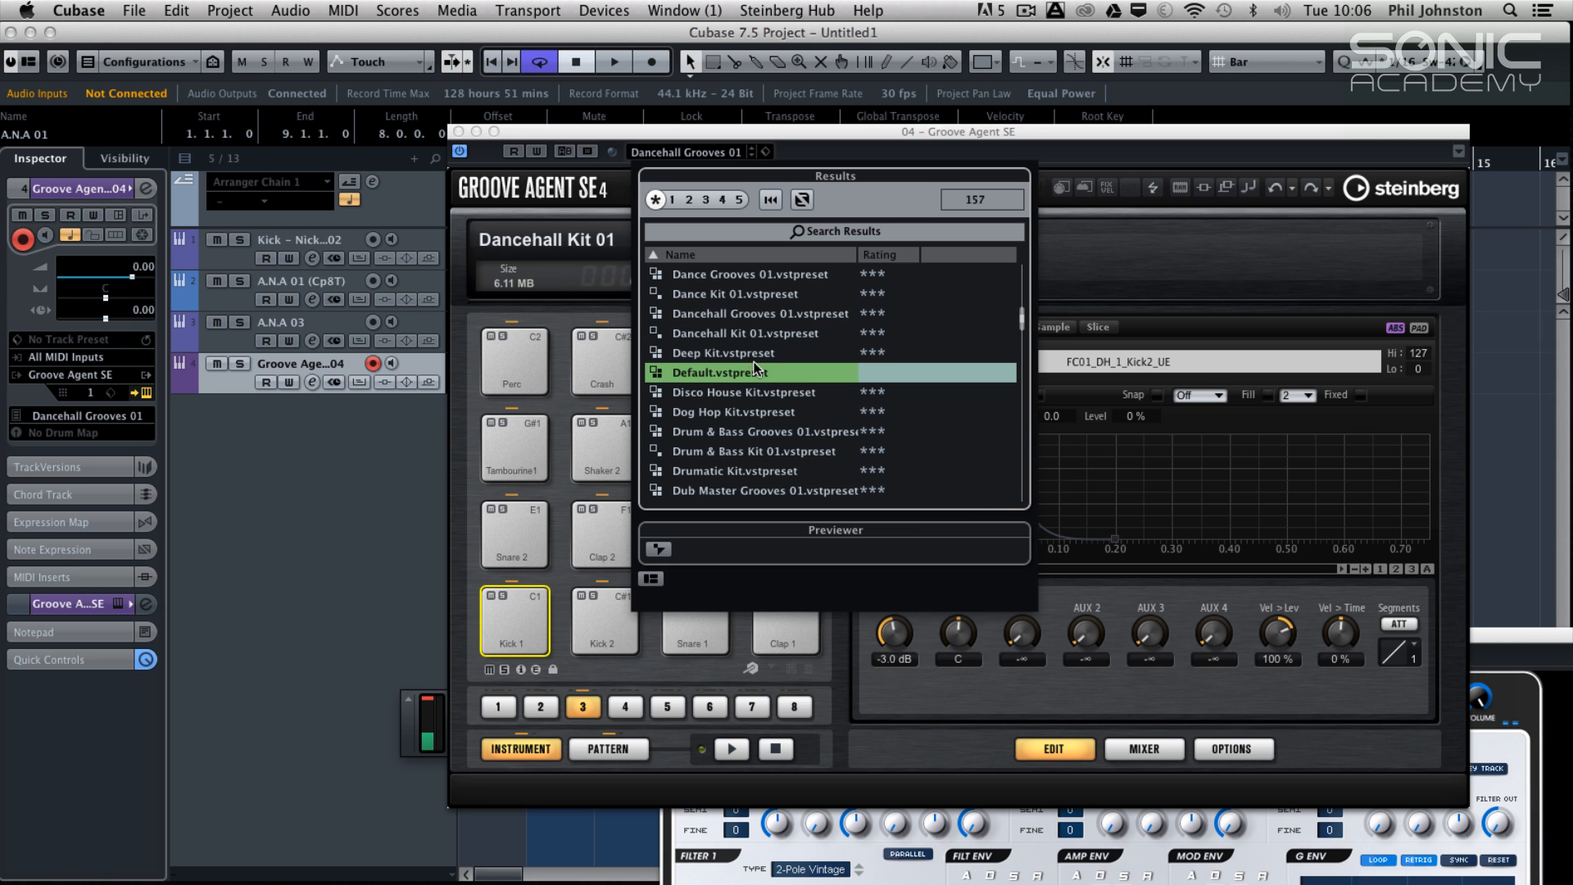
double_click(716, 372)
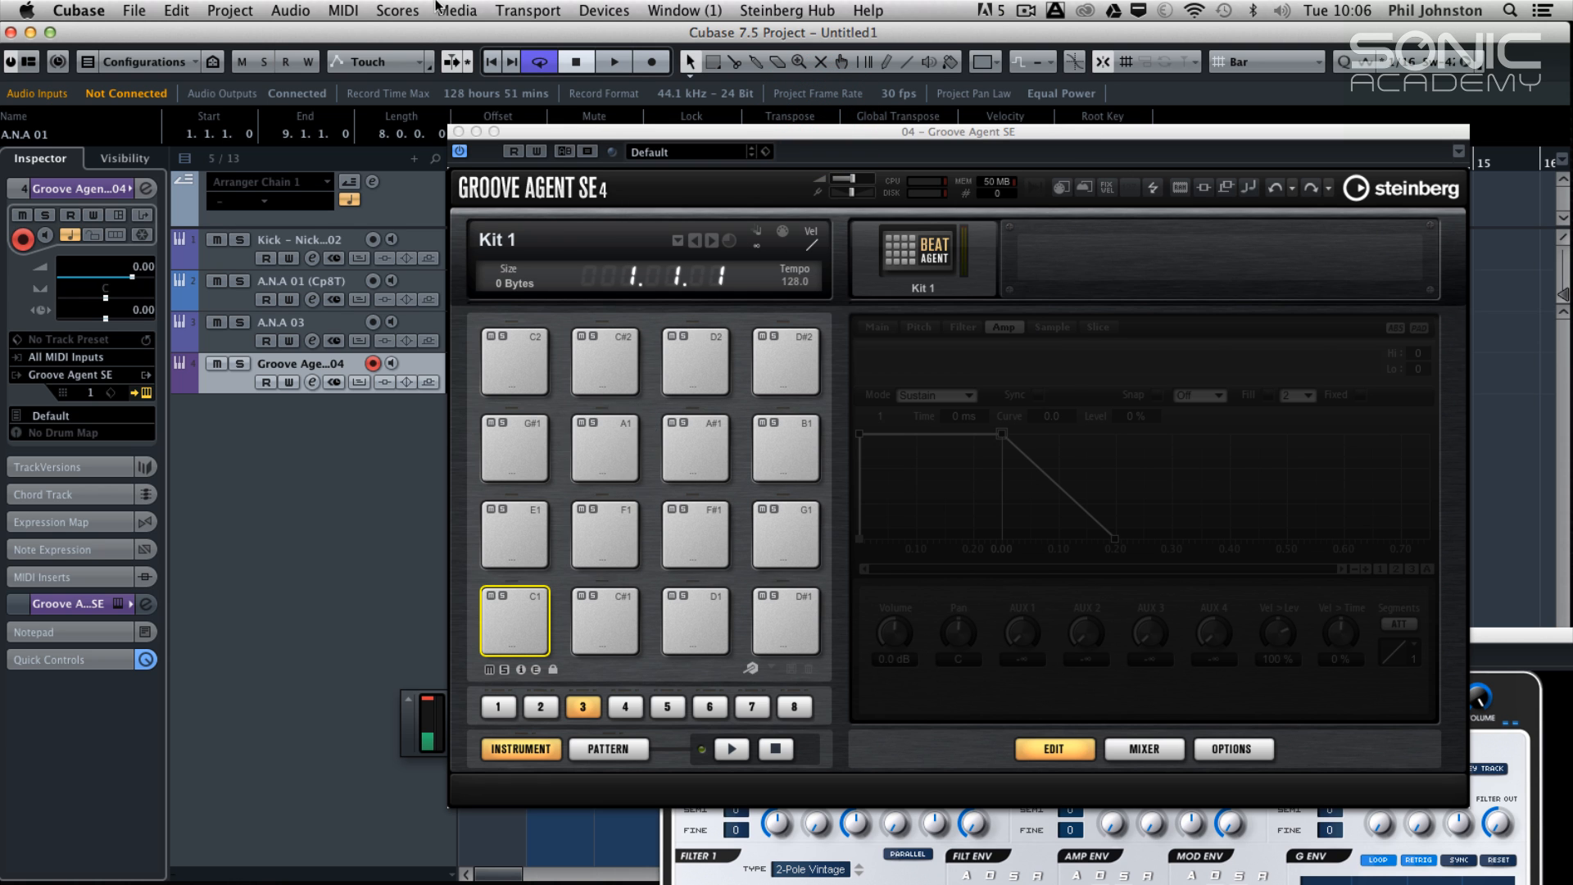
With MediaBay open, audition the 106OLDSCH06 sample on pad C1 and show its pad options
left_click(457, 10)
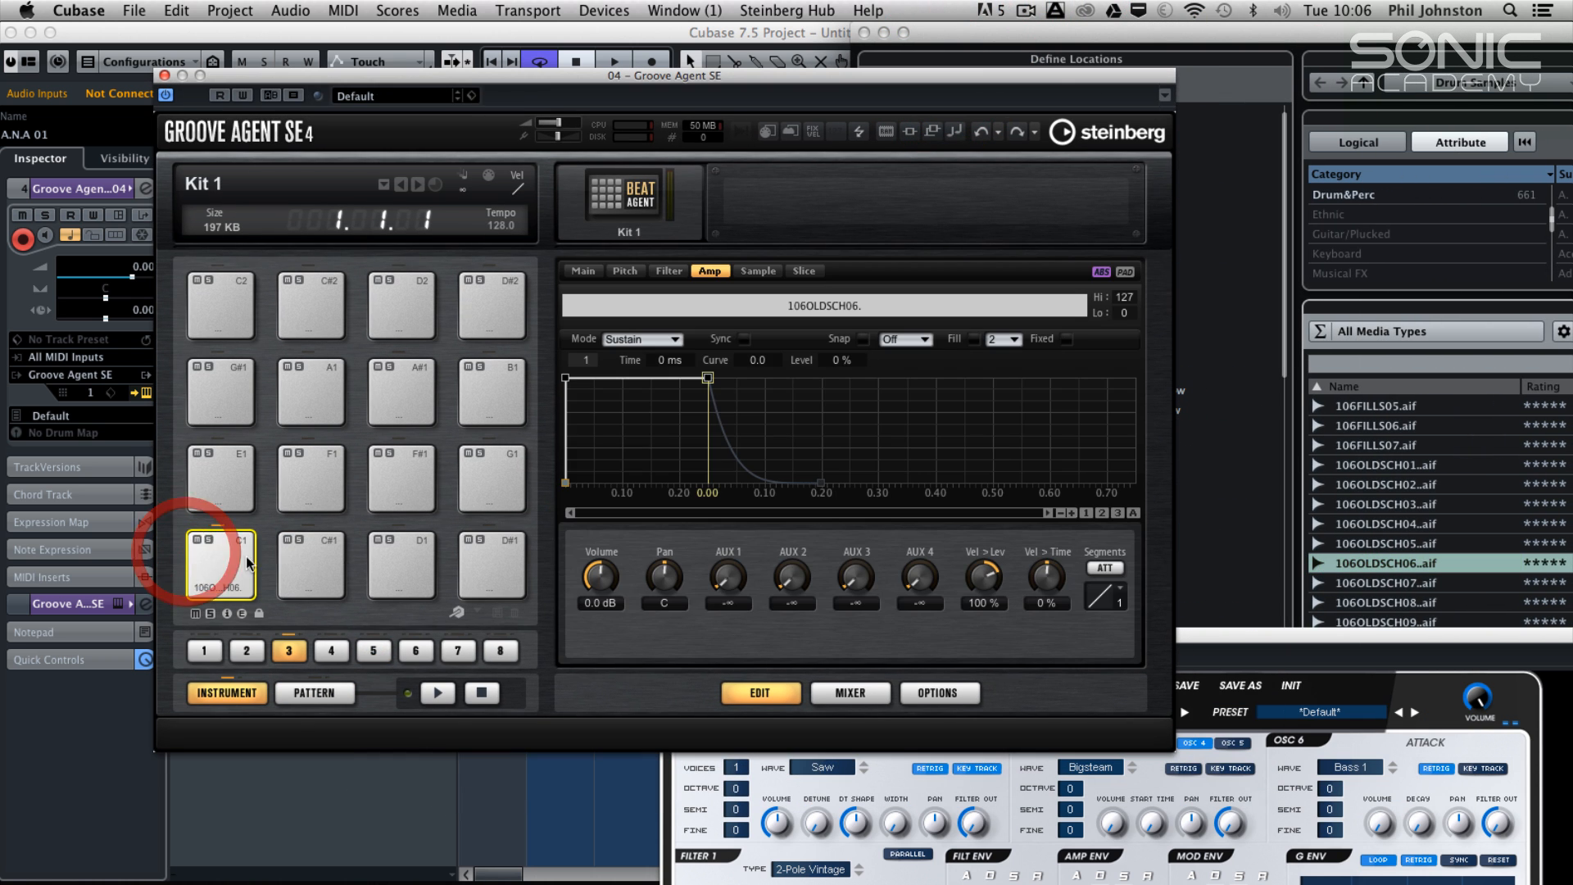
left_click(220, 562)
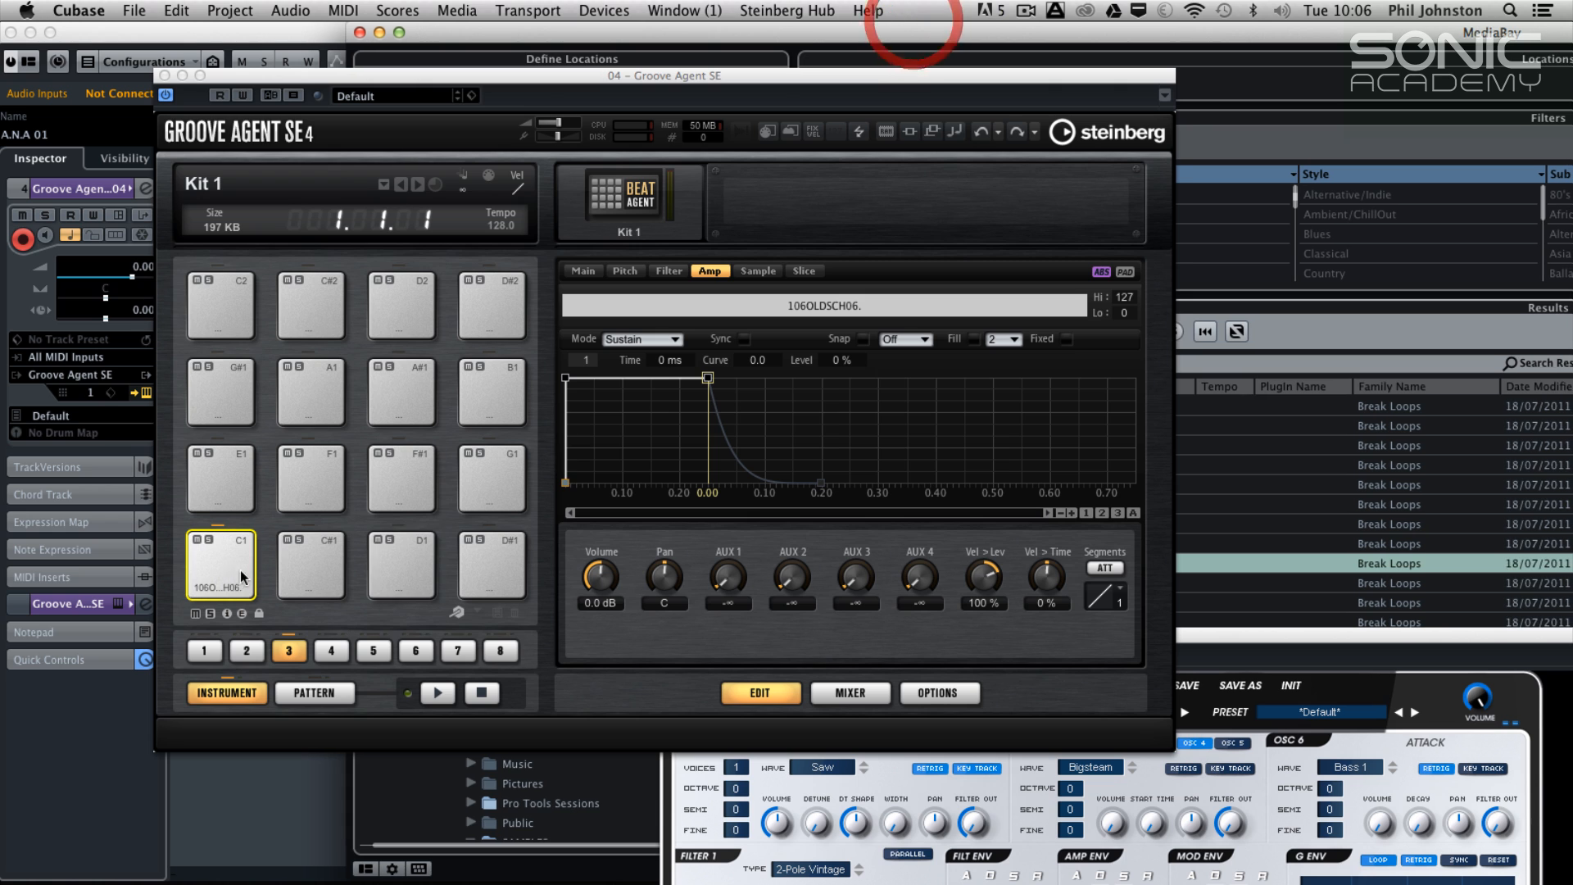
right_click(241, 575)
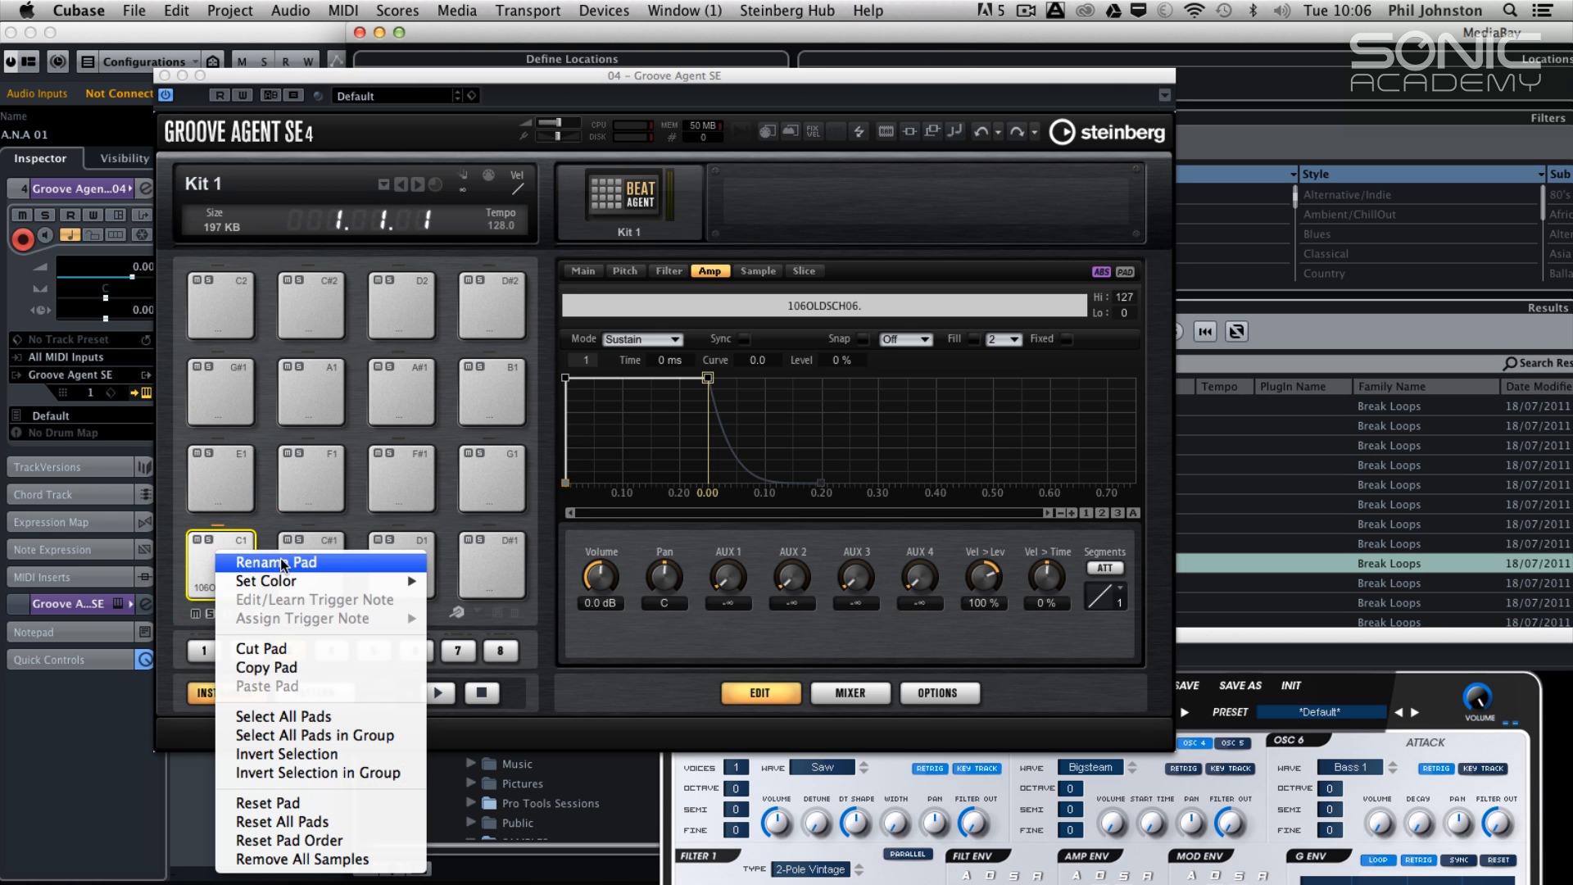
mouse_move(324, 802)
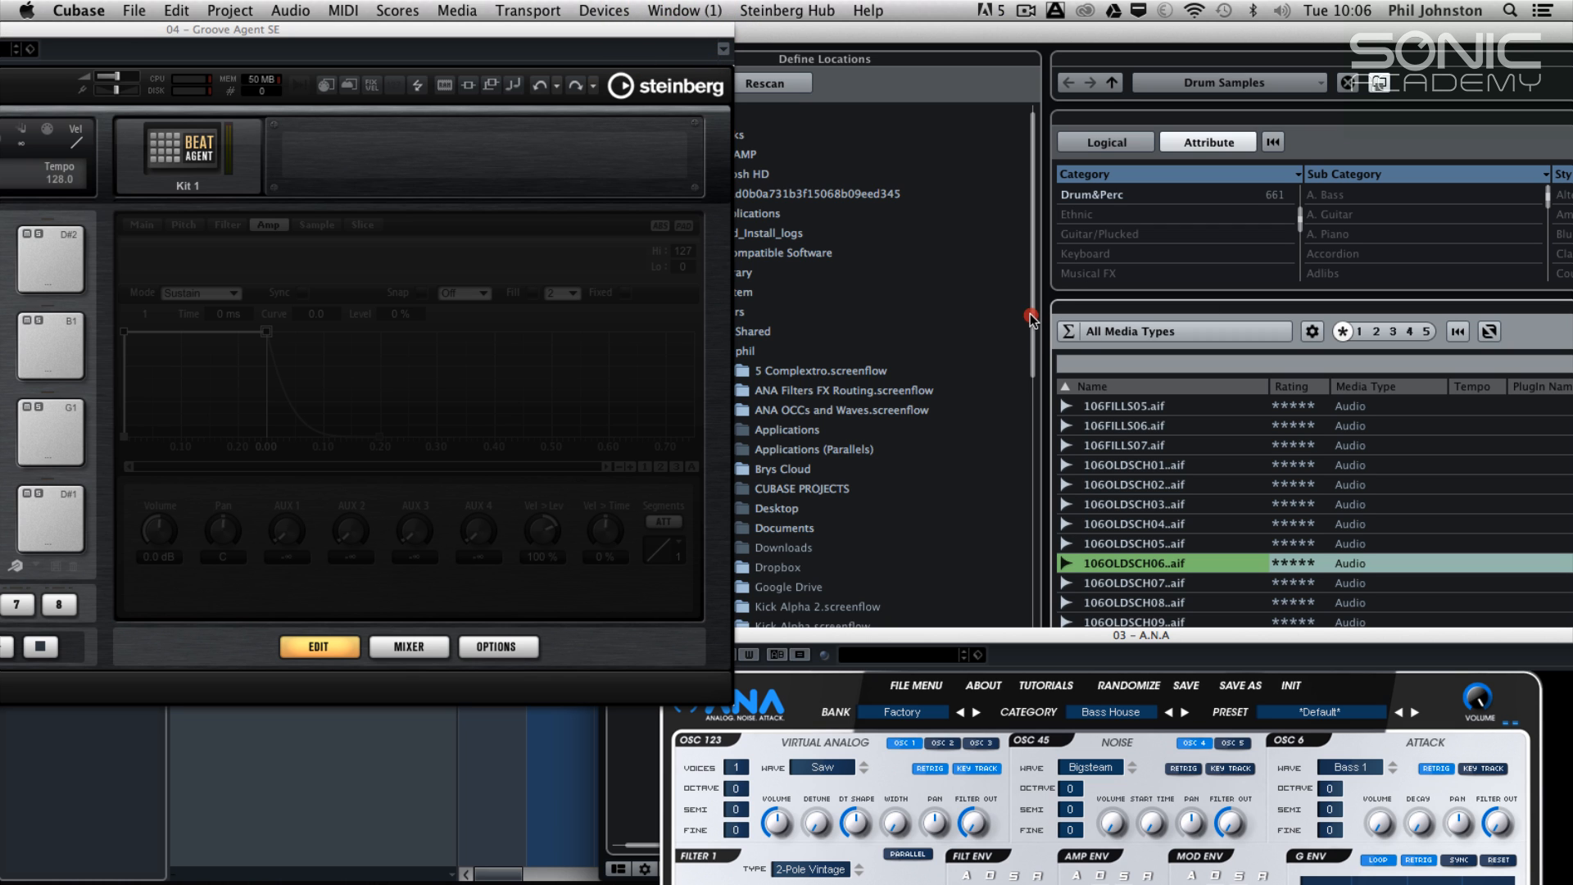
Navigate MediaBay to Sonic Academy Ultimate Drums > Trance > UD Trance Perc and list its samples
scroll("down", 3)
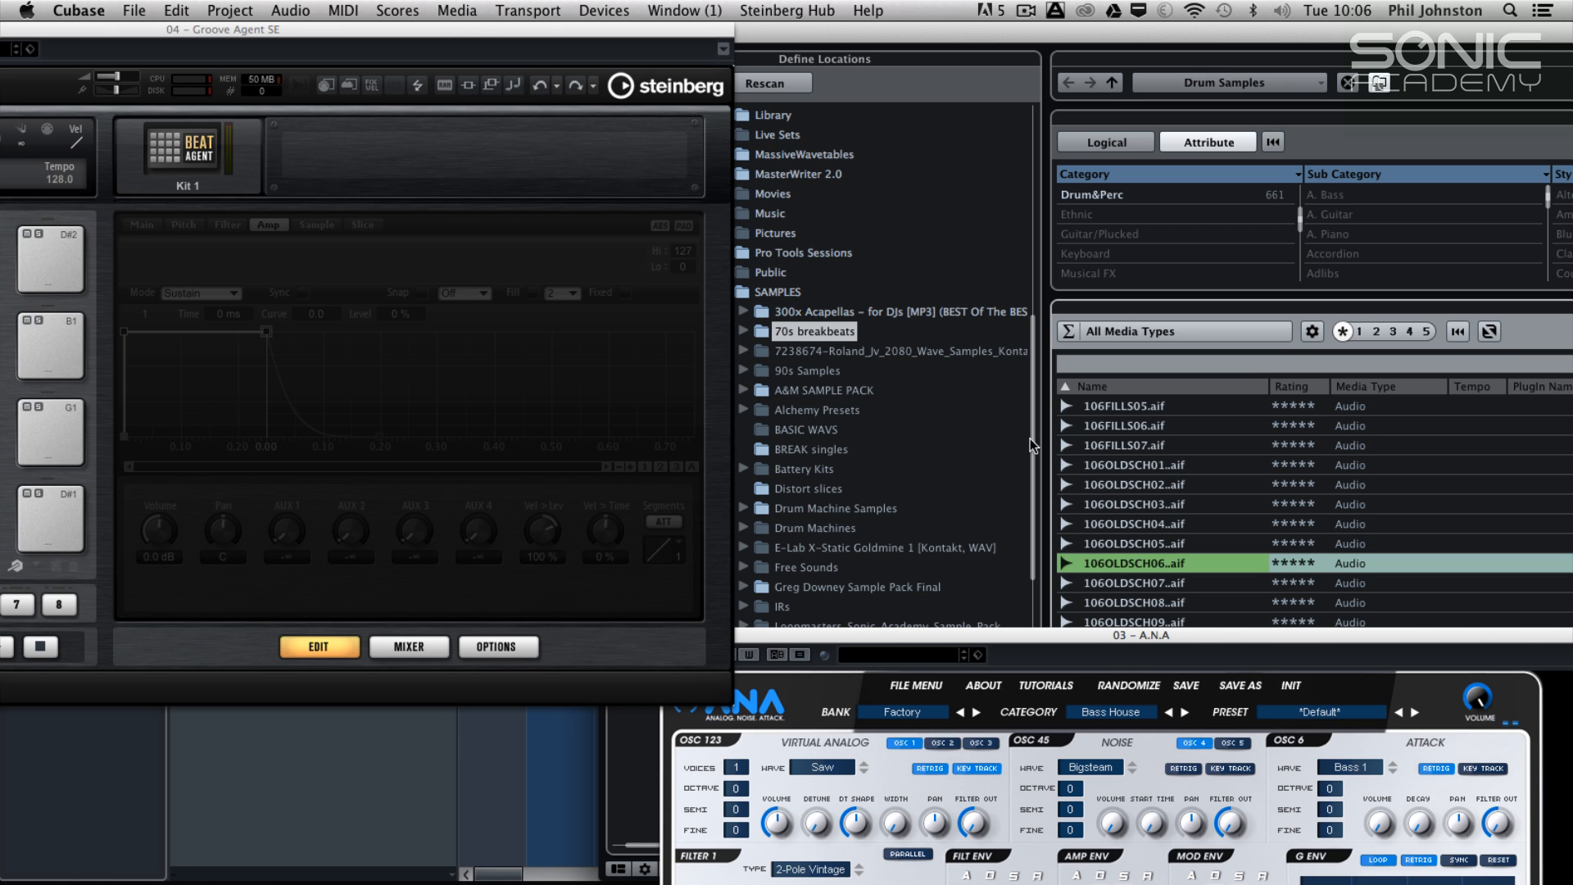
scroll("down", 3)
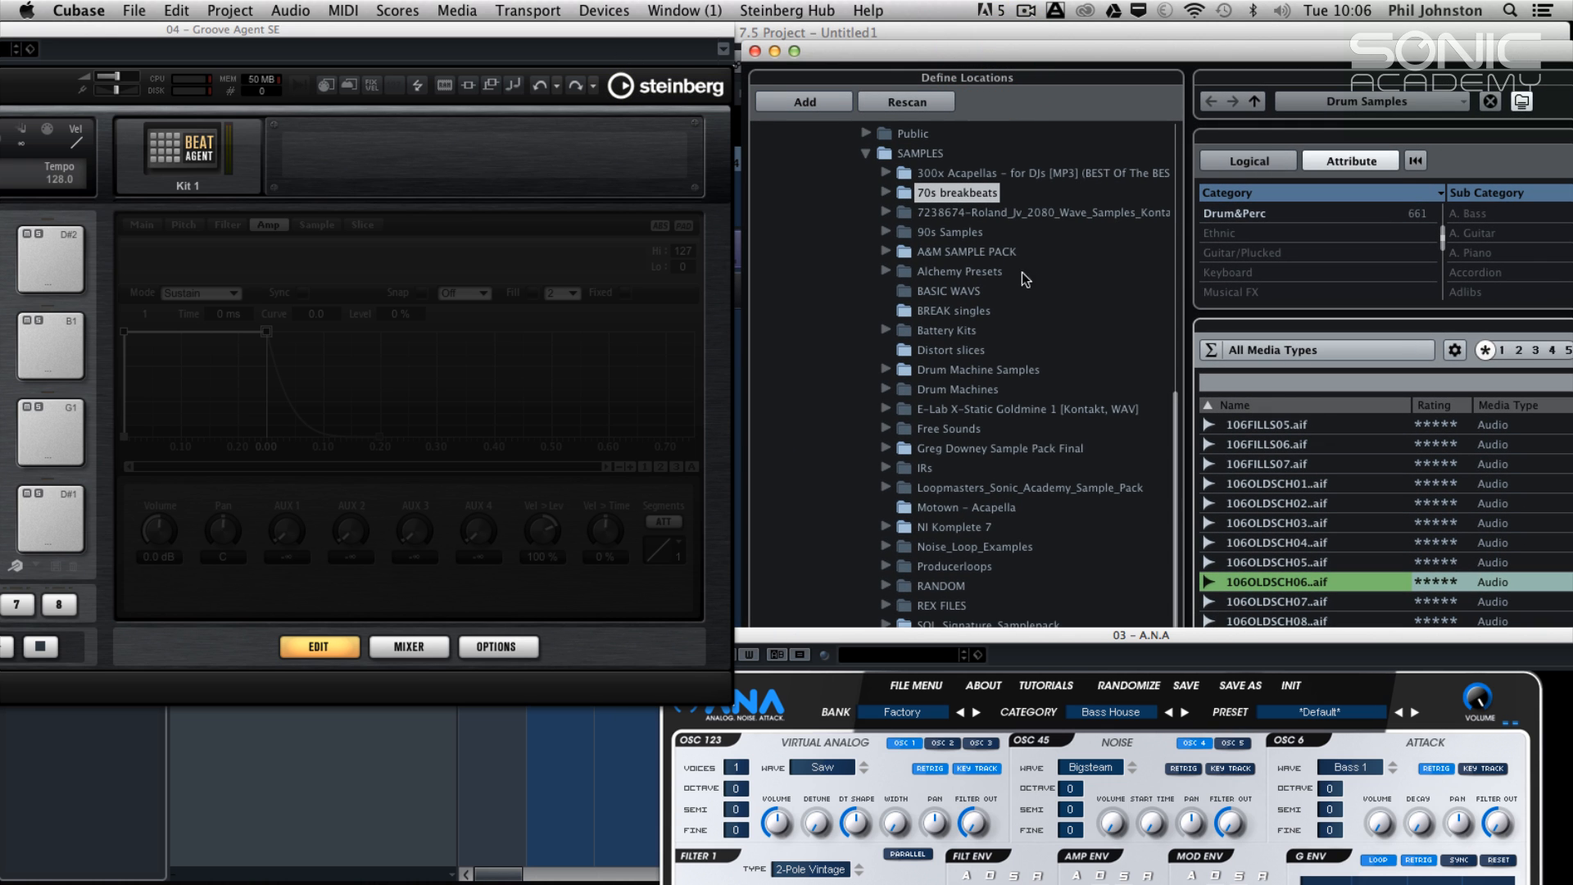
scroll("down", 3)
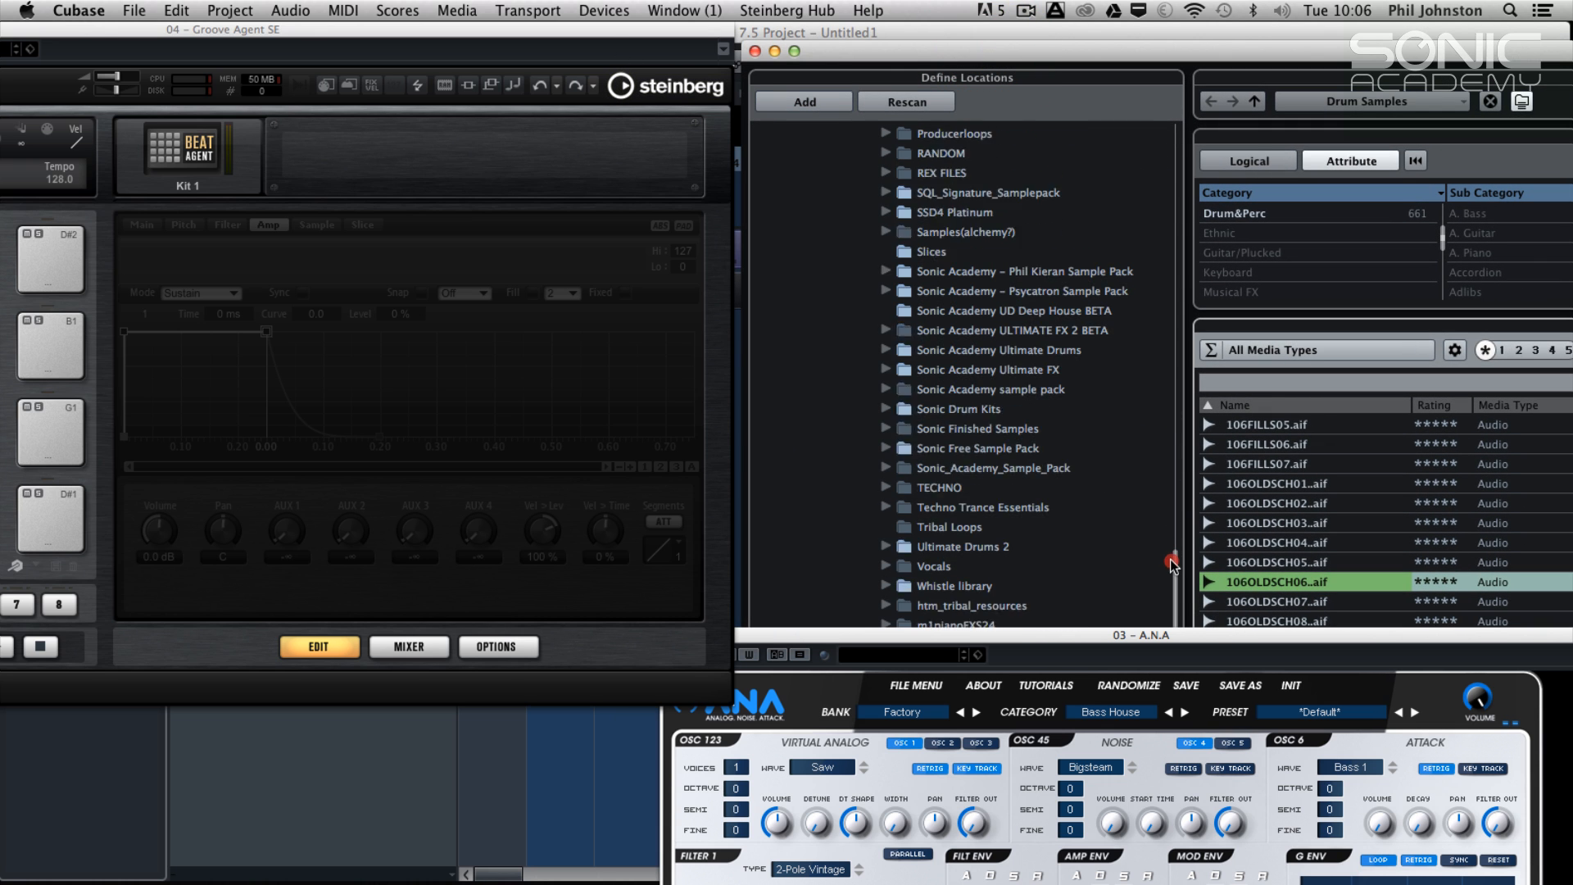
scroll("down", 3)
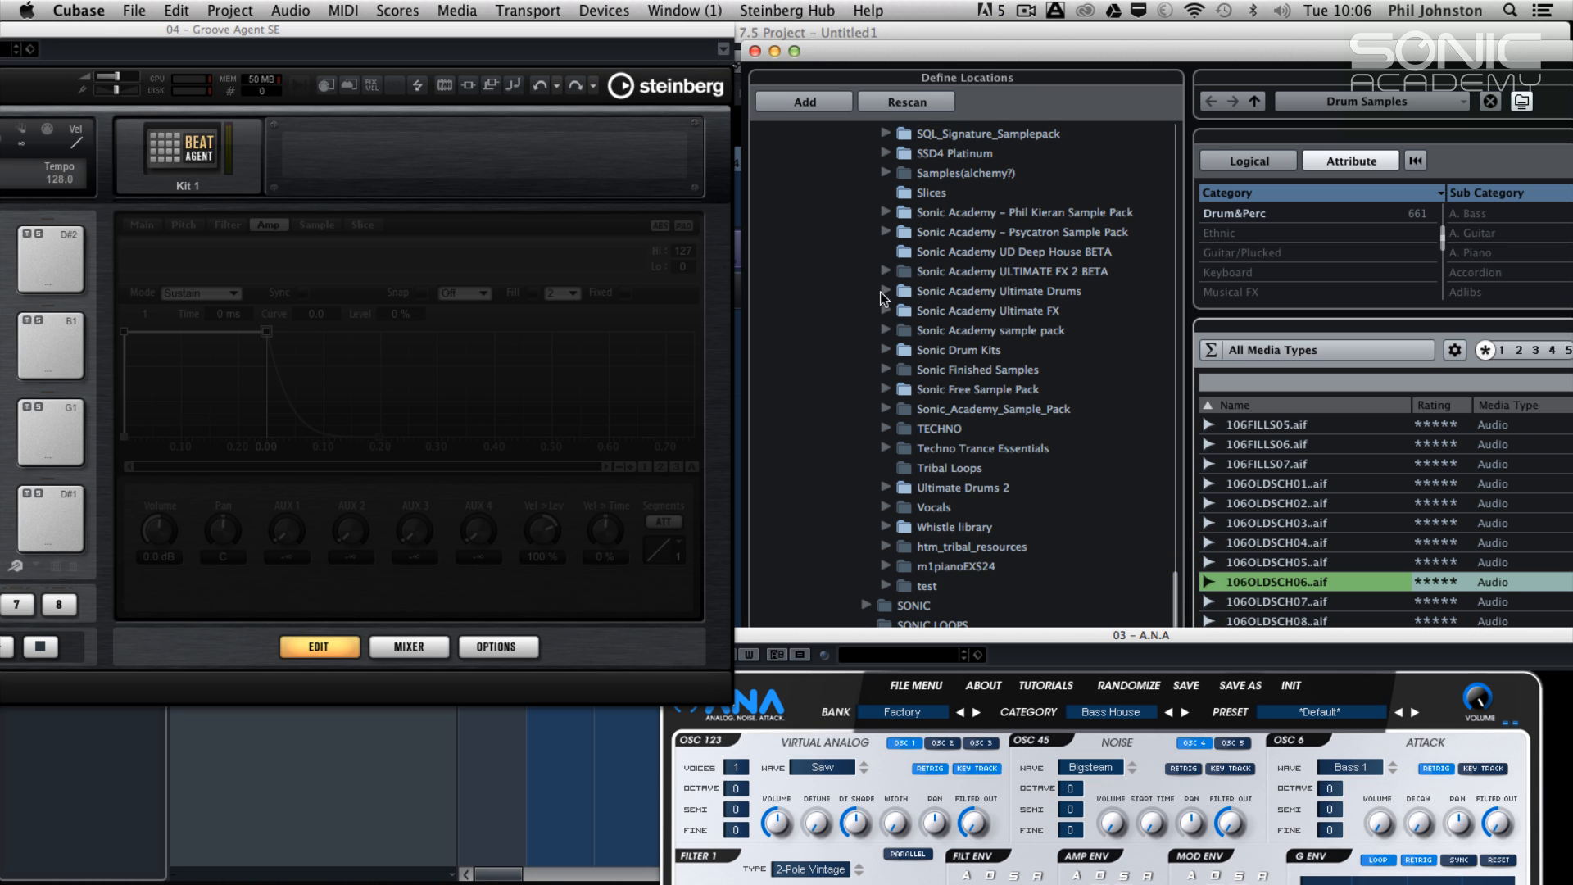
left_click(885, 292)
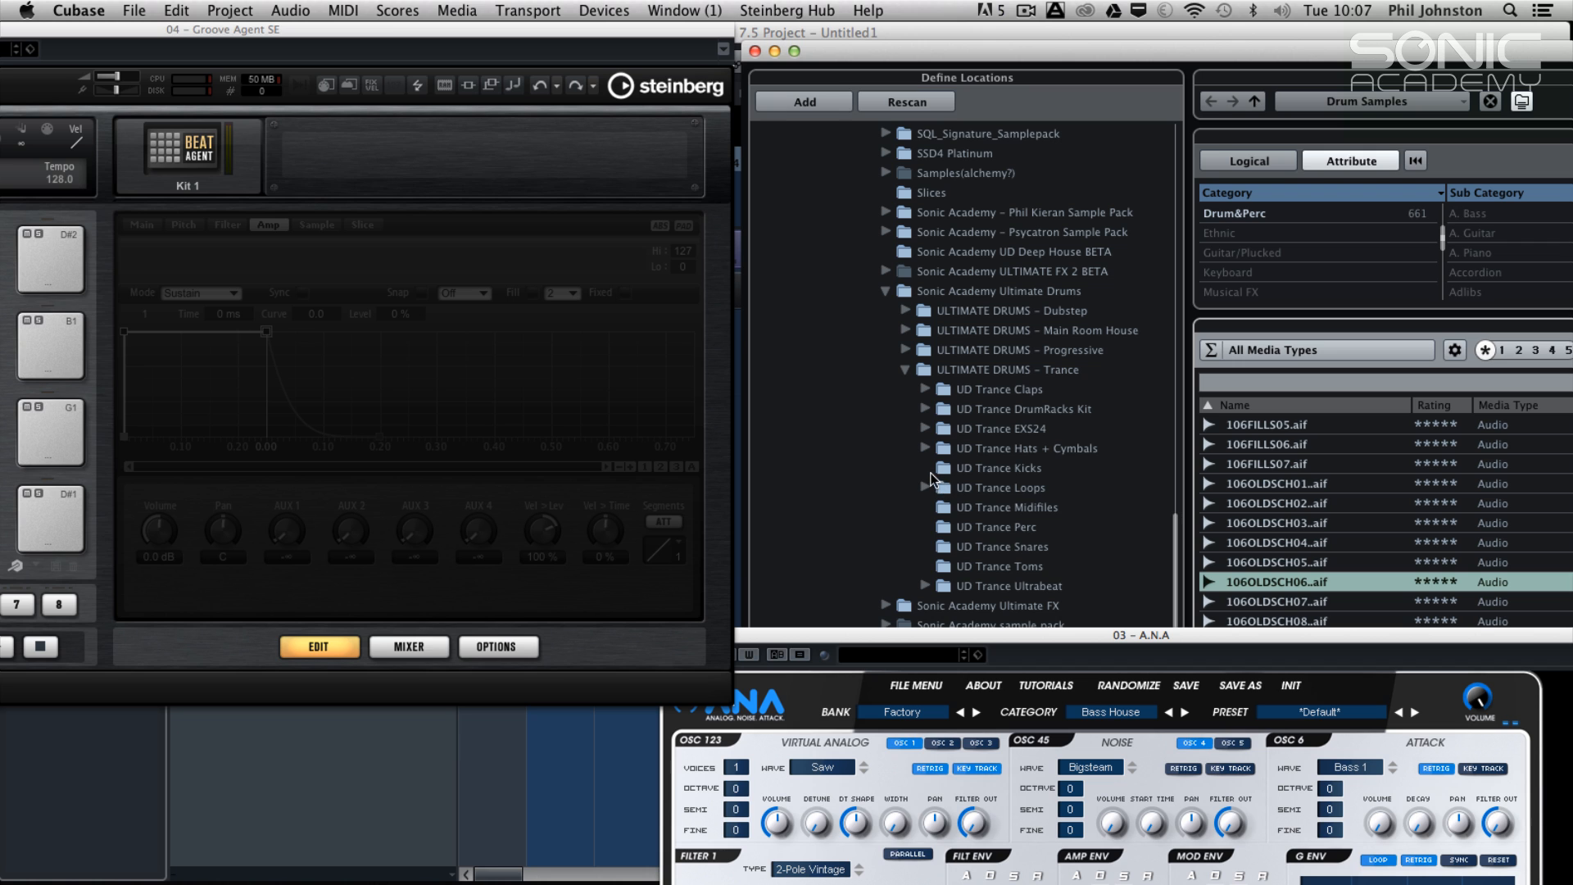
left_click(998, 526)
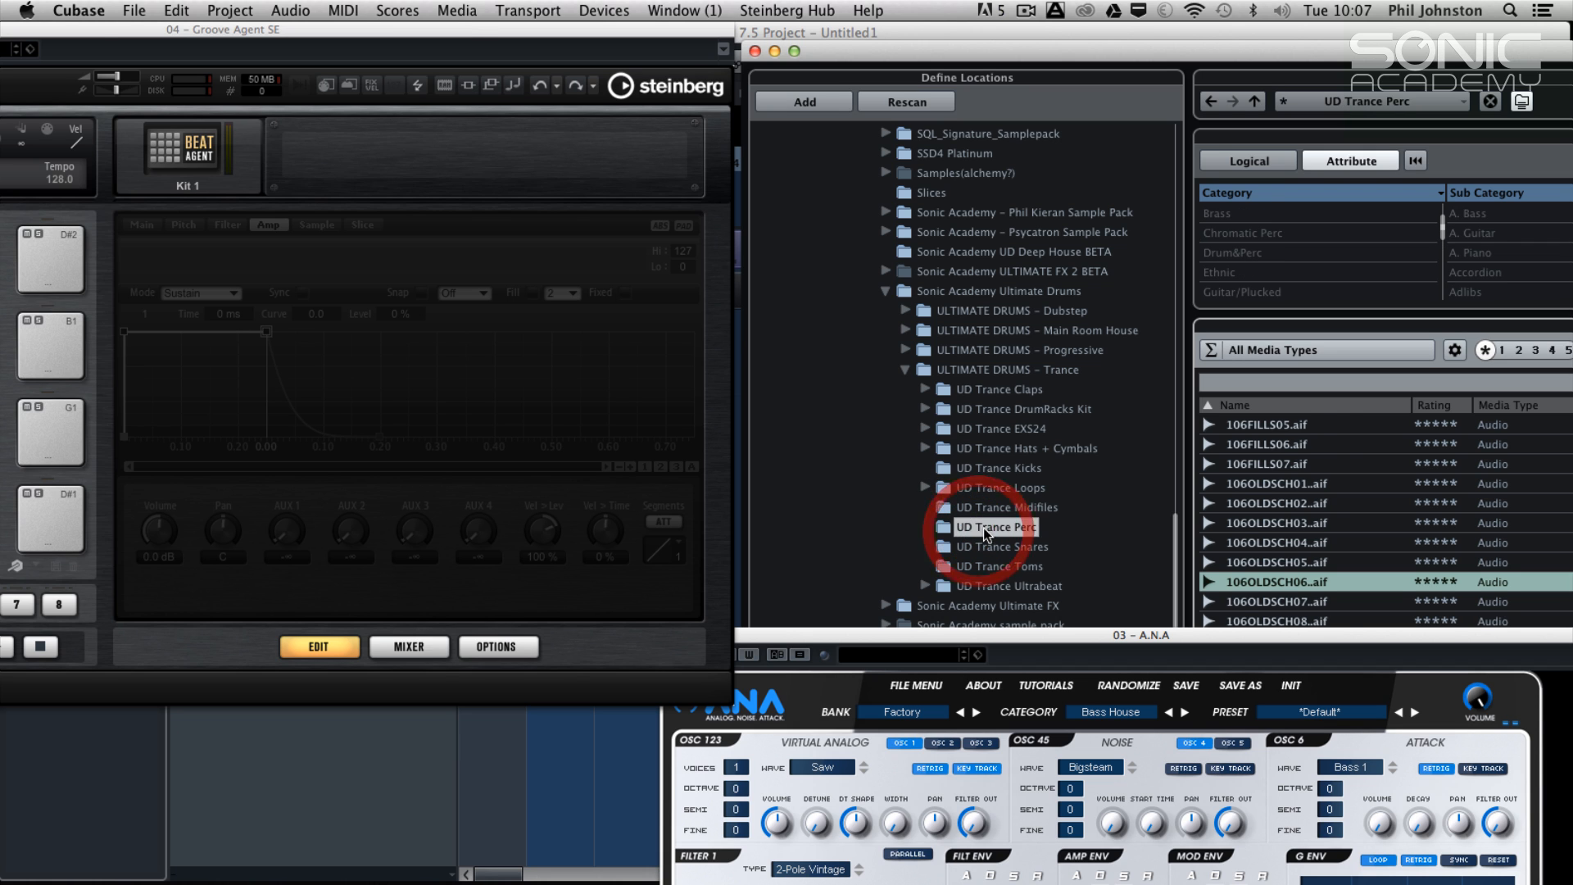
left_click(997, 526)
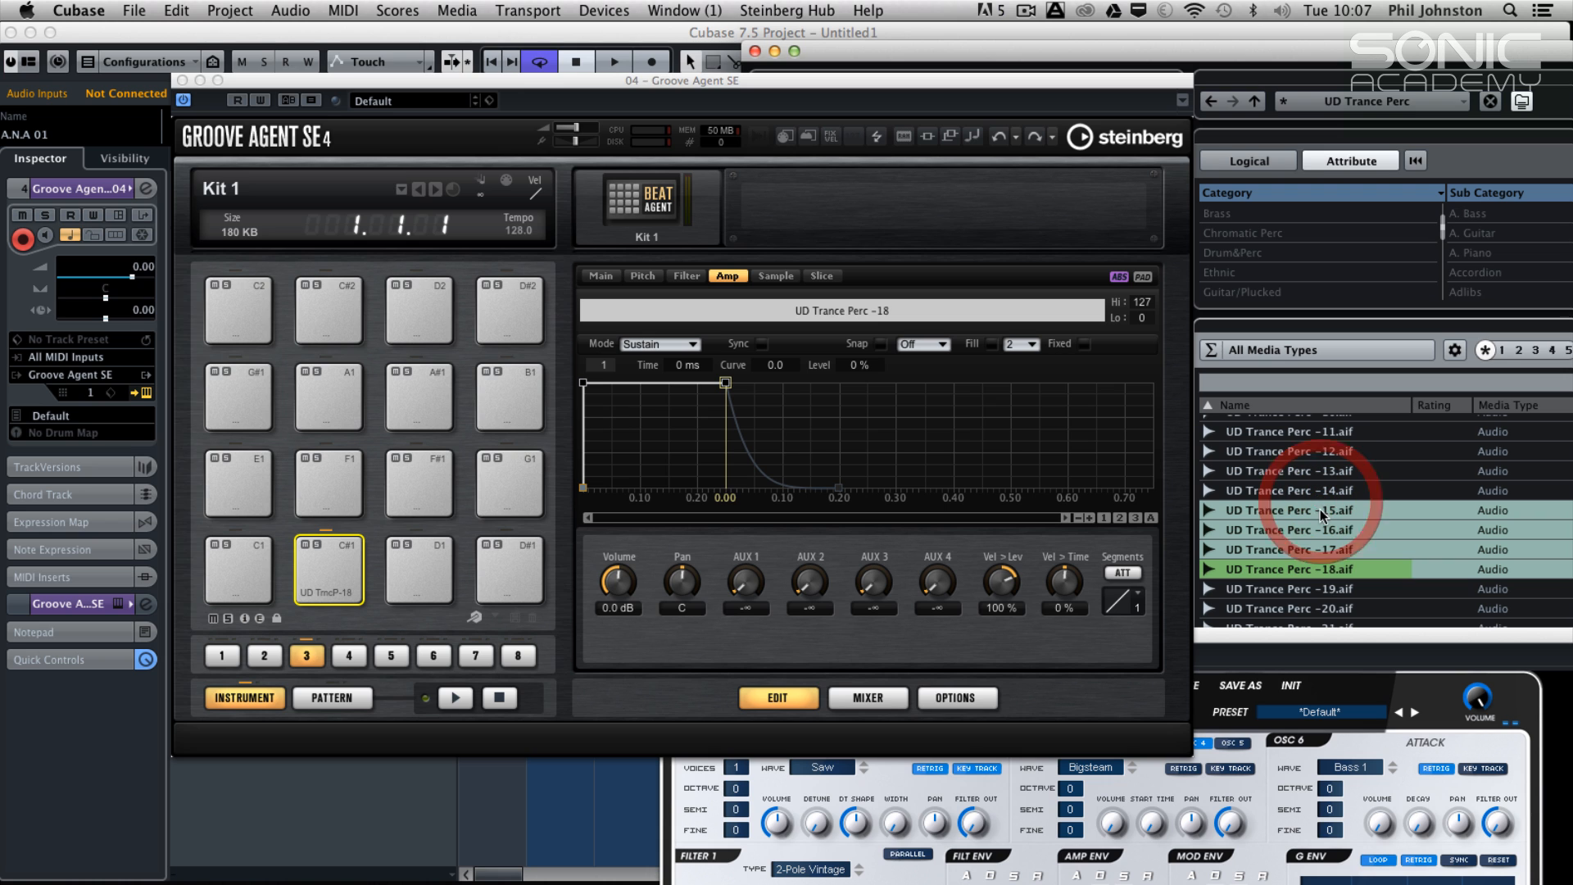
Inspect the pad layering Perc 15–18 and show the velocity range of the Perc 17 layer
left_click(1287, 510)
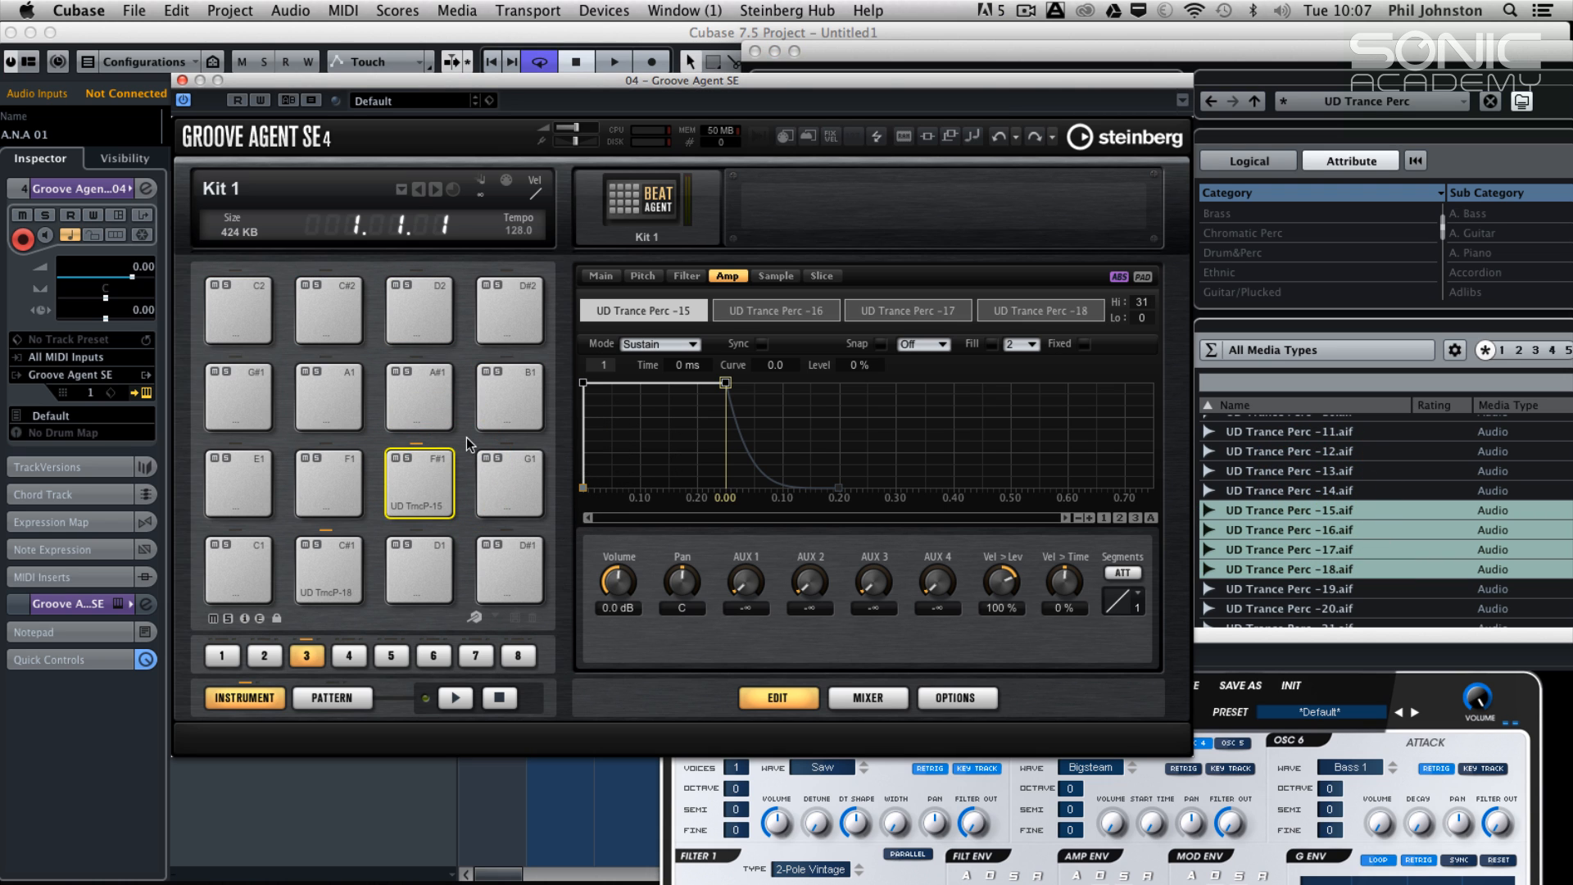
left_click(1291, 510)
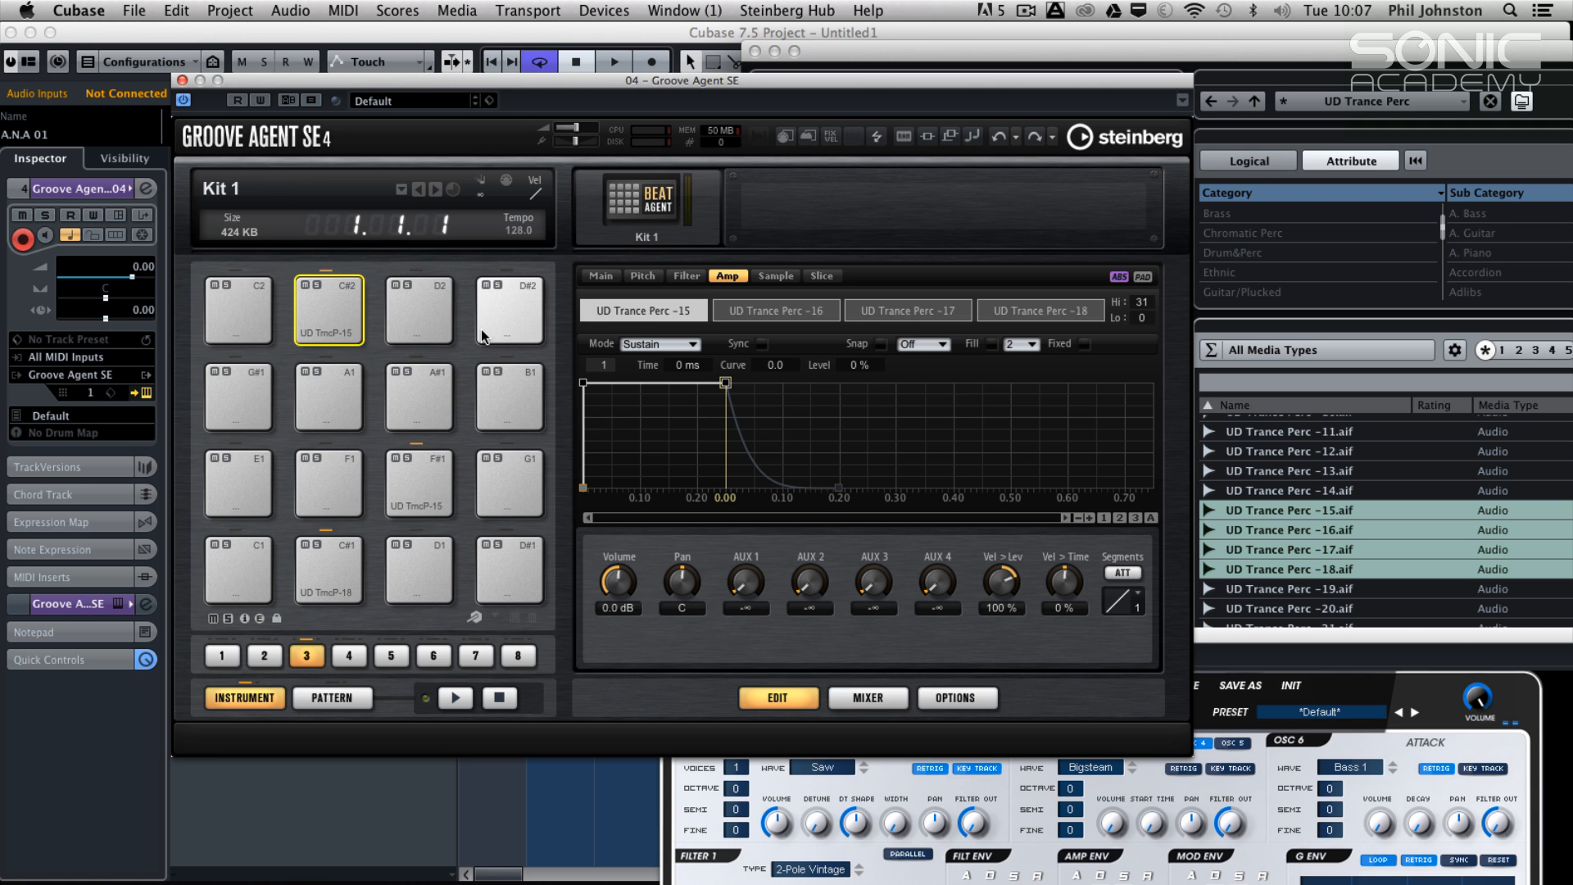
left_click(328, 308)
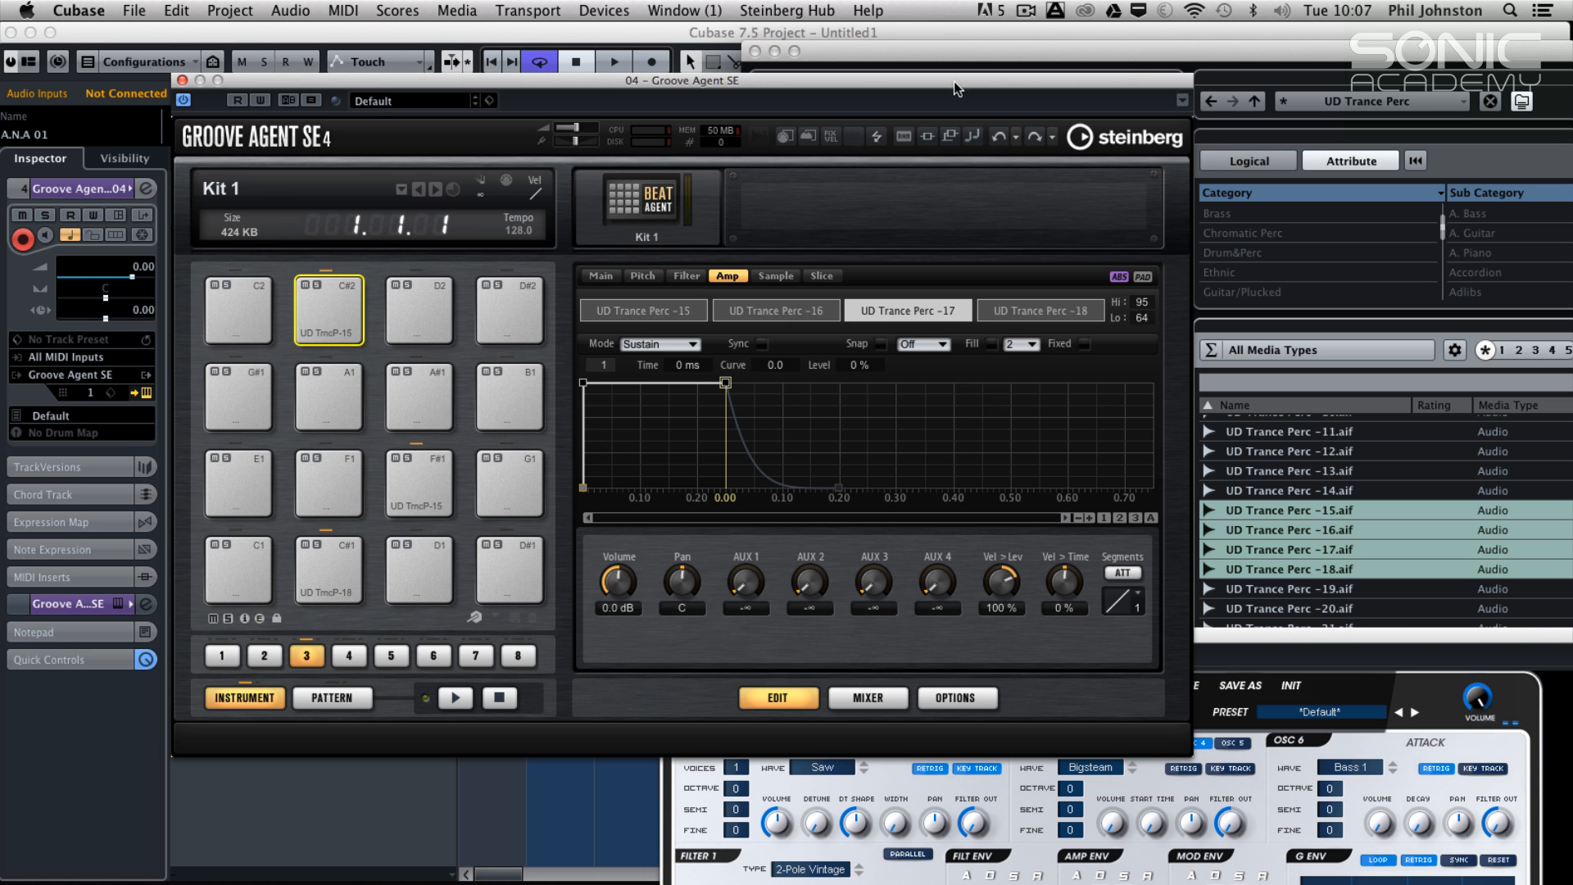
mouse_move(1311, 535)
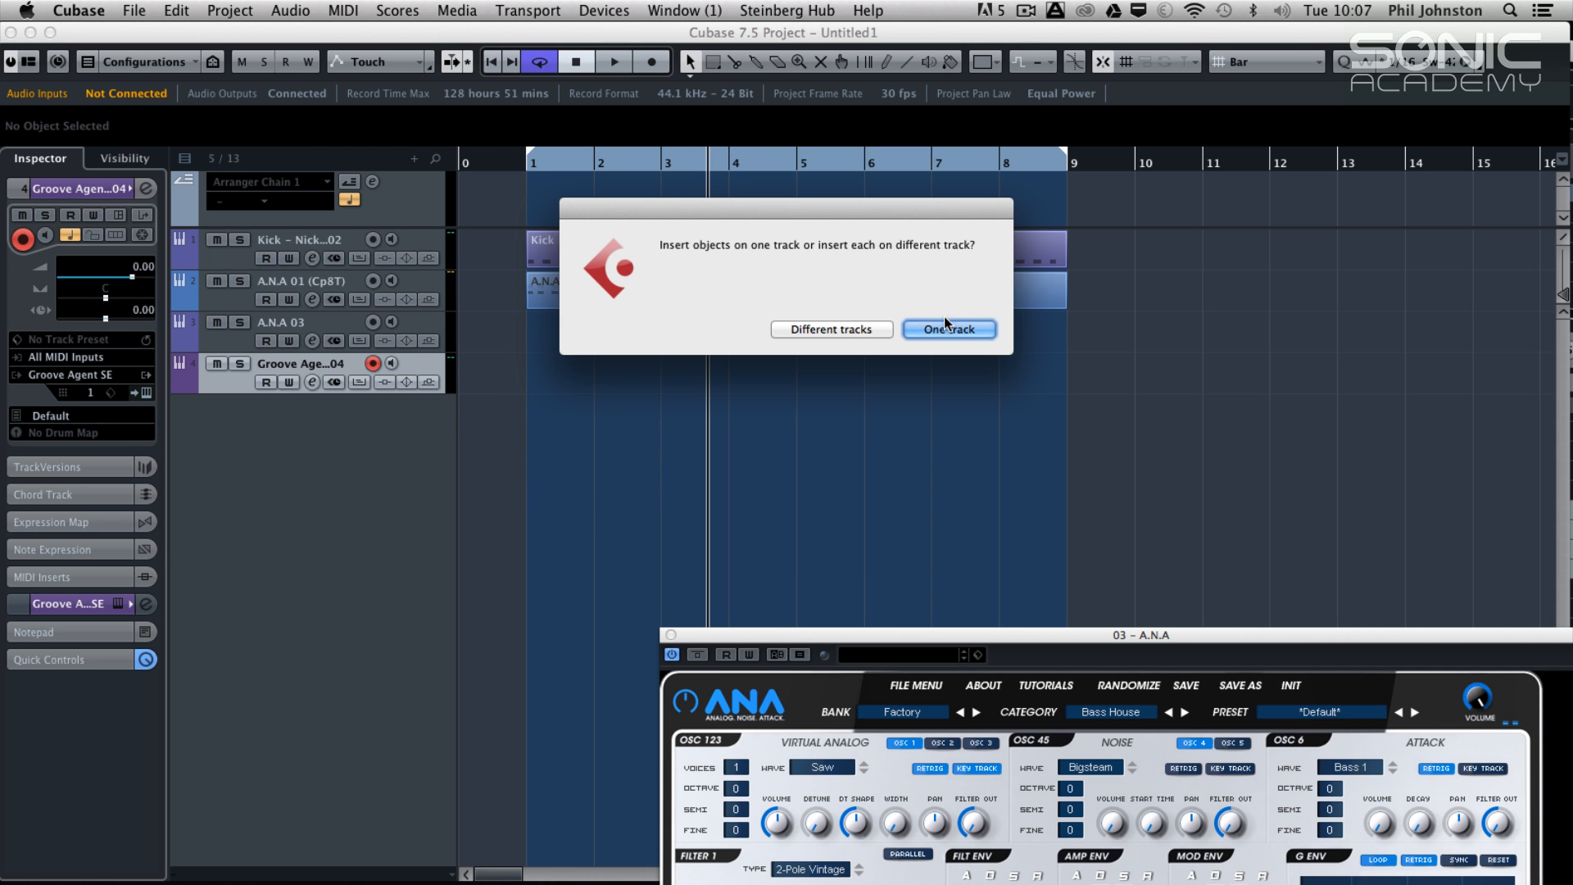
Drop the UD Trance Perc samples onto one new audio track and reopen the Groove Agent SE window
left_click(947, 329)
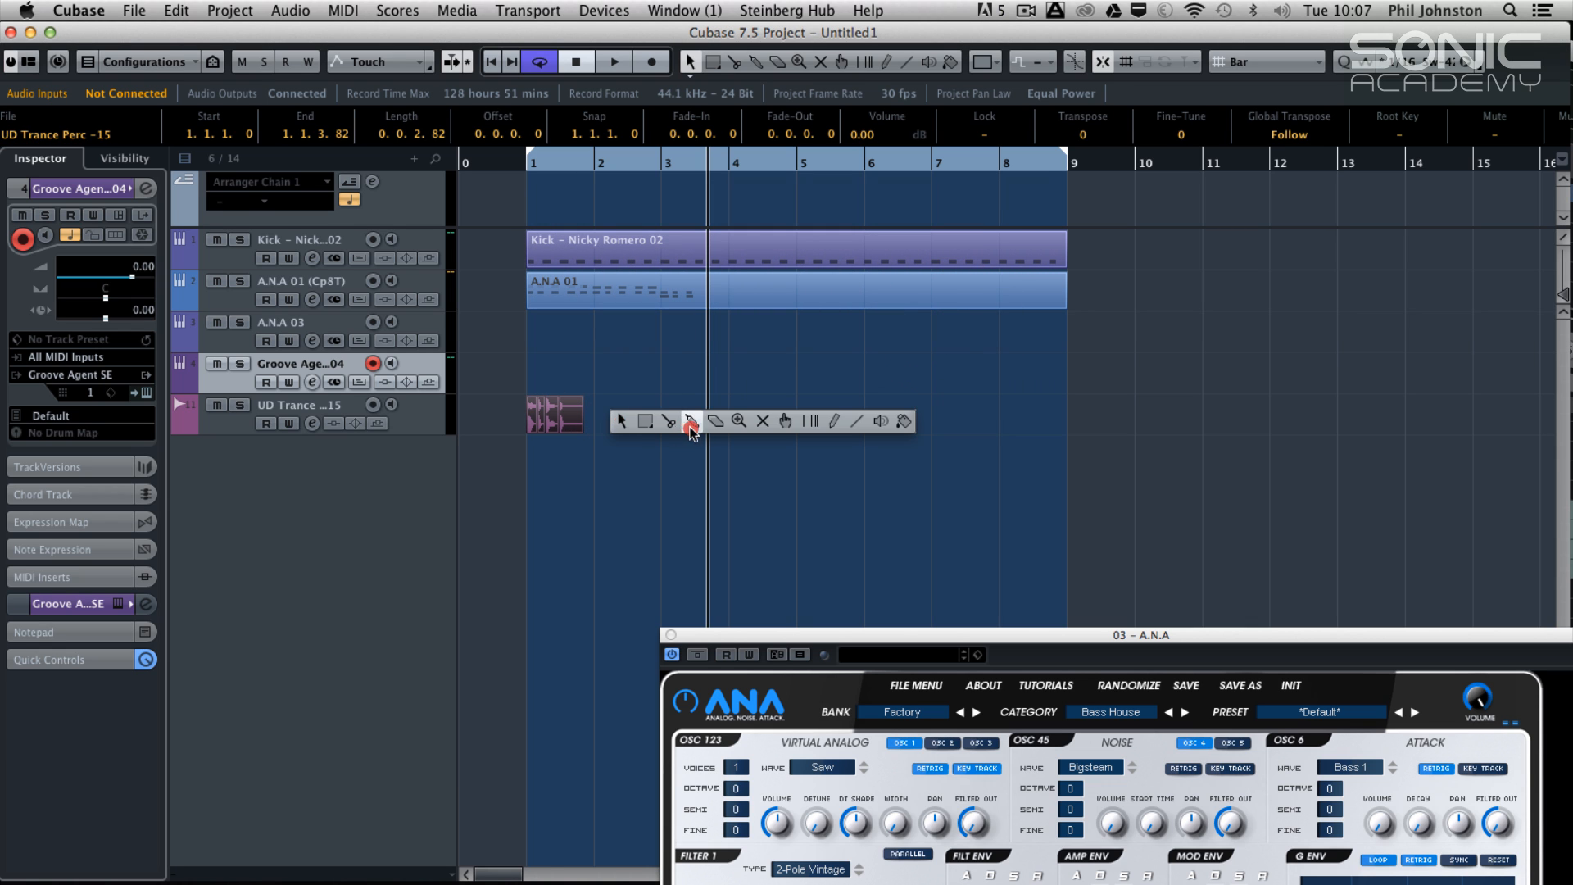
left_click(620, 421)
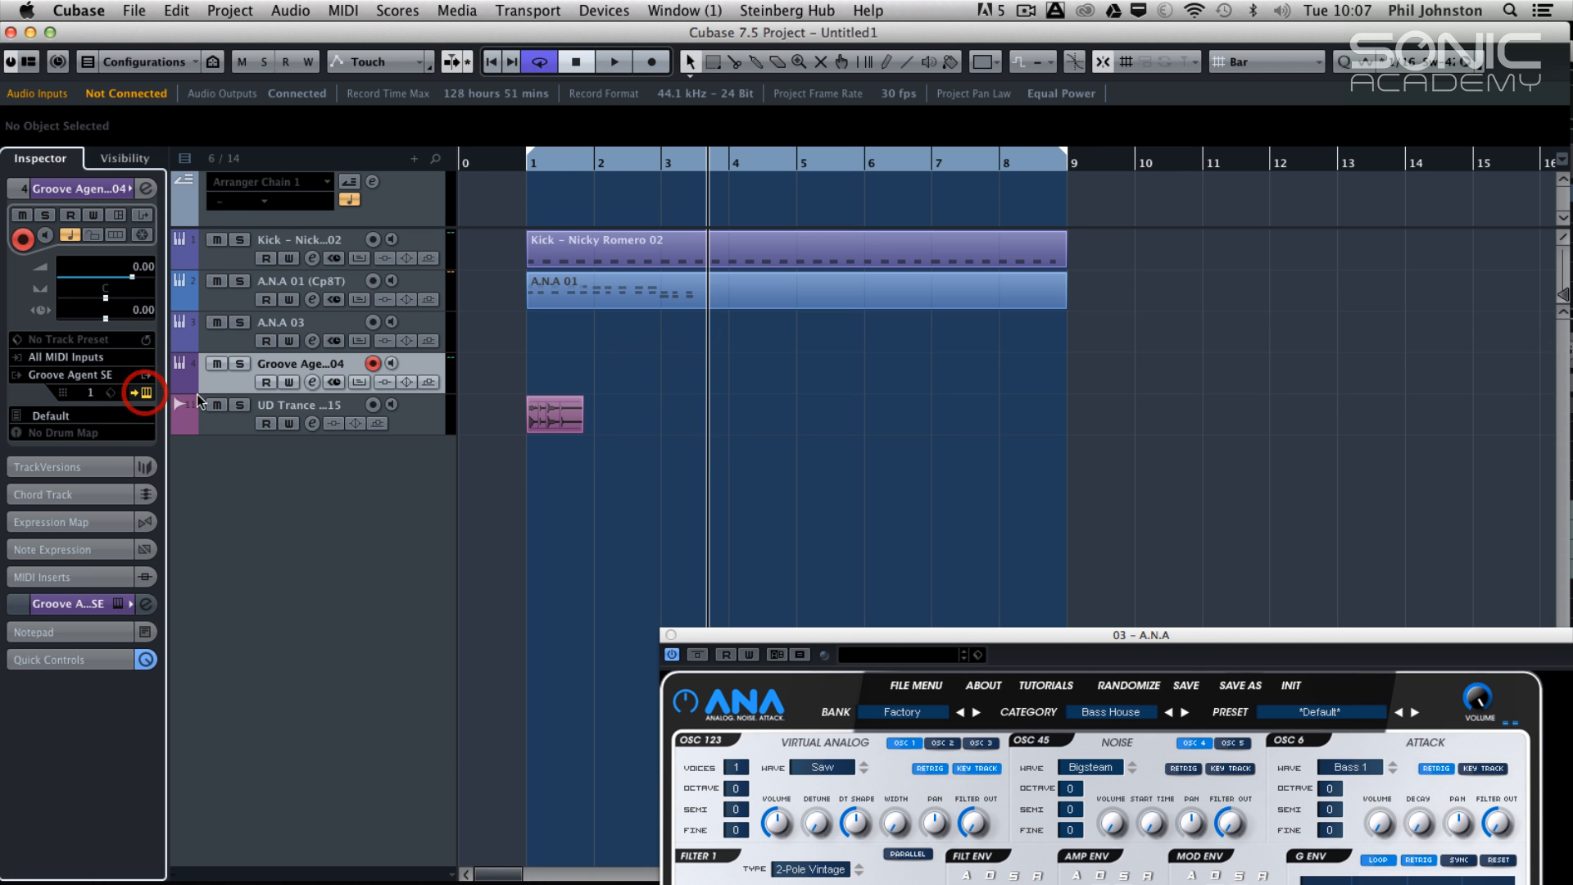
left_click(144, 391)
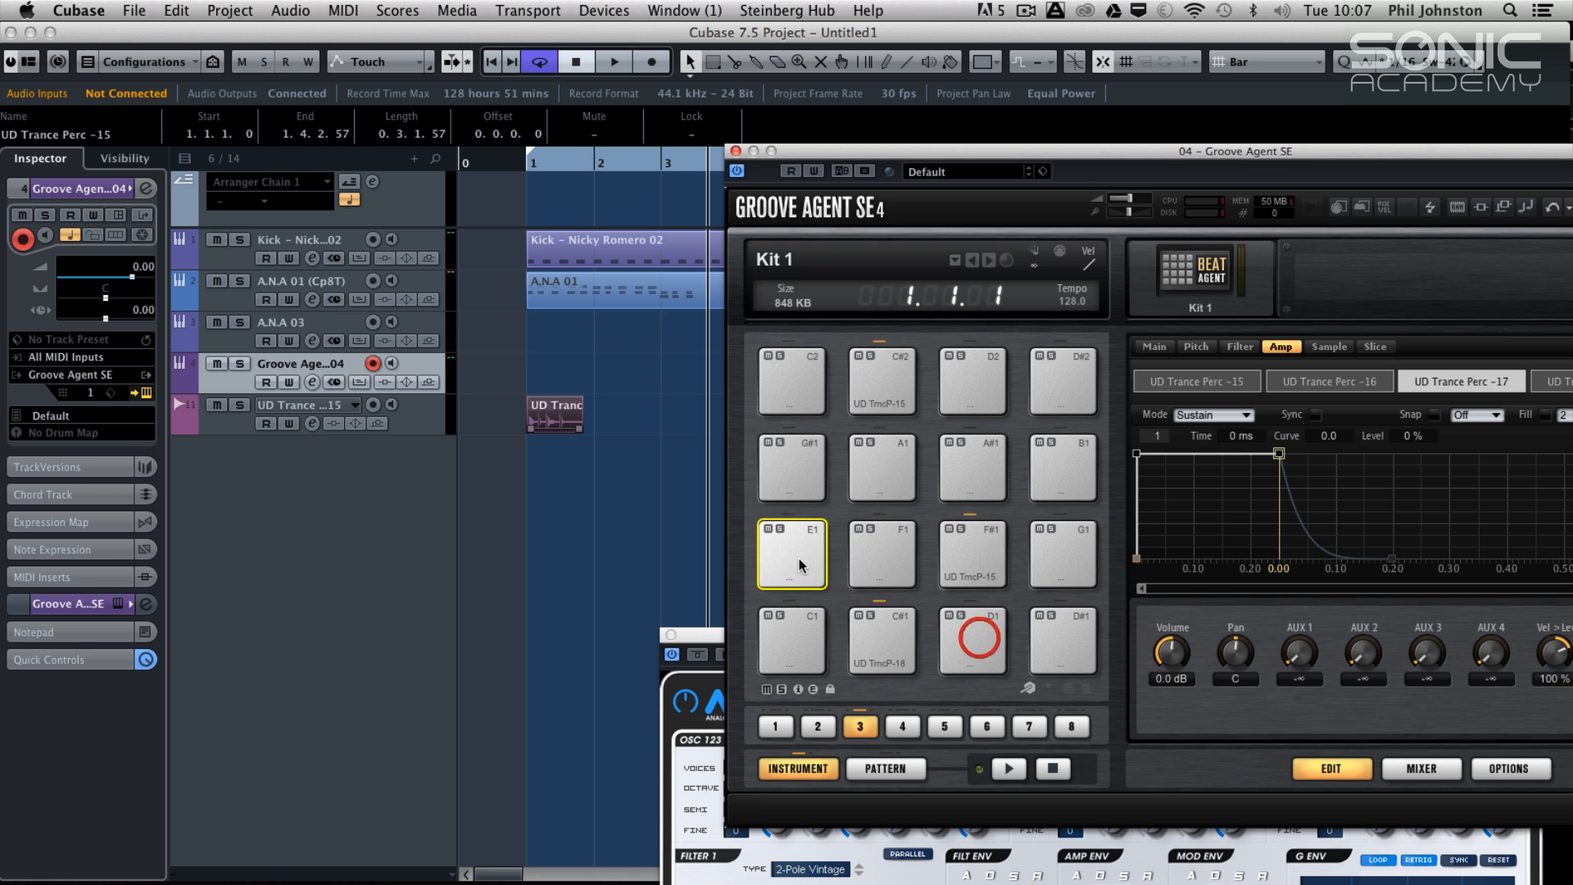
left_click(791, 553)
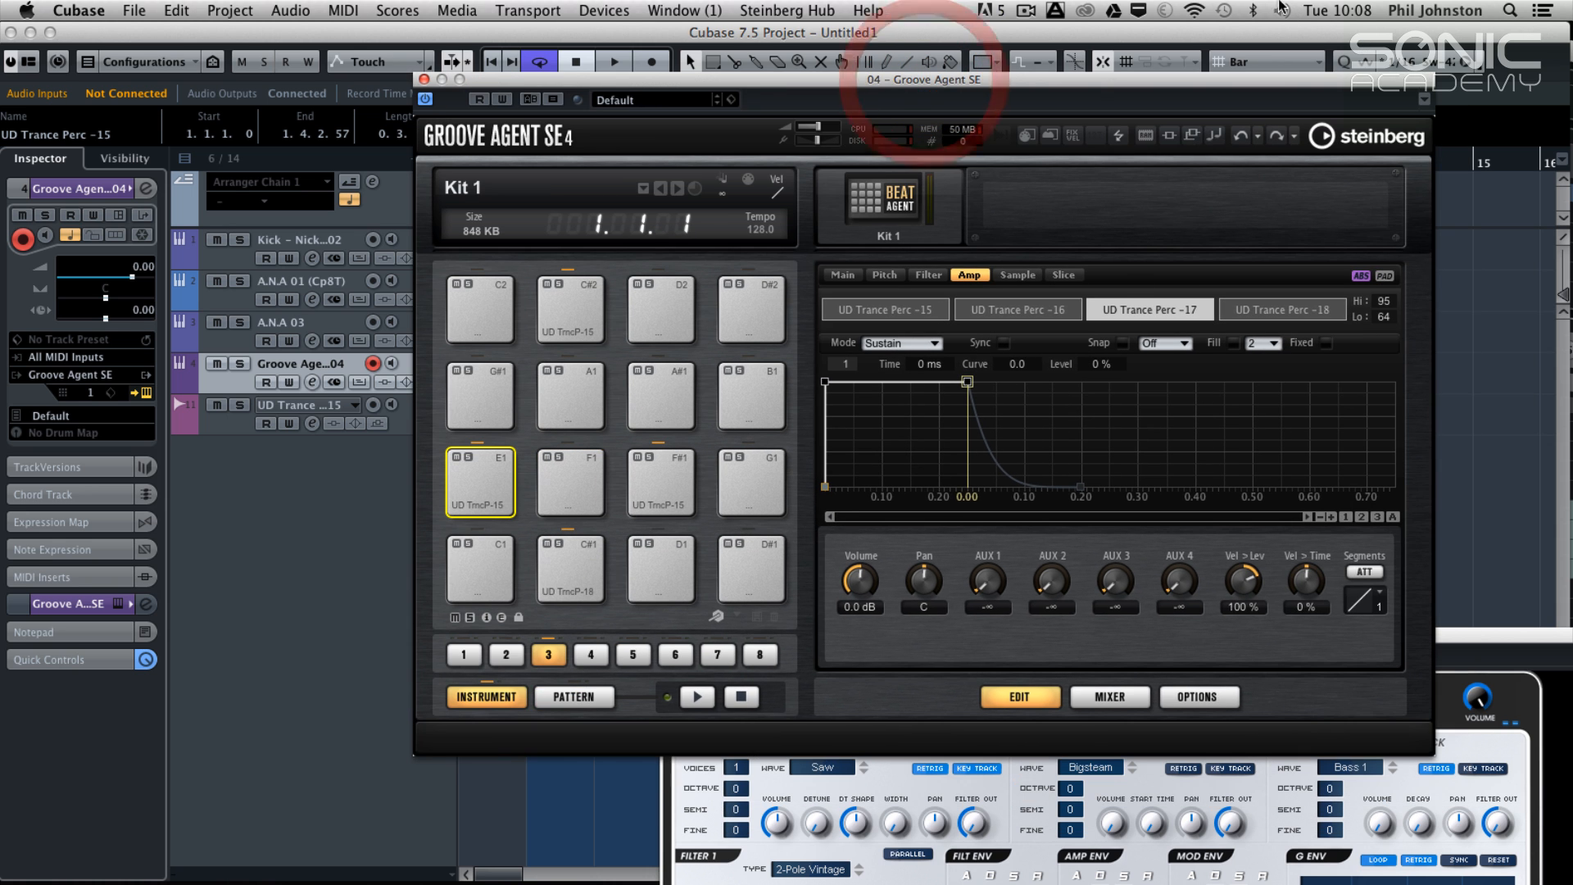
mouse_move(614, 311)
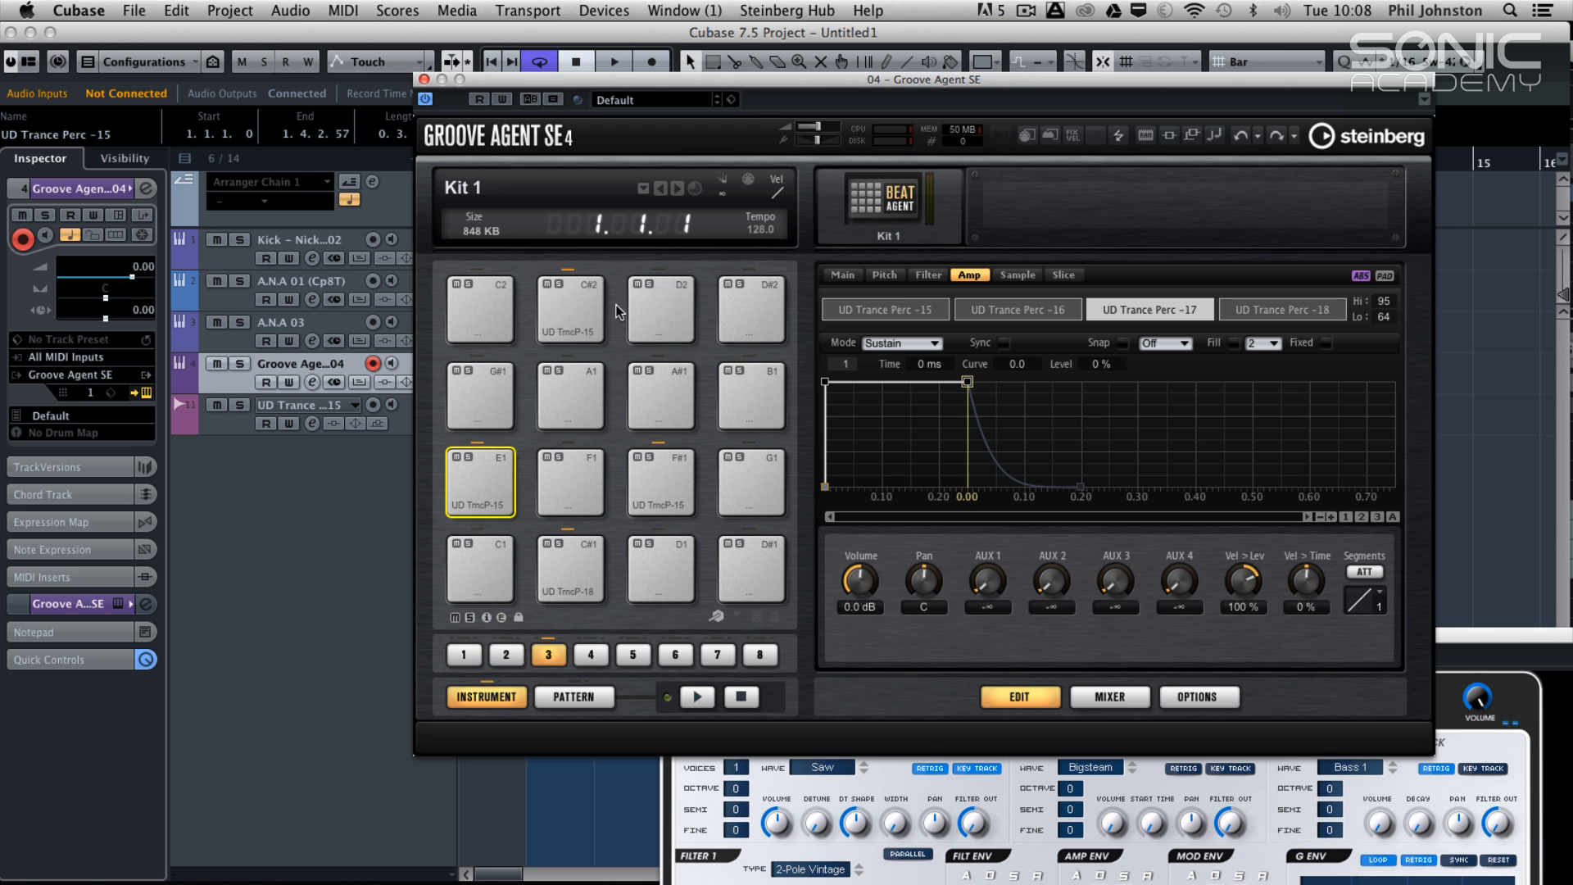
mouse_move(529, 408)
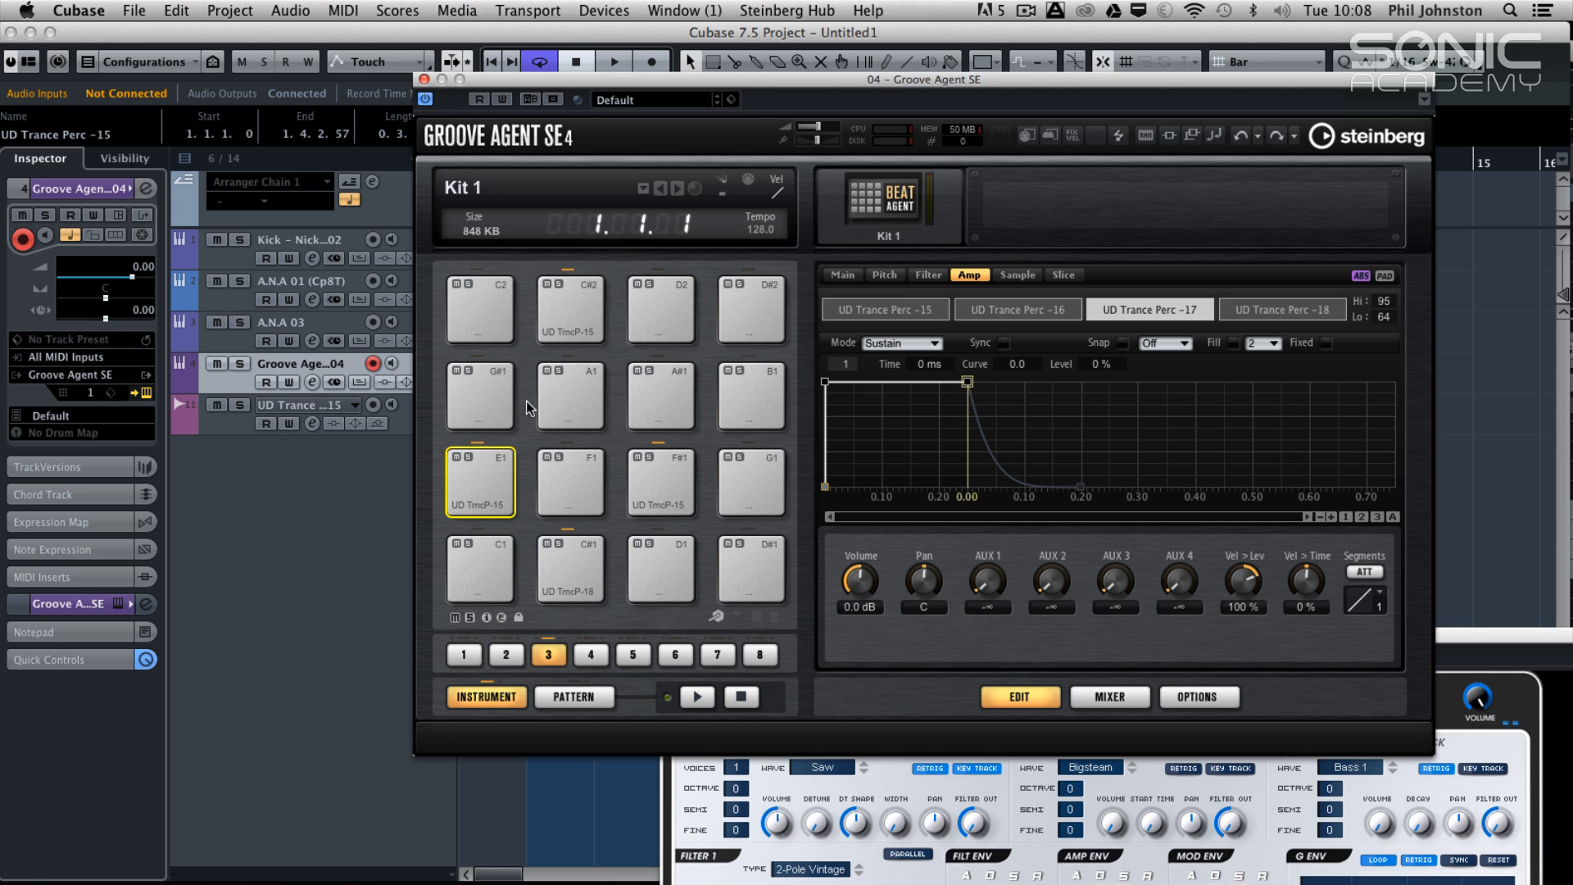
mouse_move(549, 582)
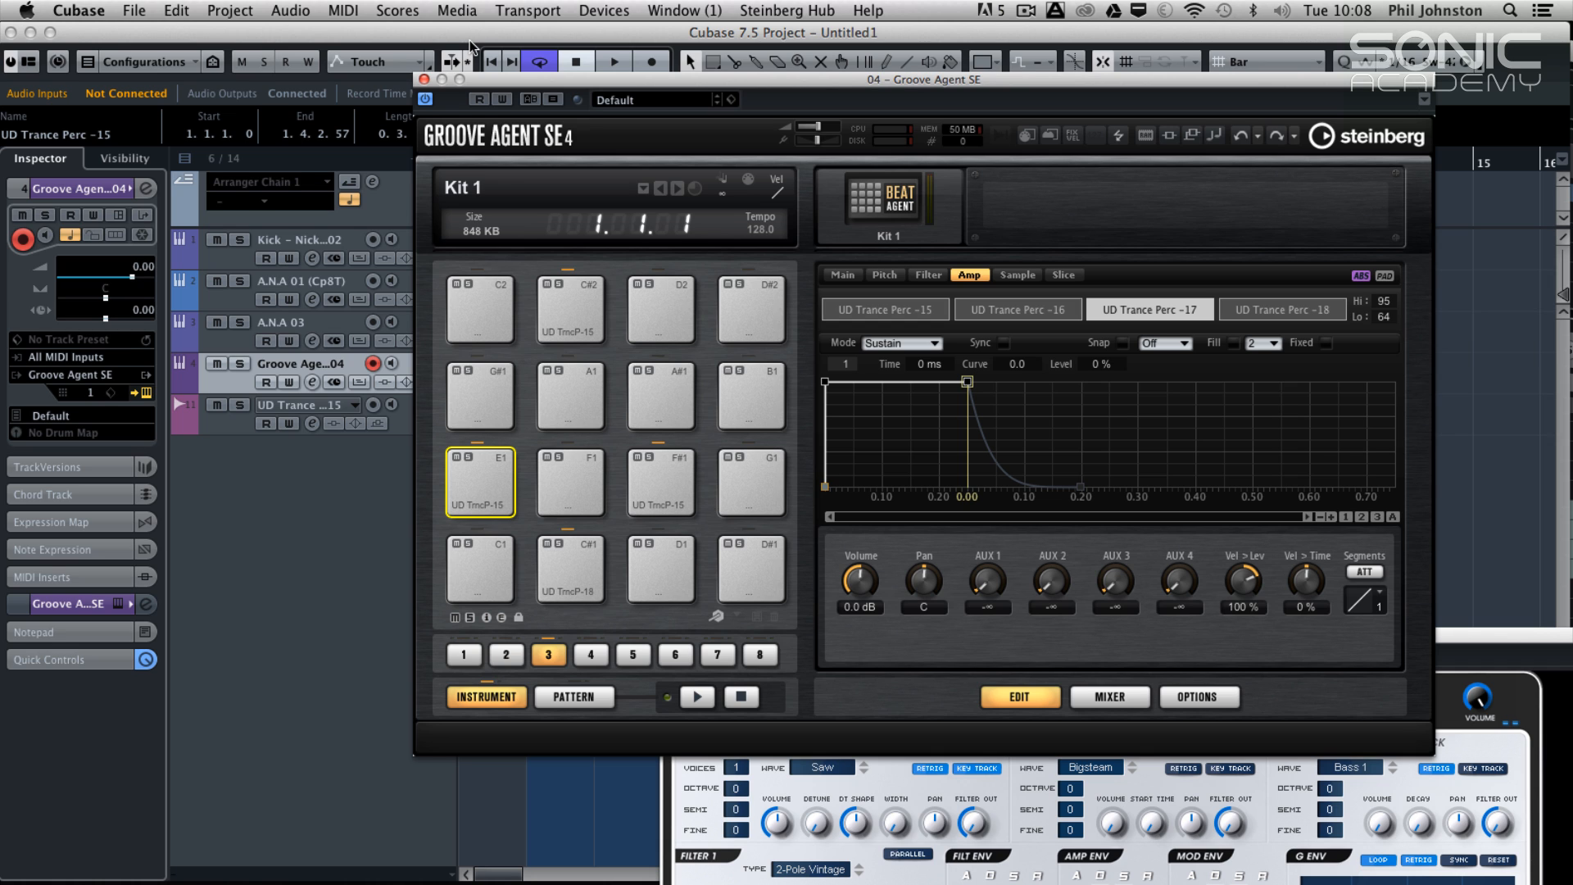
mouse_move(488, 62)
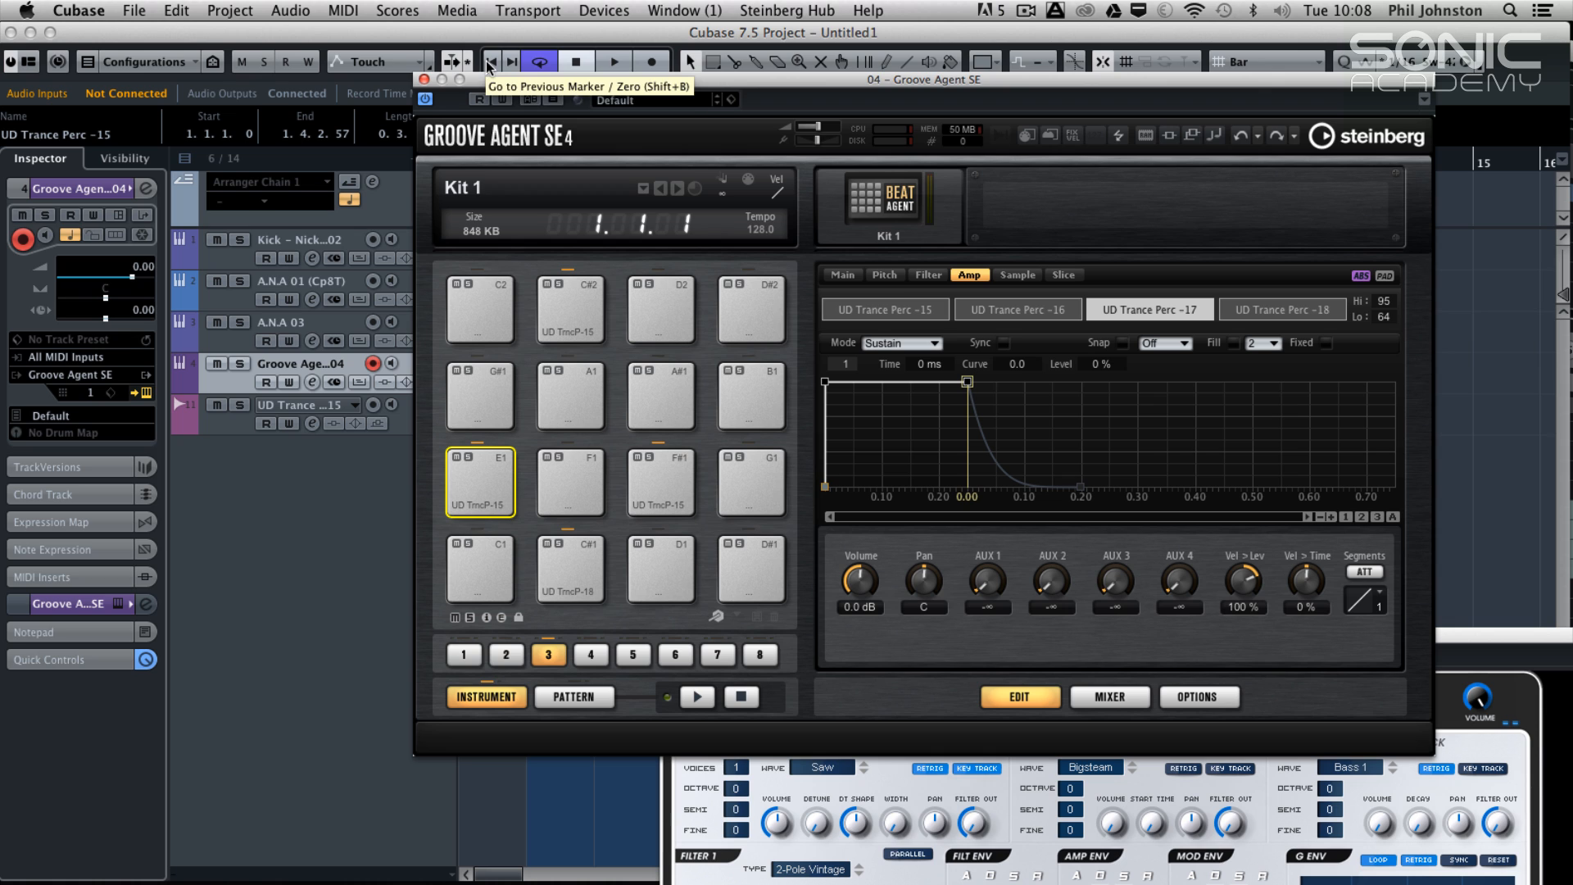
mouse_move(521, 85)
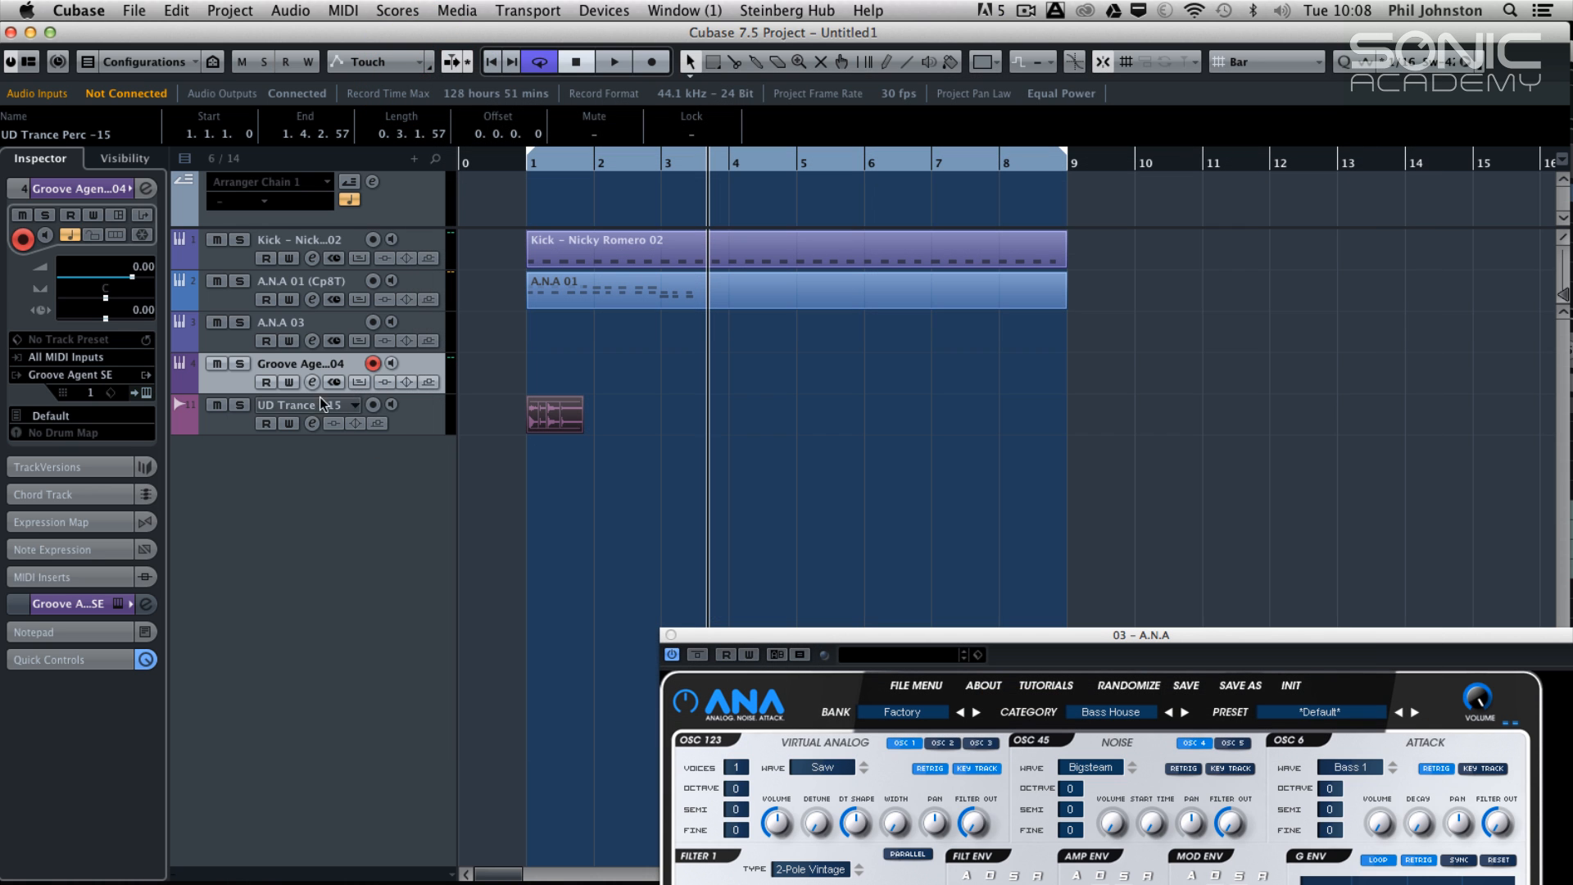
Remove the Groove Agent and UD Trance percussion tracks and add a new stereo audio track, Audio 07
right_click(311, 404)
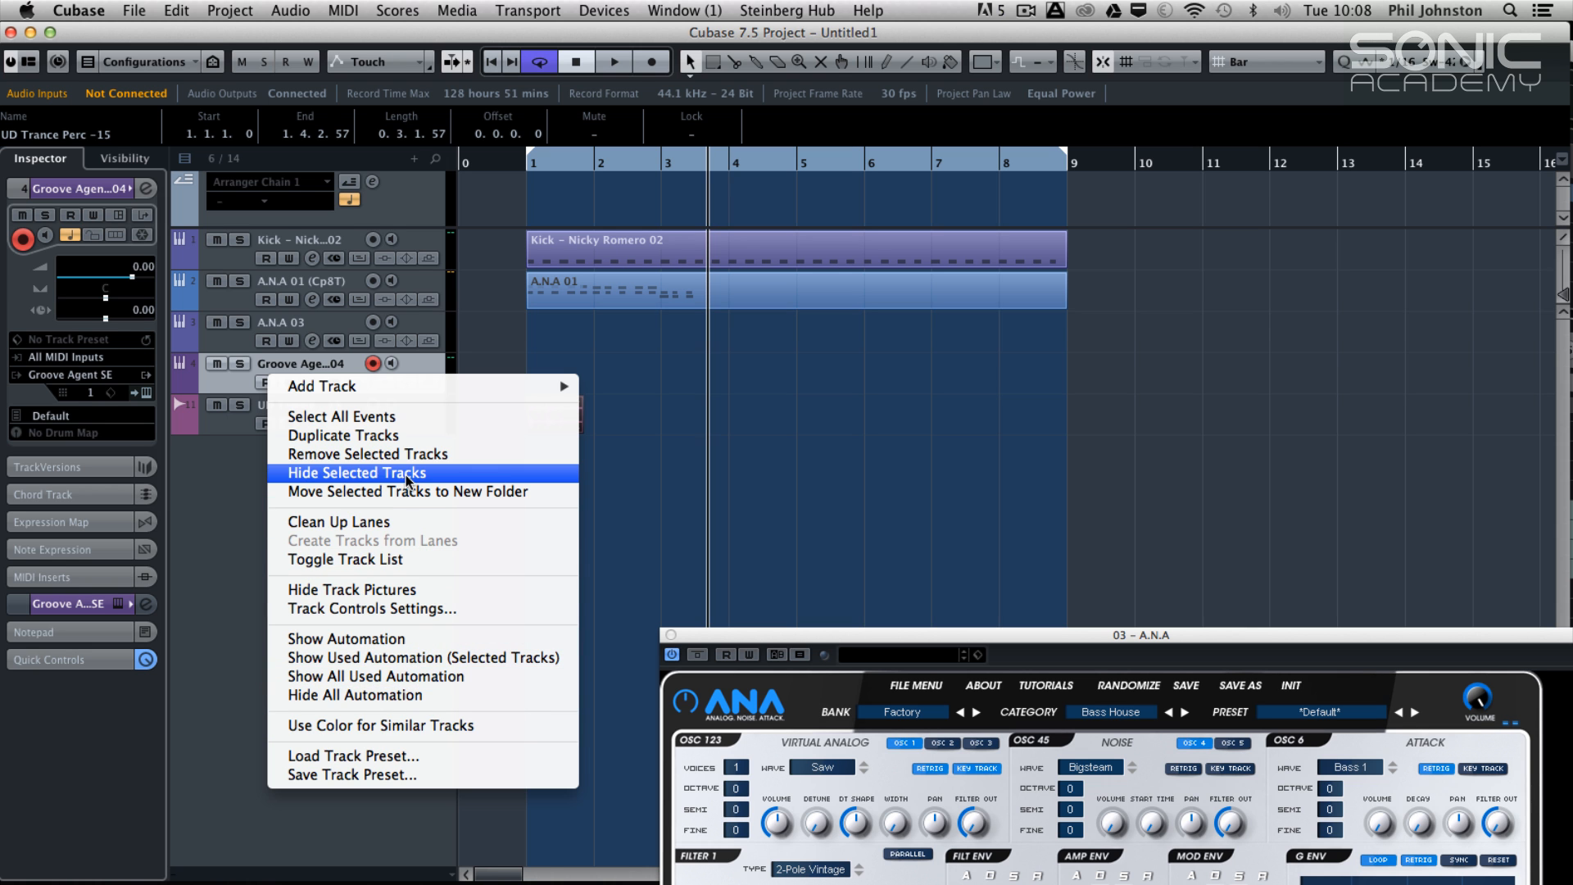
left_click(353, 472)
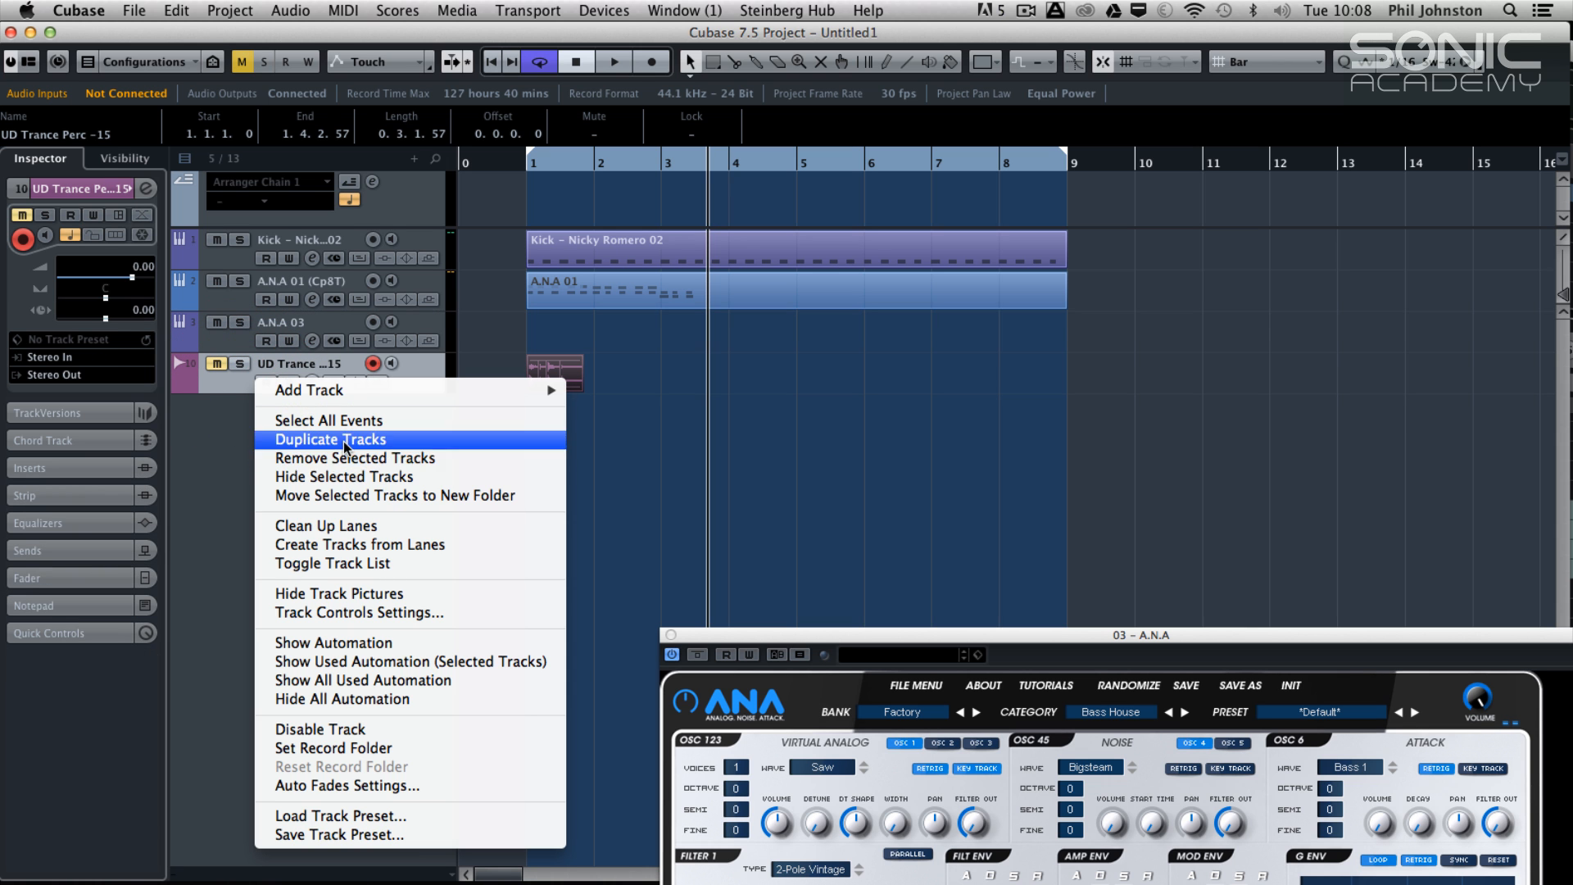
left_click(311, 390)
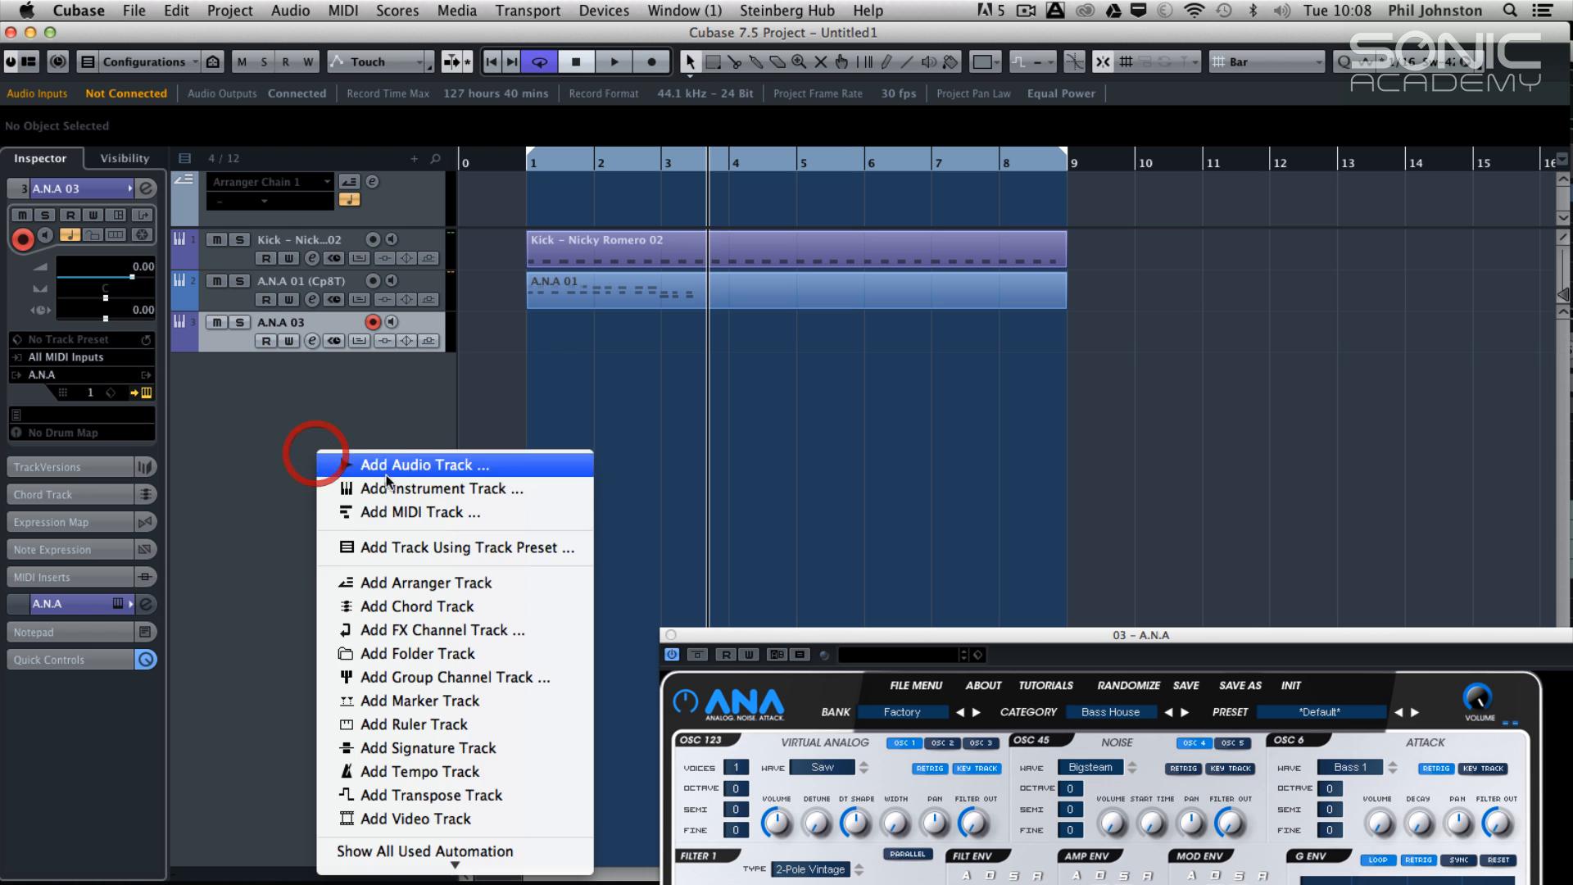
left_click(423, 463)
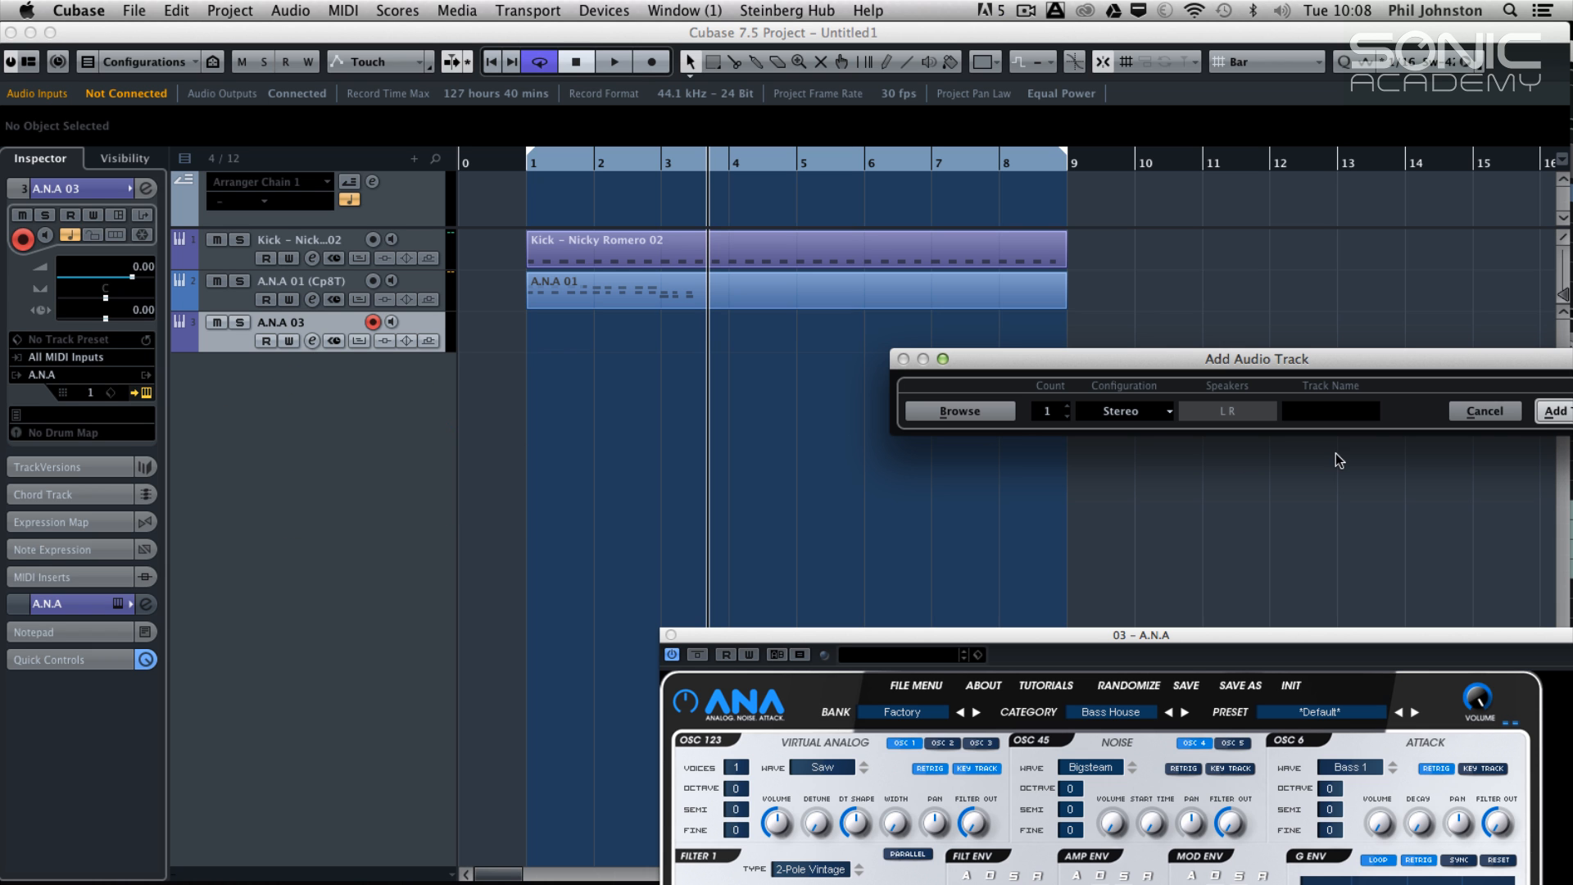
left_click(1557, 409)
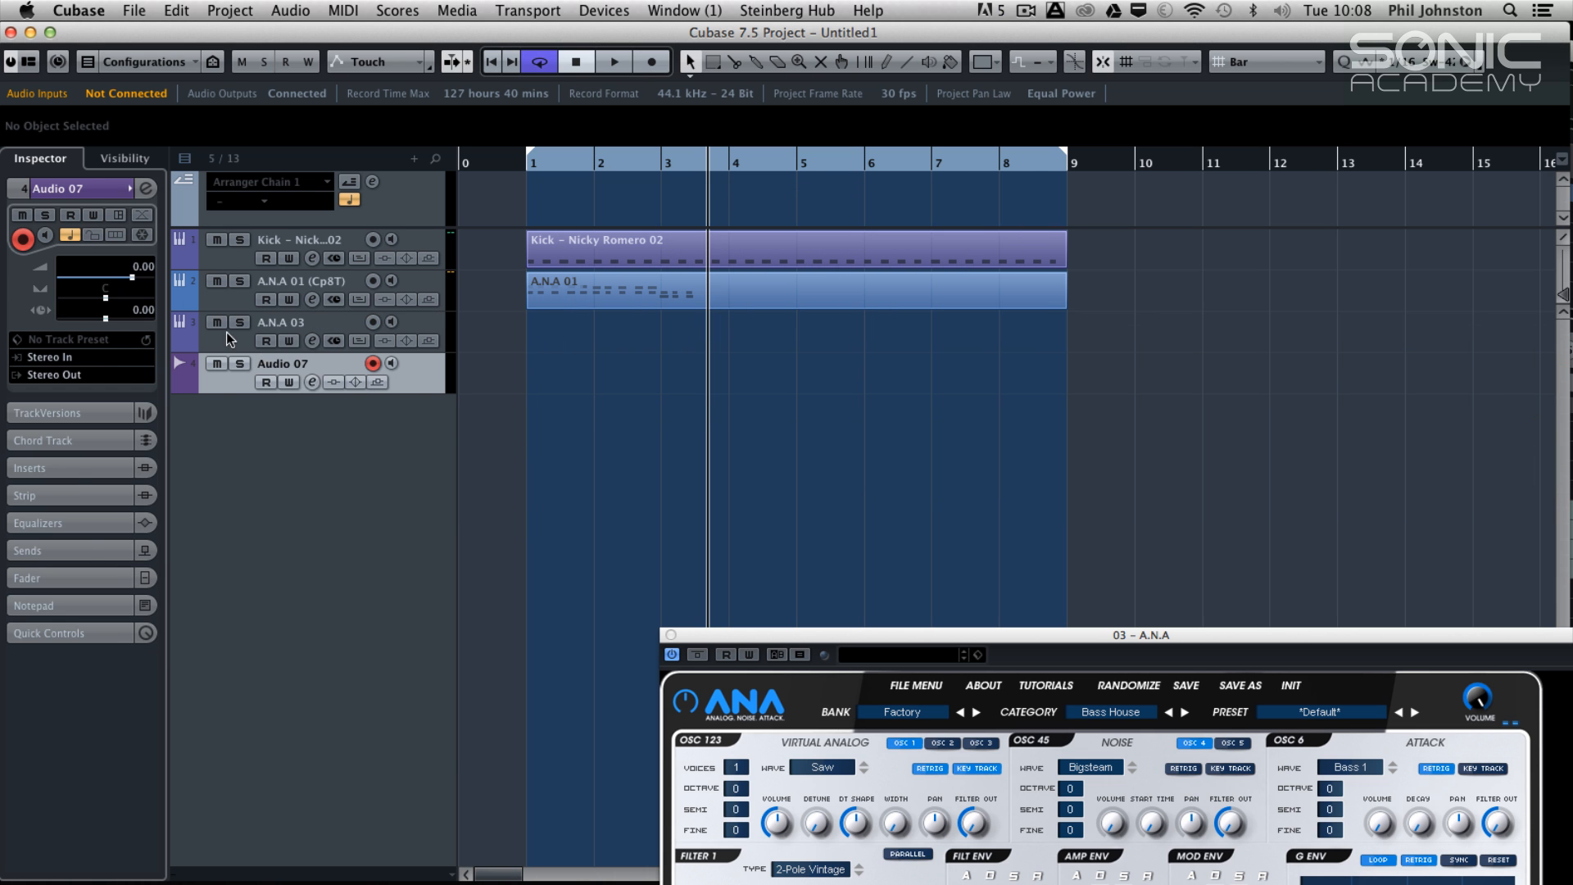
Remove the A.N.A 03 track, leaving Kick, A.N.A 01 and Audio 07
right_click(301, 322)
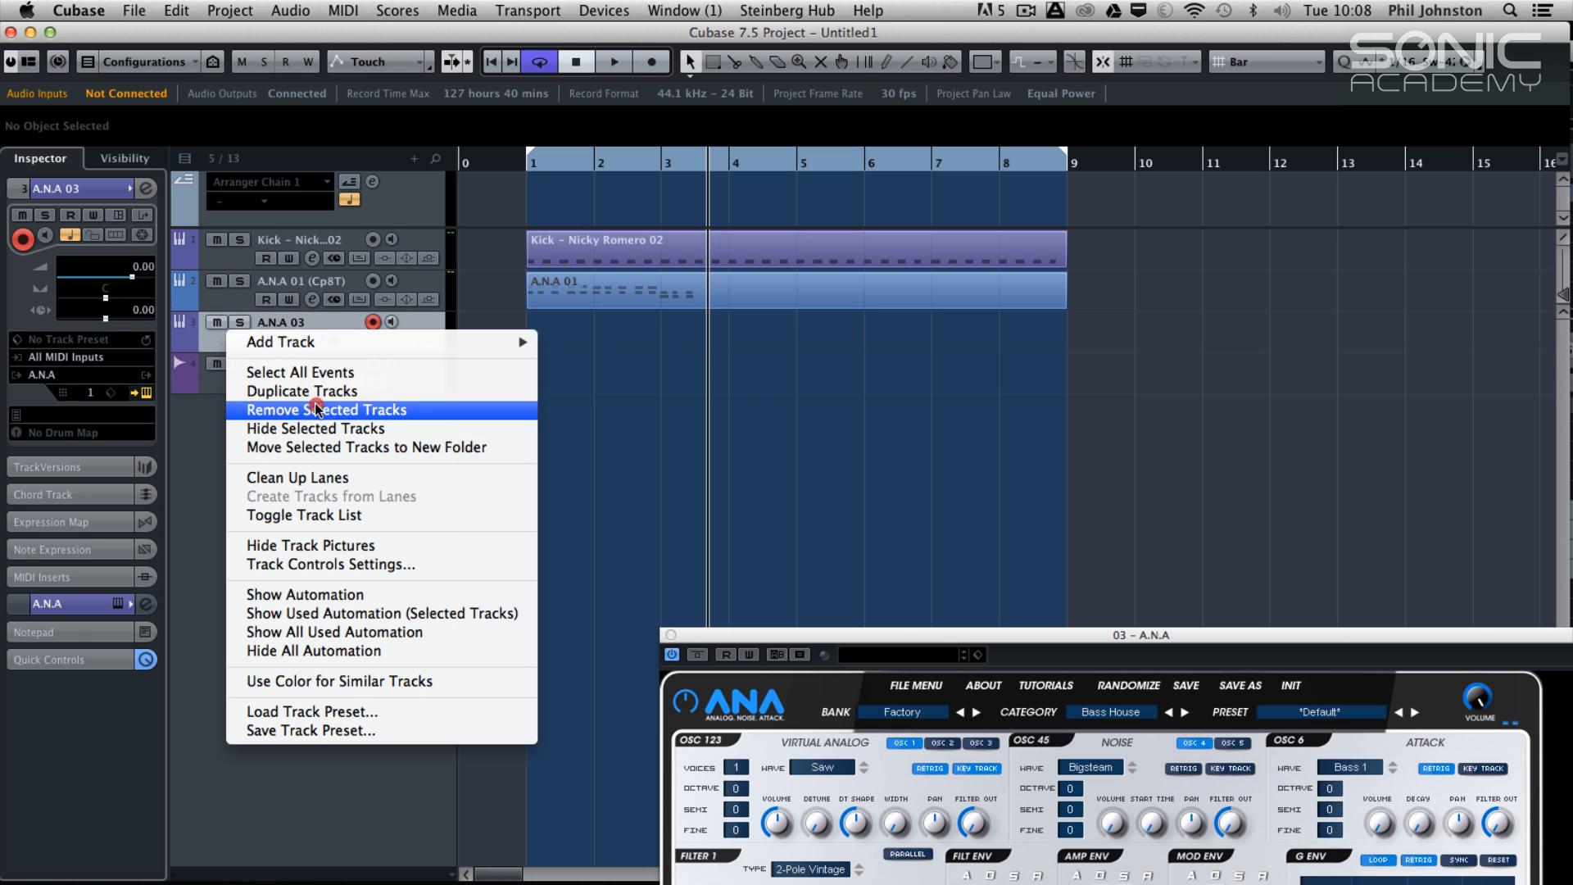
left_click(325, 409)
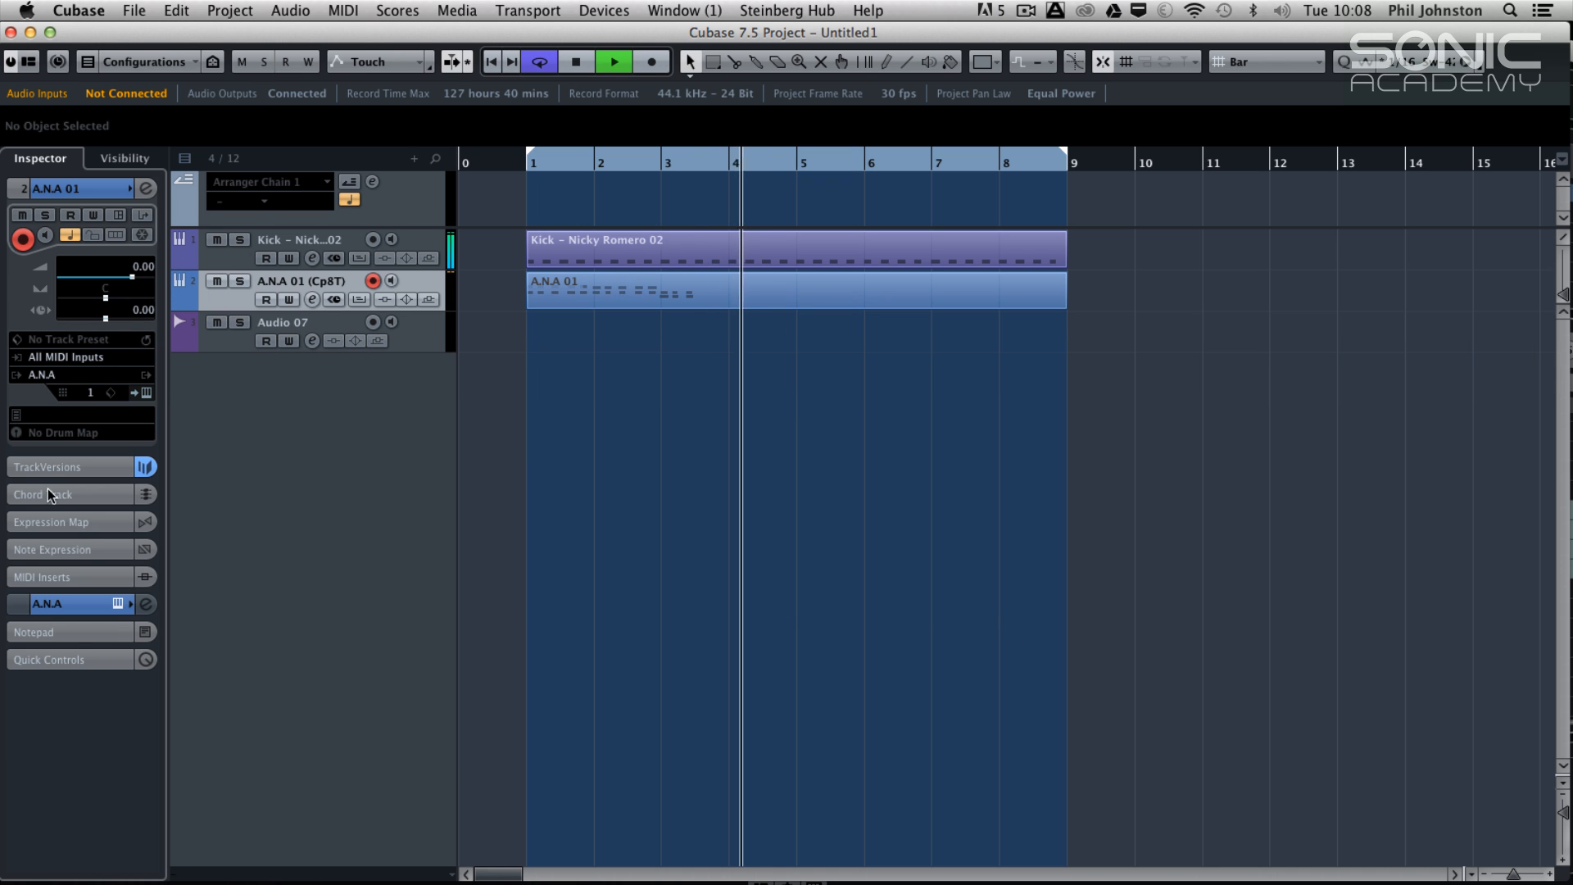
Browse MediaBay to the Rex folder inside UD Trance Loops
left_click(575, 61)
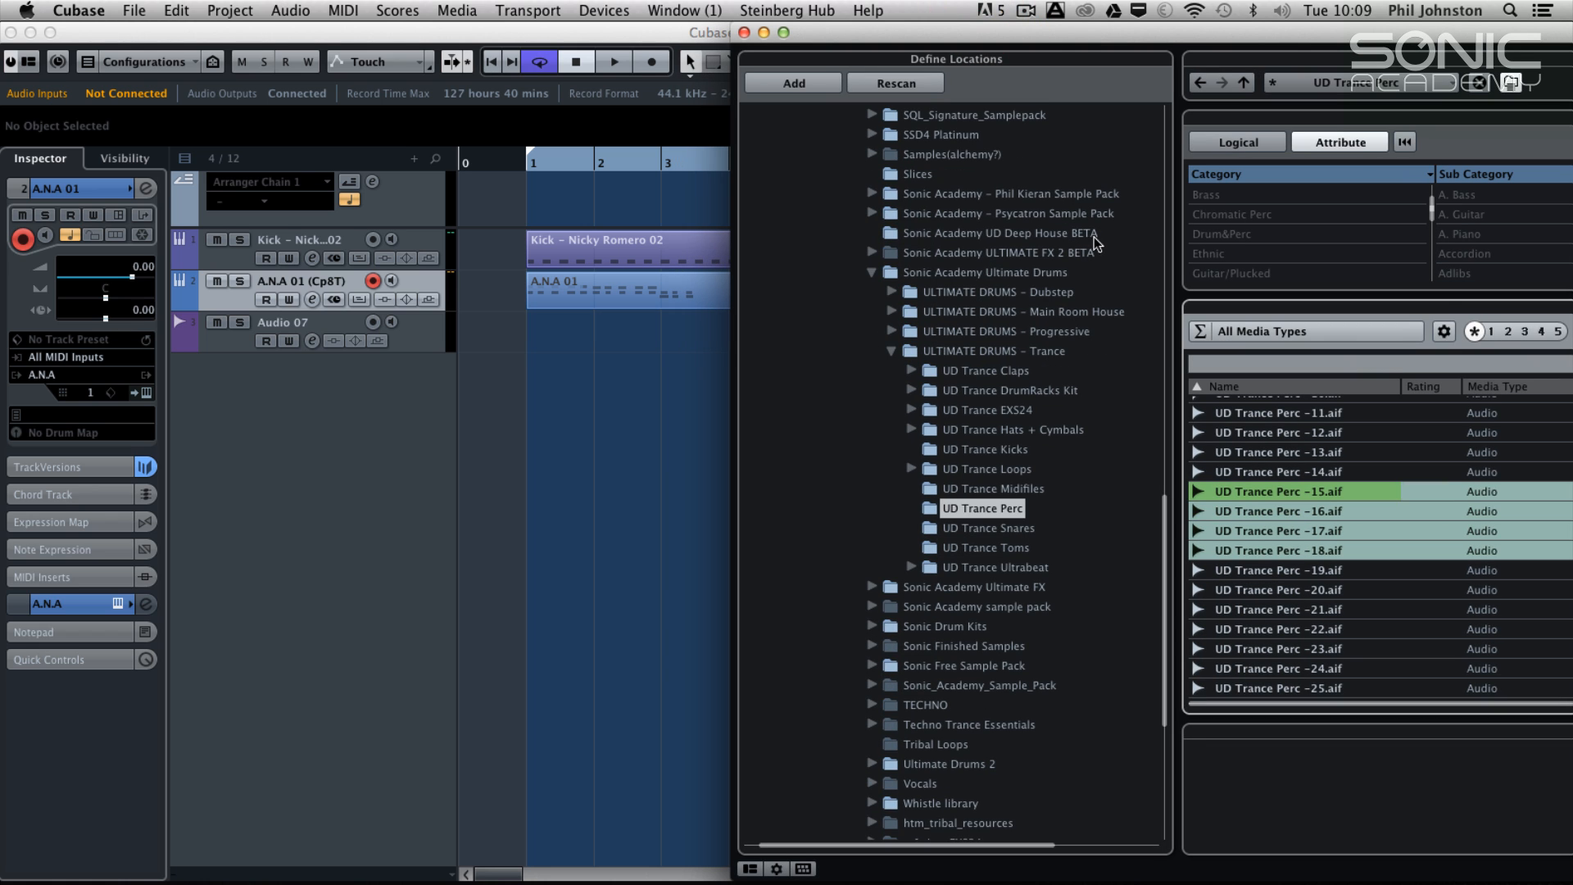
mouse_move(1147, 498)
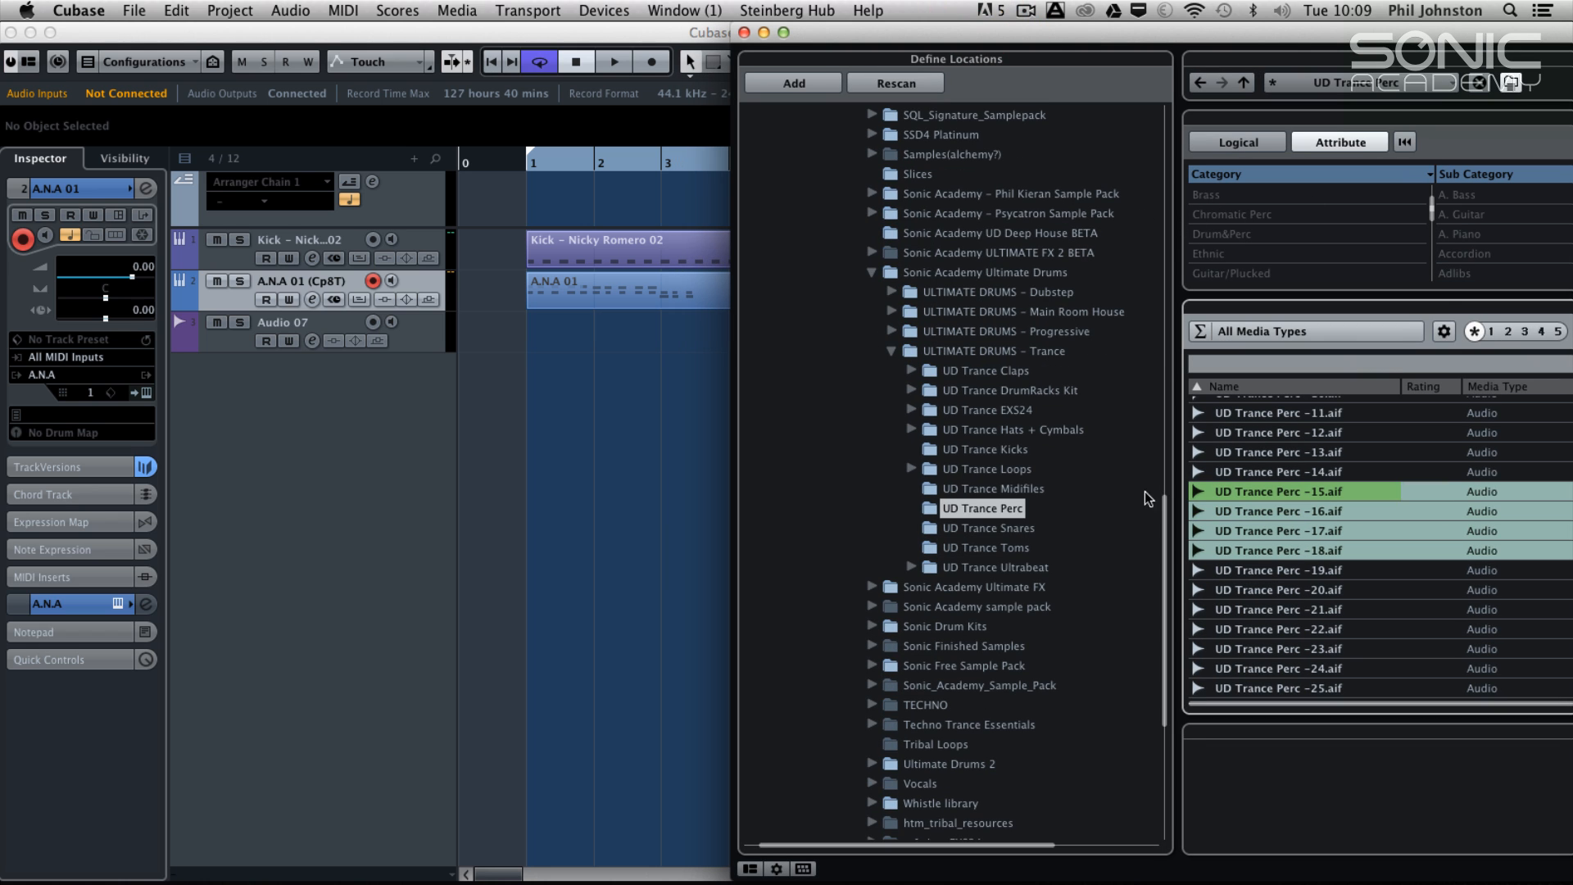
mouse_move(960, 571)
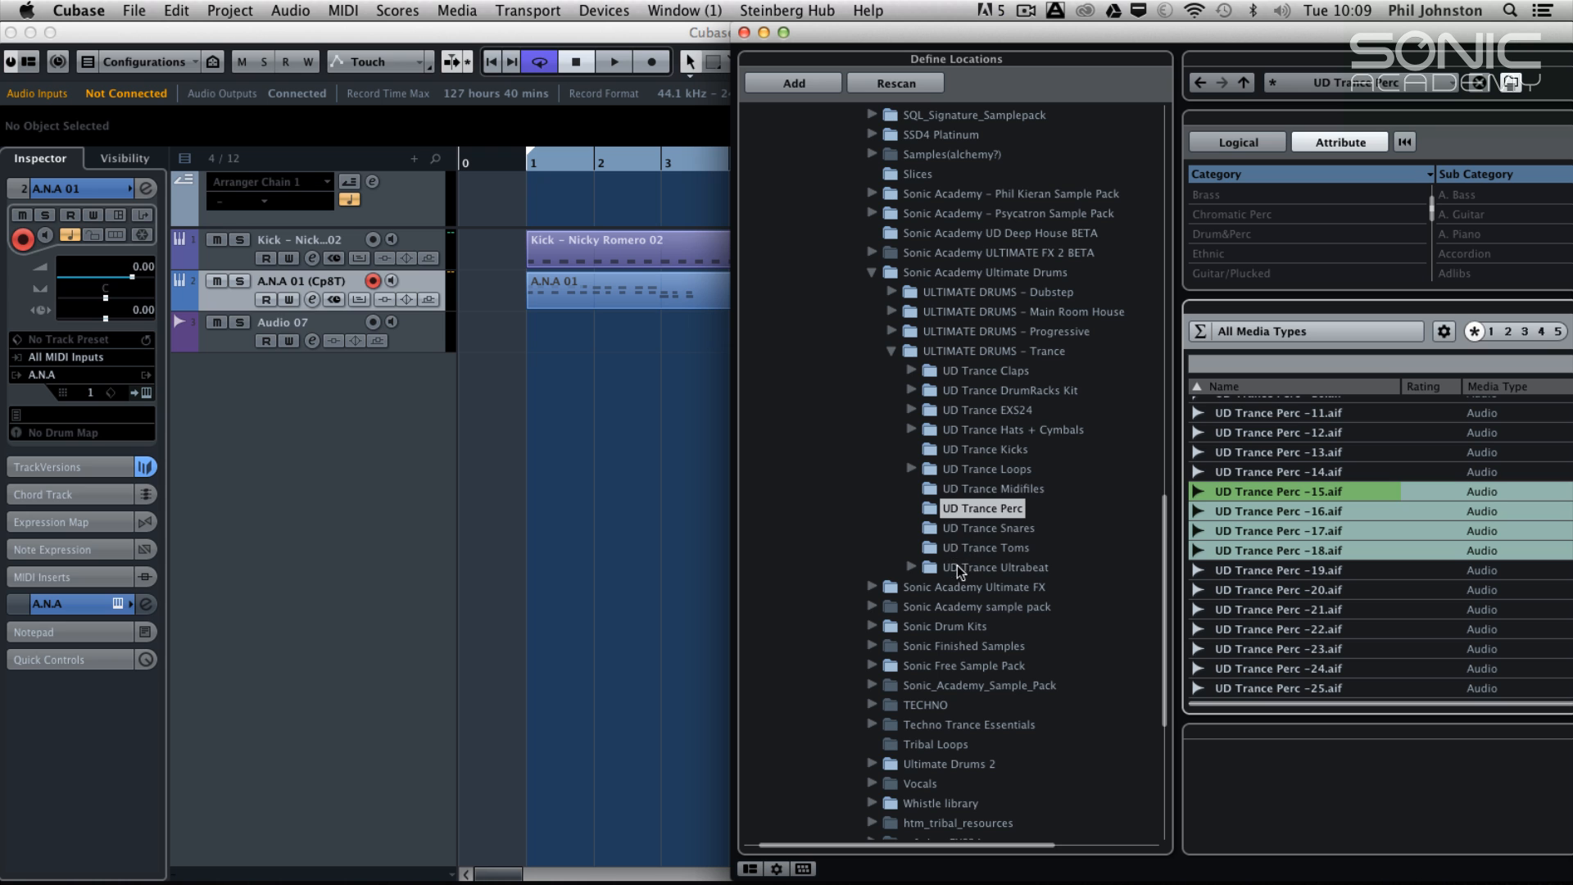
left_click(911, 468)
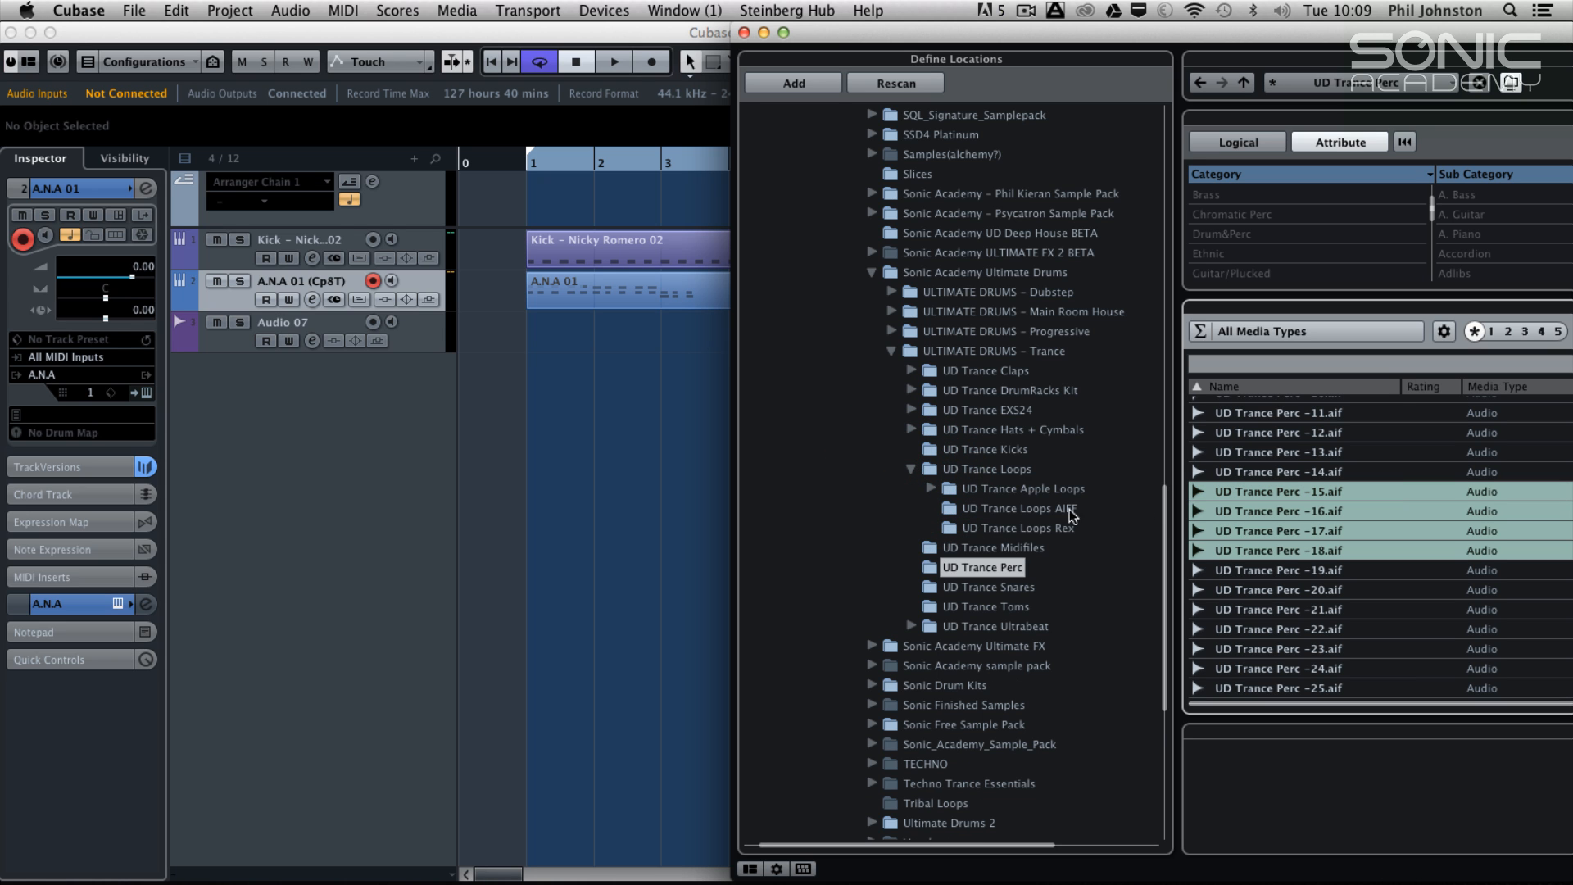
left_click(1019, 510)
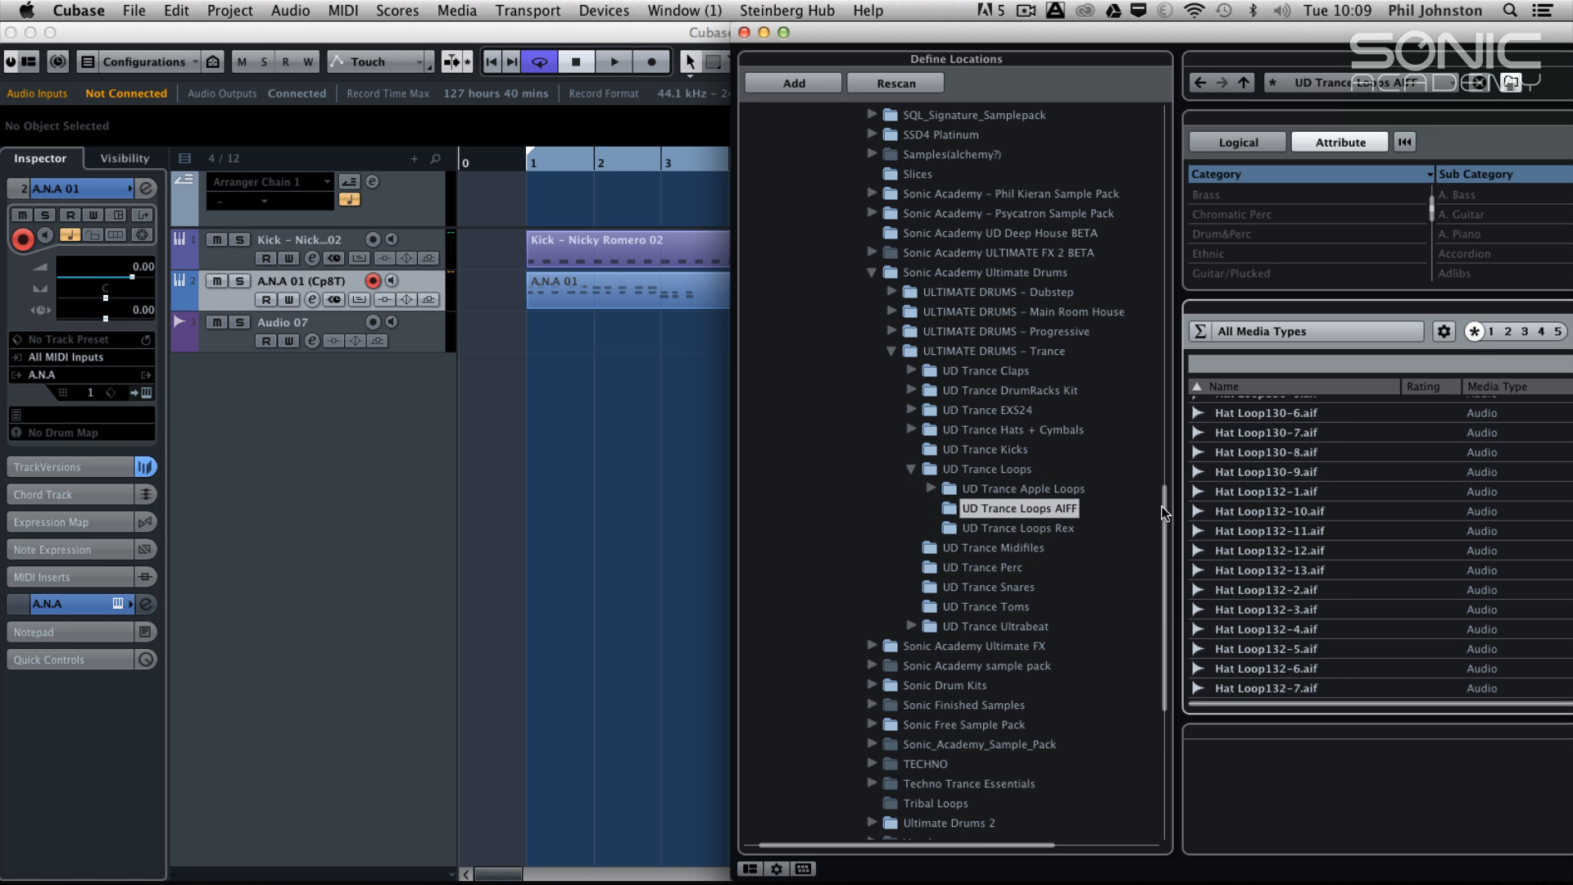
mouse_move(1219, 539)
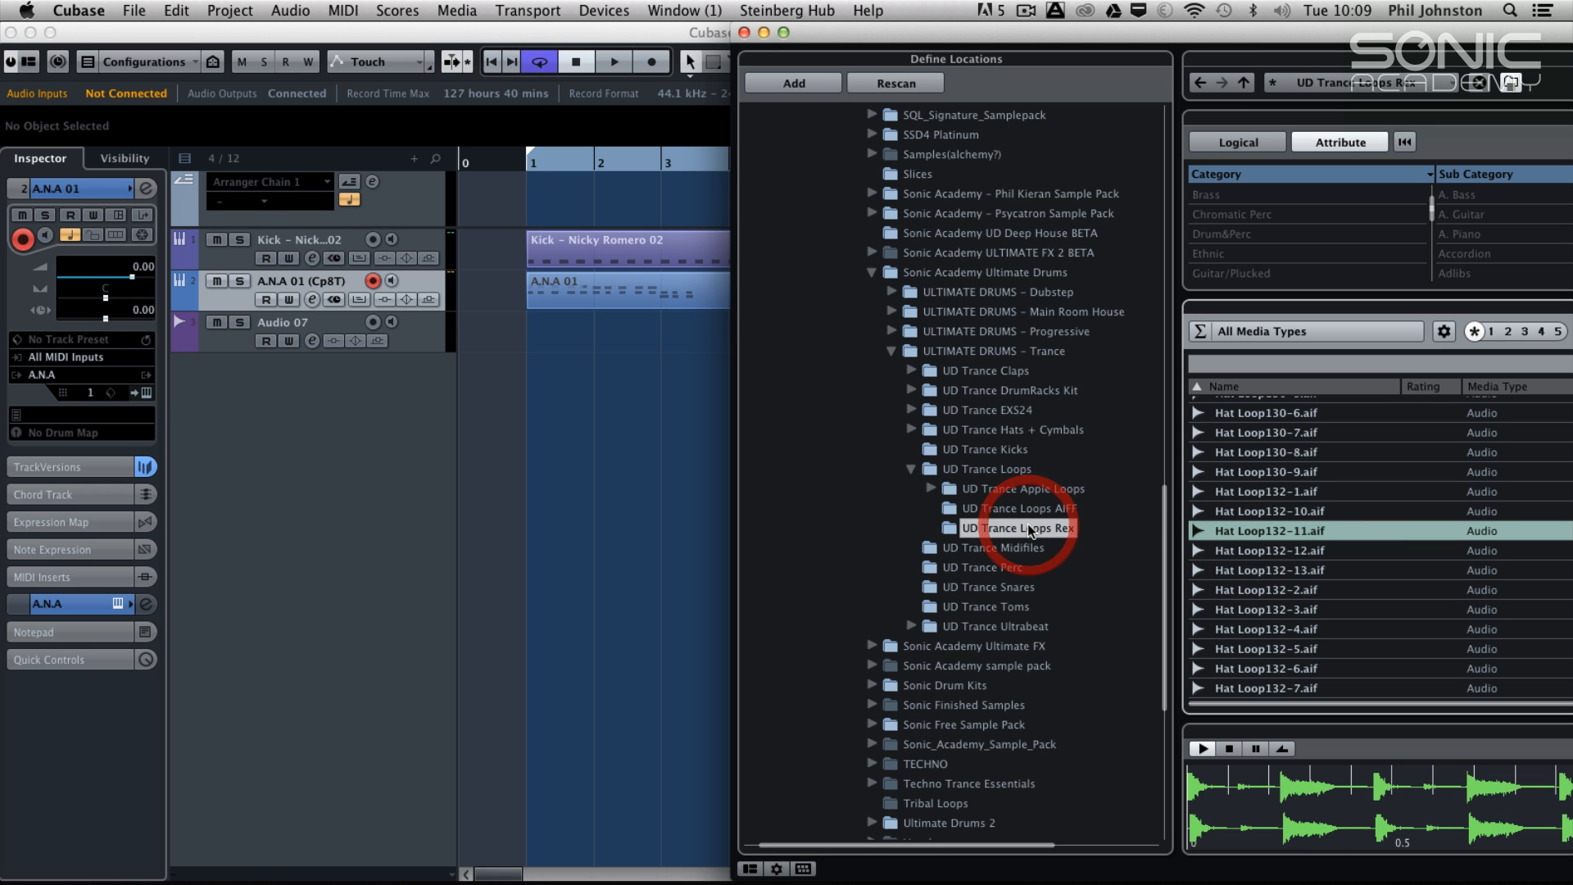
left_click(1018, 528)
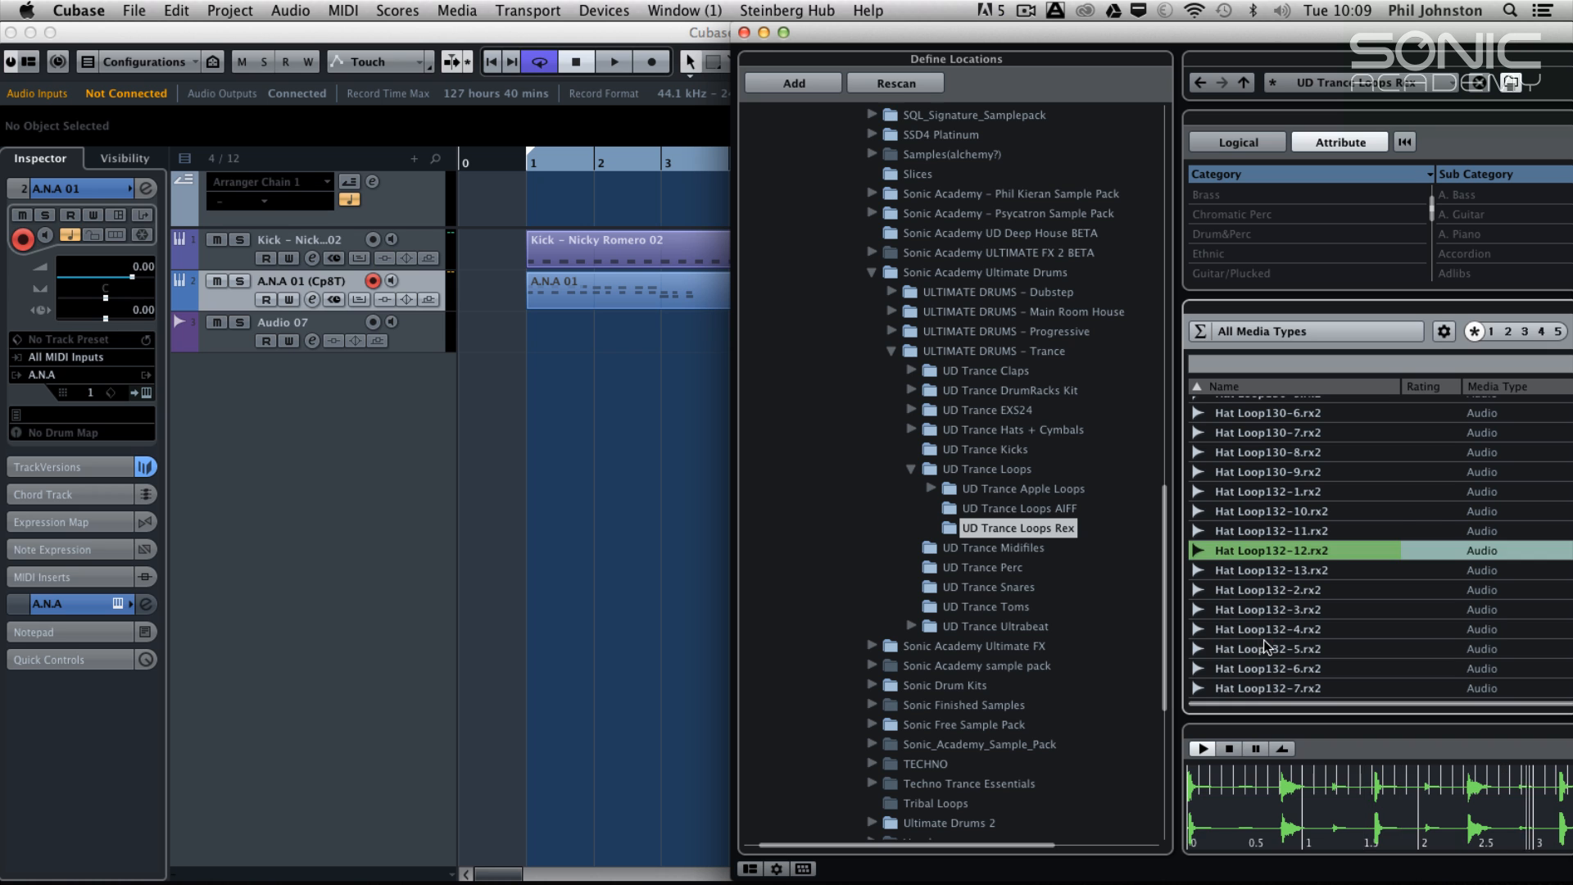
Audition Hat Loop132-5 and choose it for the project
left_click(1269, 649)
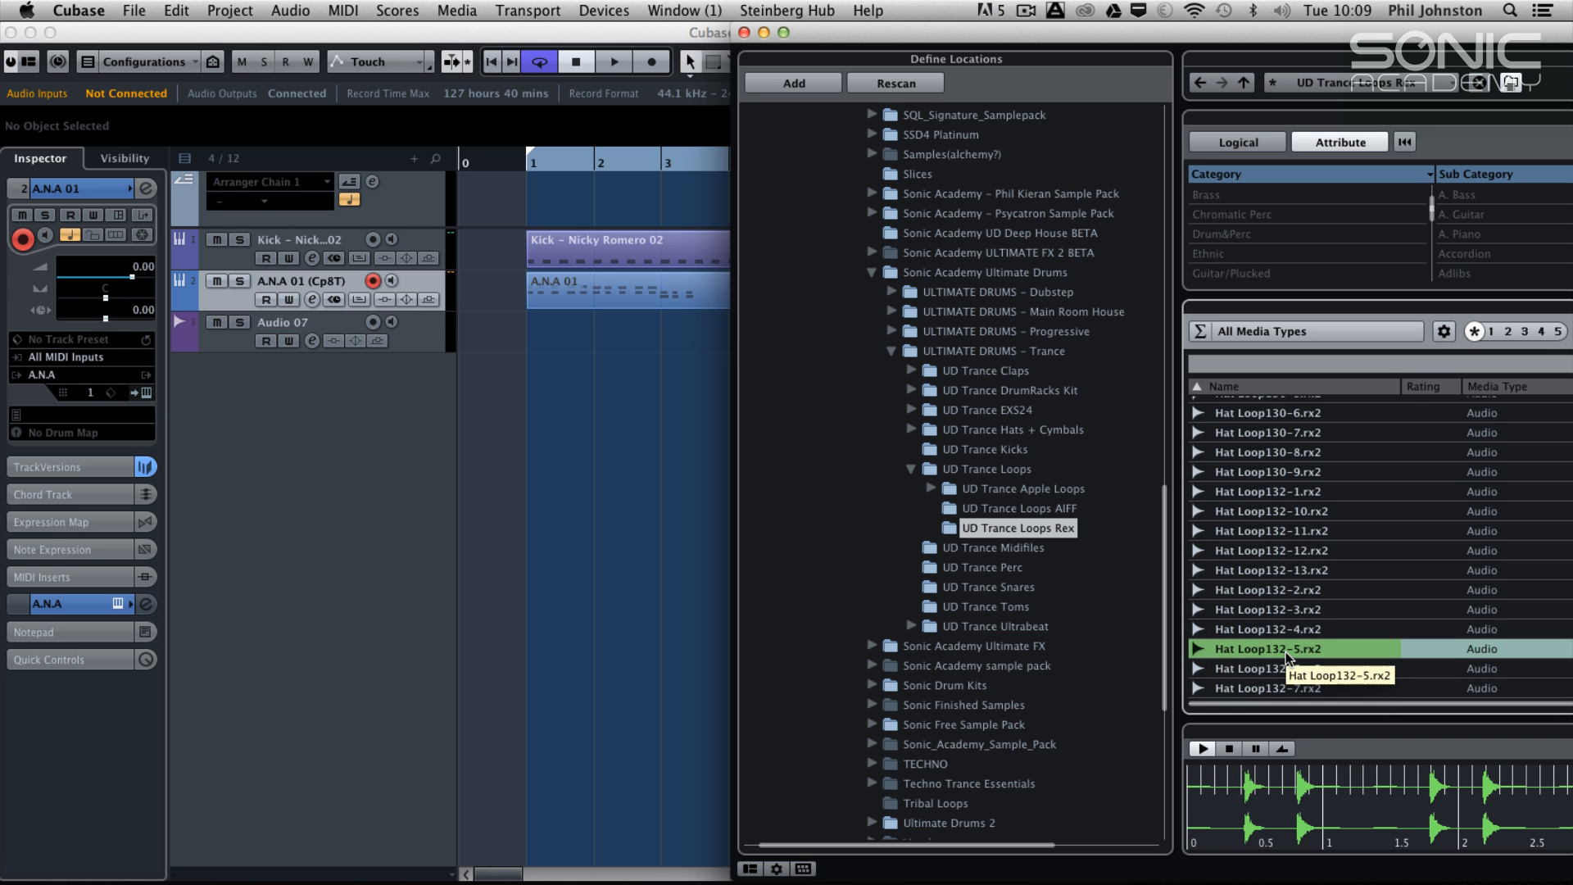
left_click(1268, 668)
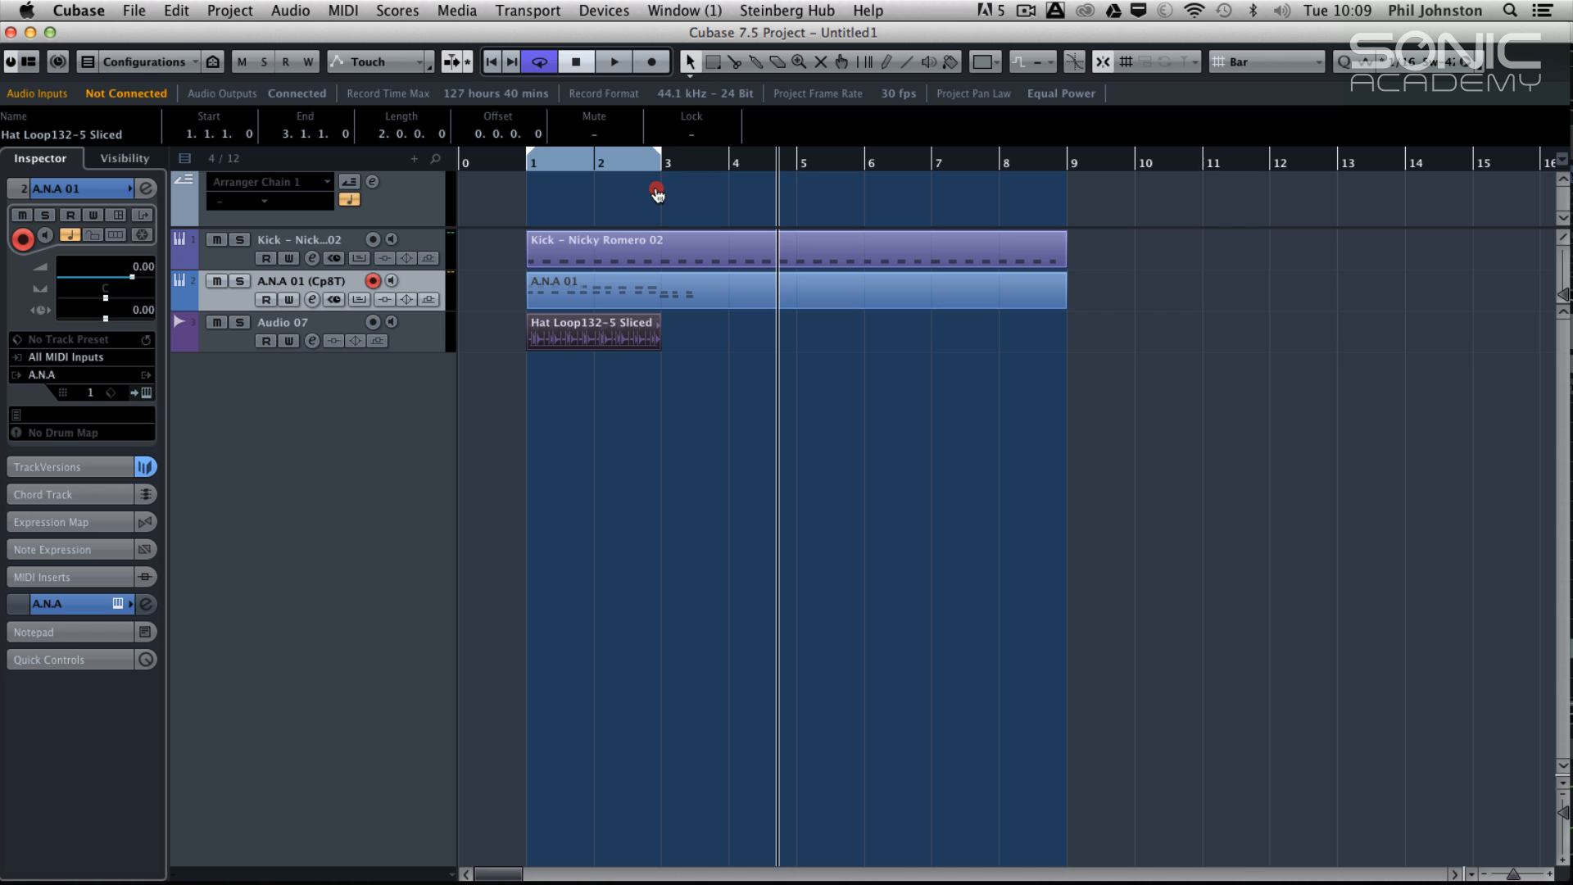
Play the bars 1–3 cycle and solo the Audio 07 hat loop track
left_click(612, 60)
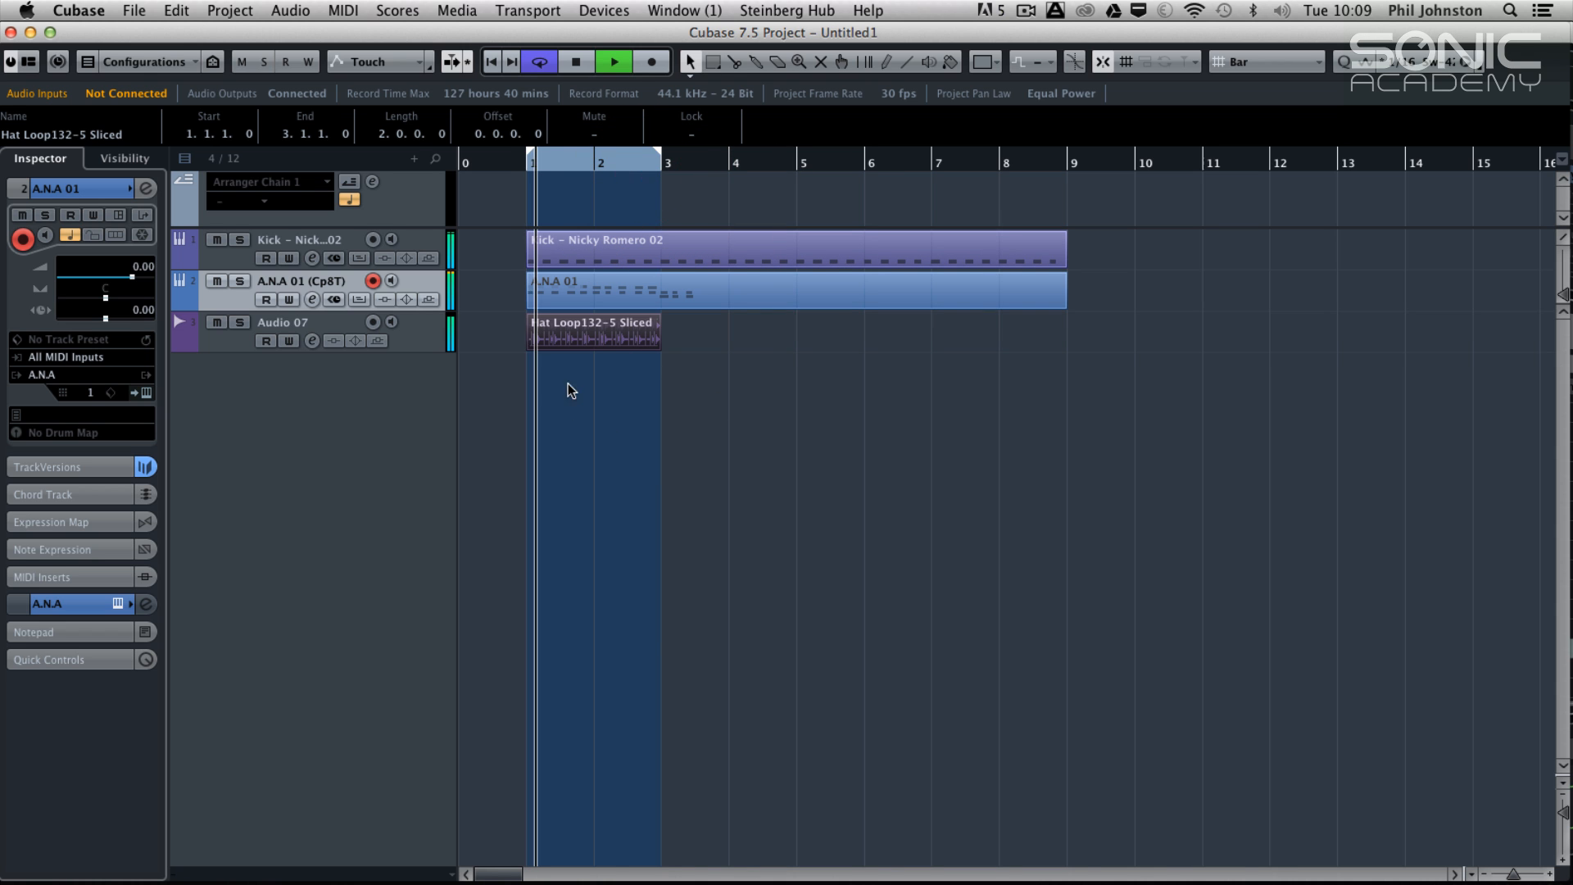
left_click(239, 322)
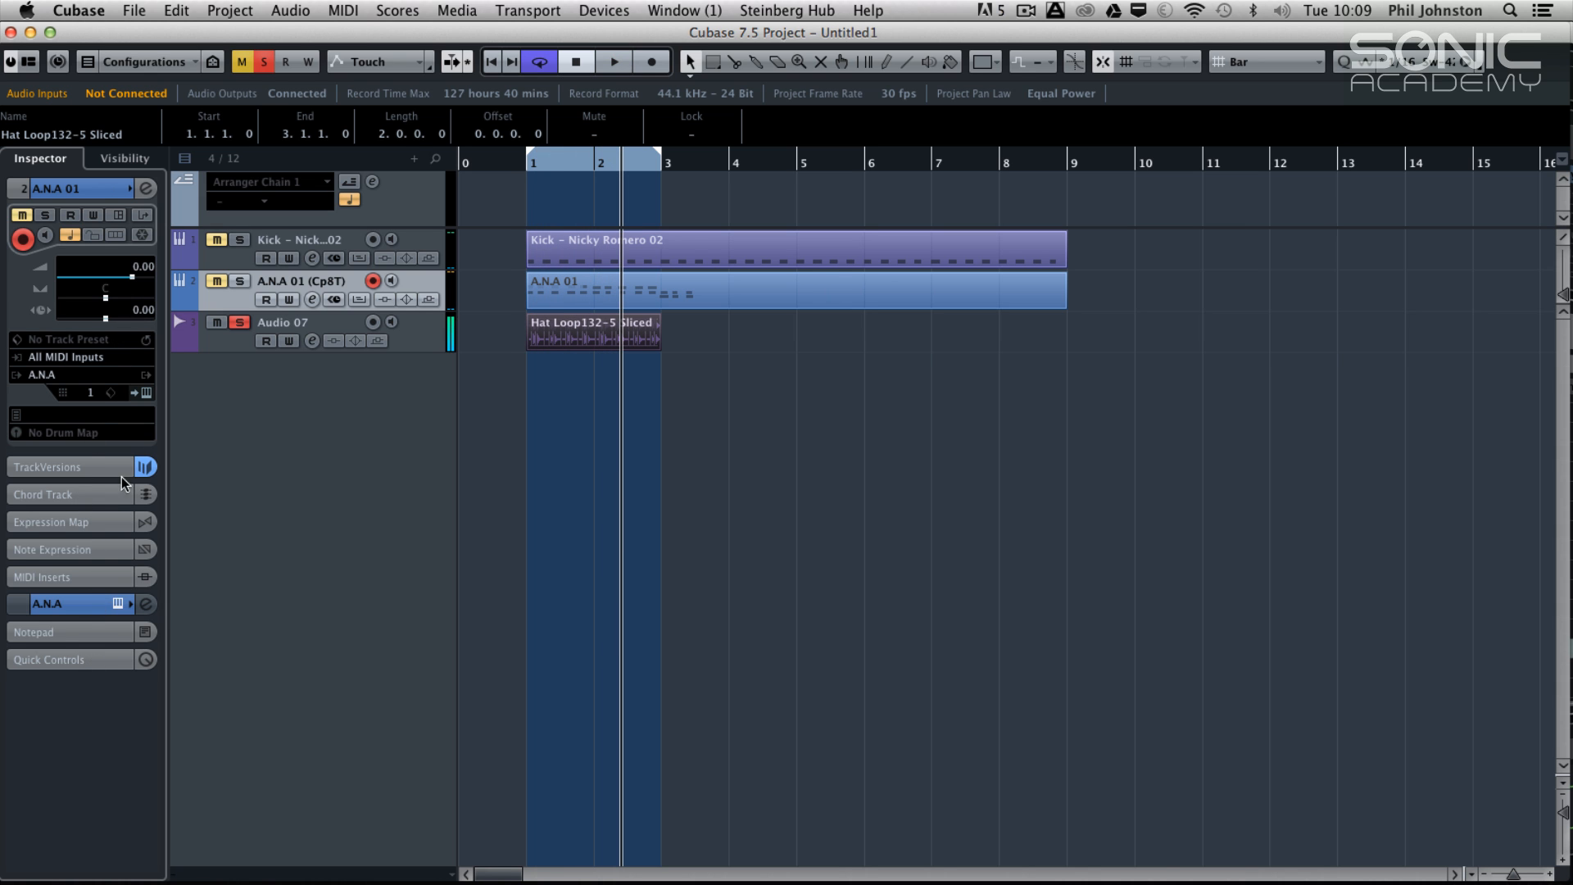
Insert LoopMash FX from the Other category as the first insert on Audio 07
left_click(283, 322)
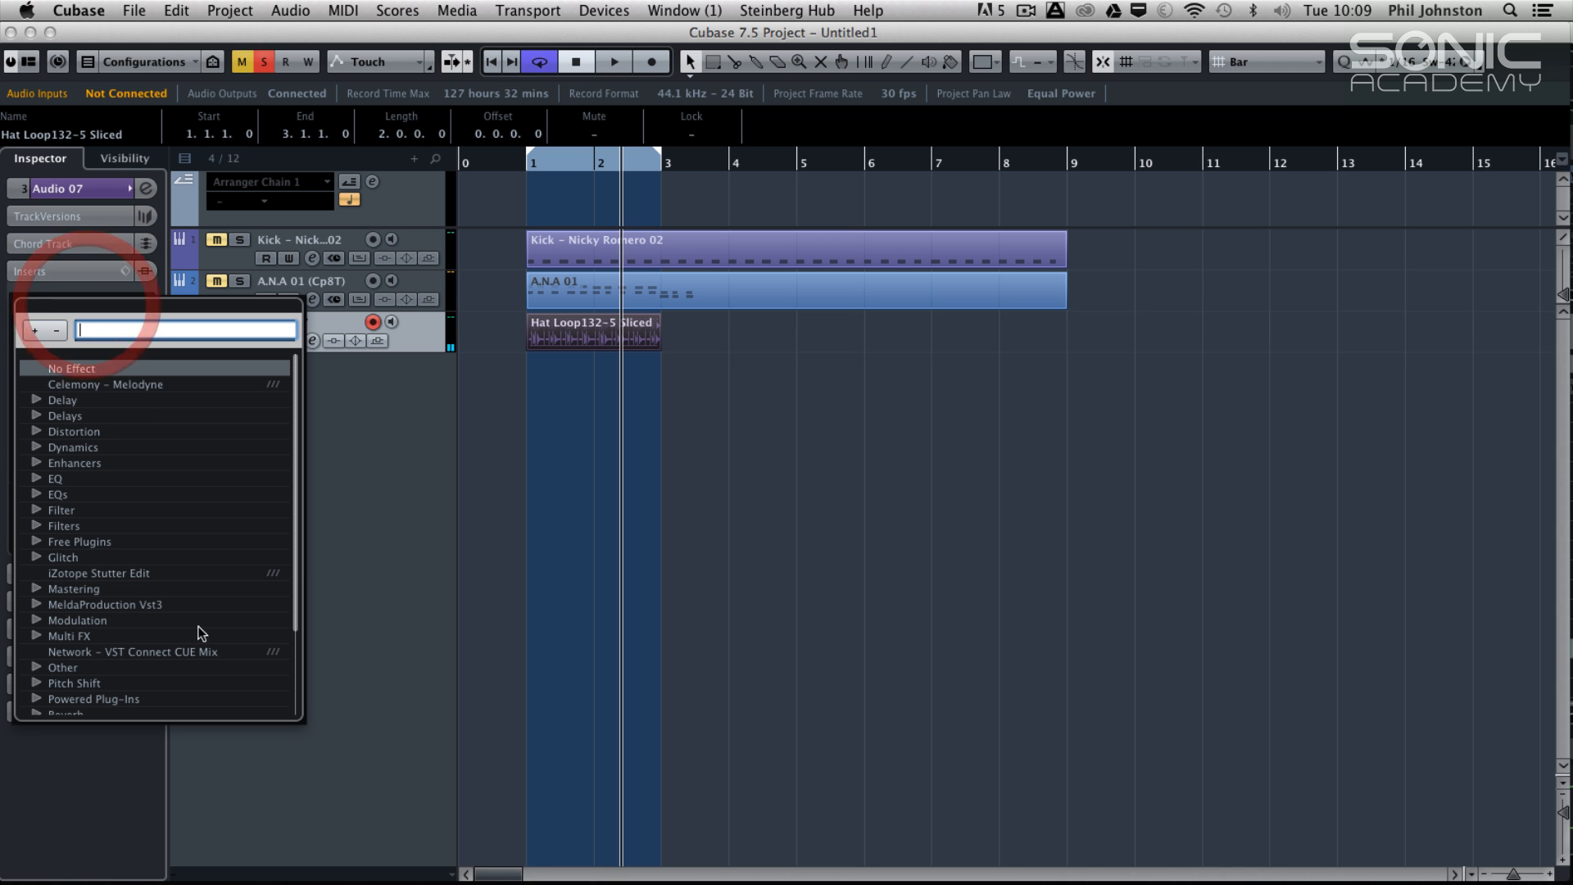
scroll("down", 3)
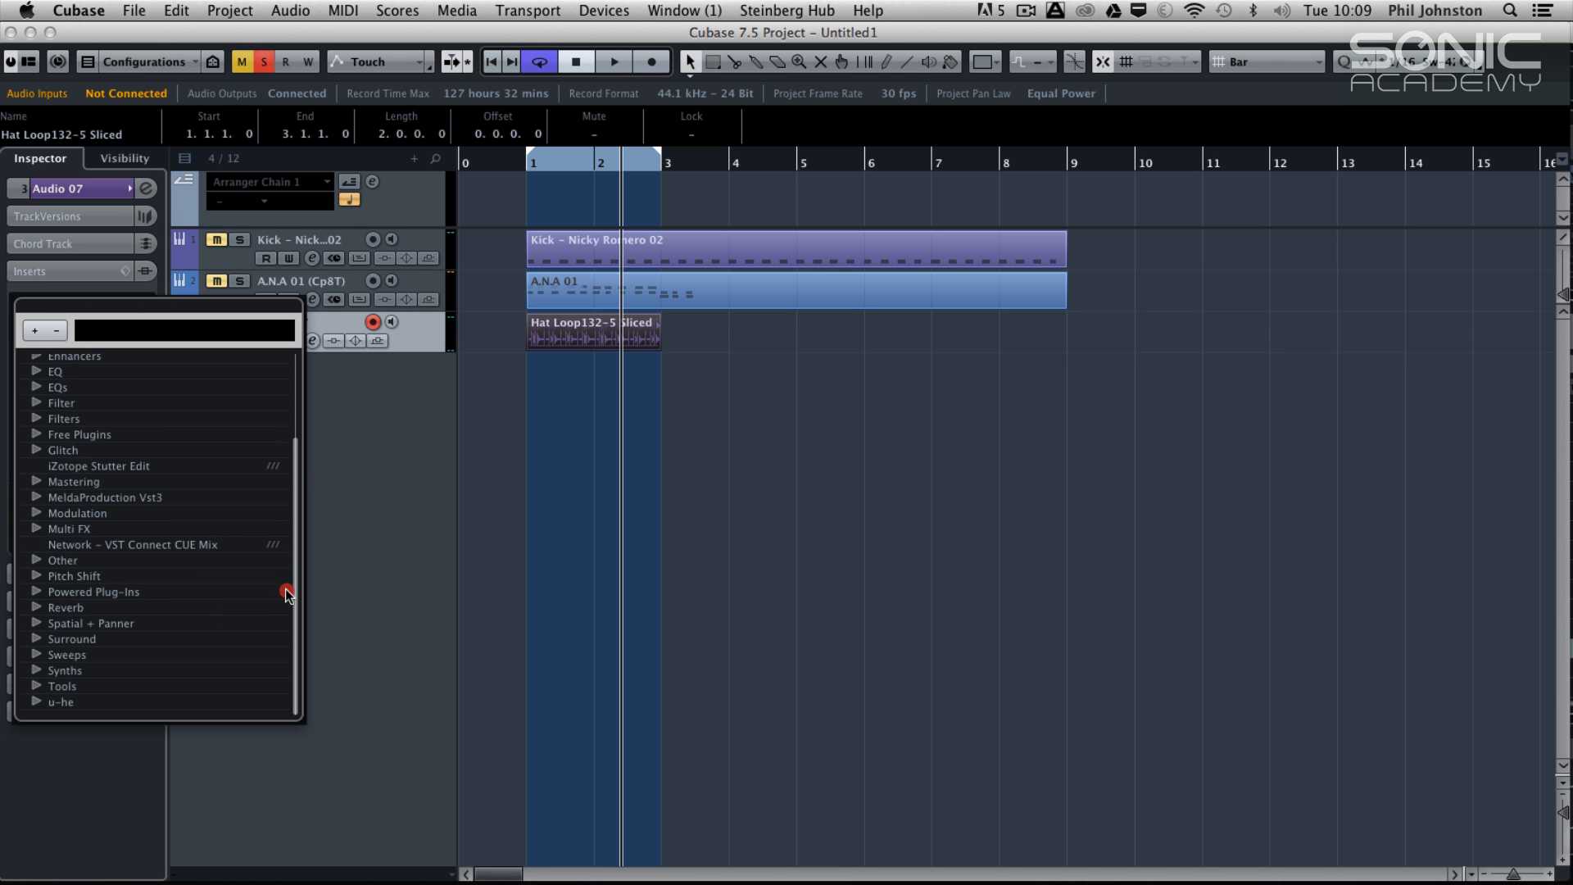
mouse_move(48, 414)
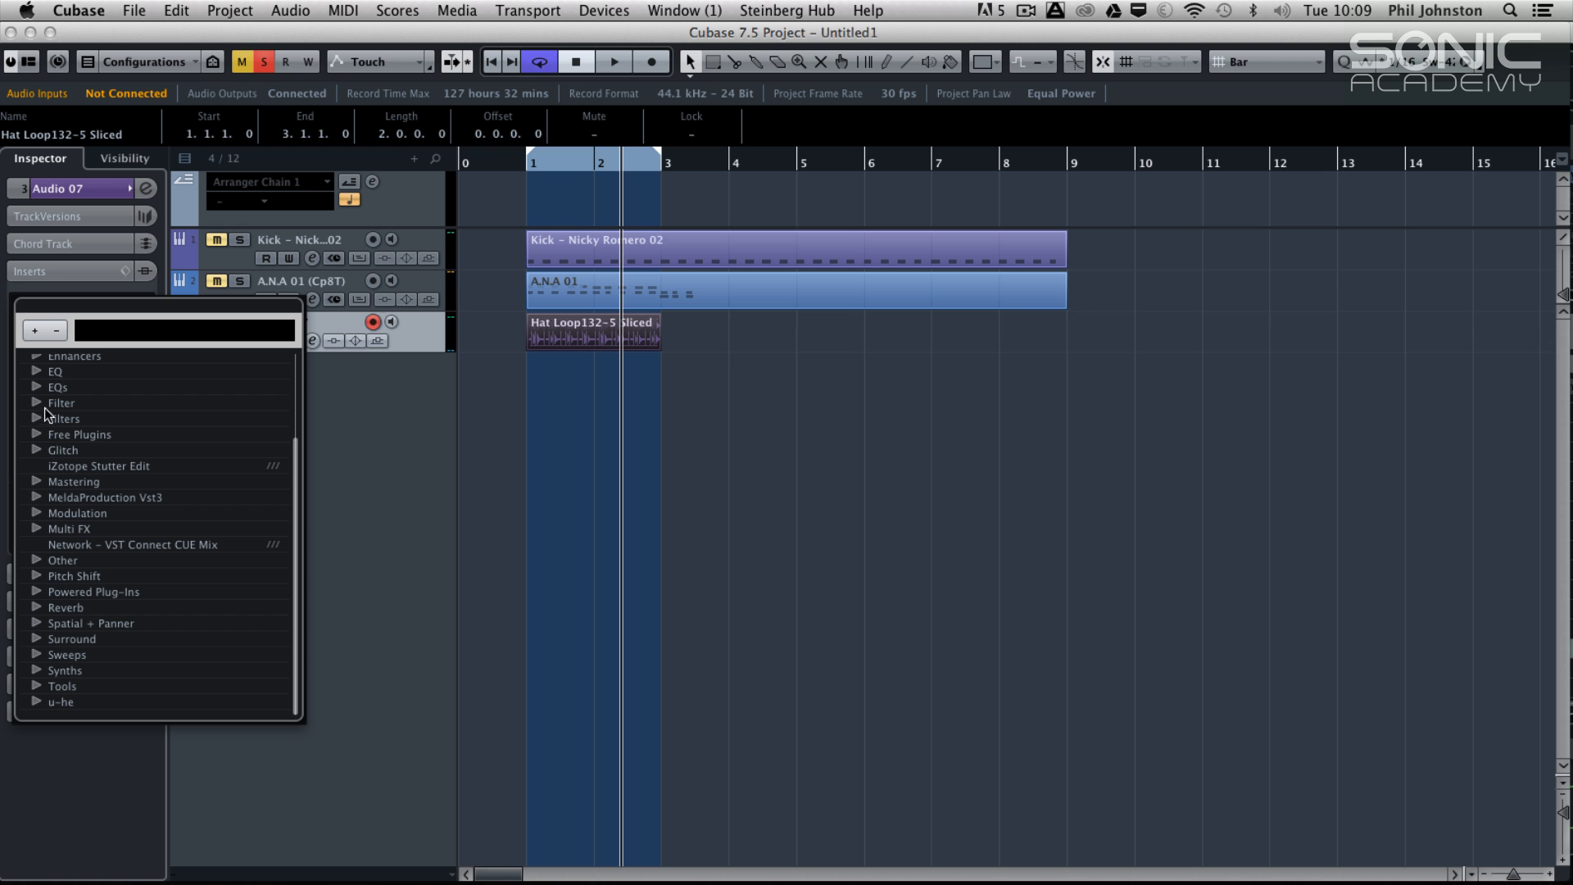
left_click(62, 560)
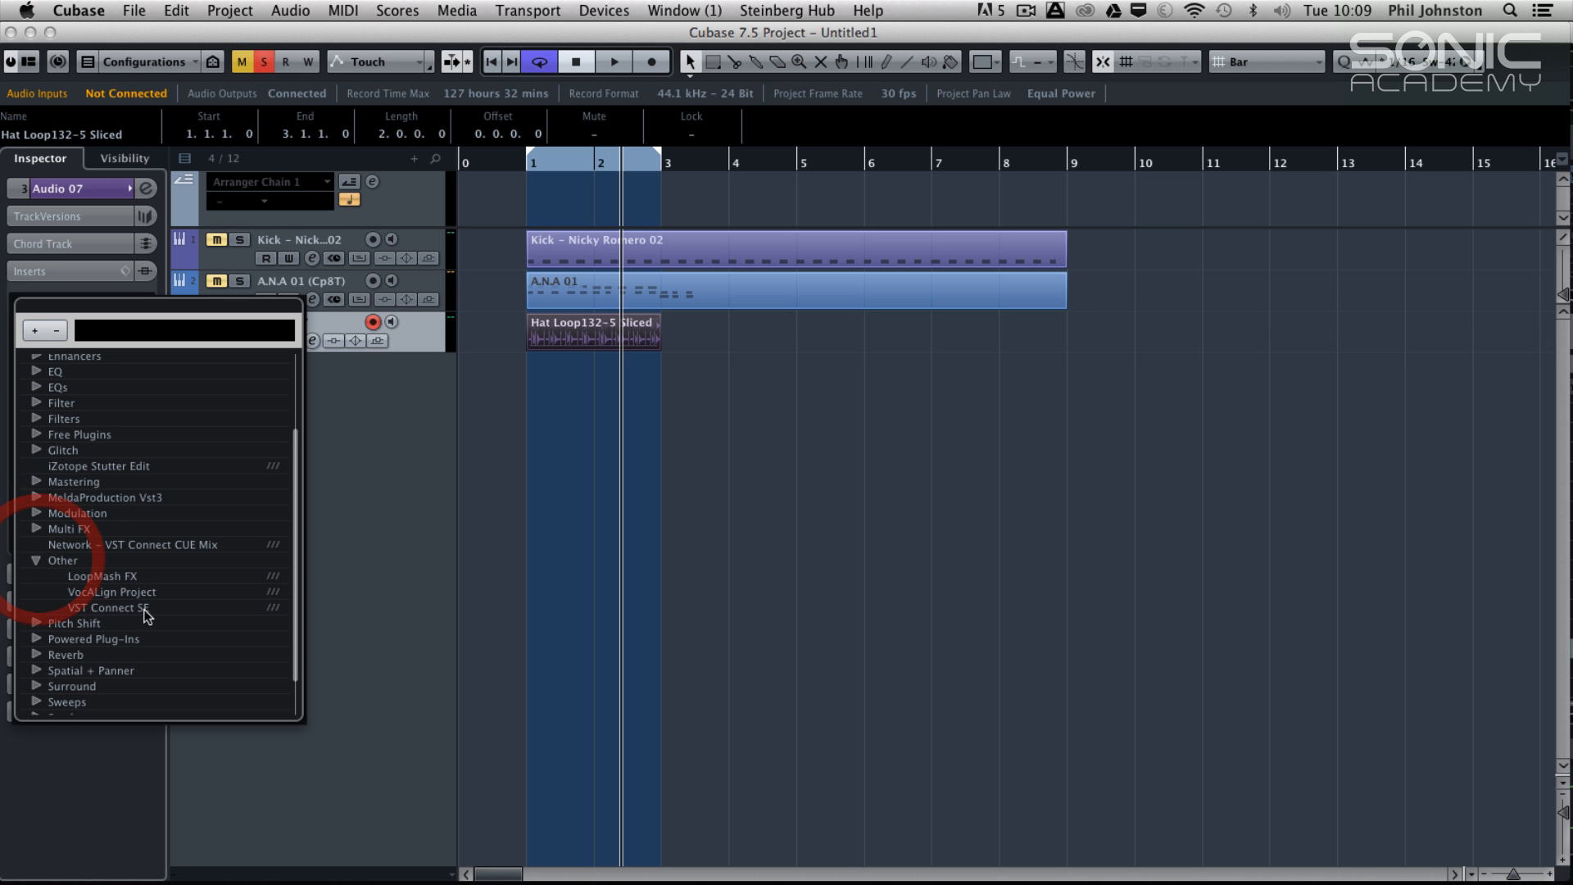
left_click(102, 575)
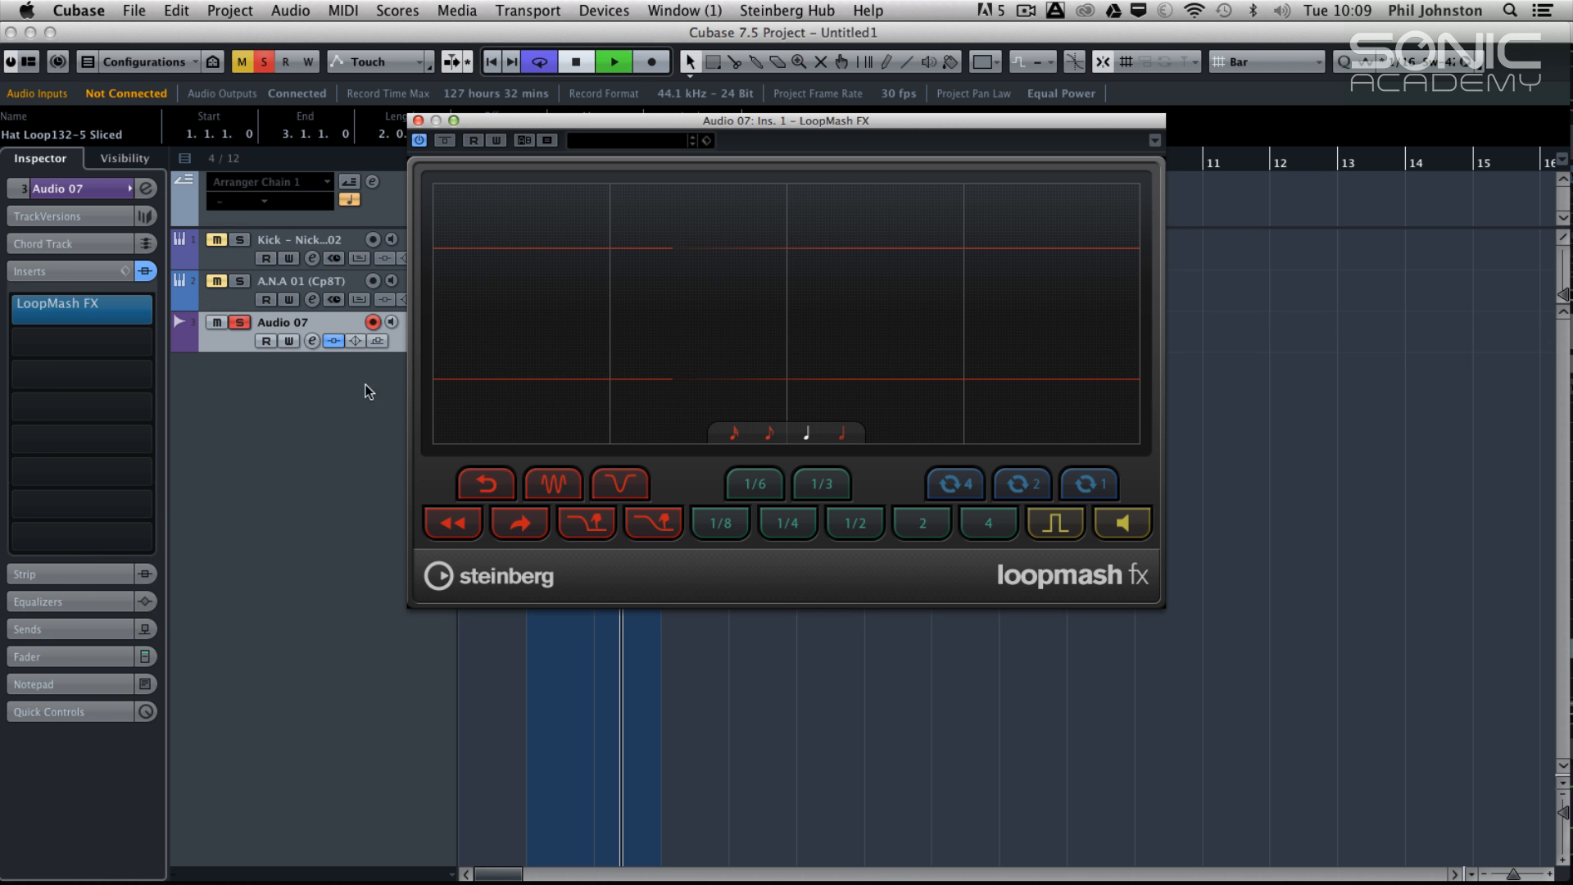
Start playback, close MediaBay and try a LoopMash FX effect pad on the hat loop
left_click(611, 61)
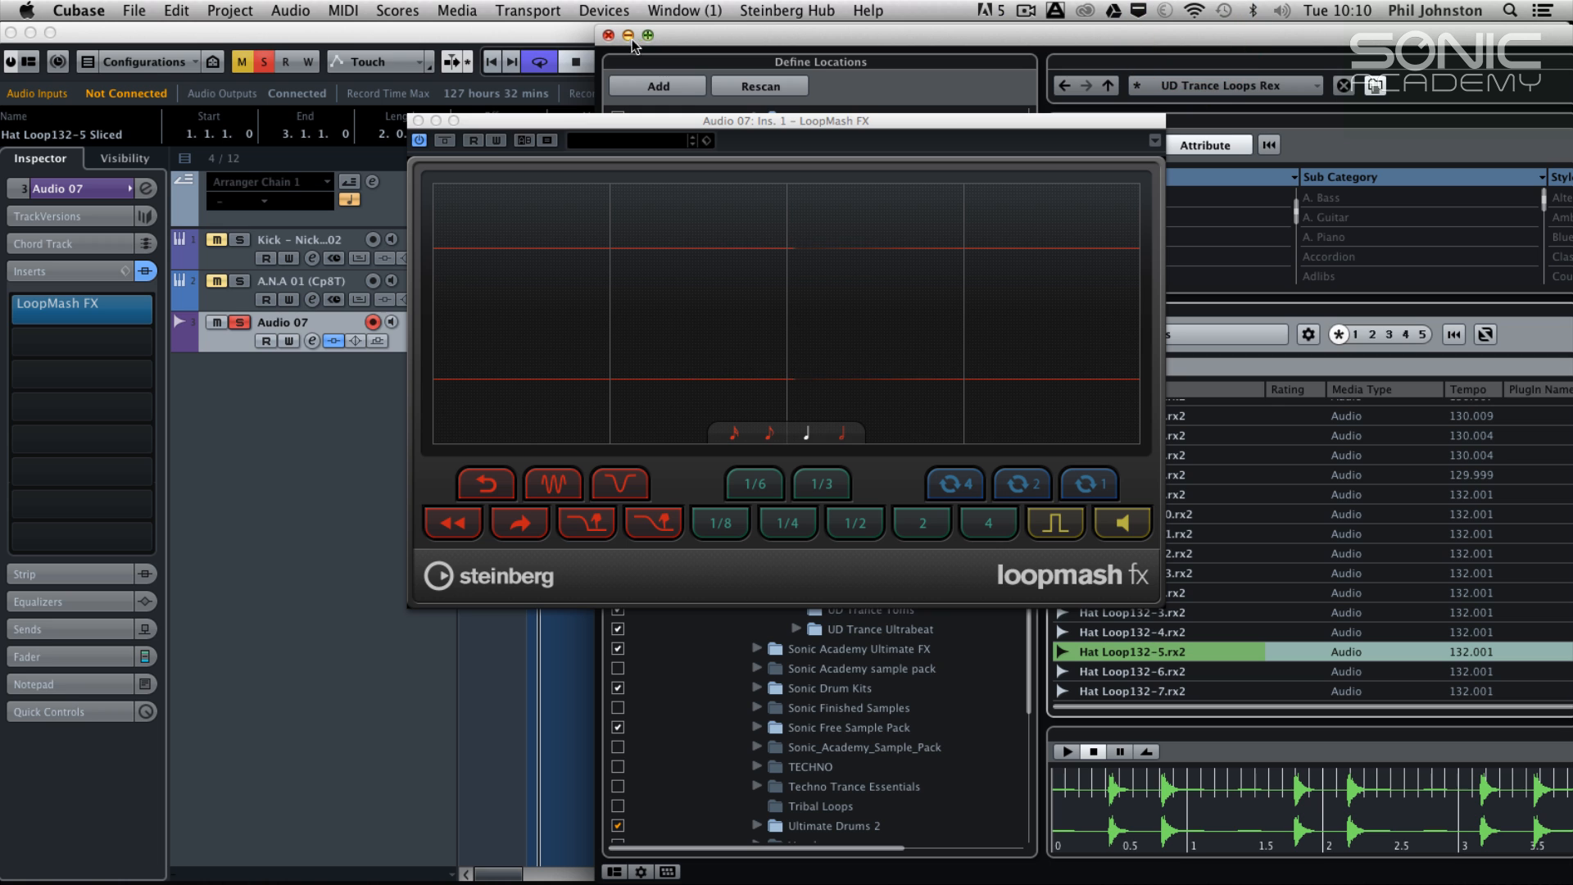
left_click(607, 36)
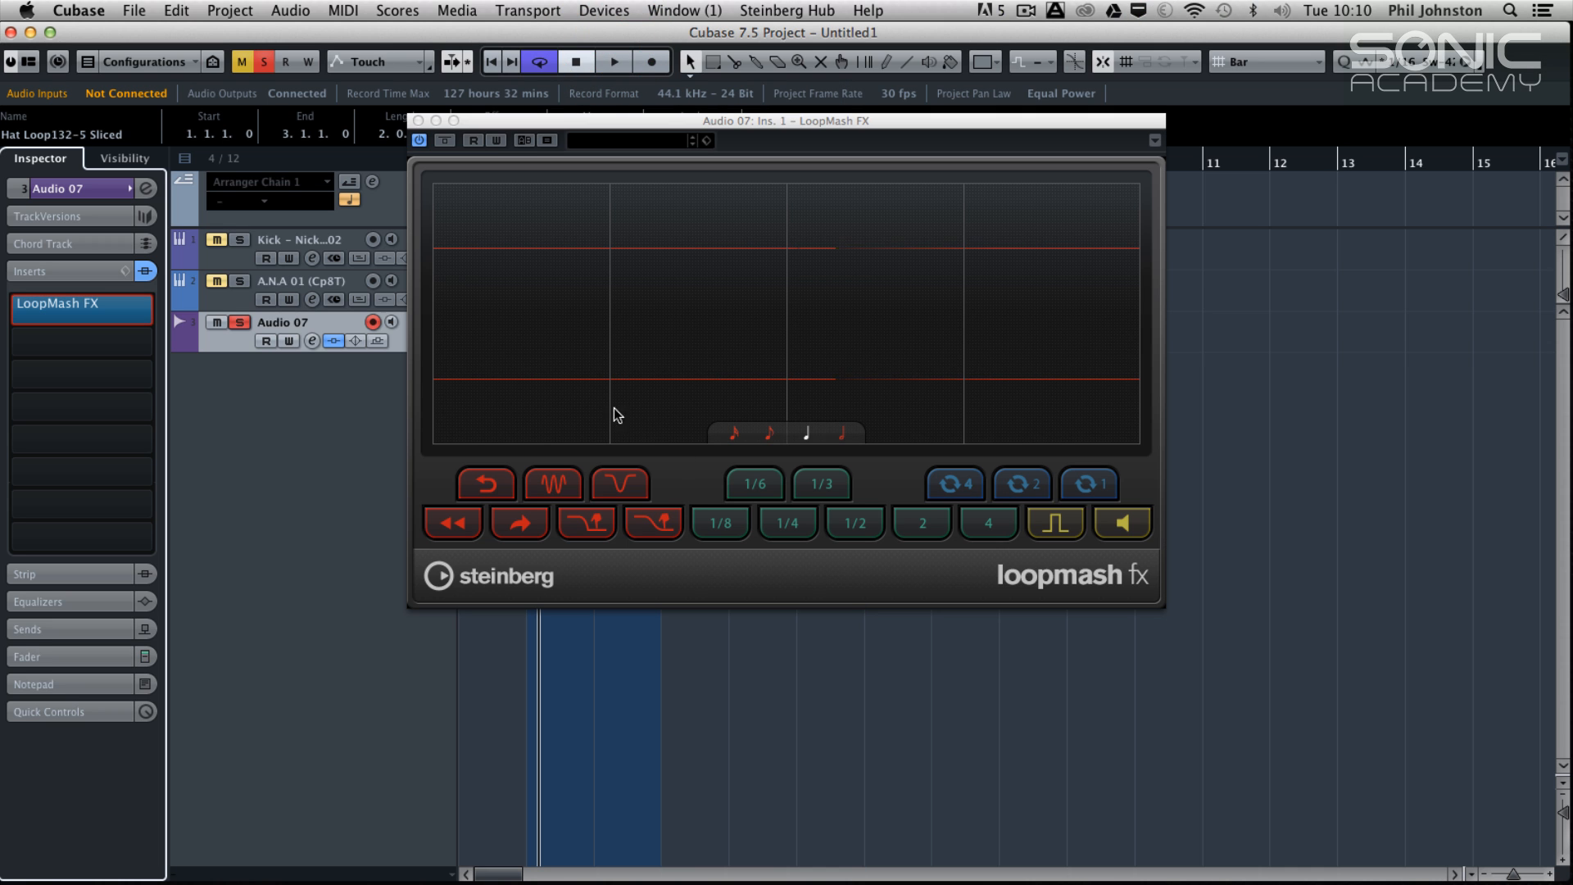
left_click(485, 483)
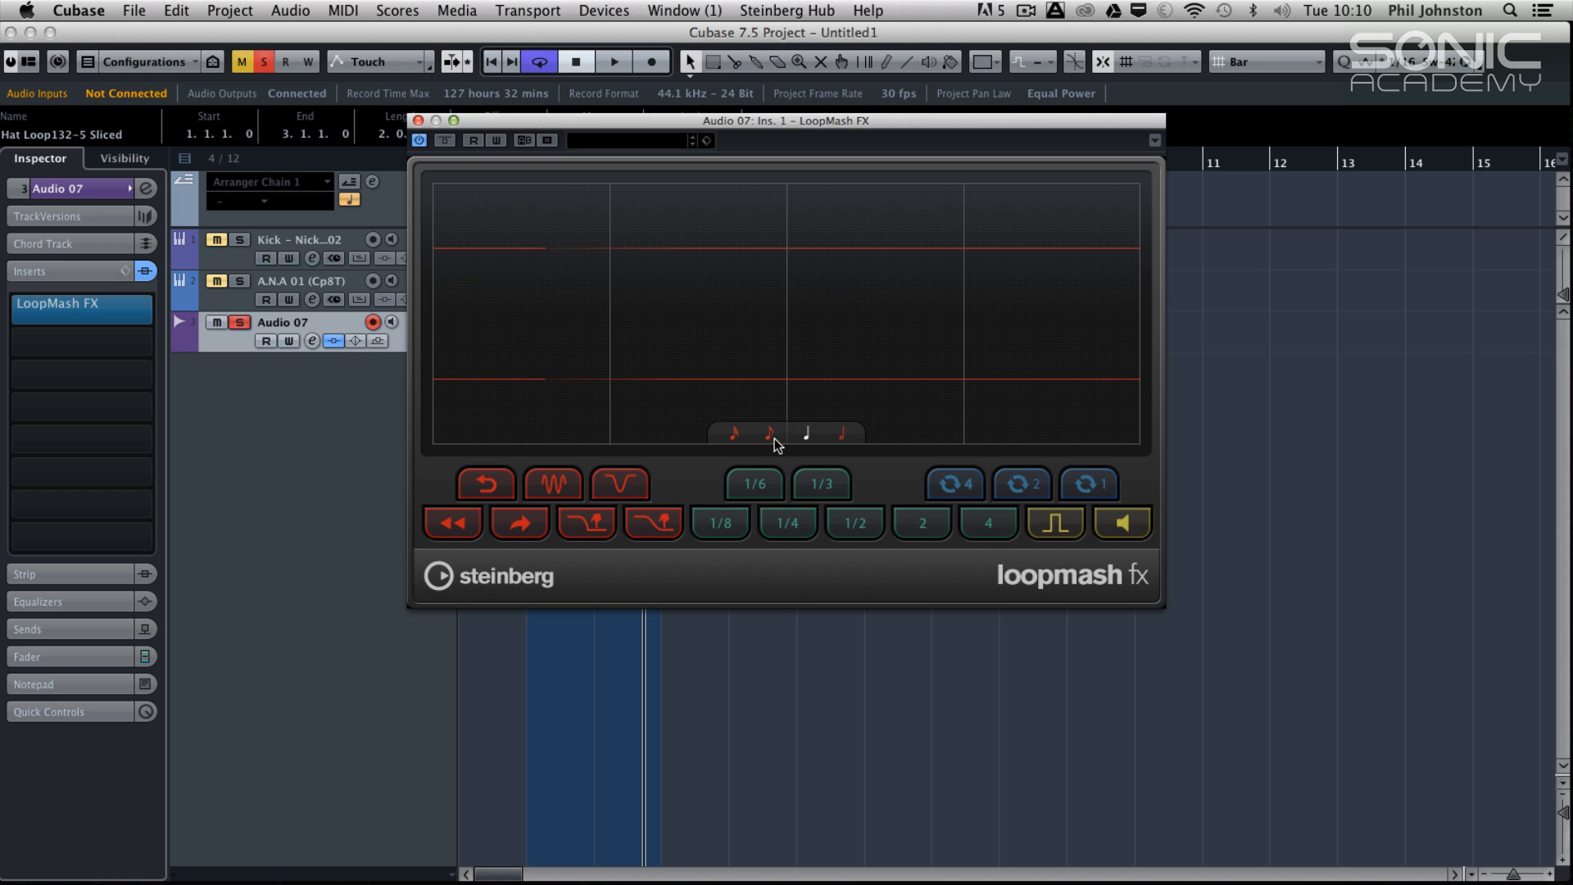
Switch the LoopMash FX slice grid to eighth notes and try a pad again
left_click(765, 435)
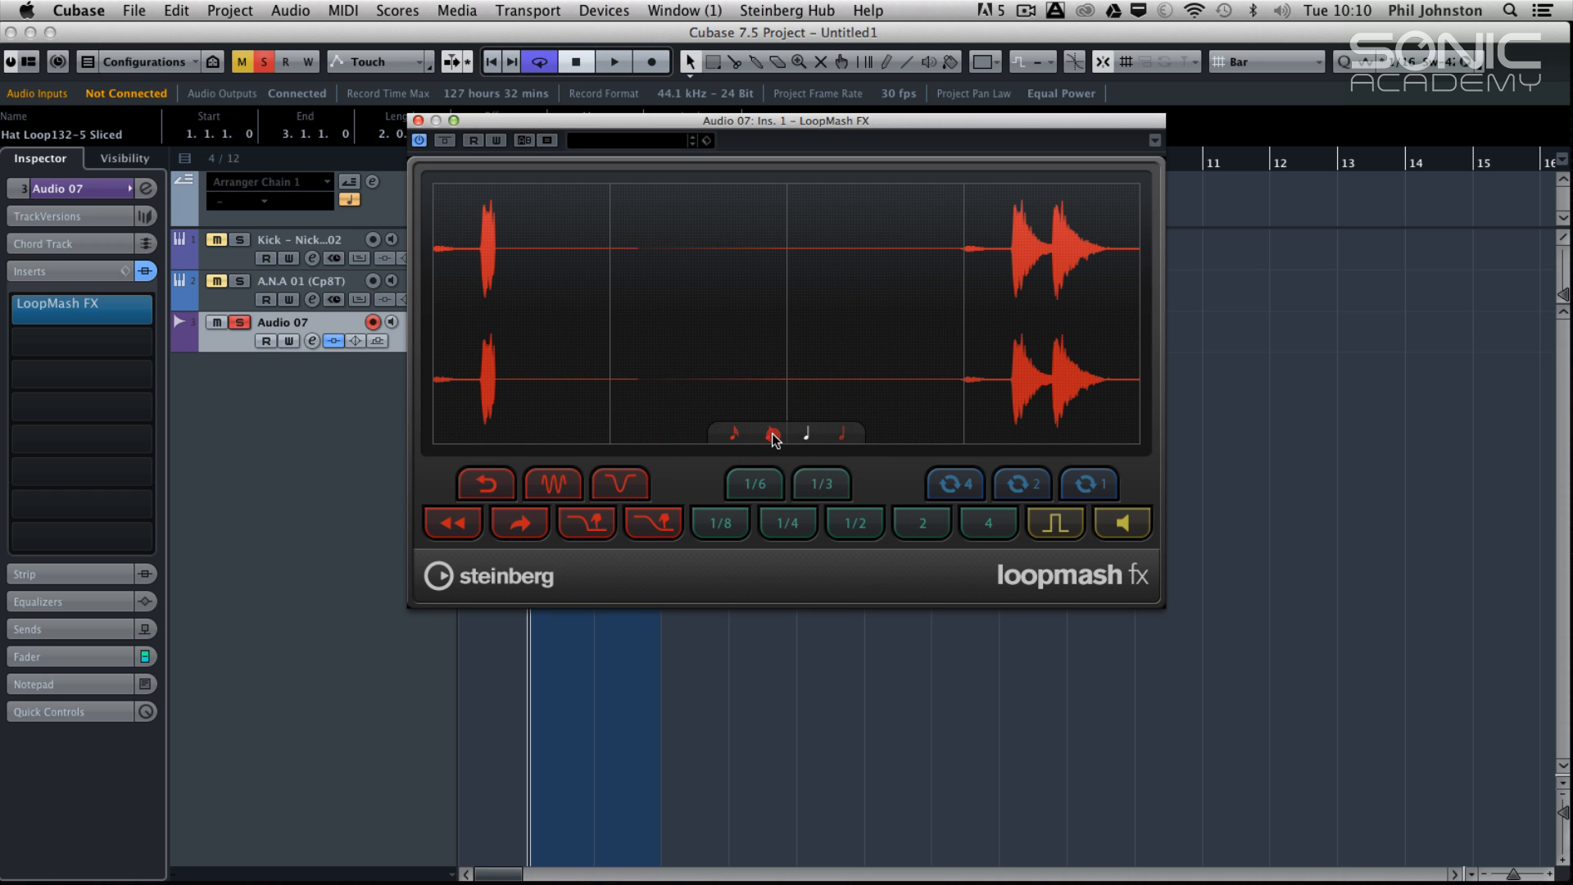
left_click(771, 433)
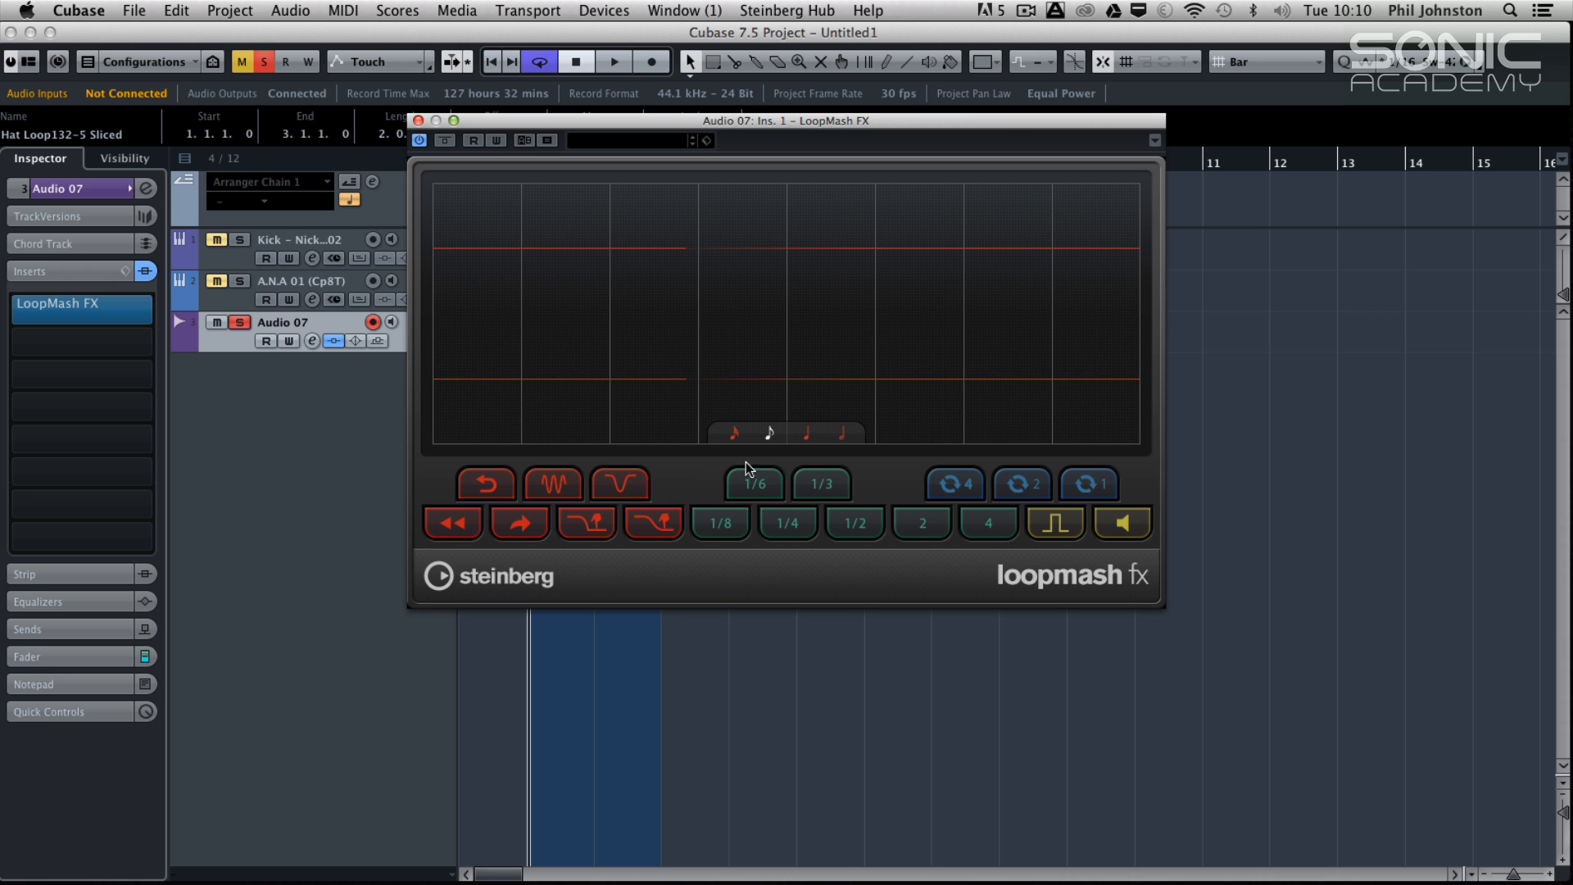
left_click(485, 485)
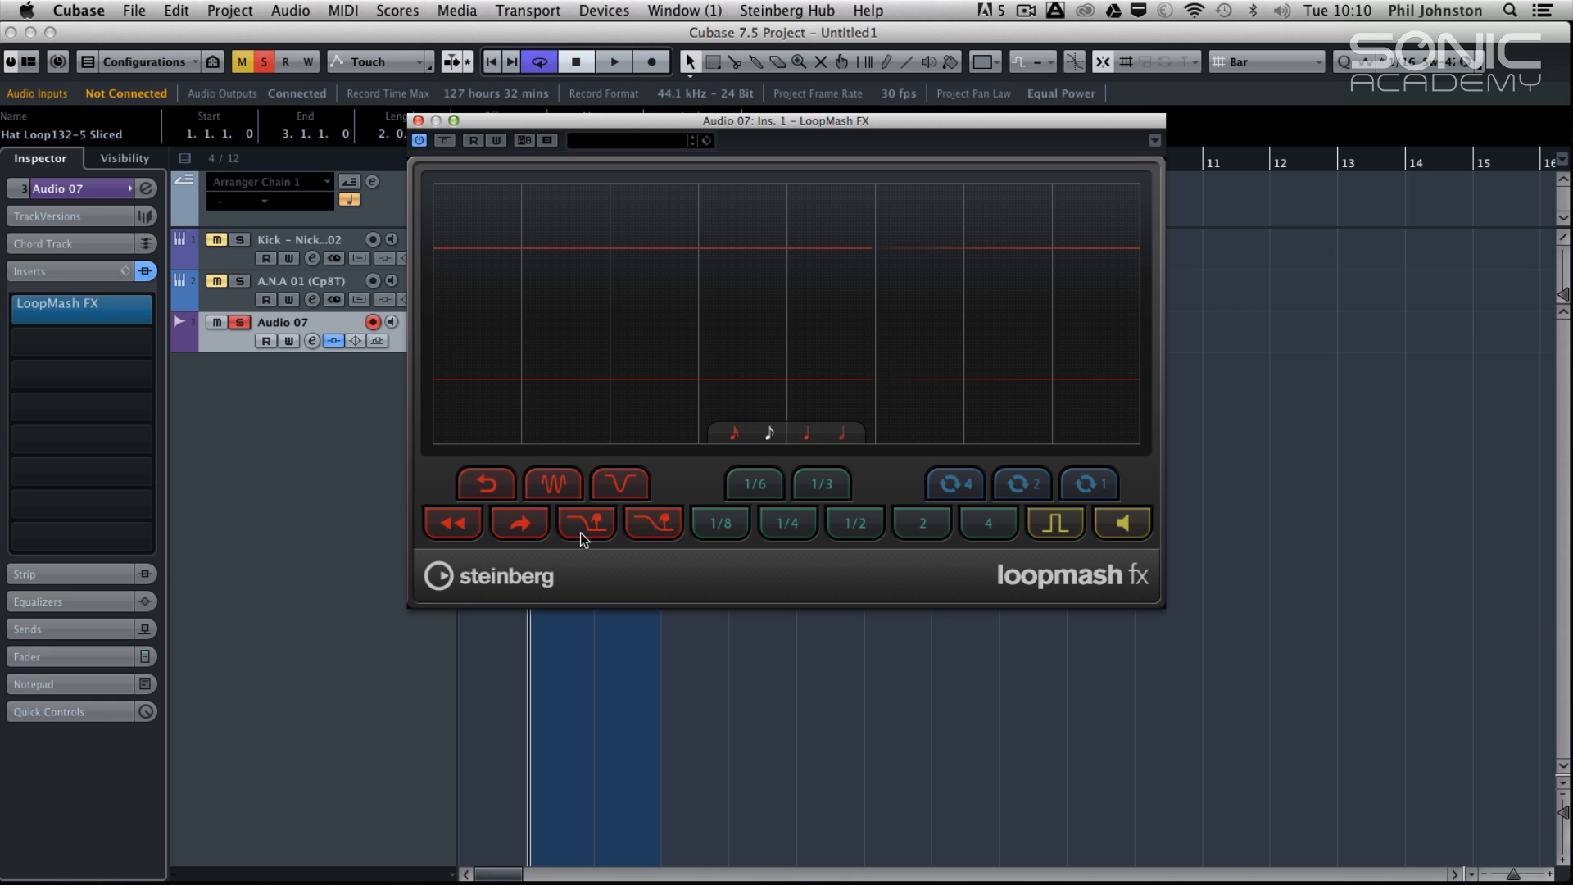
mouse_move(652, 523)
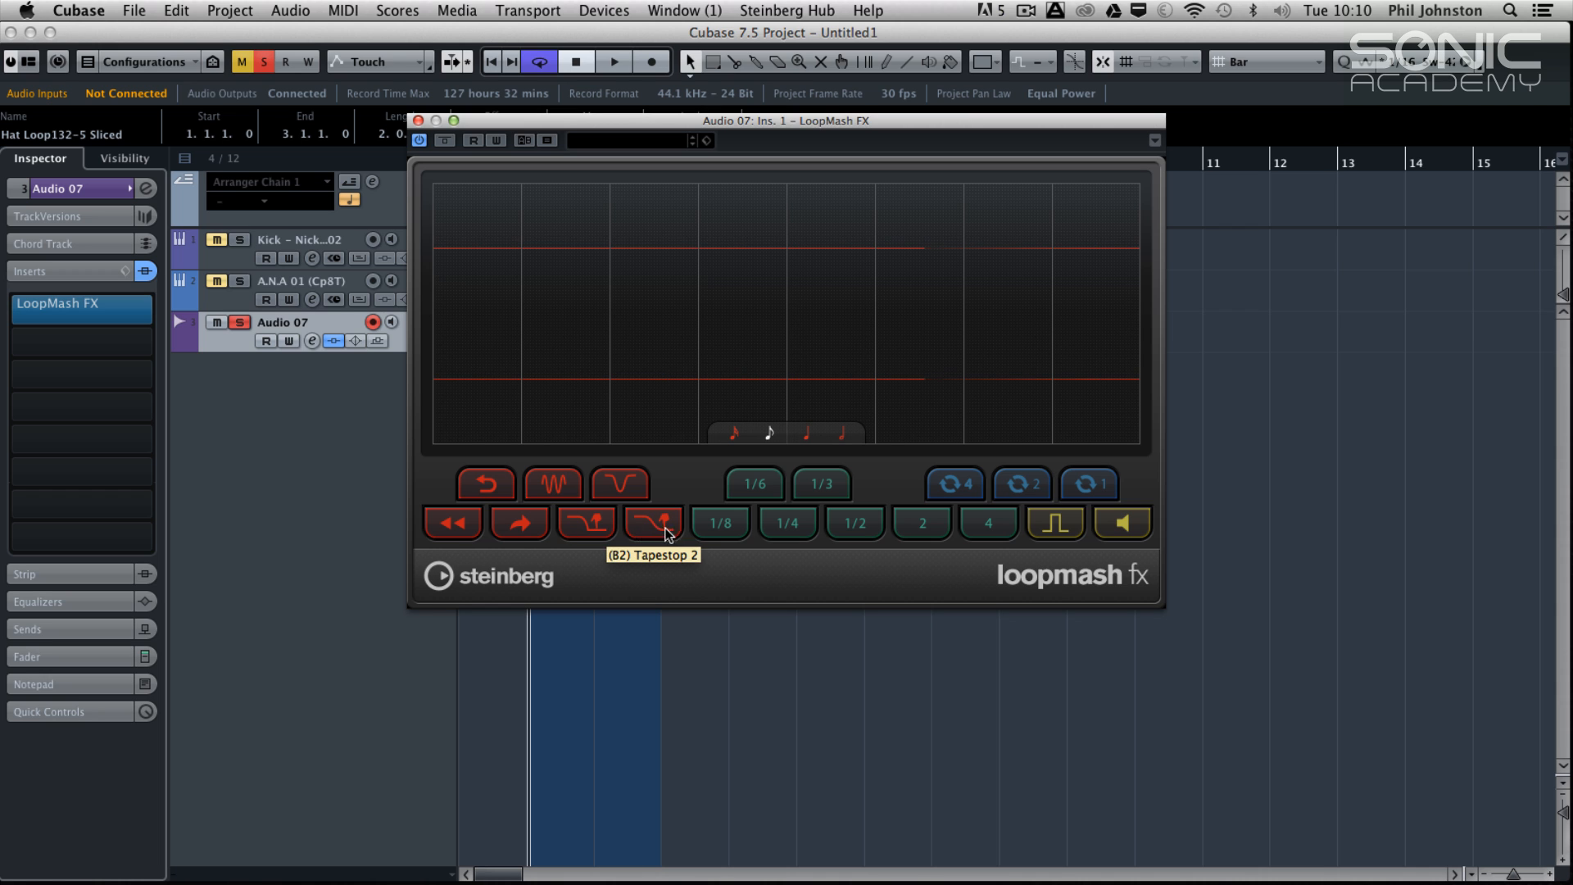
mouse_move(452, 521)
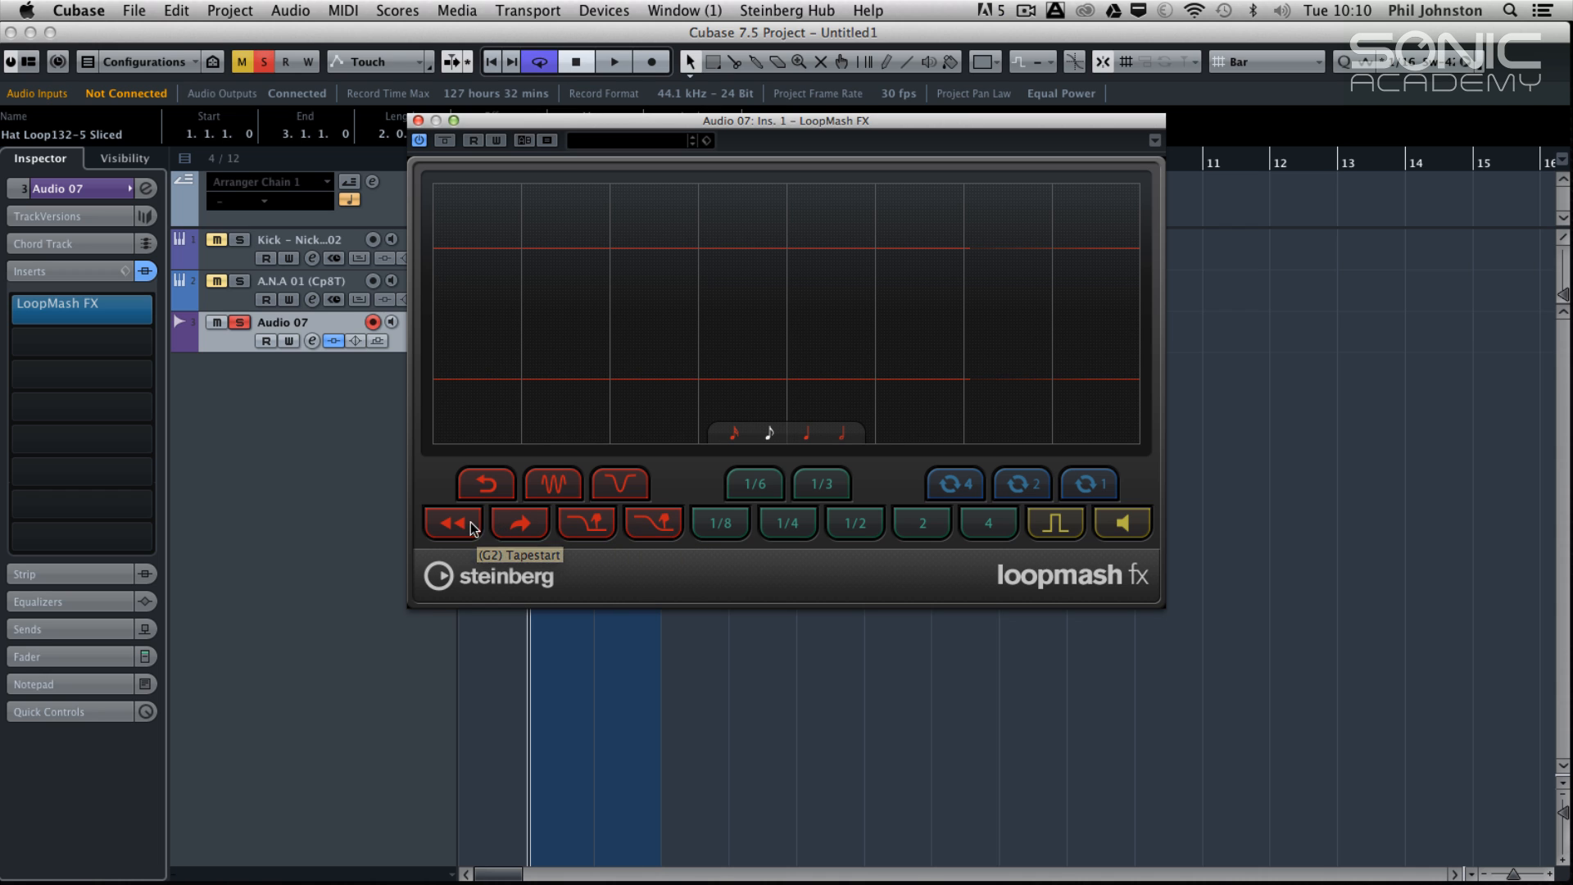
mouse_move(452, 526)
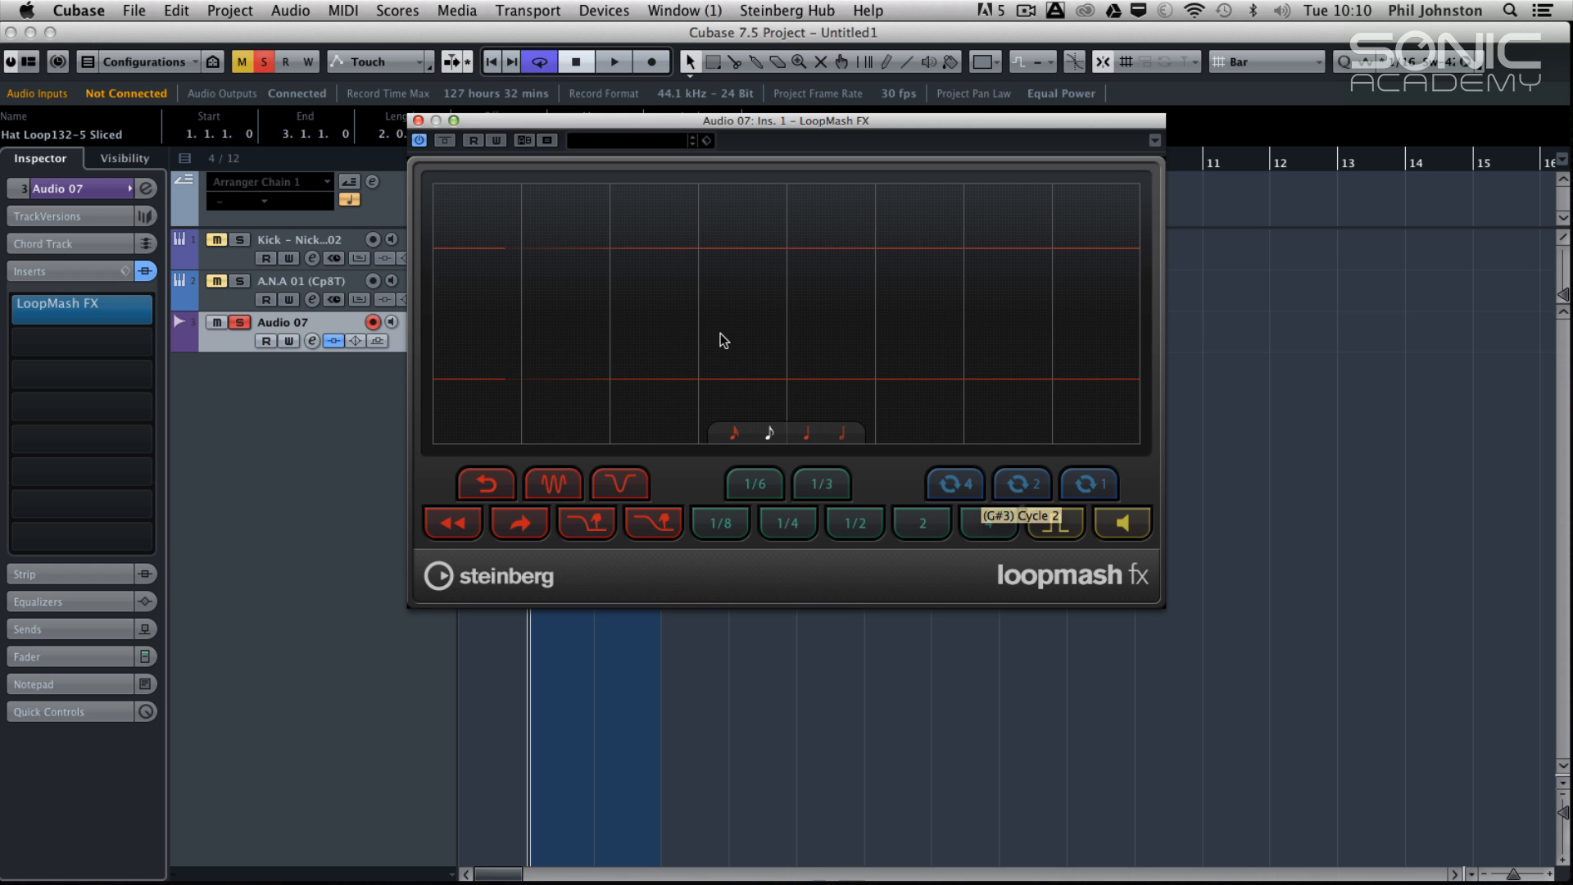
Play the hat loop and trigger stutter, tapestop, 1/3, 1/8 and 1/2 slice repeats and cycle-4/cycle-2 pads
left_click(613, 60)
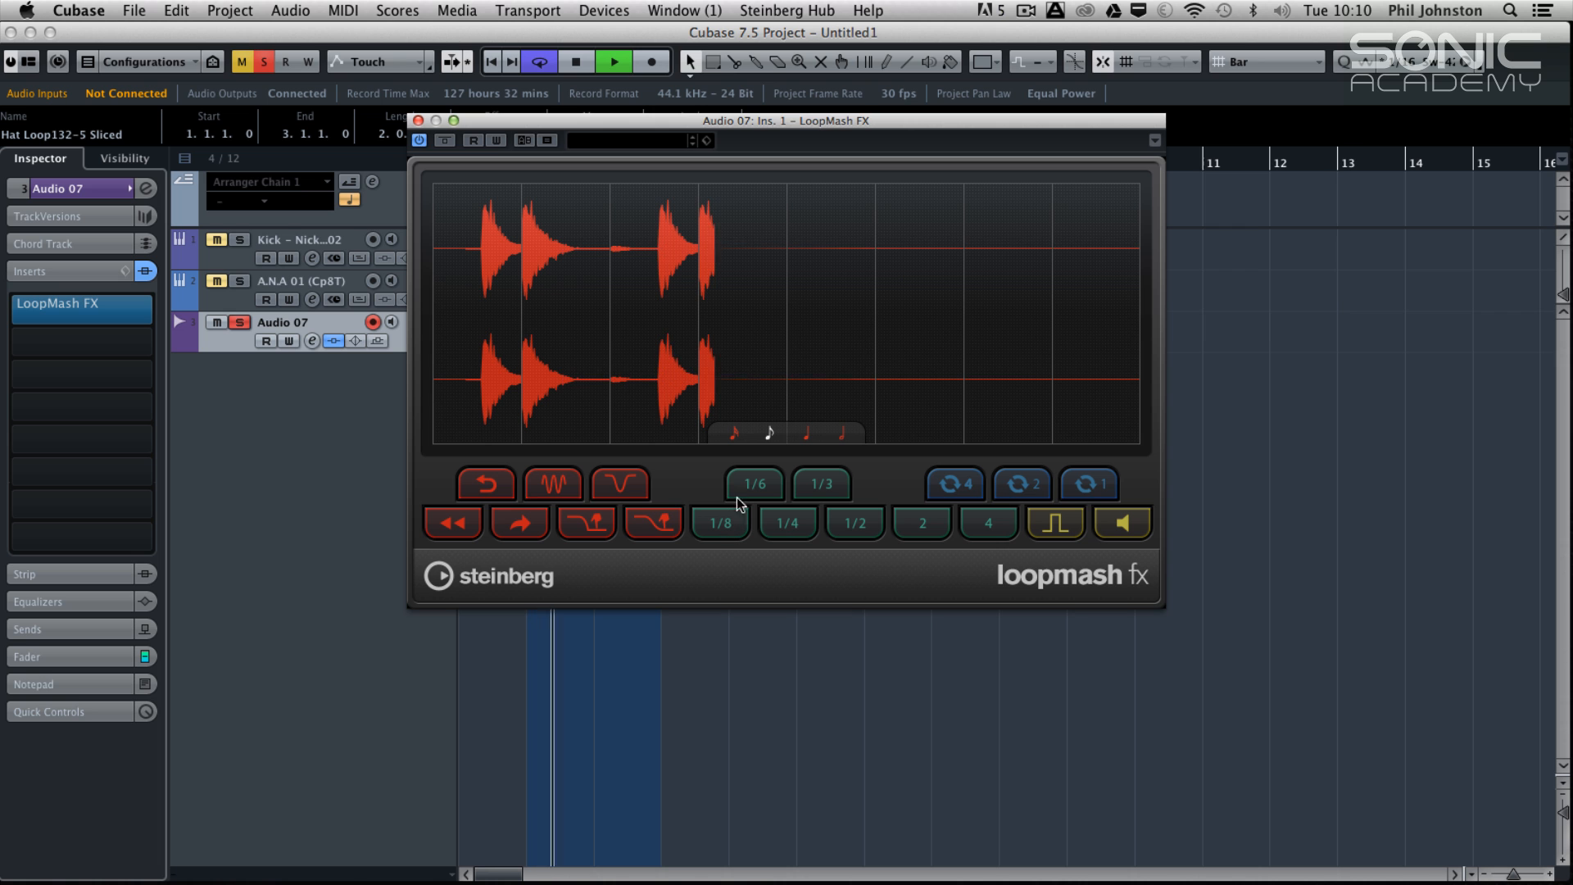
left_click(553, 485)
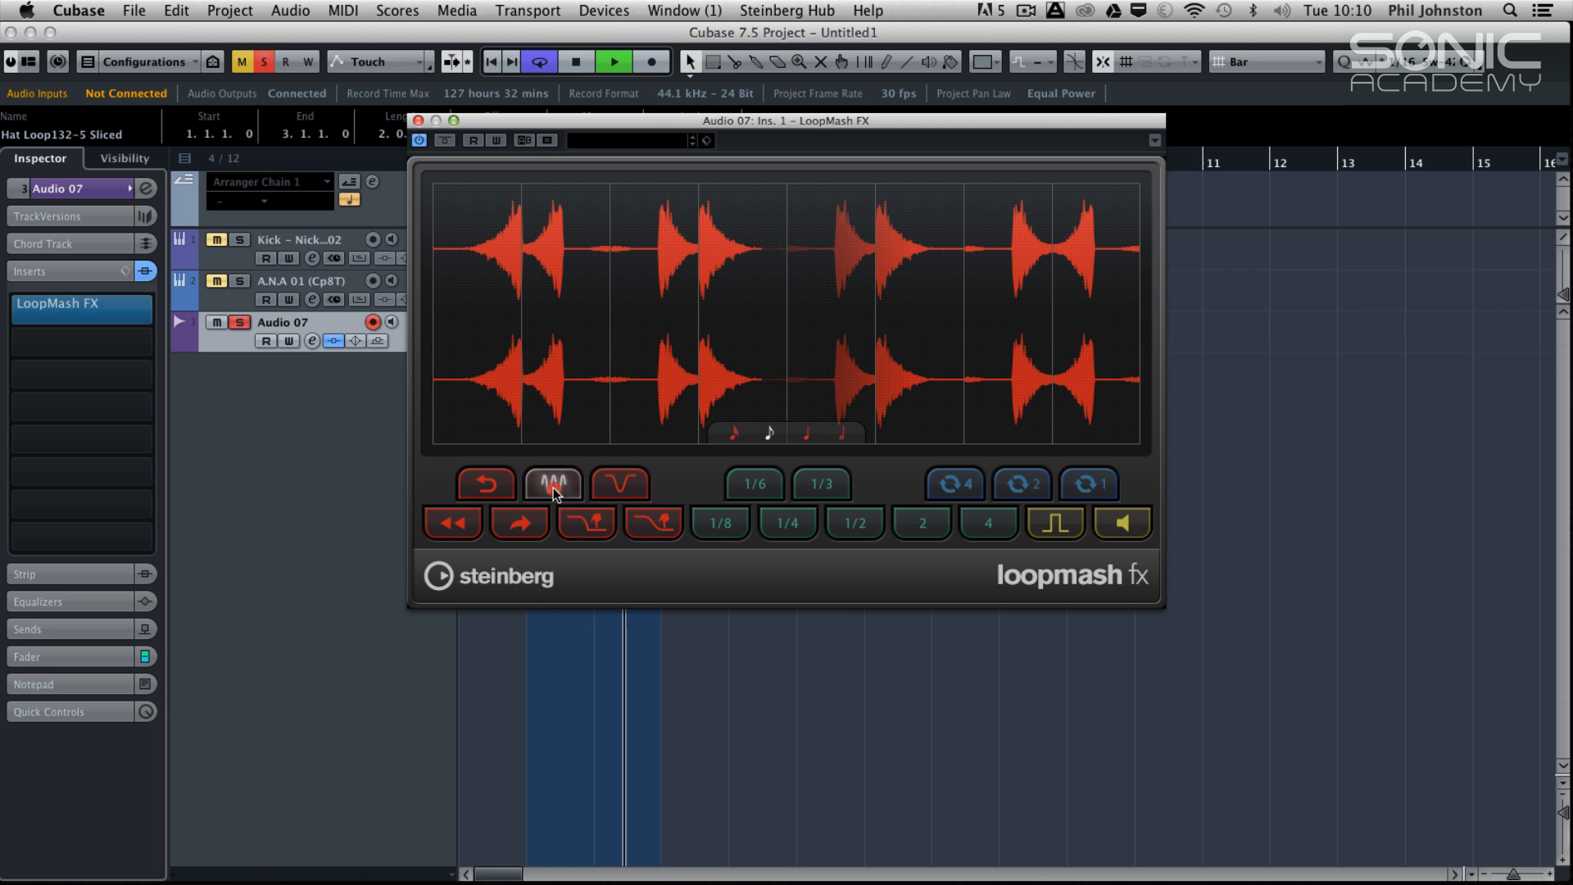
left_click(652, 521)
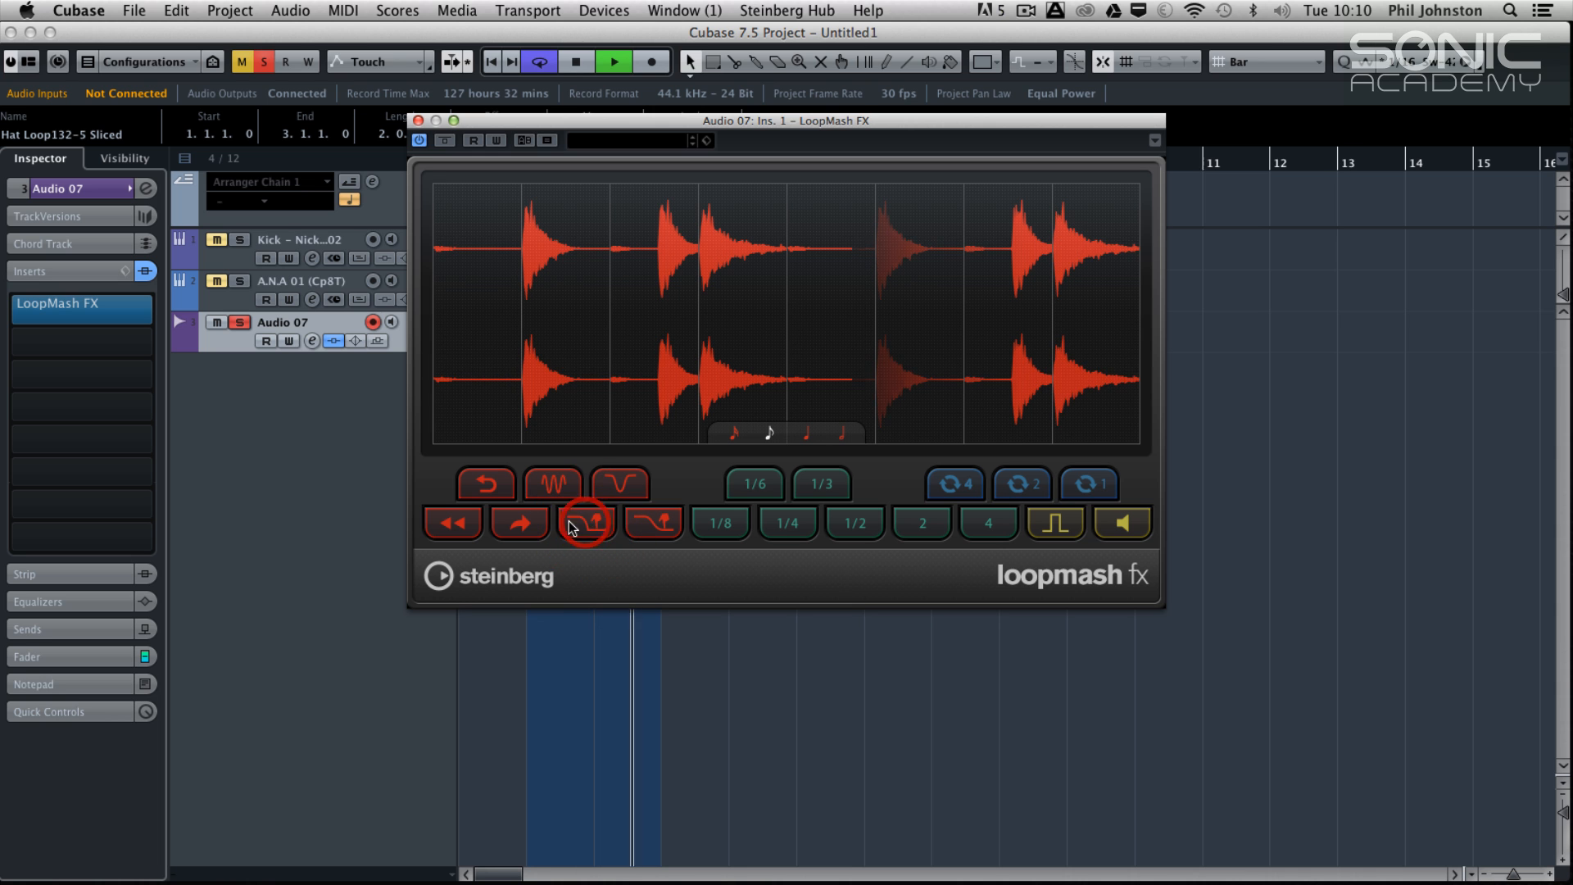
left_click(817, 485)
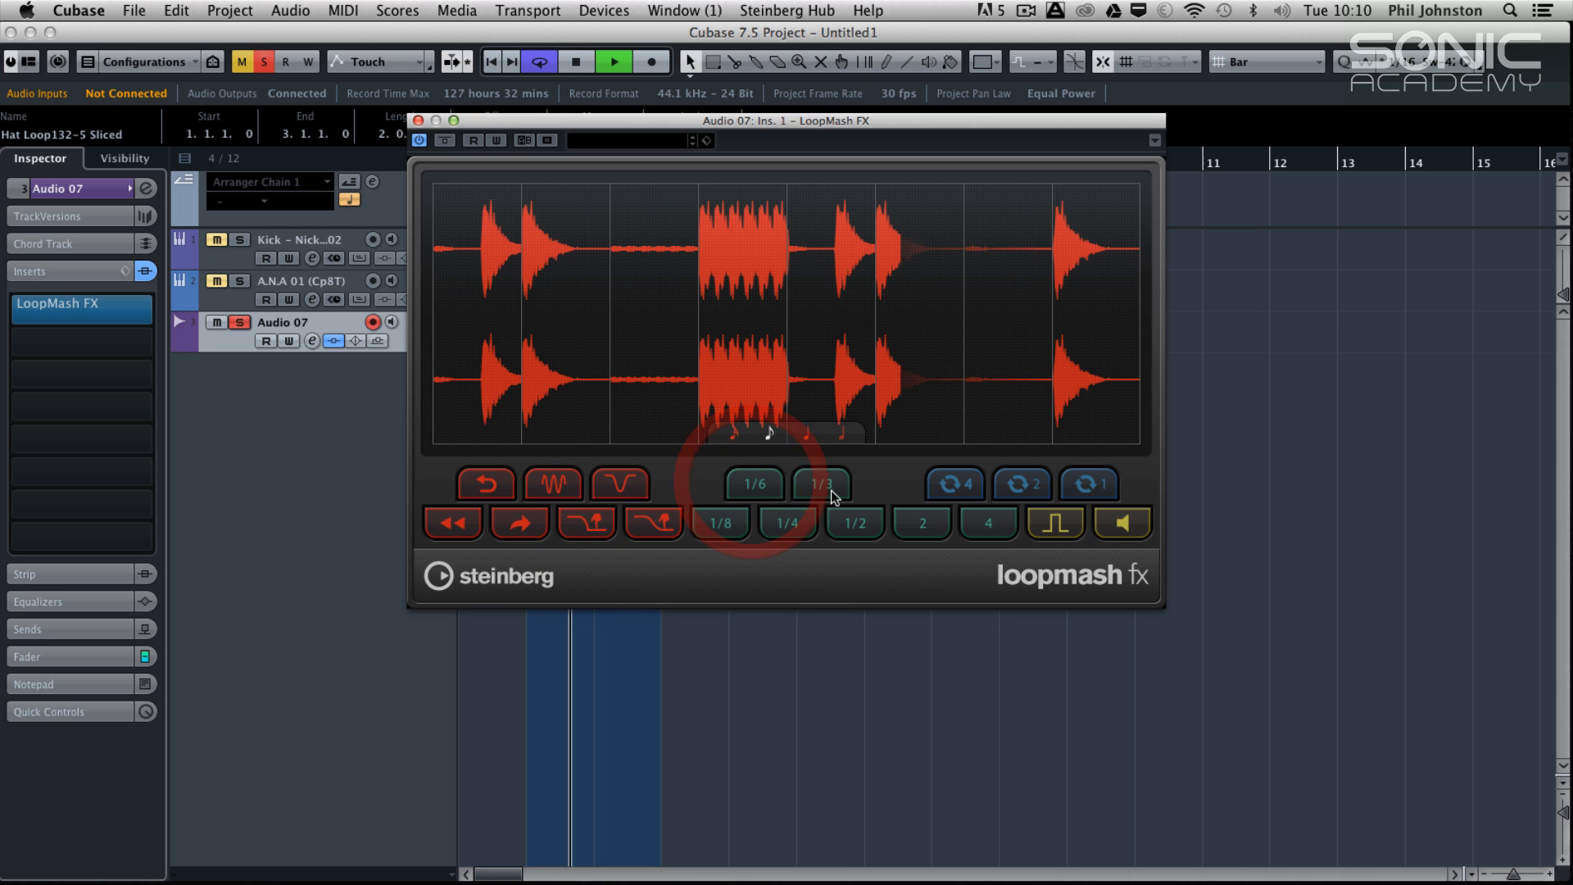
left_click(718, 522)
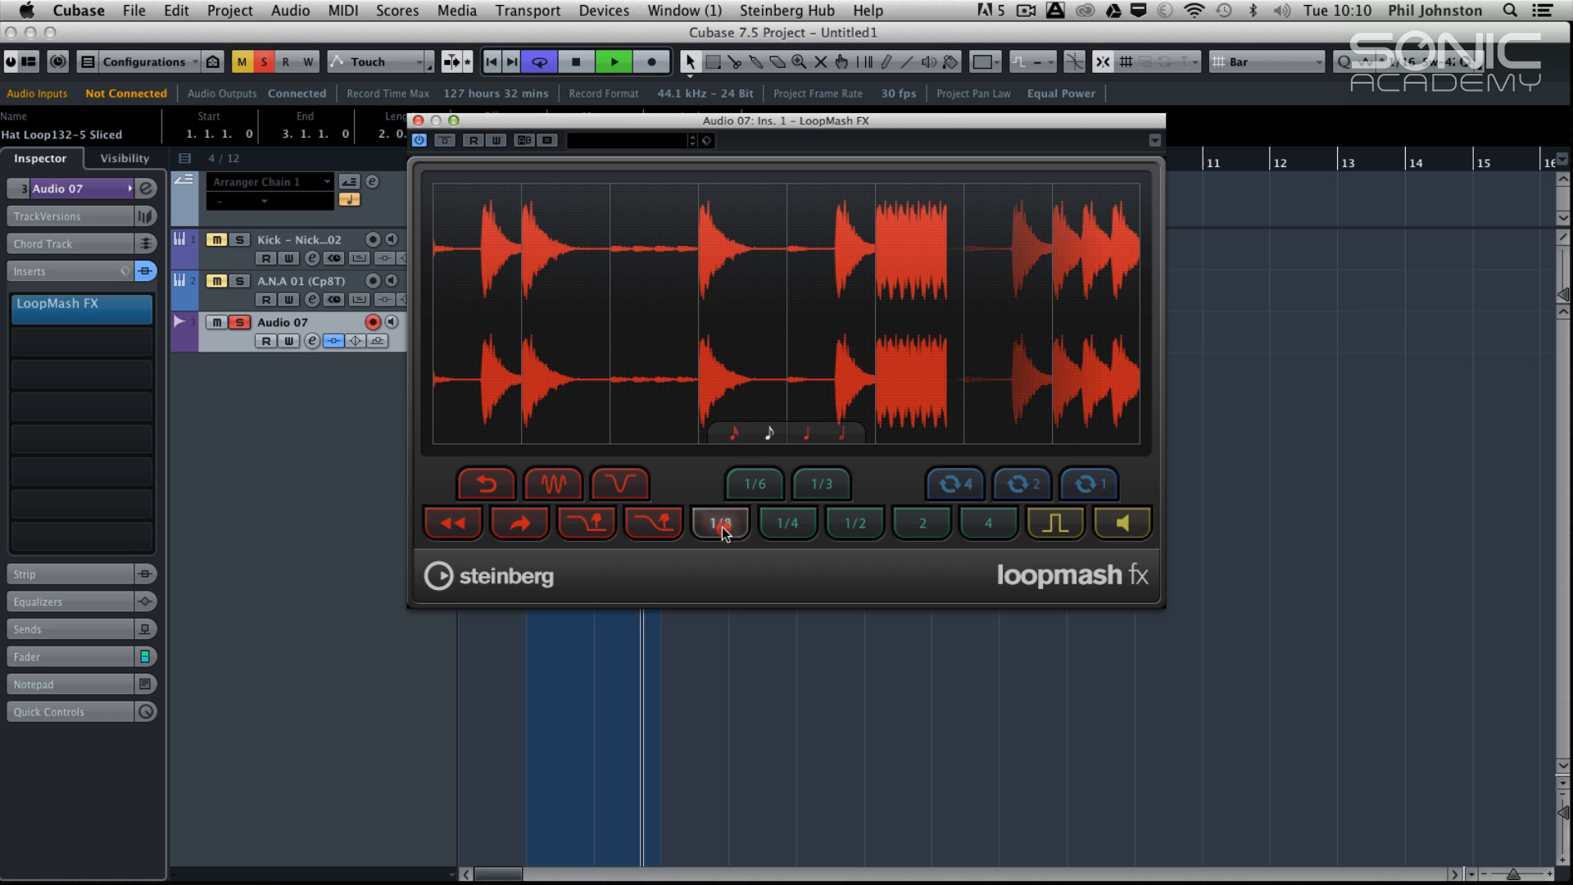
left_click(854, 523)
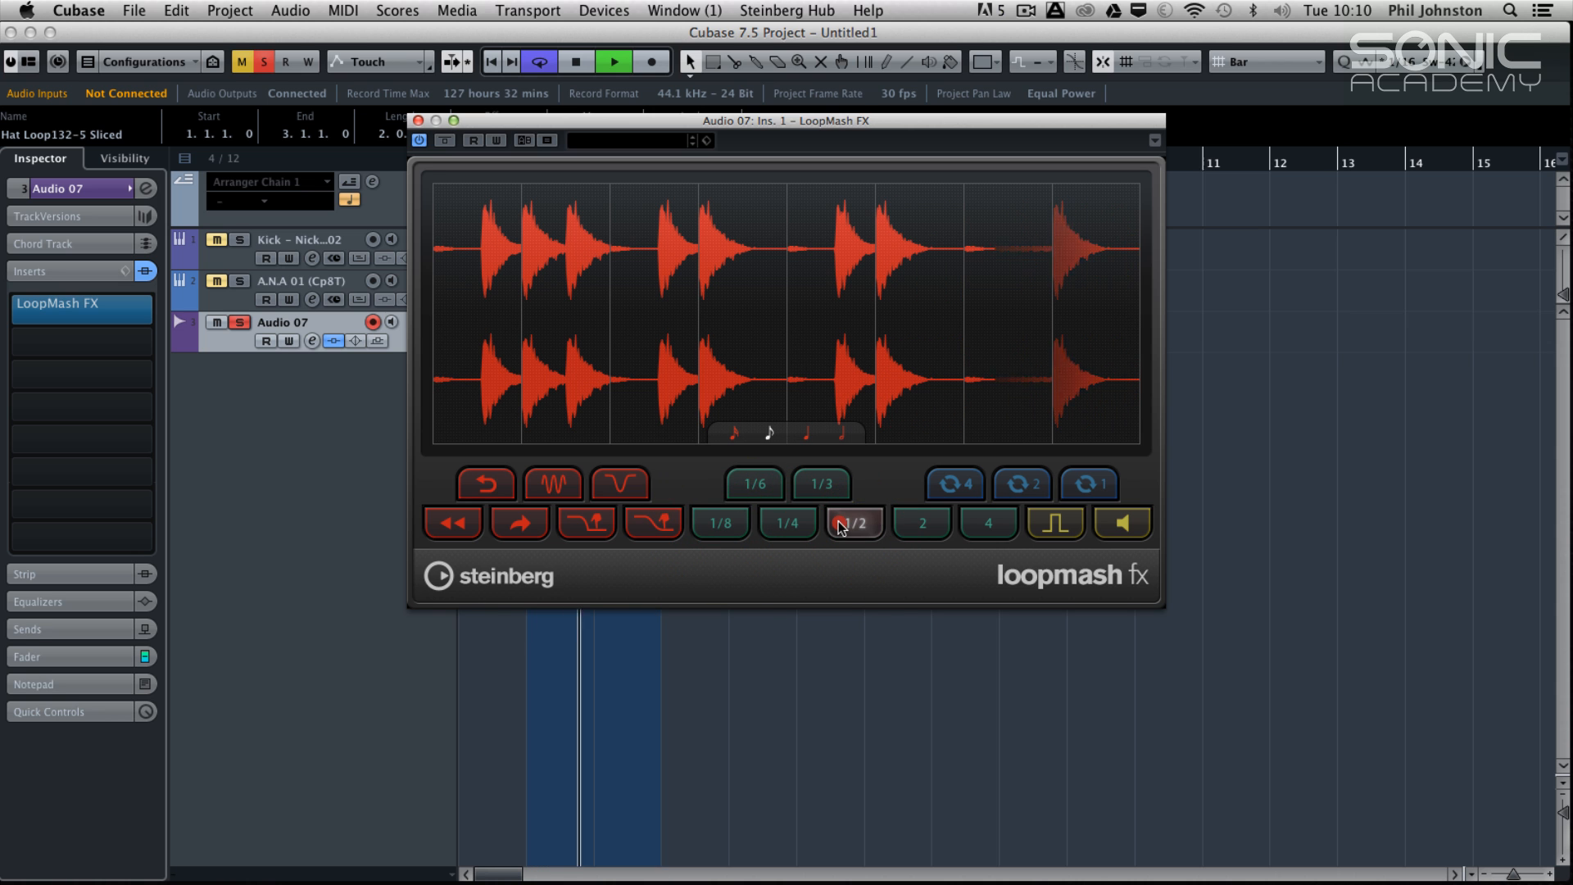
left_click(852, 523)
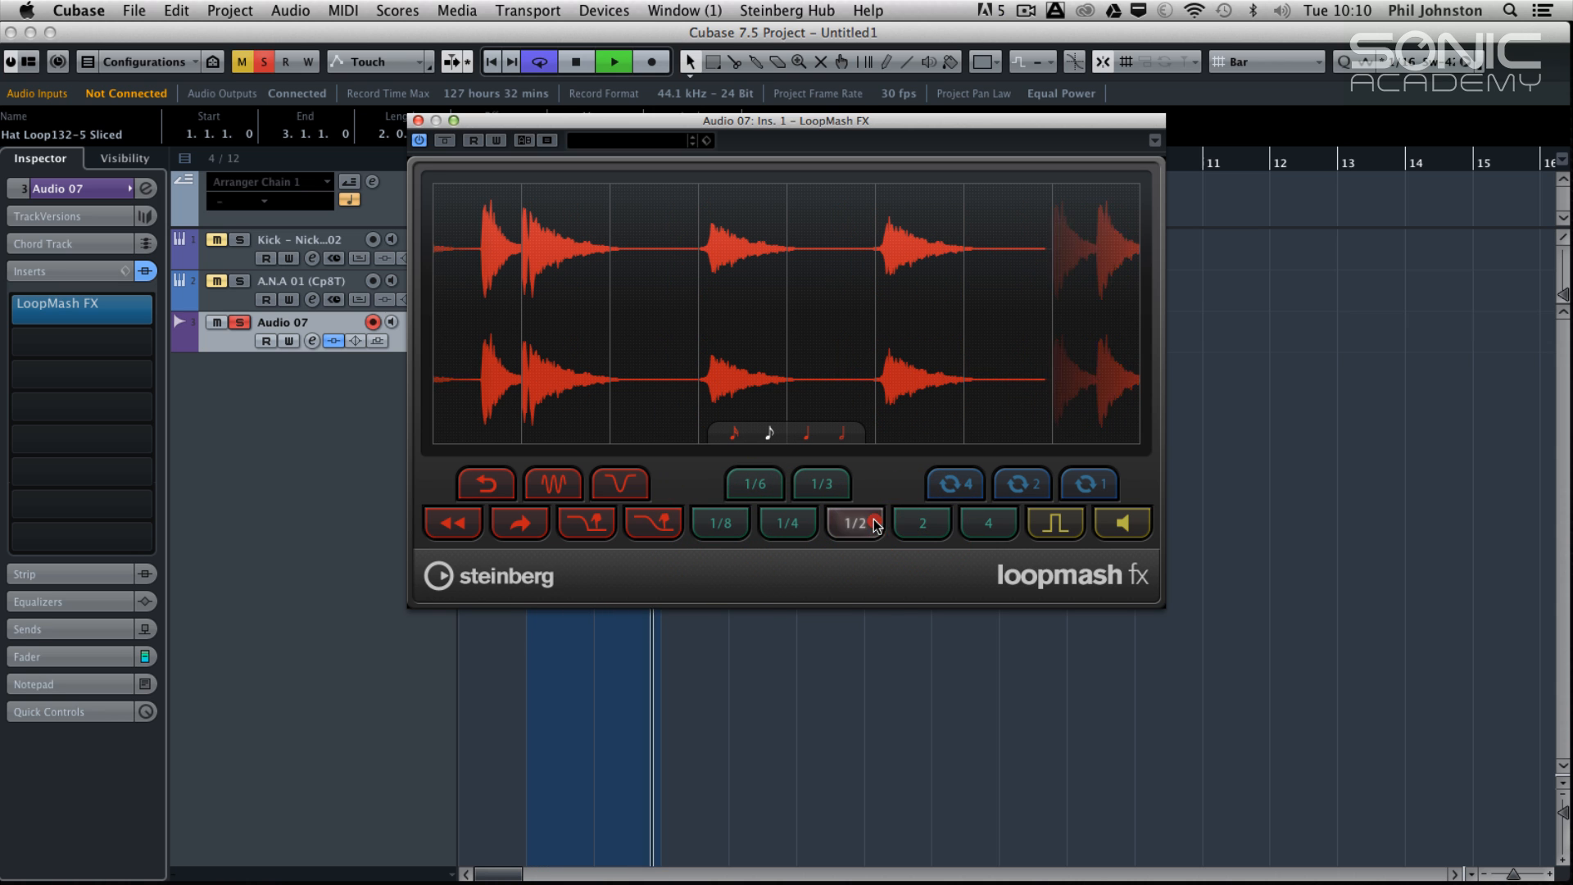
left_click(1088, 485)
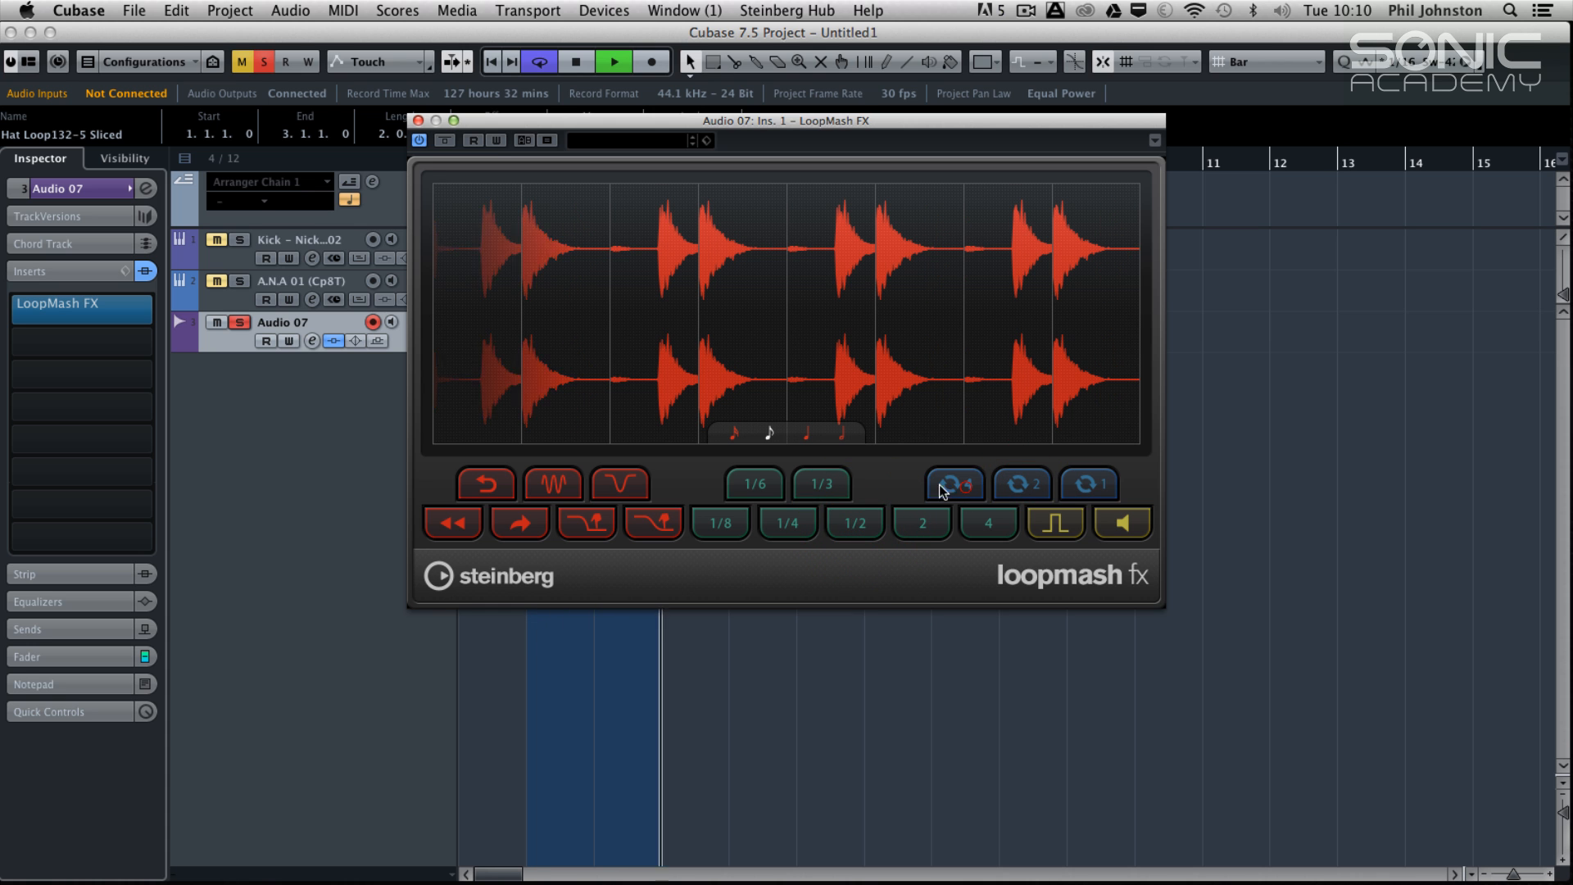
left_click(1021, 485)
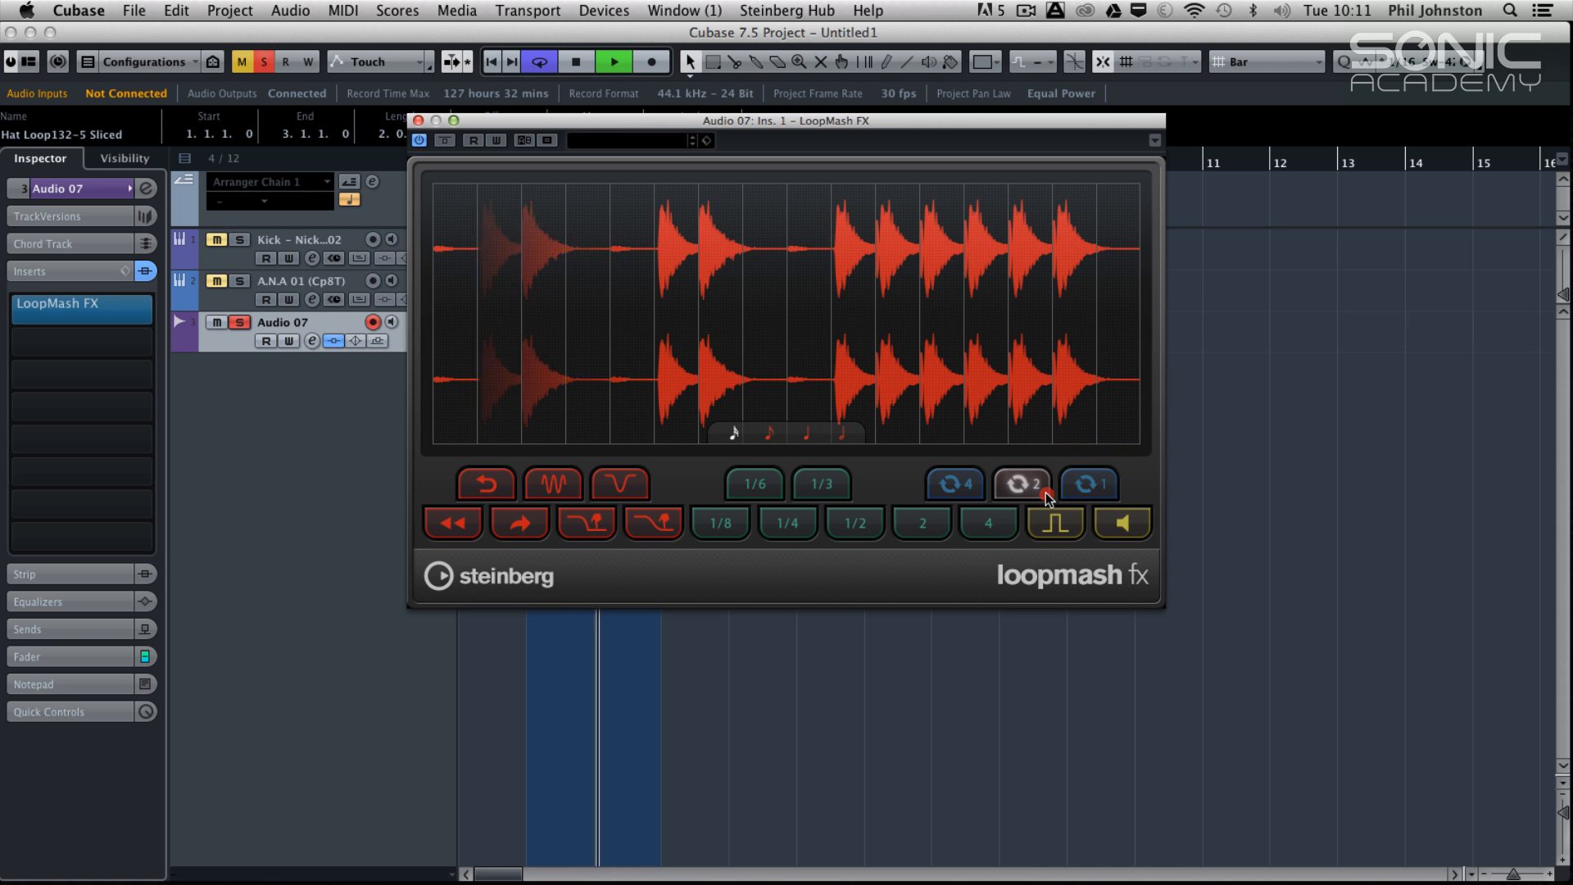
Set the slice grid to quarter notes, try the 2-repeat, staccato, mute and 1/8 pads, then stop playback
left_click(1021, 485)
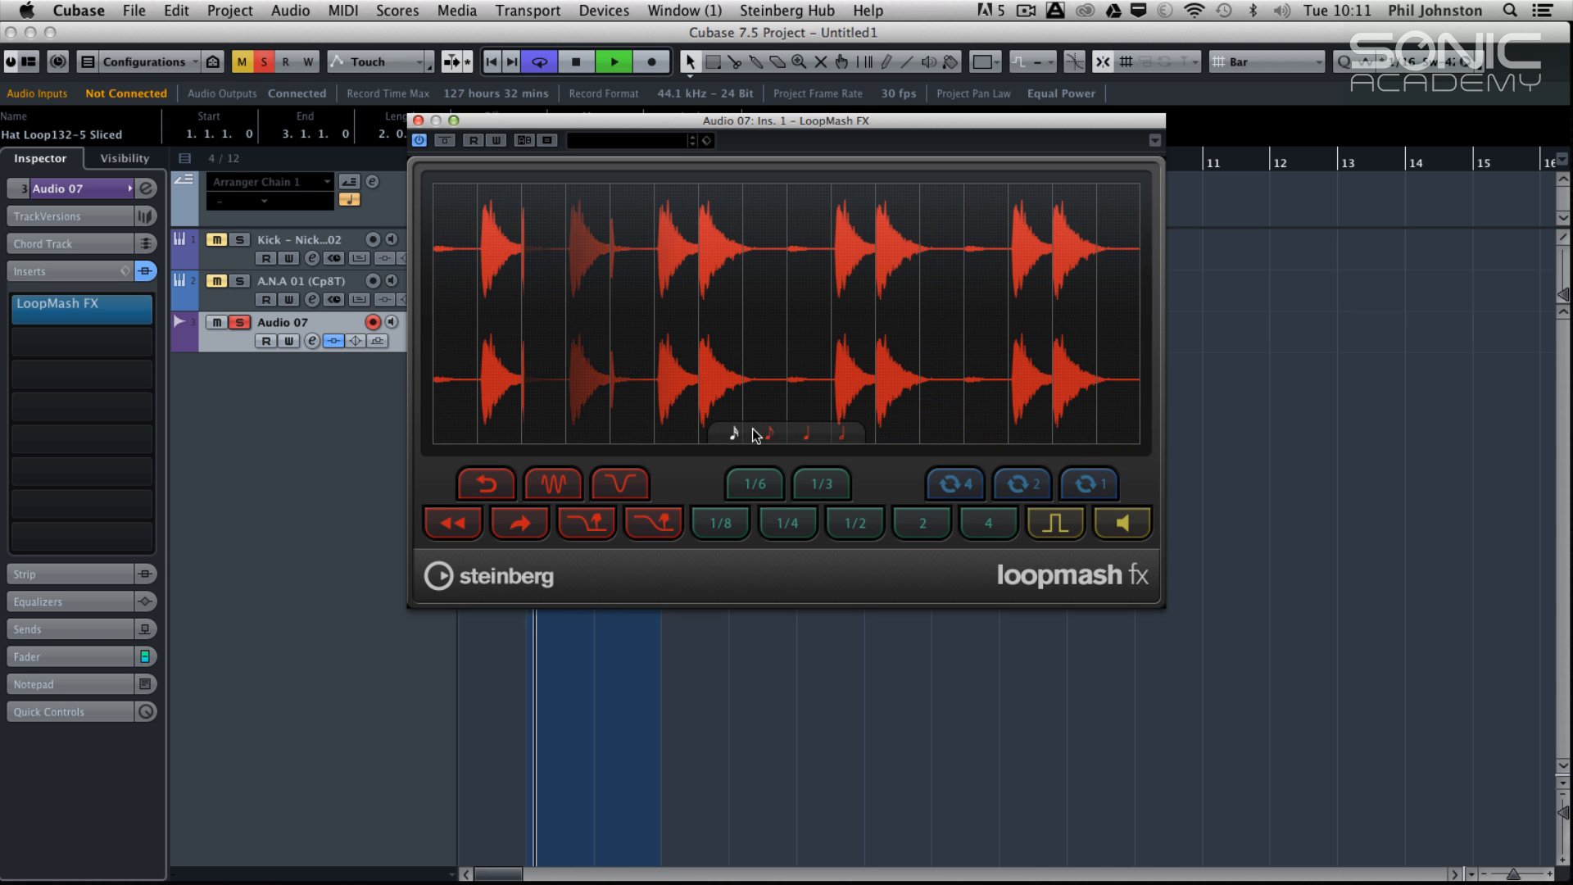
left_click(819, 483)
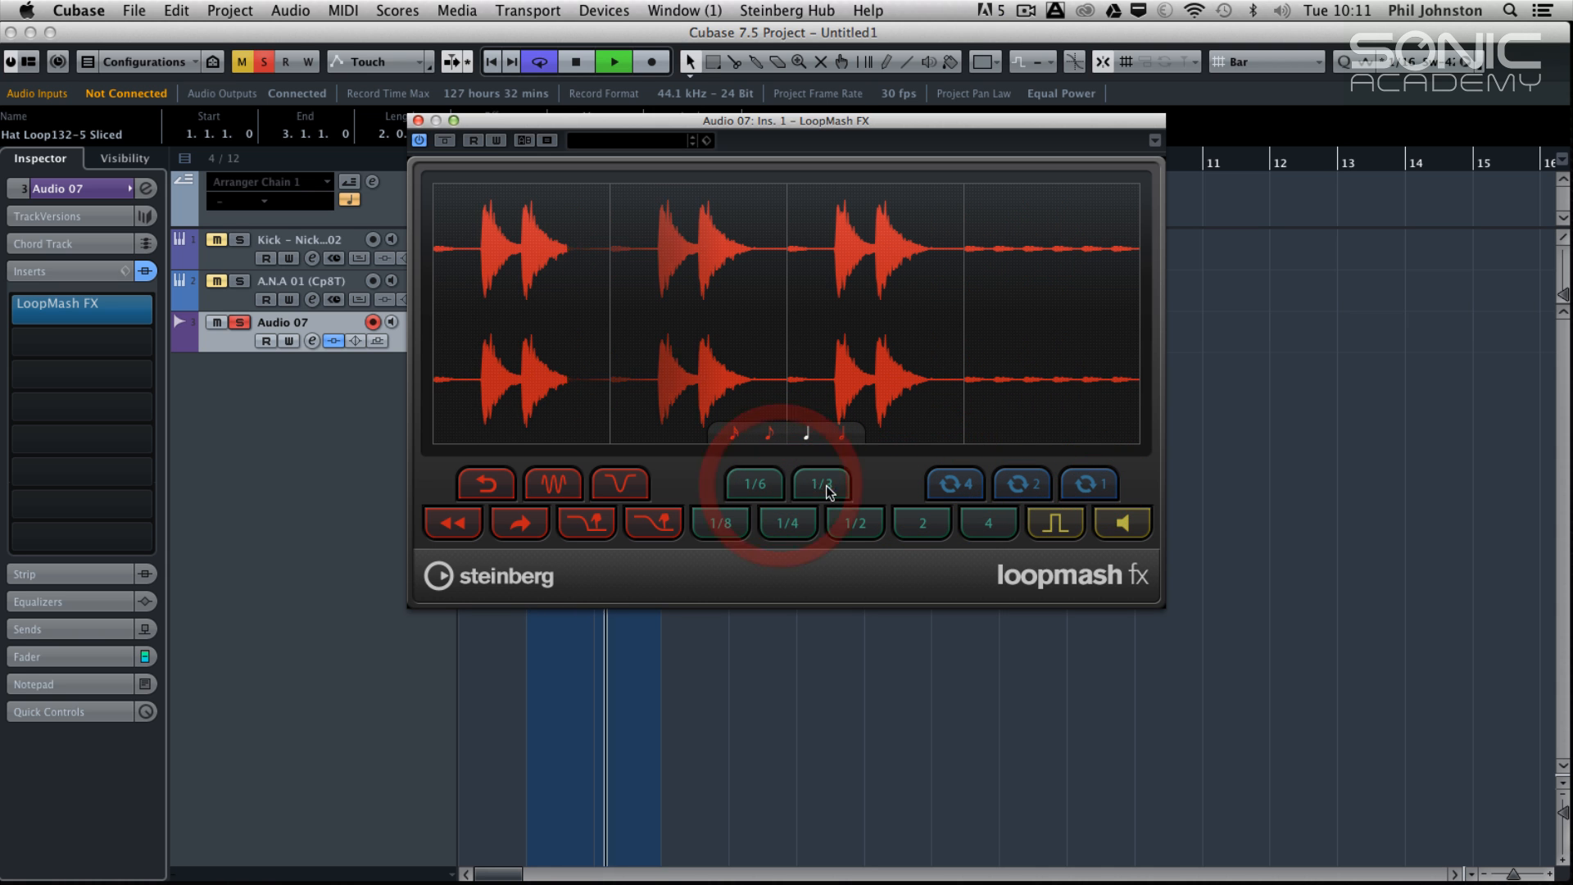
left_click(919, 522)
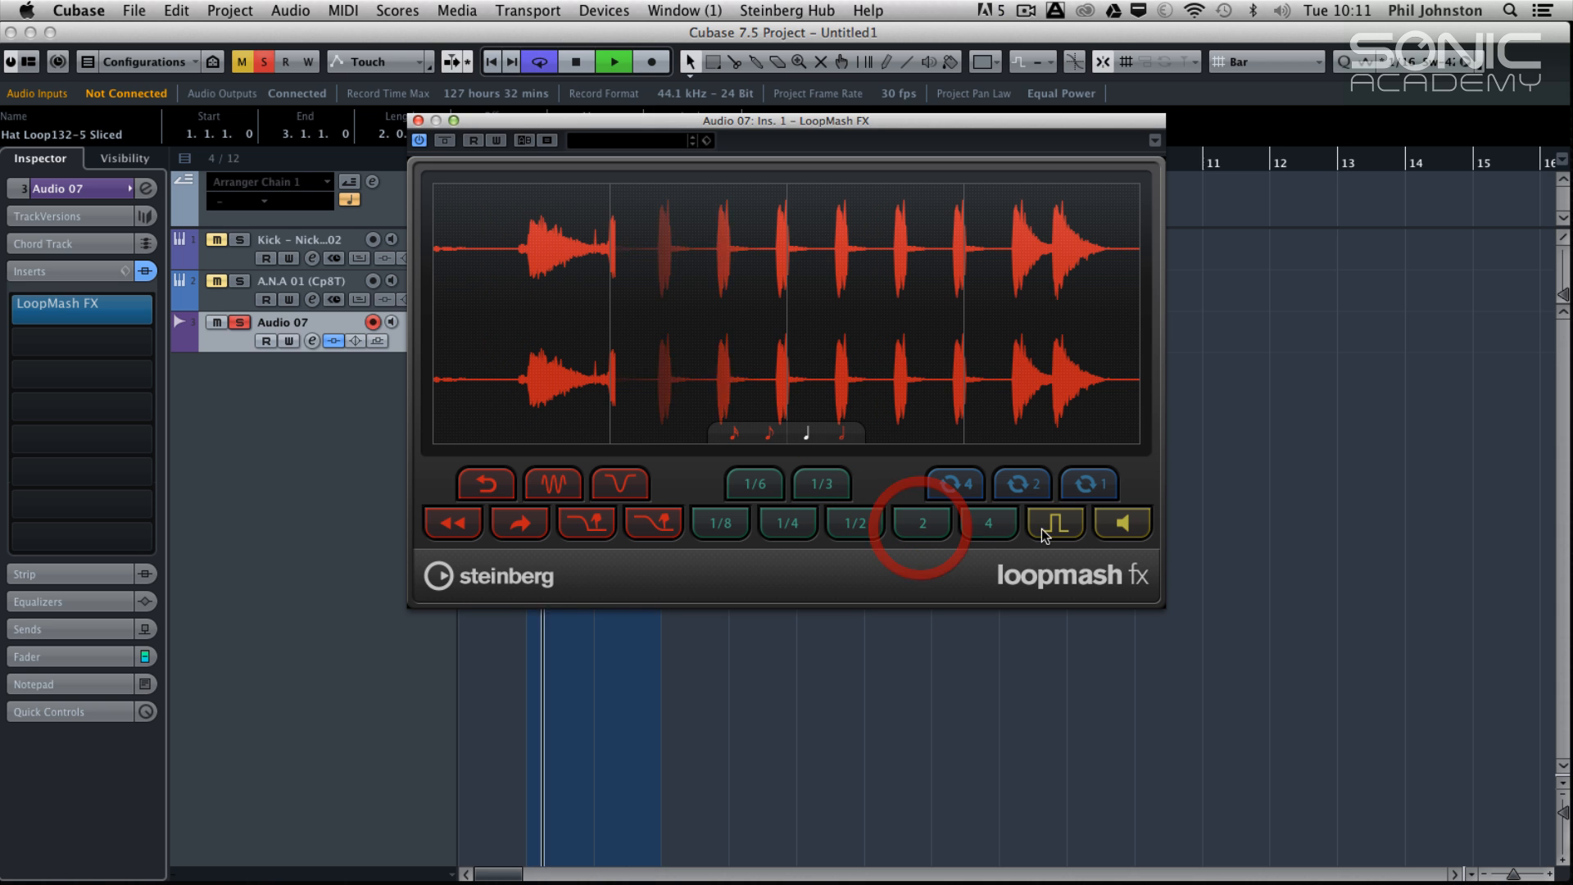
left_click(1053, 523)
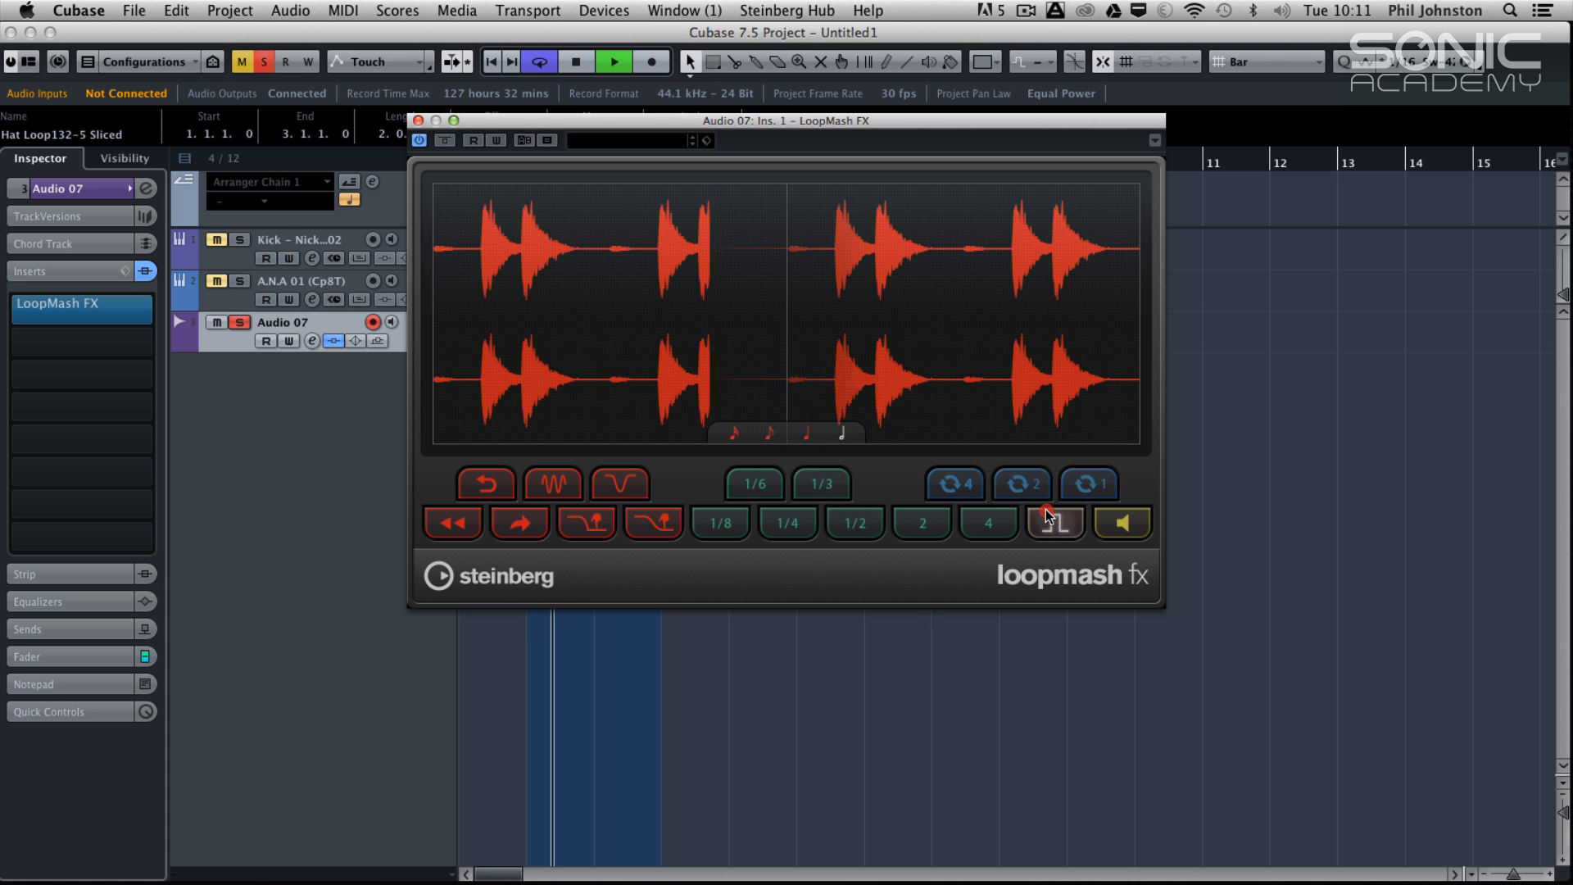
left_click(1119, 521)
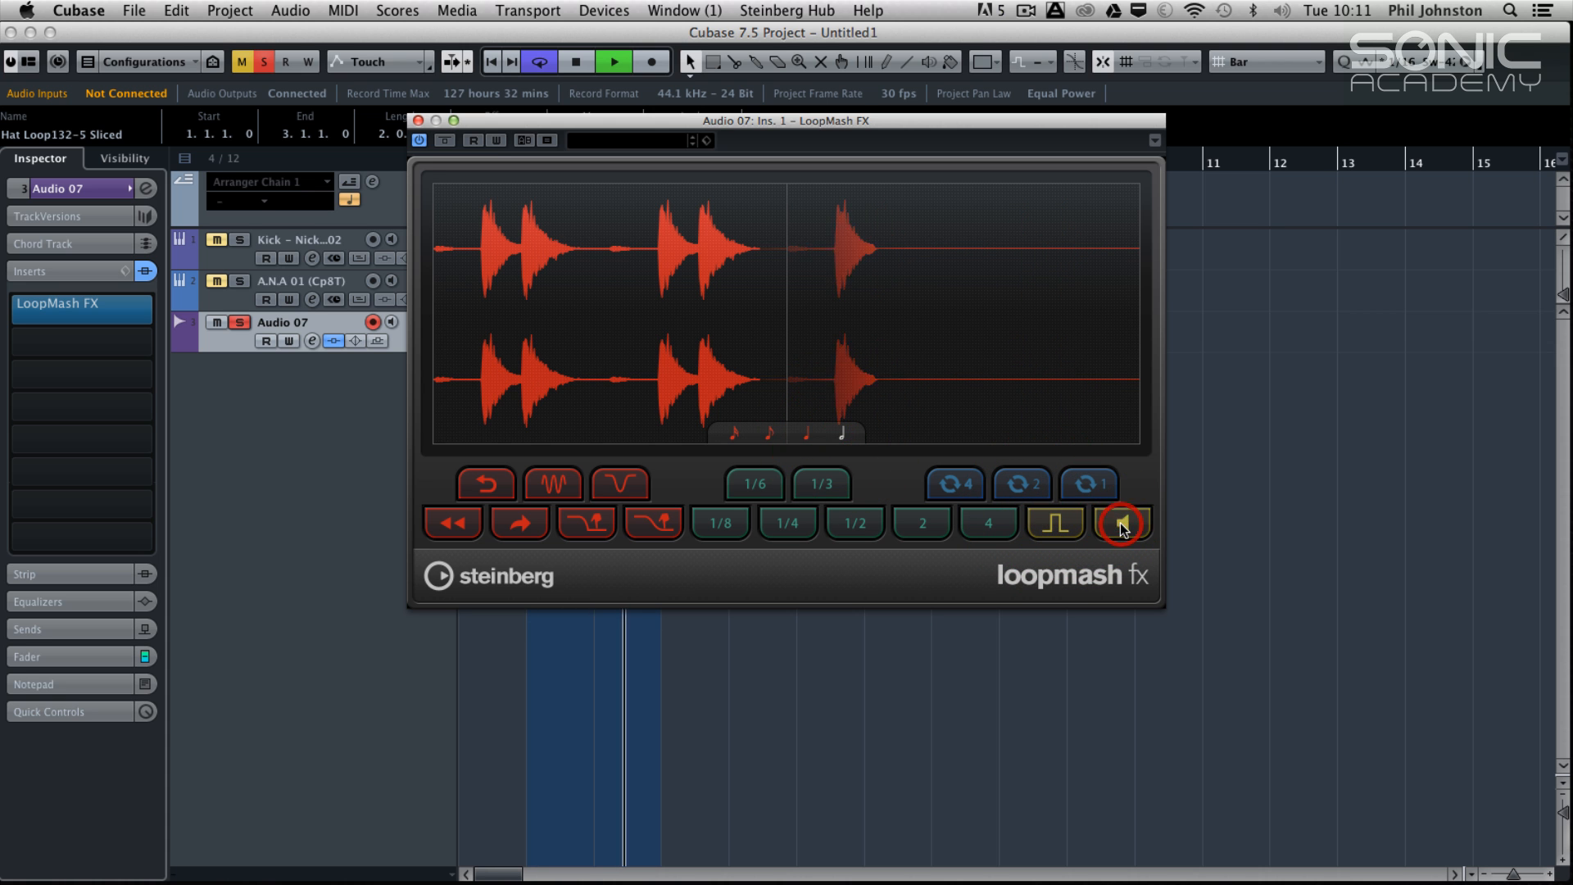
left_click(719, 521)
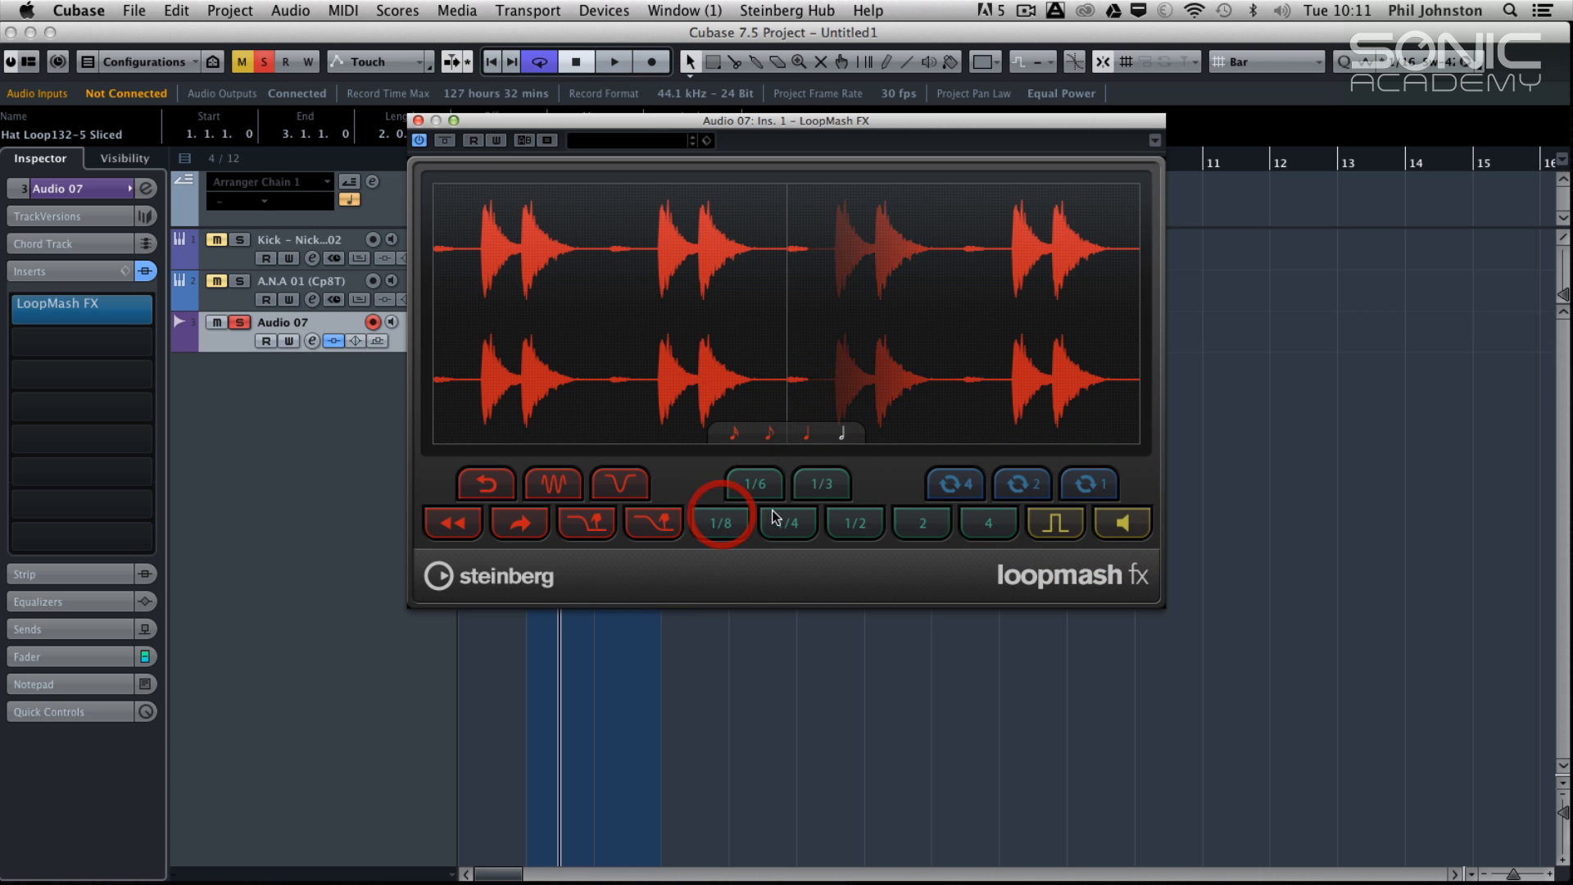
left_click(457, 12)
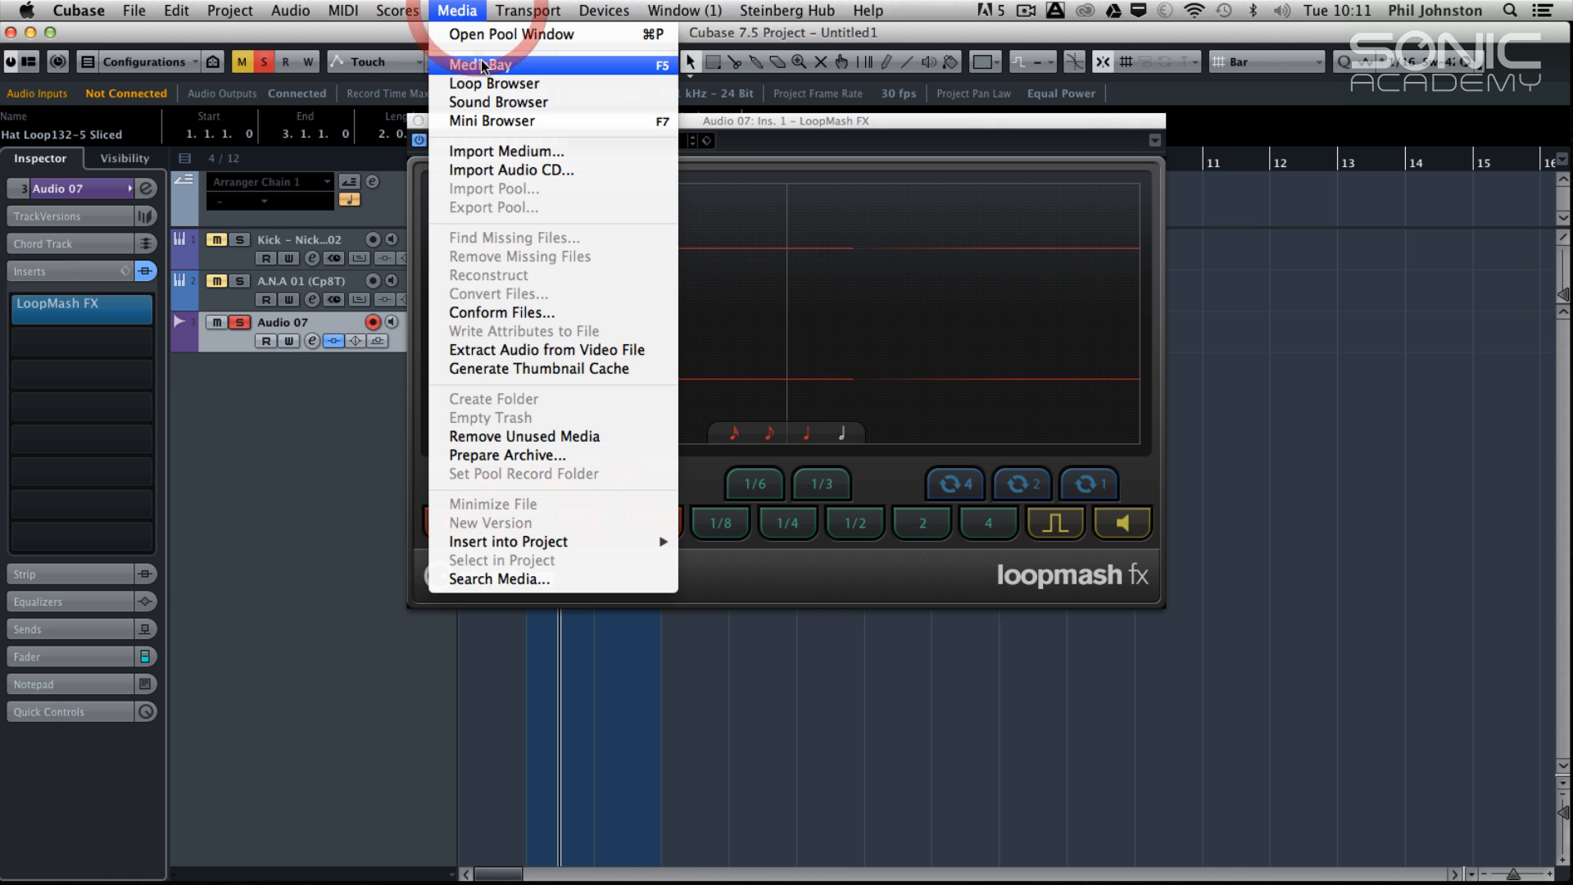
Preview 70s breakbeats in MediaBay and bring the 100OLDSCH05 loop onto a new audio track
left_click(487, 63)
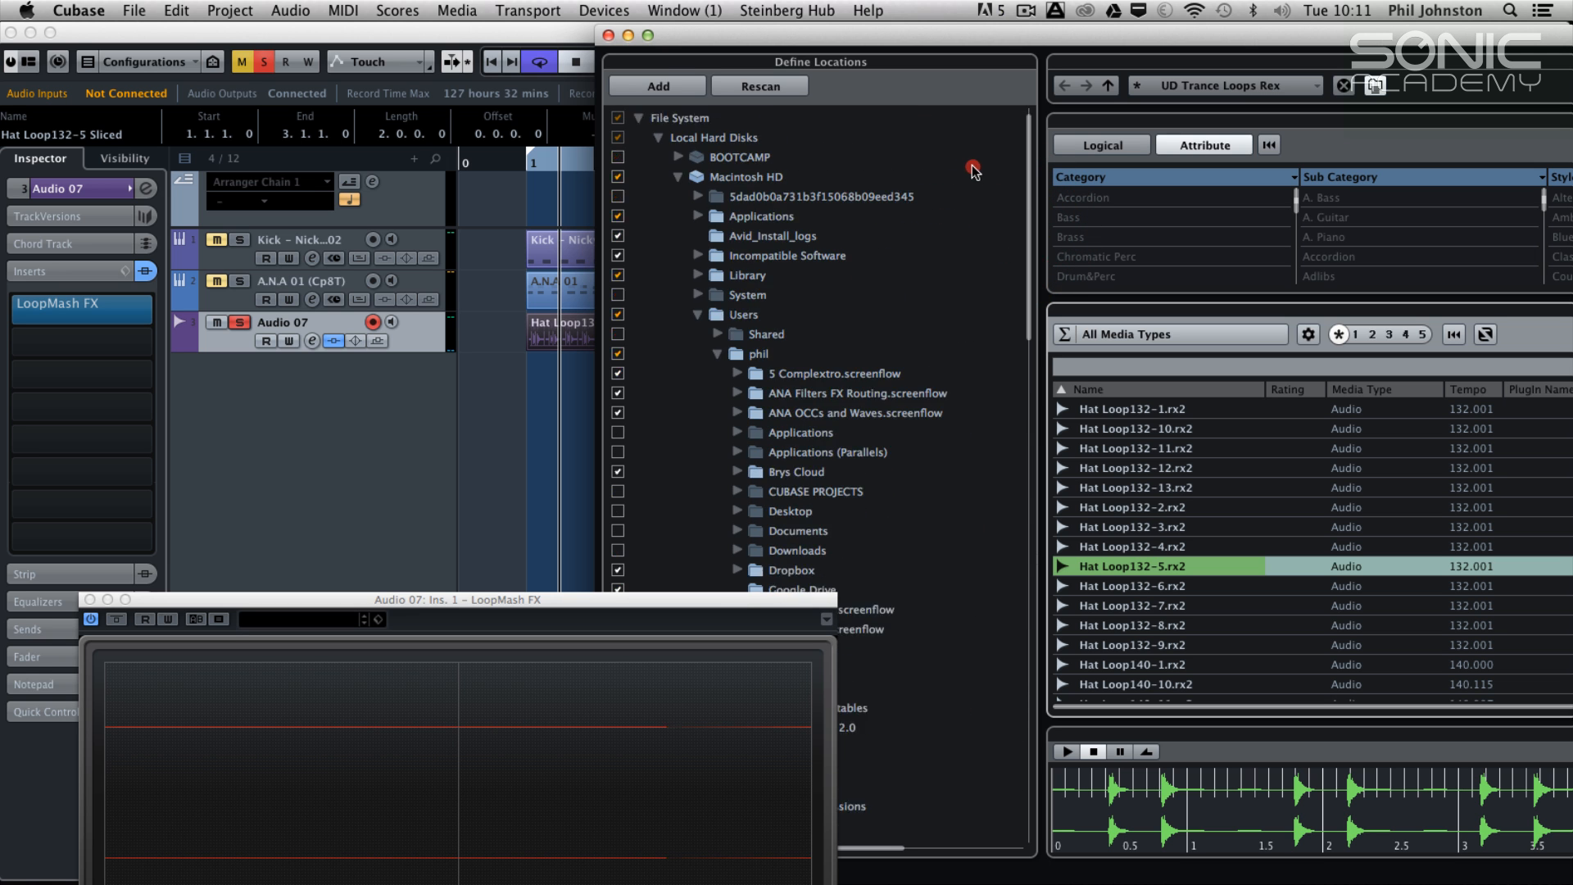
scroll("down", 3)
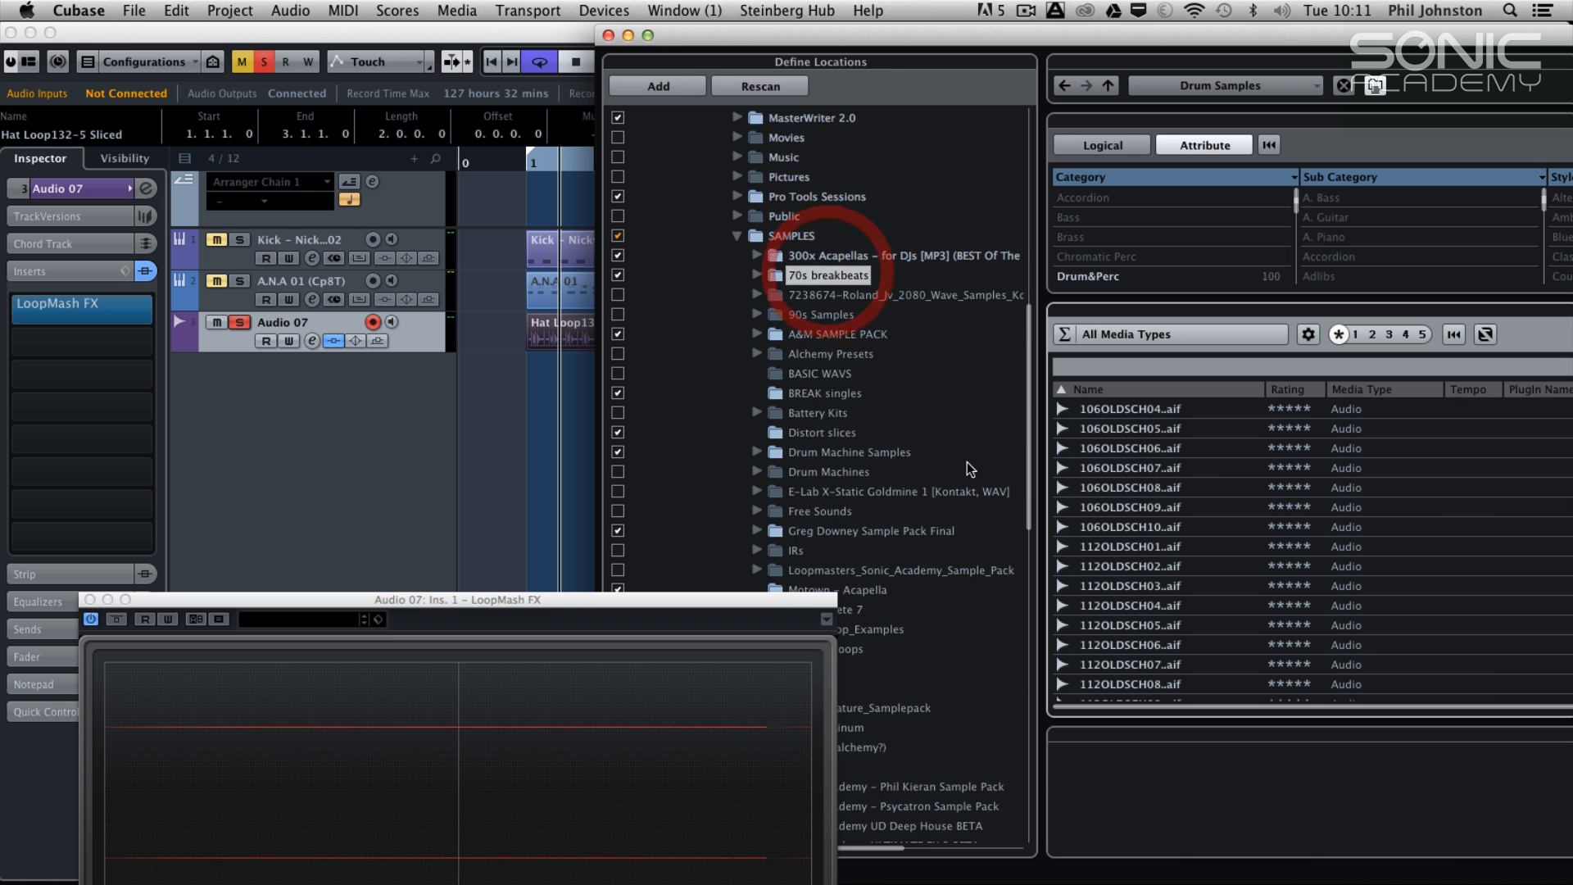
left_click(1124, 604)
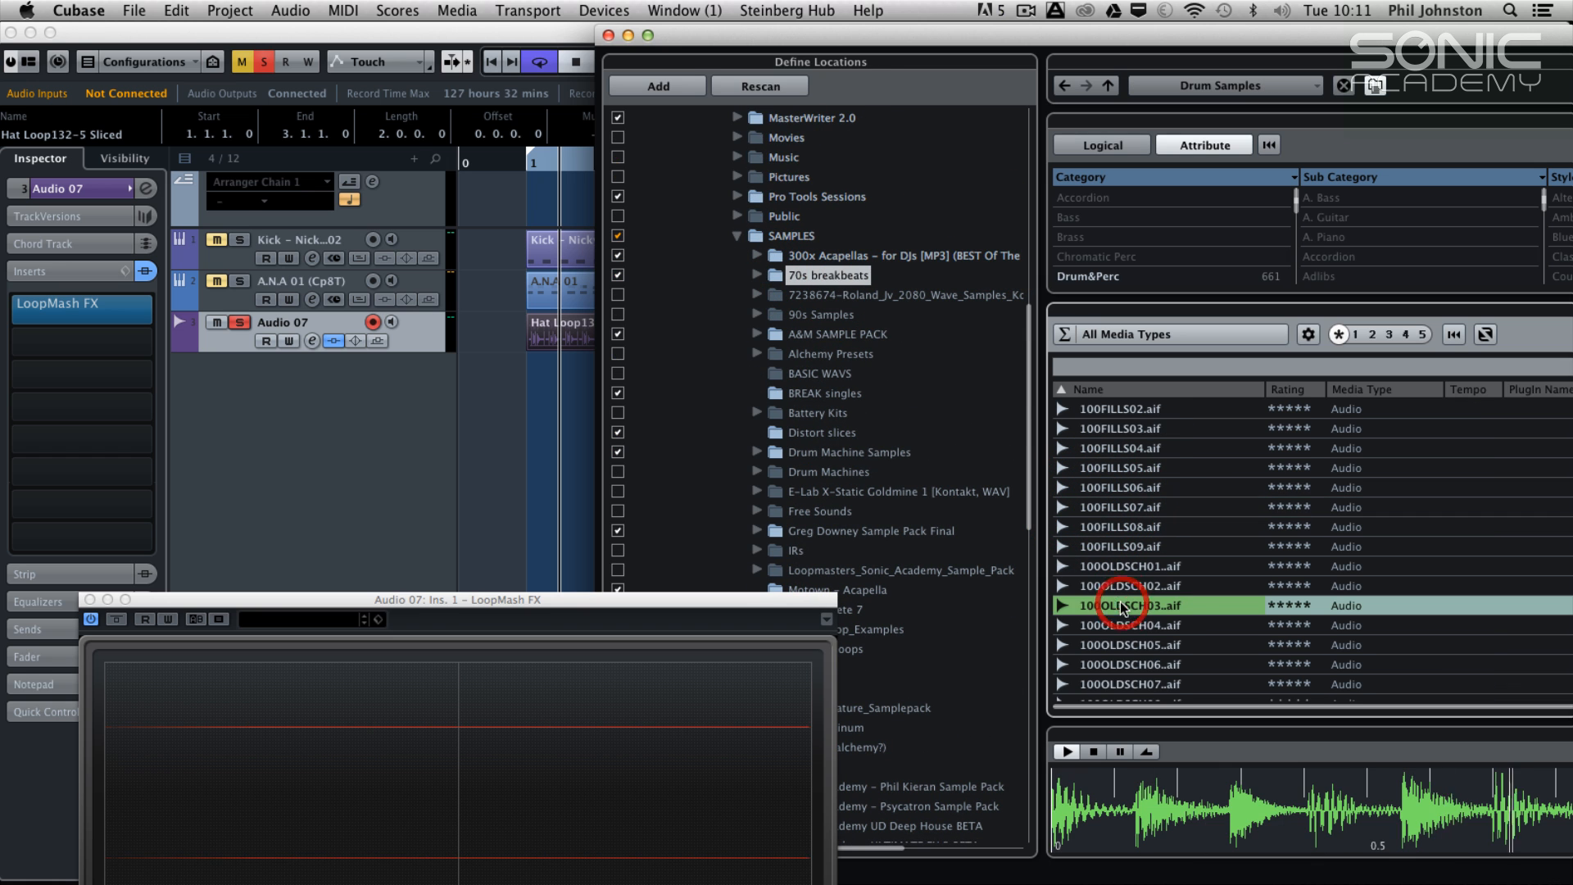
left_click(1124, 605)
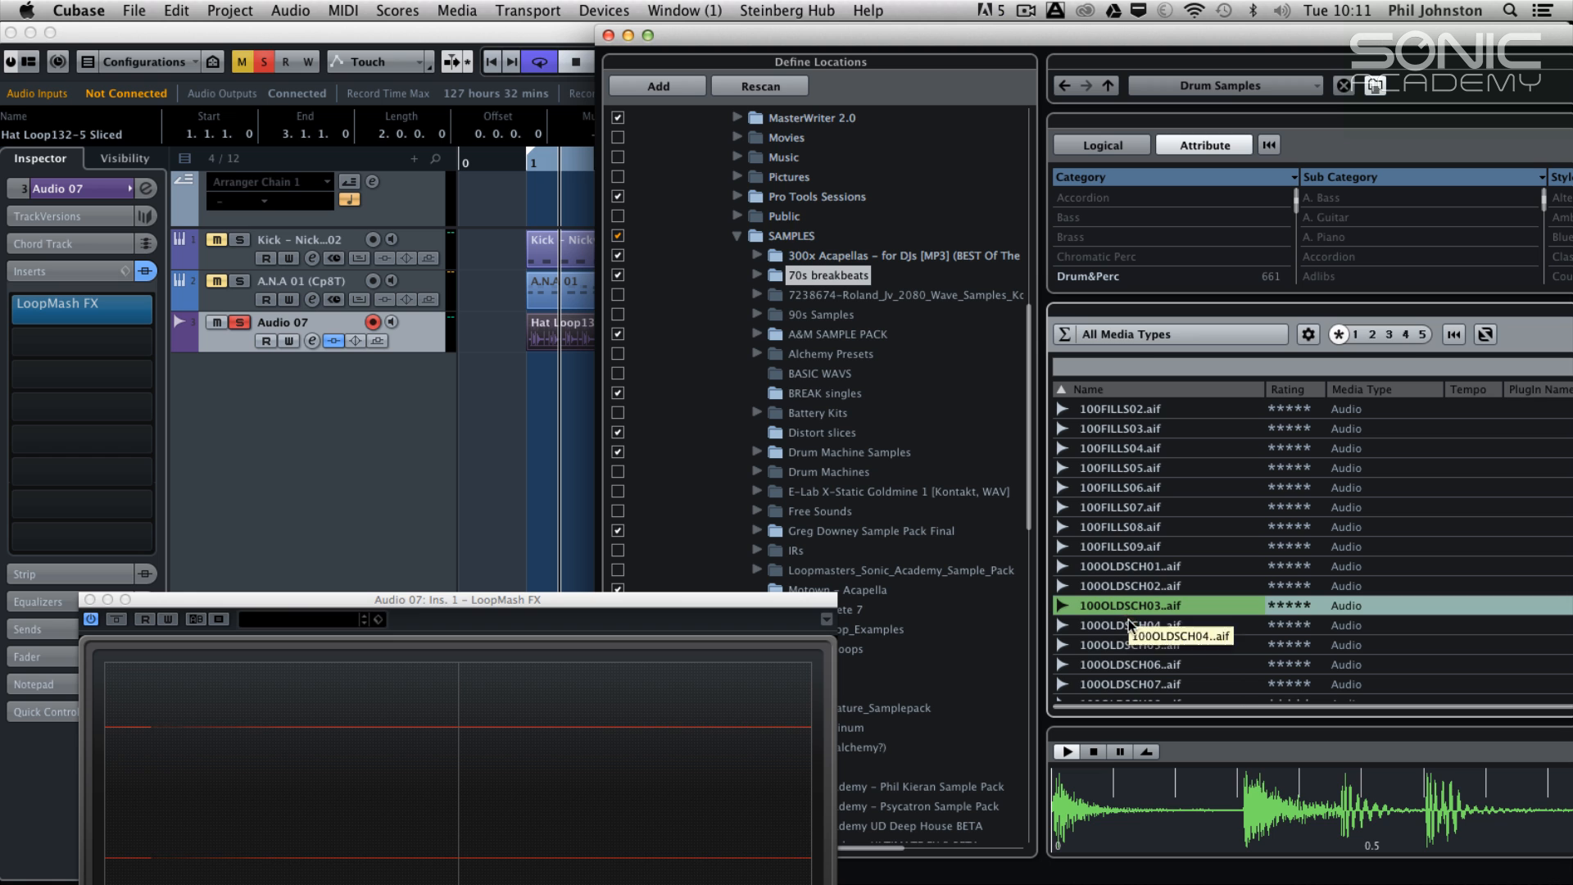
left_click(1130, 644)
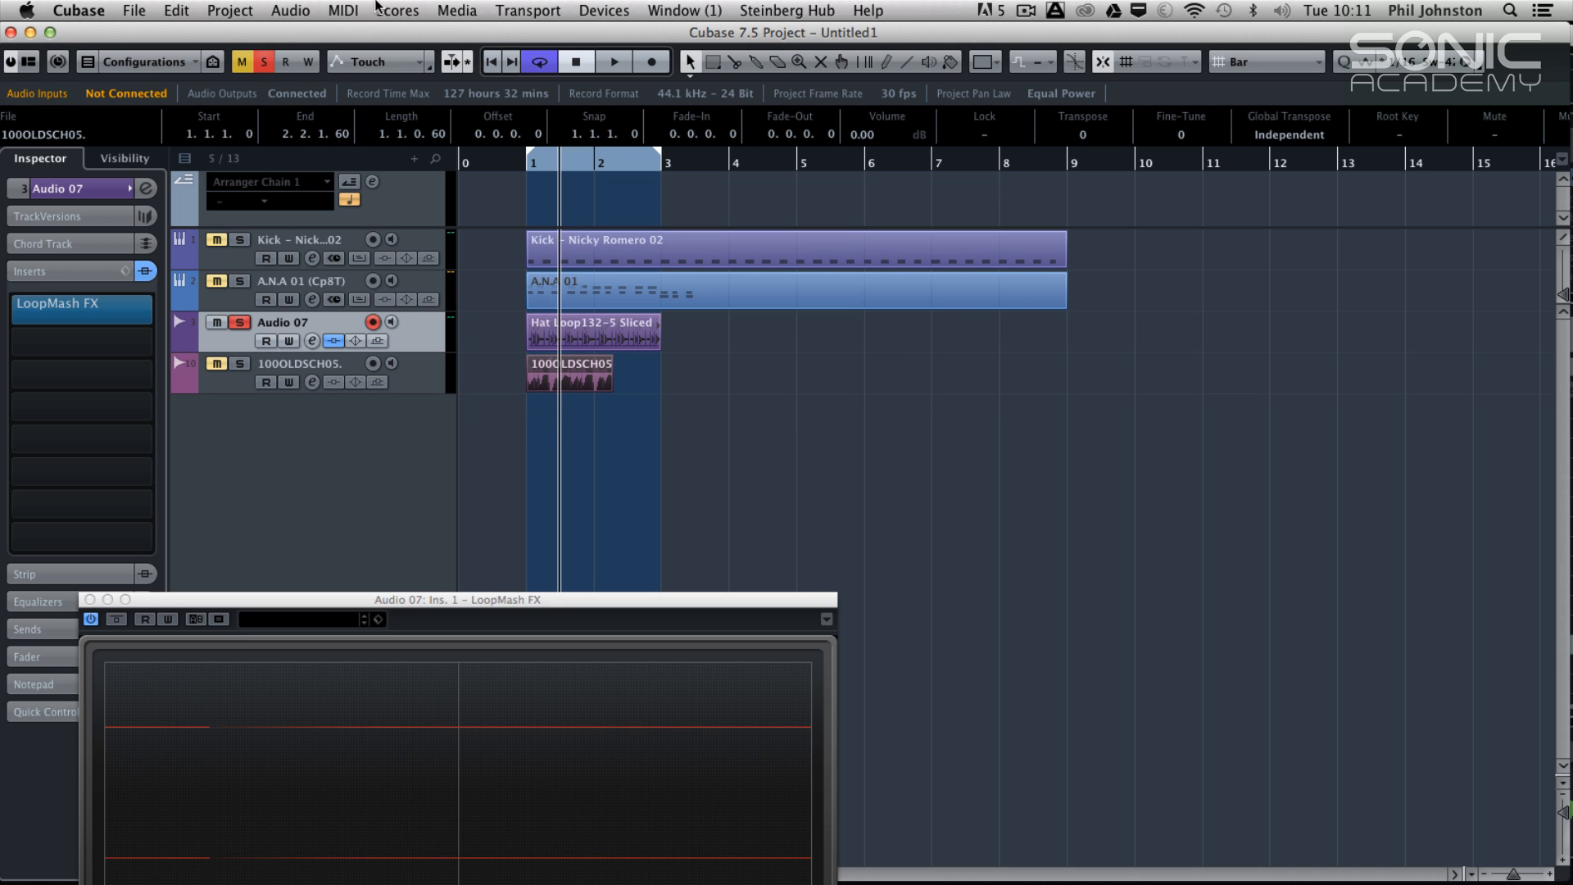
Set Sizing Applies Time Stretch and stretch the breakbeat event to exactly one bar
left_click(702, 62)
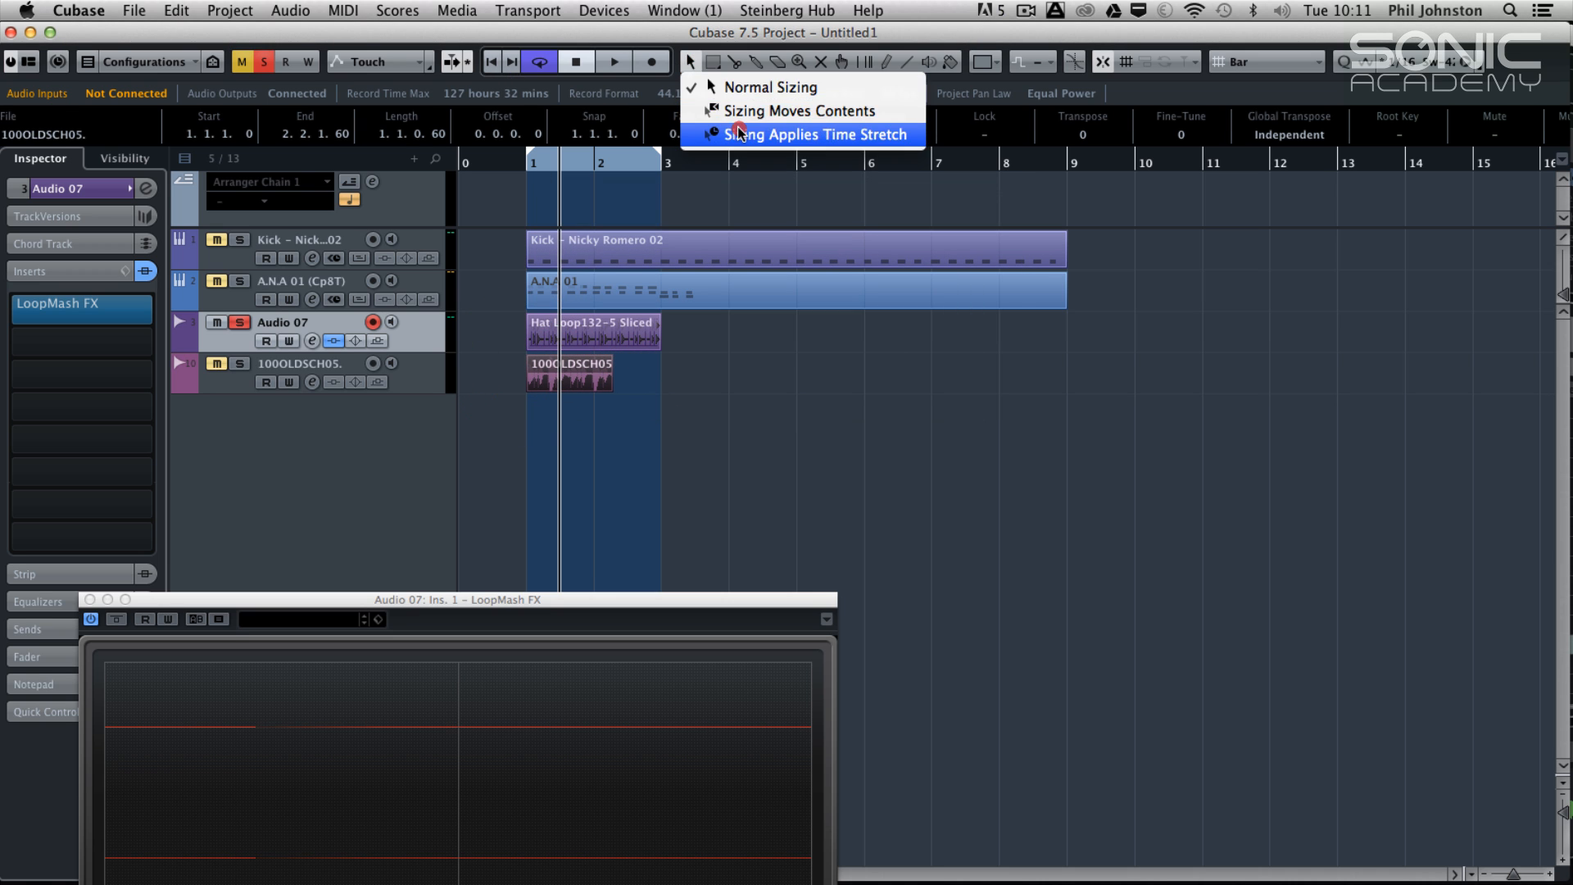
left_click(801, 133)
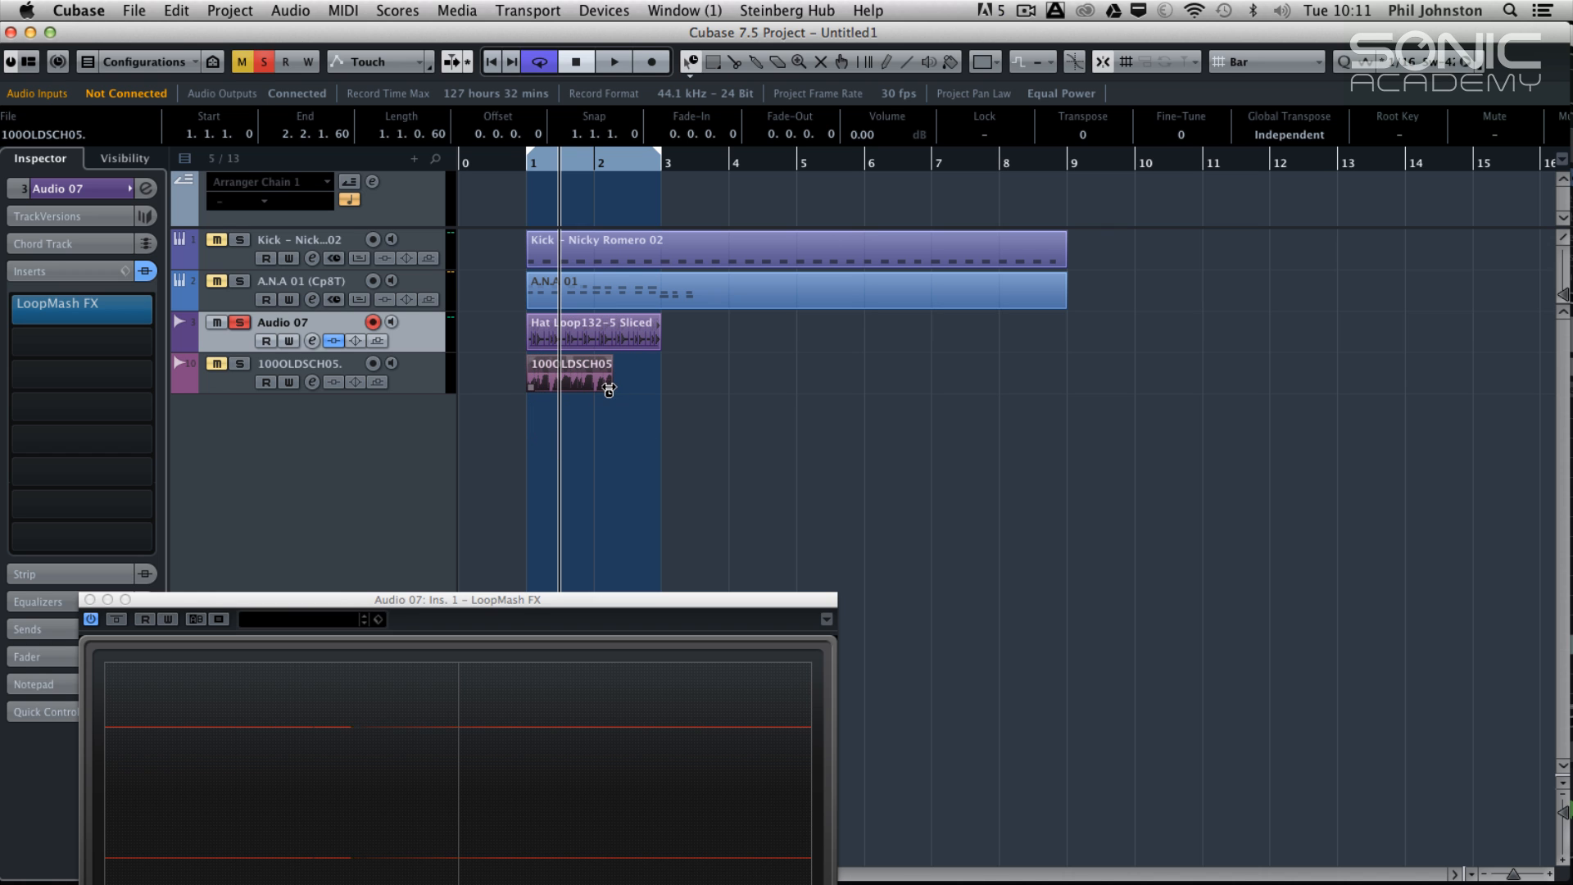
left_click(613, 61)
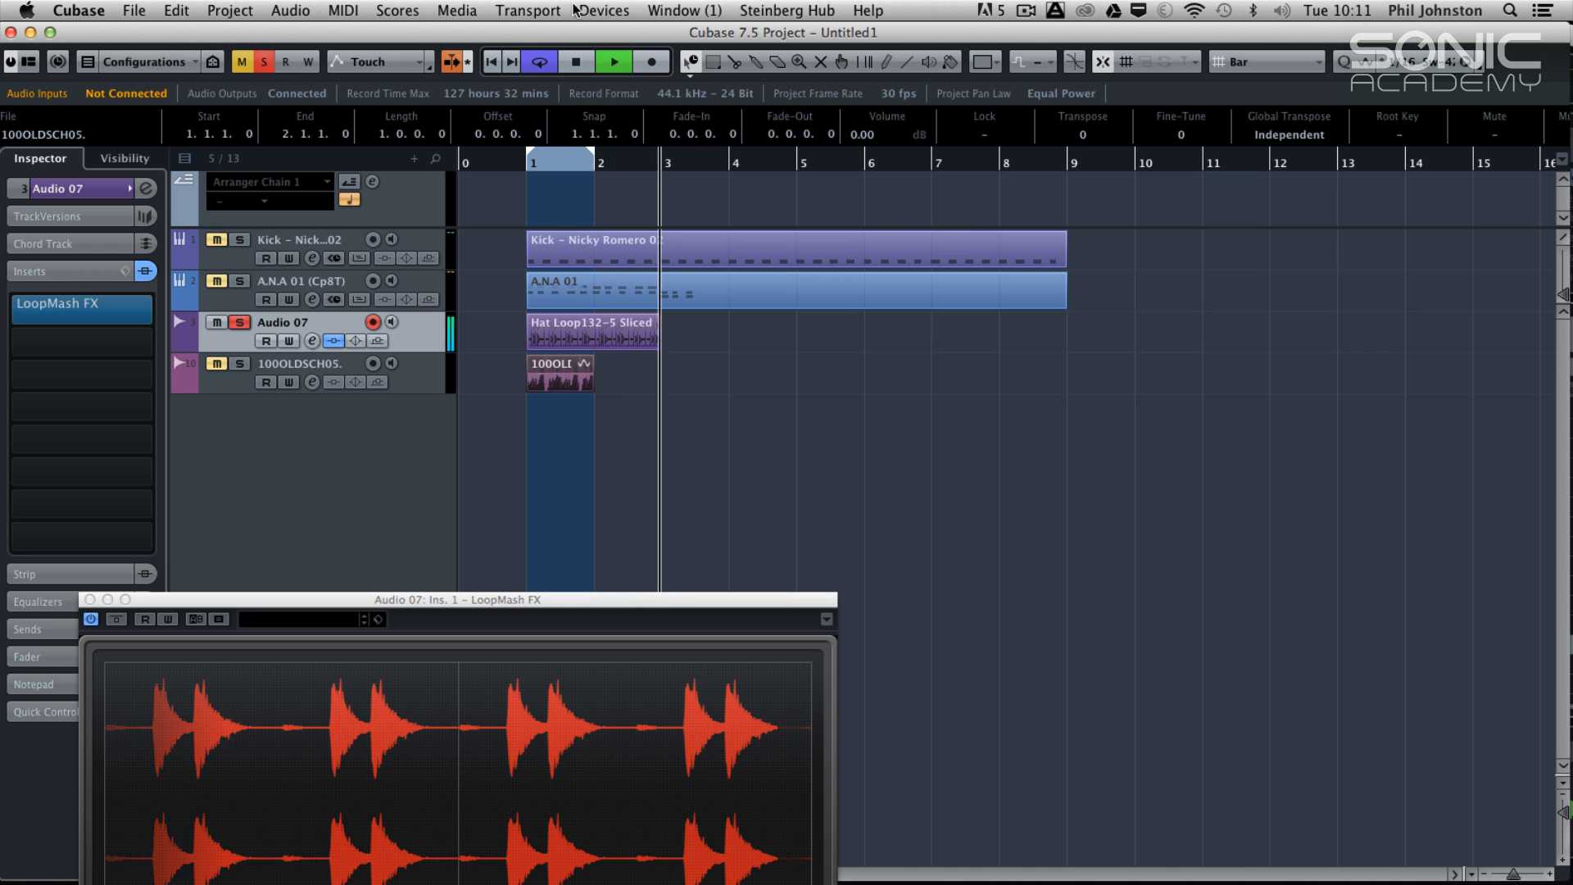
Start playback and solo the breakbeat track alongside the hat loop
left_click(539, 60)
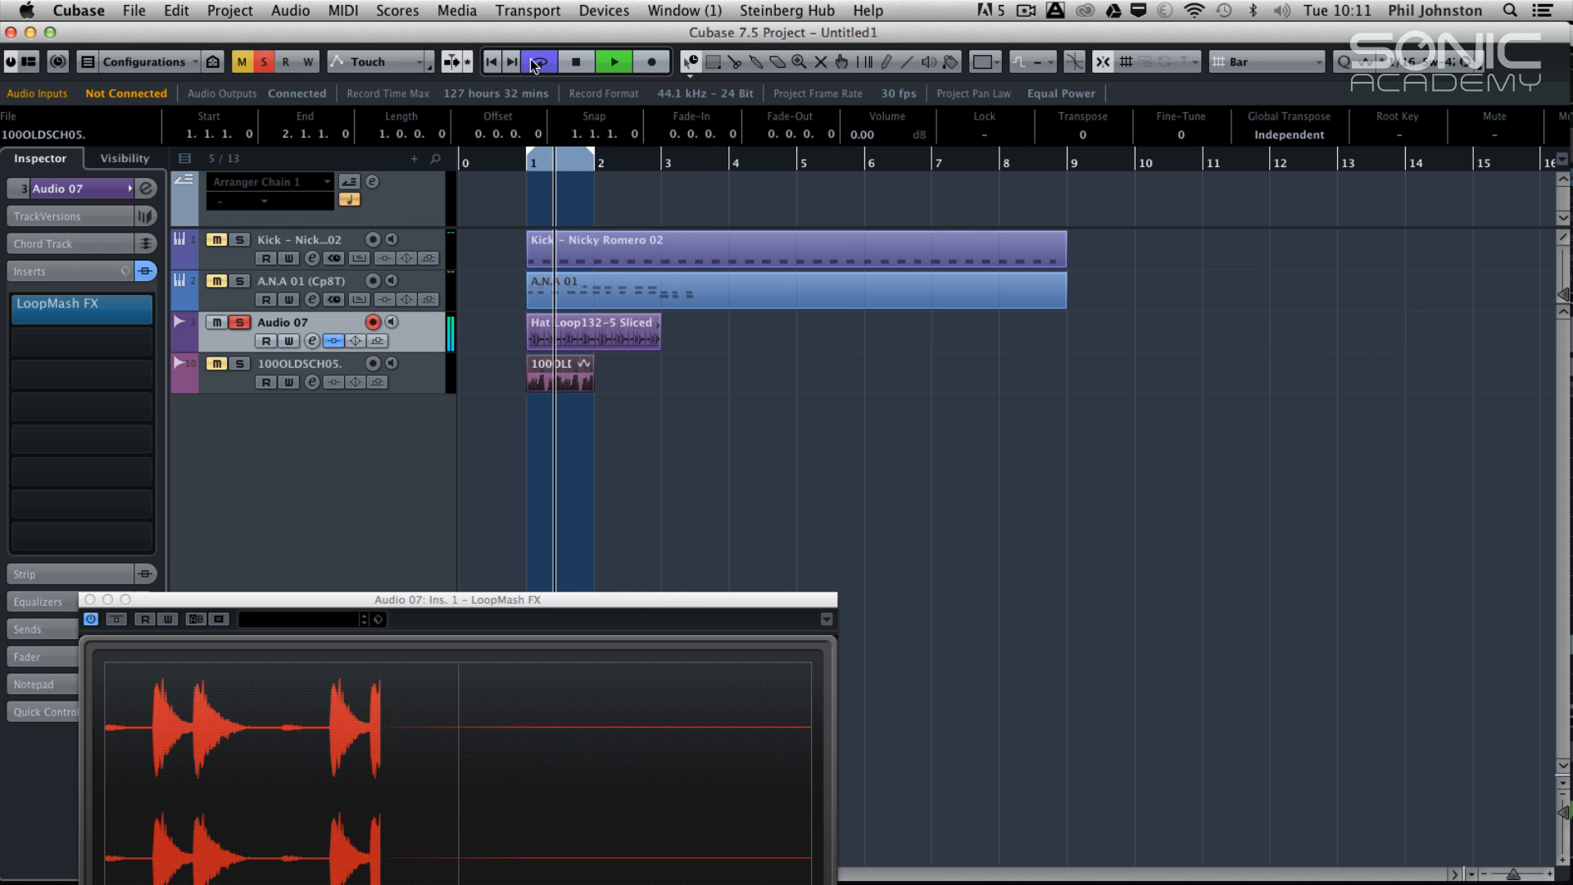
left_click(539, 61)
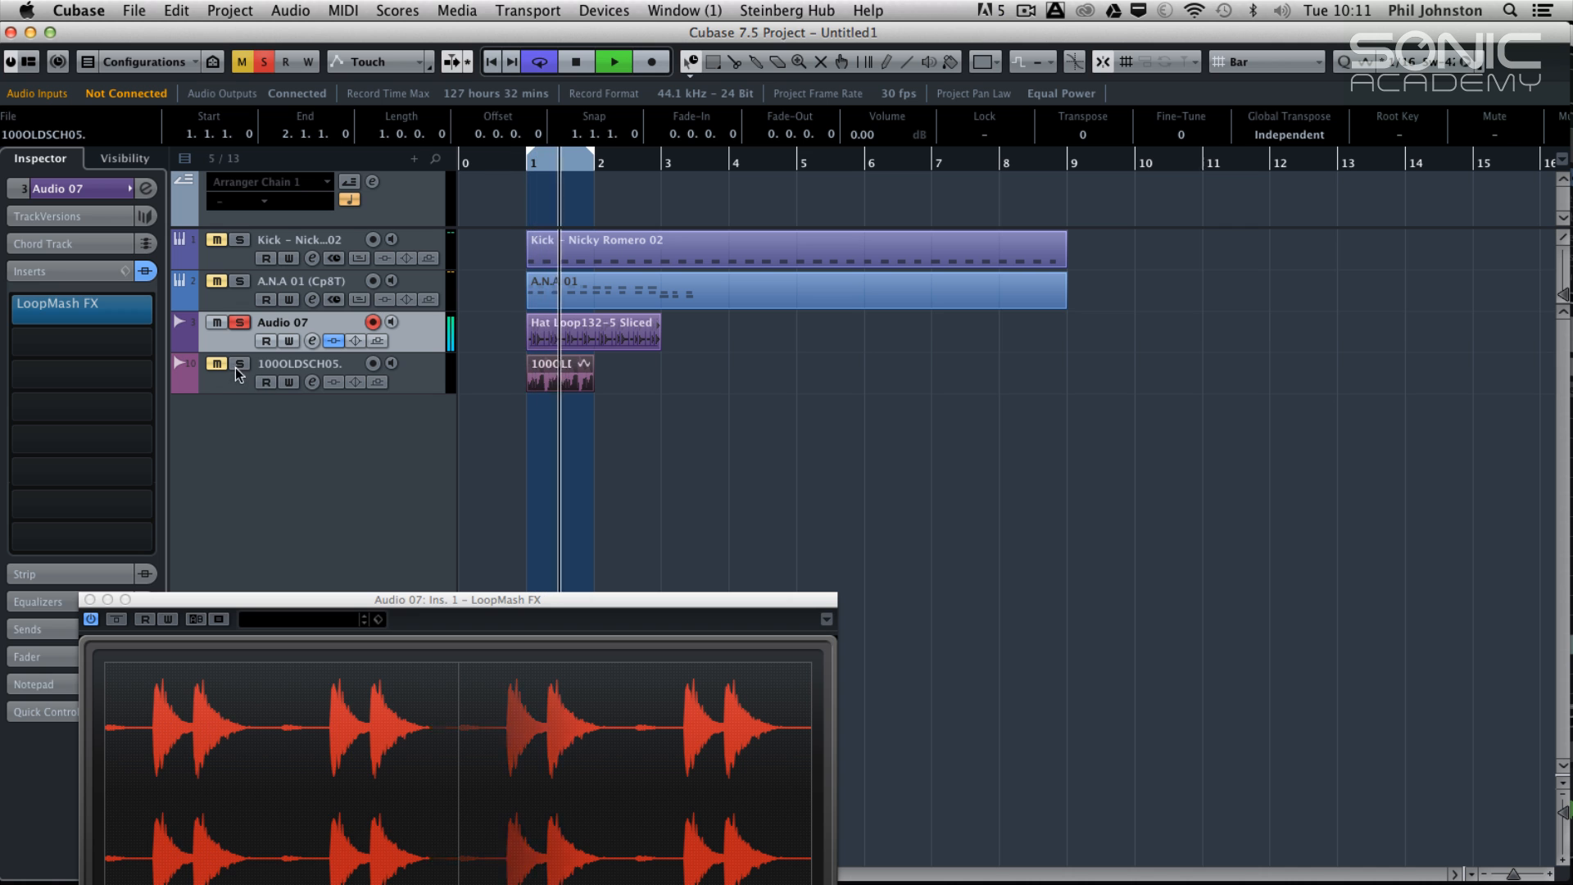
left_click(239, 364)
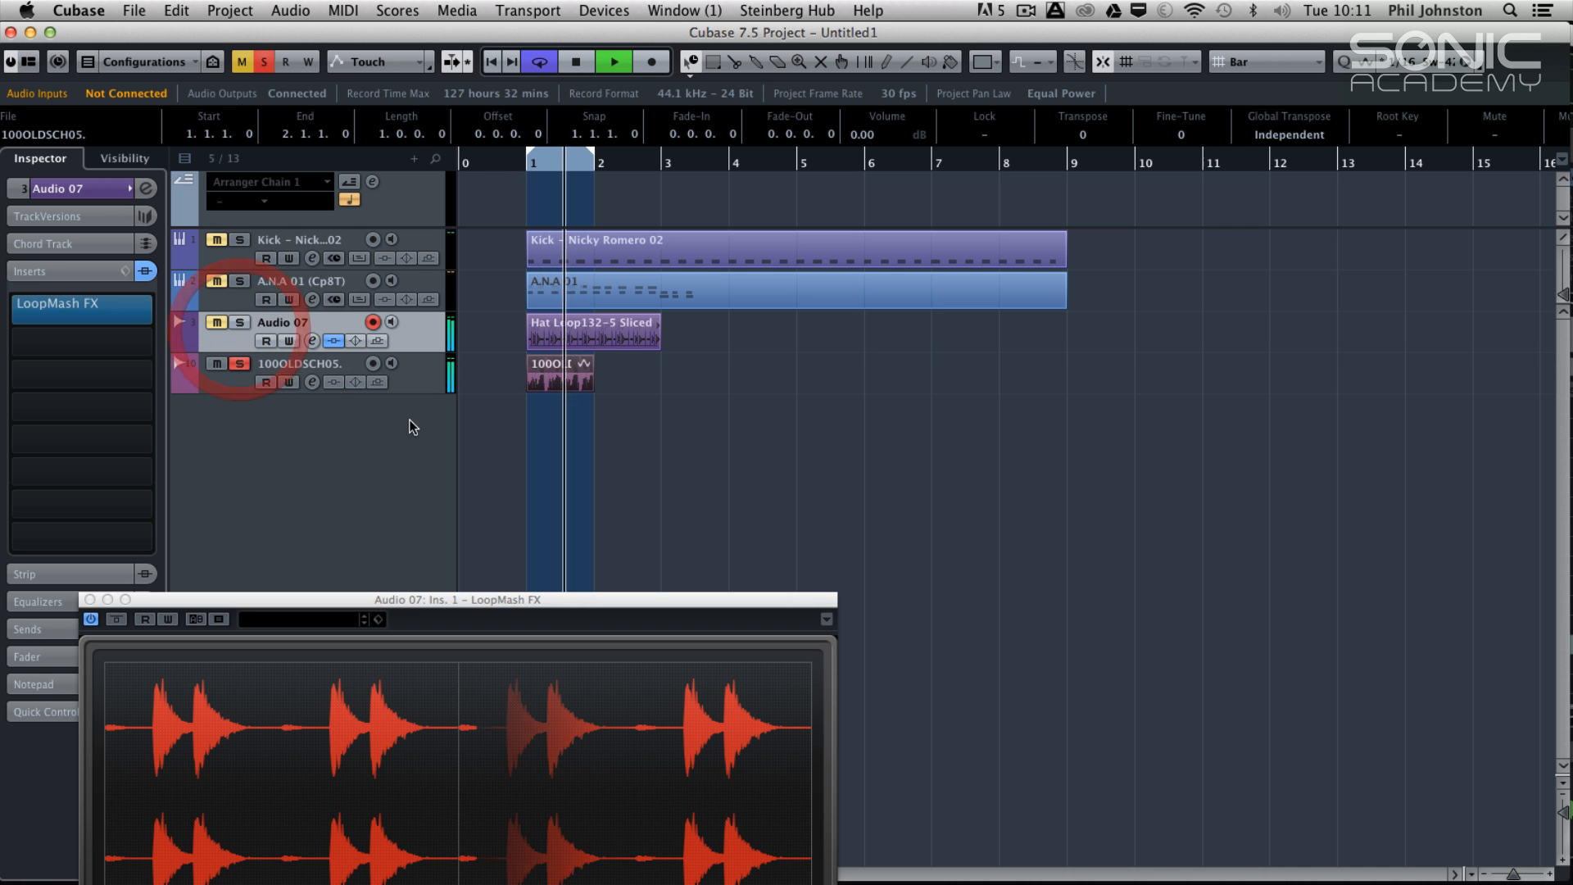
mouse_move(738, 449)
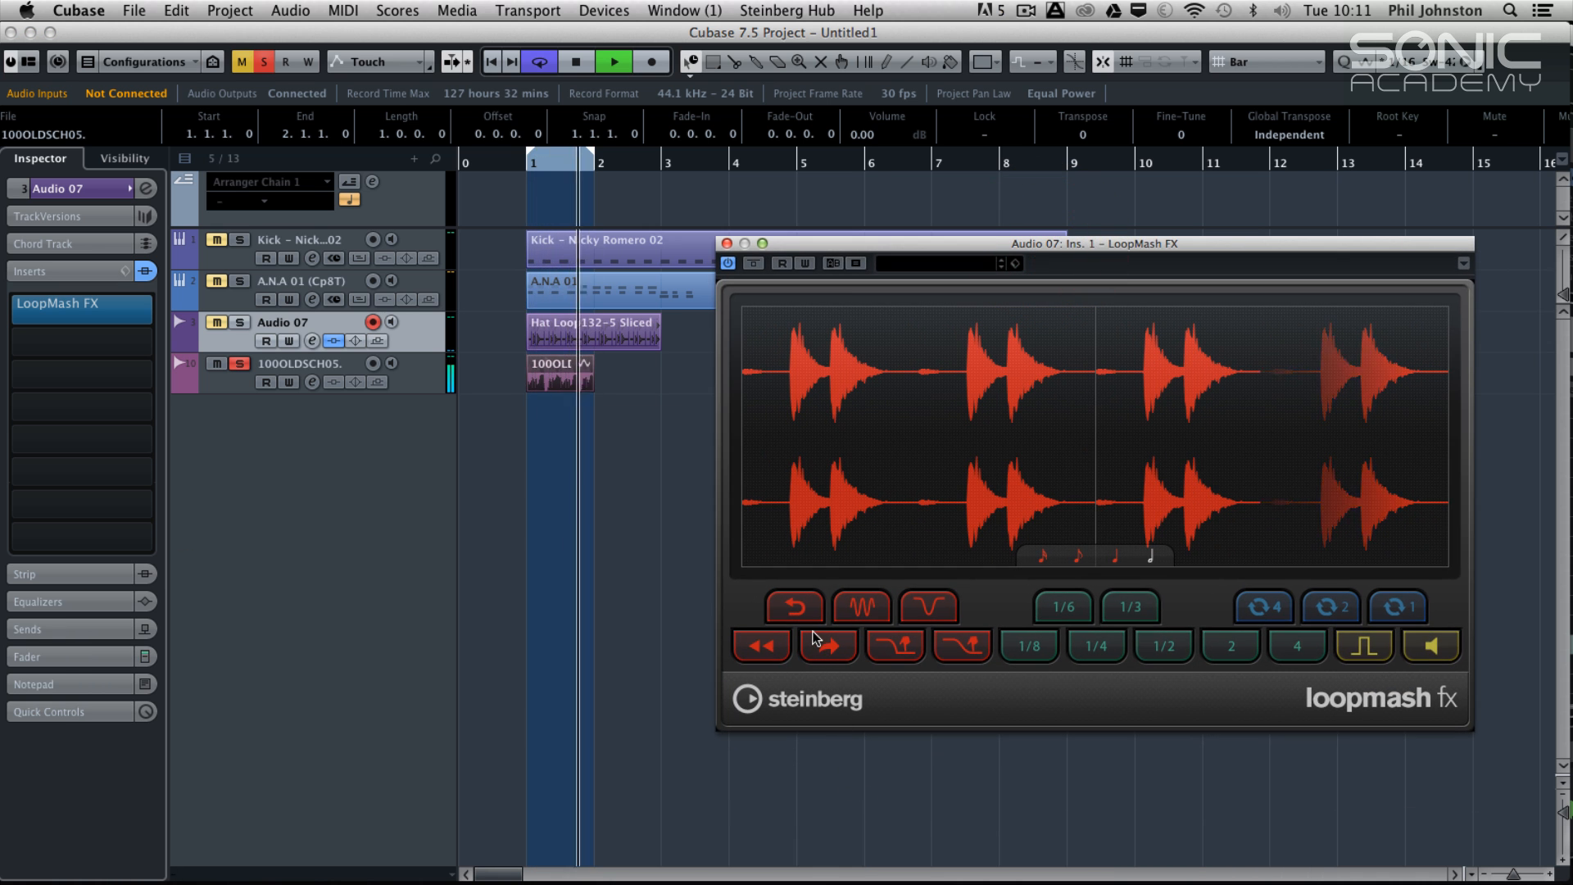
Insert LoopMash FX on the 100OLDSCH05 breakbeat track and bring up its editor
left_click(860, 606)
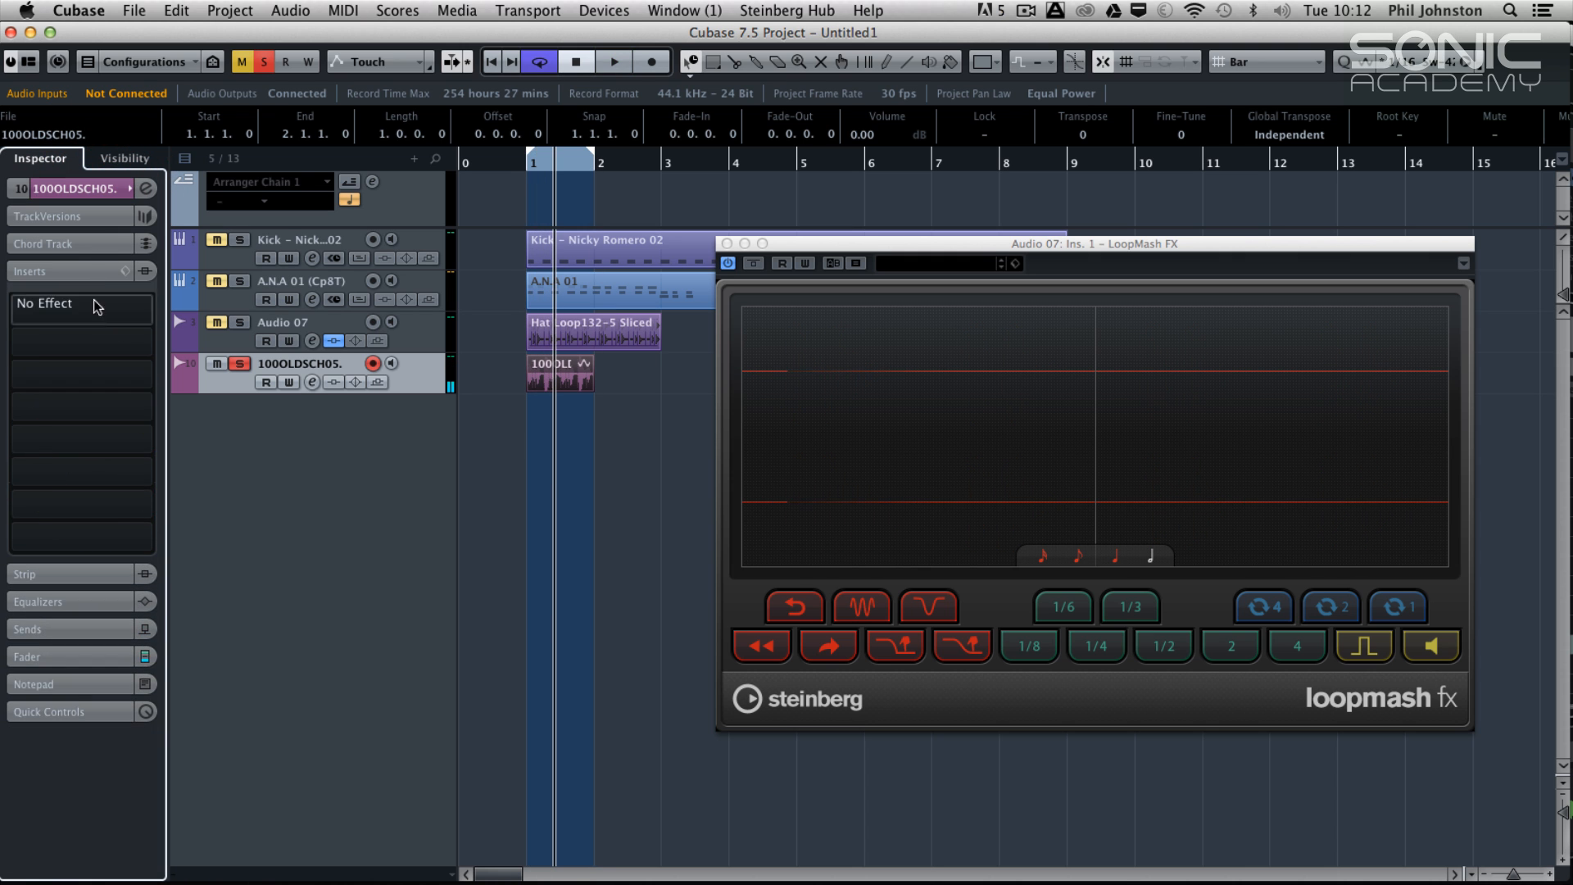
left_click(80, 307)
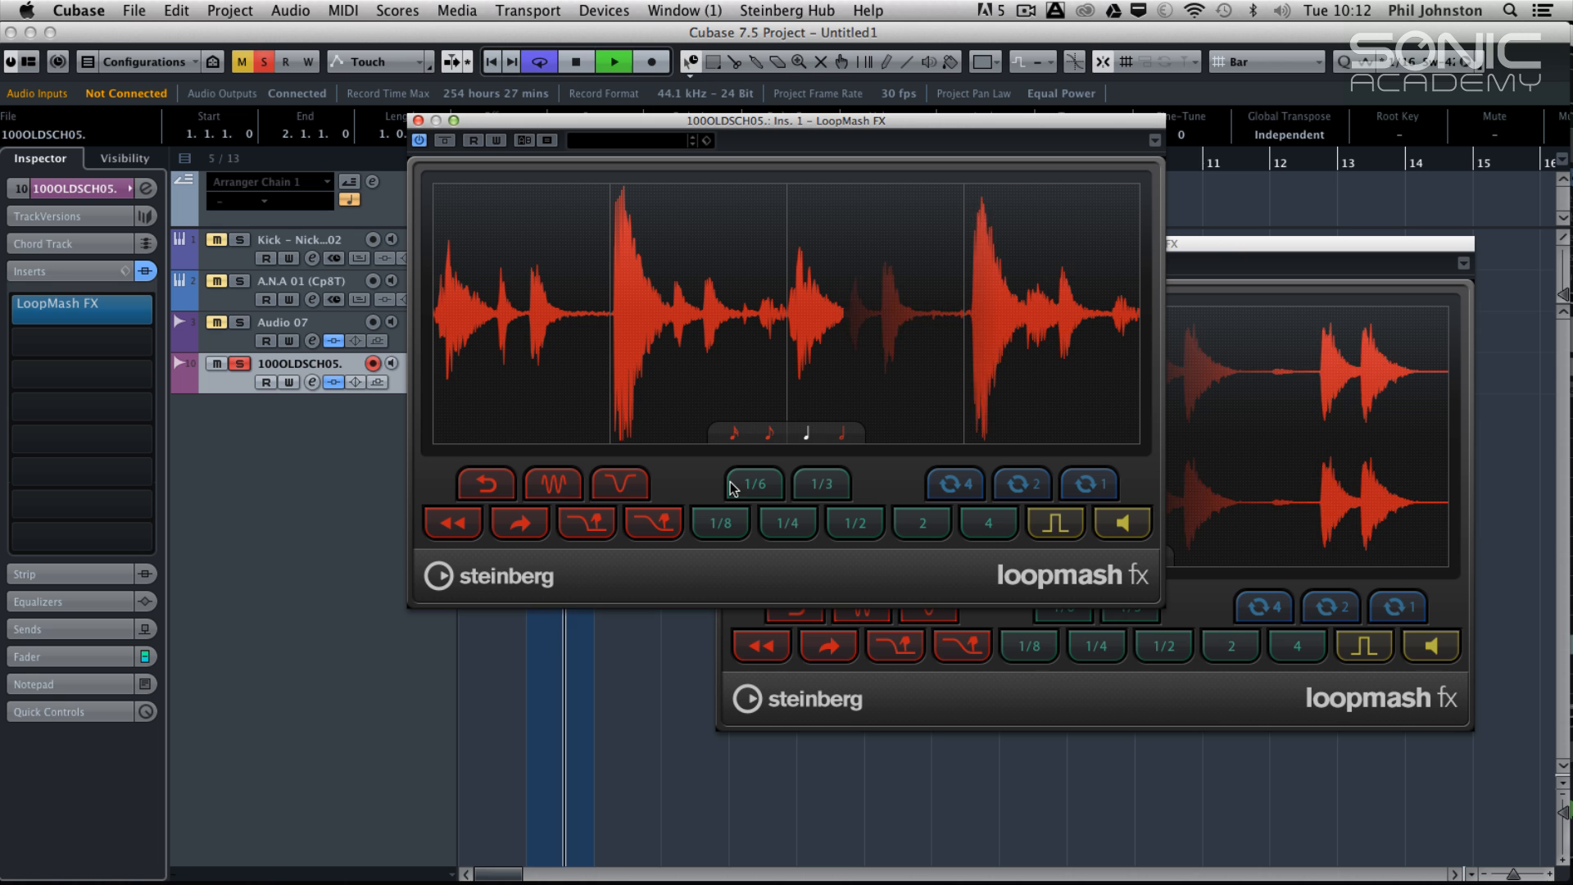
left_click(750, 485)
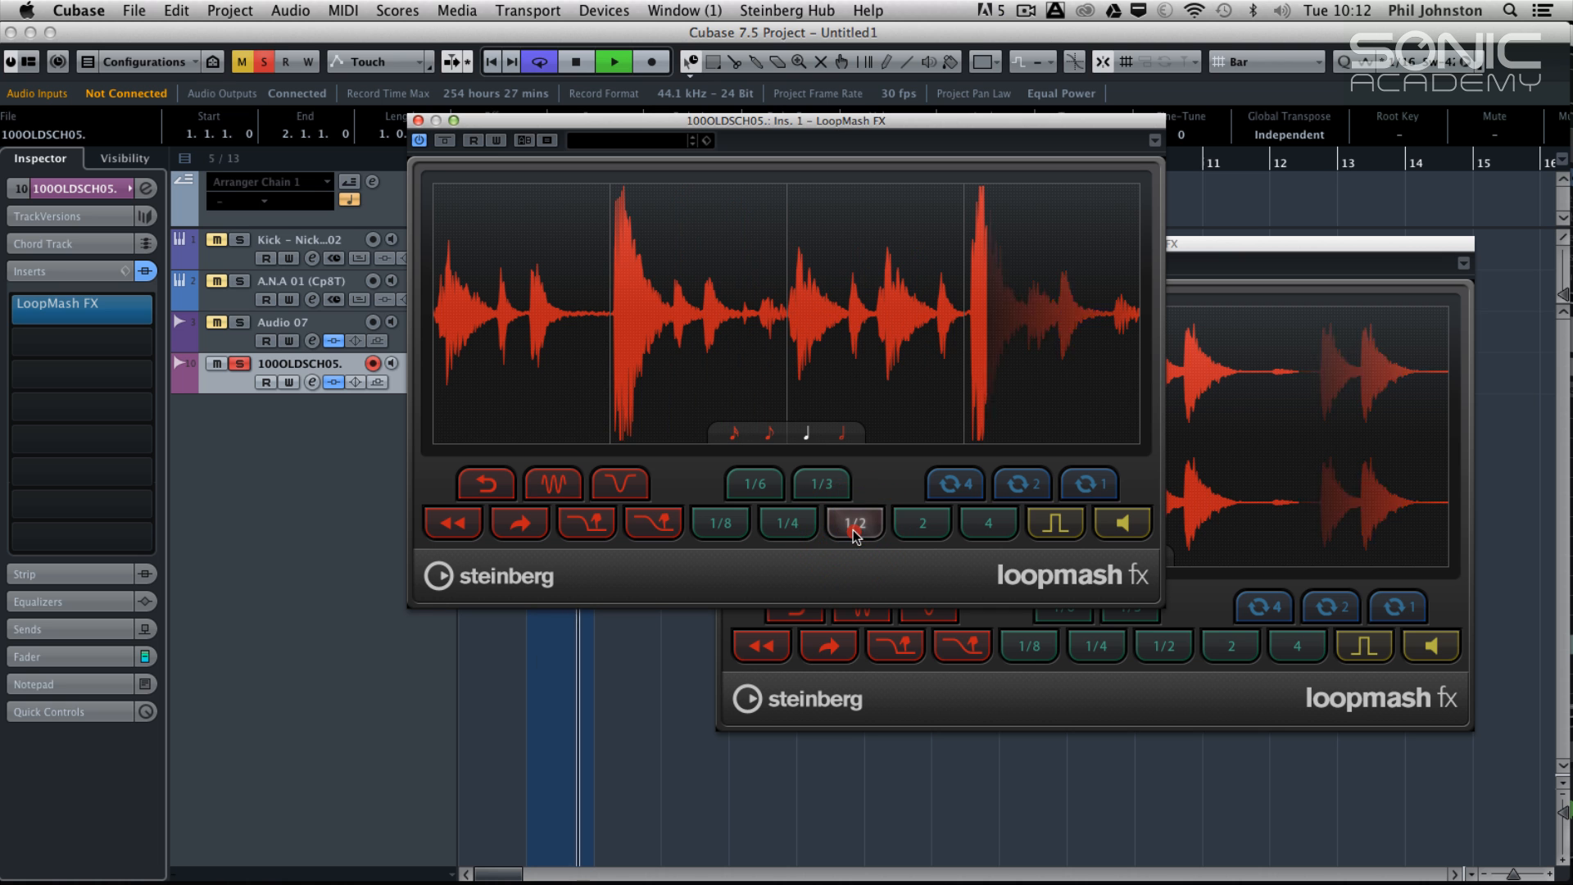
left_click(717, 523)
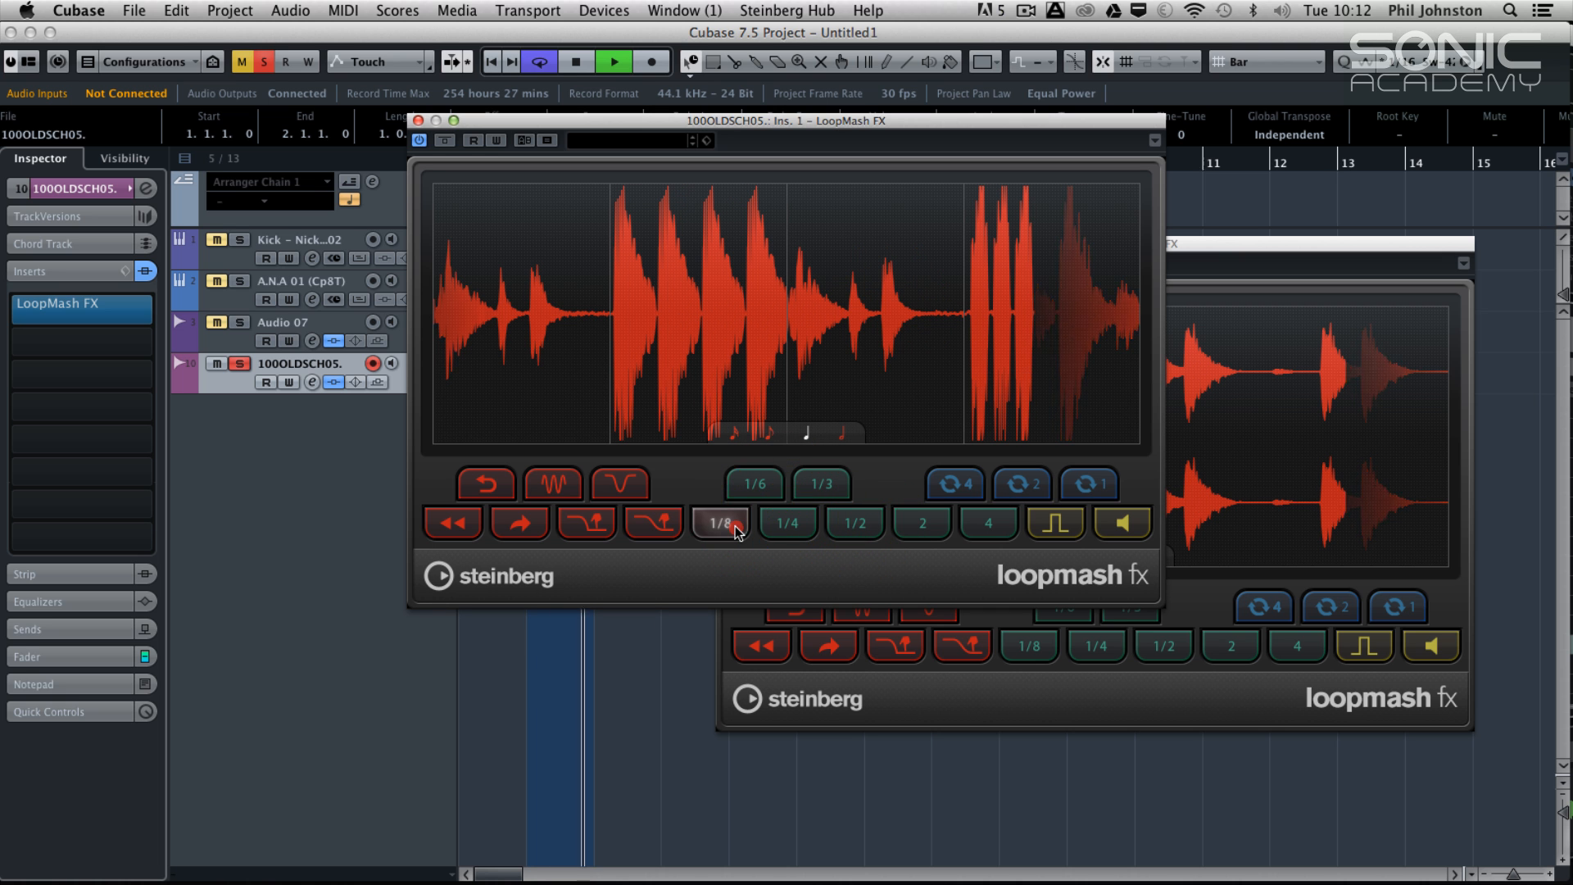
left_click(752, 485)
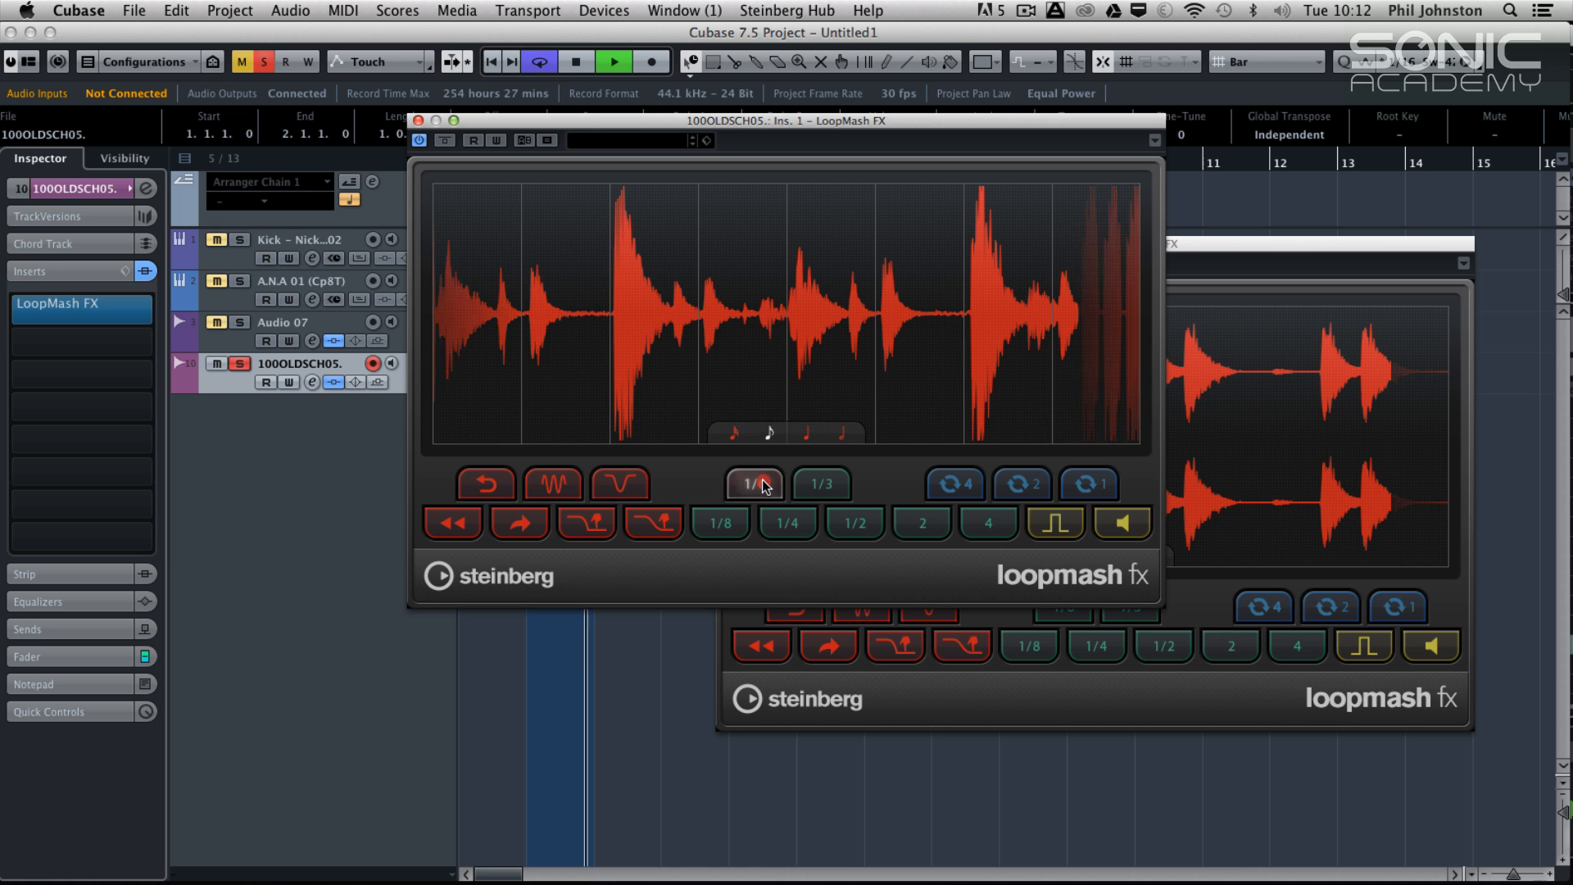
left_click(753, 485)
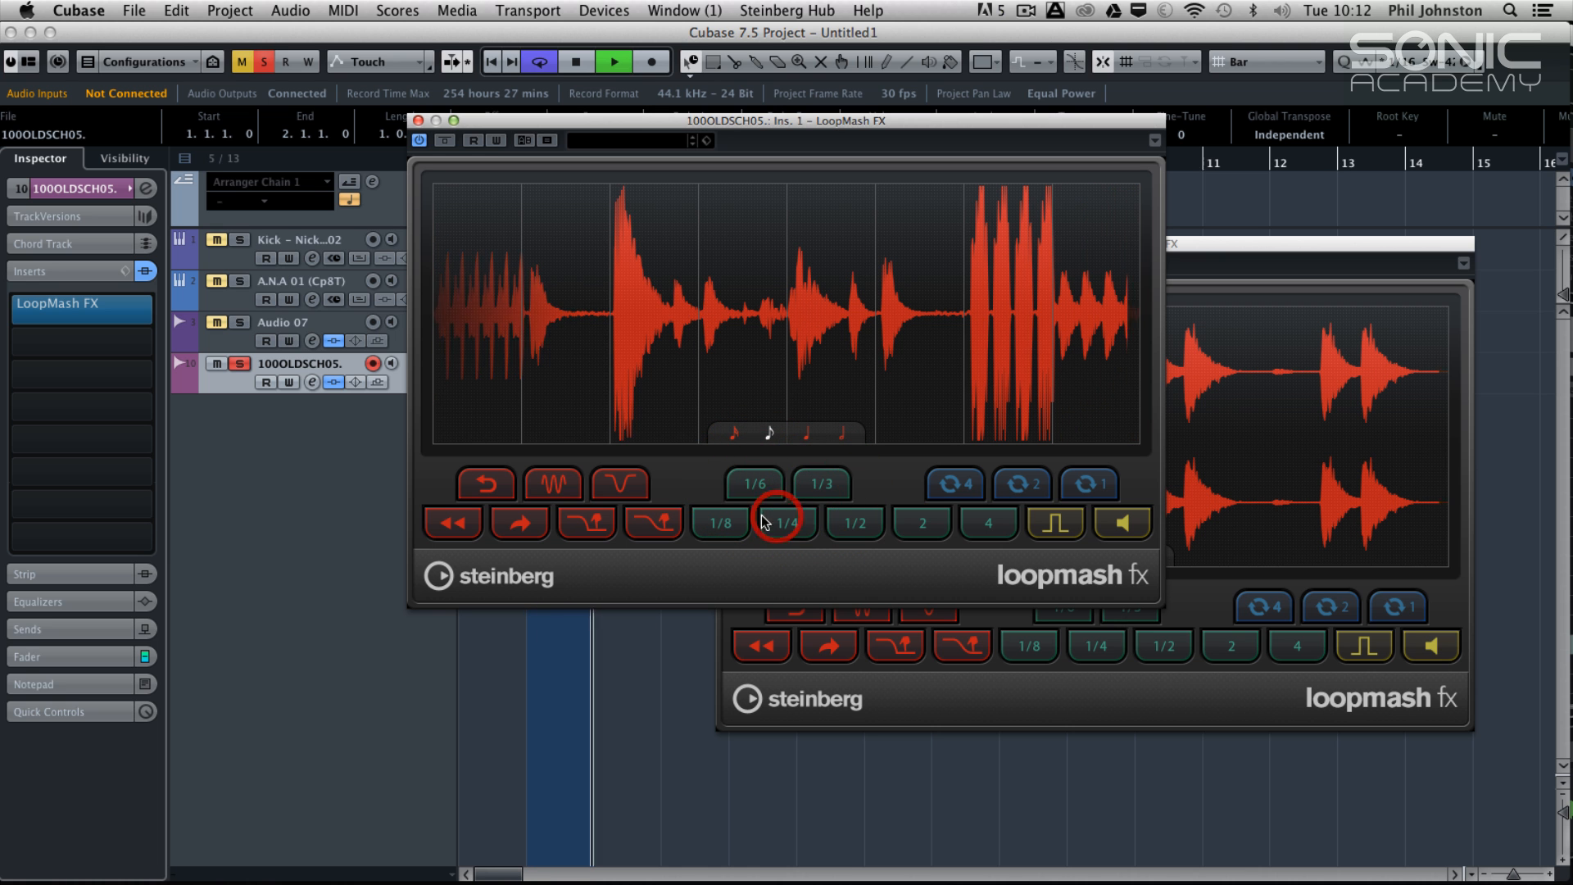
left_click(821, 485)
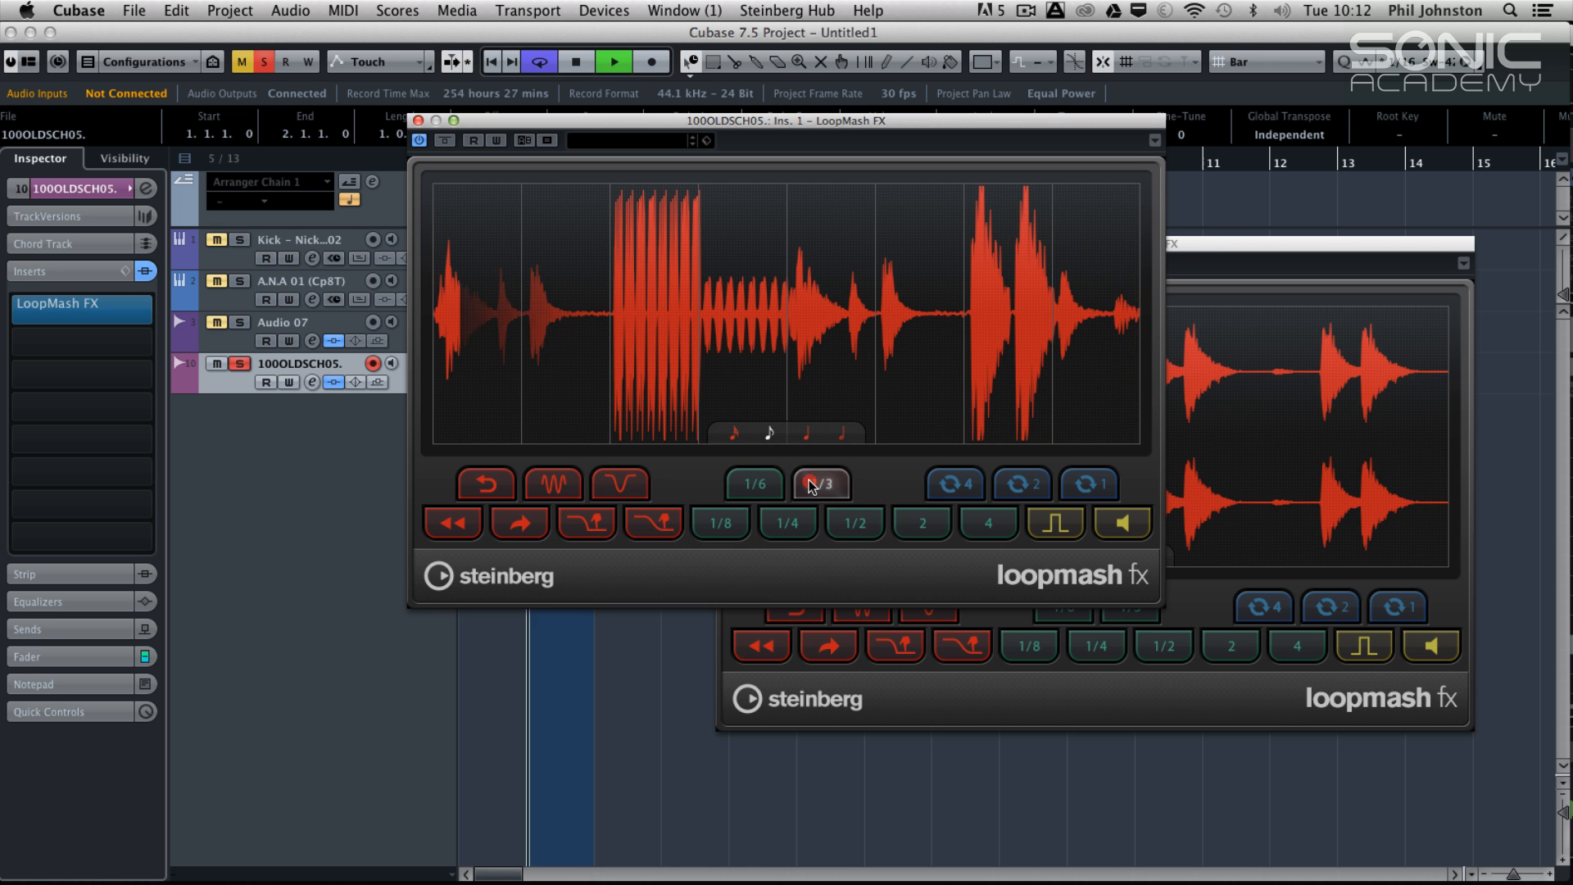
left_click(820, 484)
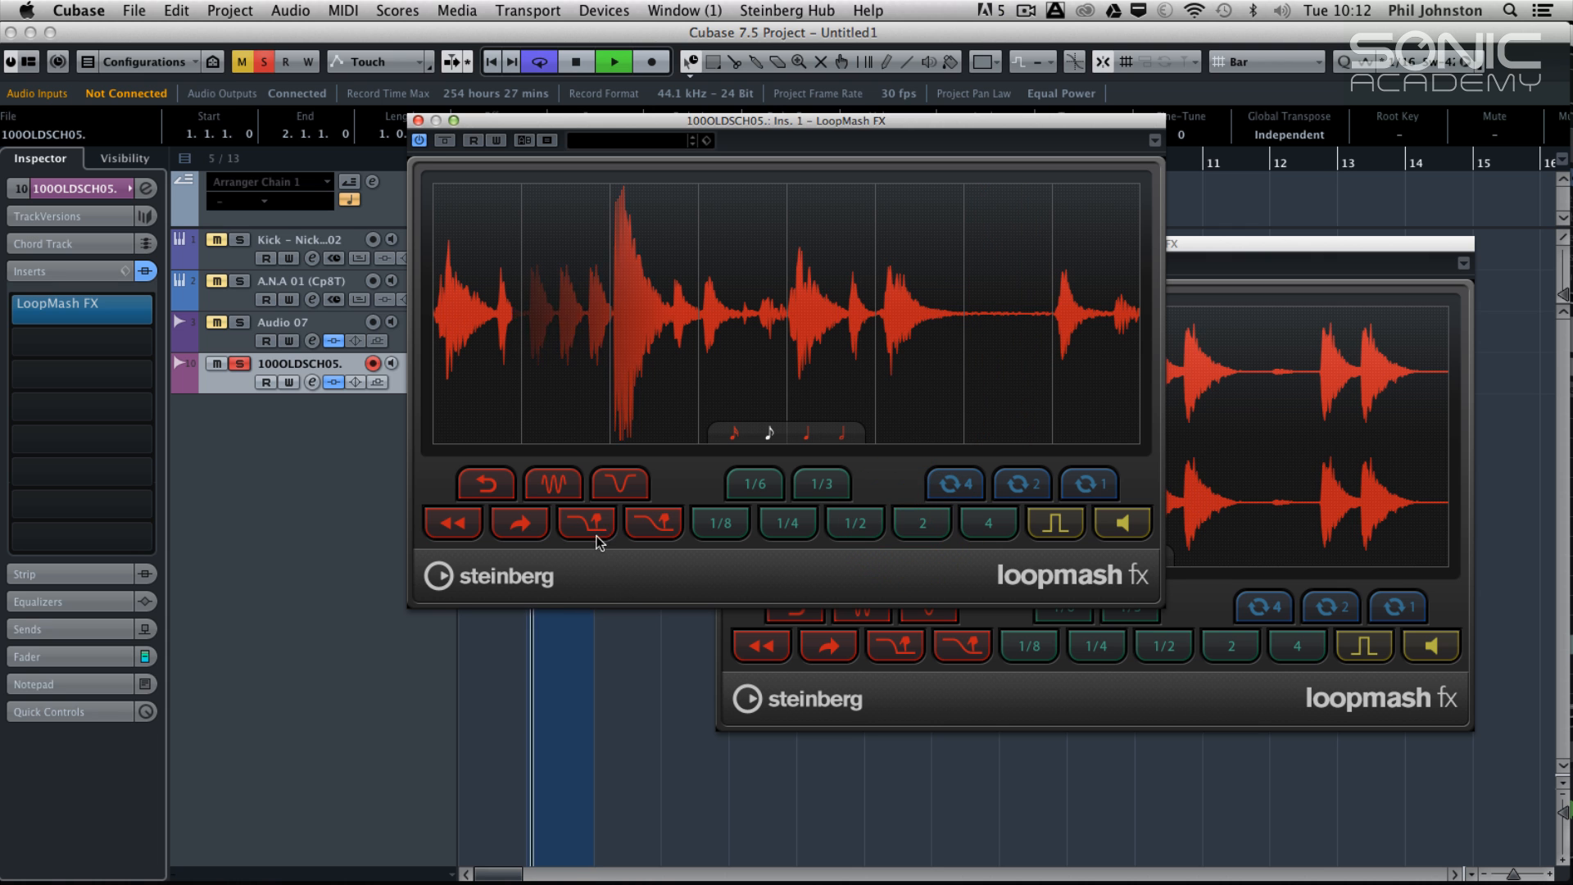
left_click(587, 521)
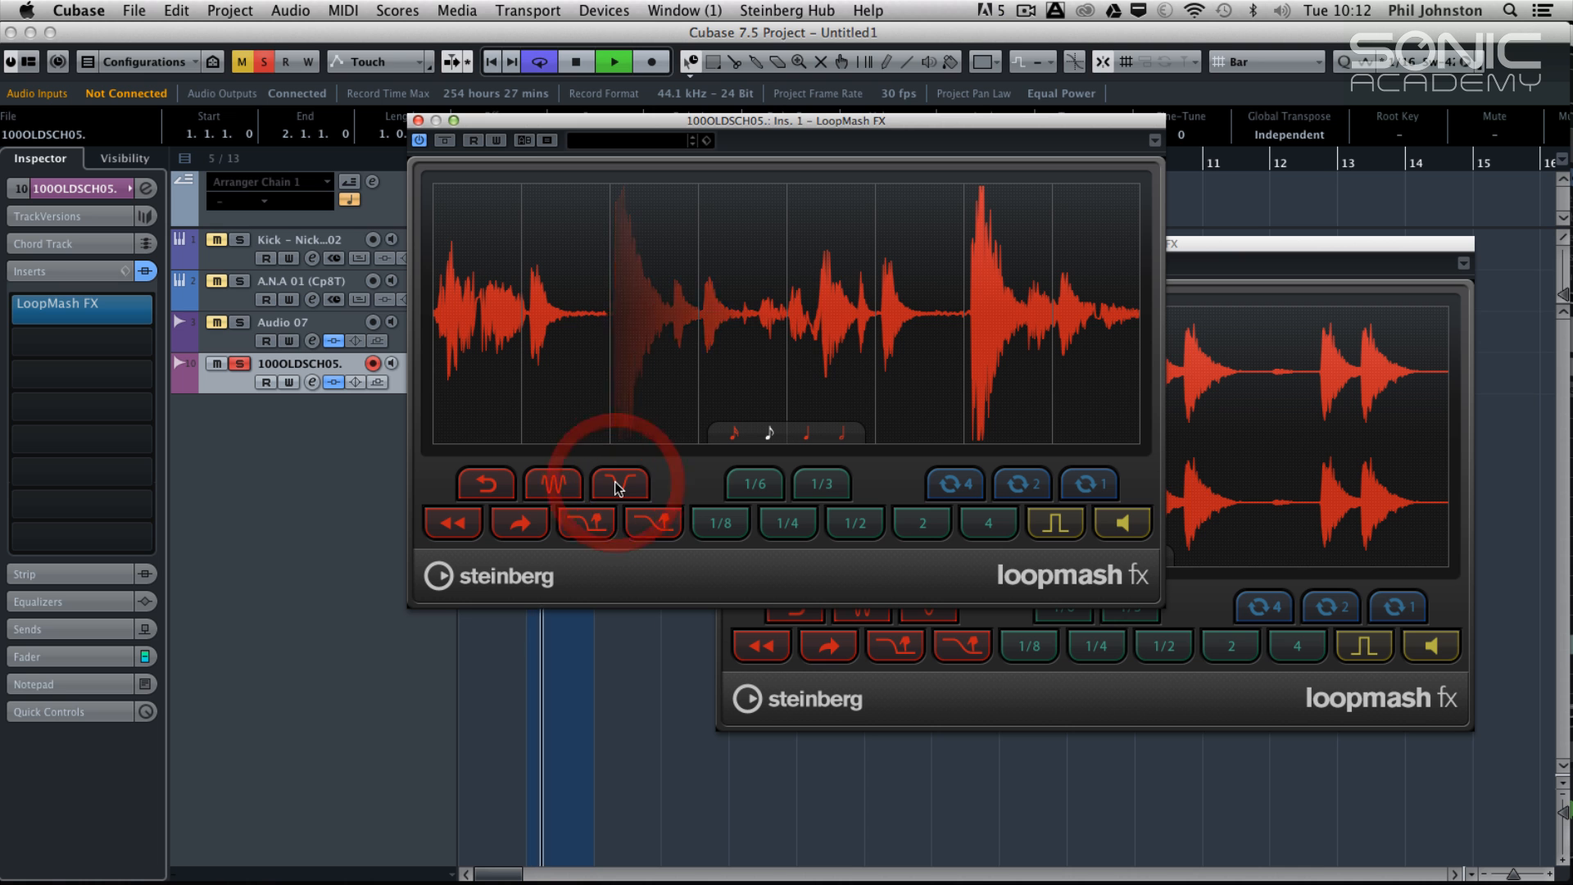
left_click(486, 485)
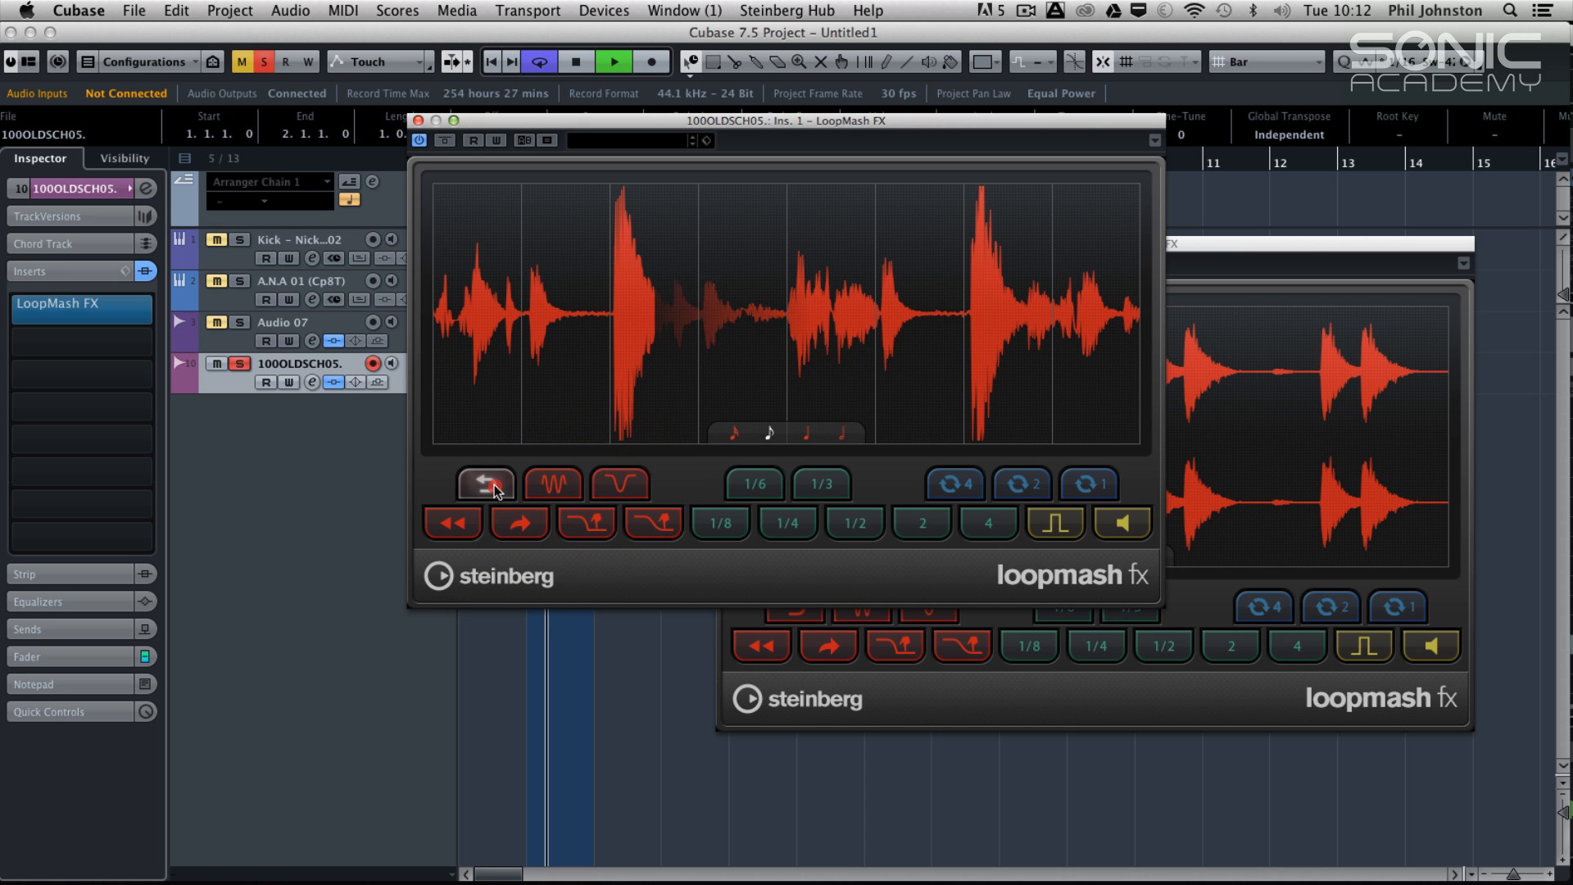
left_click(752, 483)
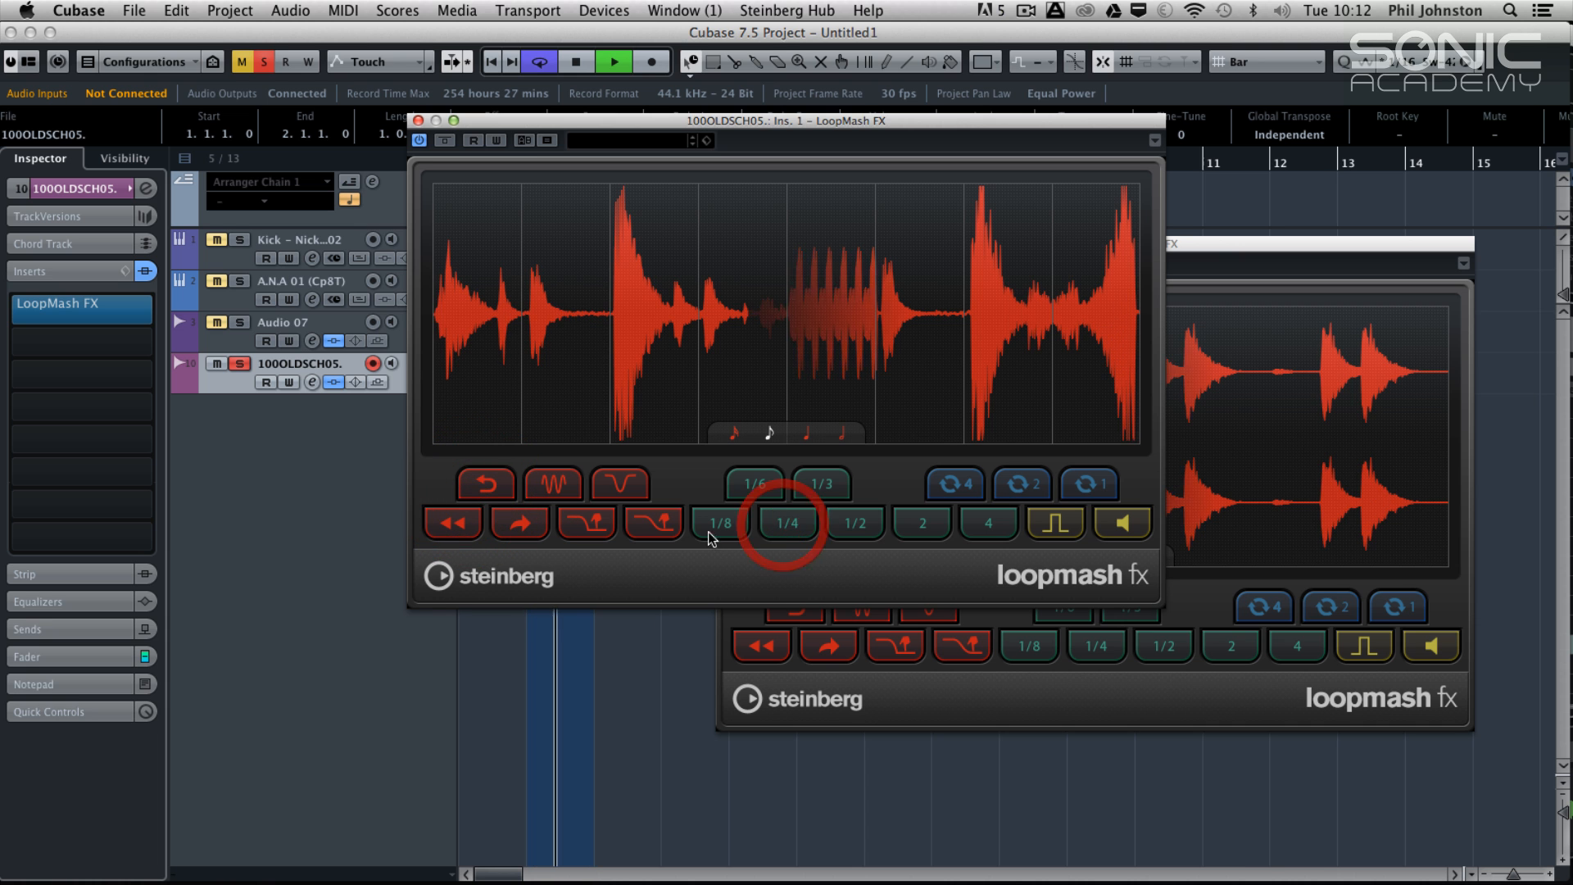
left_click(485, 483)
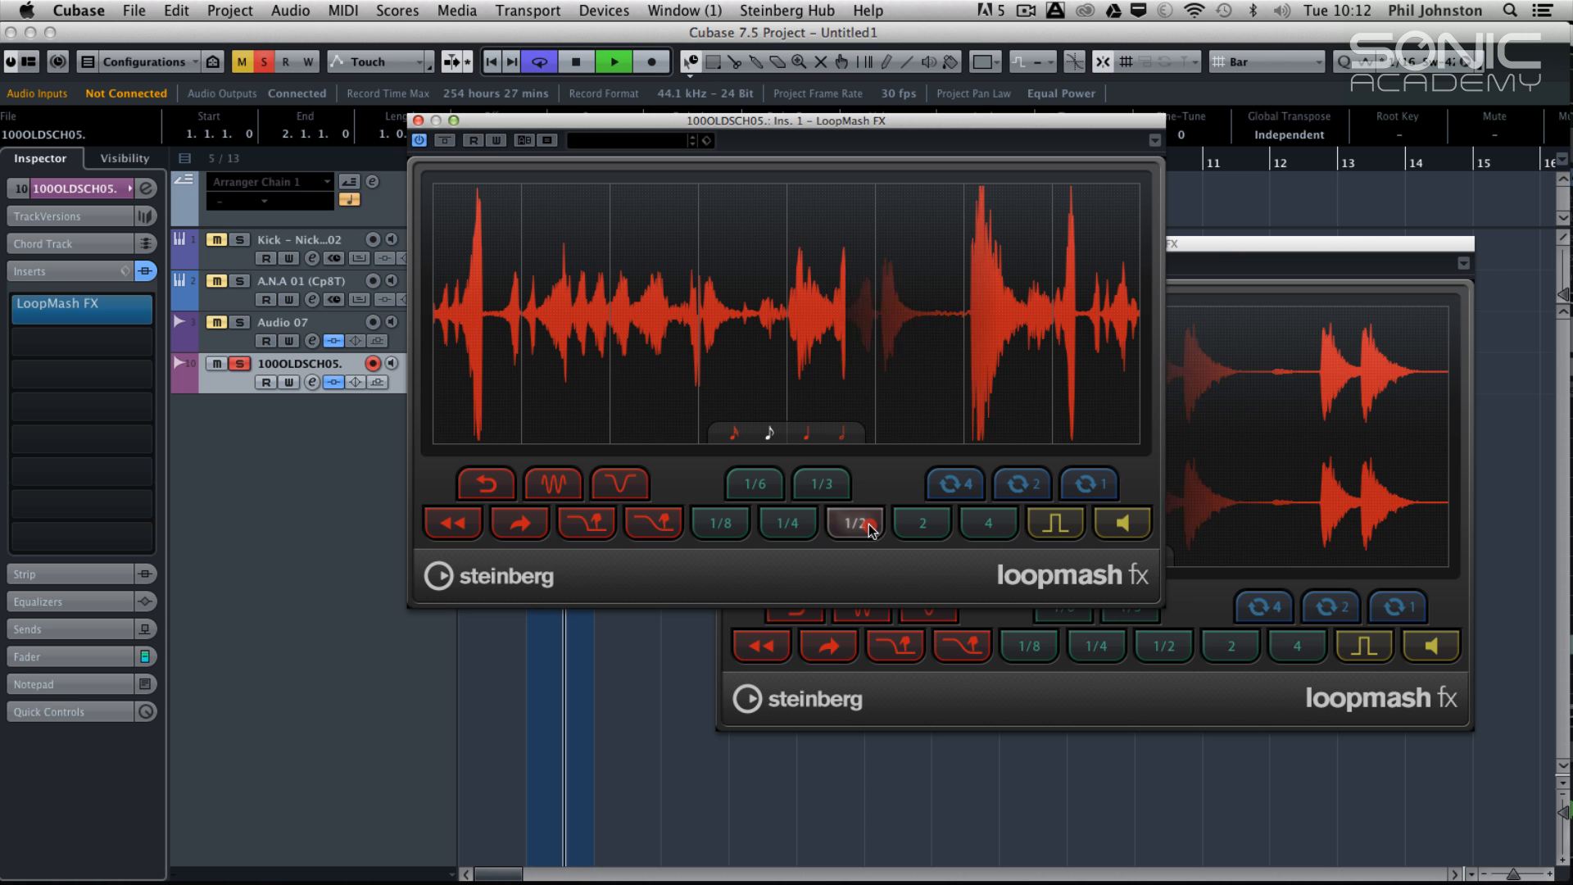
left_click(1021, 485)
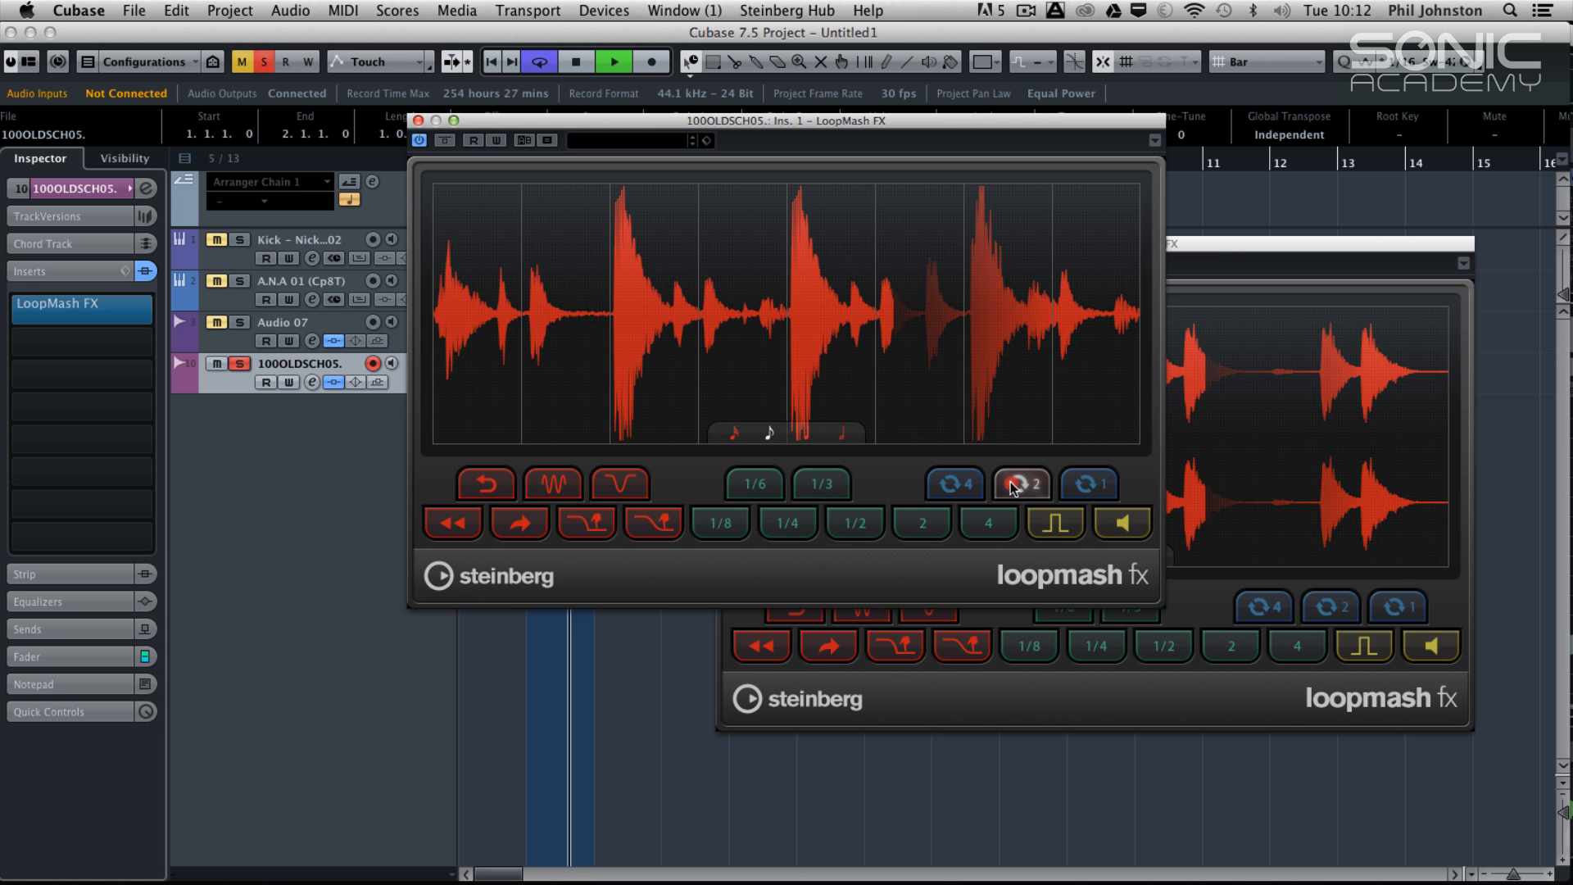
left_click(1088, 484)
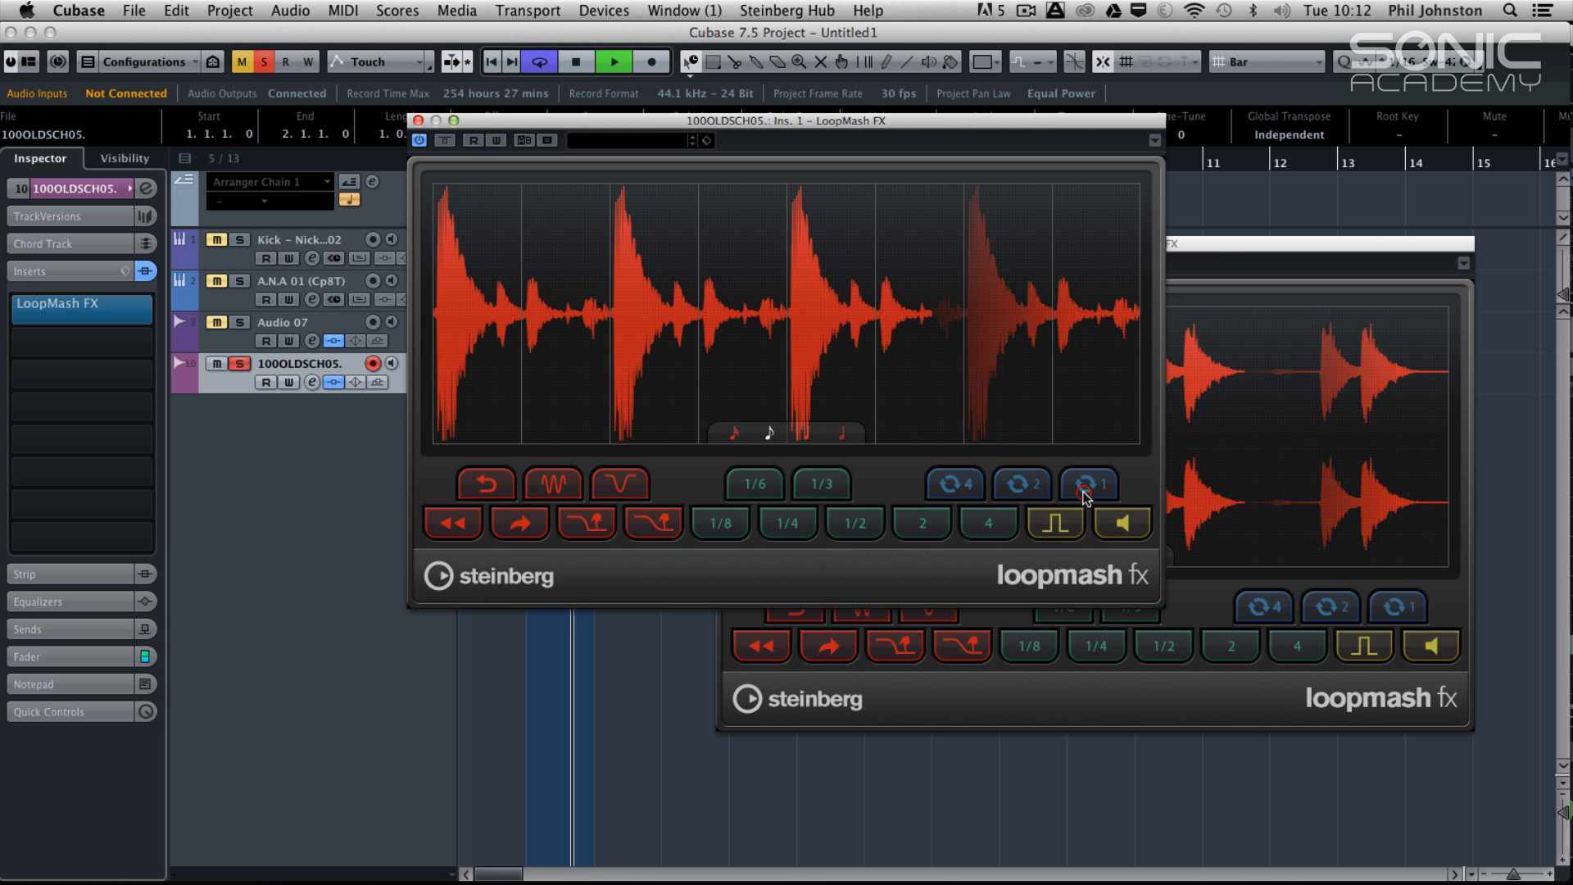
left_click(953, 485)
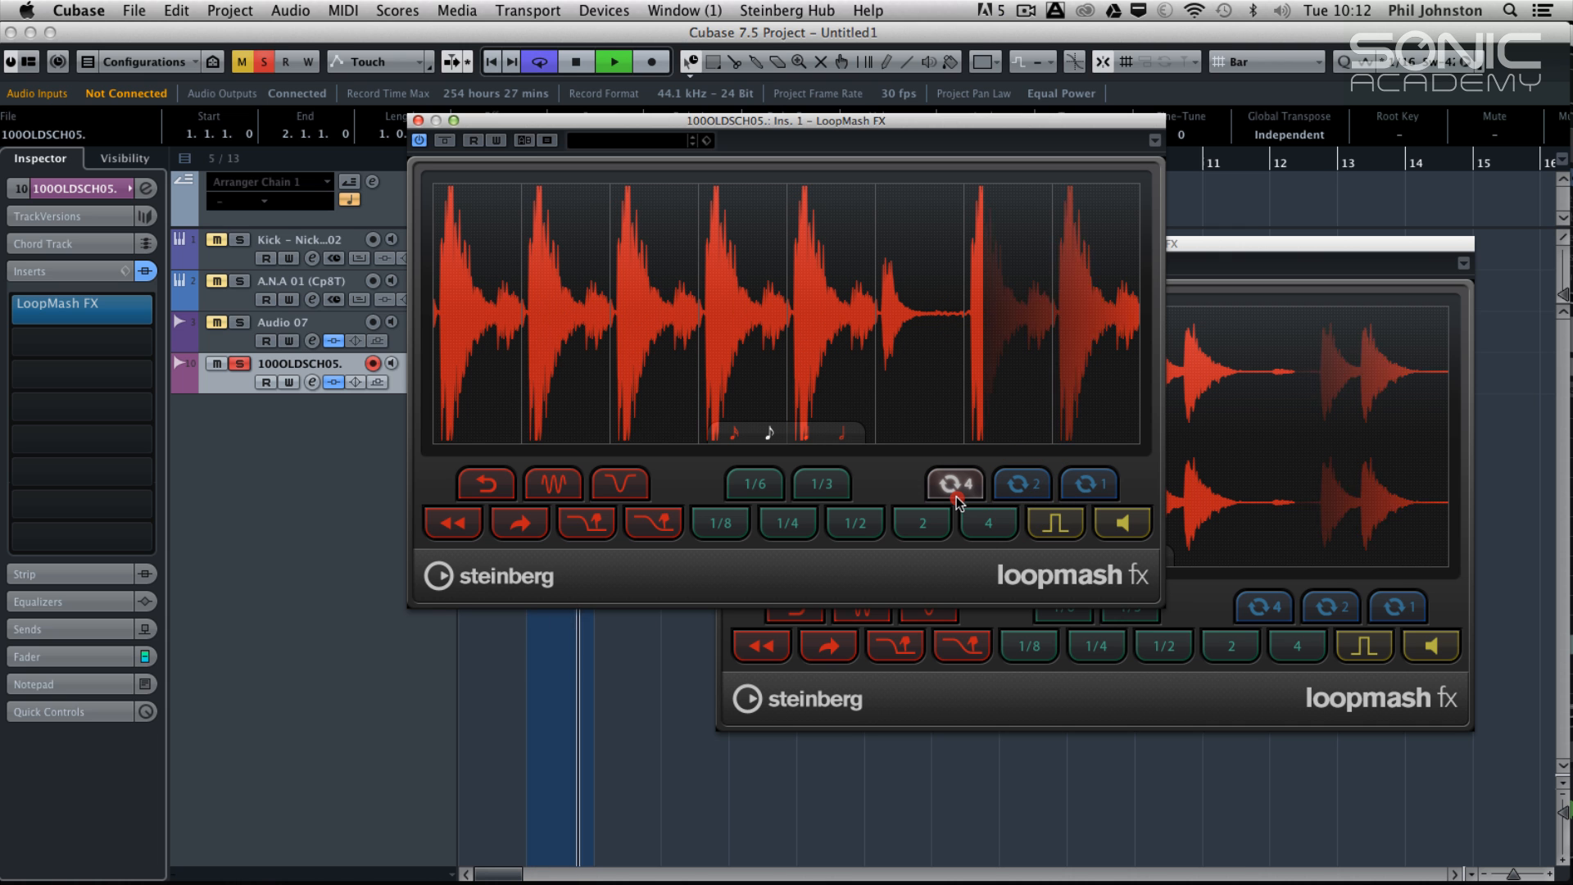
left_click(821, 485)
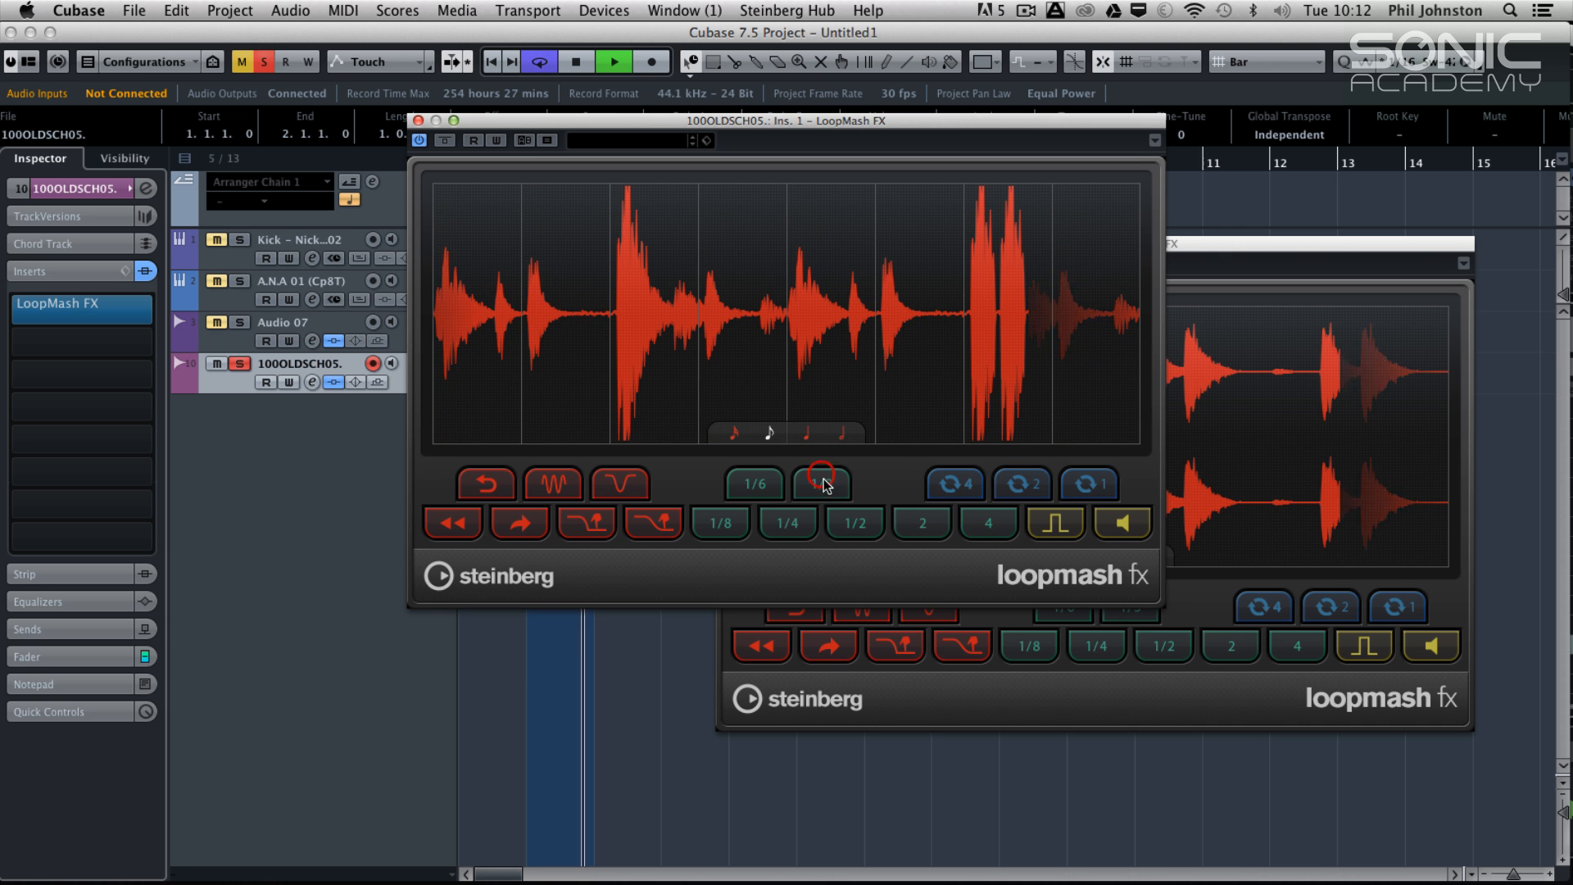
left_click(819, 483)
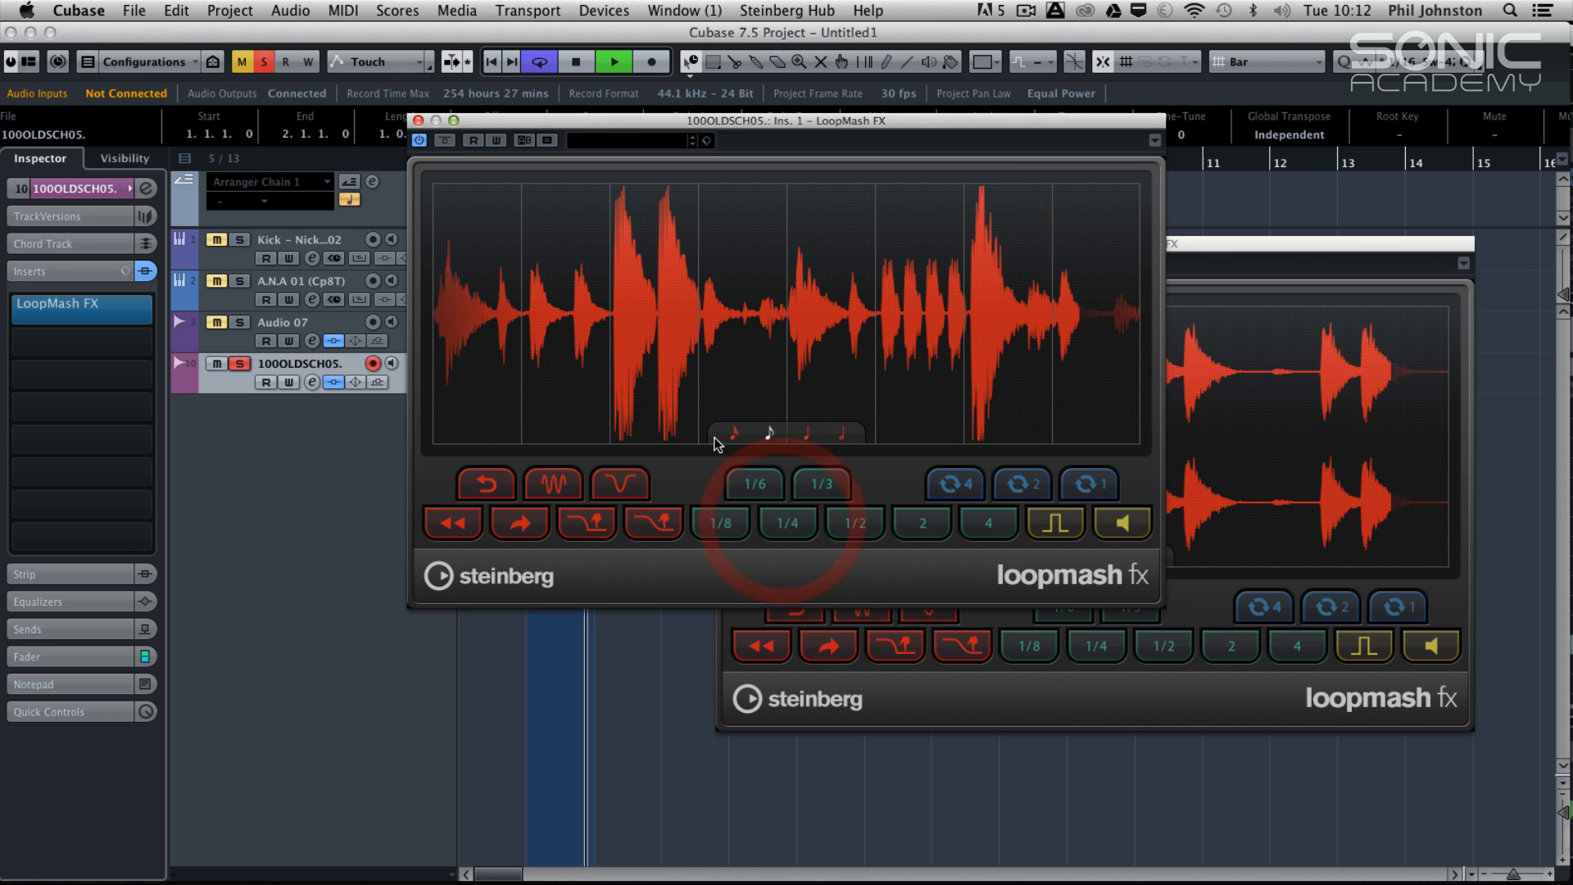
left_click(752, 484)
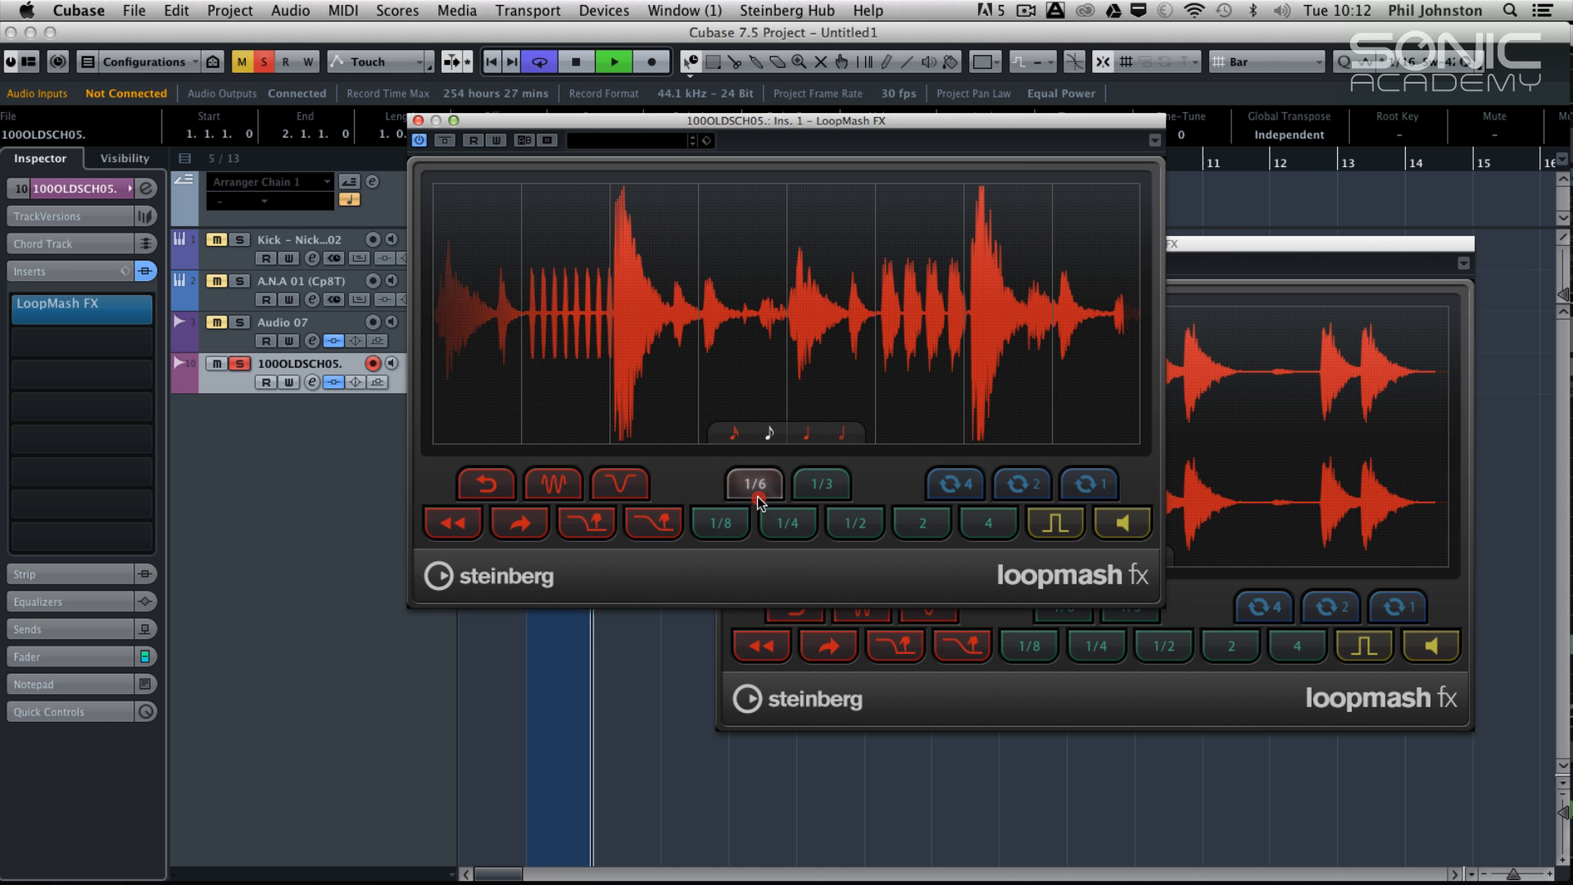
left_click(854, 523)
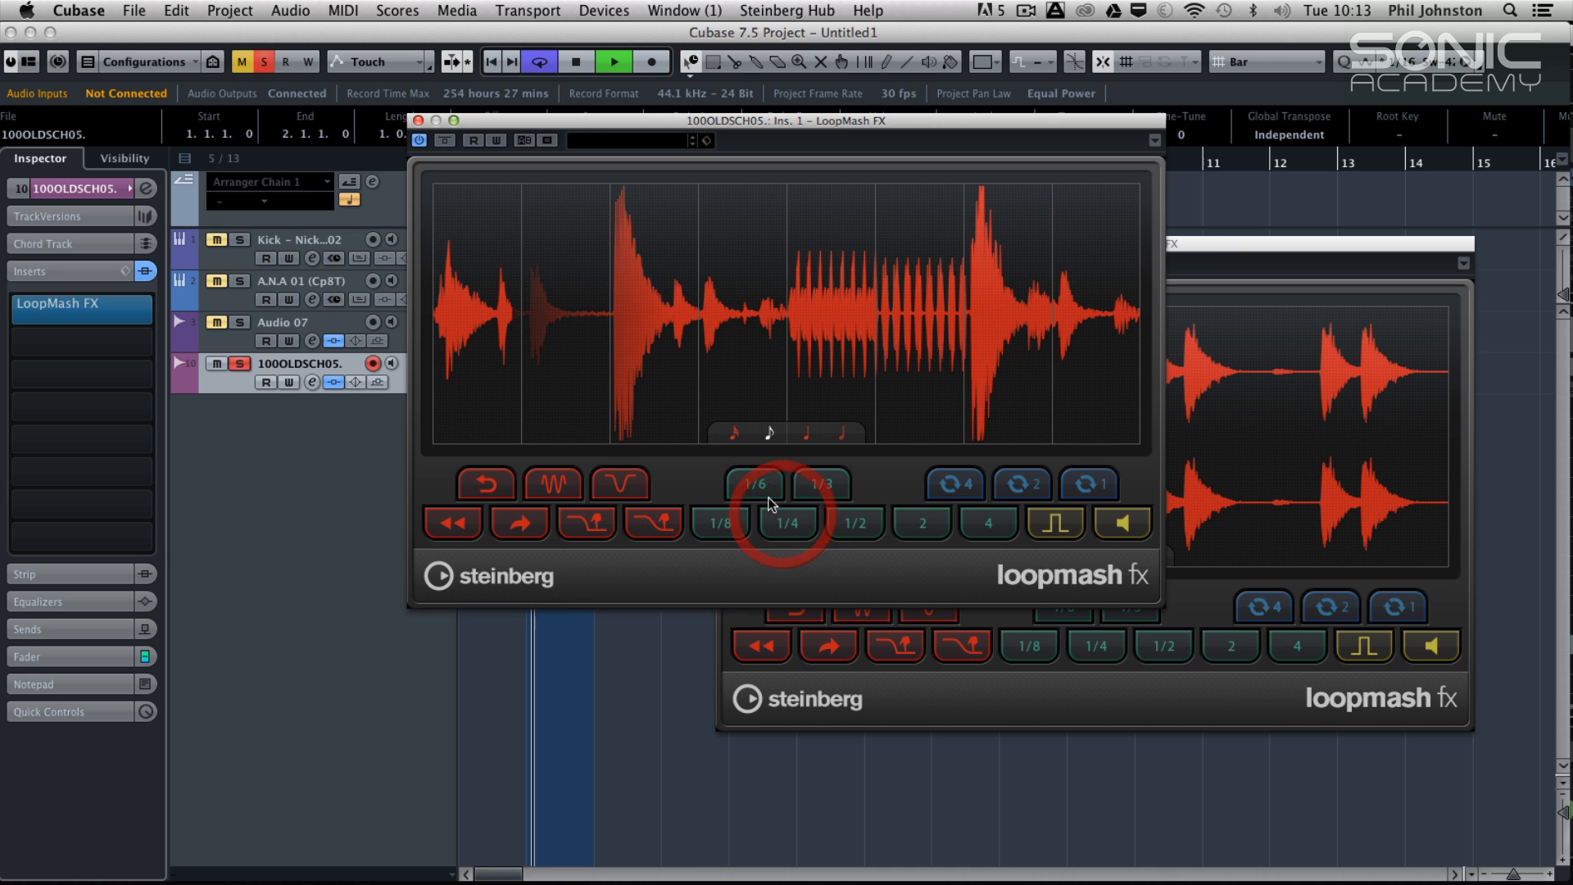
left_click(820, 485)
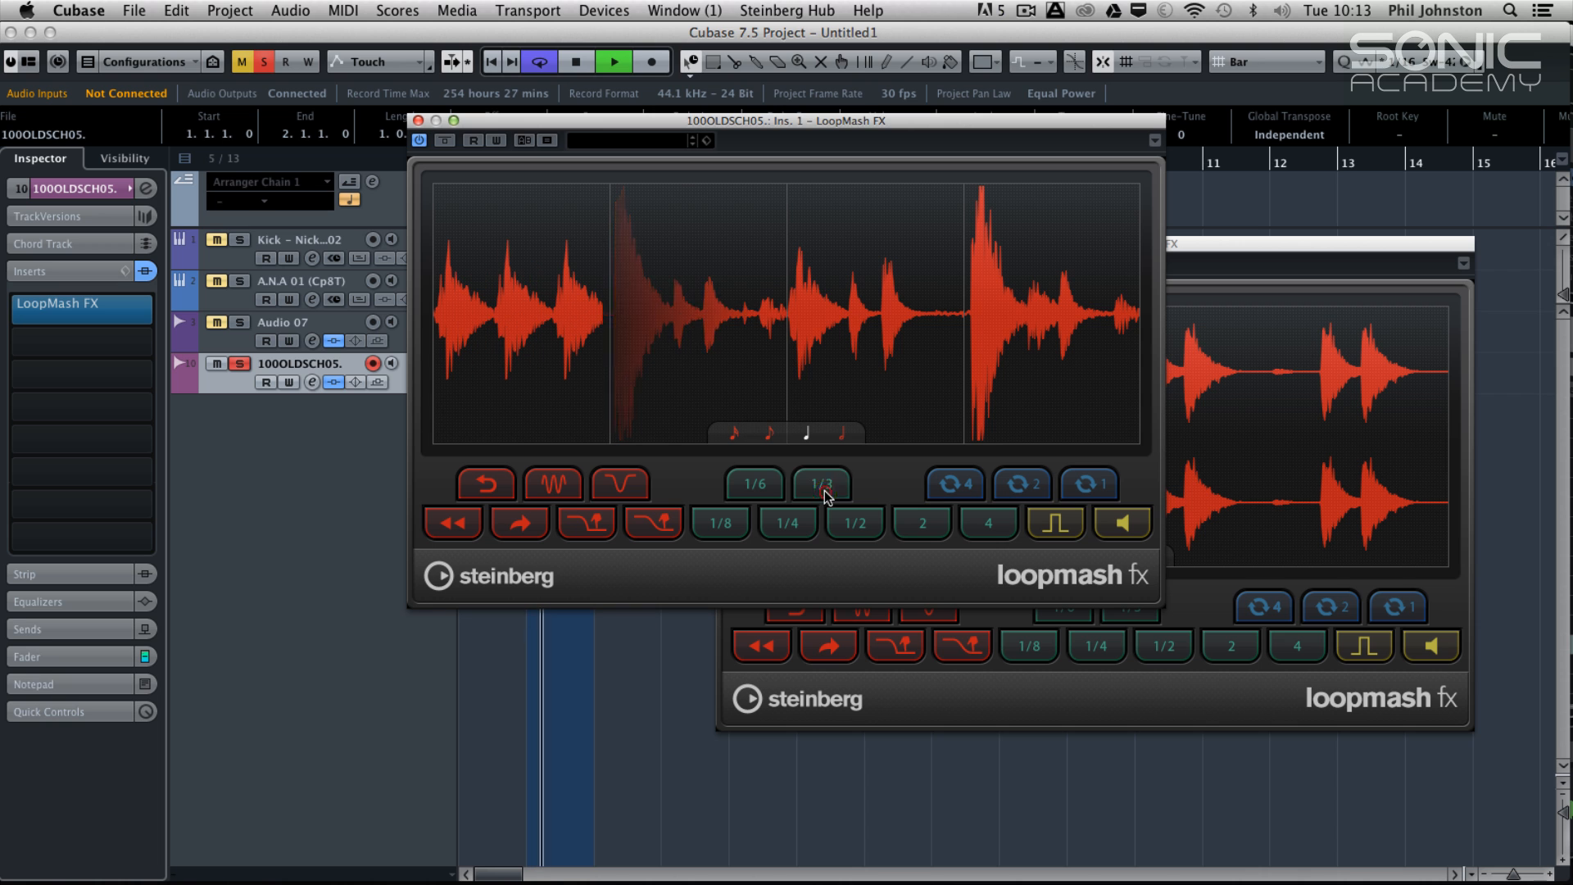
left_click(821, 485)
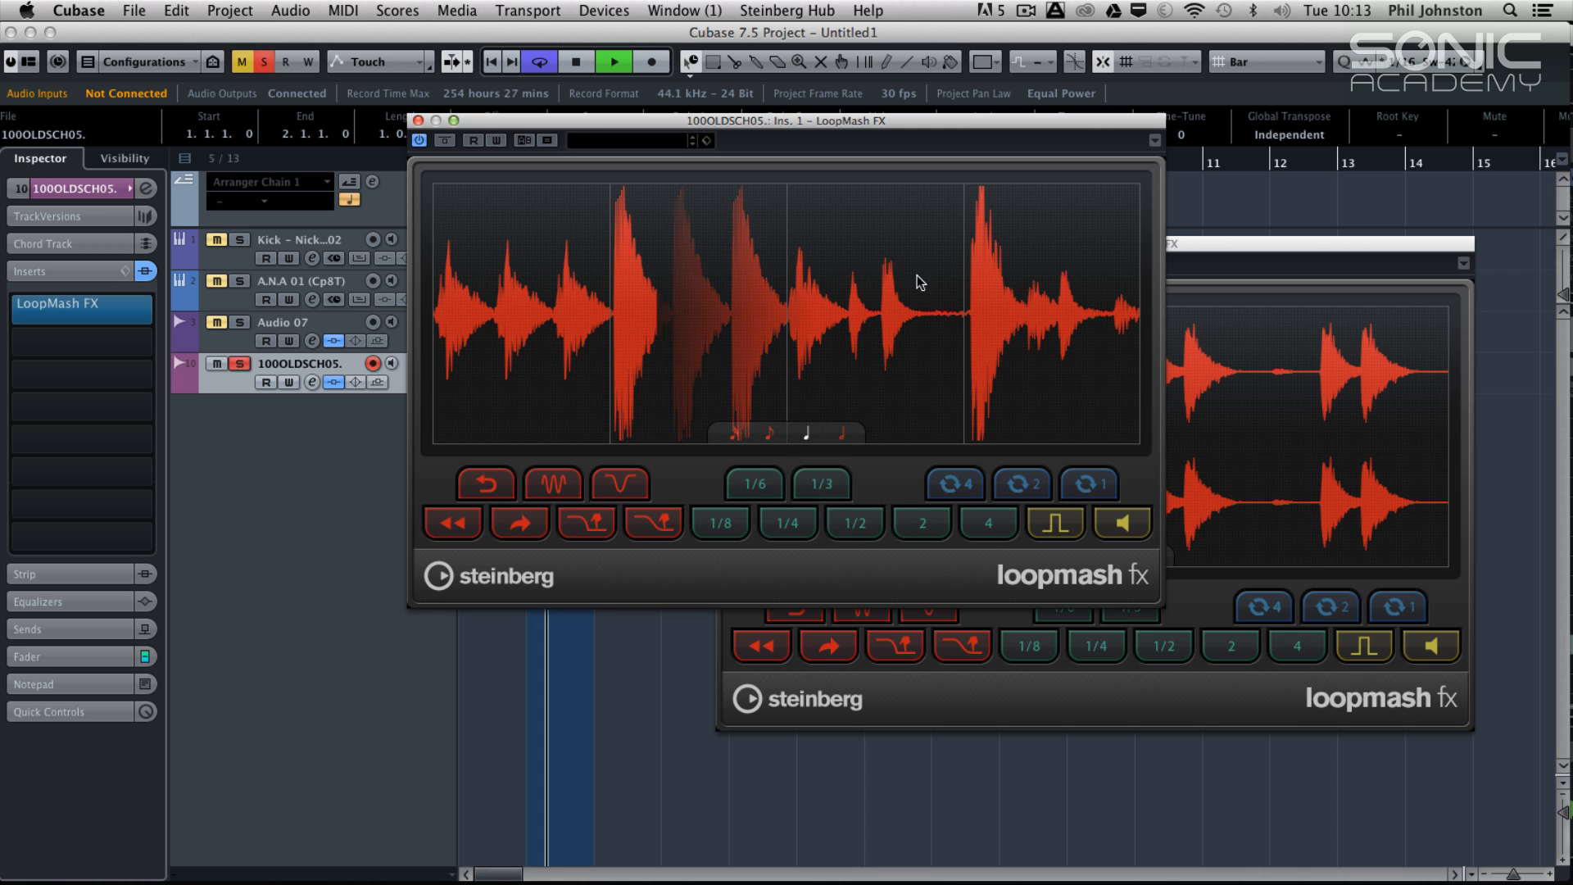
left_click(575, 61)
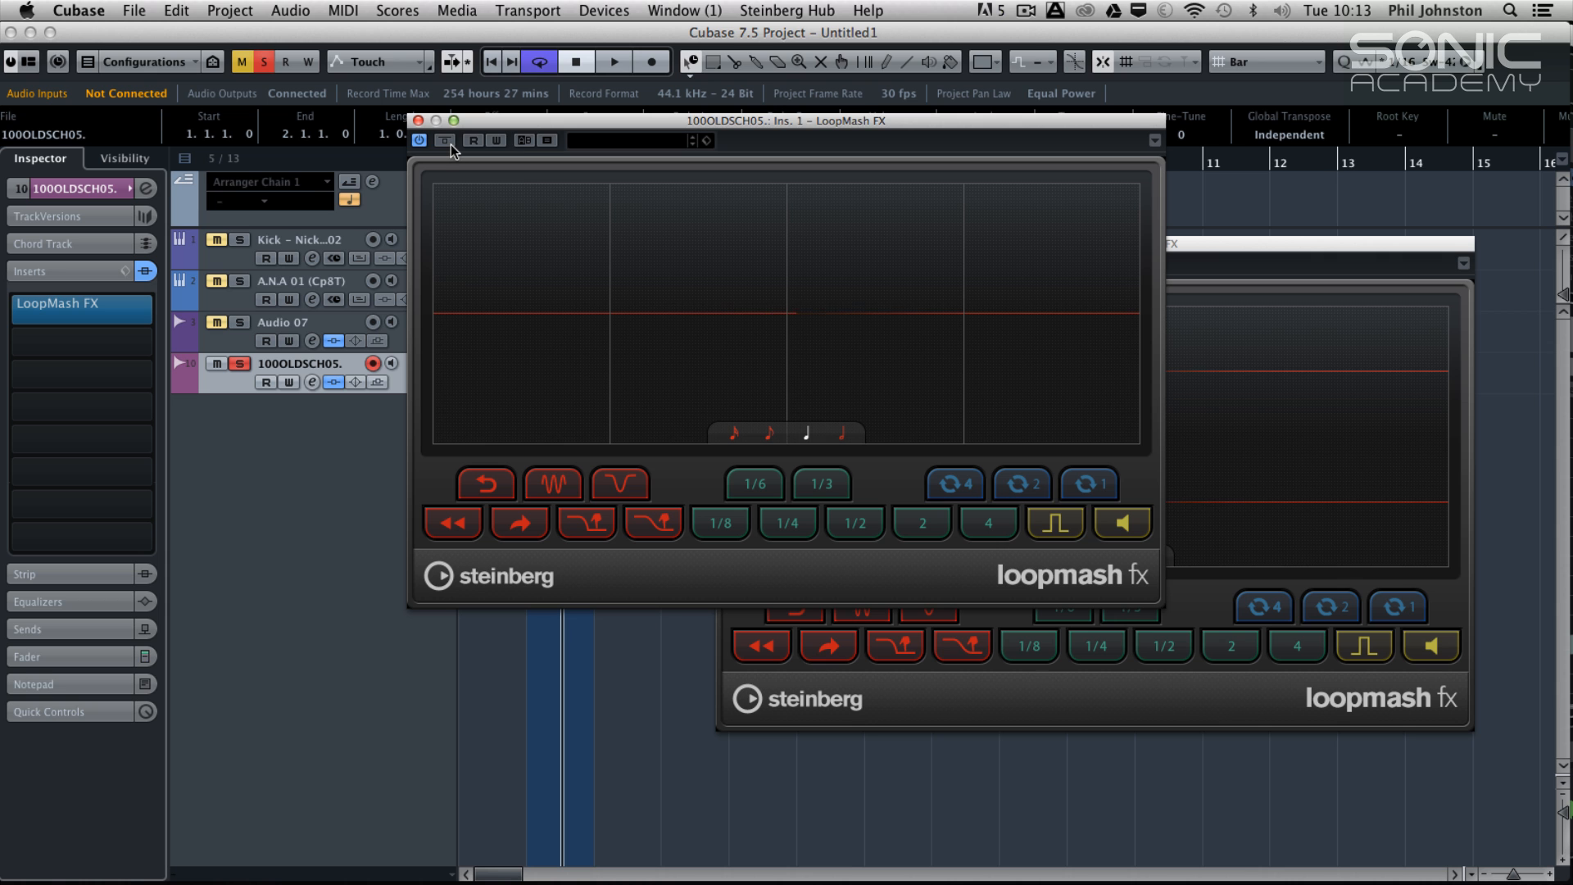
mouse_move(444, 141)
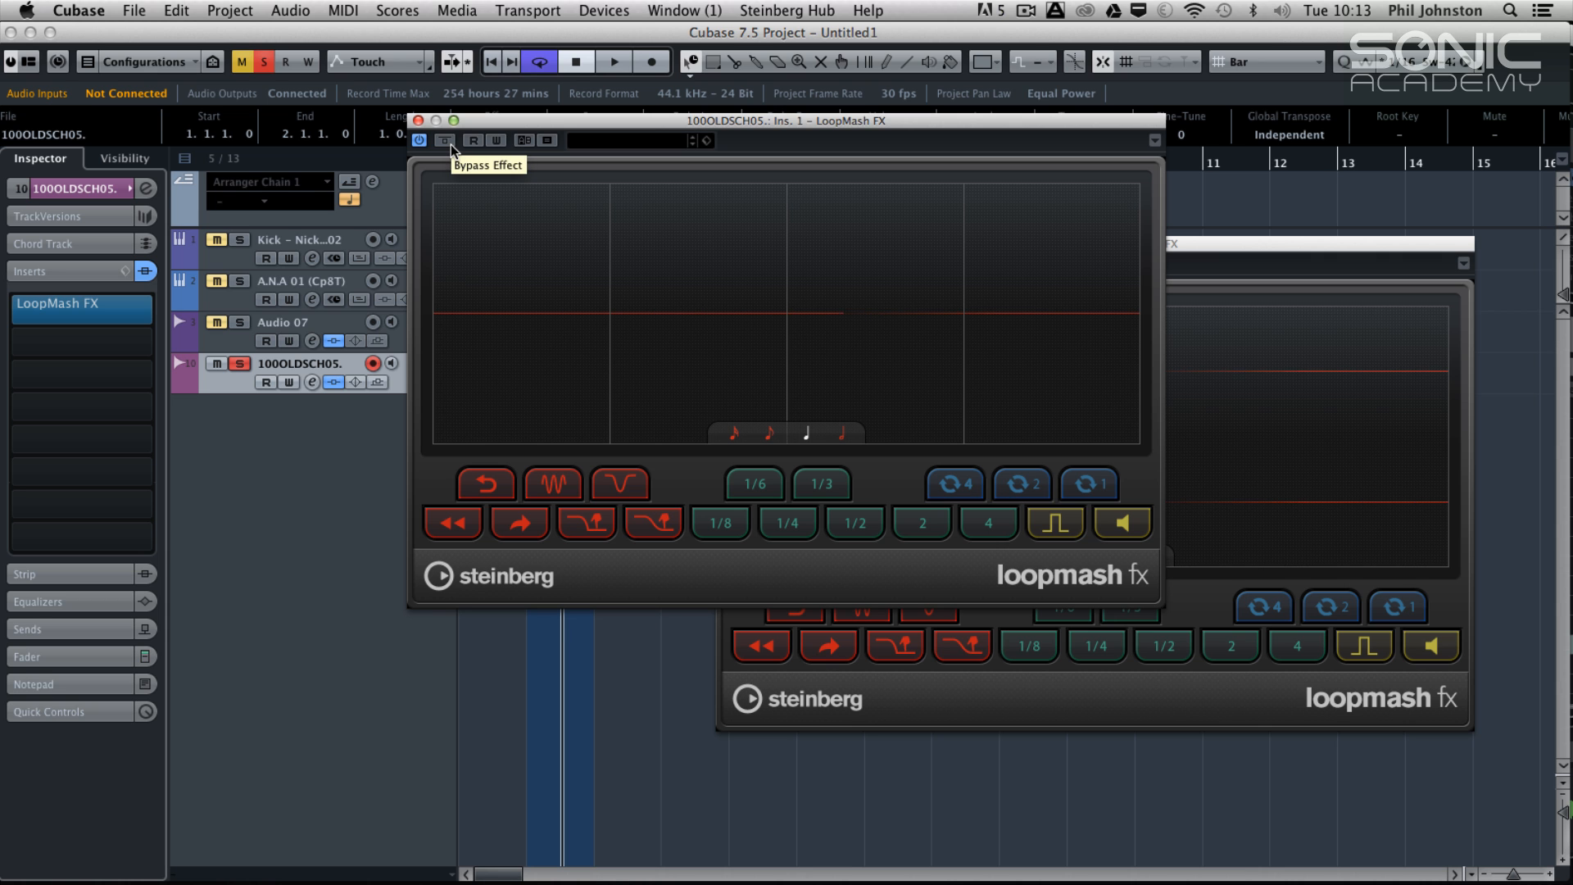